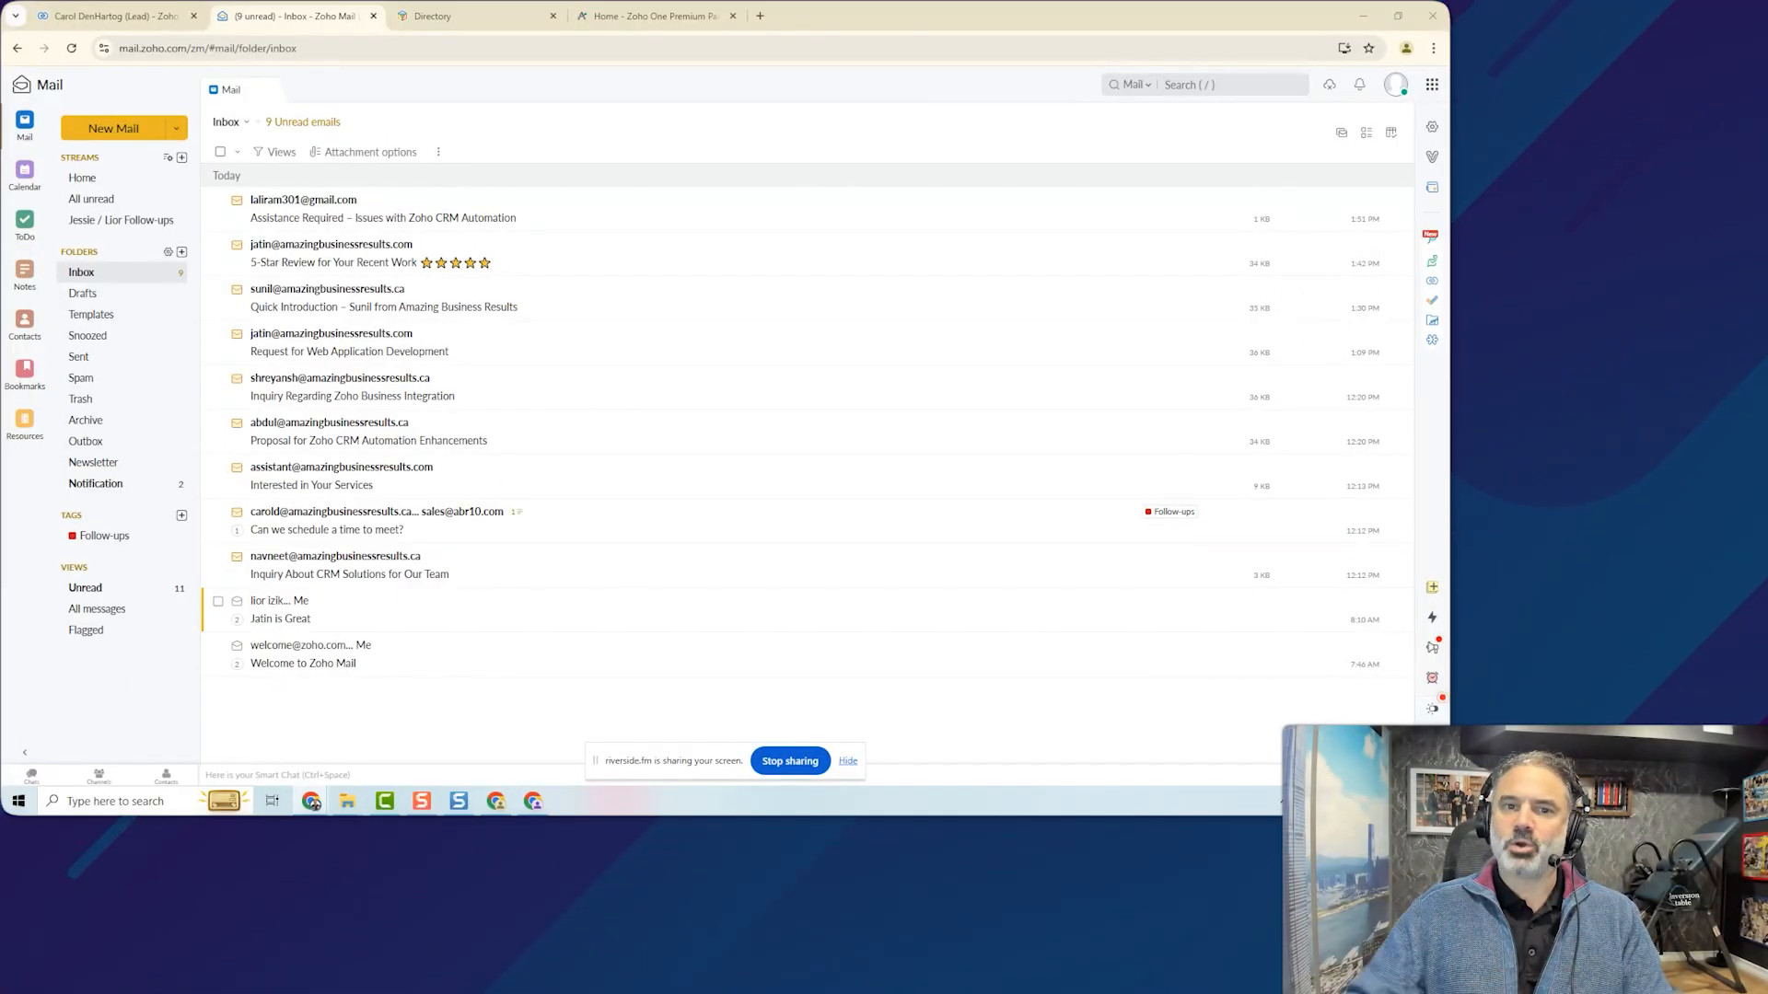
{"action": "mouse_move", "coordinate": [869, 15]}
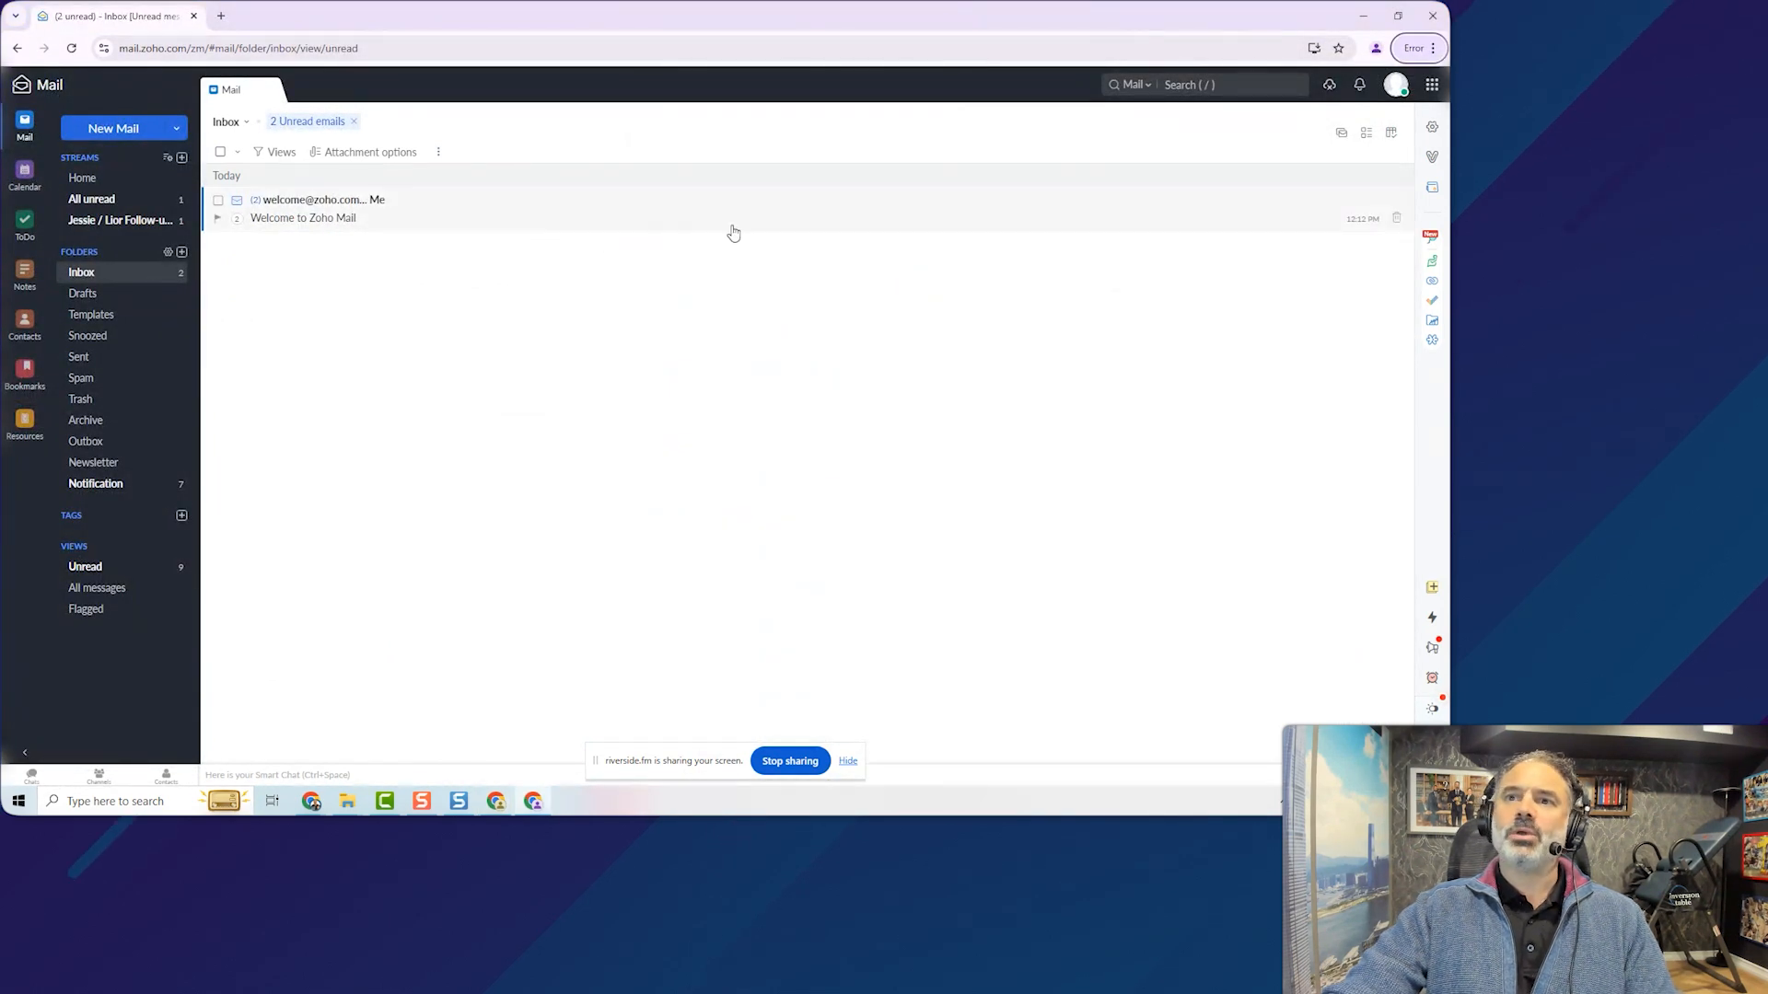
{"action": "mouse_move", "coordinate": [638, 278]}
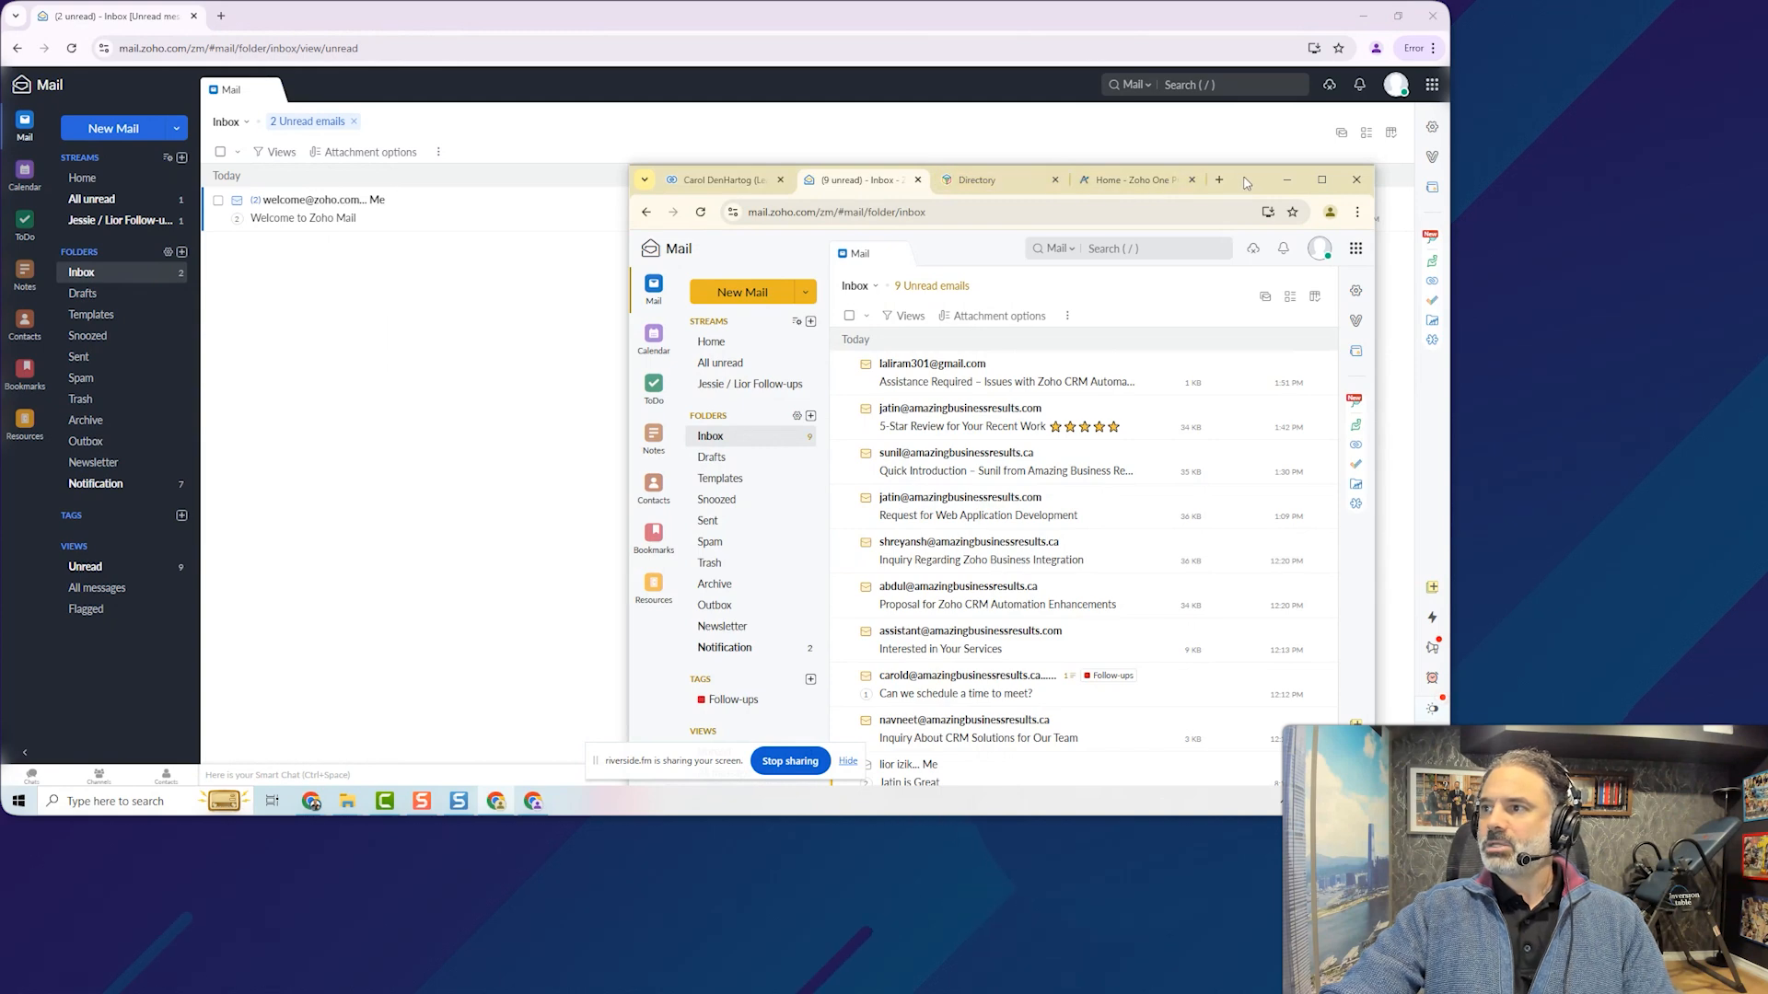
Step: Bring the sales mailbox window forward and show its account profile panel
{"action": "left_click", "coordinate": [1357, 180]}
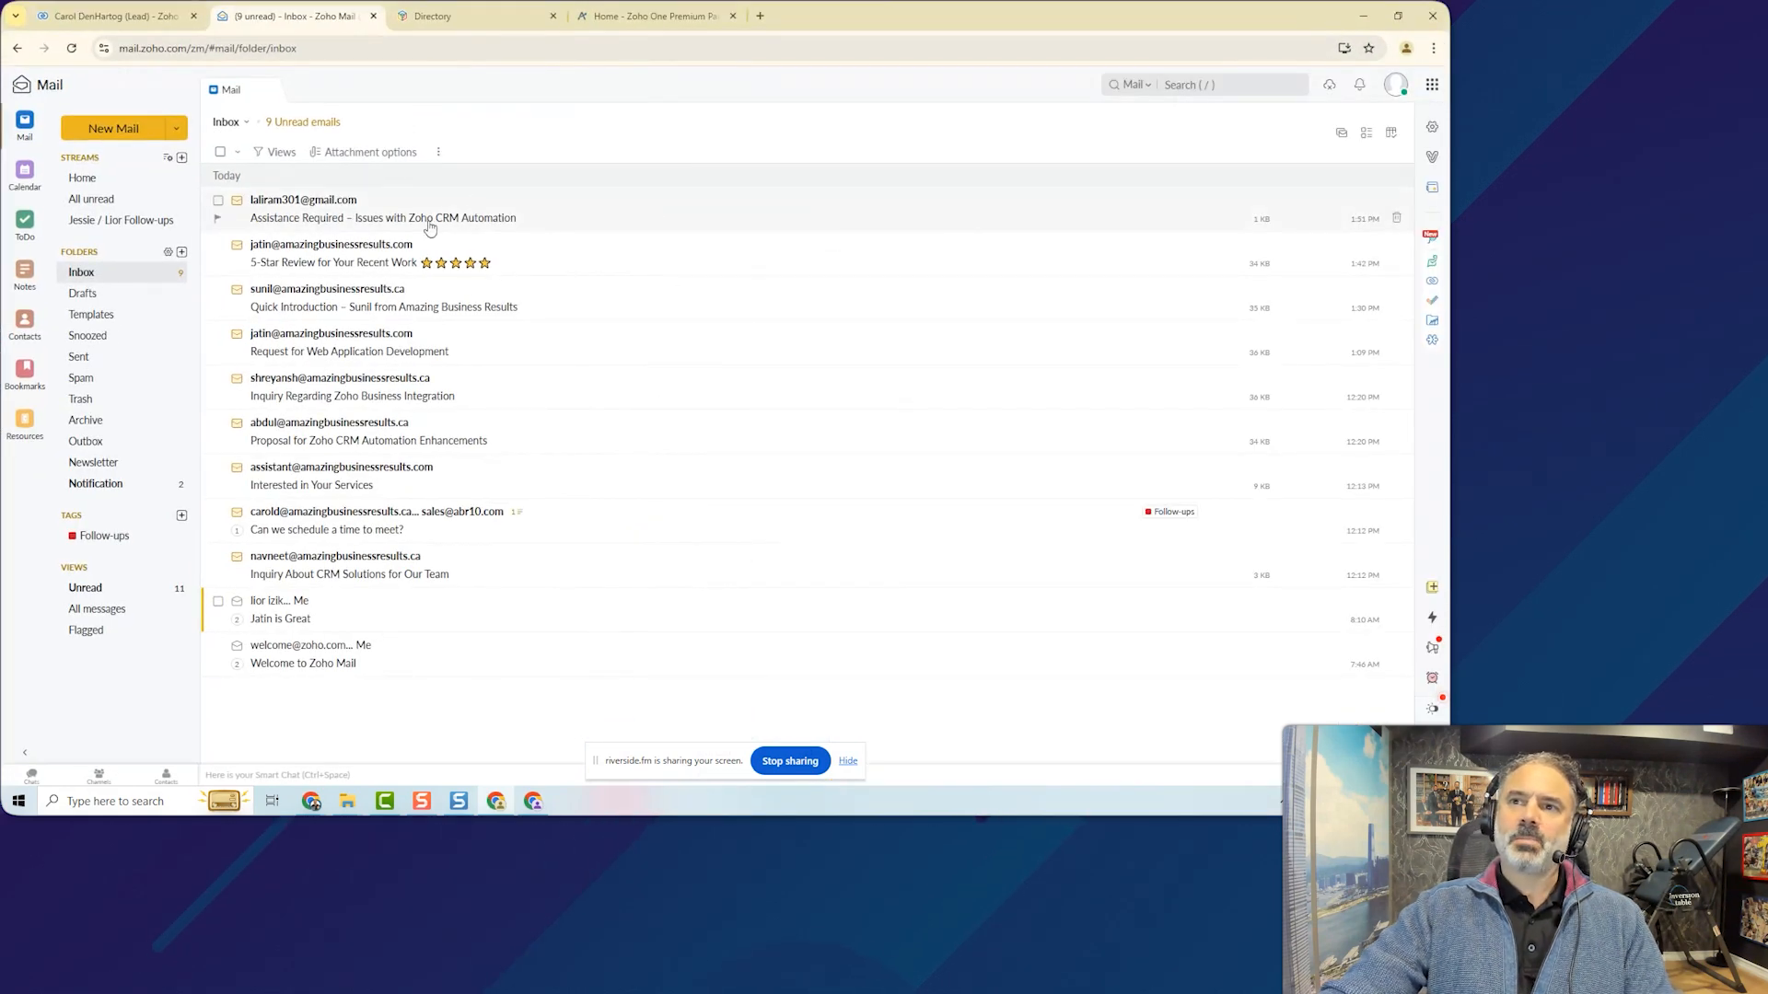
{"action": "mouse_move", "coordinate": [386, 178]}
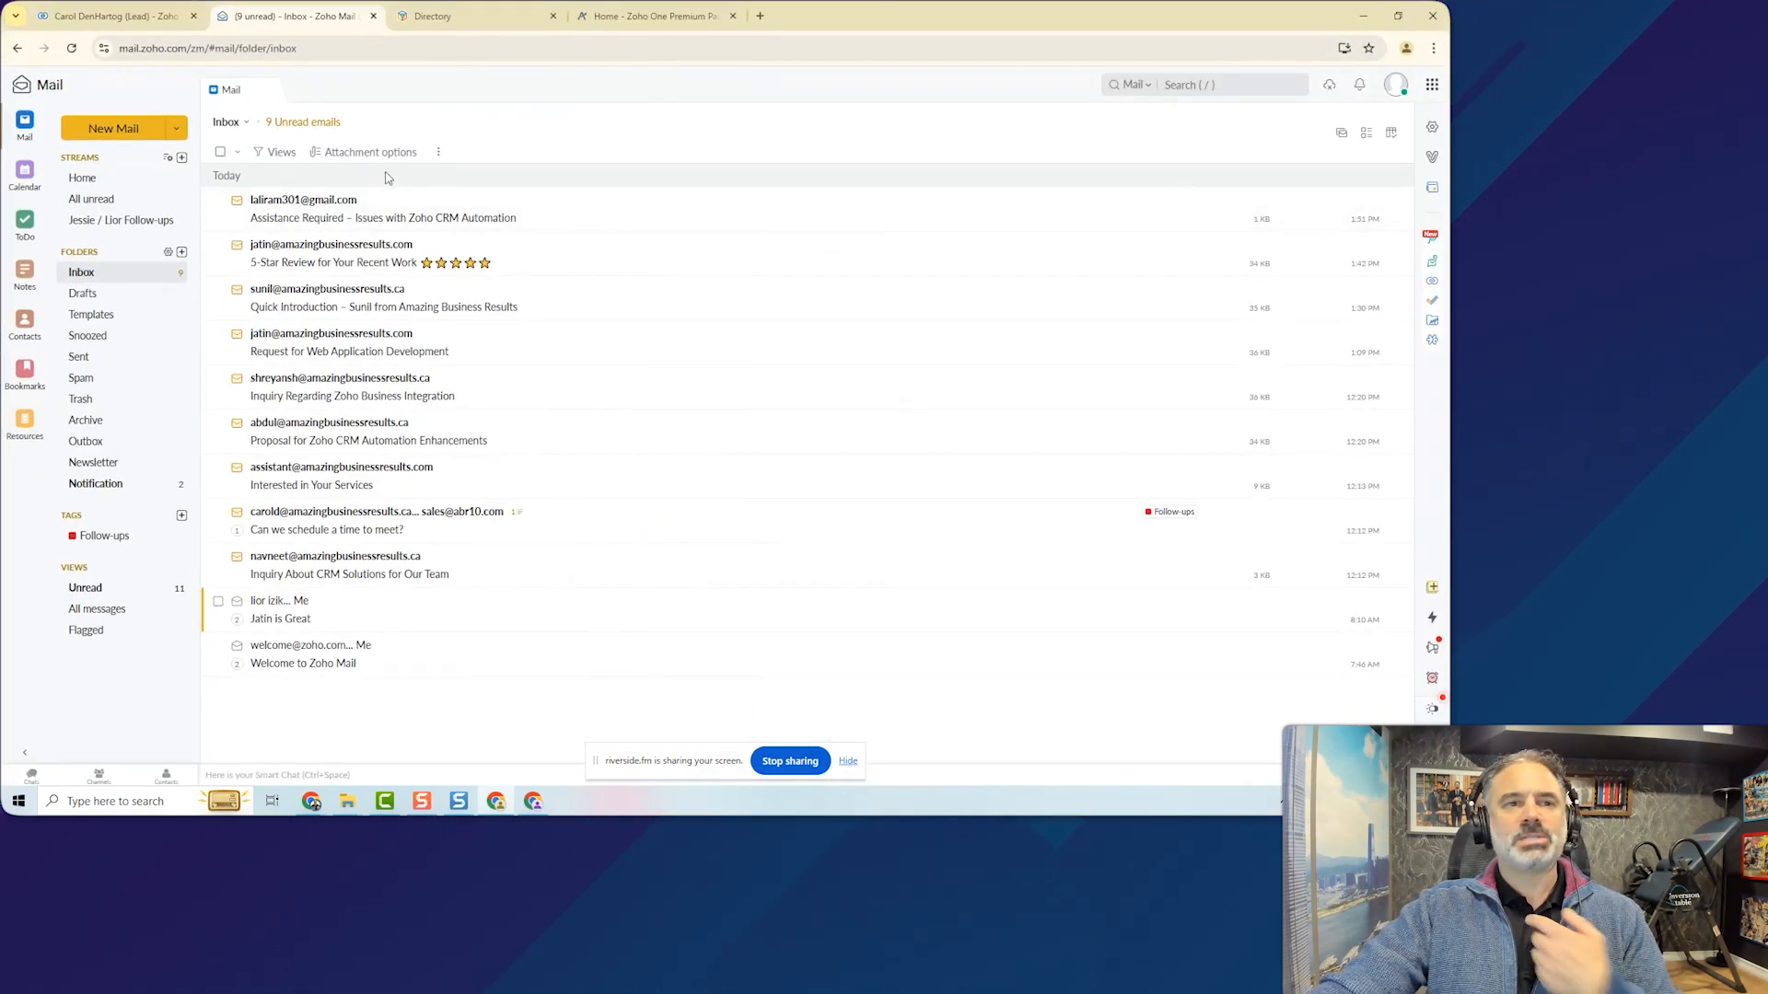
{"action": "left_click", "coordinate": [1396, 85]}
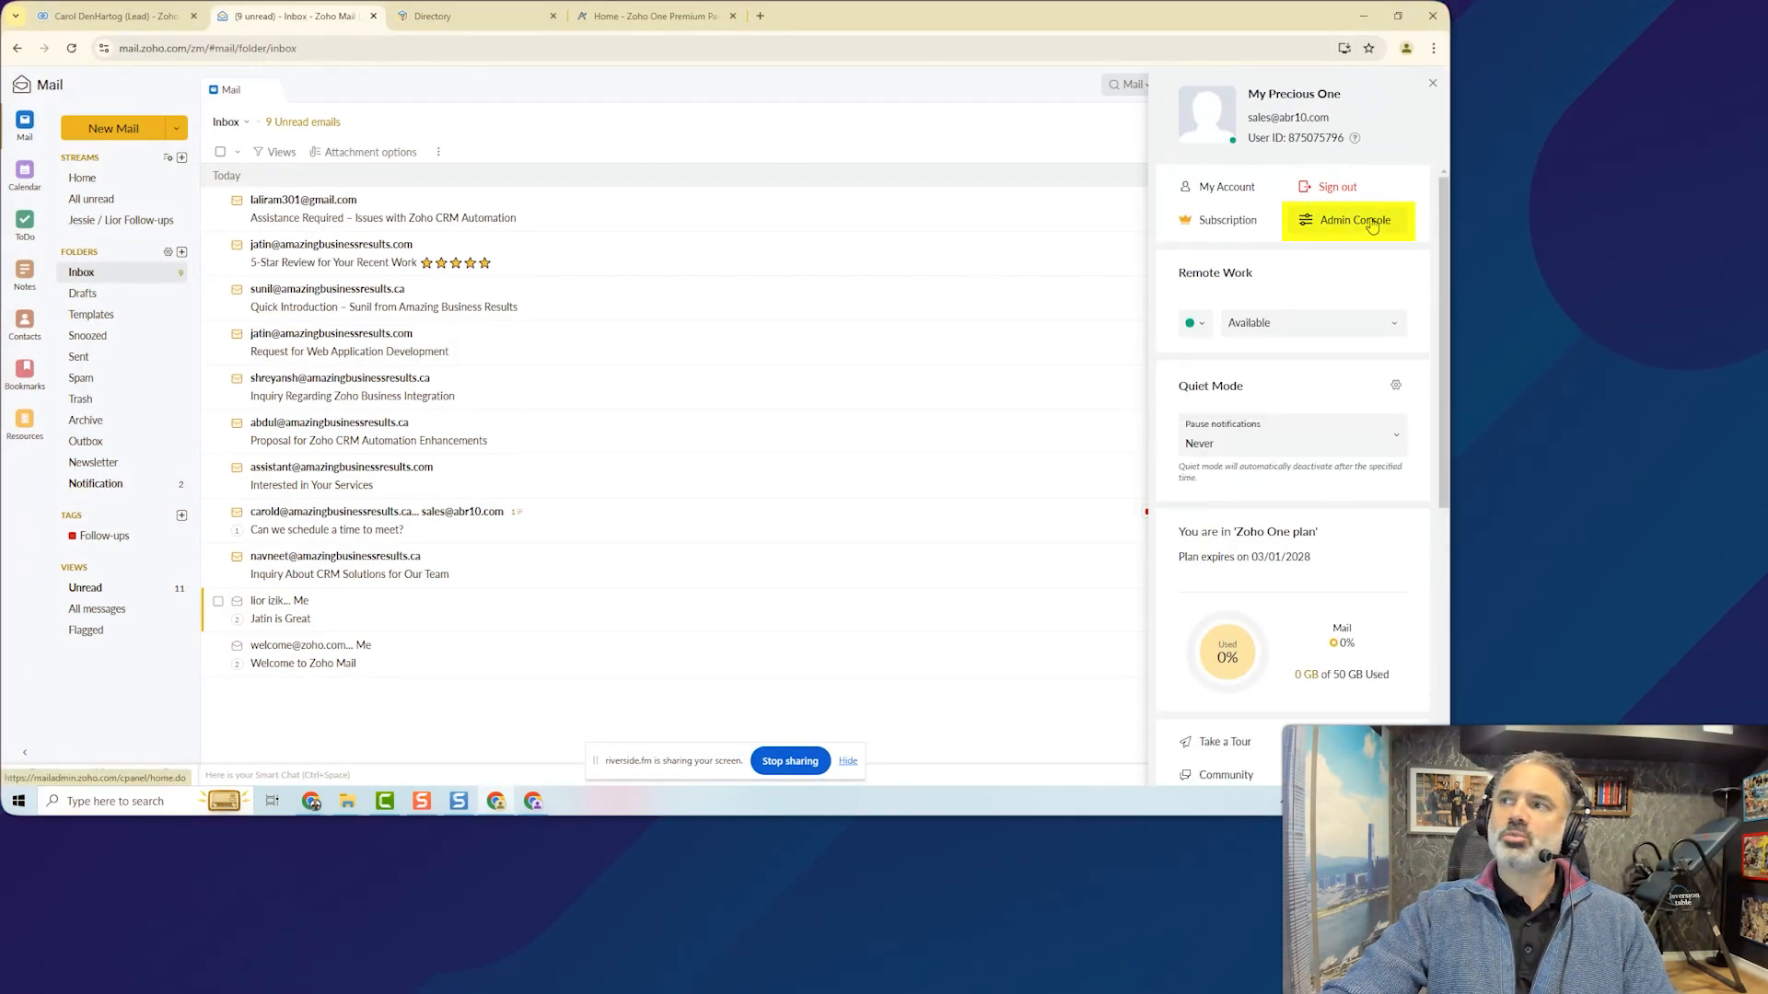
Step: Open the Admin Console users list and the profile of super administrator 'My Precious One'
{"action": "left_click", "coordinate": [1357, 220]}
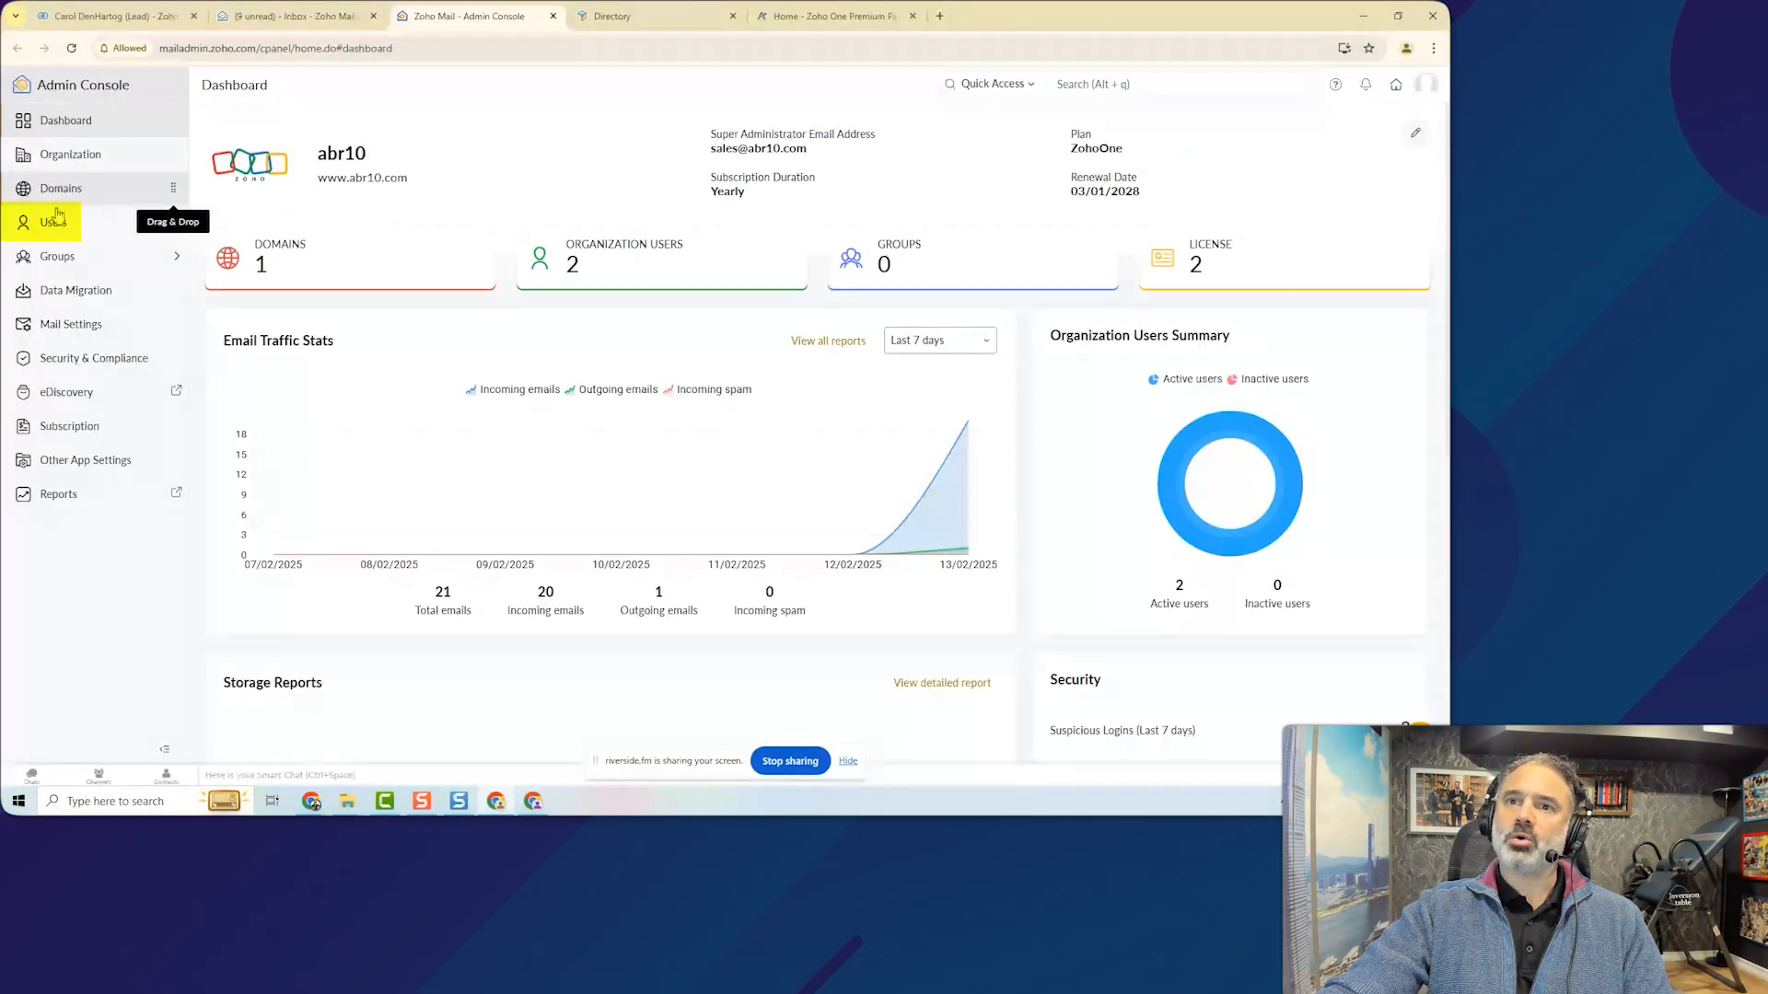
{"action": "left_click", "coordinate": [51, 222]}
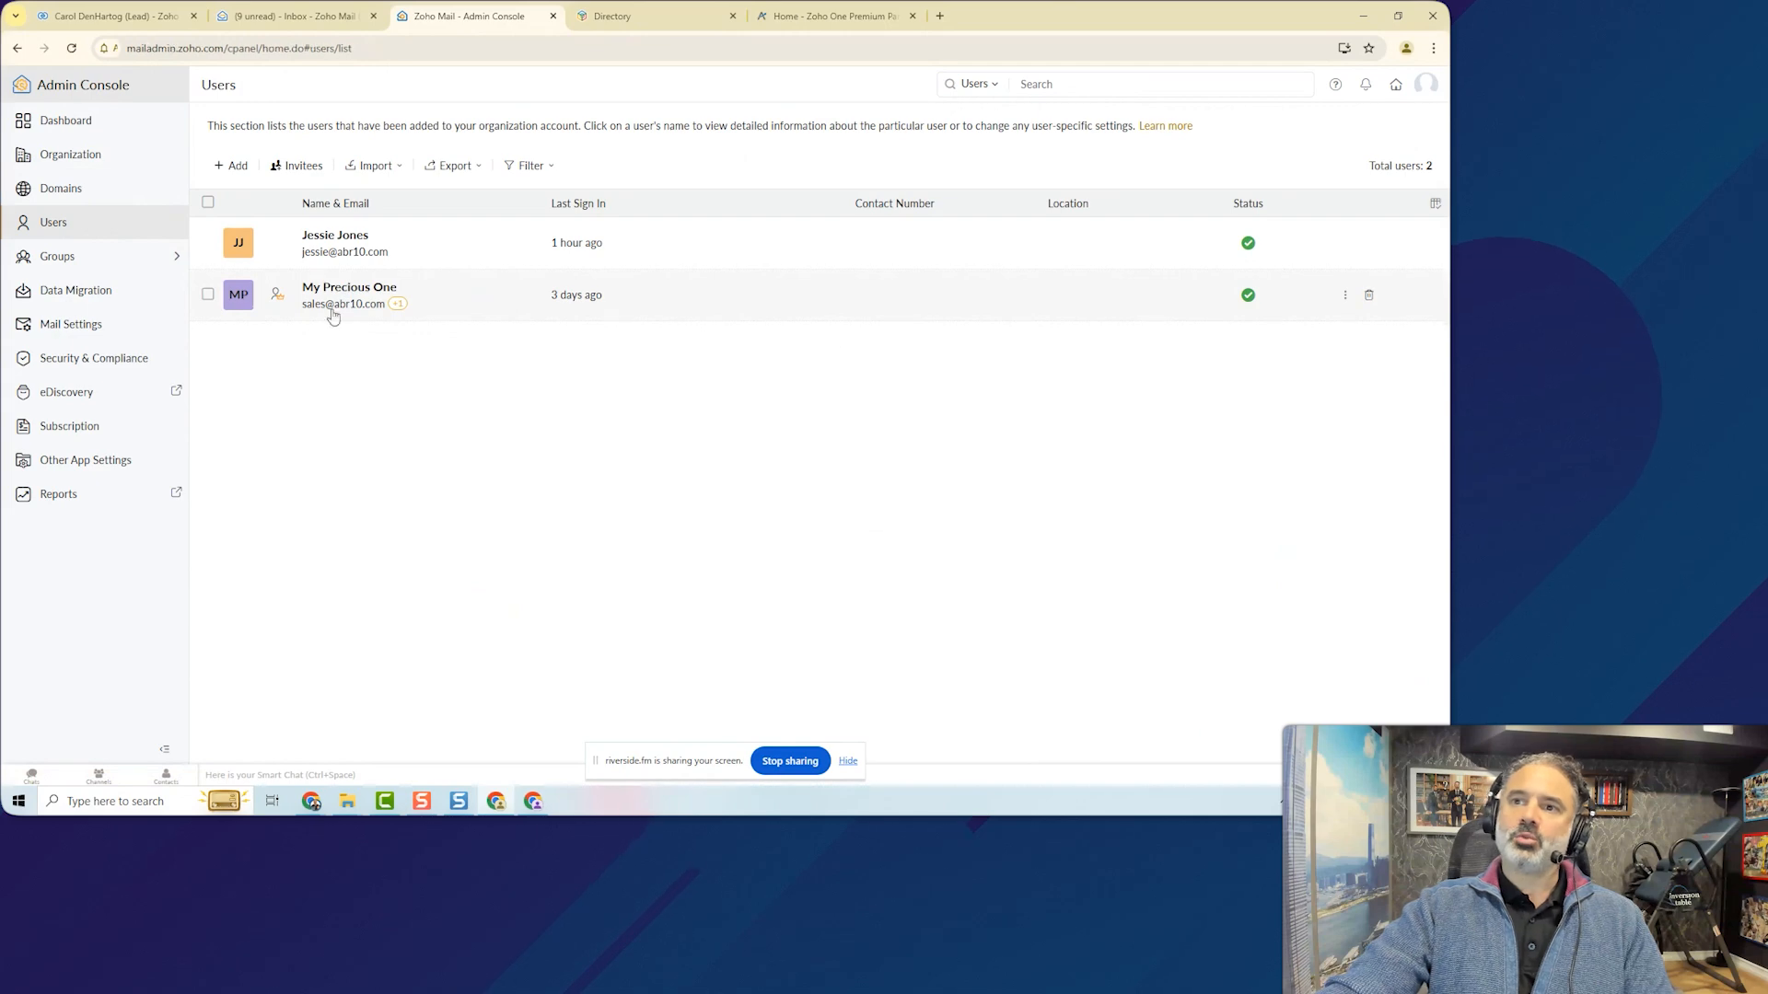
{"action": "mouse_move", "coordinate": [361, 310]}
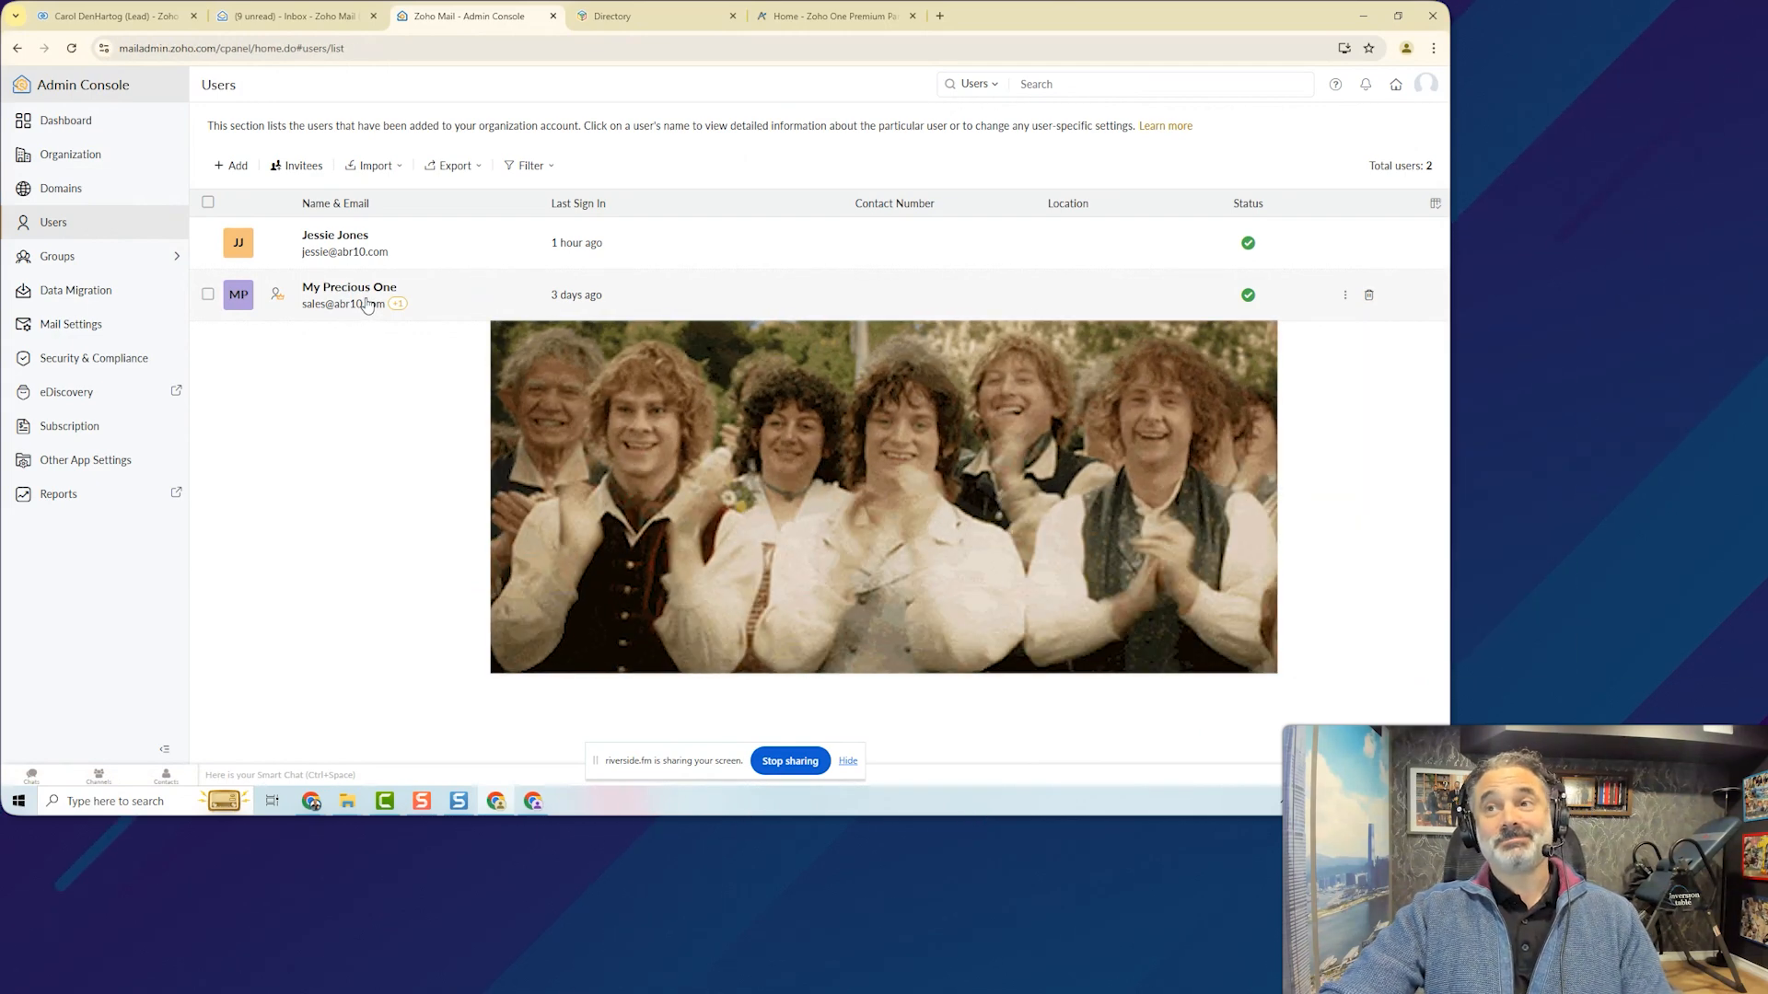
{"action": "left_click", "coordinate": [350, 287]}
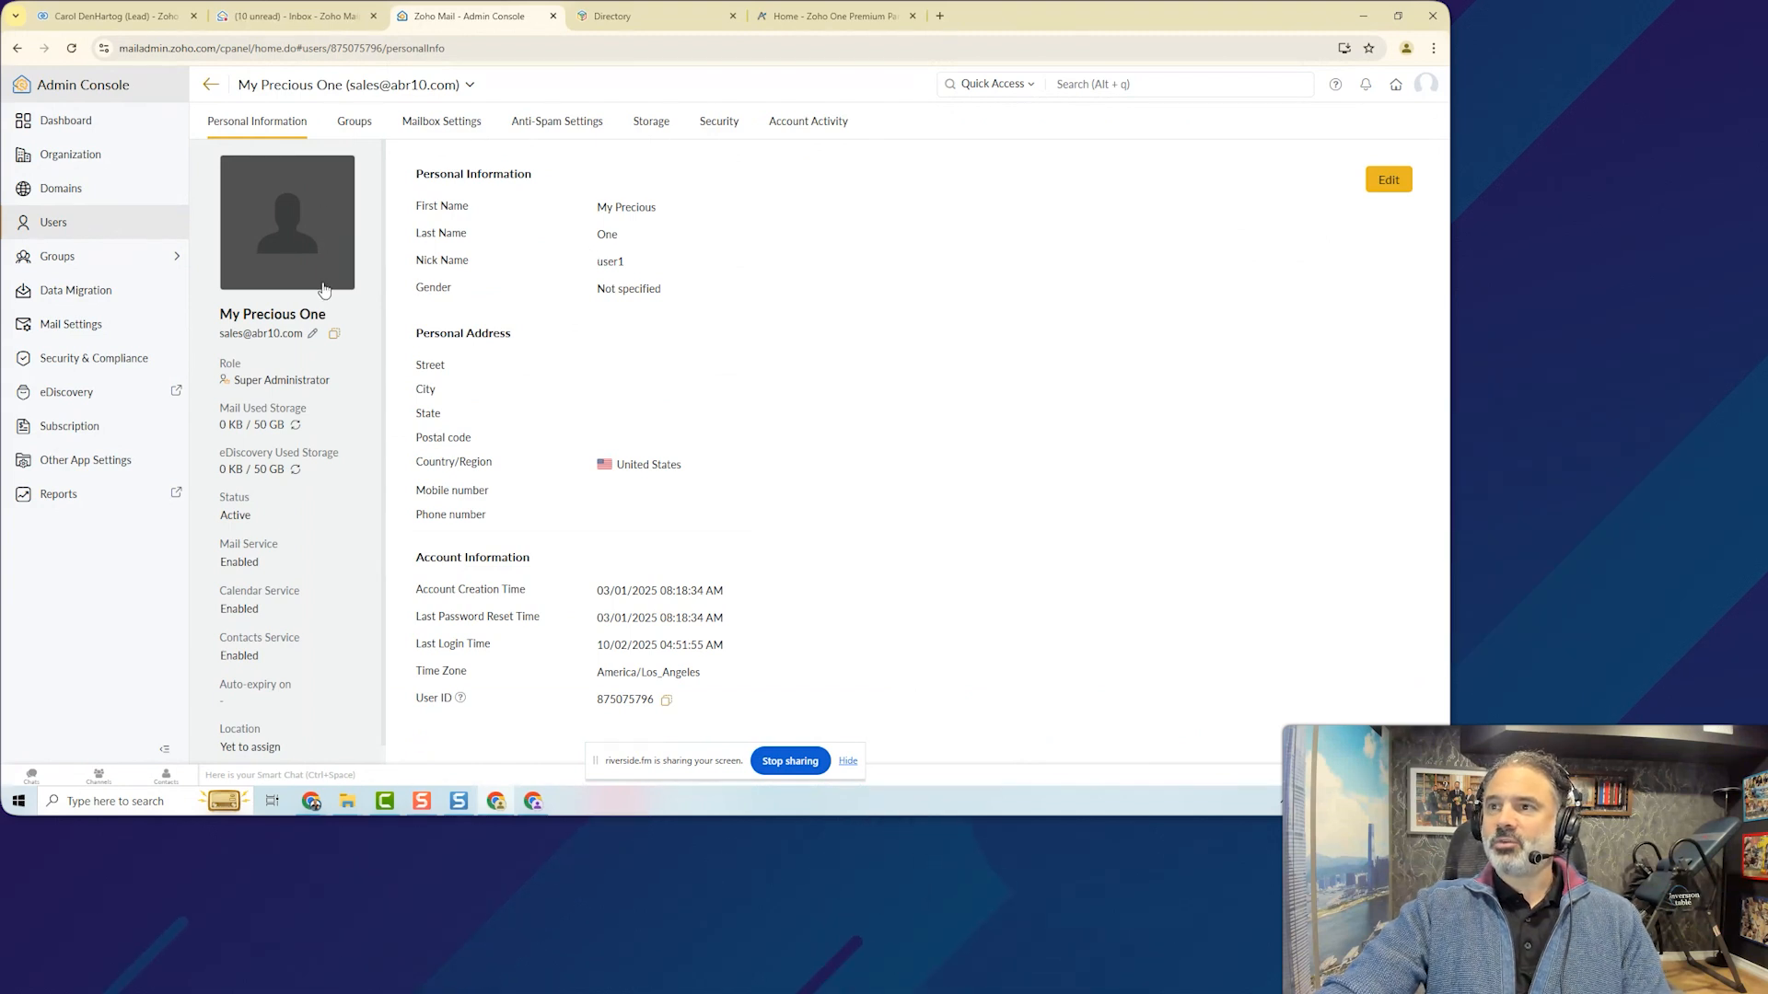
{"action": "mouse_move", "coordinate": [342, 240]}
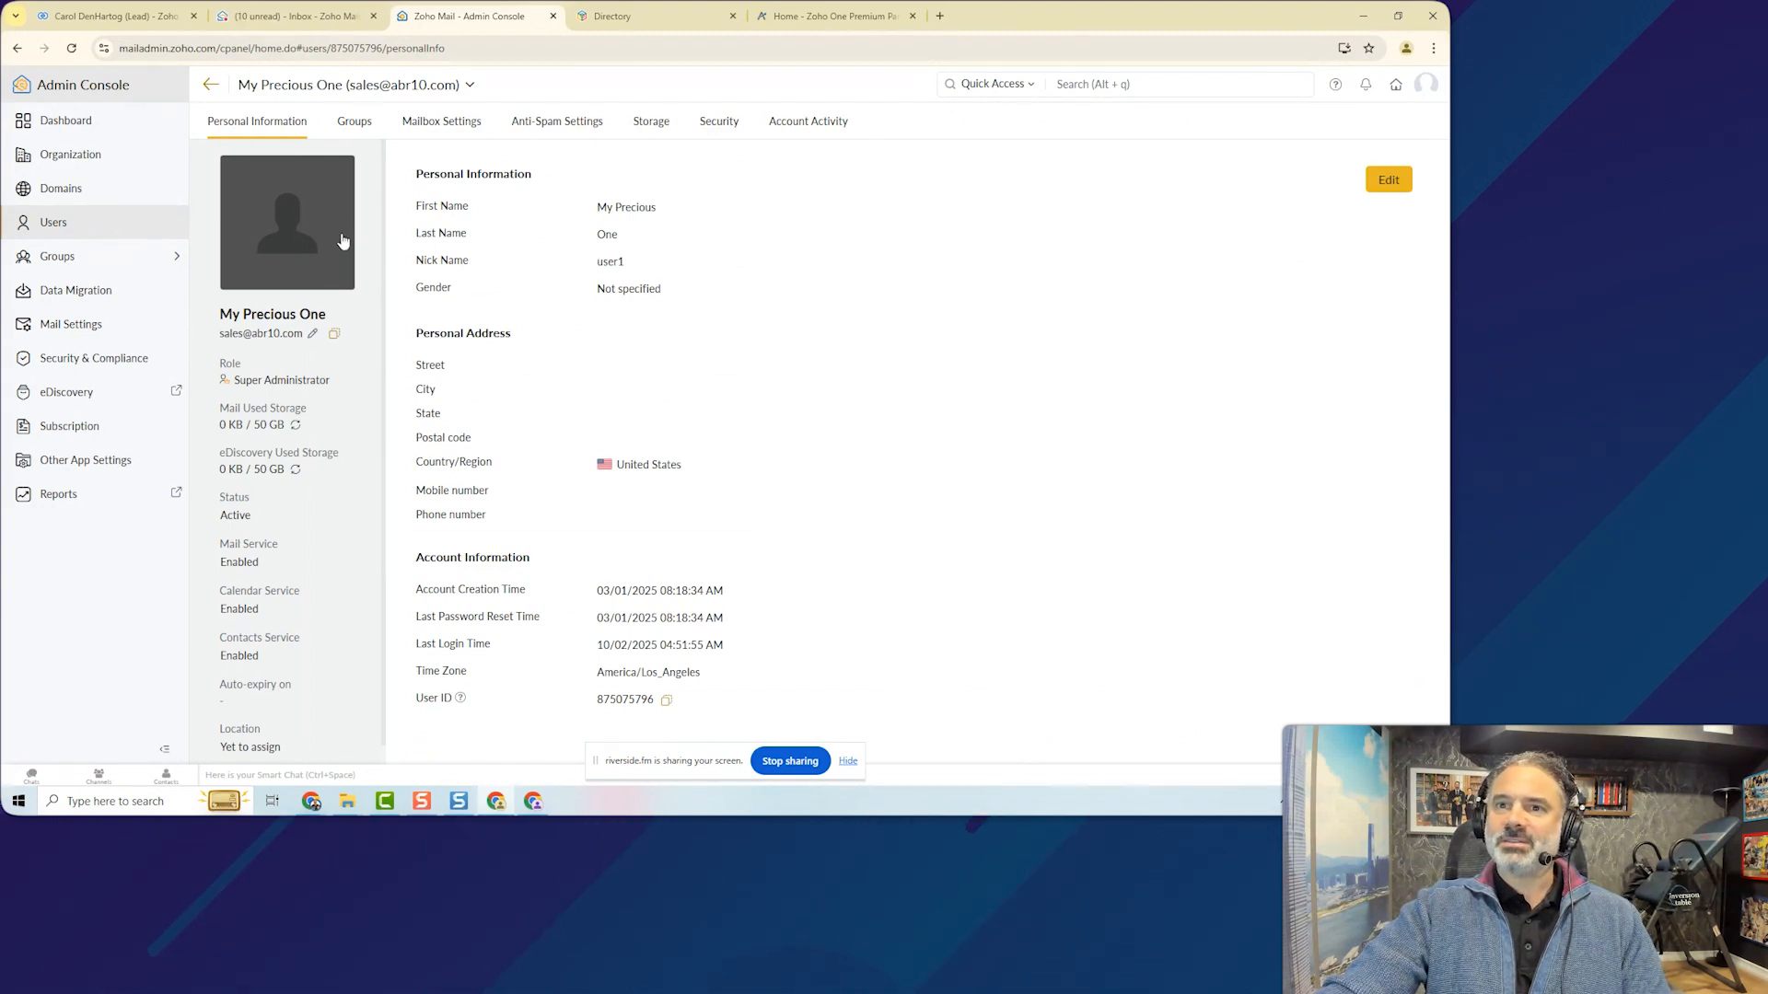
{"action": "mouse_move", "coordinate": [558, 120]}
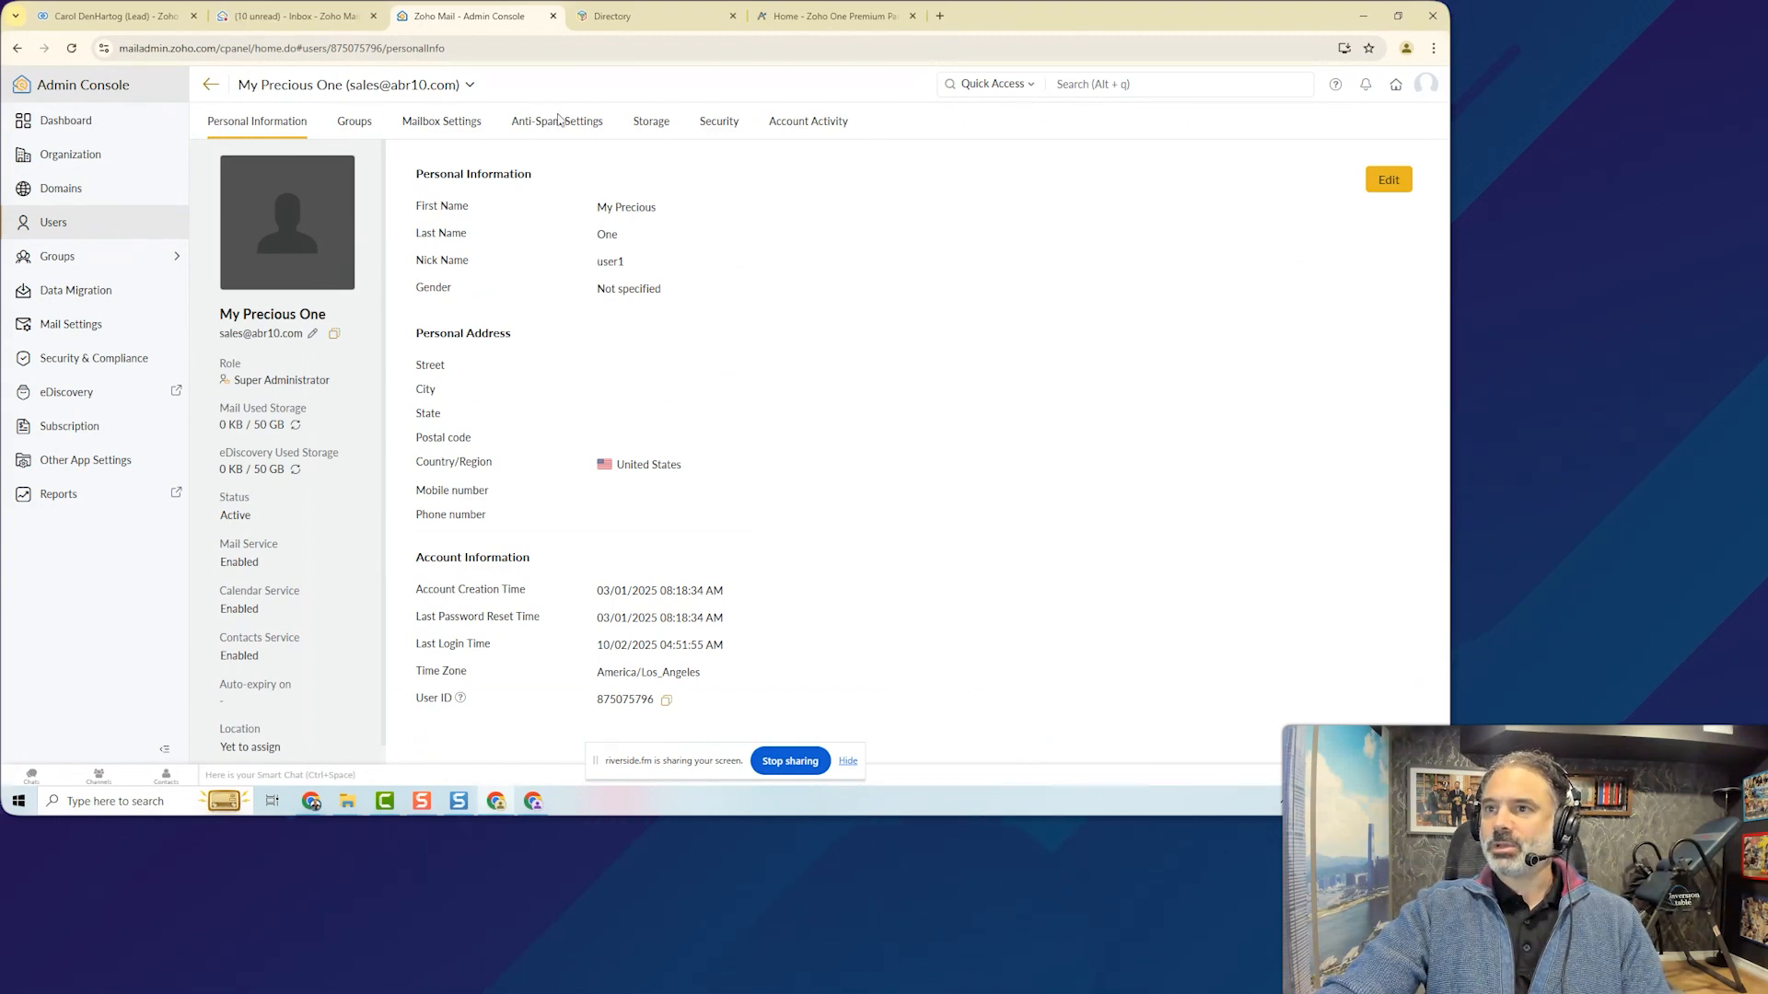
{"action": "left_click", "coordinate": [441, 120]}
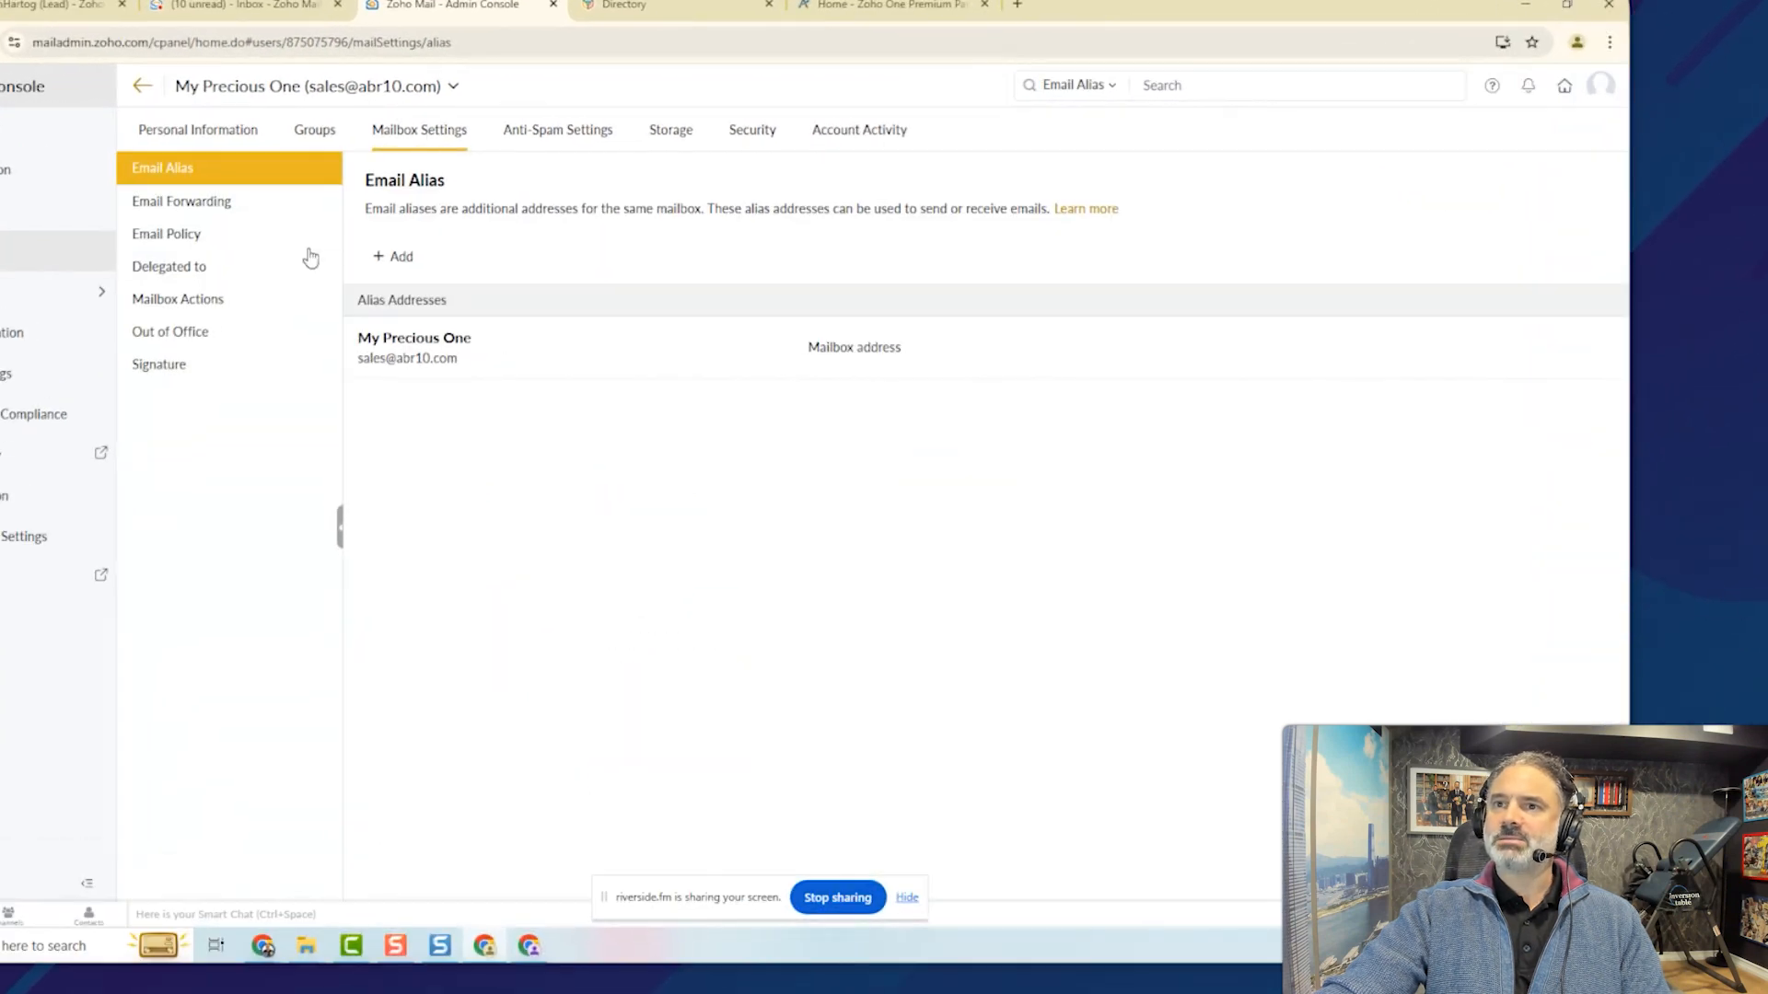
{"action": "left_click", "coordinate": [170, 266]}
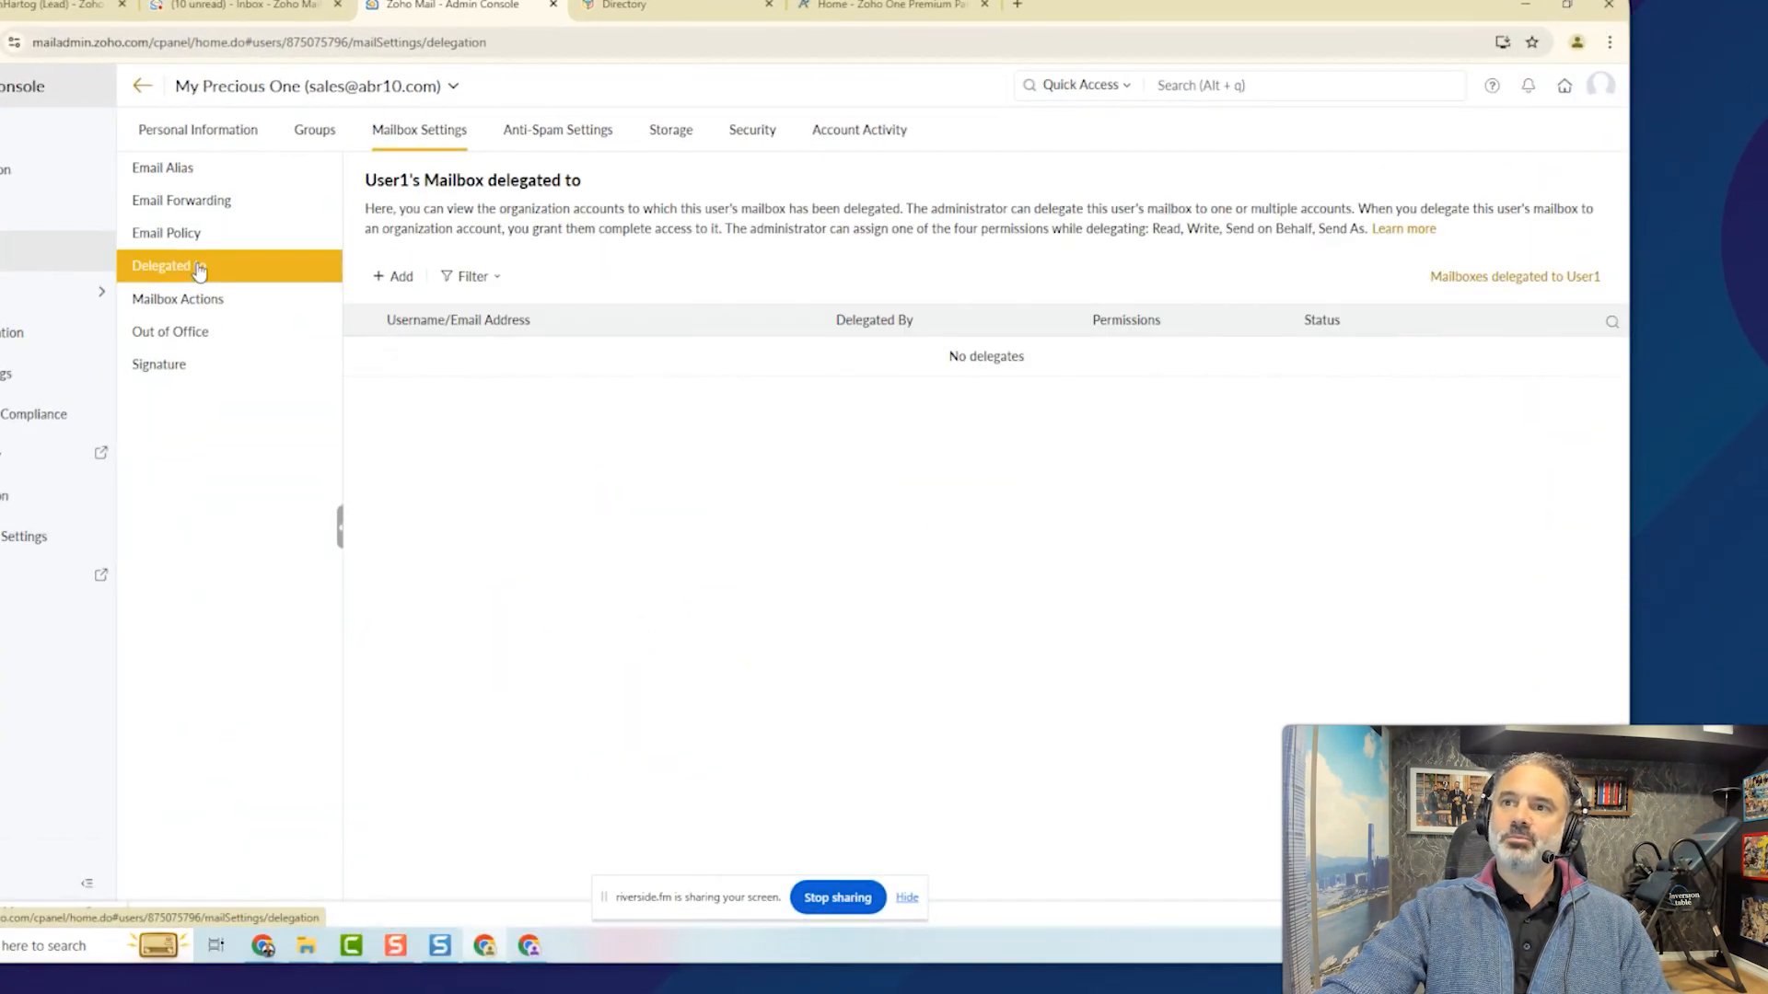
{"action": "mouse_move", "coordinate": [413, 267]}
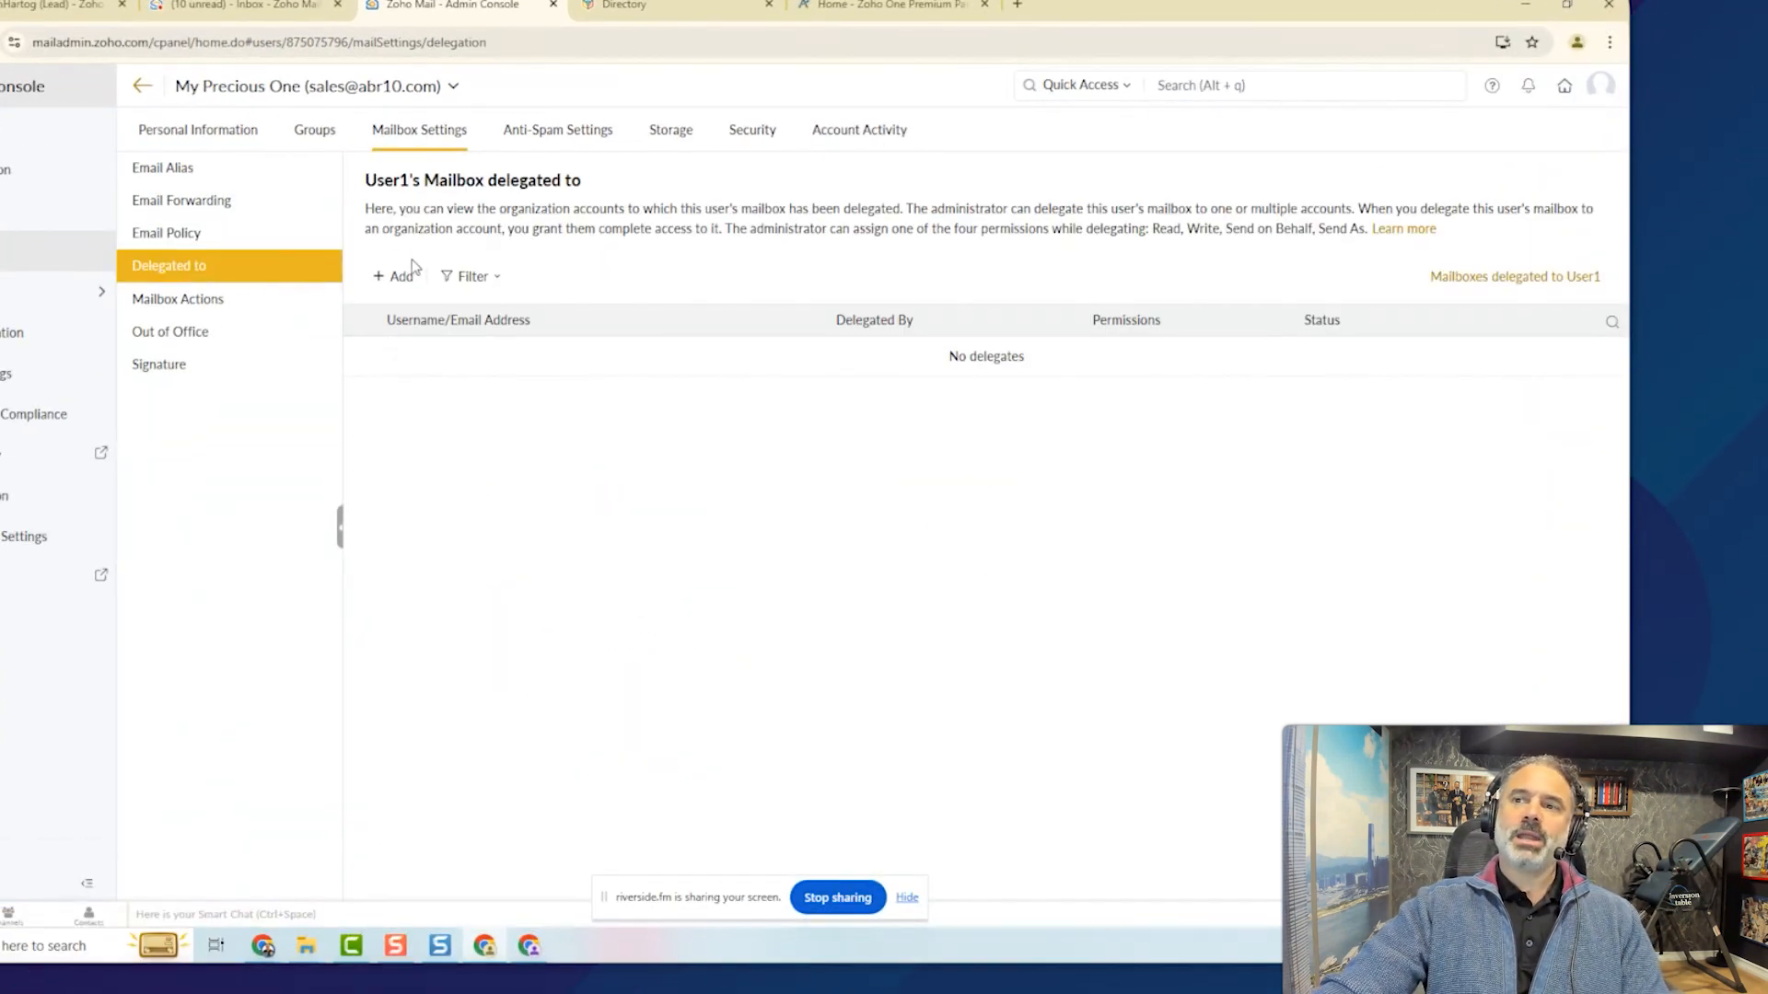
{"action": "left_click", "coordinate": [394, 276]}
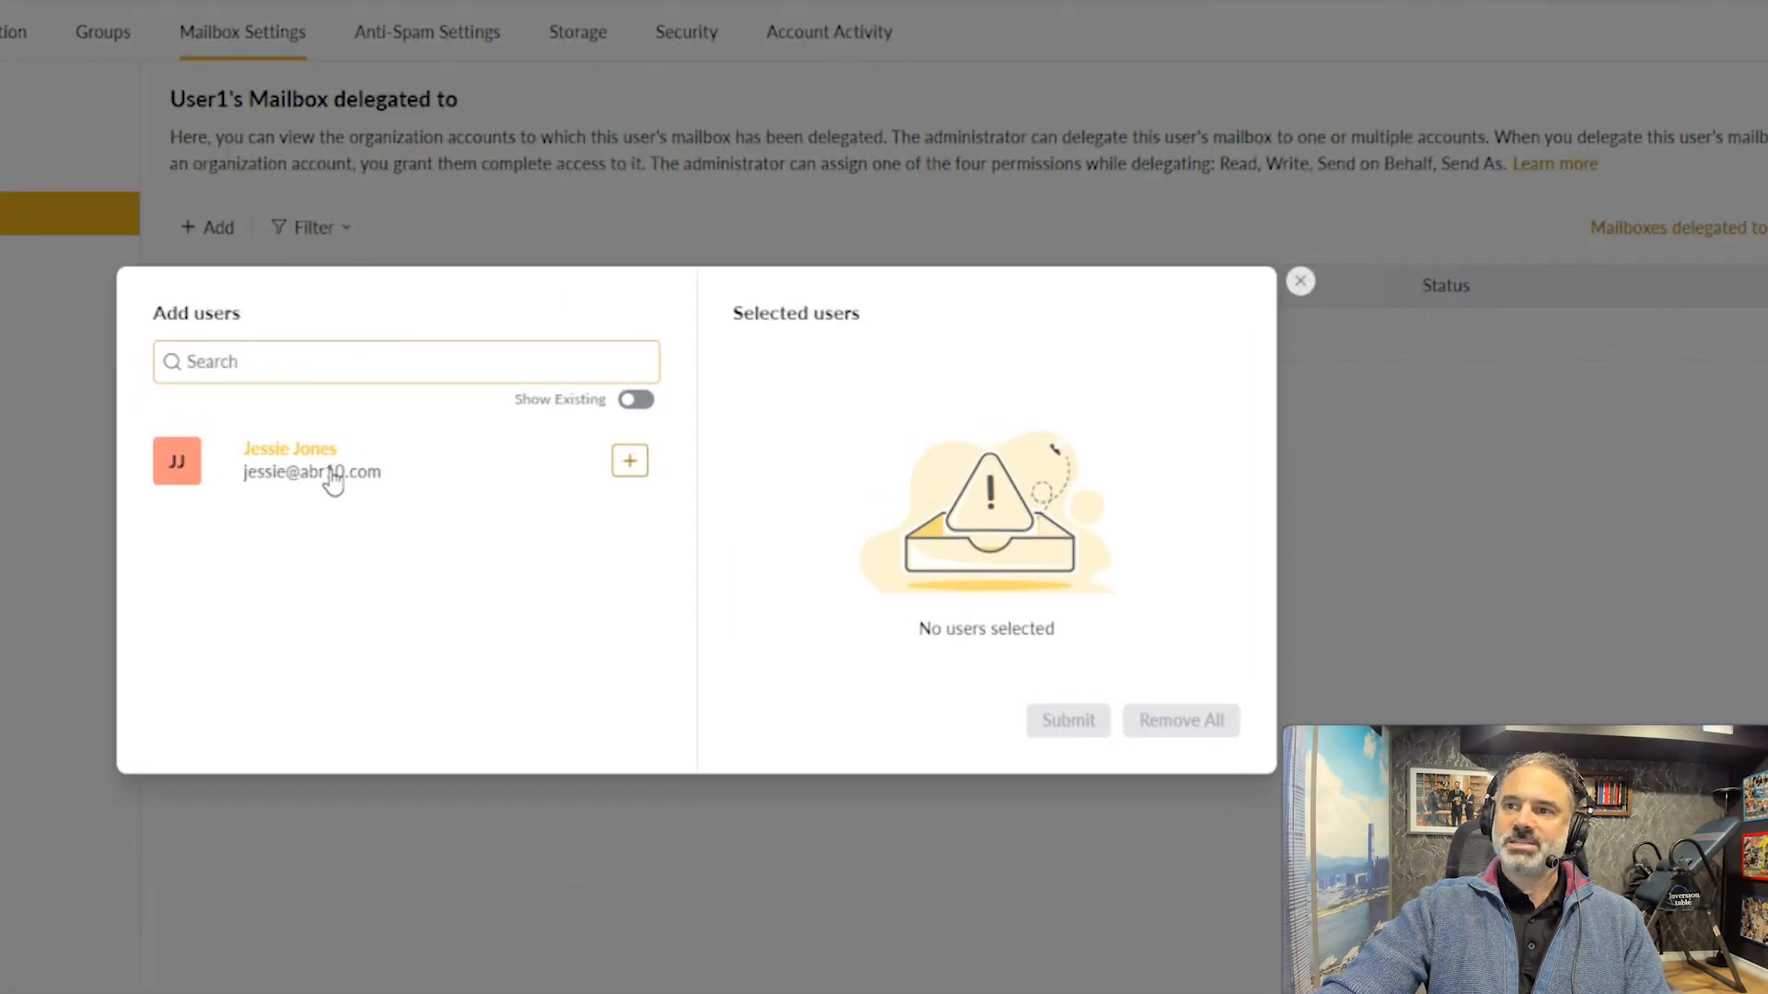
{"action": "left_click", "coordinate": [629, 460]}
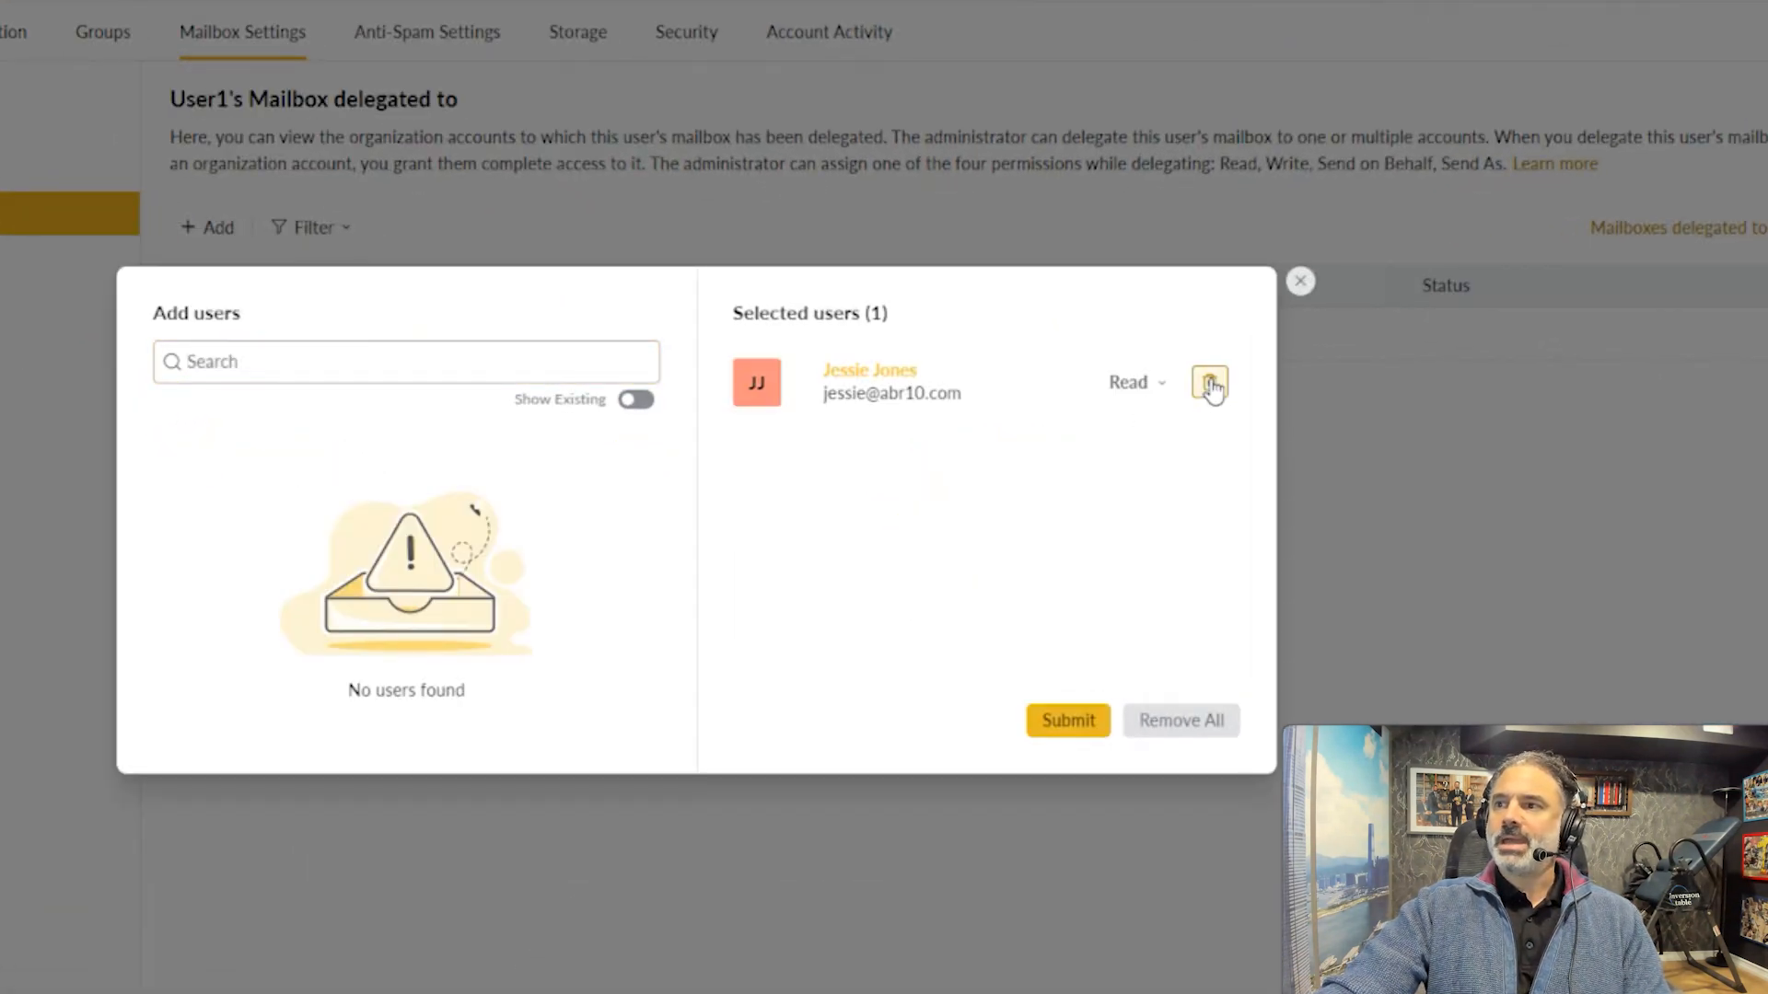
{"action": "left_click", "coordinate": [1135, 383]}
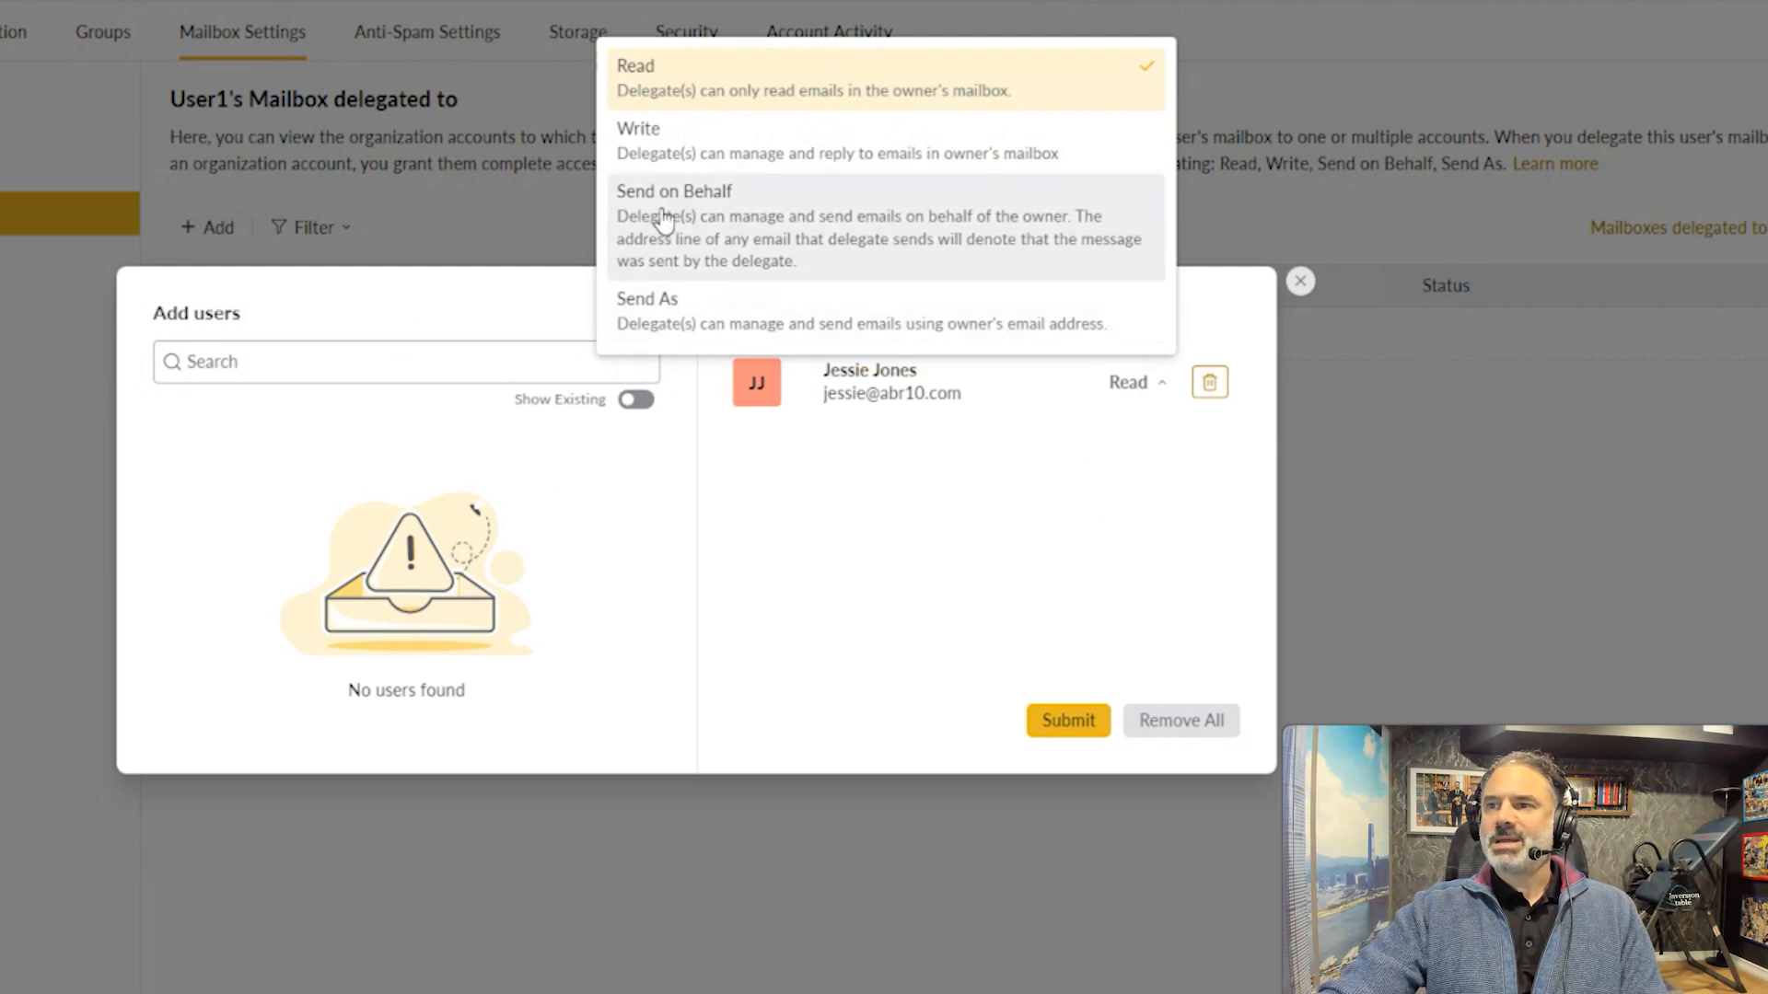
{"action": "mouse_move", "coordinate": [750, 316]}
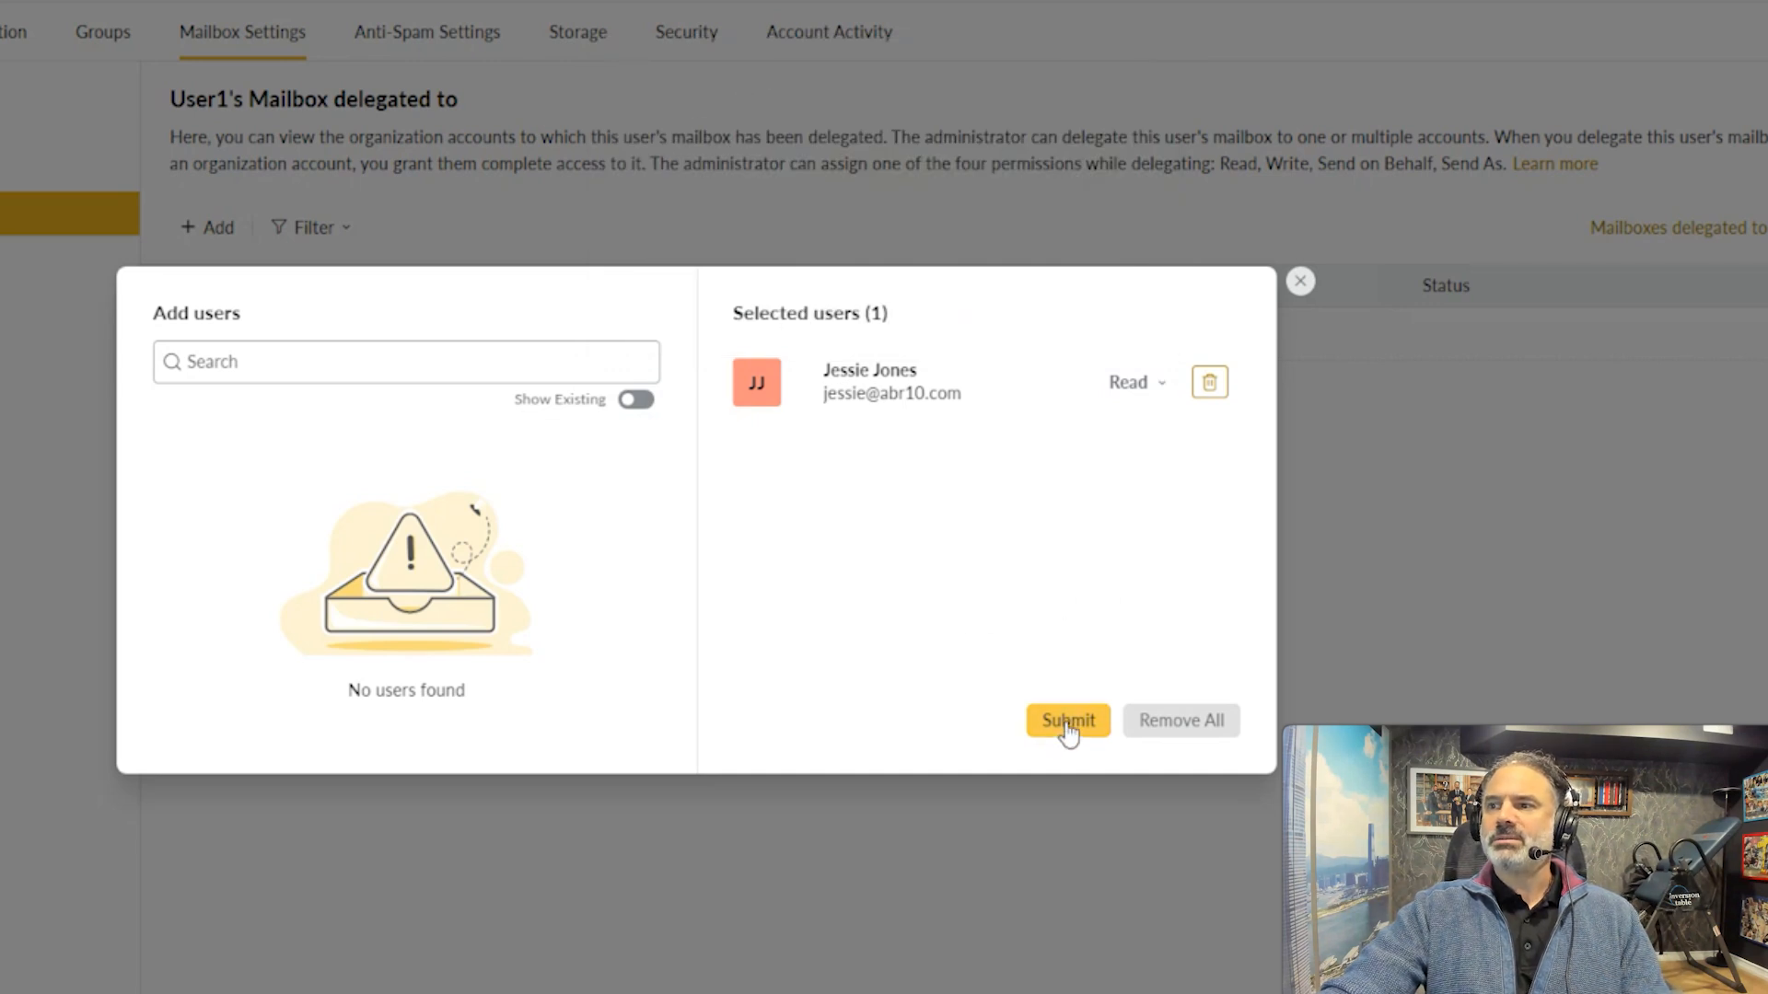
{"action": "left_click", "coordinate": [1065, 720]}
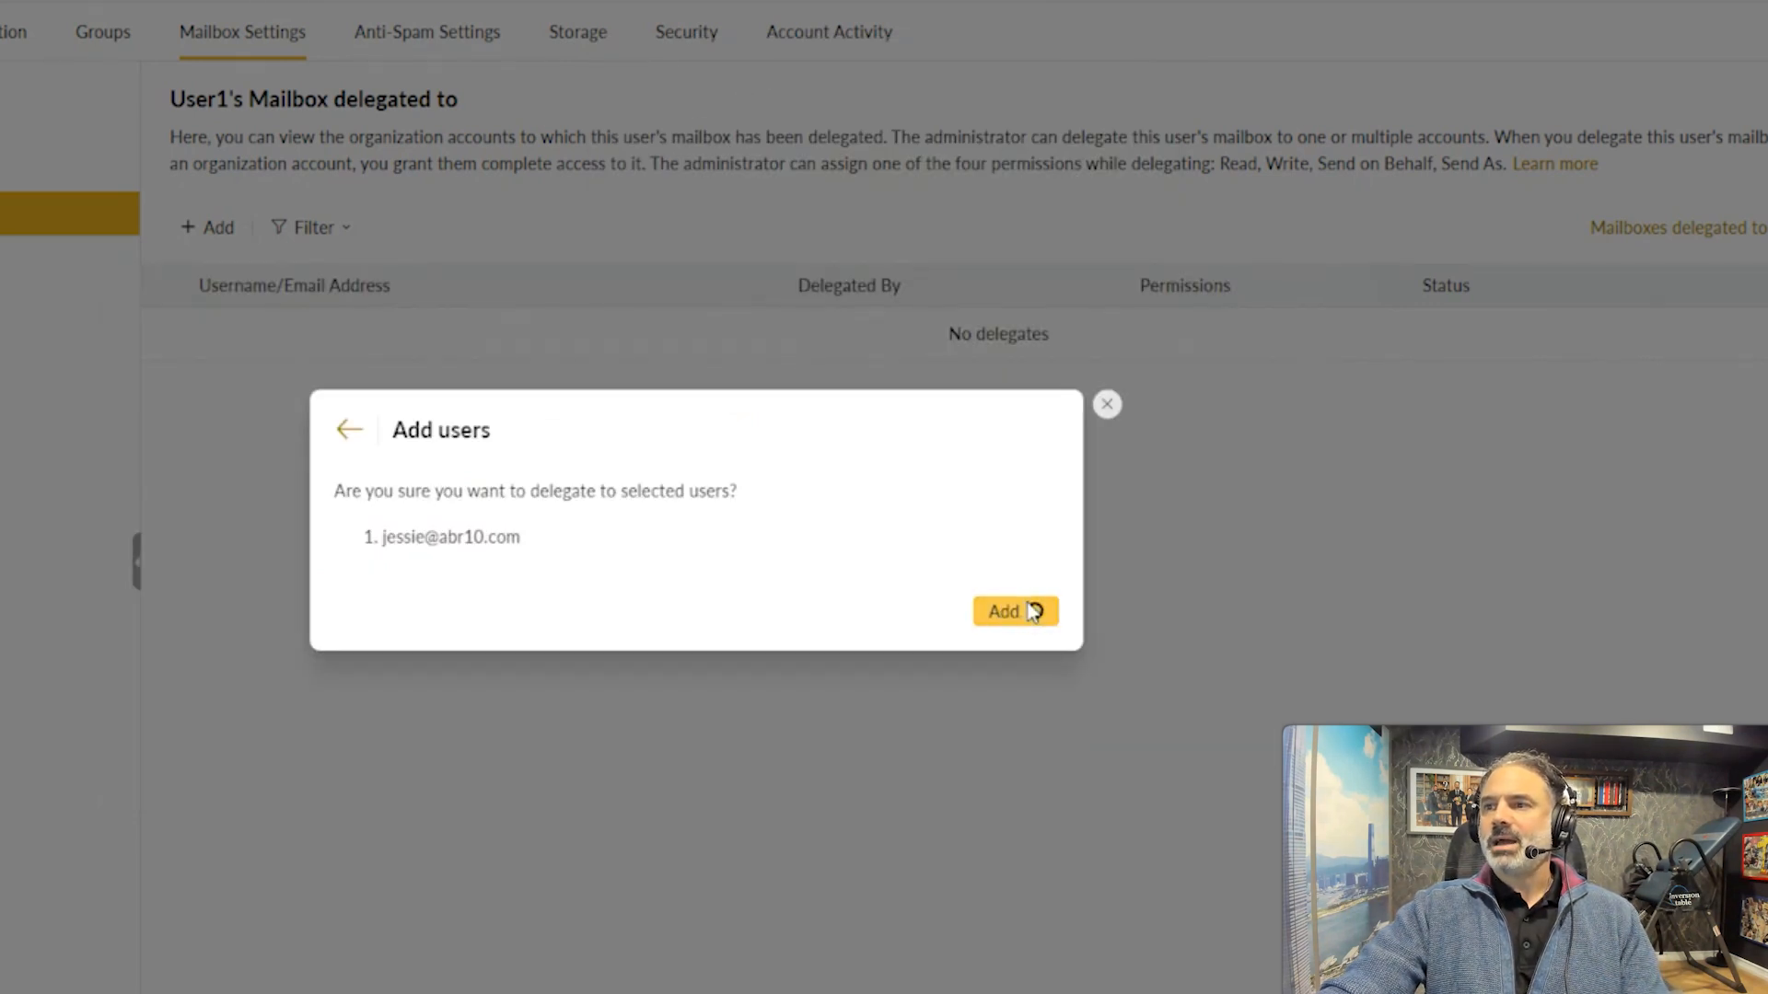
{"action": "left_click", "coordinate": [1003, 612]}
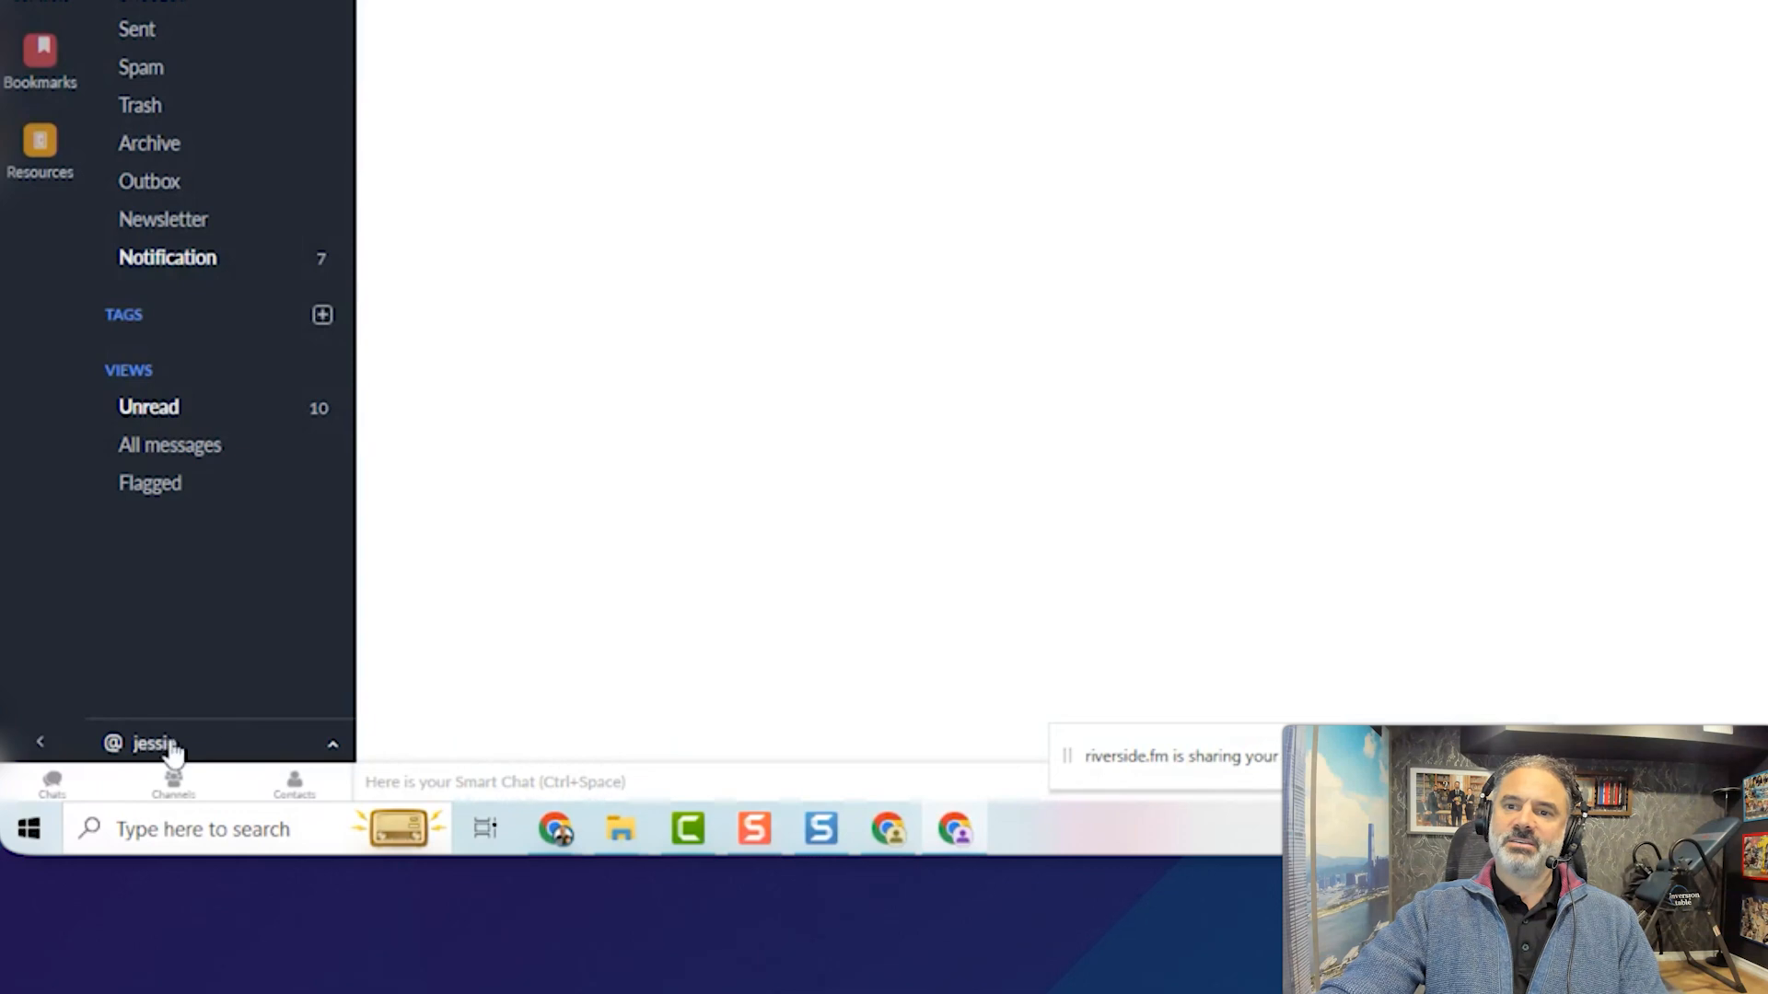
Step: Switch to the delegated sales mailbox and open the 'Interested in Your Services' email
{"action": "left_click", "coordinate": [155, 743]}
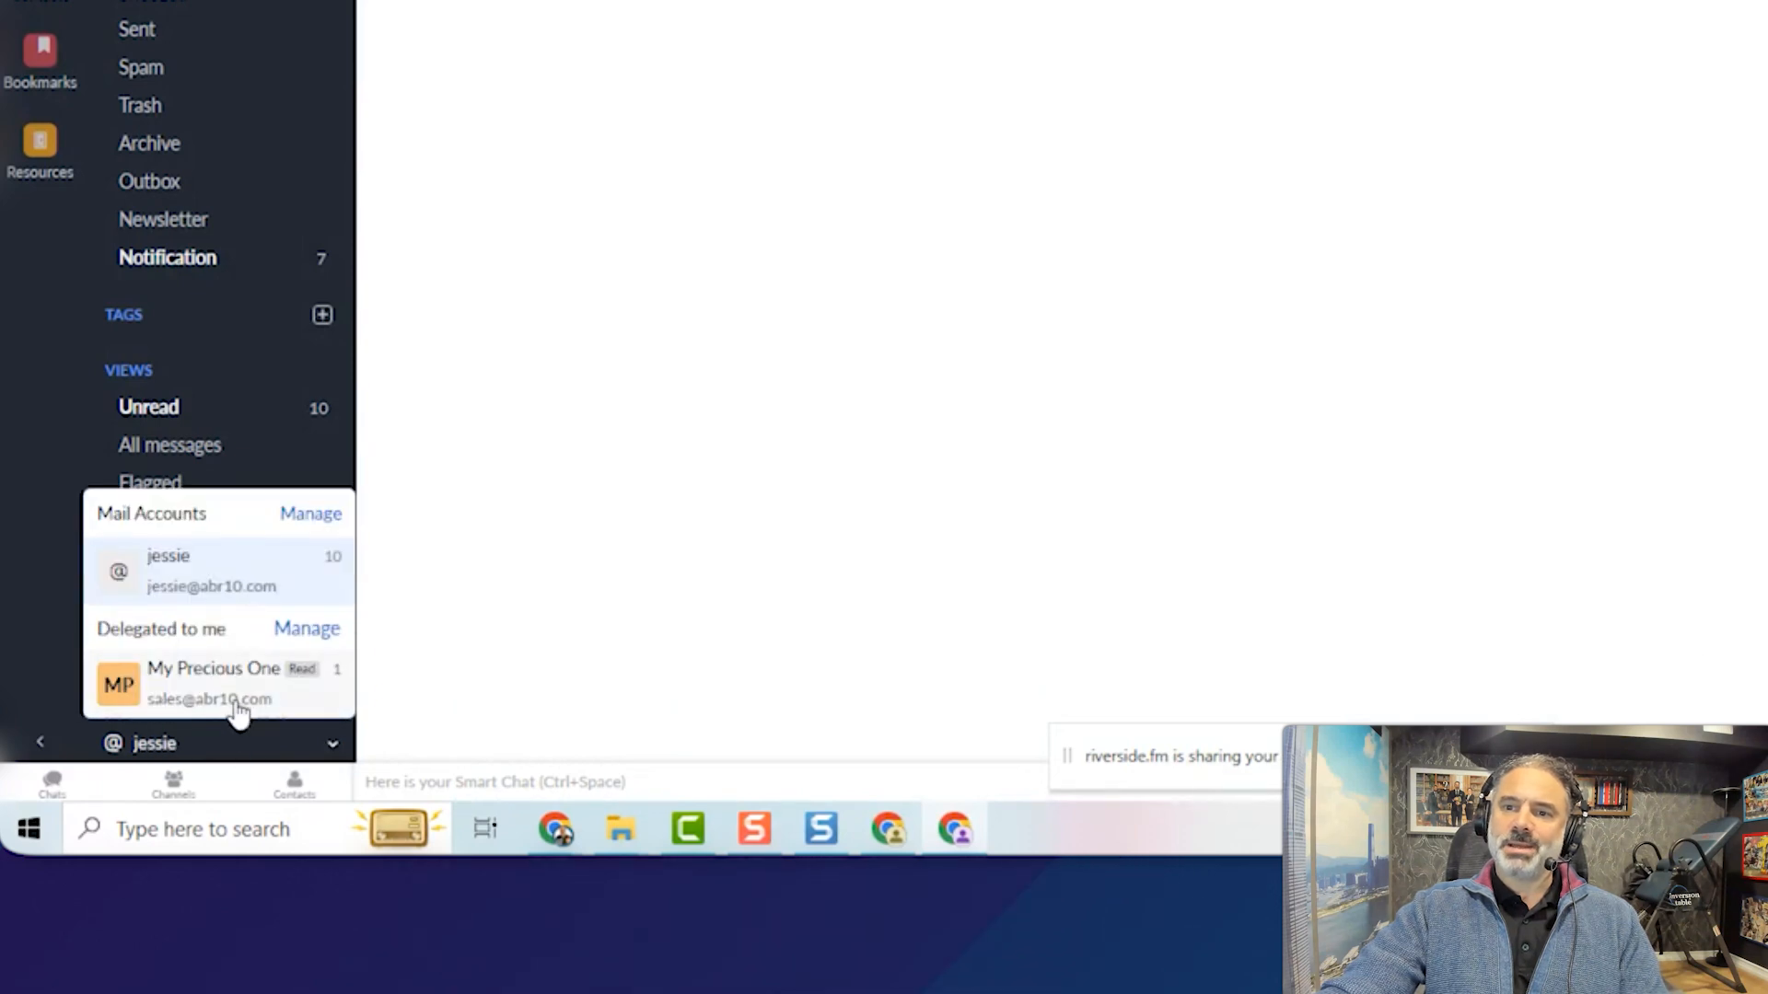
{"action": "mouse_move", "coordinate": [214, 677]}
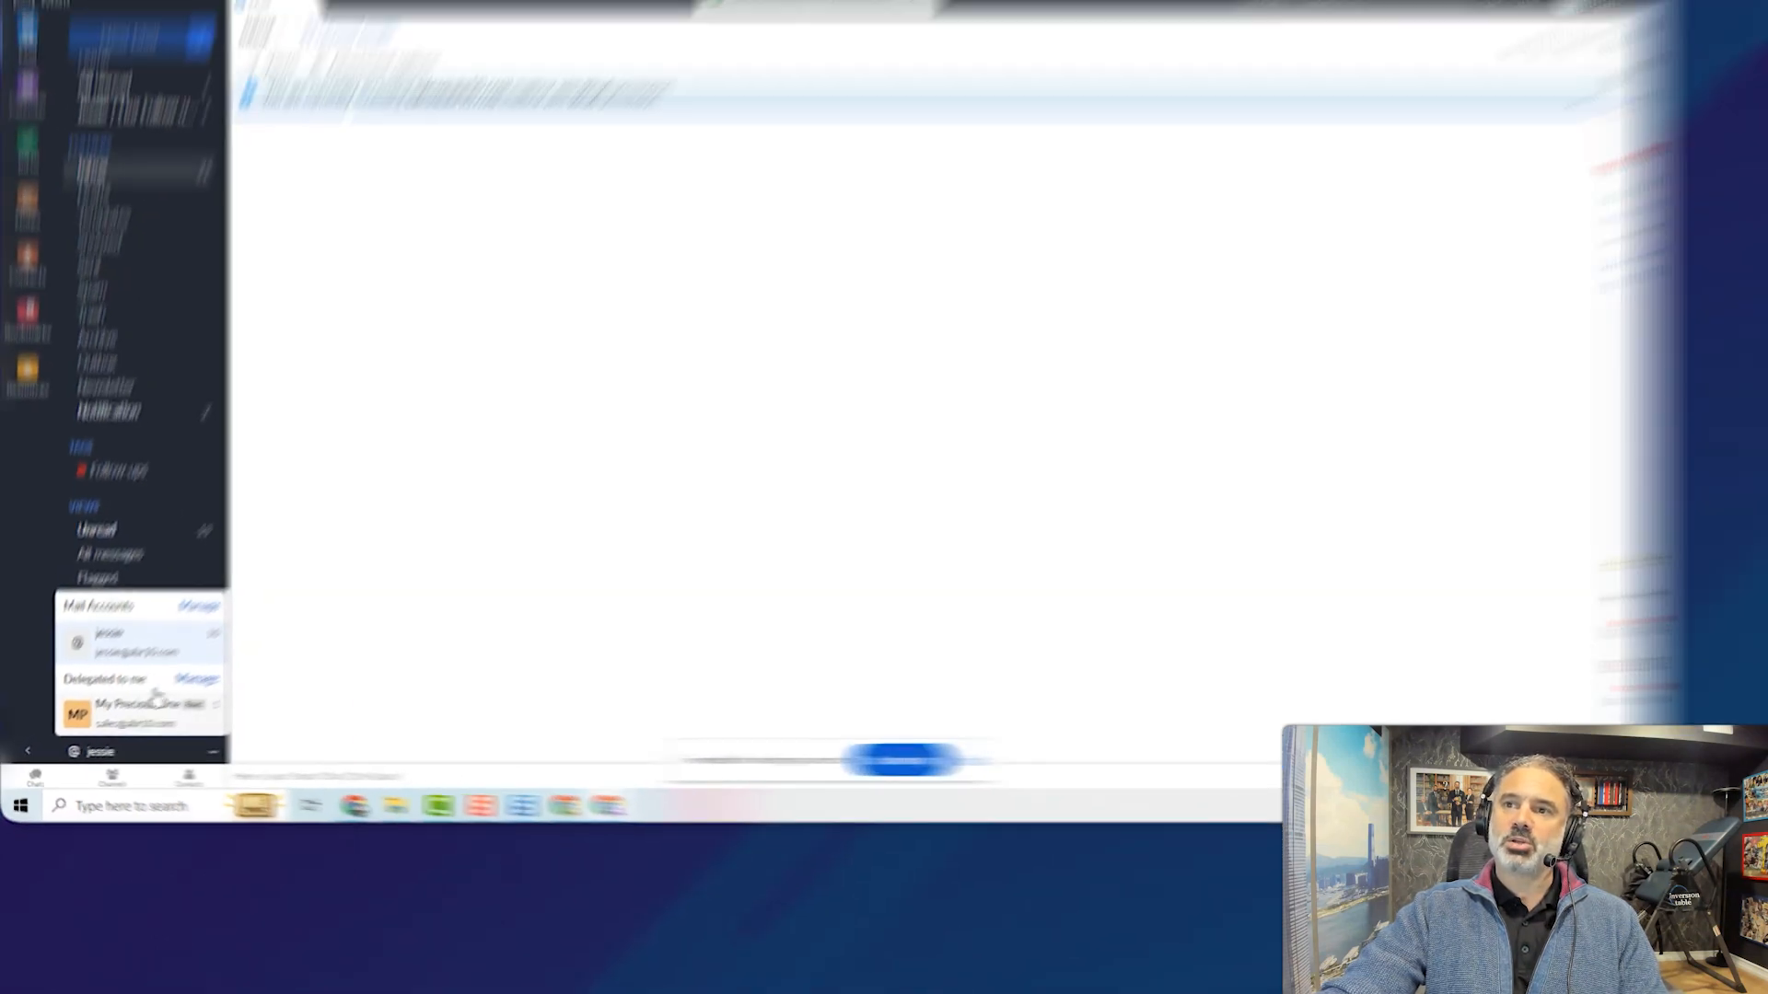
{"action": "left_click", "coordinate": [118, 712]}
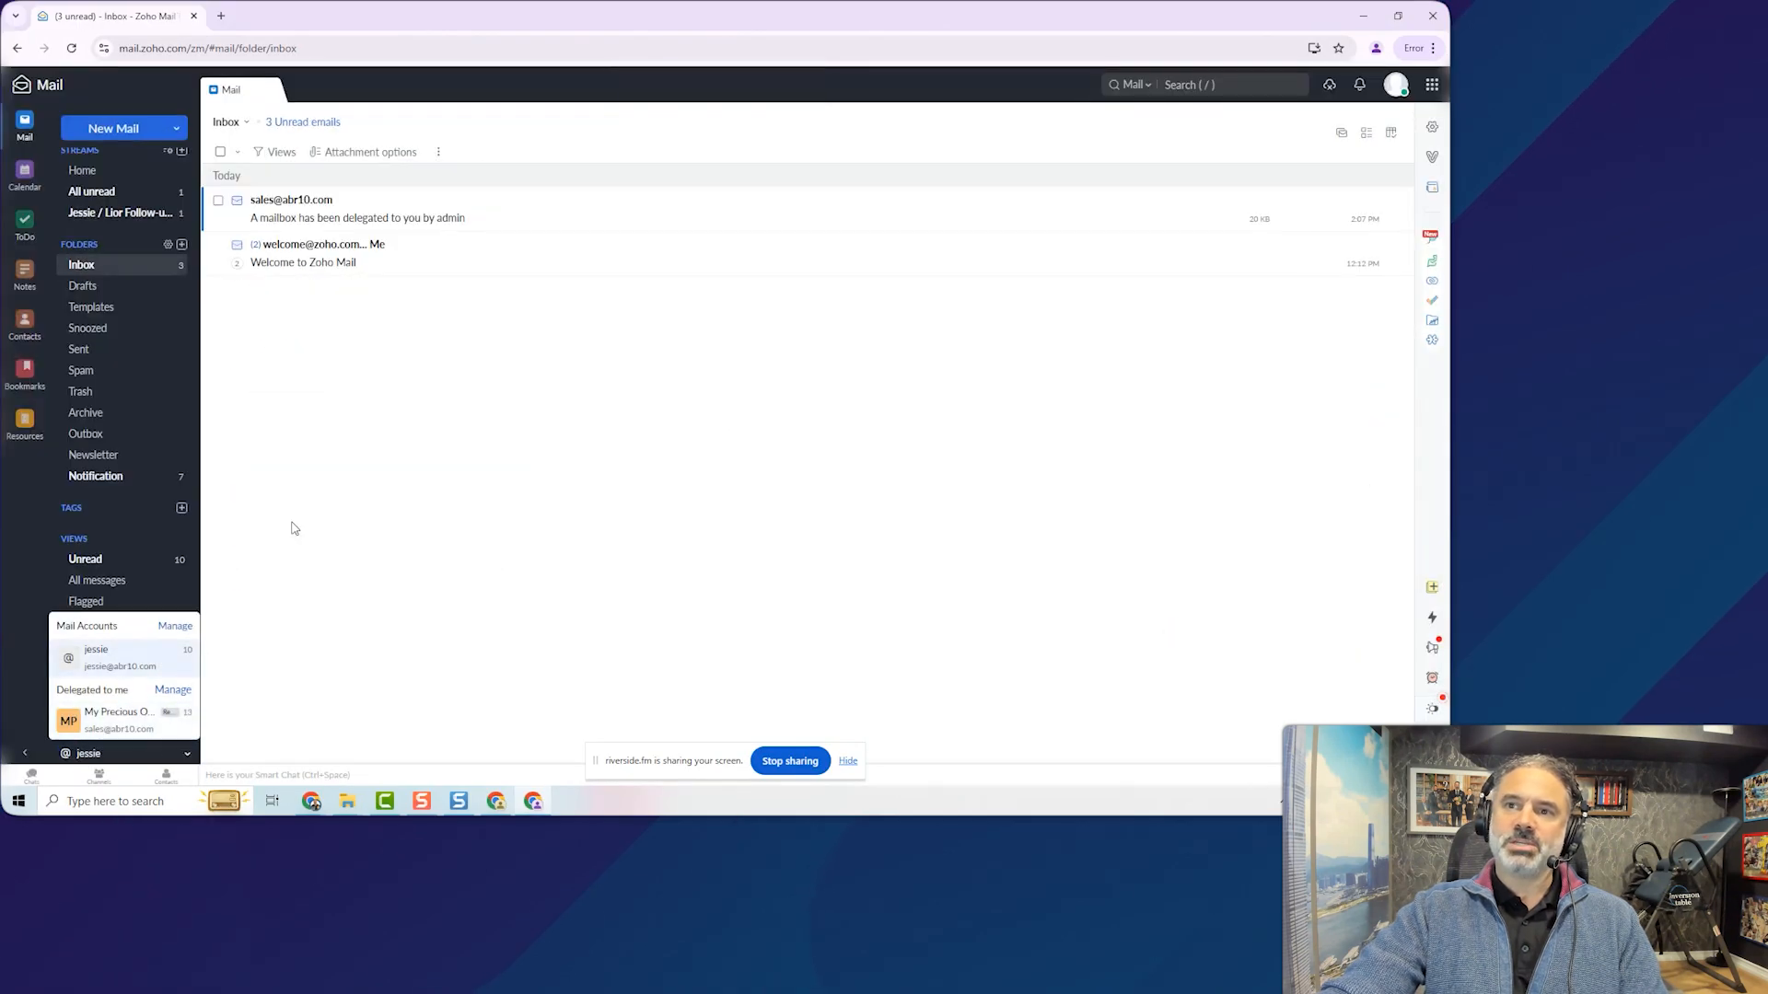
{"action": "mouse_move", "coordinate": [119, 717]}
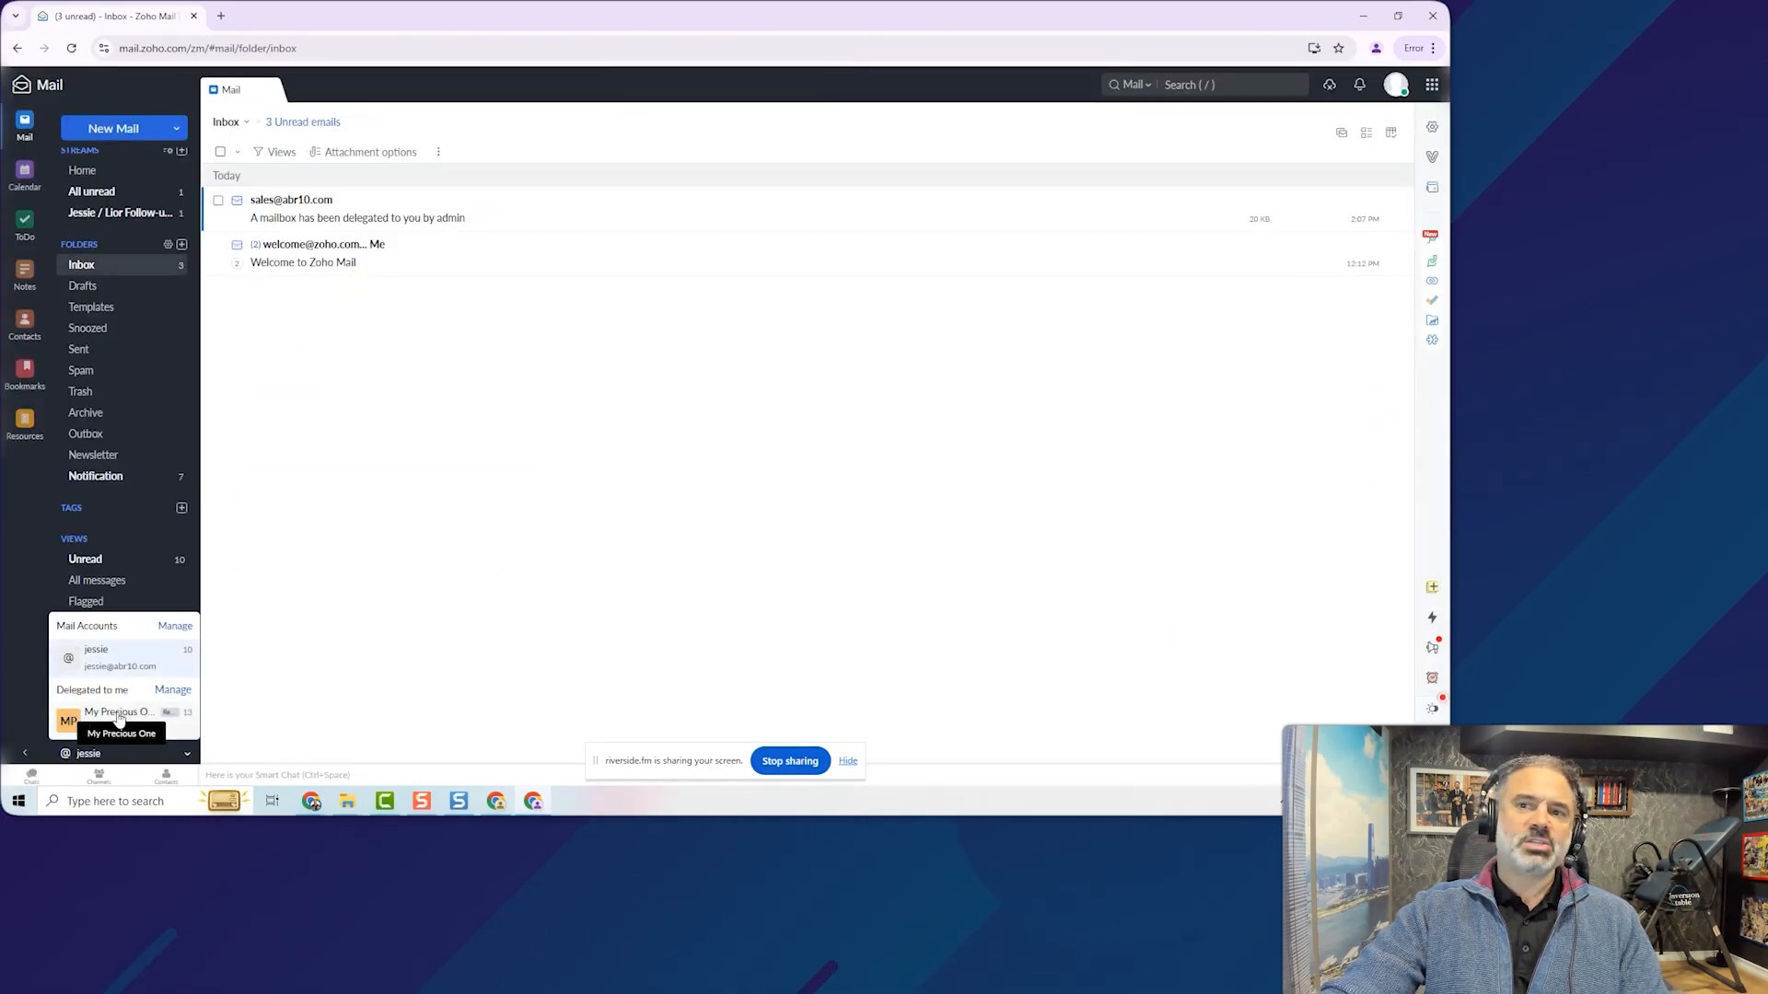
{"action": "left_click", "coordinate": [118, 712]}
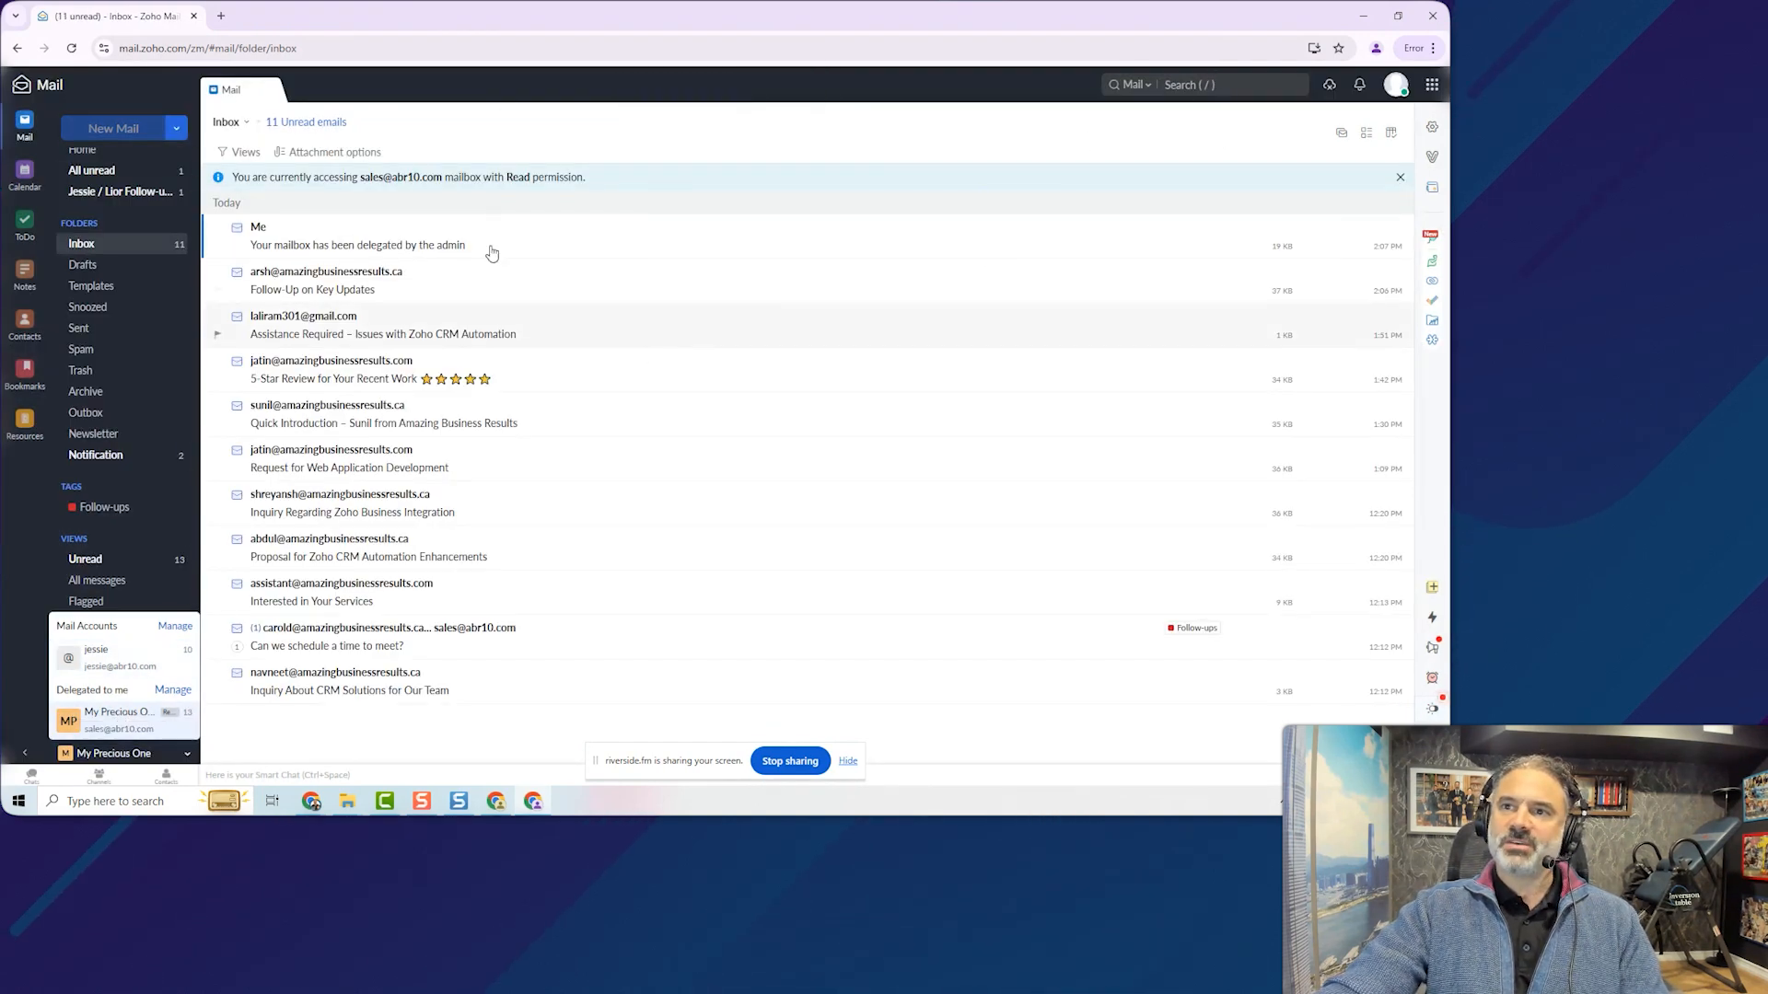
{"action": "left_click", "coordinate": [342, 592]}
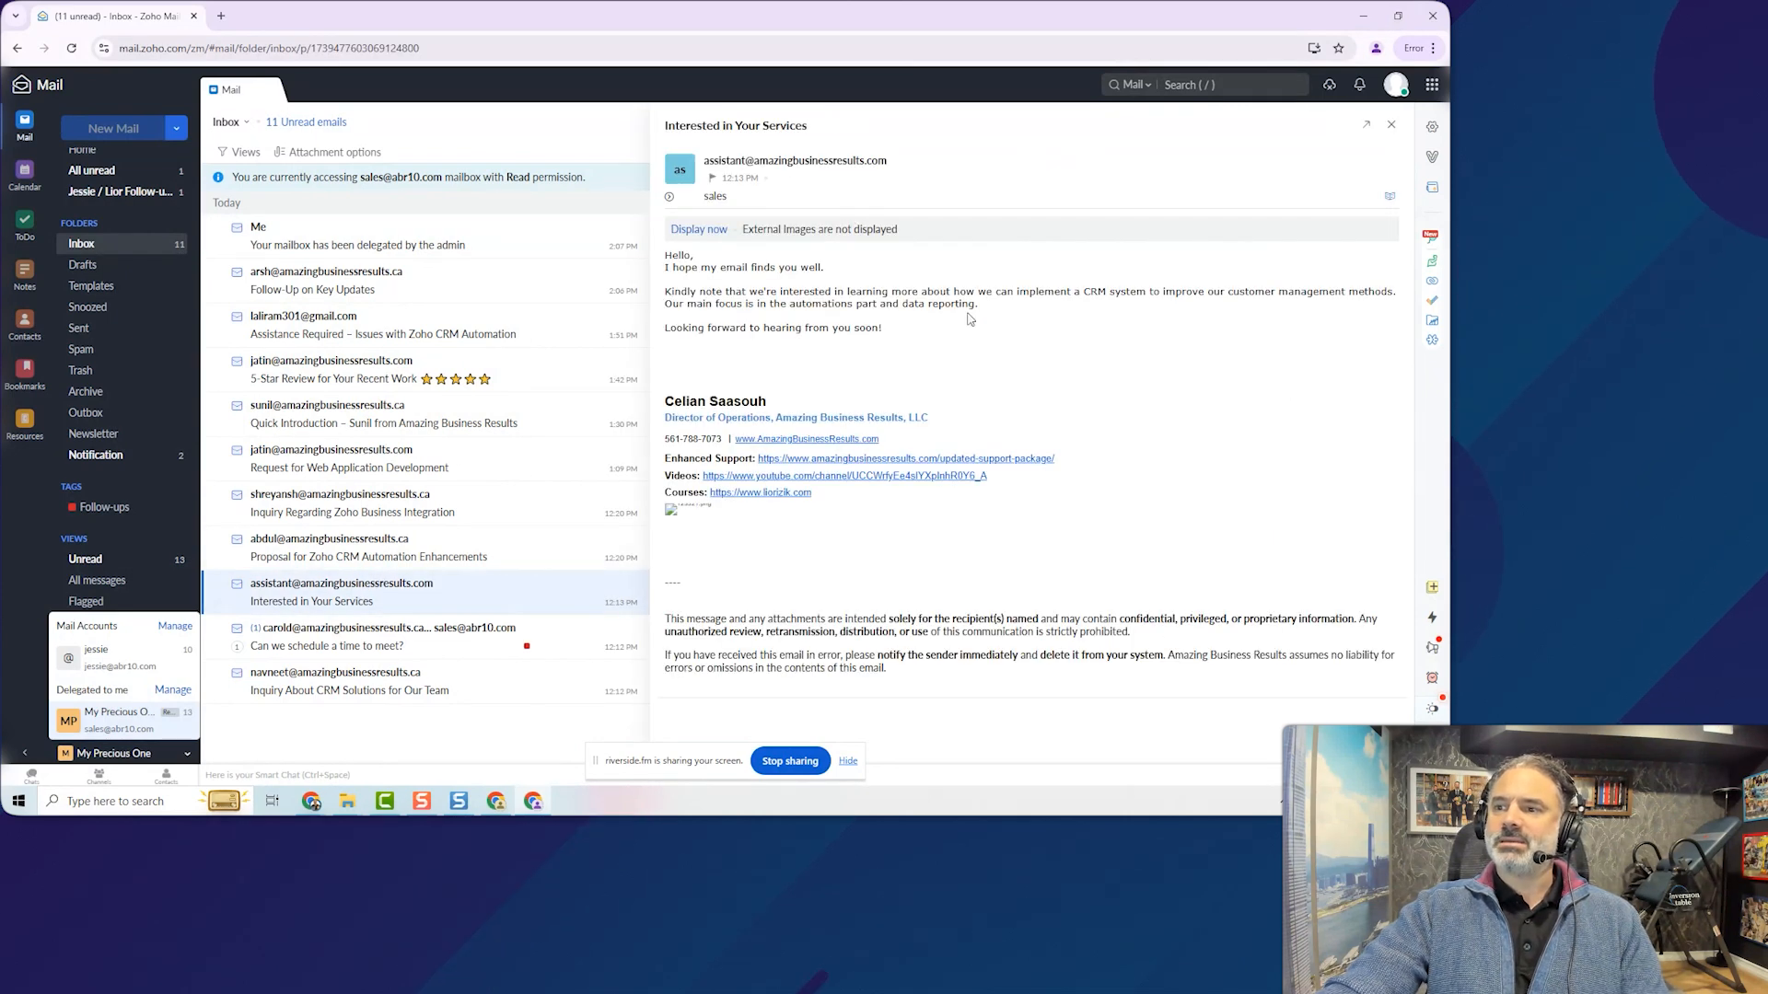
{"action": "mouse_move", "coordinate": [1061, 478]}
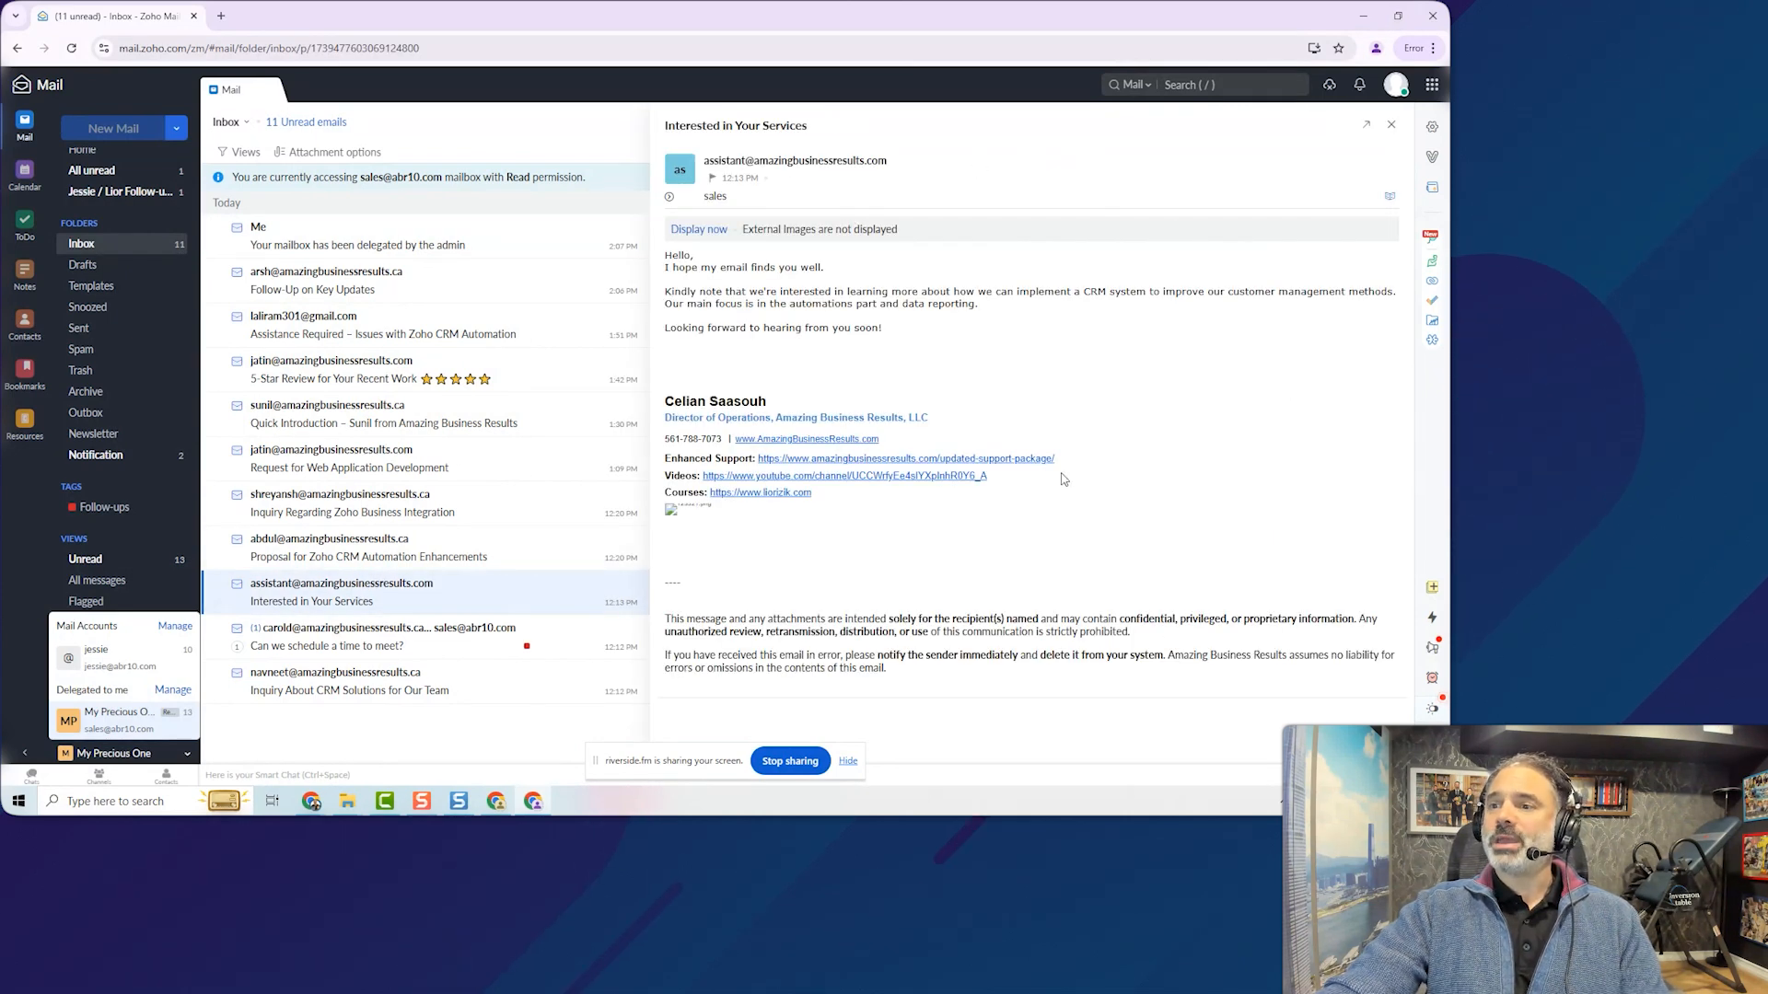
{"action": "mouse_move", "coordinate": [896, 206]}
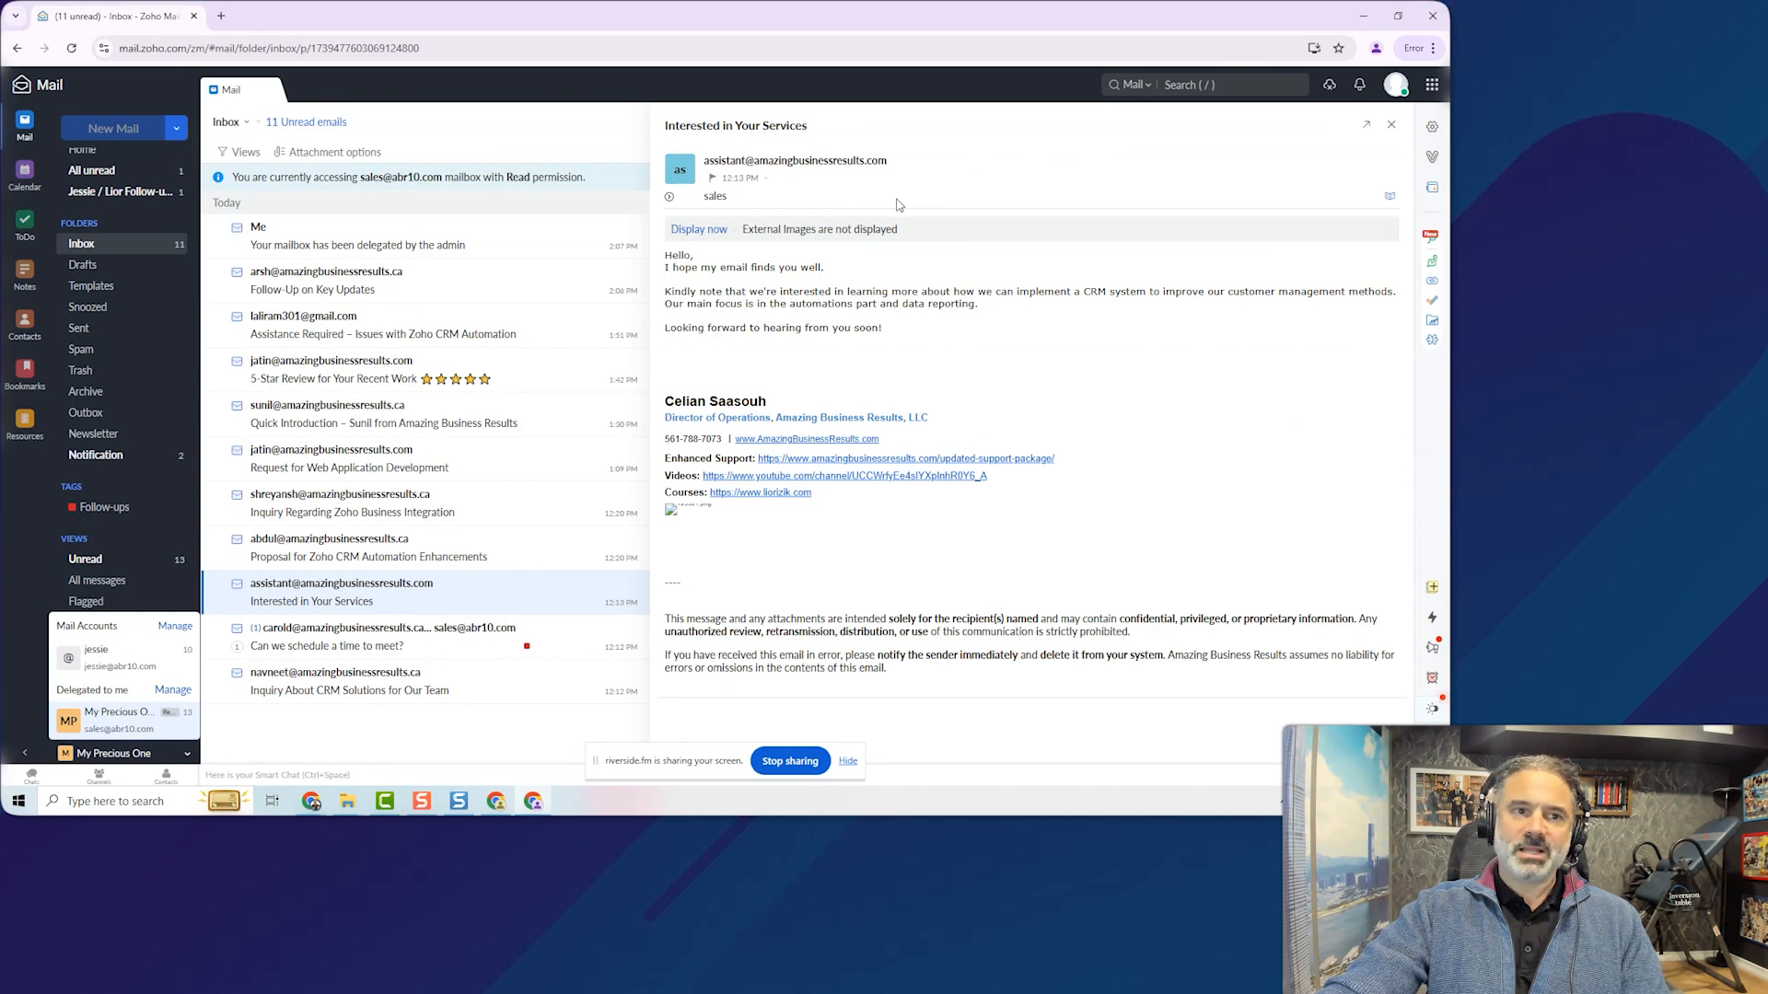
{"action": "mouse_move", "coordinate": [894, 416]}
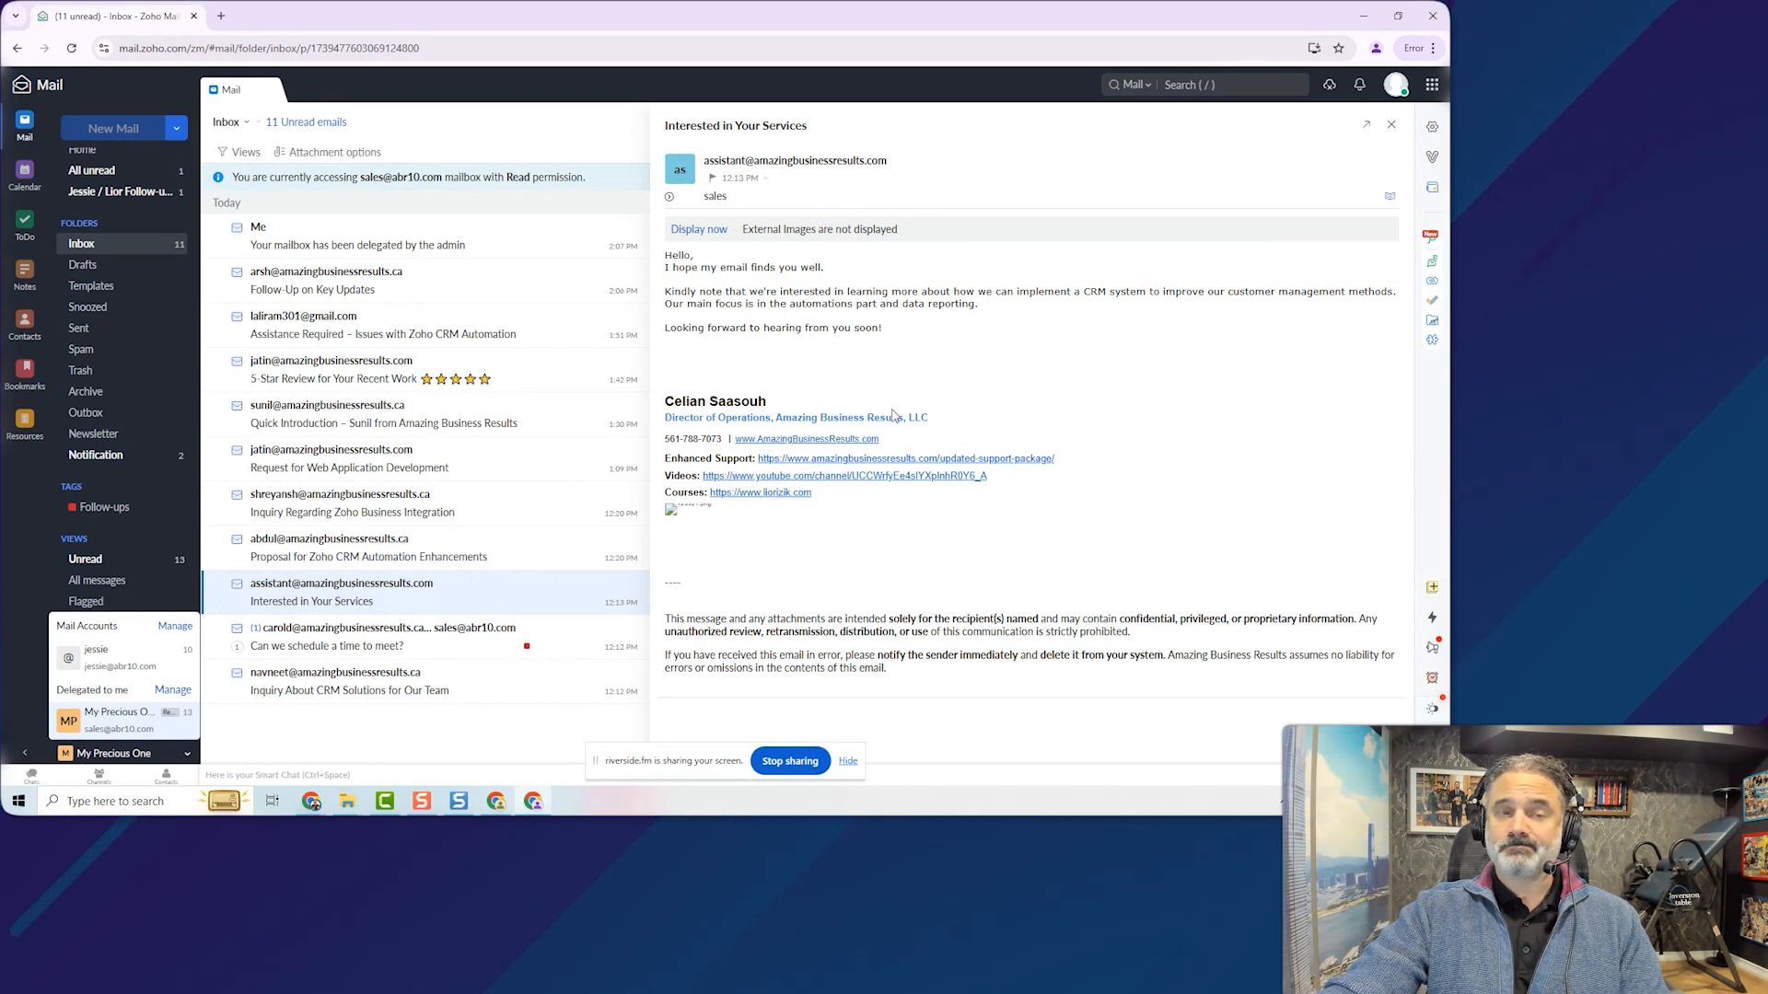
{"action": "mouse_move", "coordinate": [917, 235]}
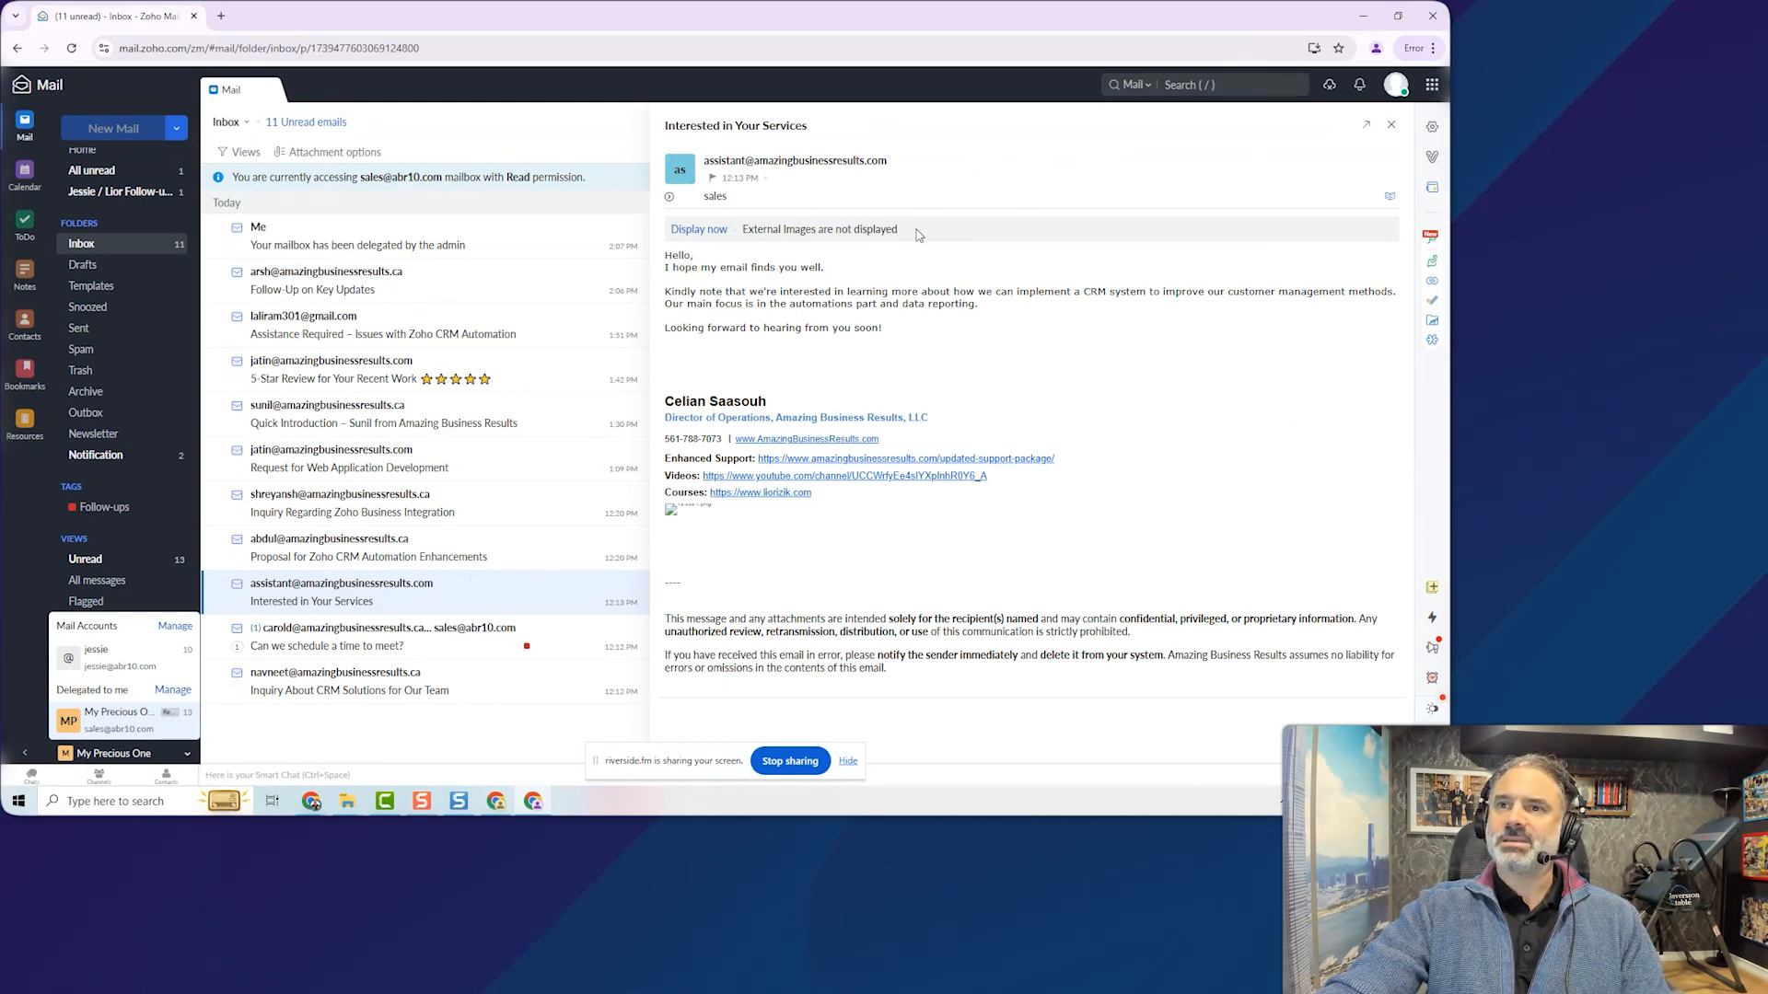
{"action": "mouse_move", "coordinate": [868, 288]}
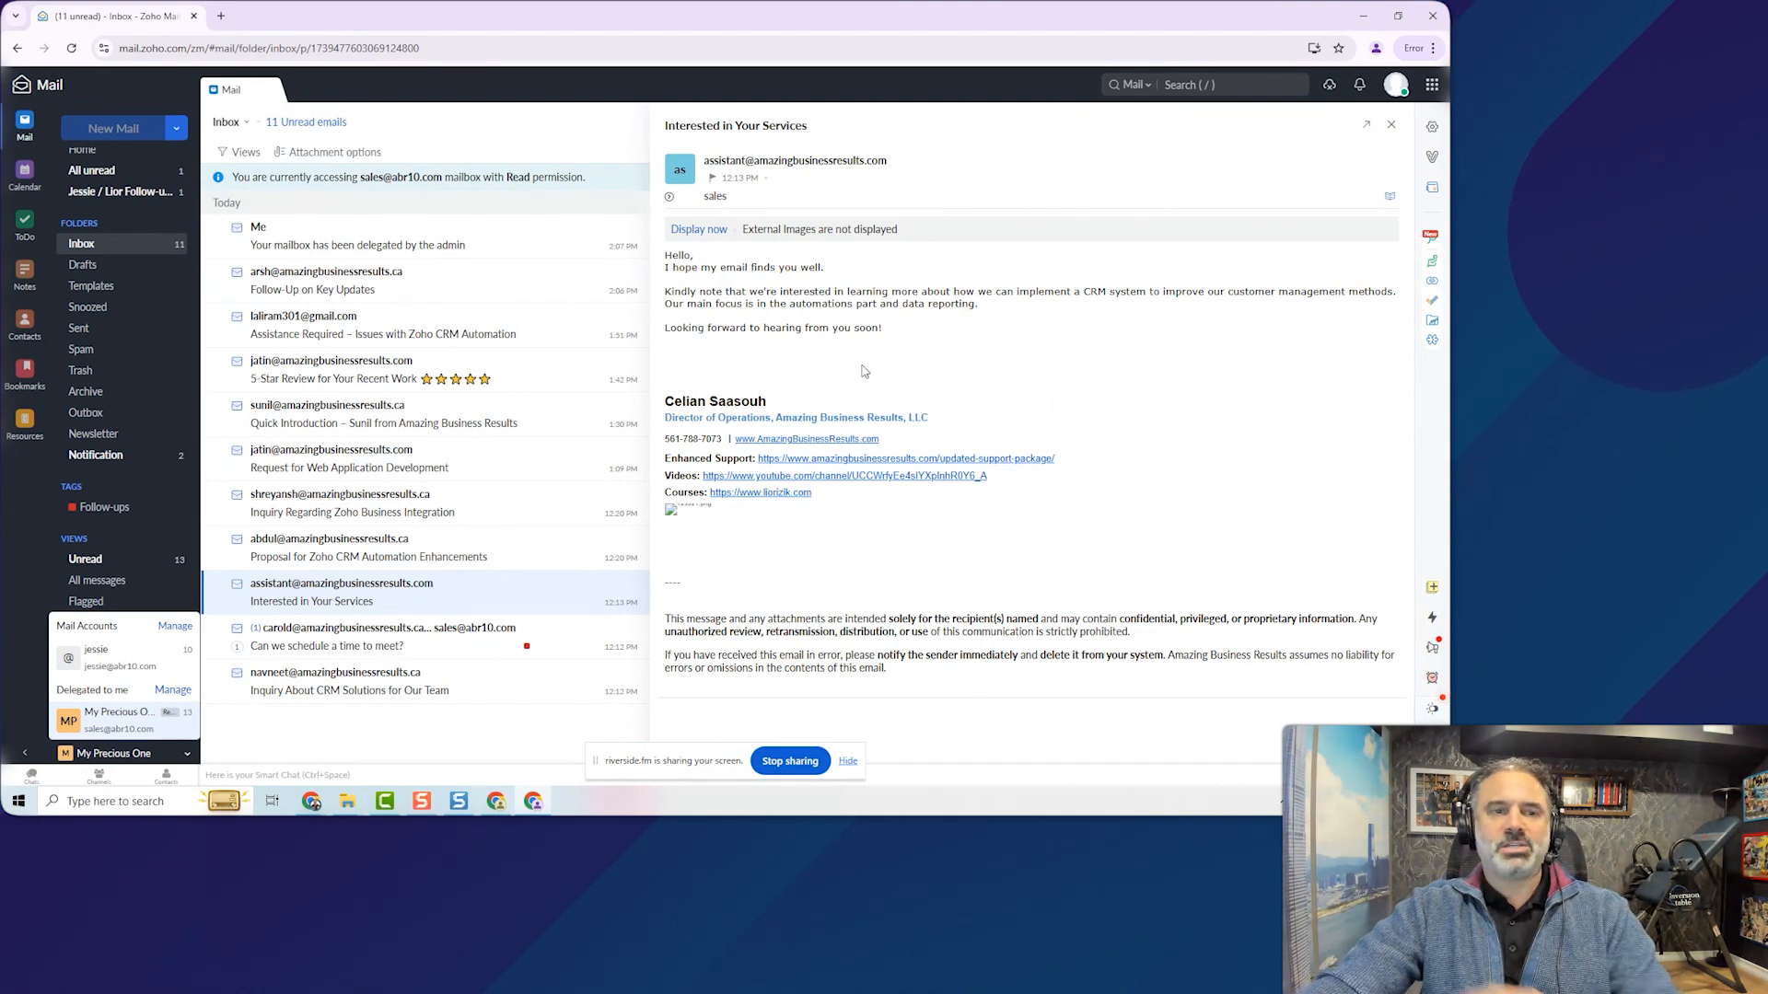
{"action": "mouse_move", "coordinate": [1392, 125]}
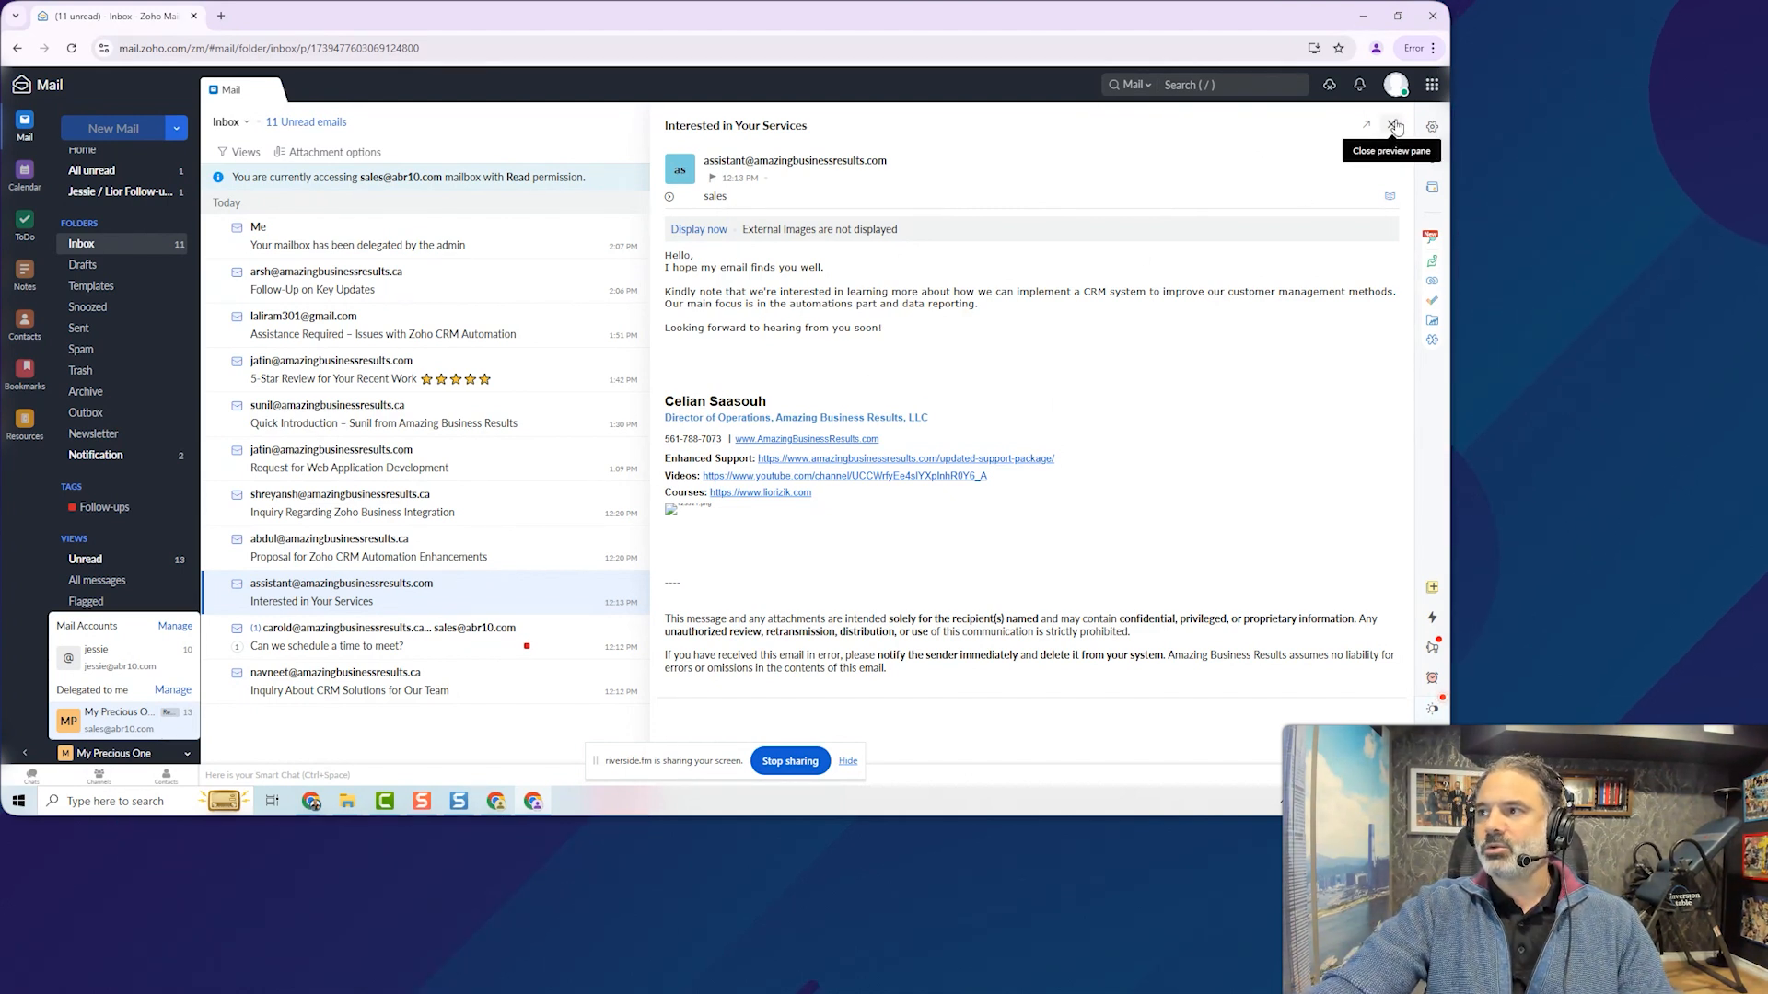
Step: Share the user1 calendar with Jessie using Delegate (Manage calendar) permission
{"action": "left_click", "coordinate": [1396, 125]}
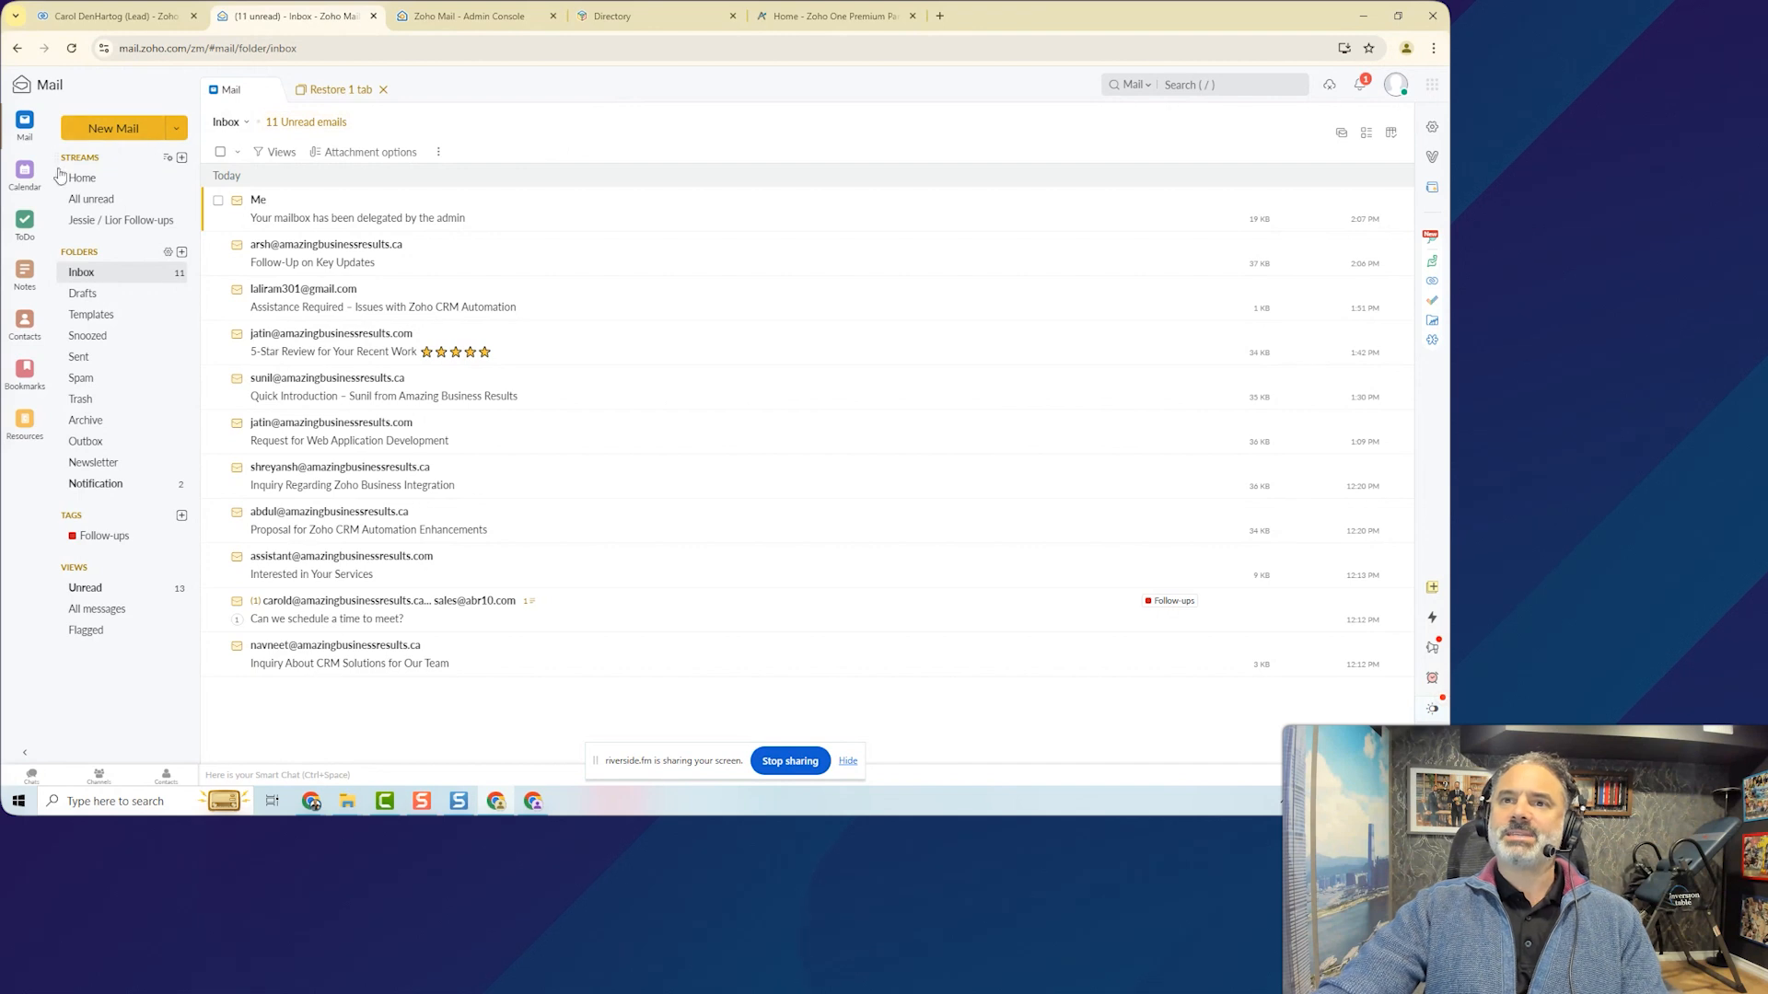
{"action": "left_click", "coordinate": [24, 170]}
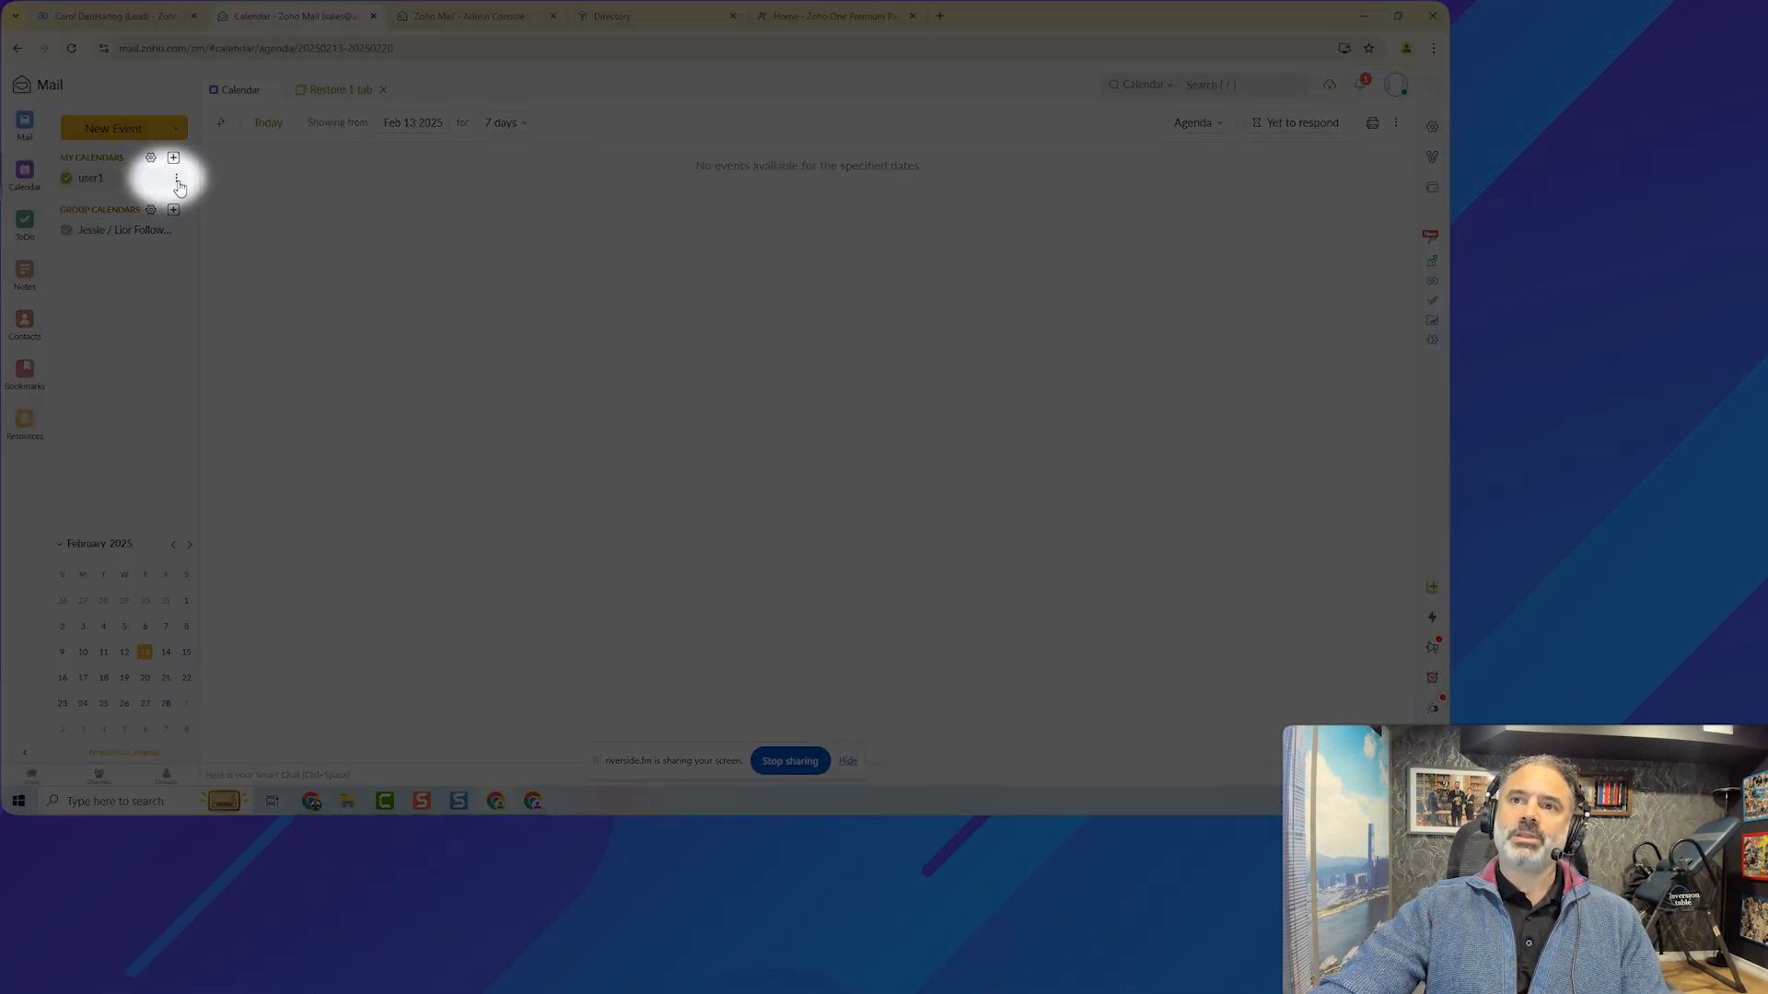
{"action": "left_click", "coordinate": [175, 180]}
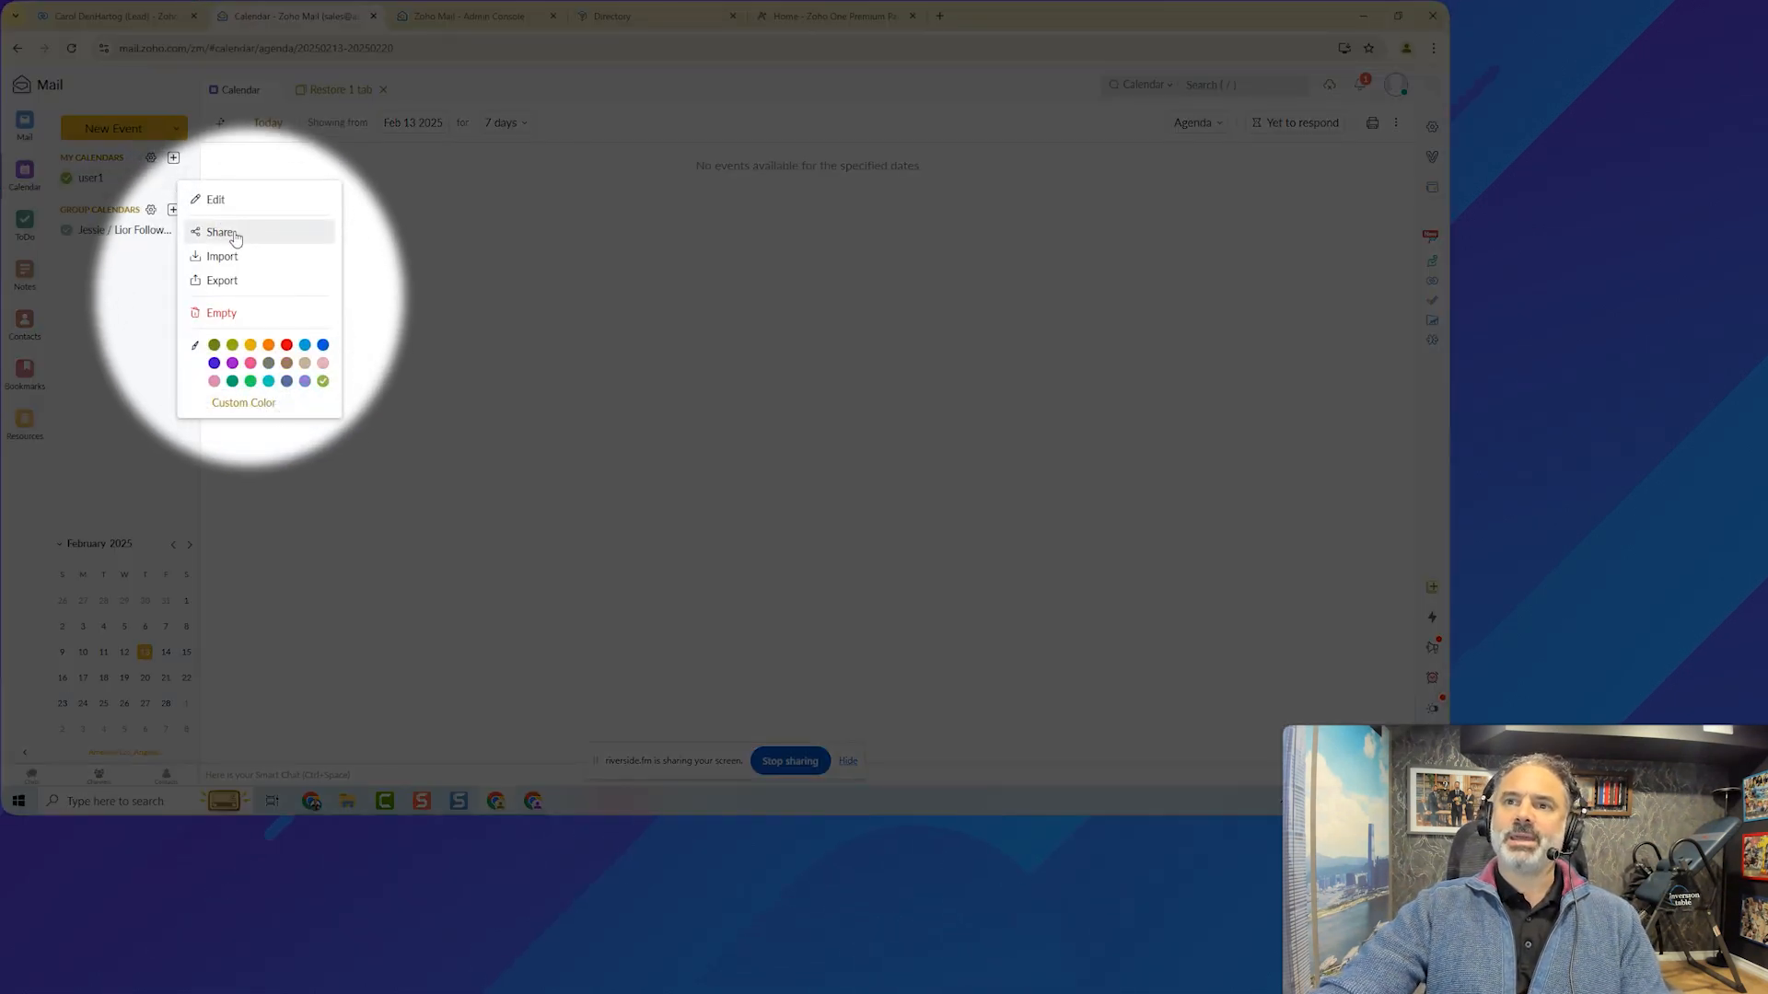
{"action": "left_click", "coordinate": [222, 232]}
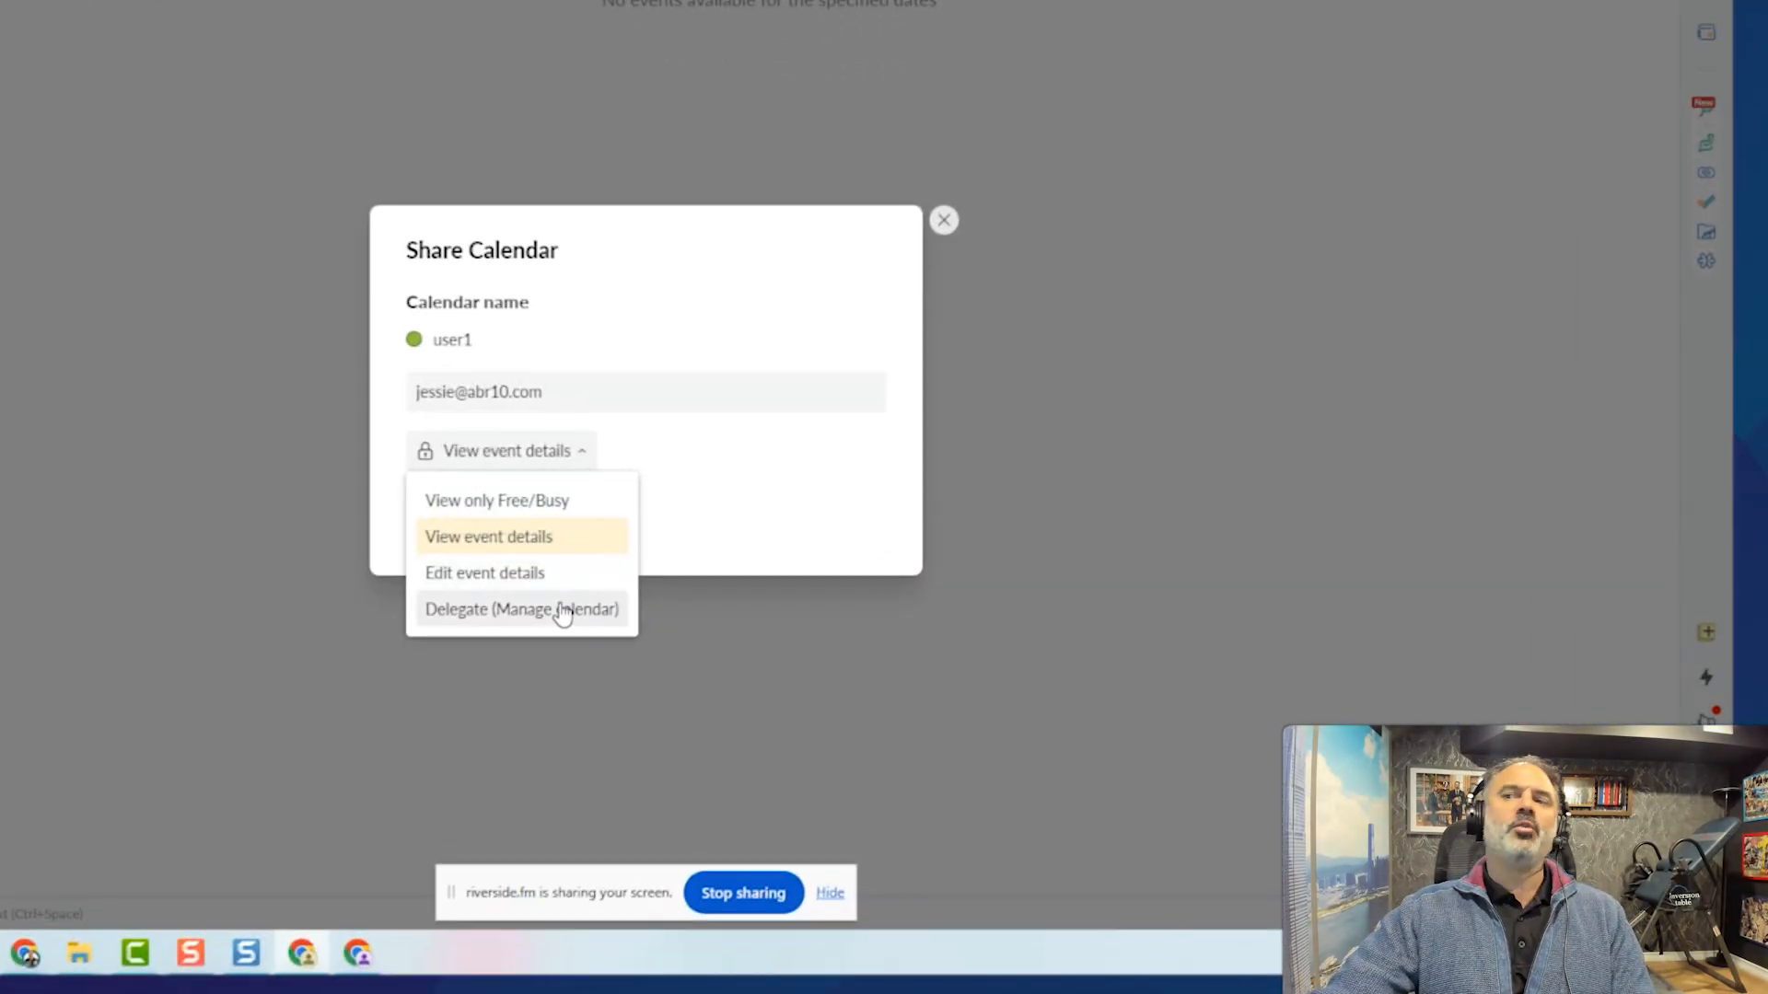
{"action": "mouse_move", "coordinate": [558, 508]}
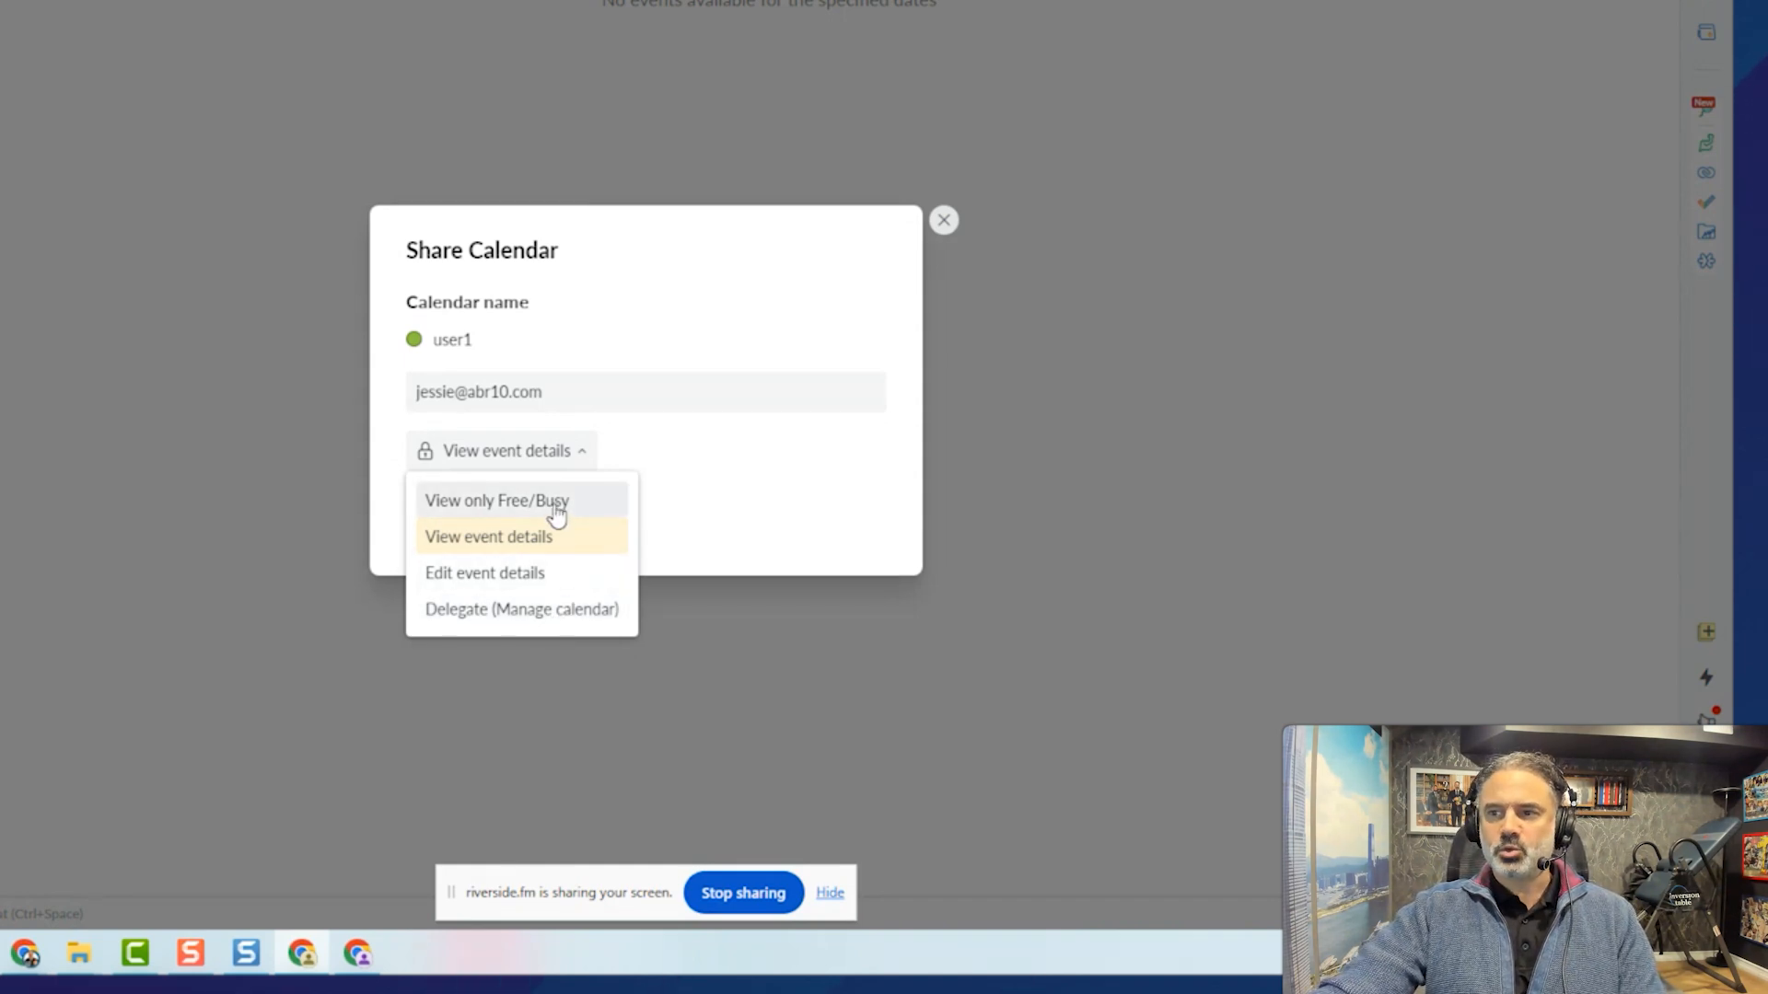
{"action": "mouse_move", "coordinate": [552, 546]}
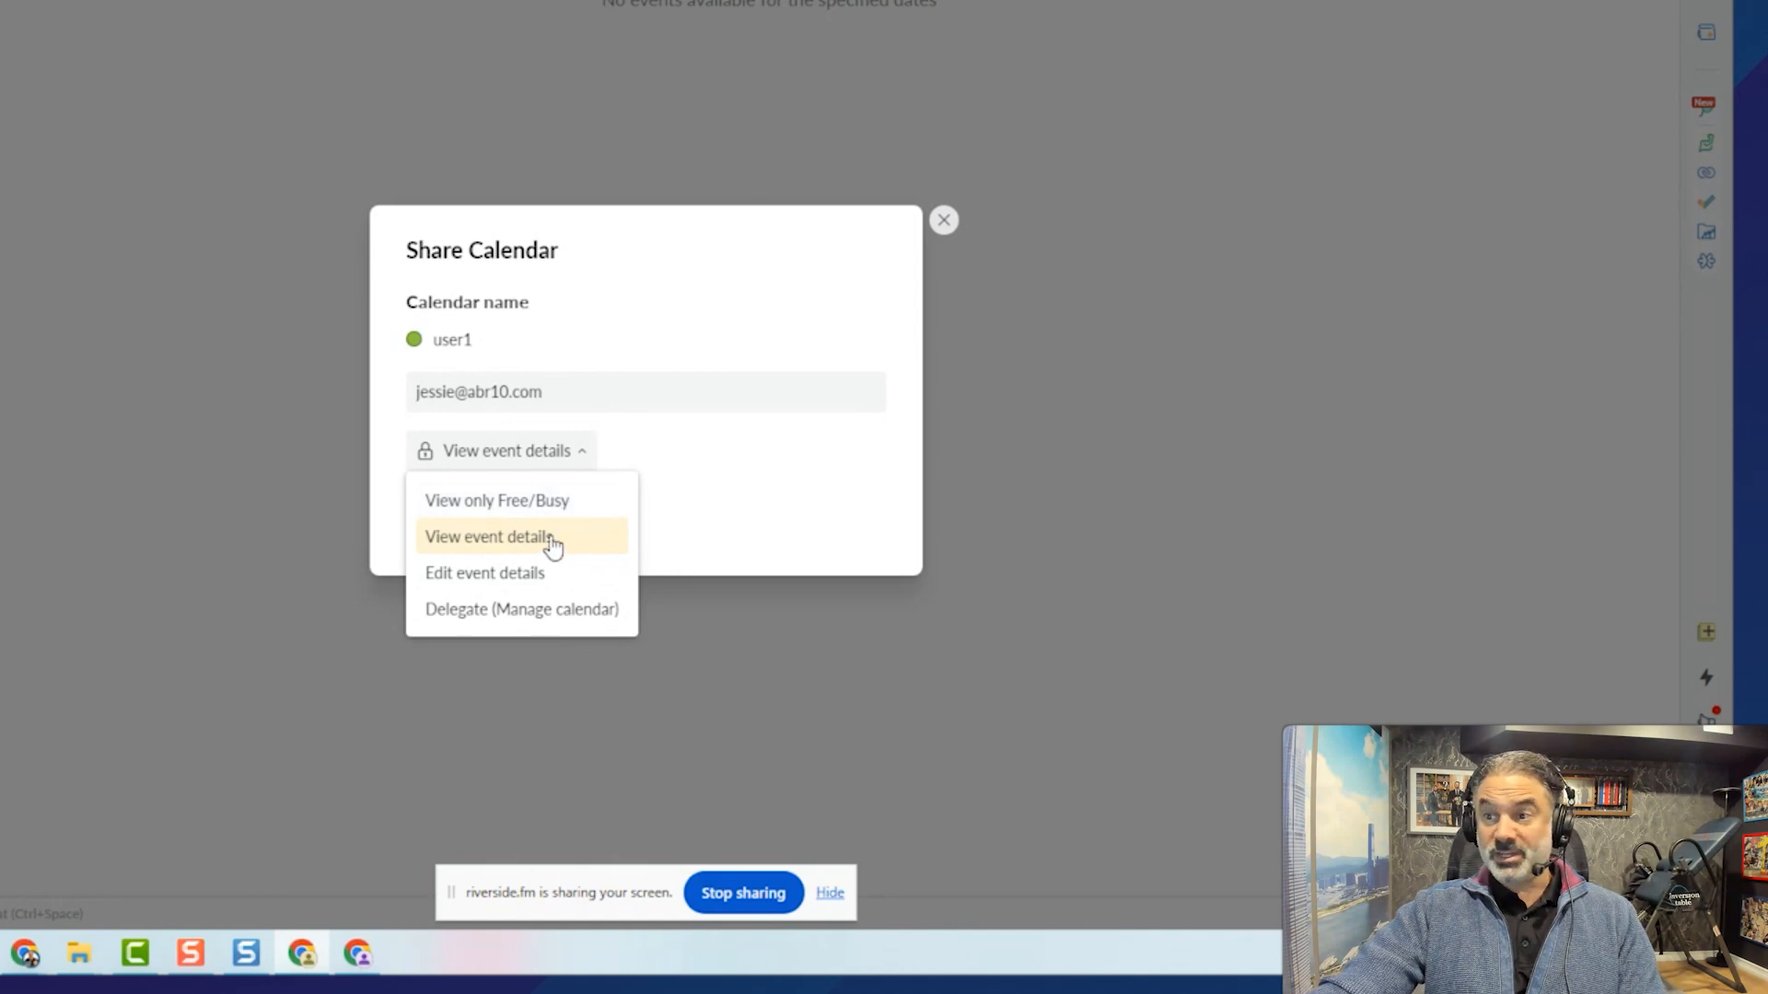
{"action": "mouse_move", "coordinate": [536, 581]}
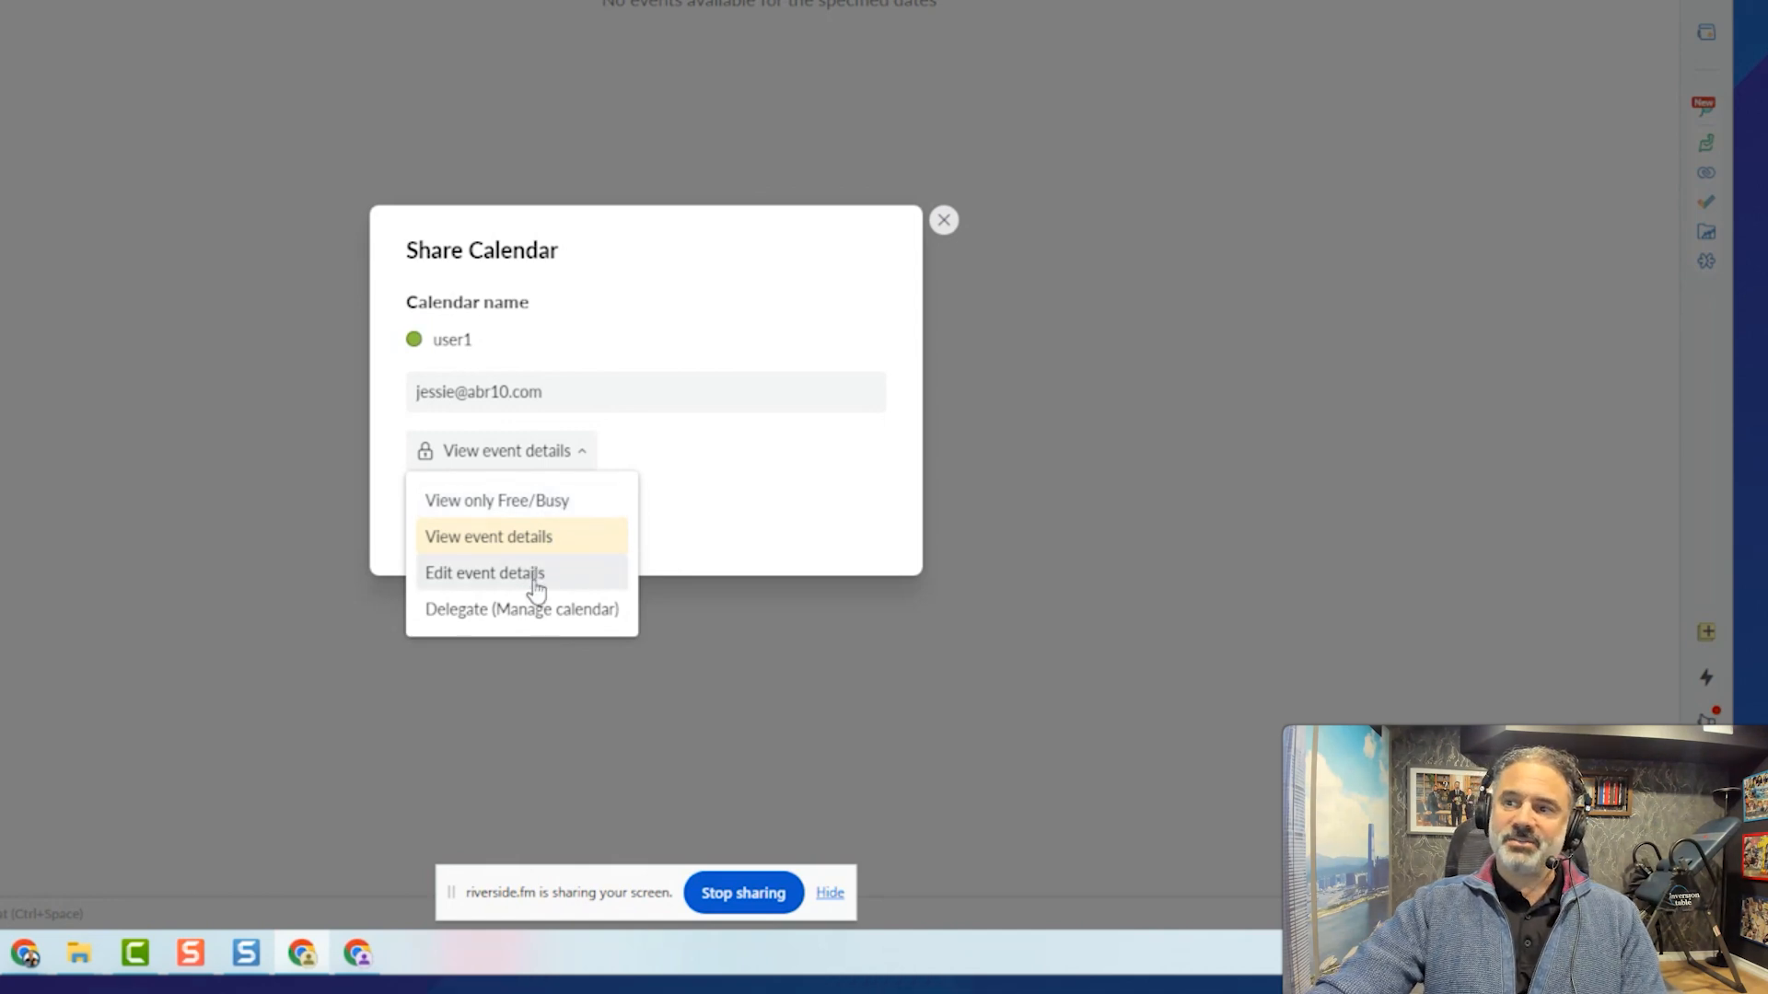
{"action": "left_click", "coordinate": [523, 609]}
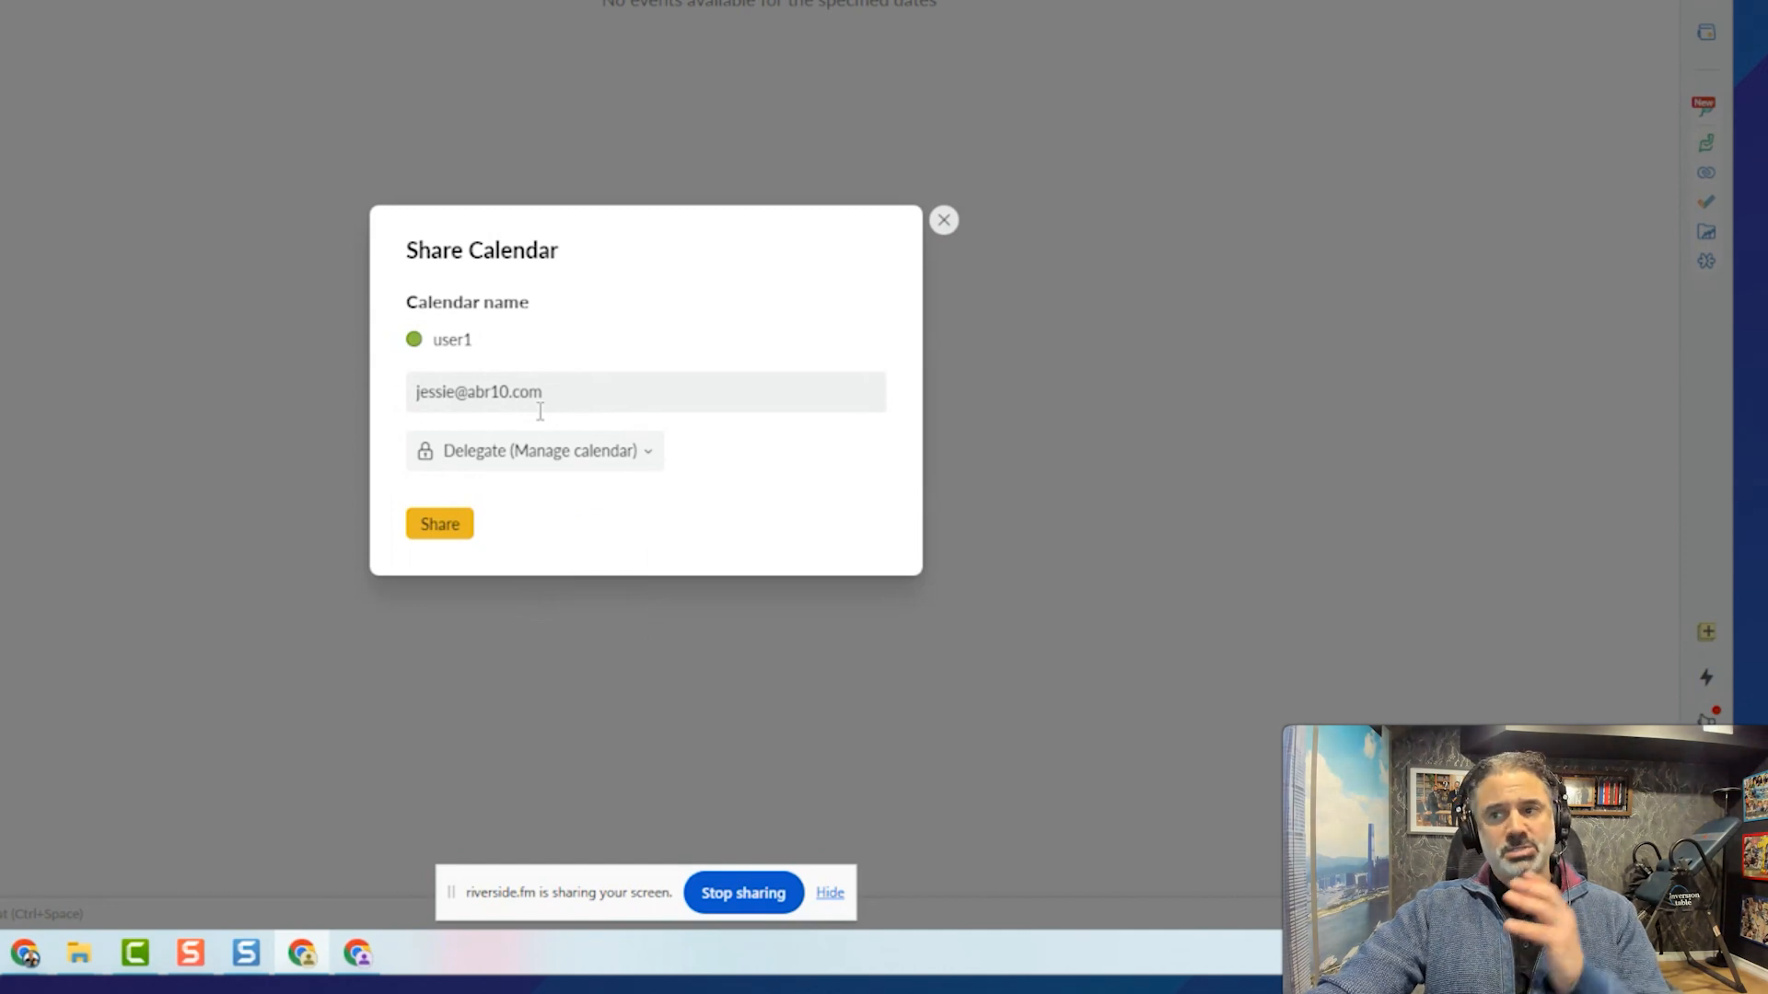
{"action": "mouse_move", "coordinate": [530, 519]}
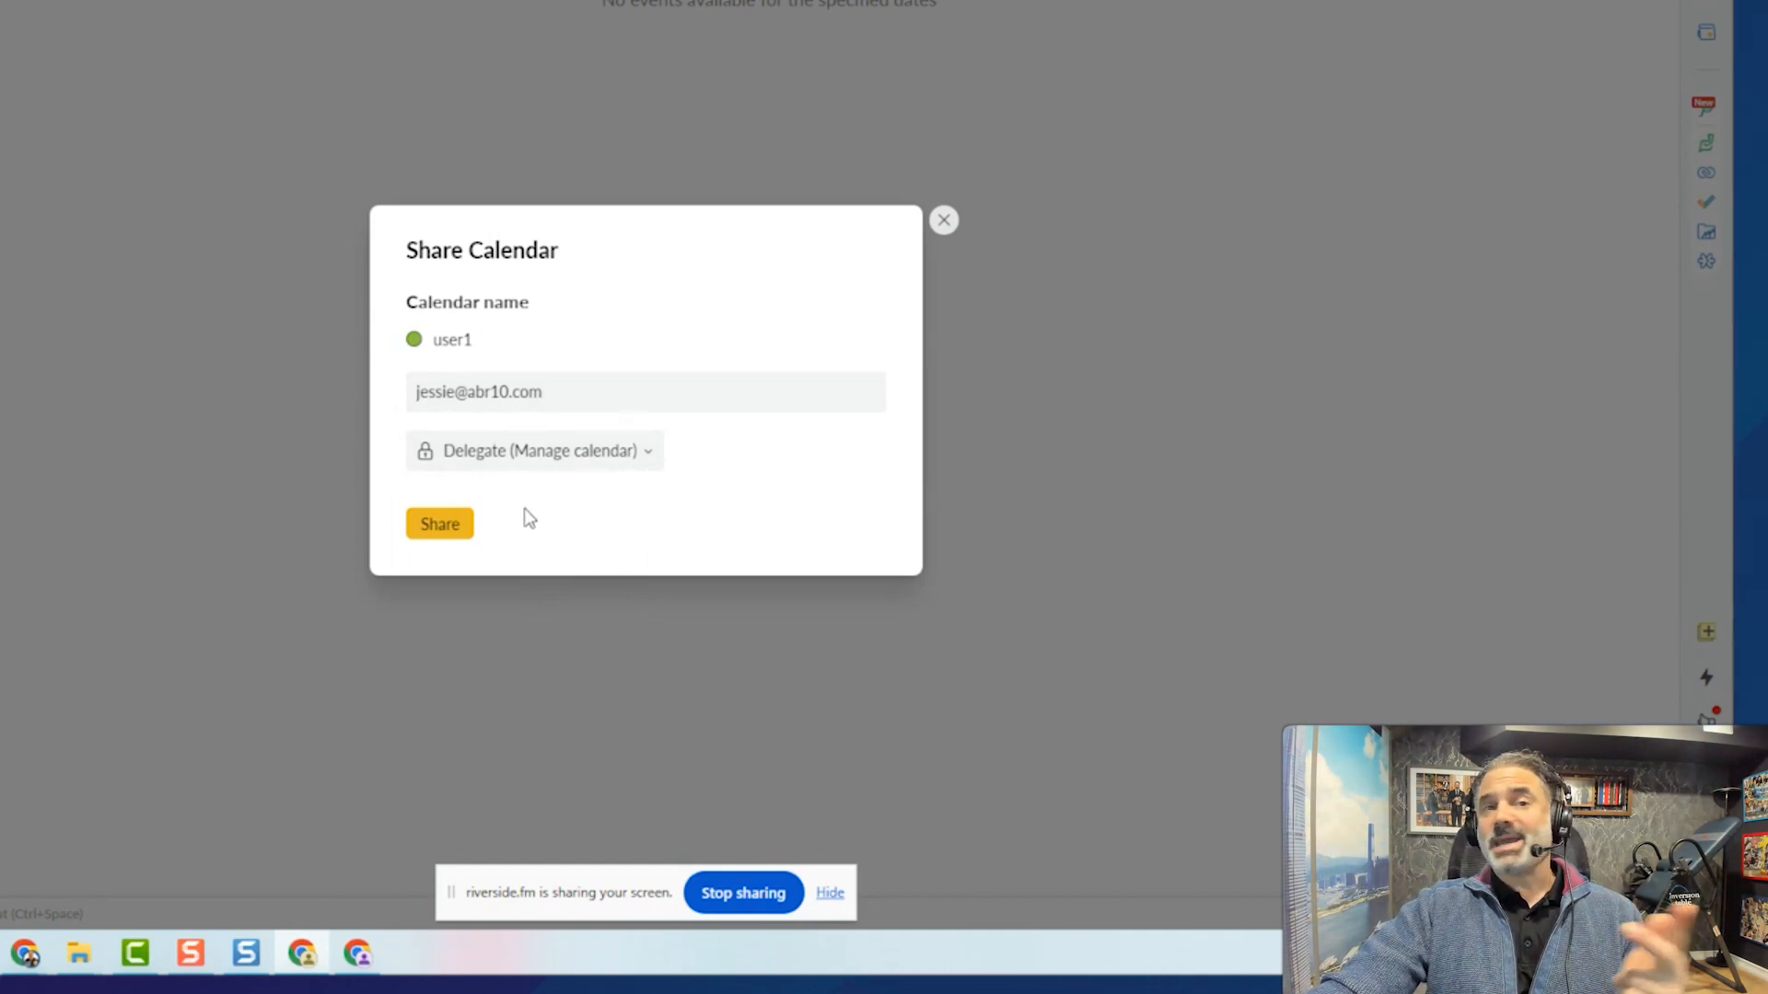
{"action": "left_click", "coordinate": [438, 523]}
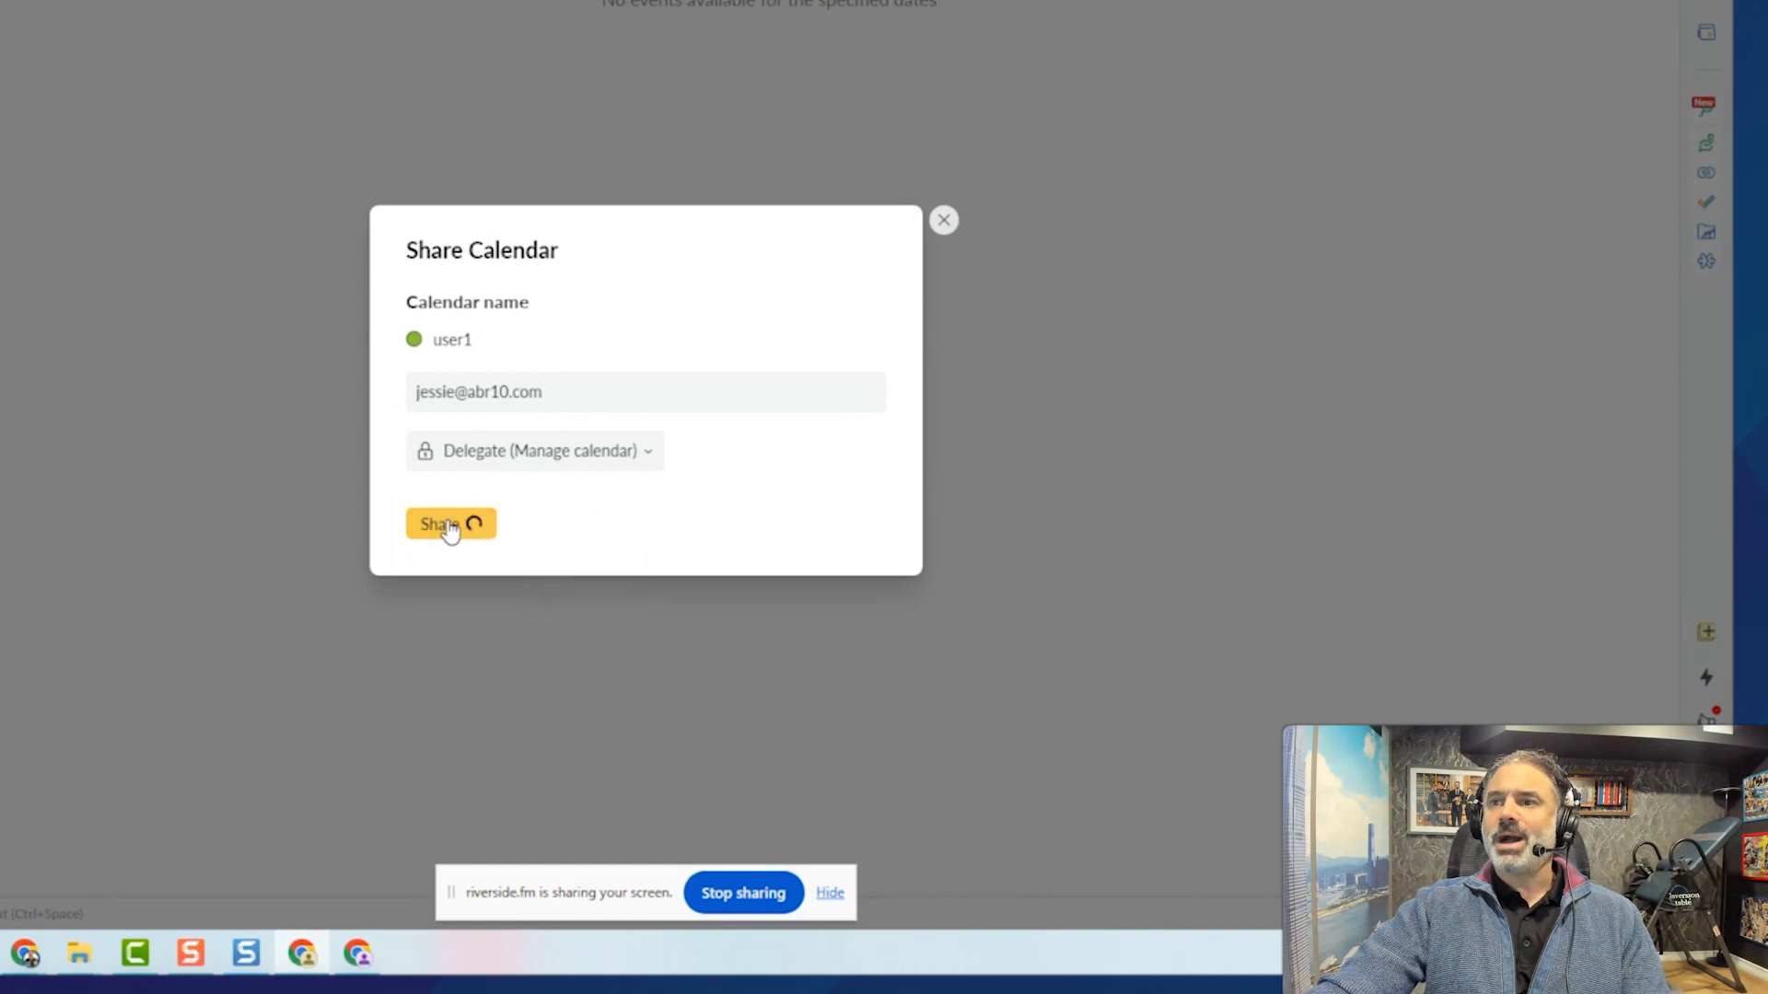
{"action": "left_click", "coordinate": [450, 523]}
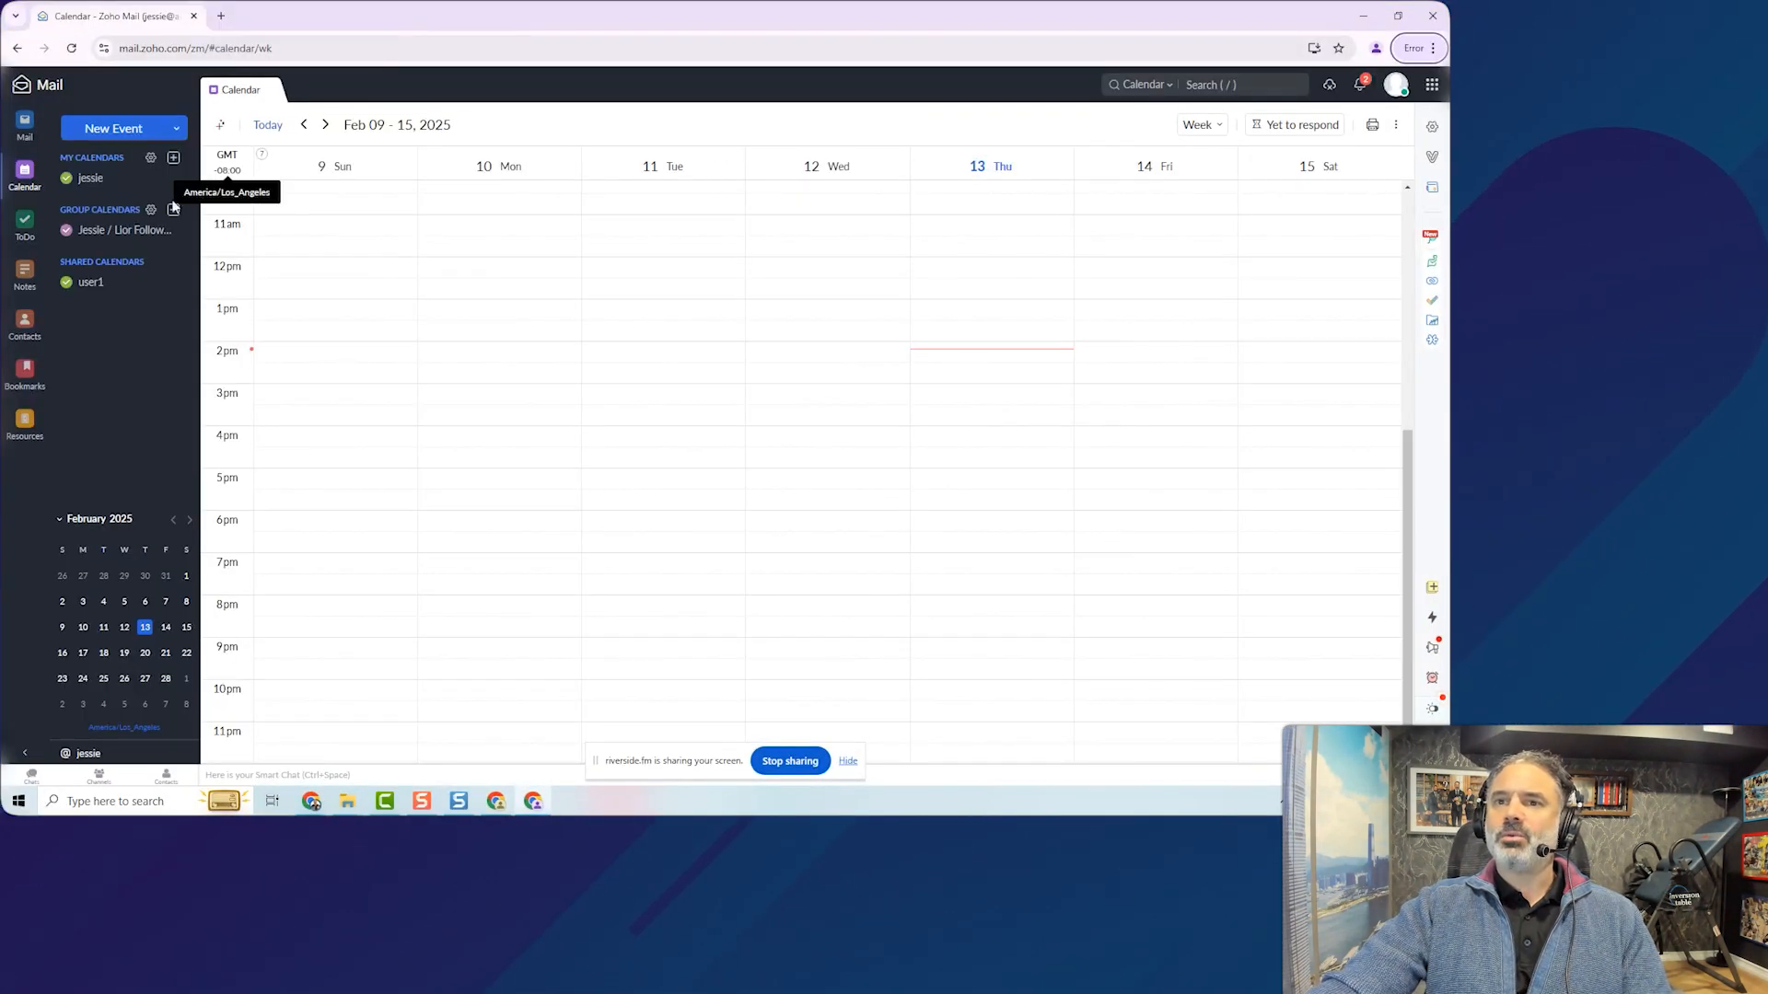
{"action": "mouse_move", "coordinate": [303, 125]}
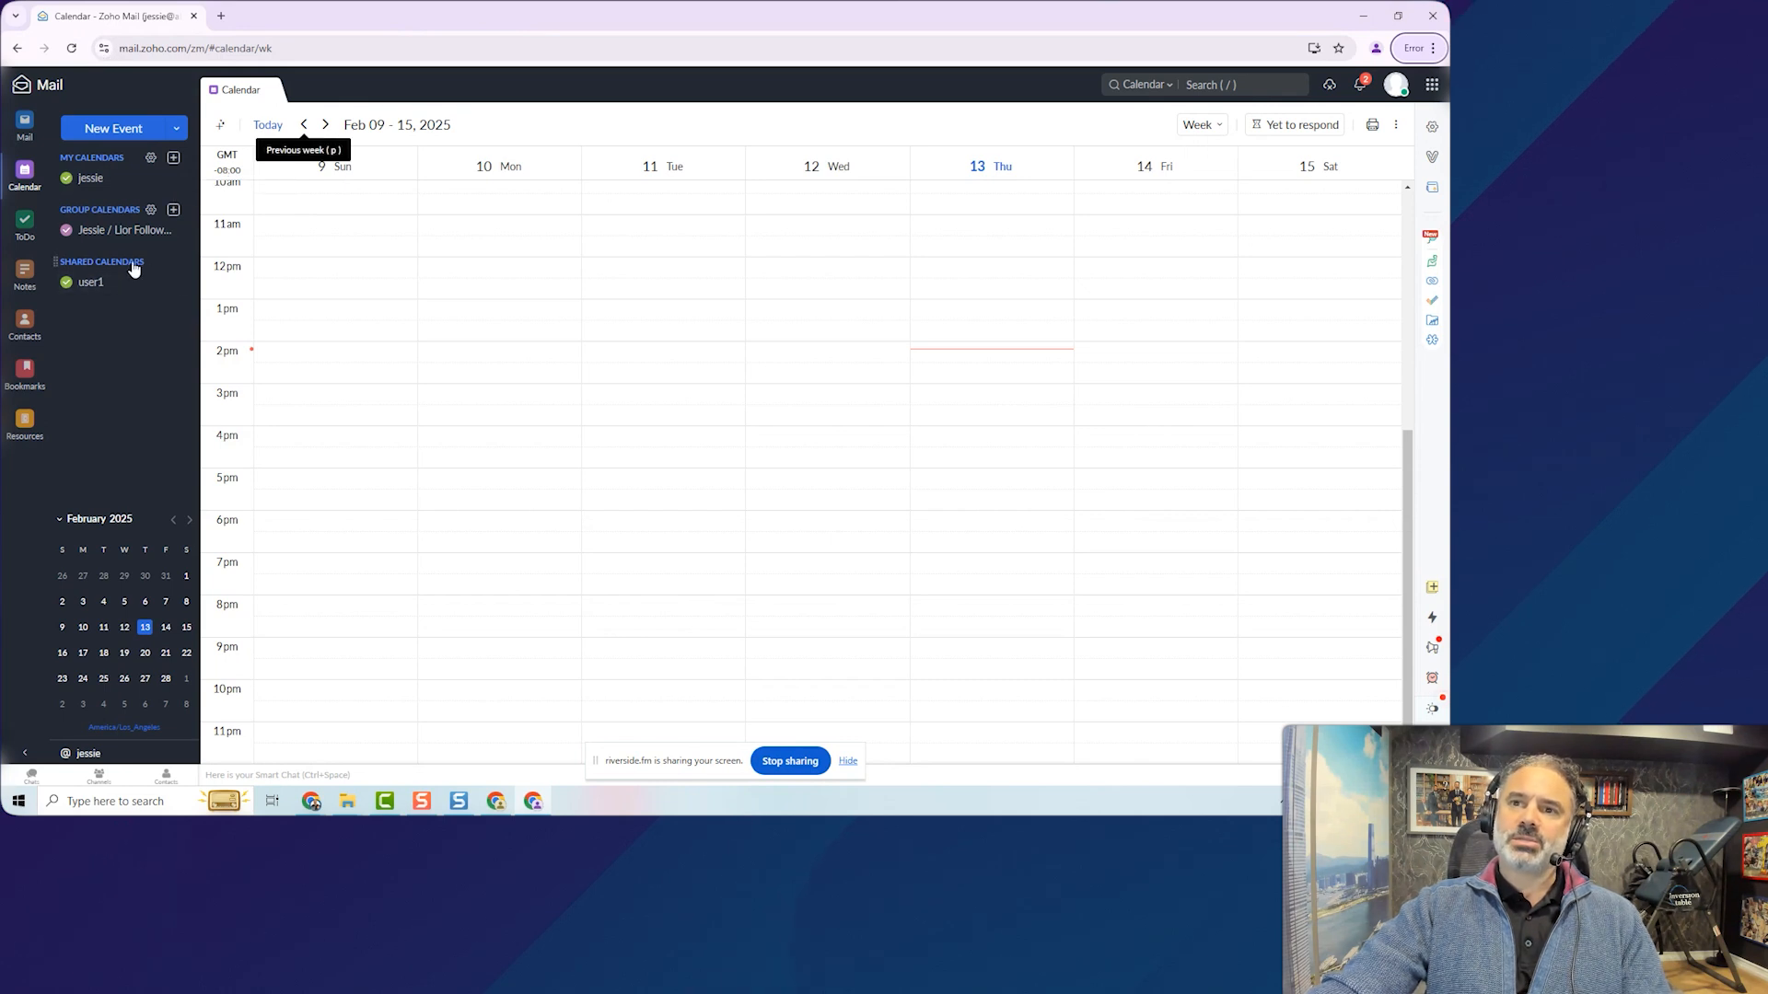
{"action": "mouse_move", "coordinate": [90, 282]}
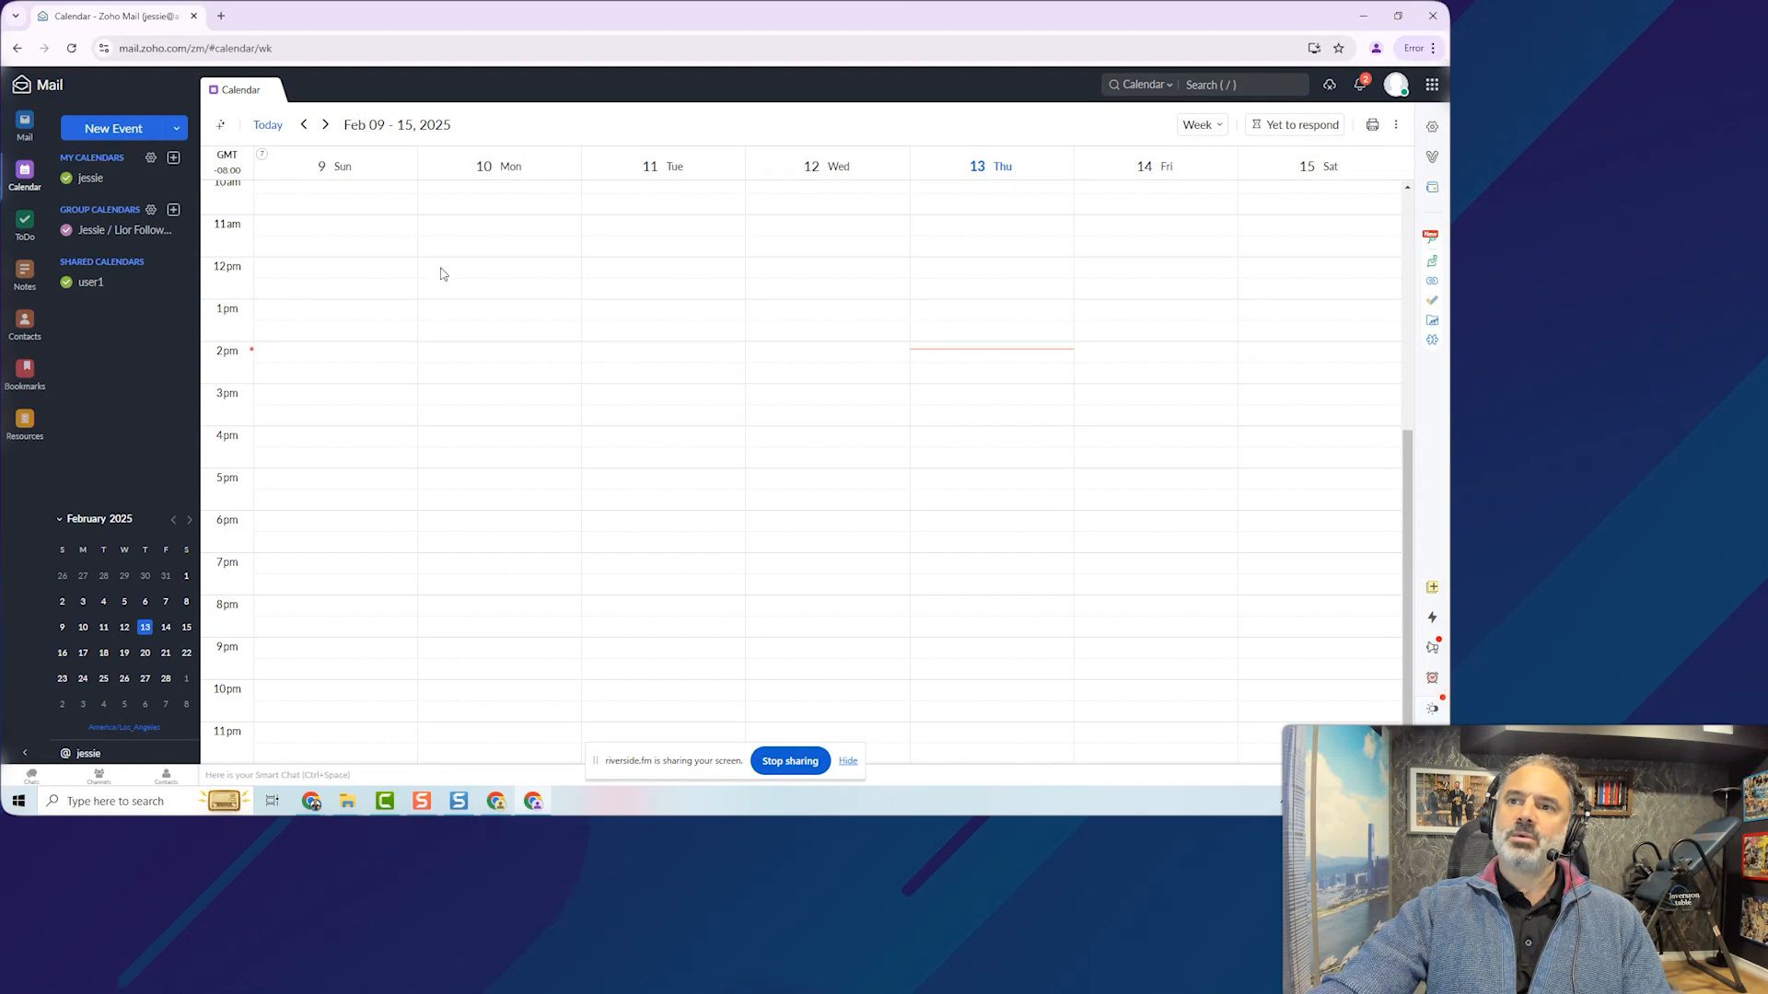
Step: Save an 'Appt withg James' event on user1's calendar for Feb 10, 12:00–1:30 pm
{"action": "left_click", "coordinate": [499, 271]}
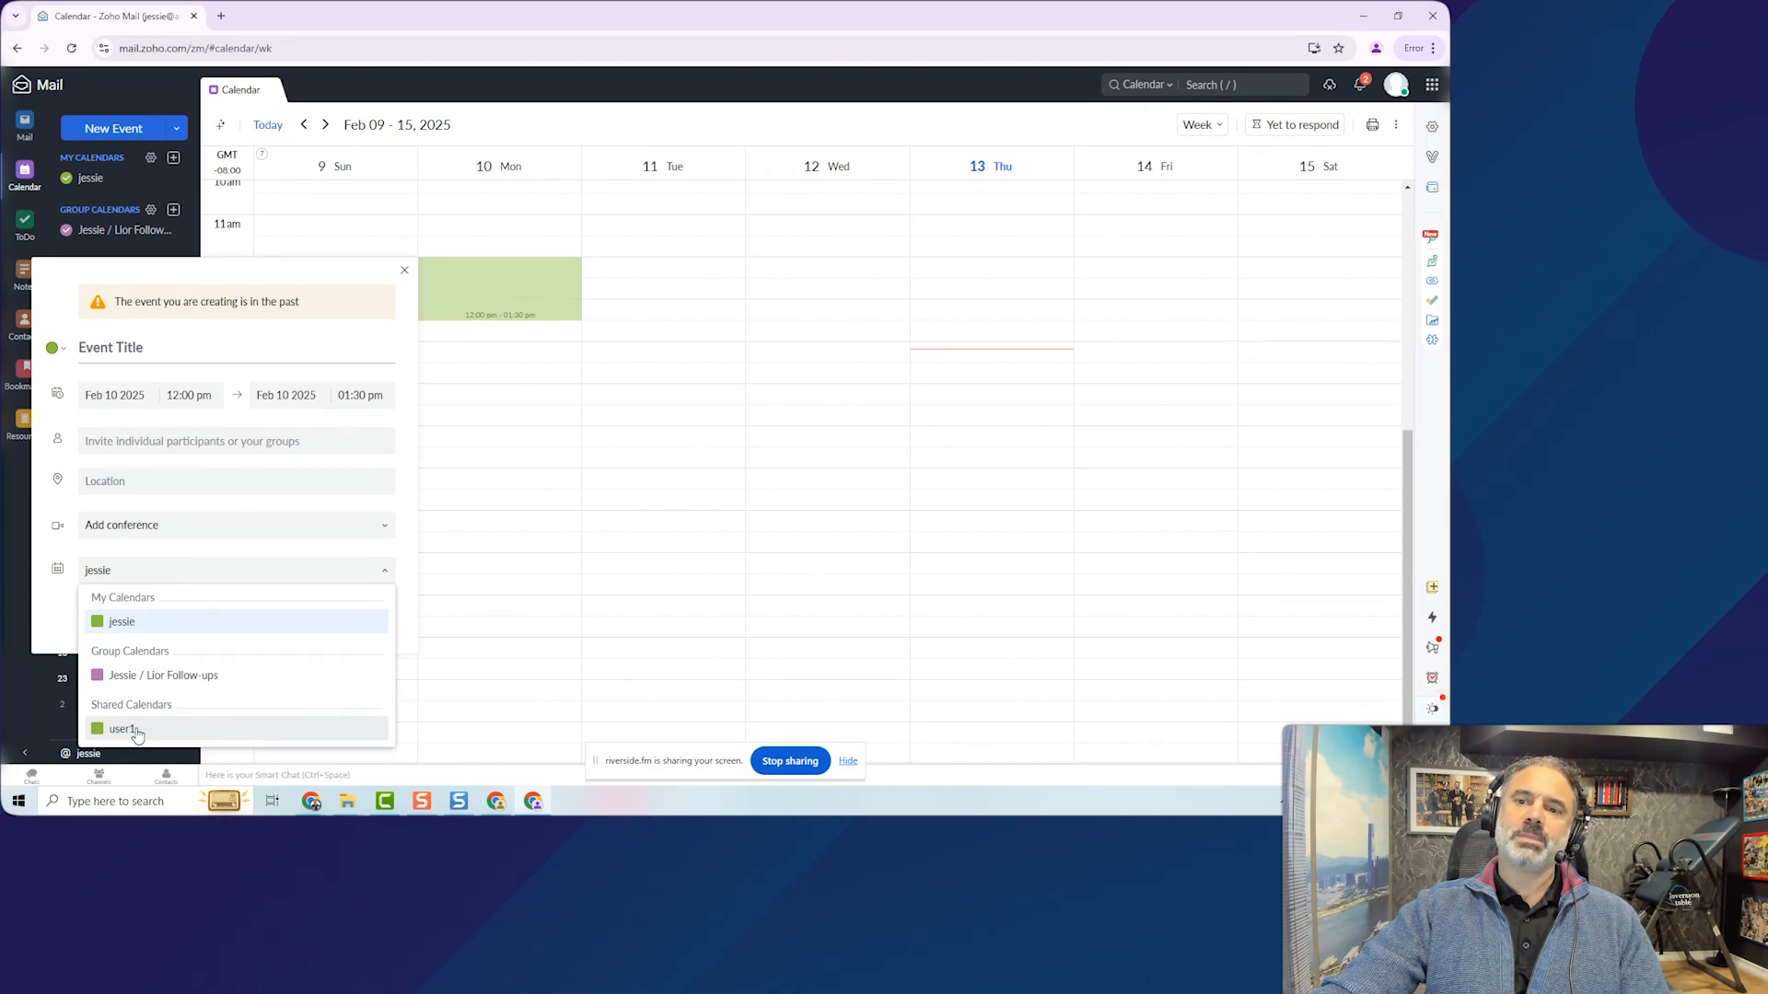
{"action": "left_click", "coordinate": [122, 728]}
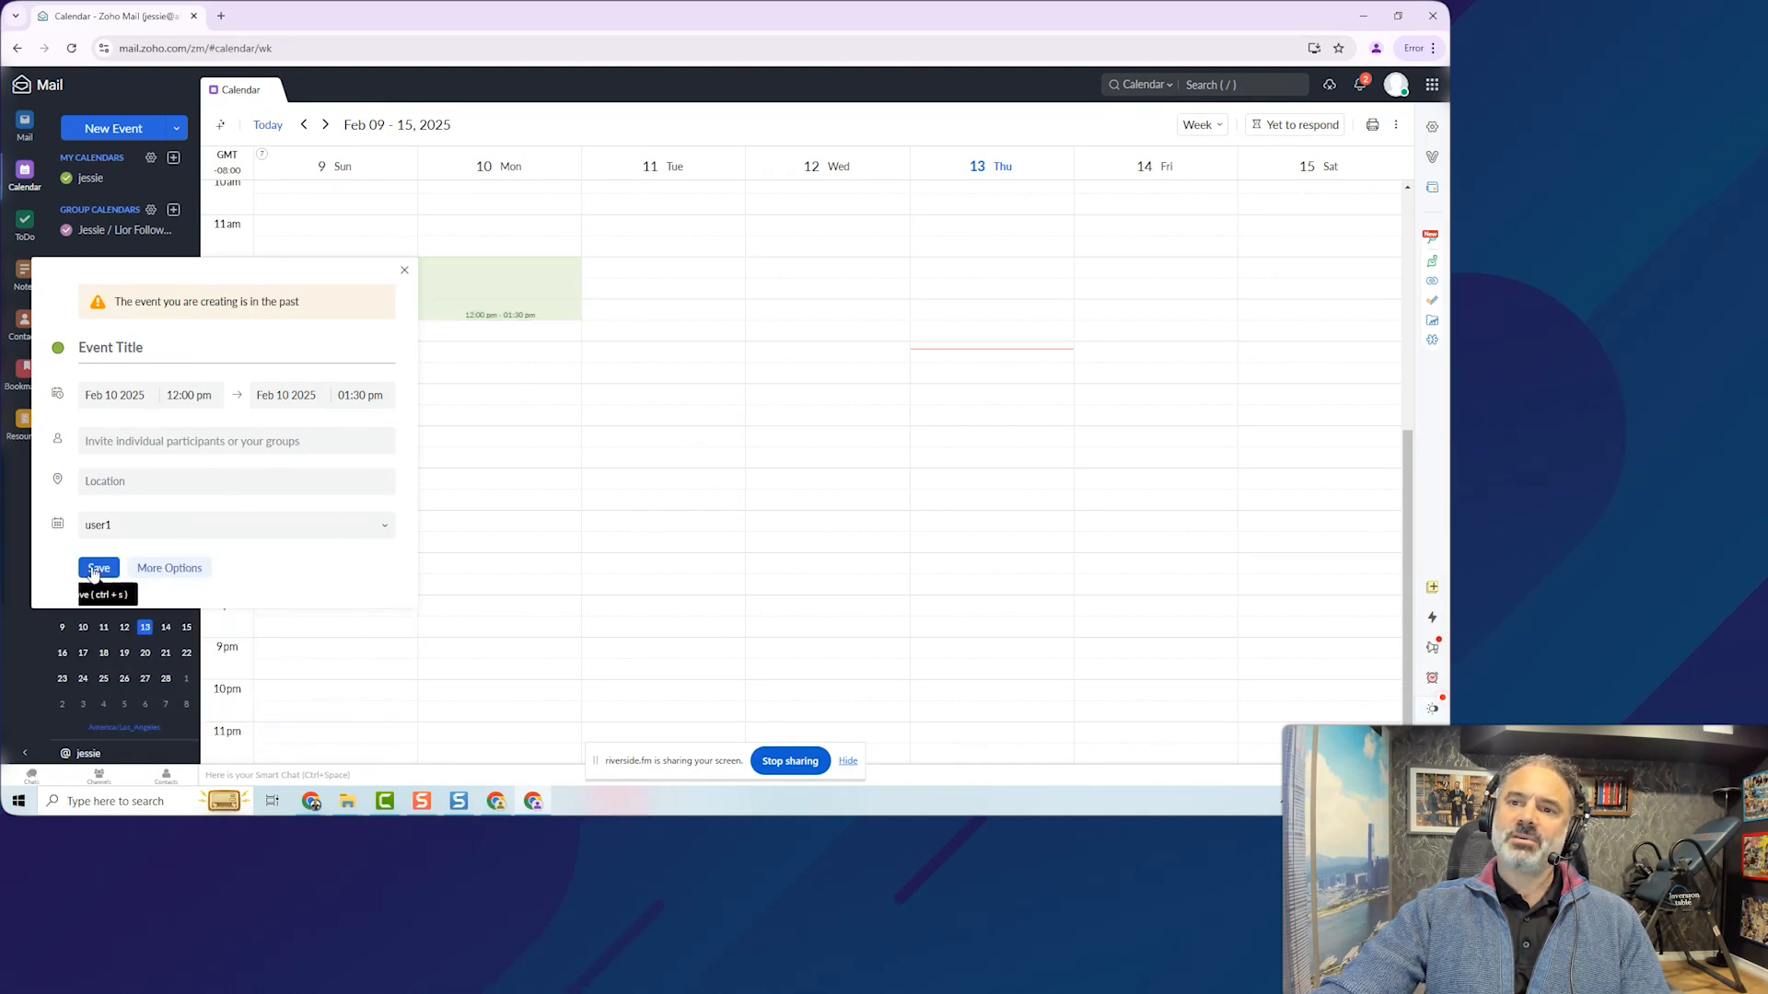
{"action": "left_click", "coordinate": [97, 567]}
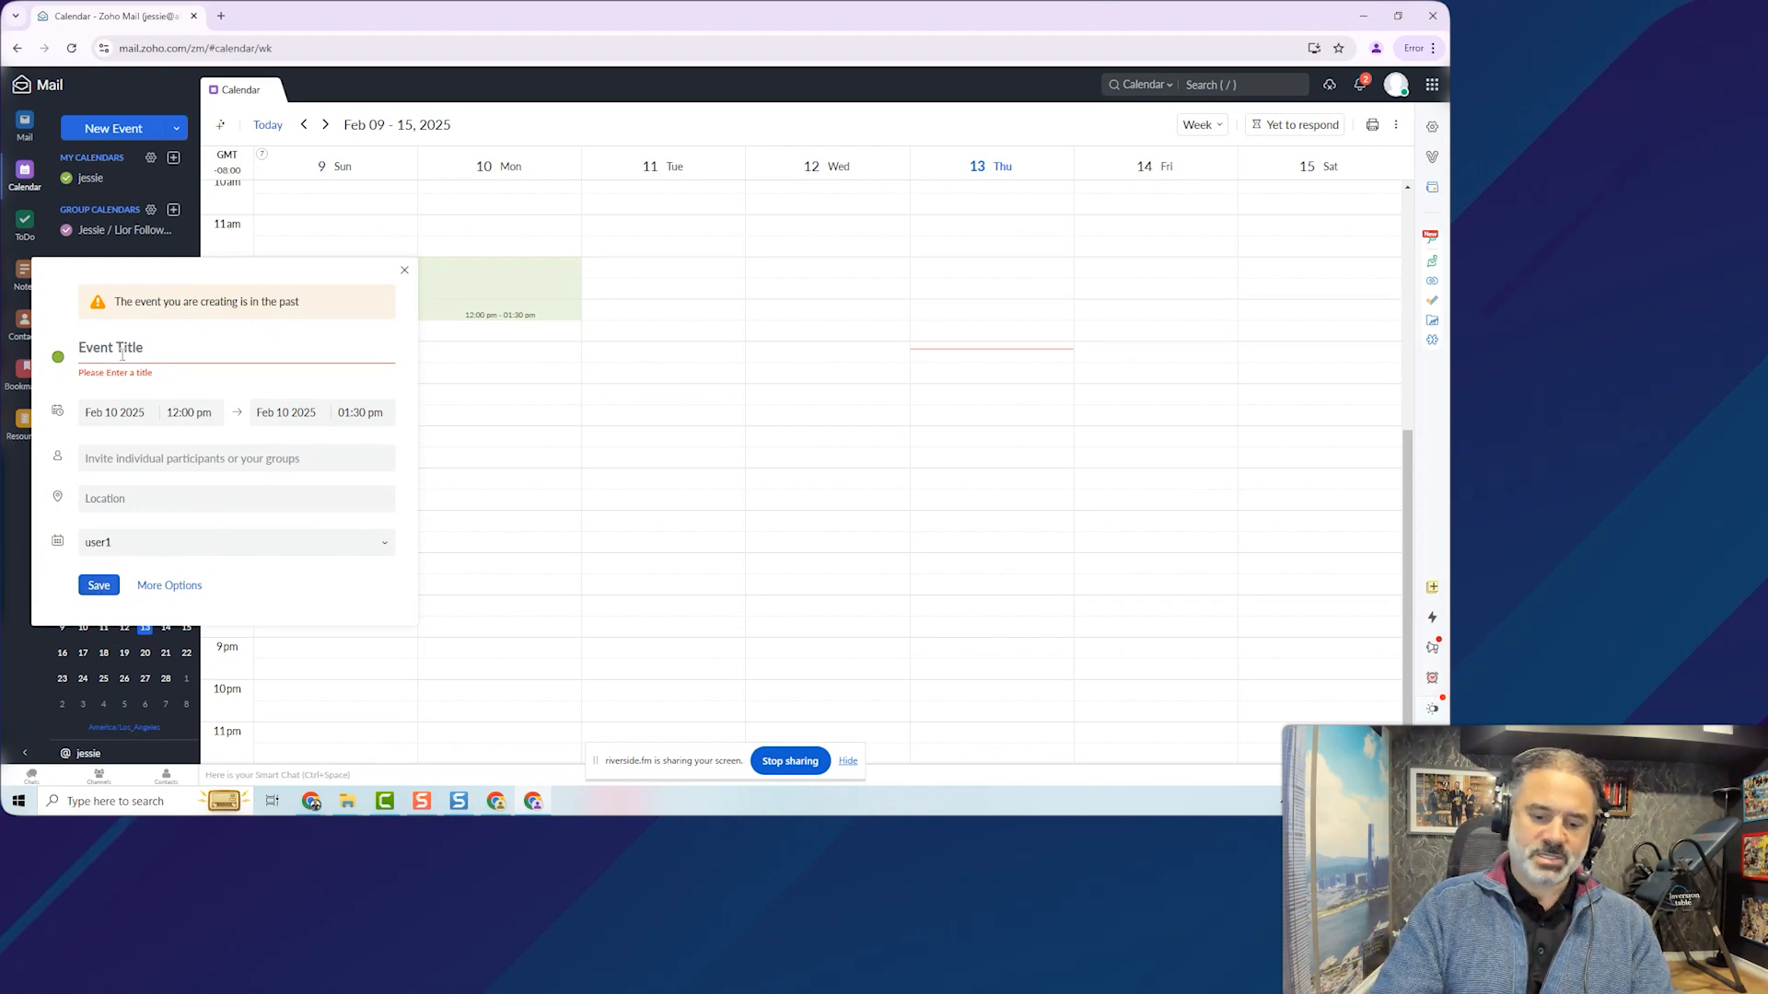
{"action": "type", "text": "Appt witgh"}
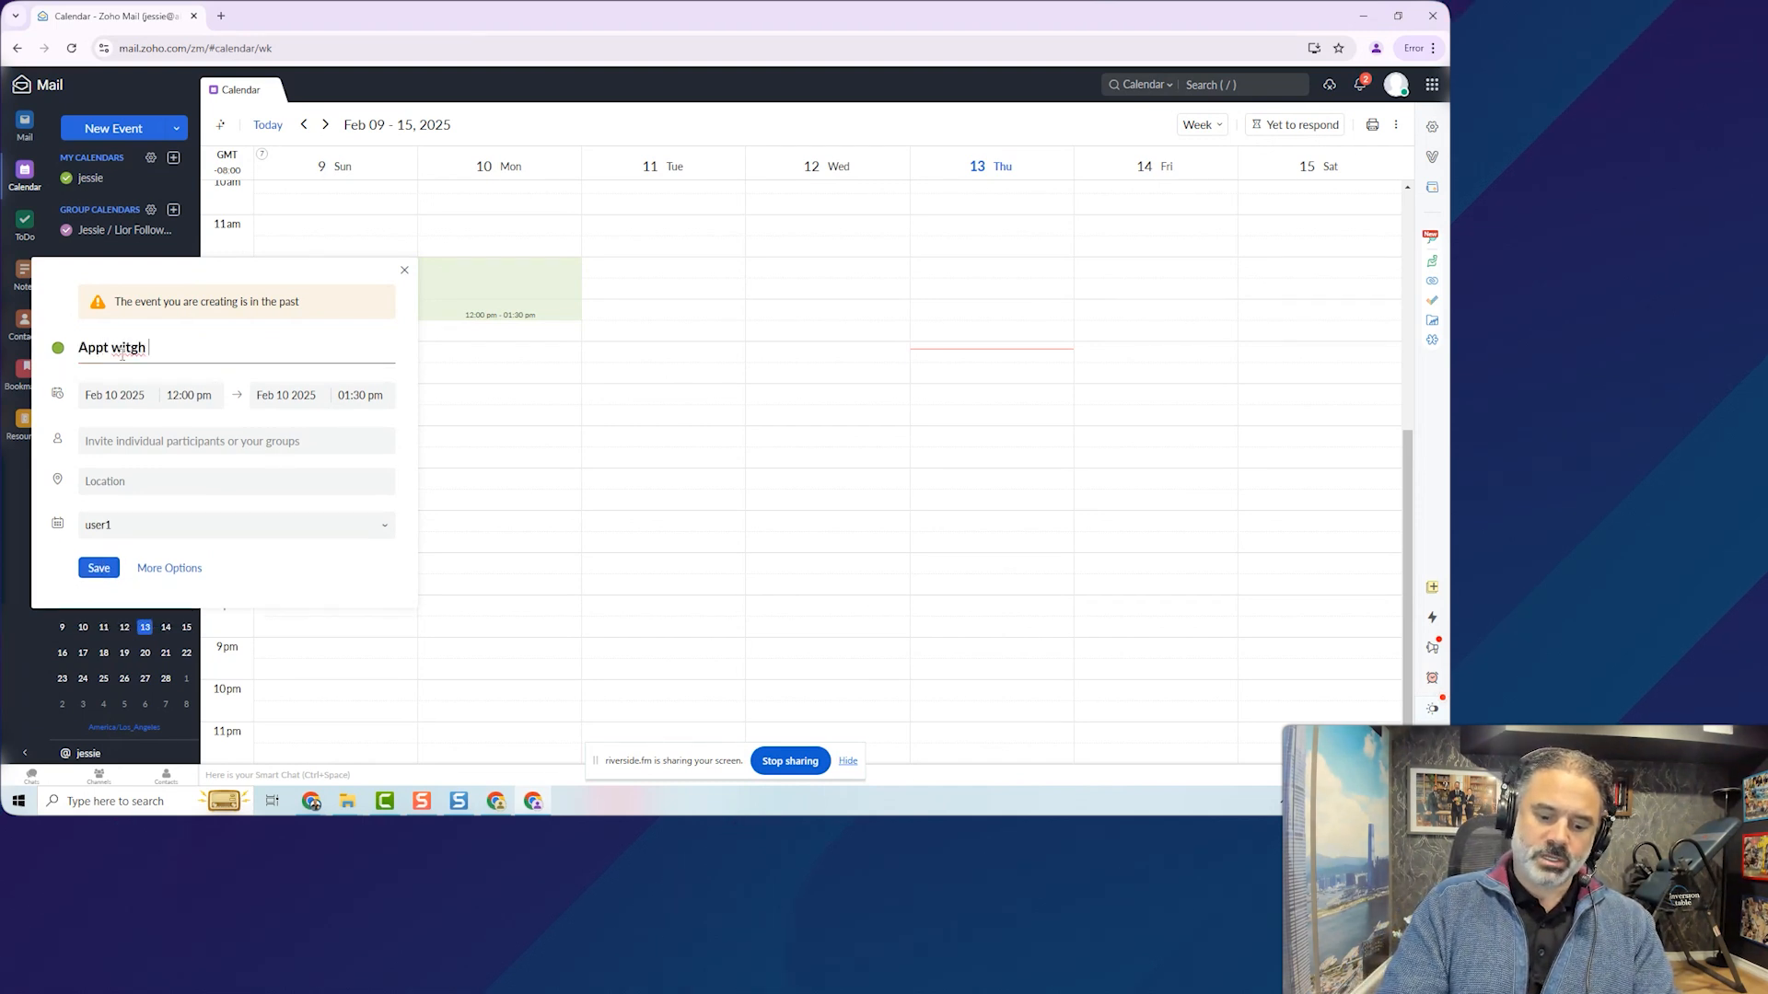
{"action": "type", "text": "JAmes"}
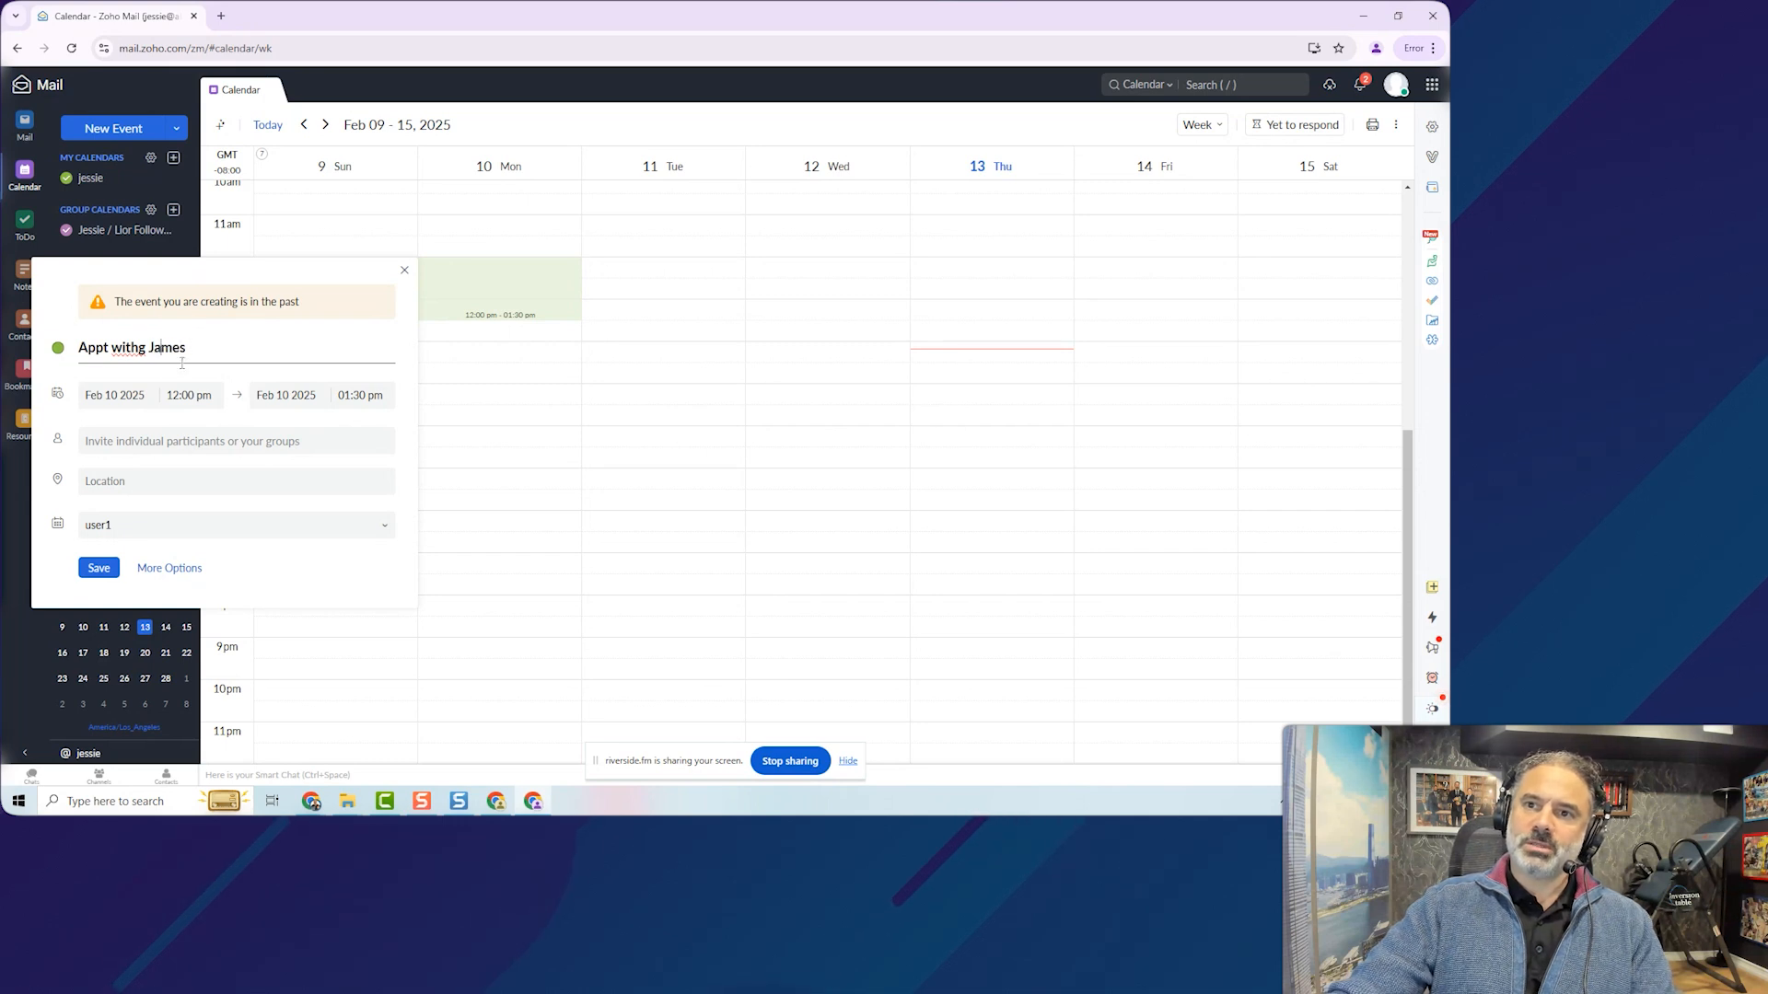
{"action": "left_click", "coordinate": [98, 568]}
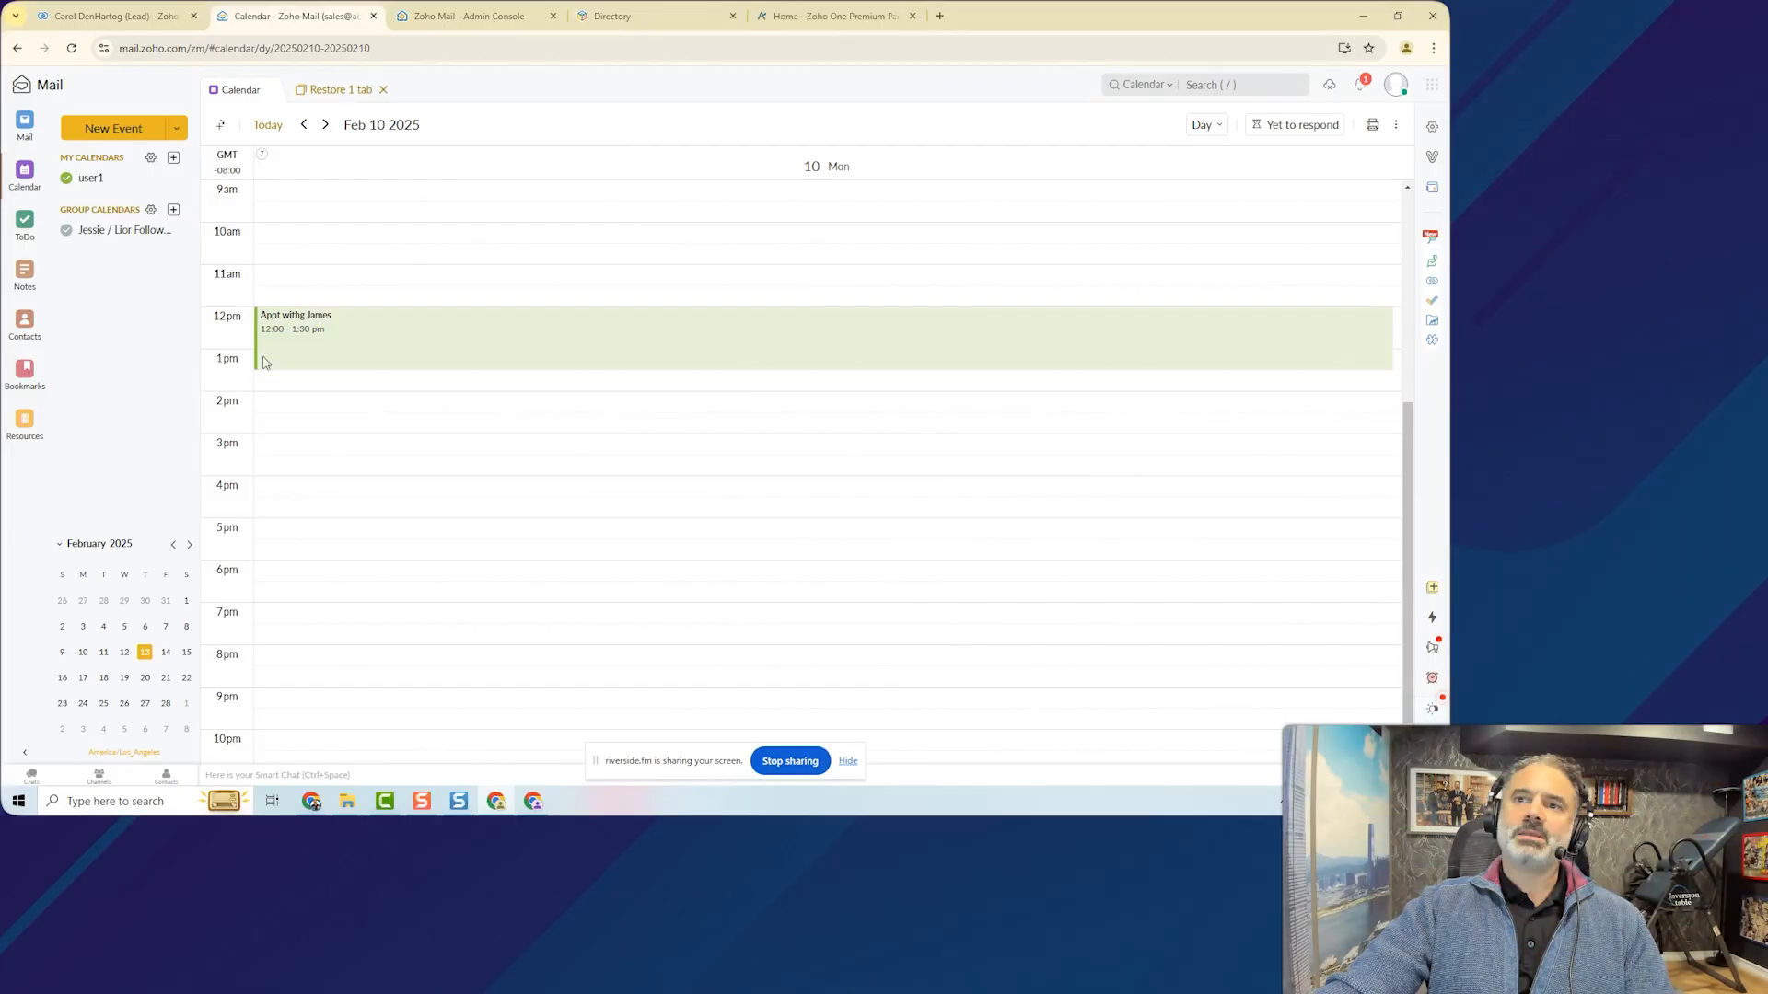
{"action": "mouse_move", "coordinate": [325, 124]}
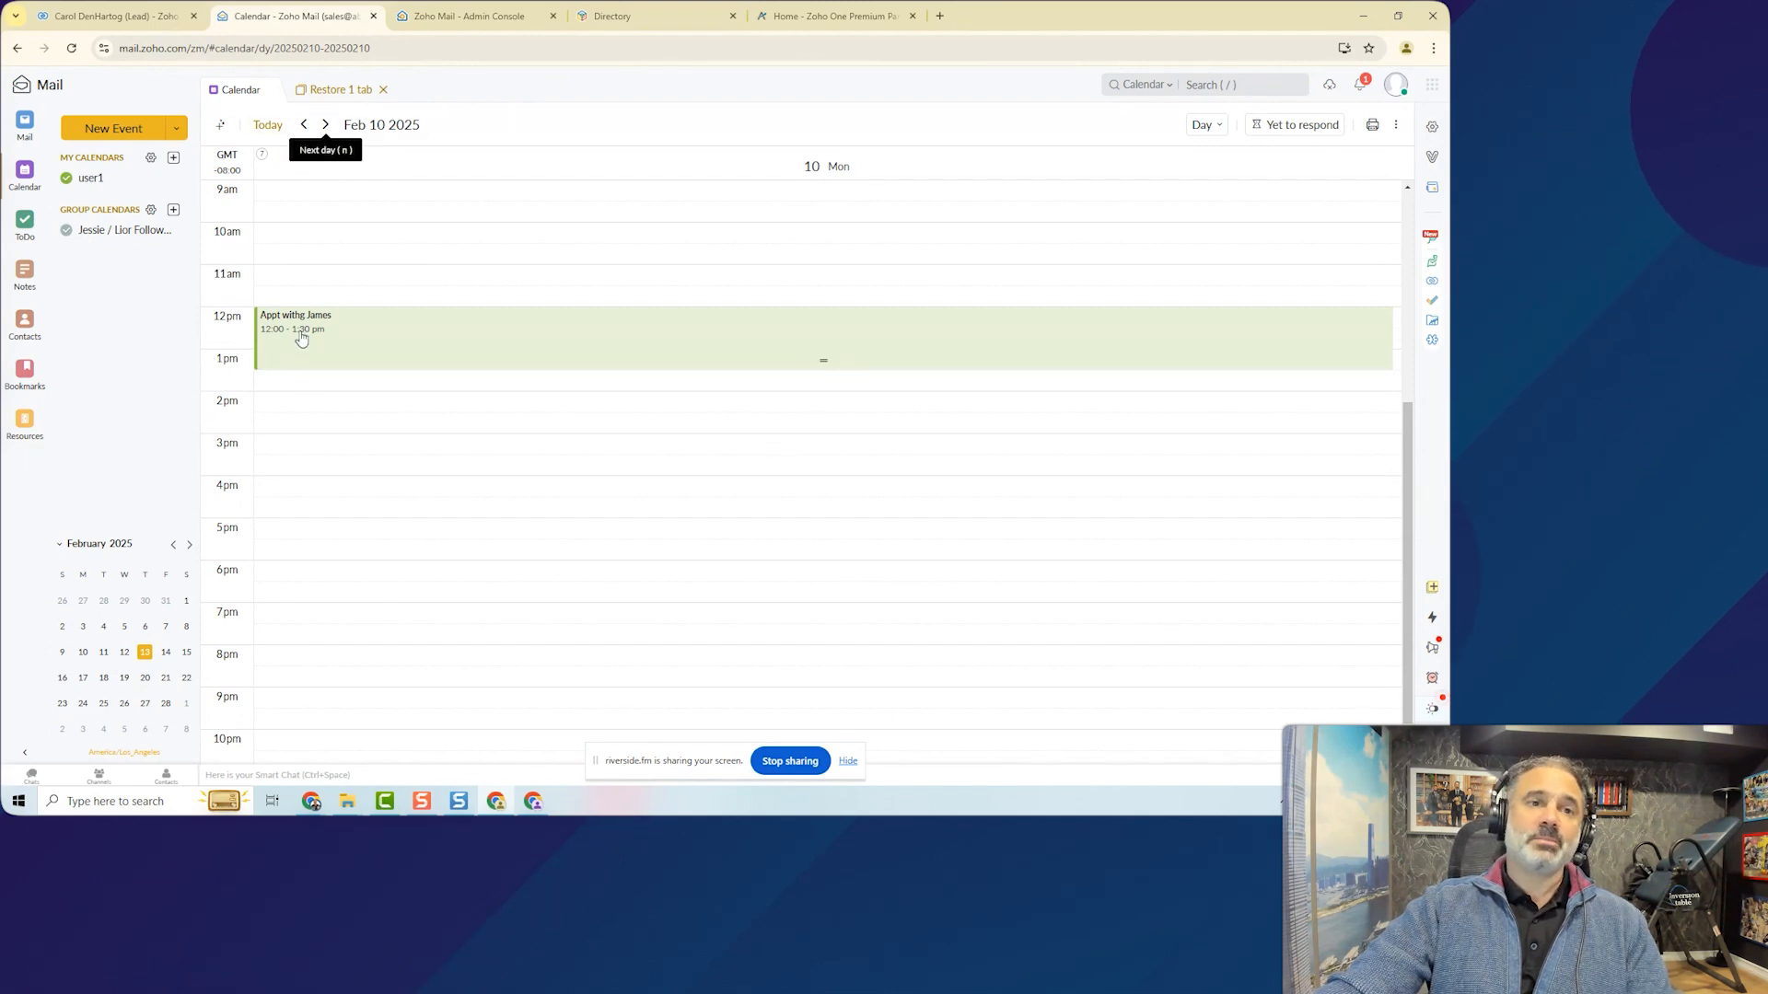
{"action": "mouse_move", "coordinate": [285, 335]}
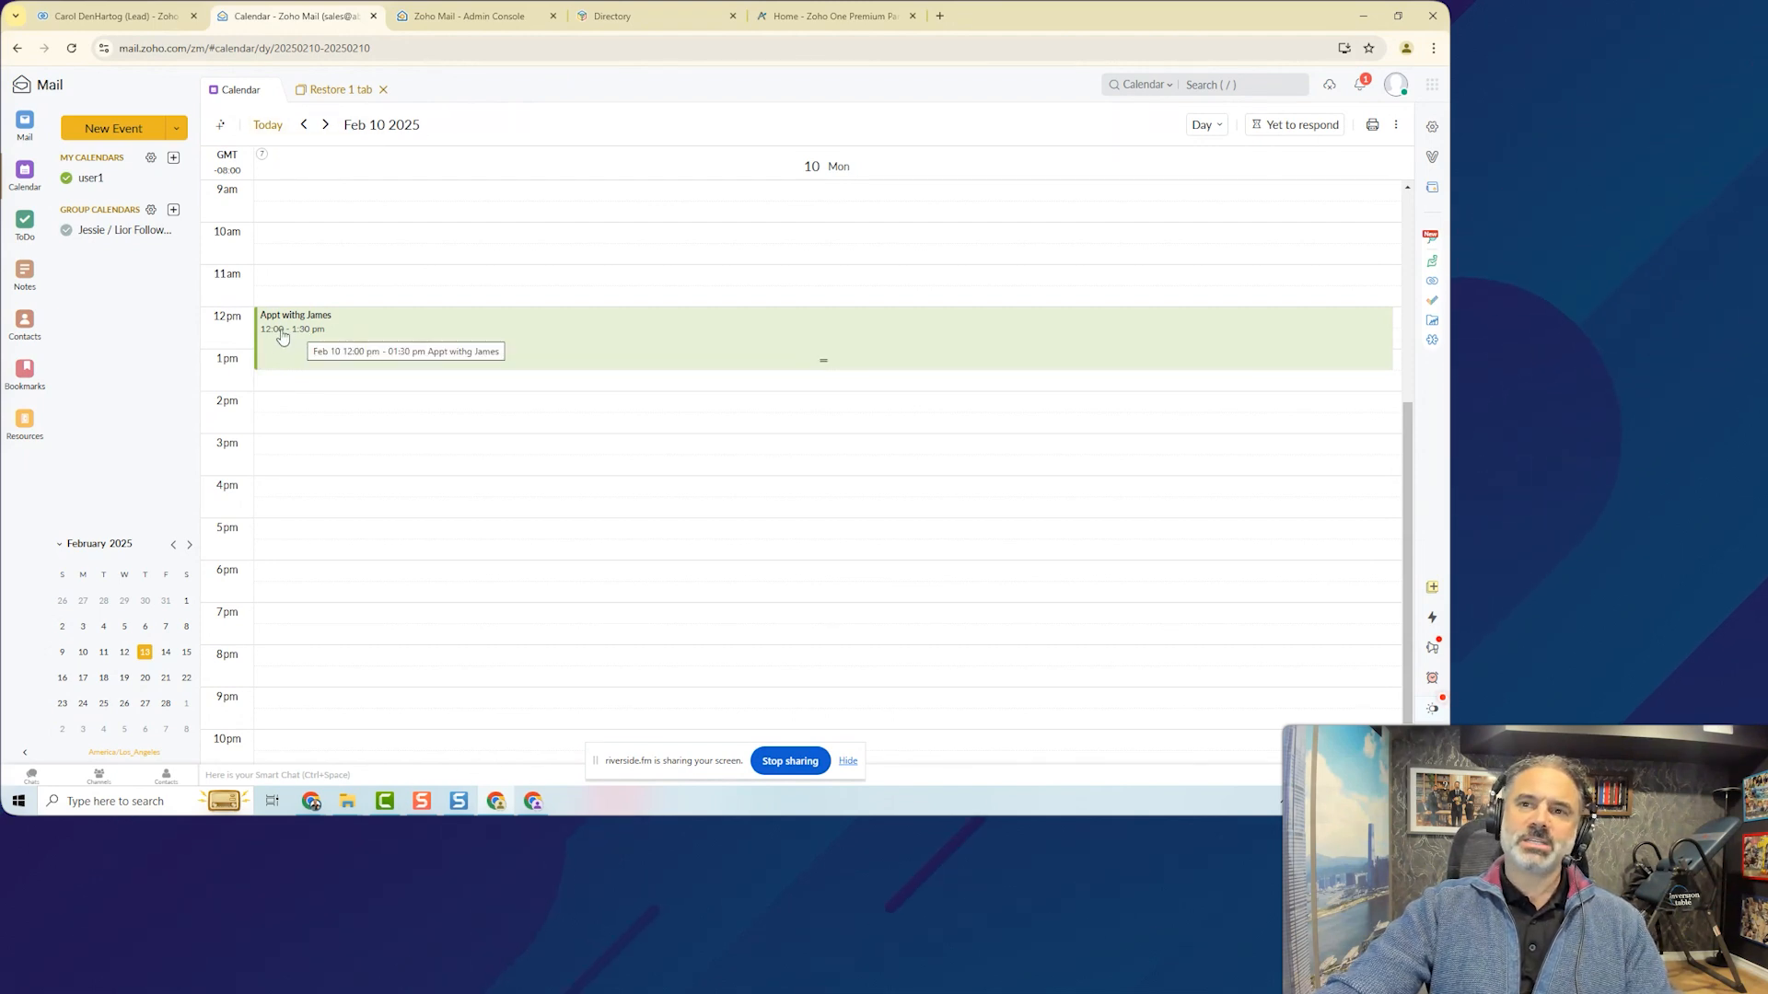
{"action": "mouse_move", "coordinate": [268, 322]}
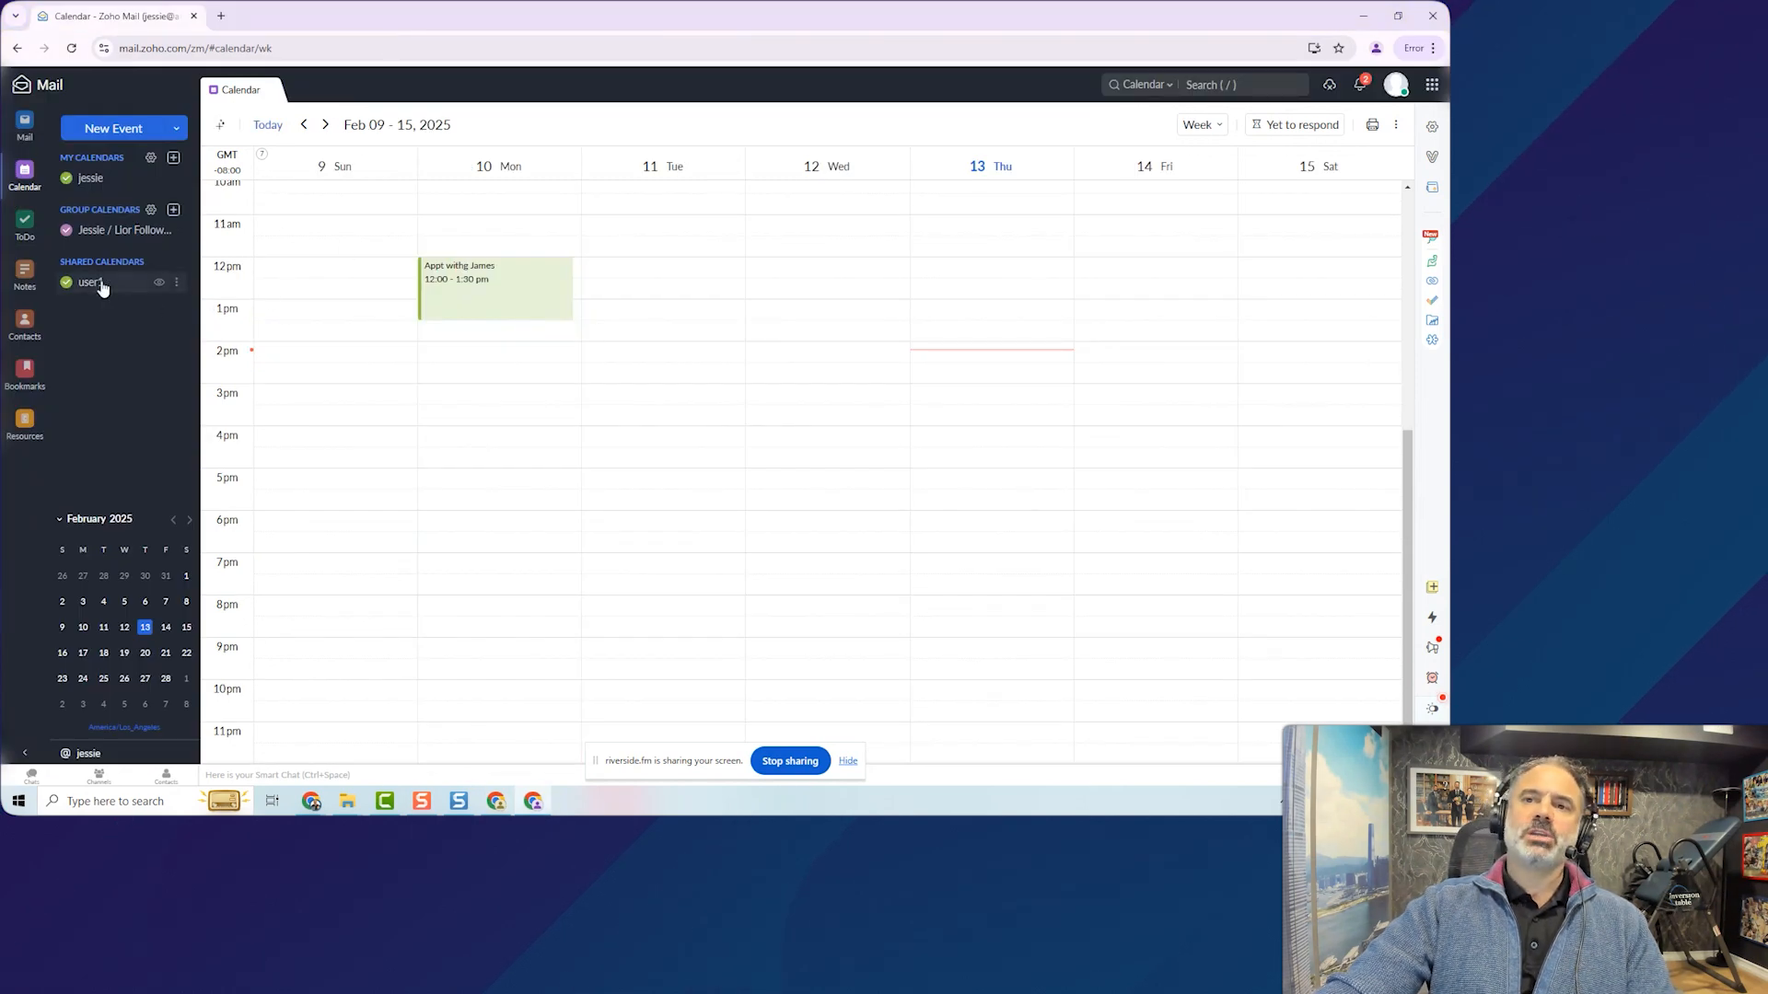
{"action": "mouse_move", "coordinate": [90, 282]}
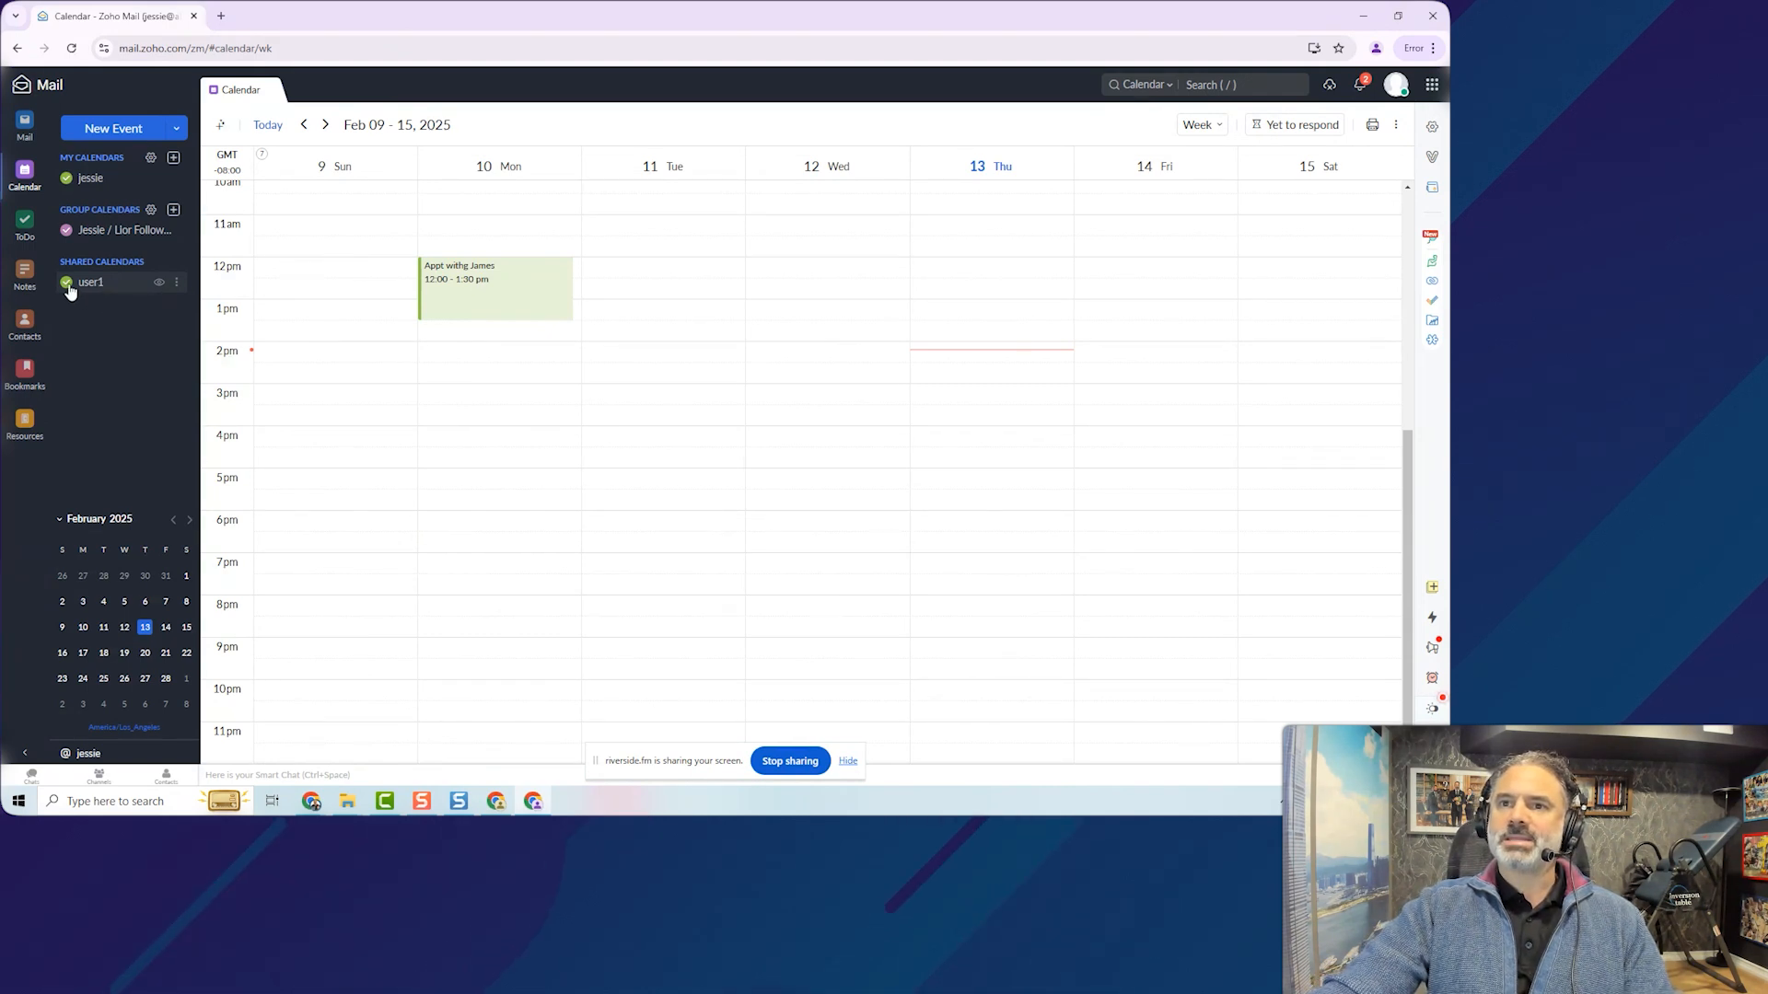
Step: Re-enable the user1 calendar in the sidebar and open Monday's Appt with James event
{"action": "left_click", "coordinate": [65, 281]}
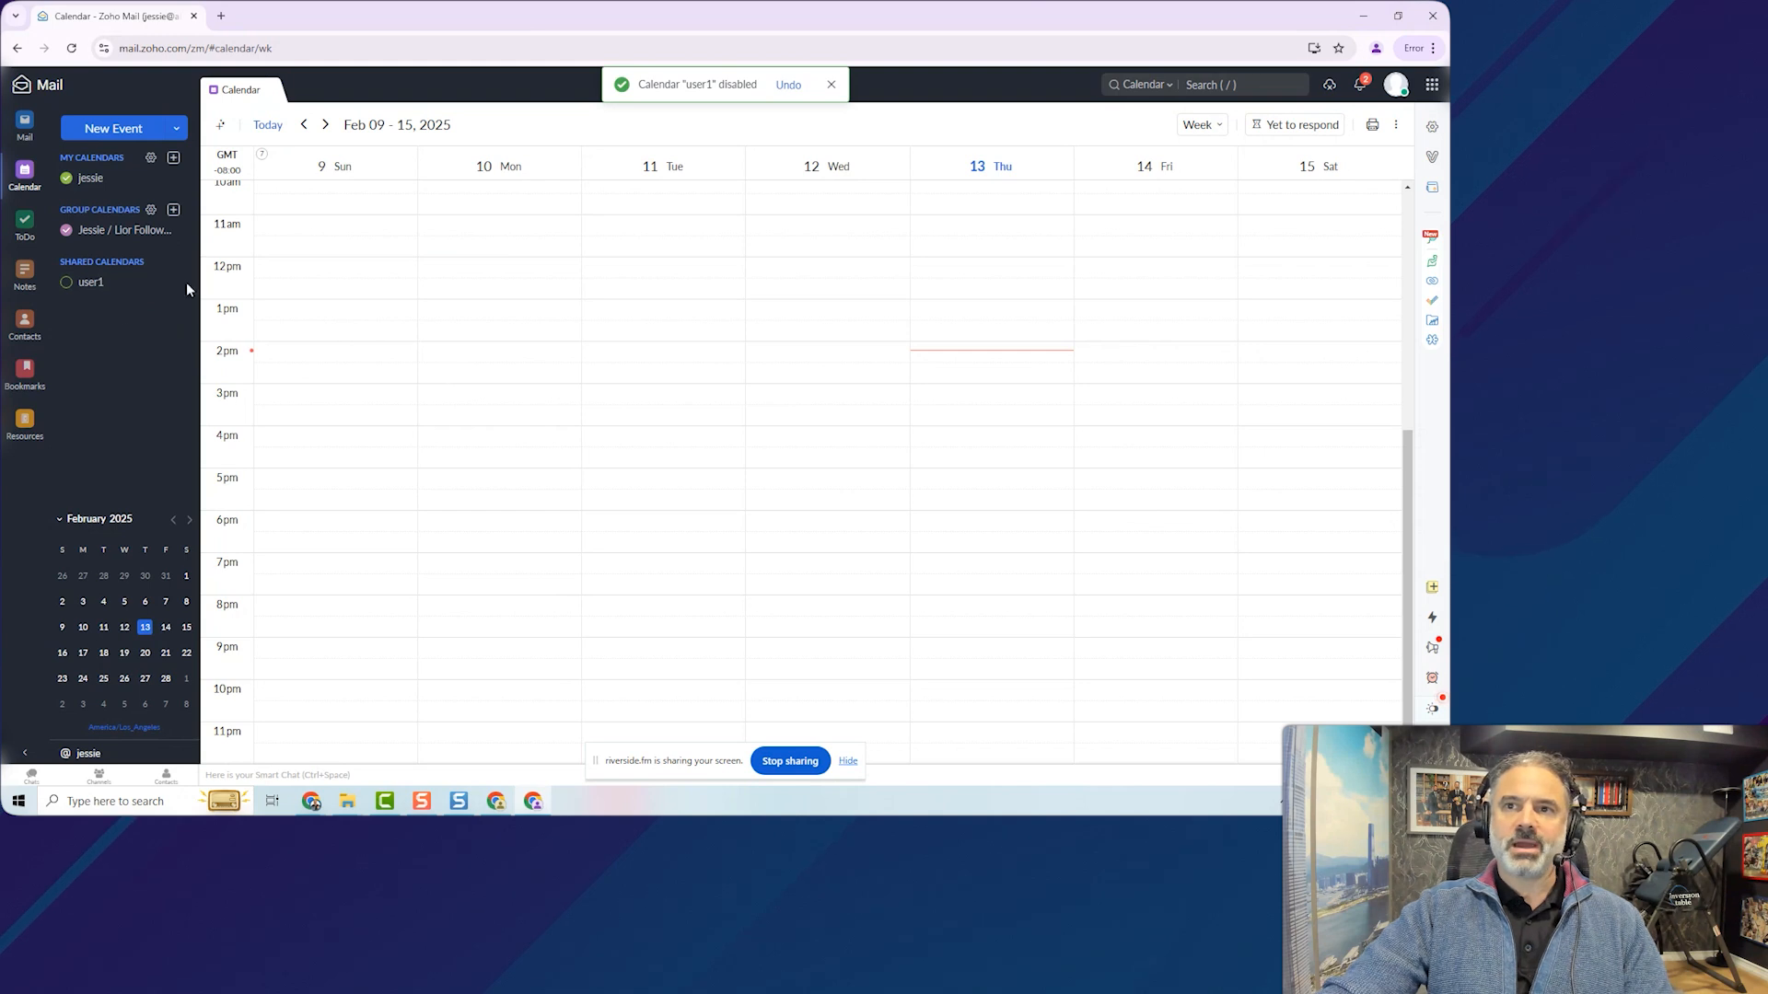
{"action": "mouse_move", "coordinate": [114, 306]}
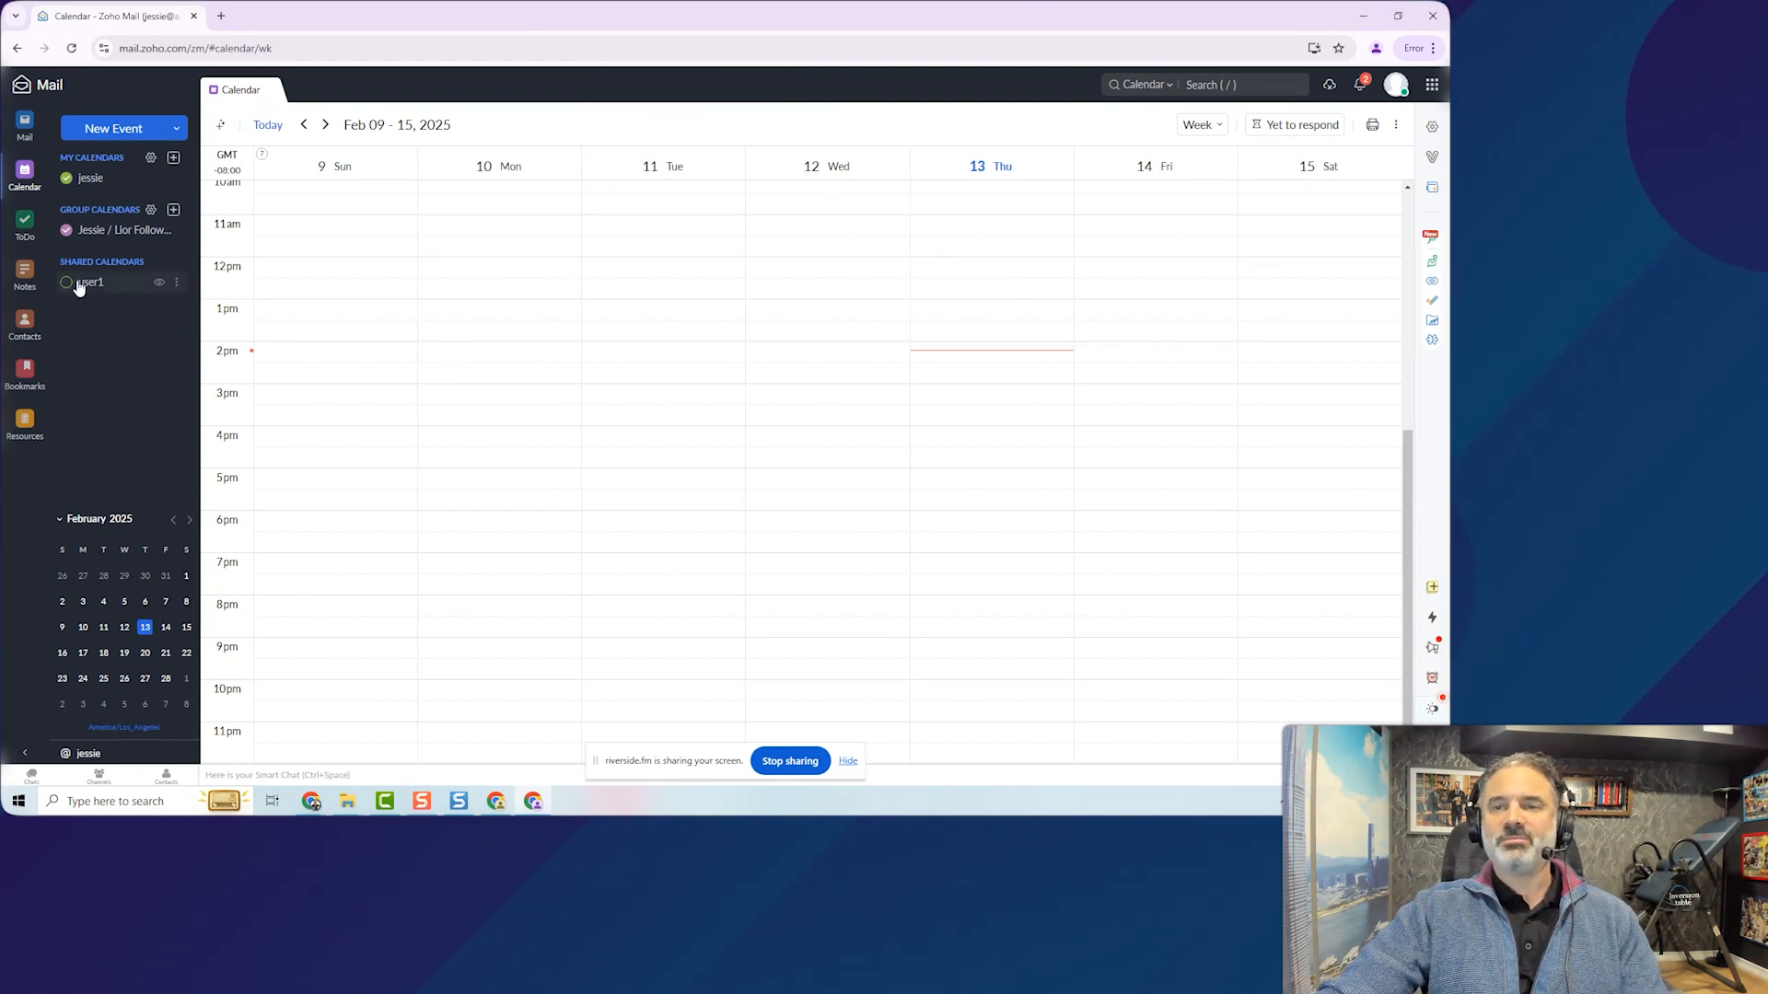
{"action": "mouse_move", "coordinate": [96, 304]}
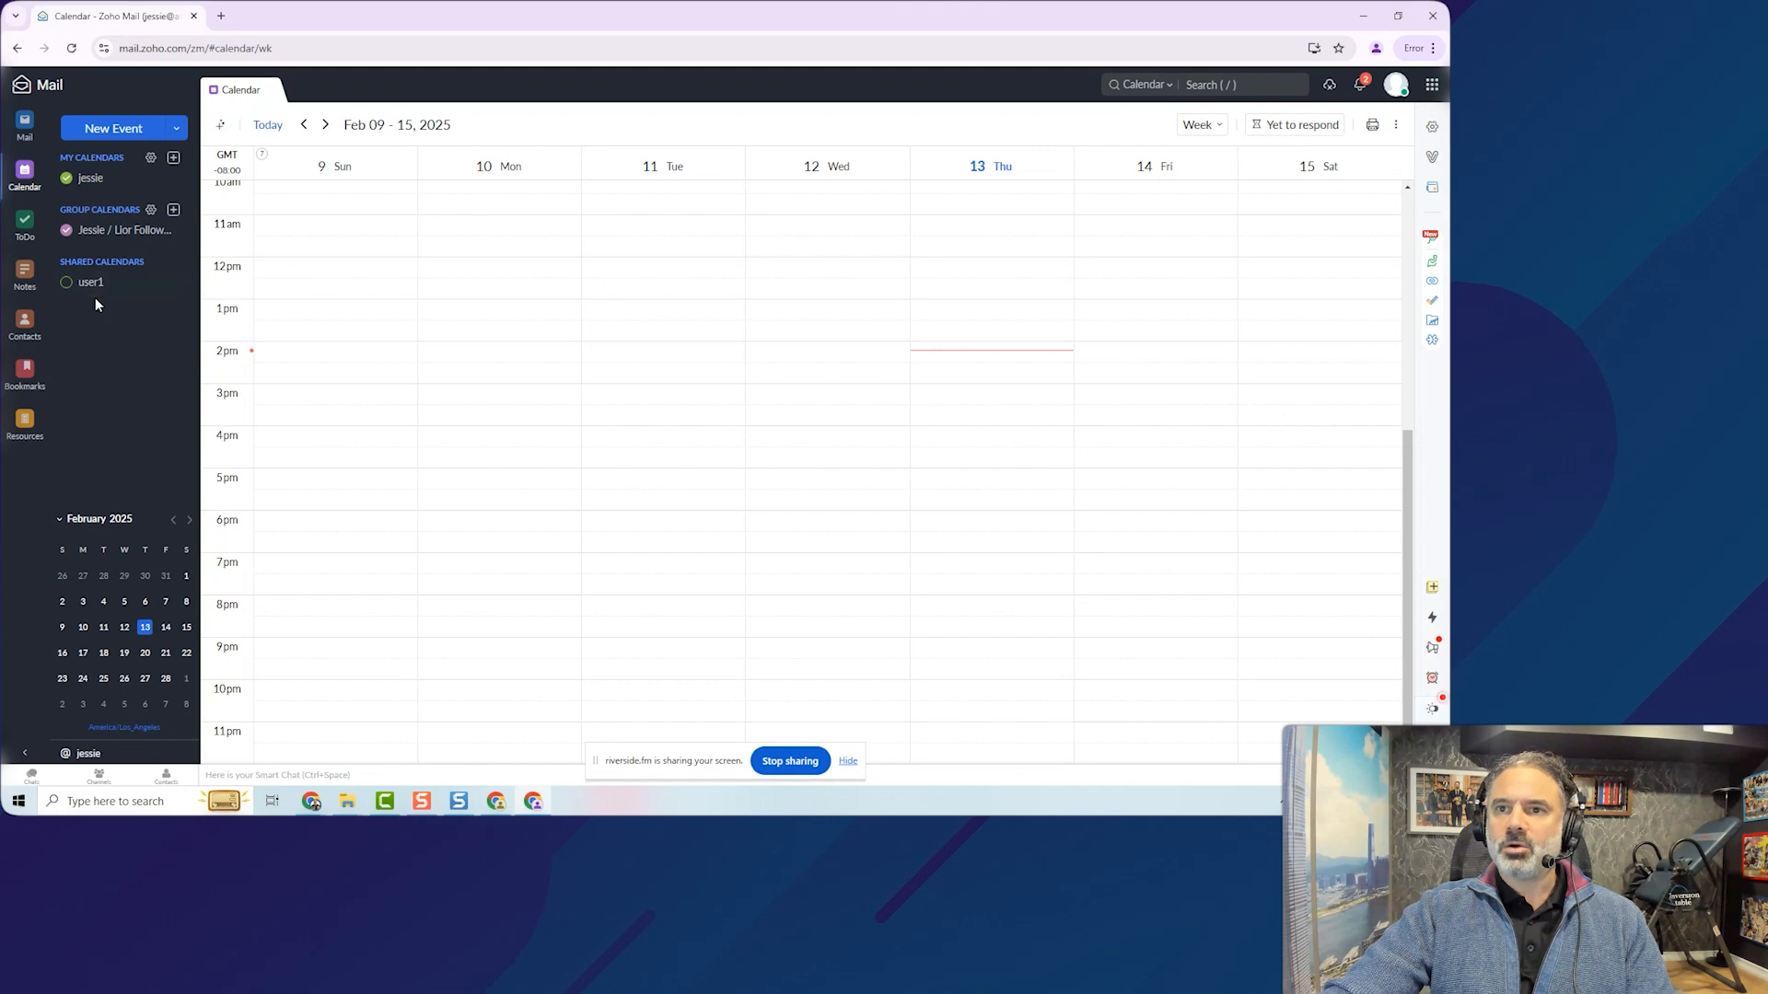
{"action": "mouse_move", "coordinate": [91, 282]}
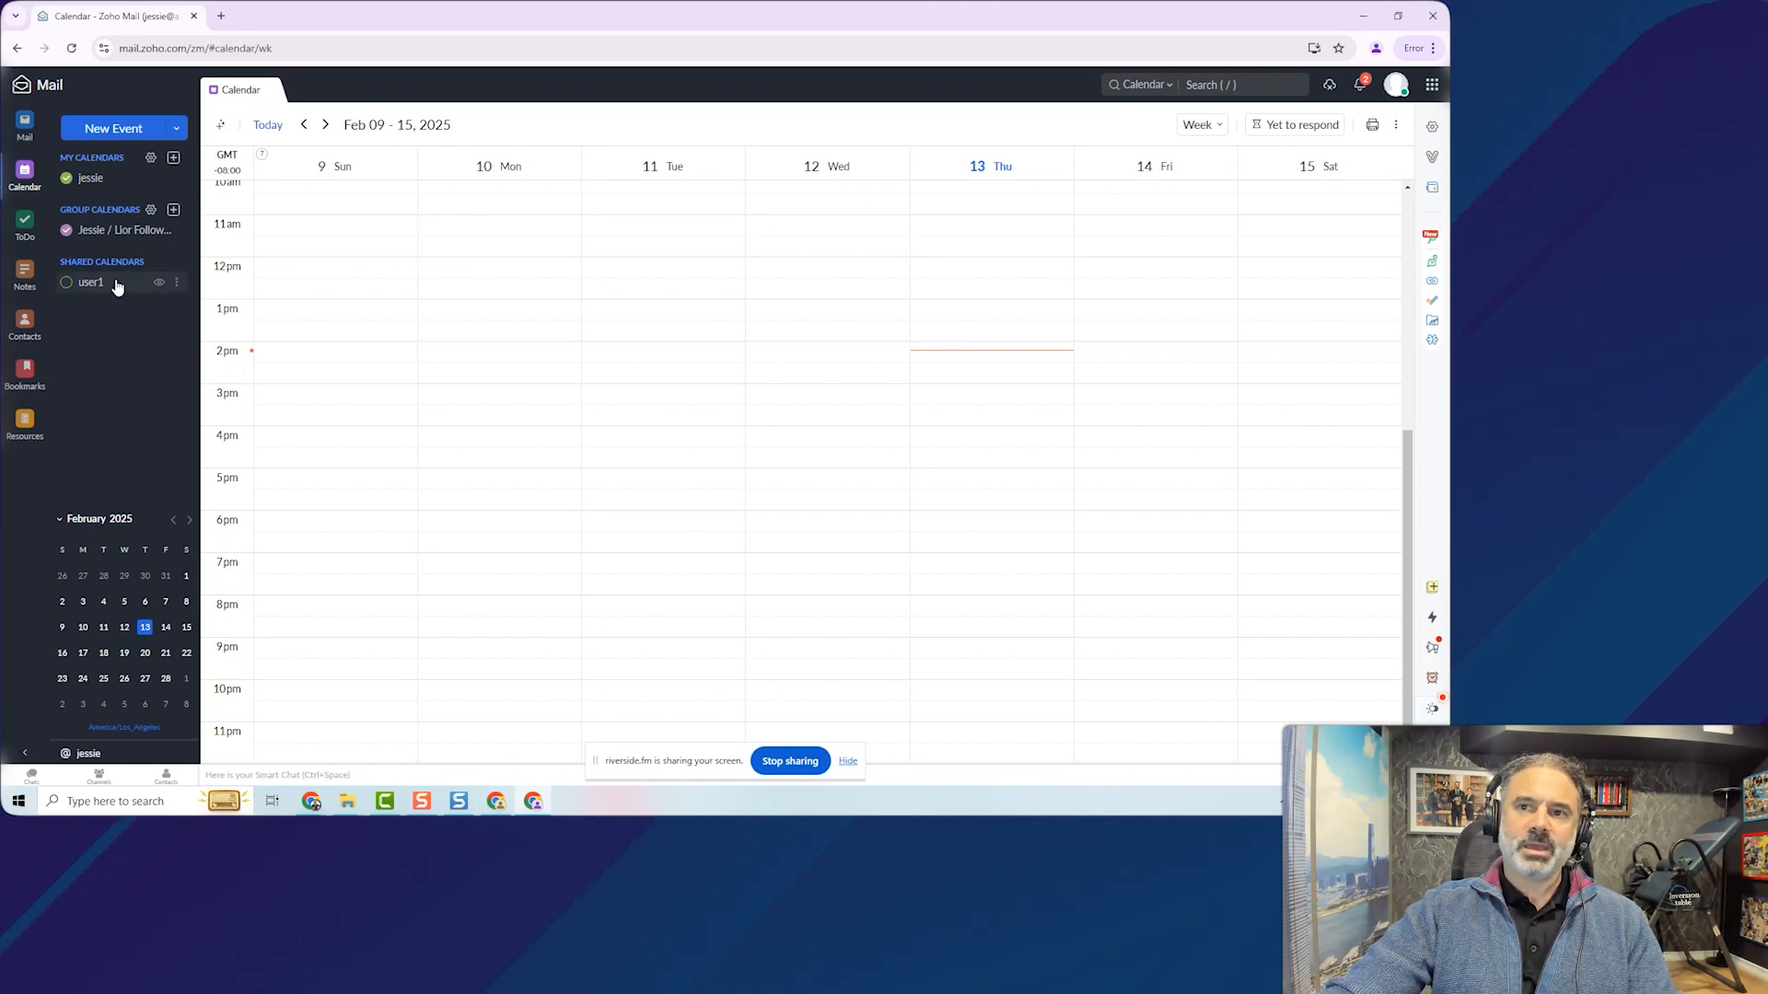
{"action": "mouse_move", "coordinate": [348, 121]}
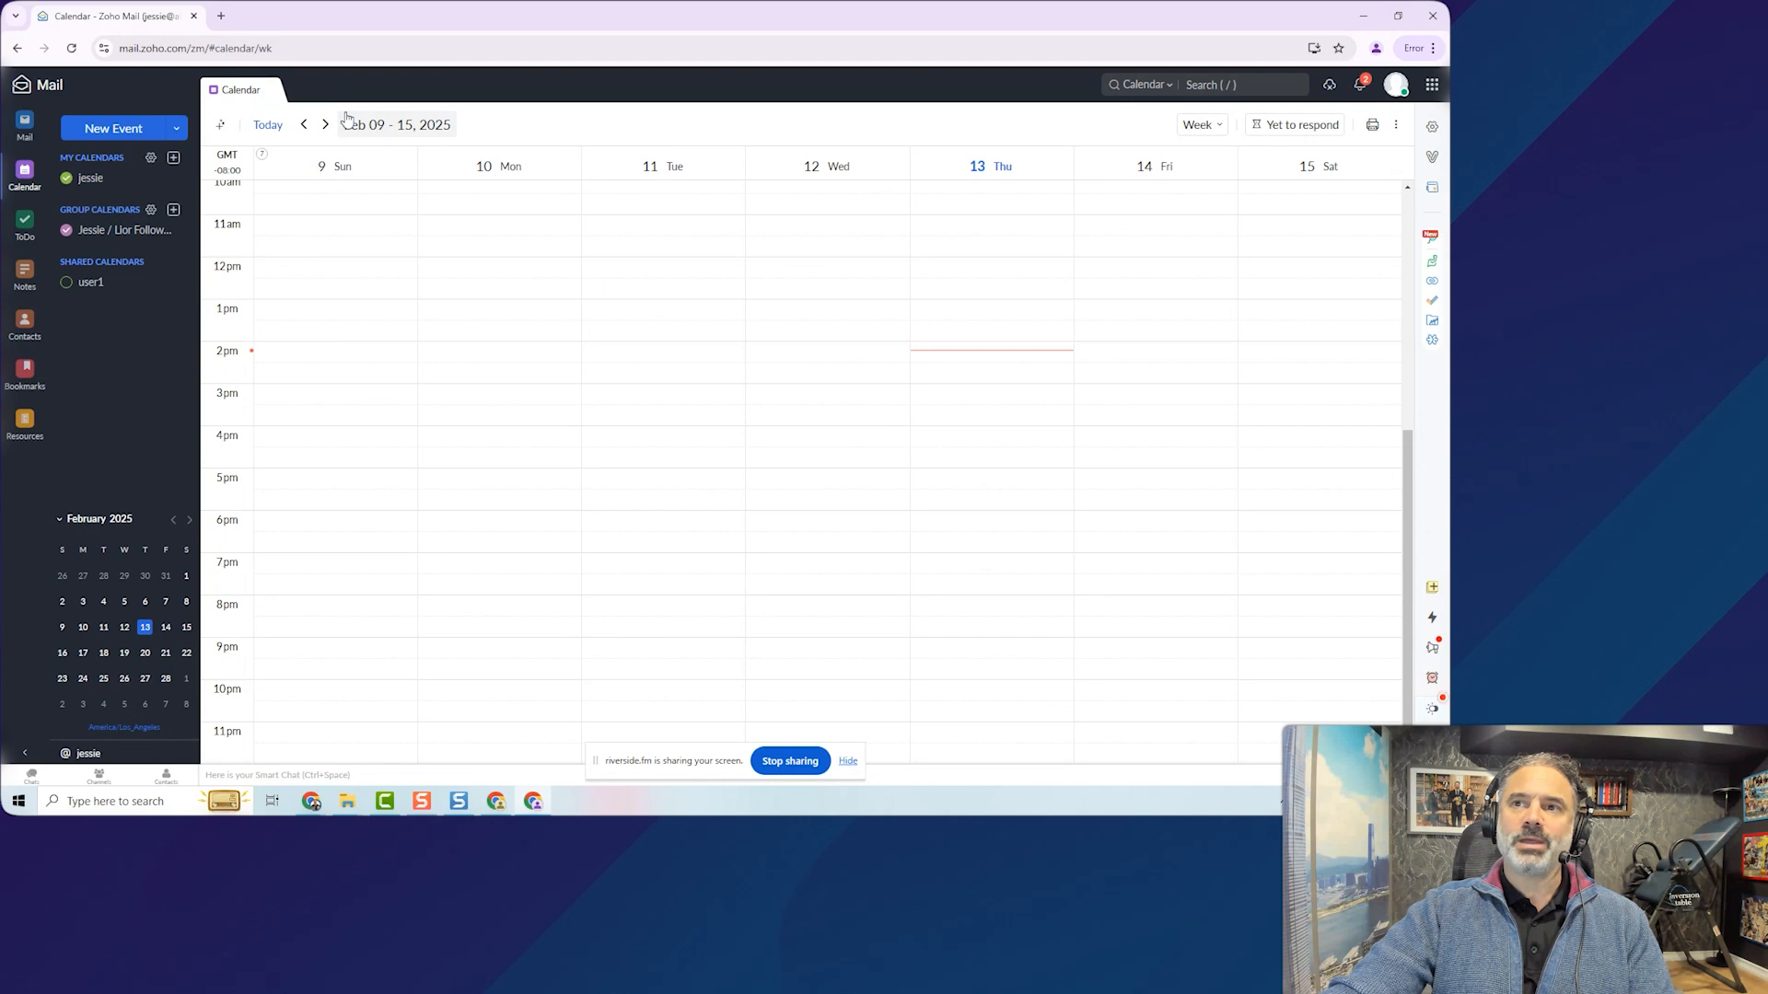
{"action": "mouse_move", "coordinate": [90, 282]}
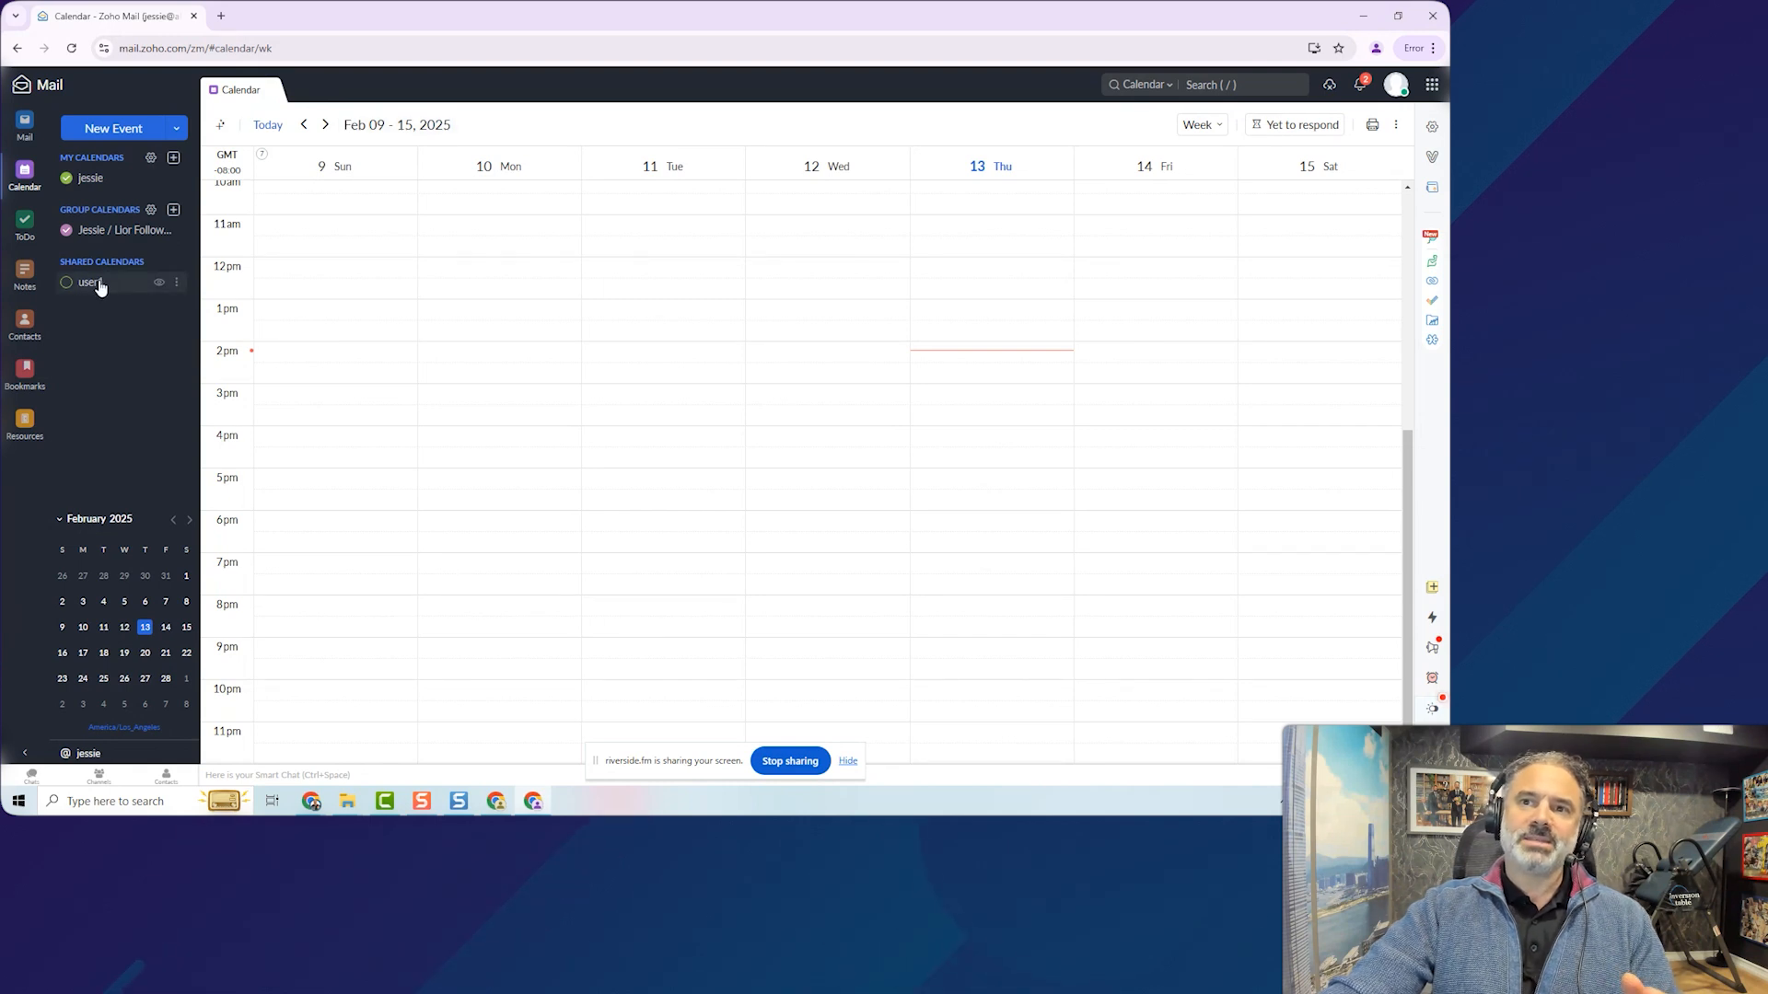
{"action": "mouse_move", "coordinate": [88, 177]}
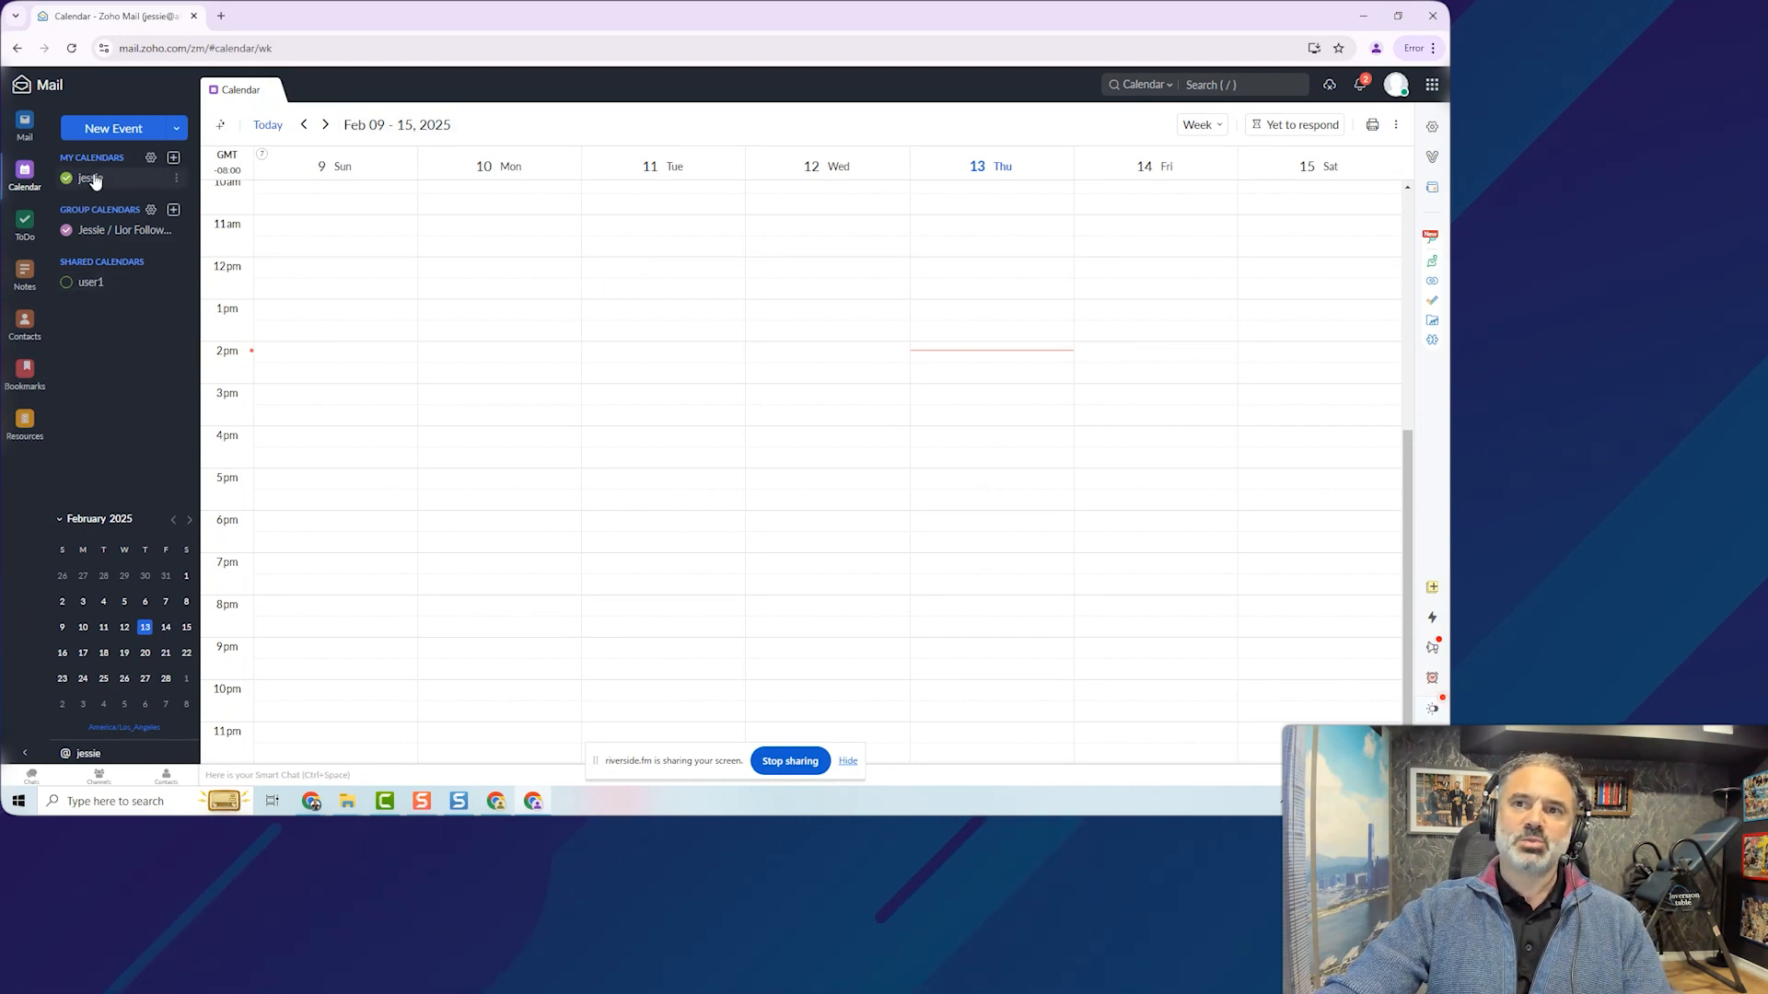
{"action": "mouse_move", "coordinate": [90, 281]}
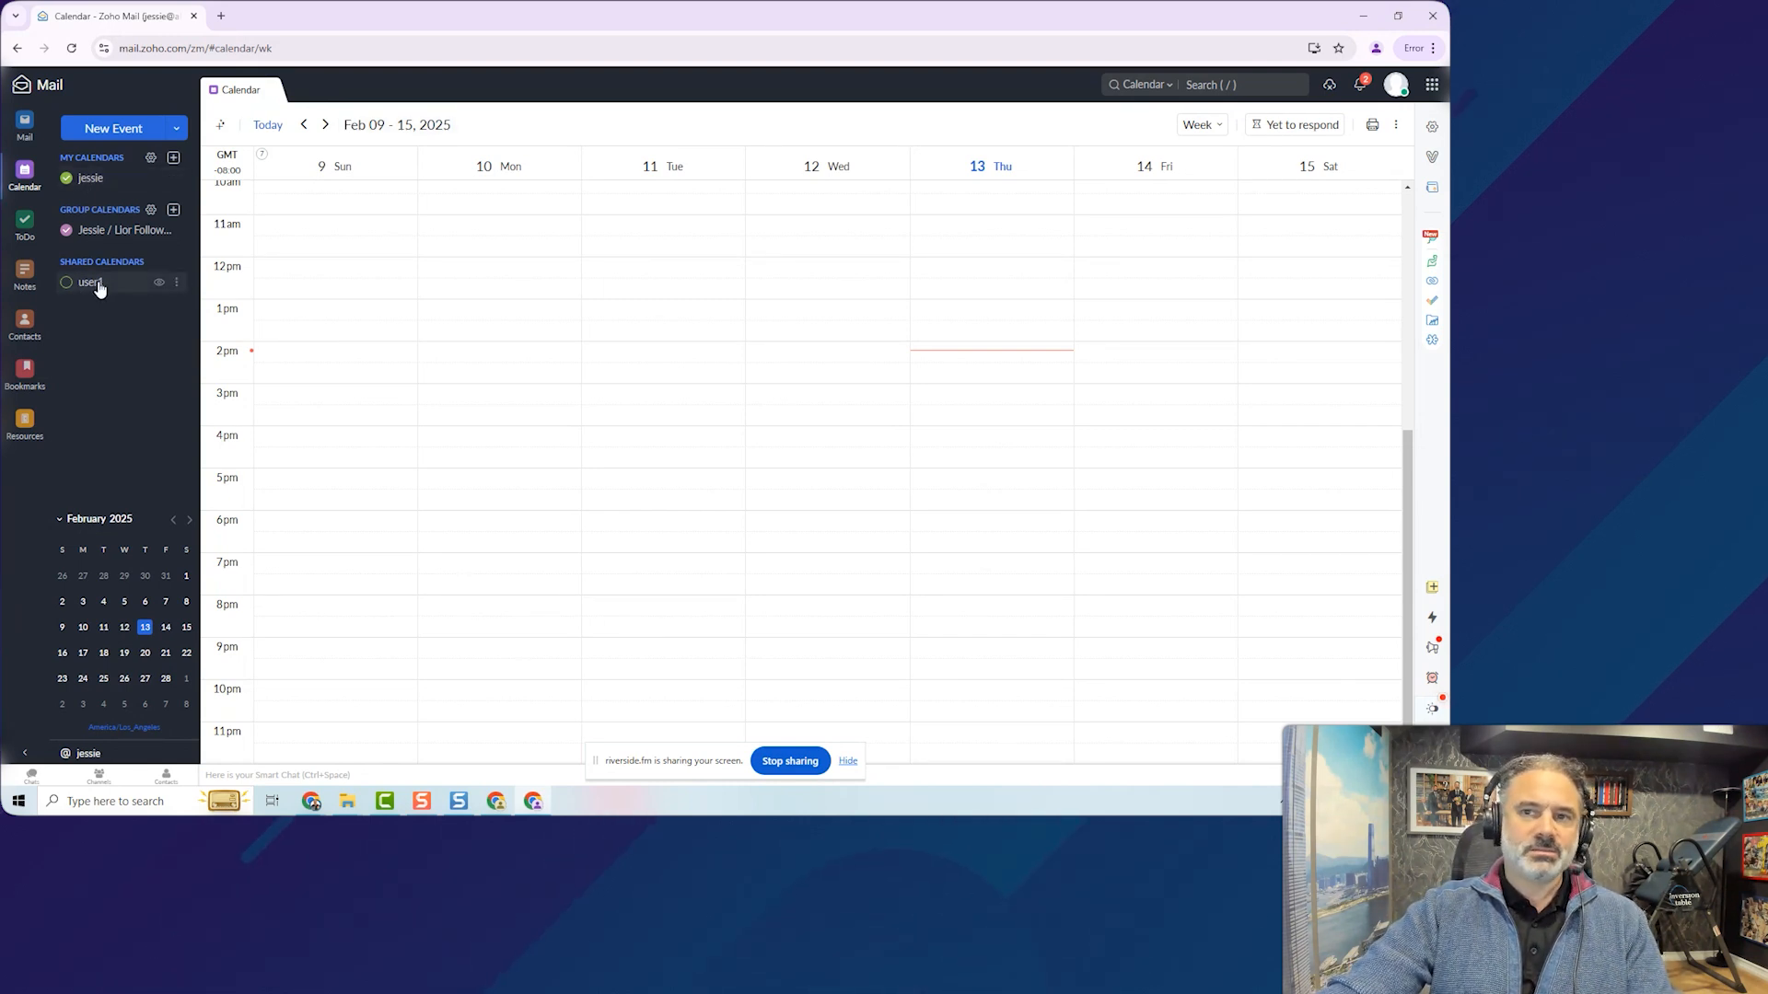
{"action": "mouse_move", "coordinate": [90, 281]}
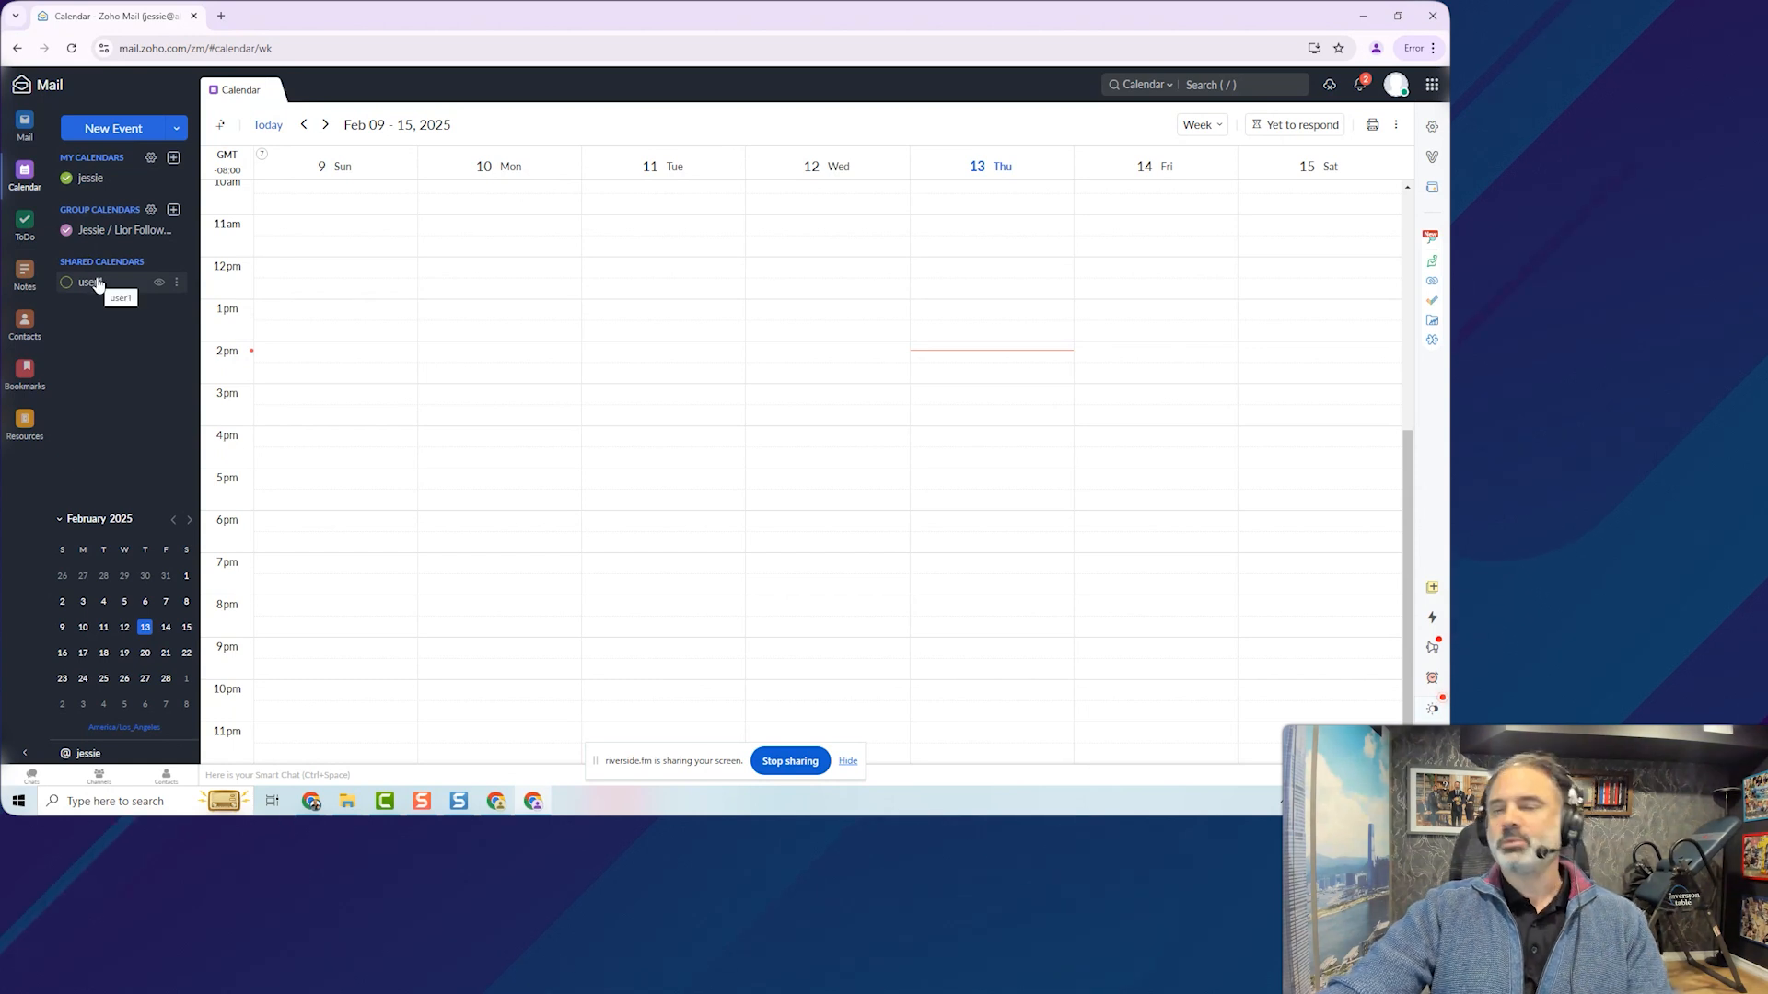
{"action": "mouse_move", "coordinate": [302, 261]}
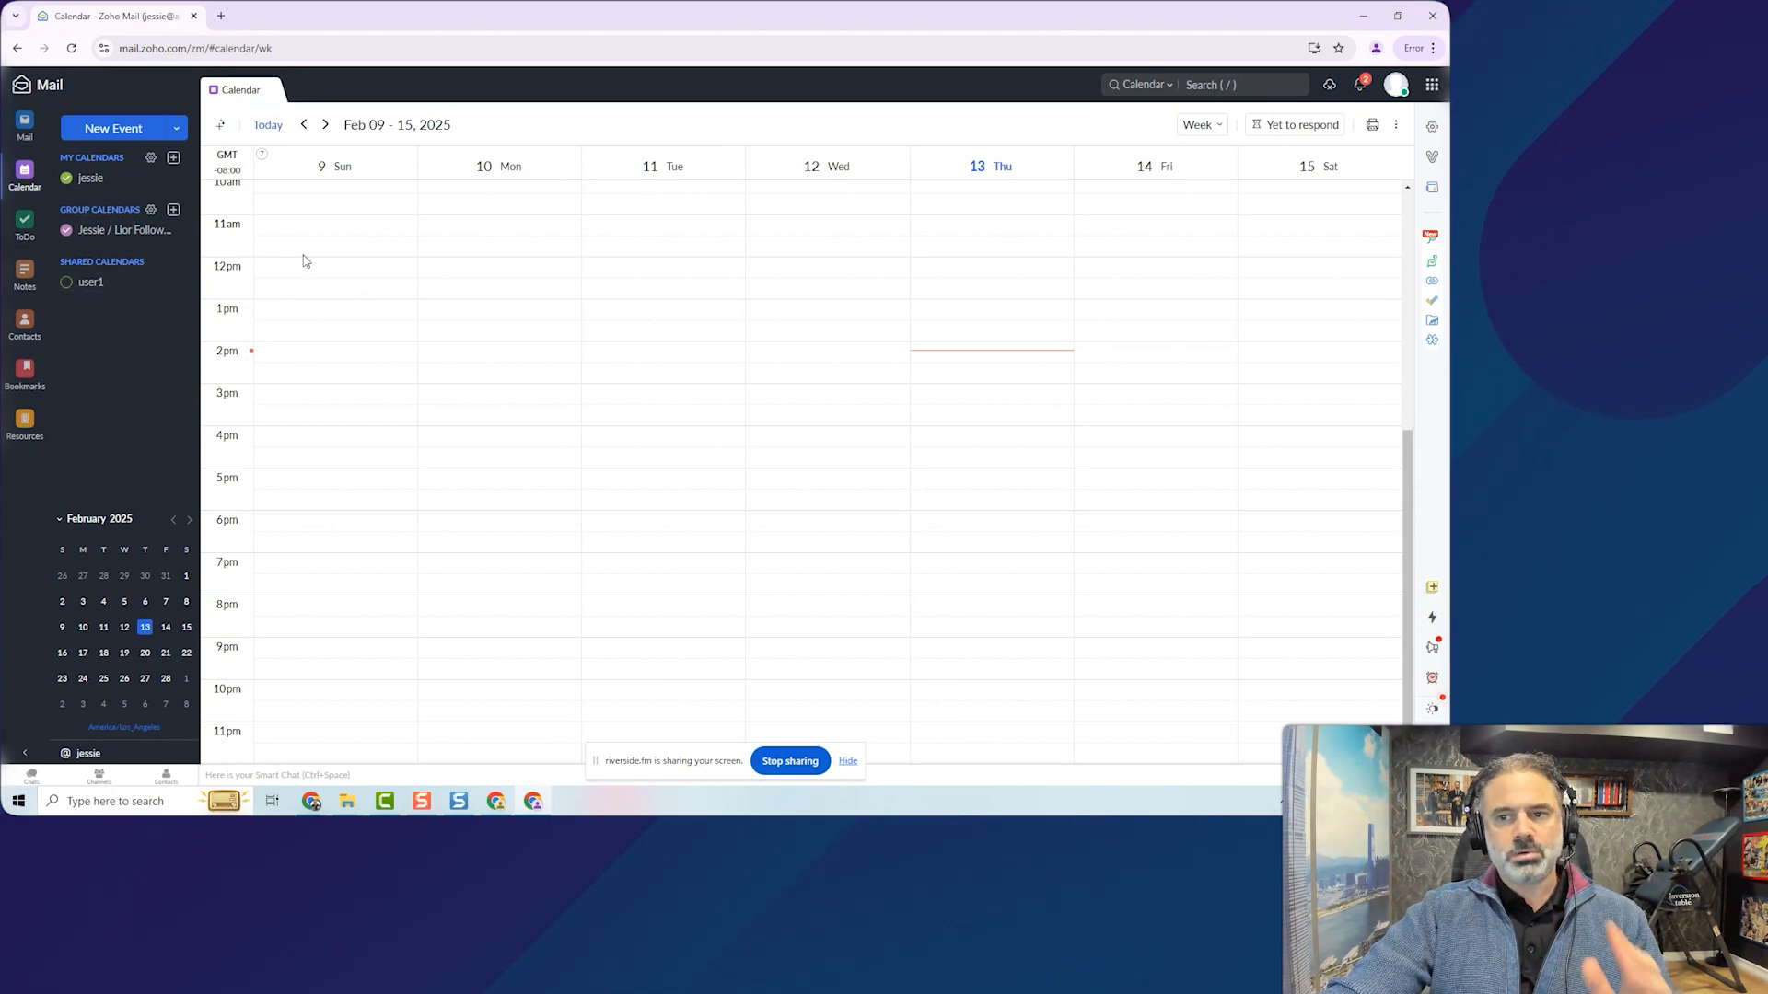
{"action": "mouse_move", "coordinate": [152, 307]}
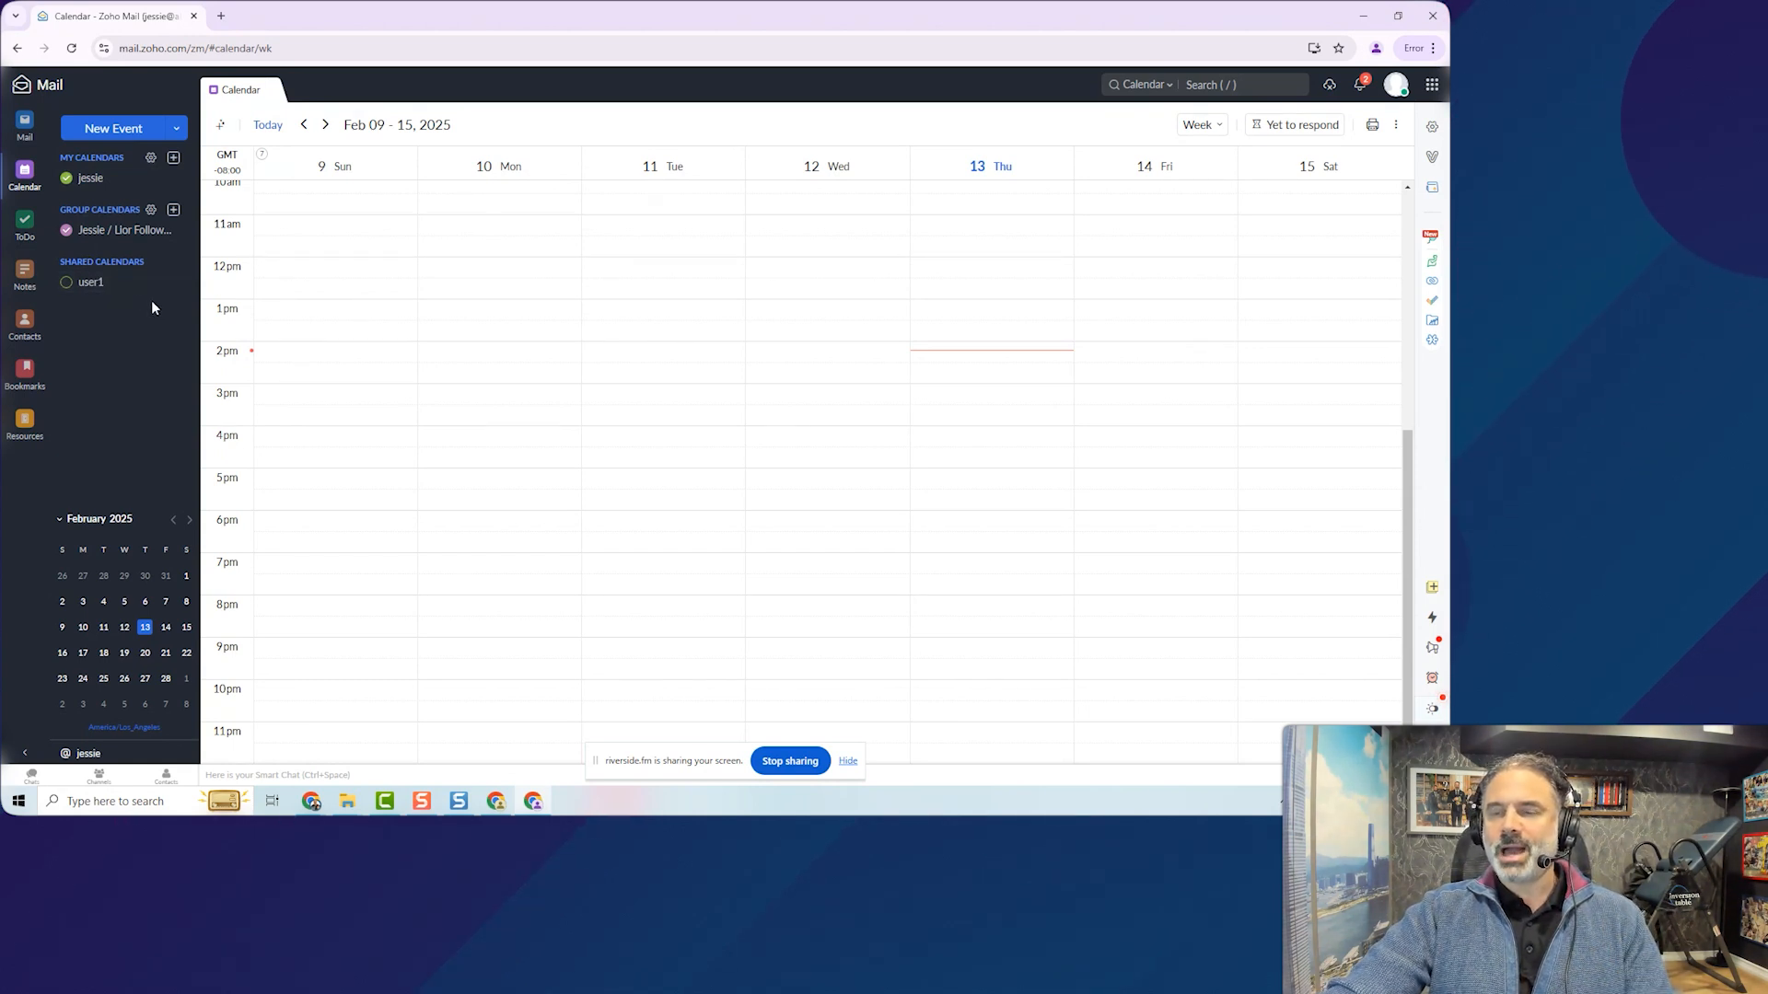
{"action": "mouse_move", "coordinate": [494, 280]}
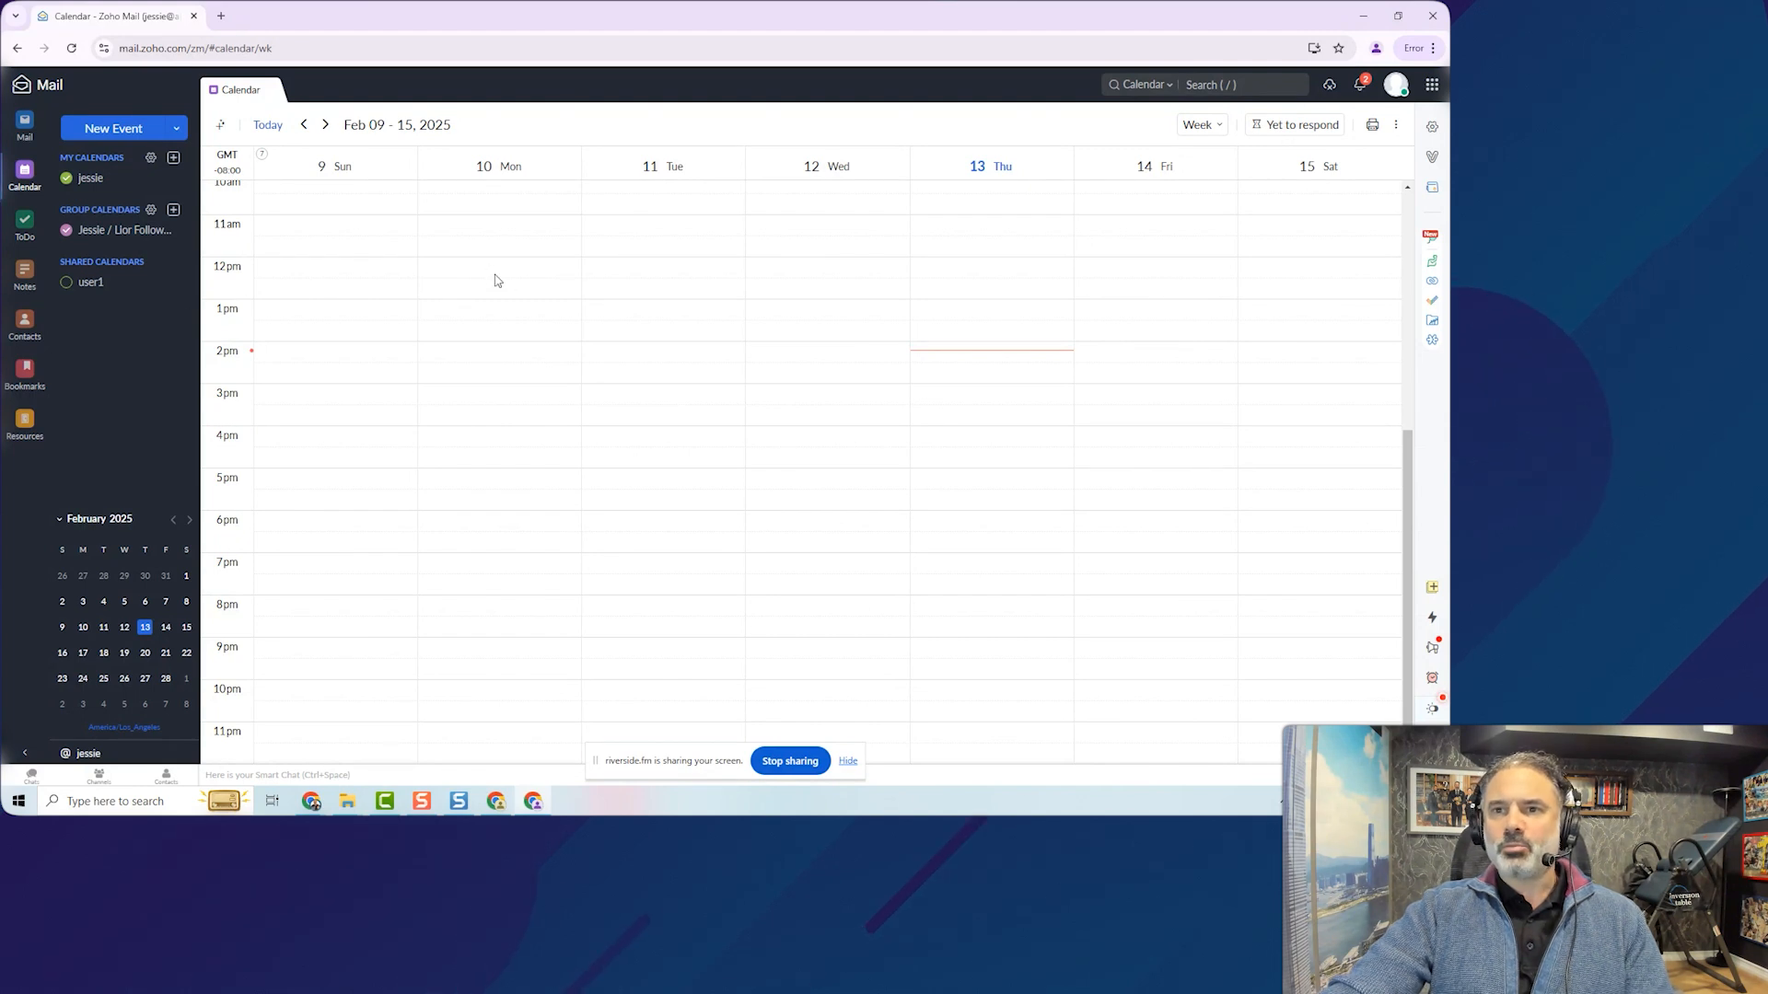
{"action": "left_click", "coordinate": [67, 282]}
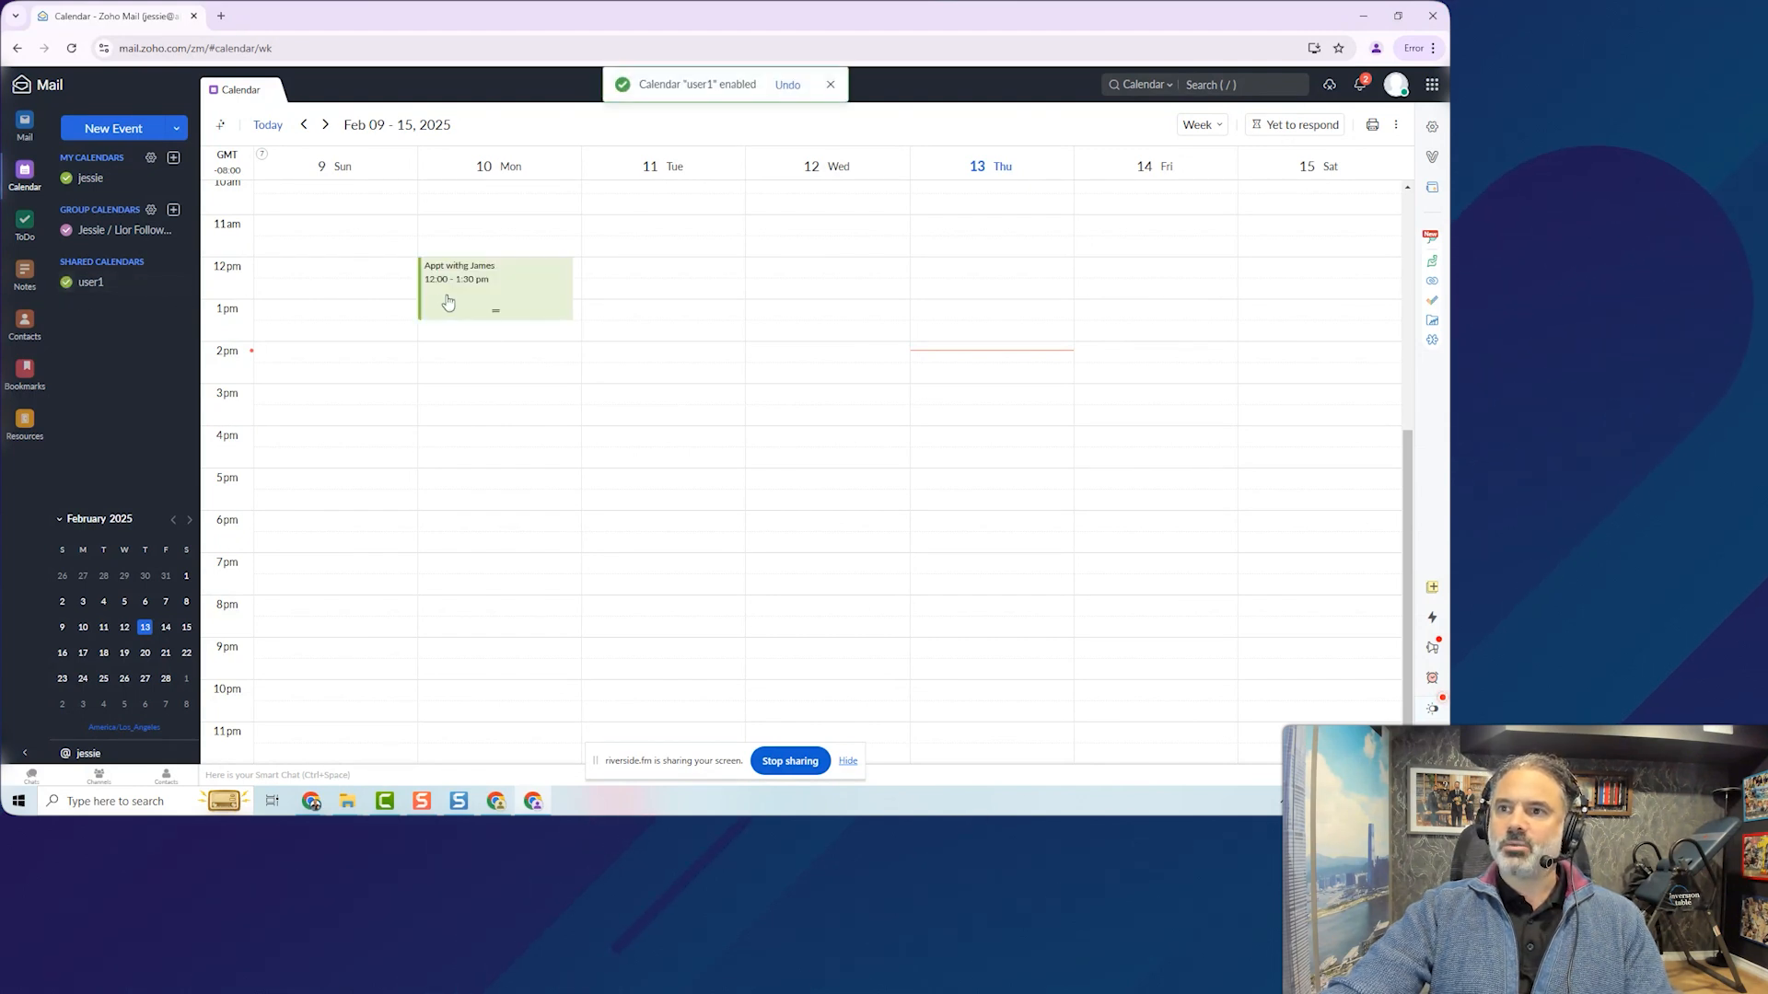
{"action": "left_click", "coordinate": [493, 287]}
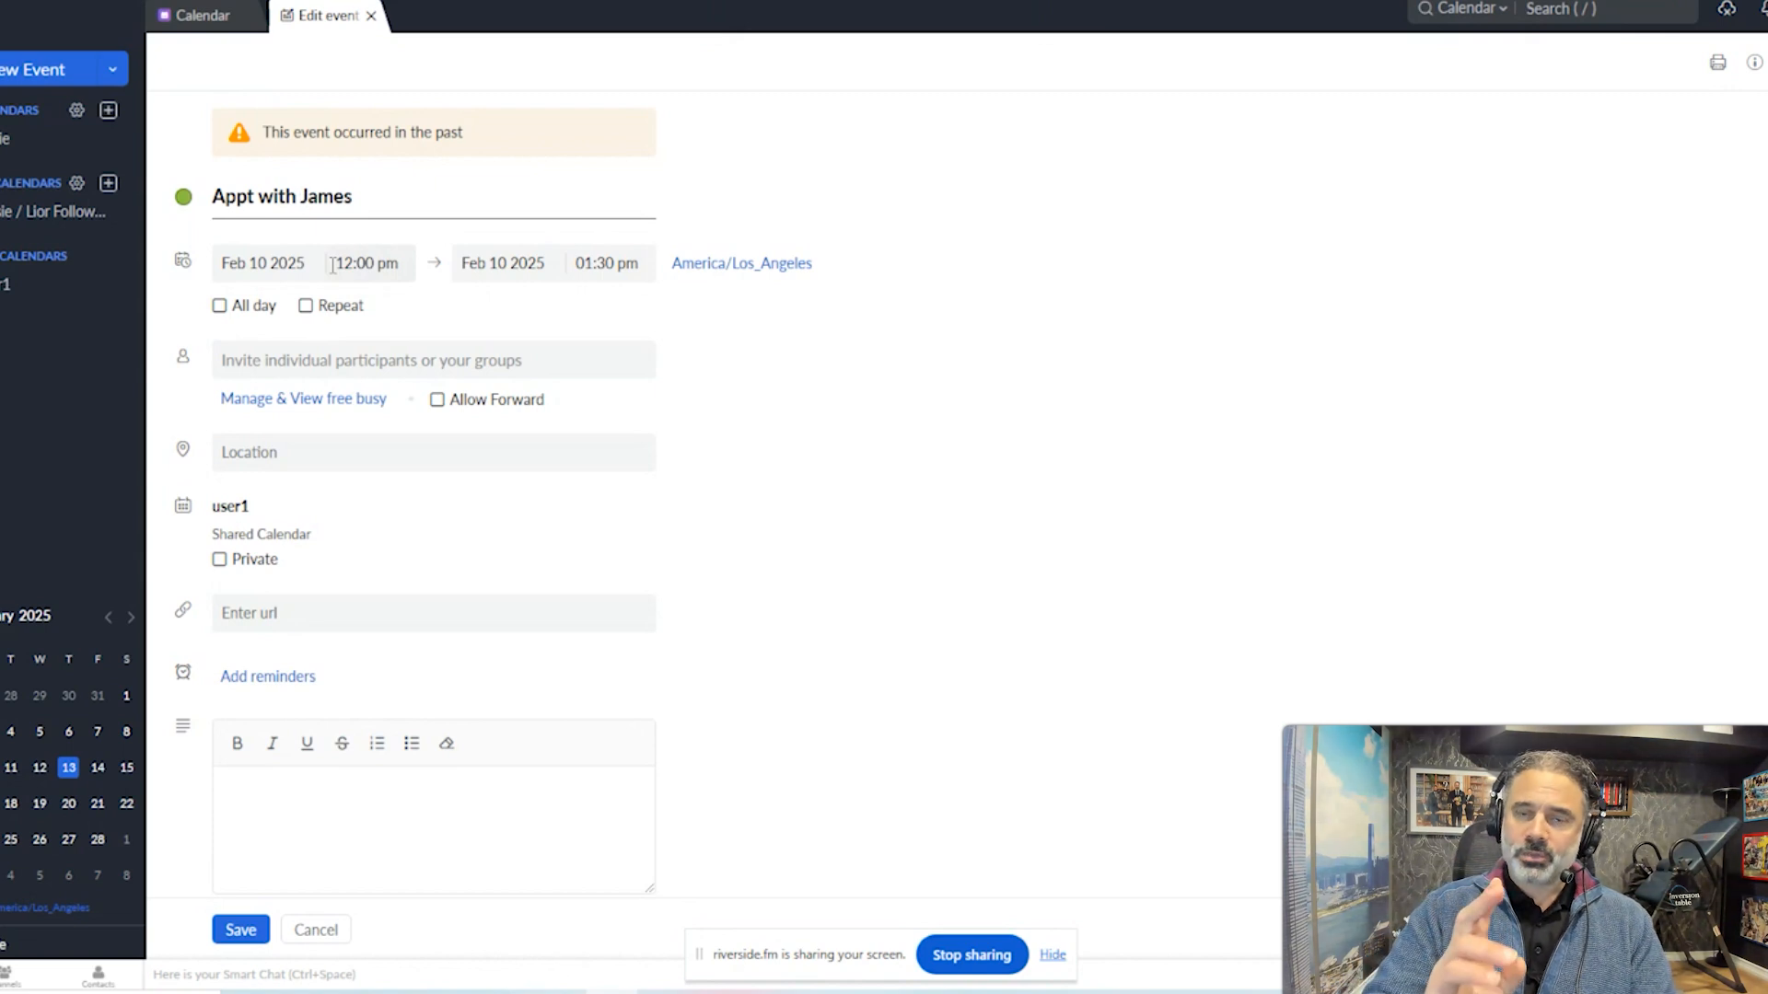
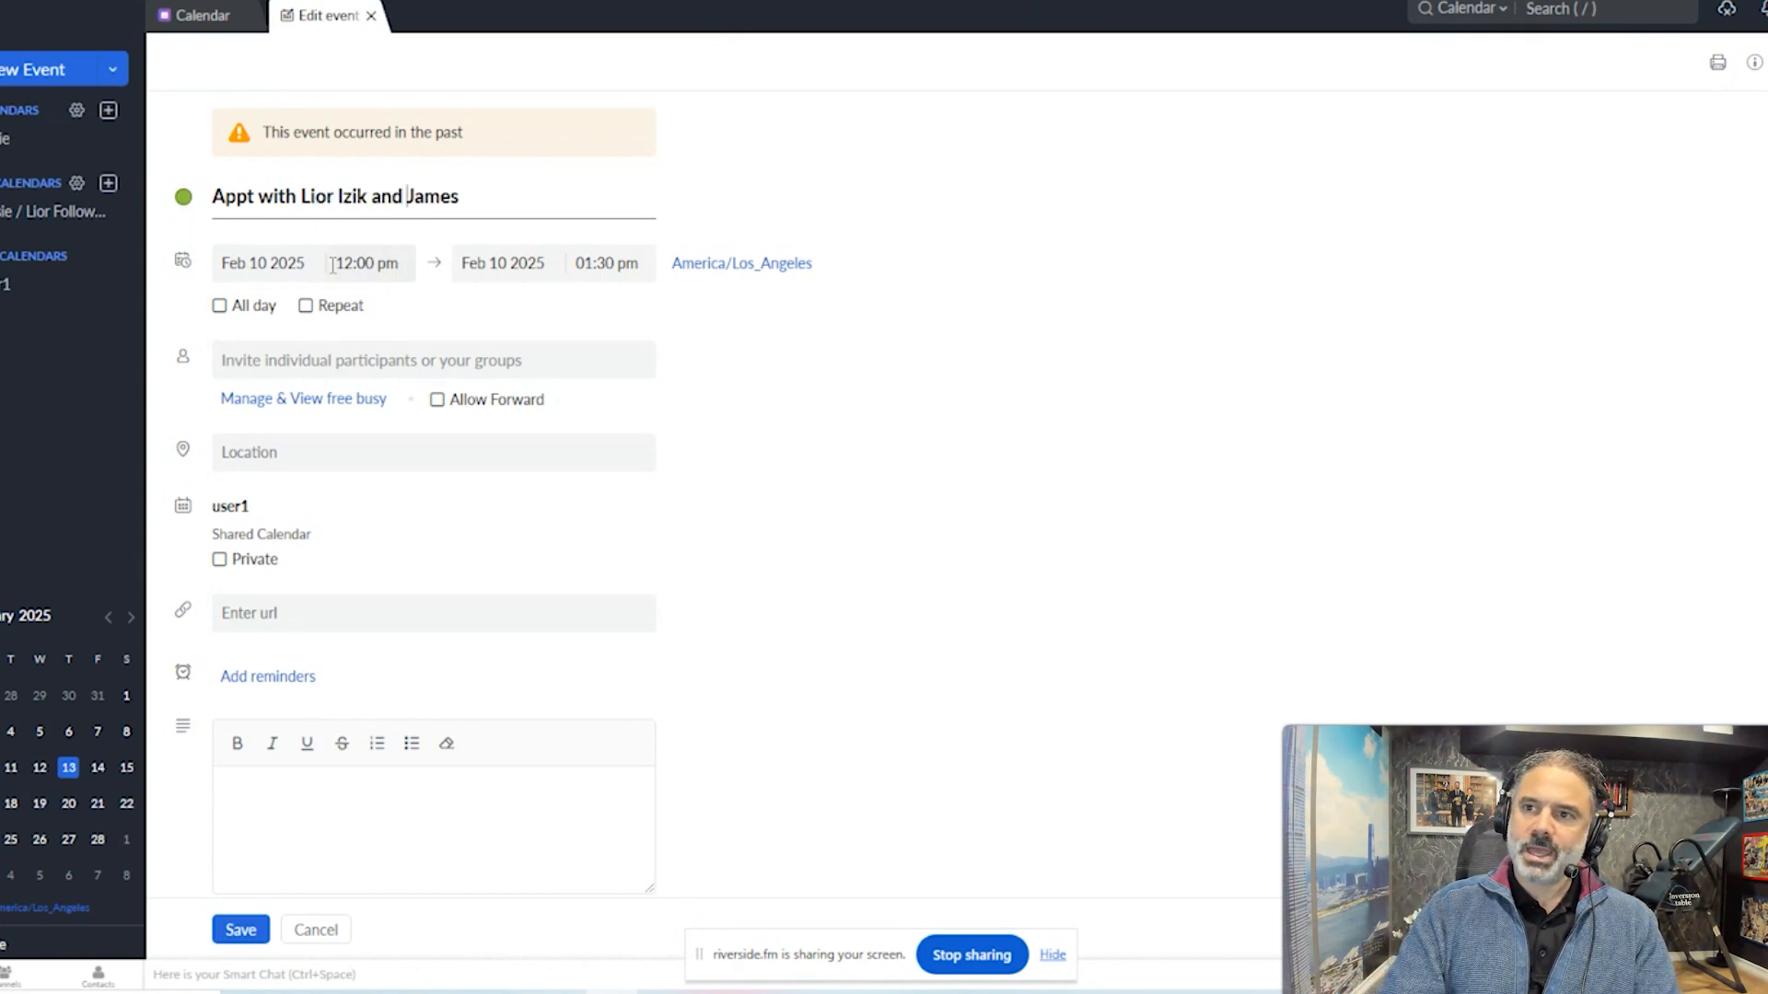
{"action": "type", "text": "Dea"}
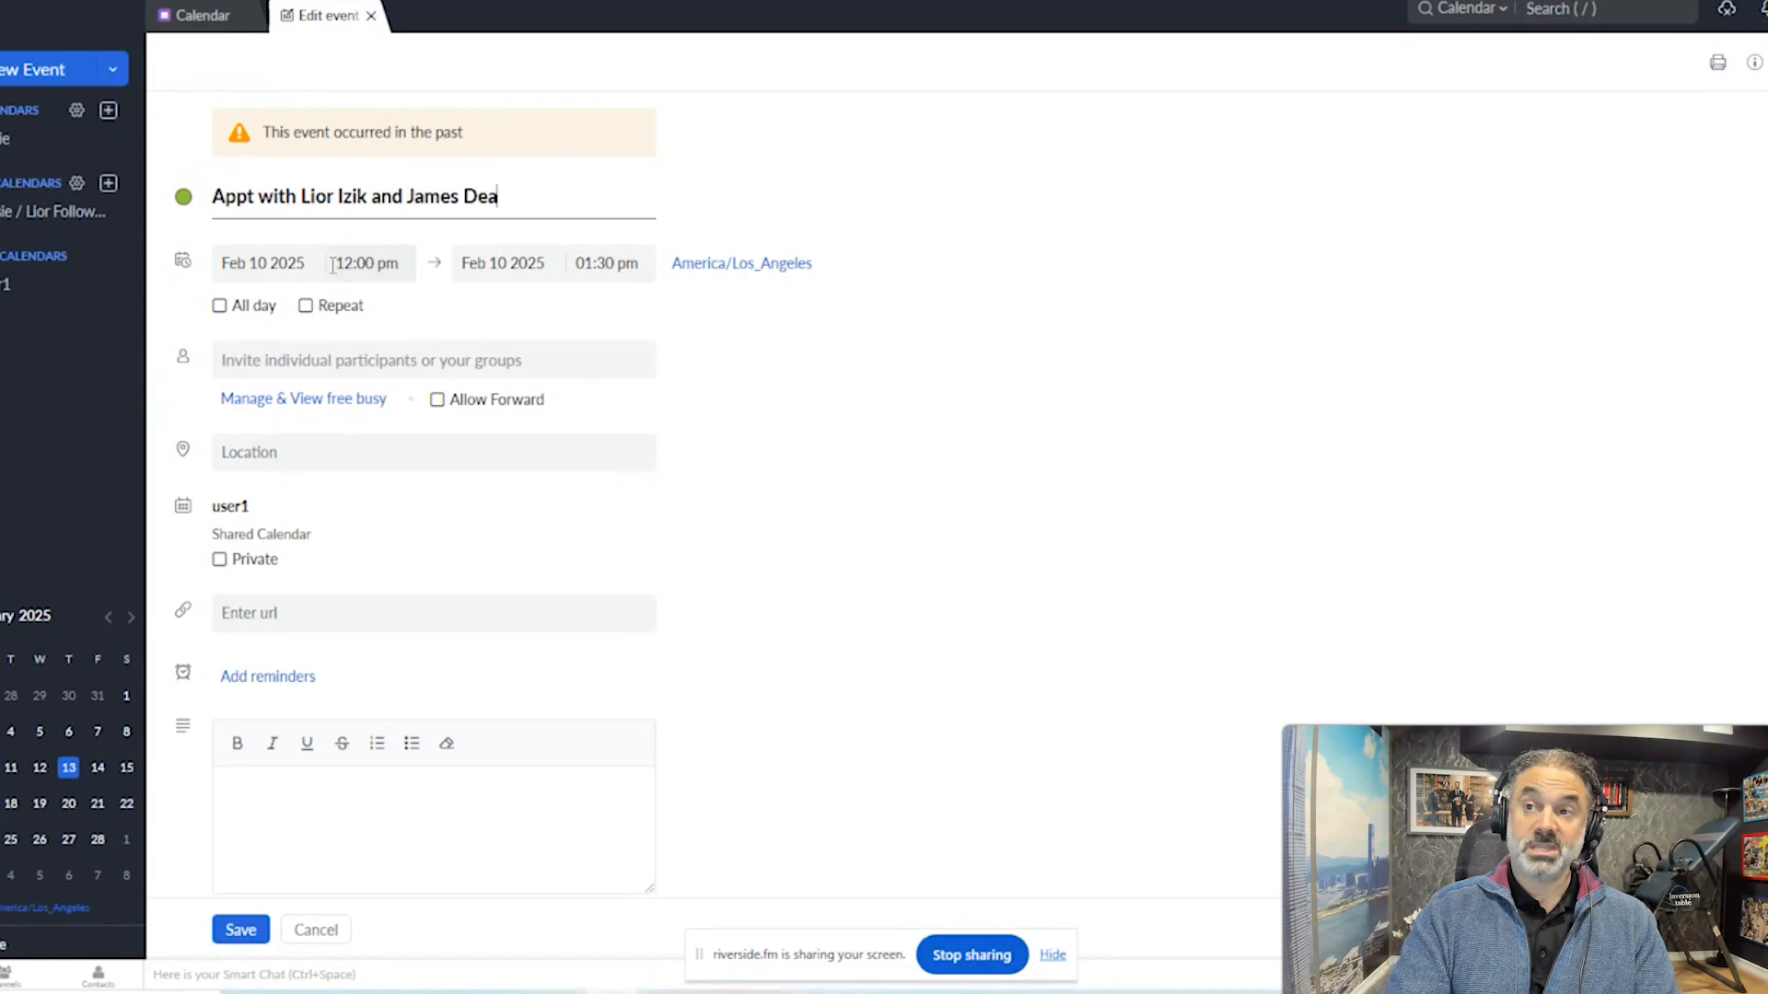
{"action": "type", "text": "n"}
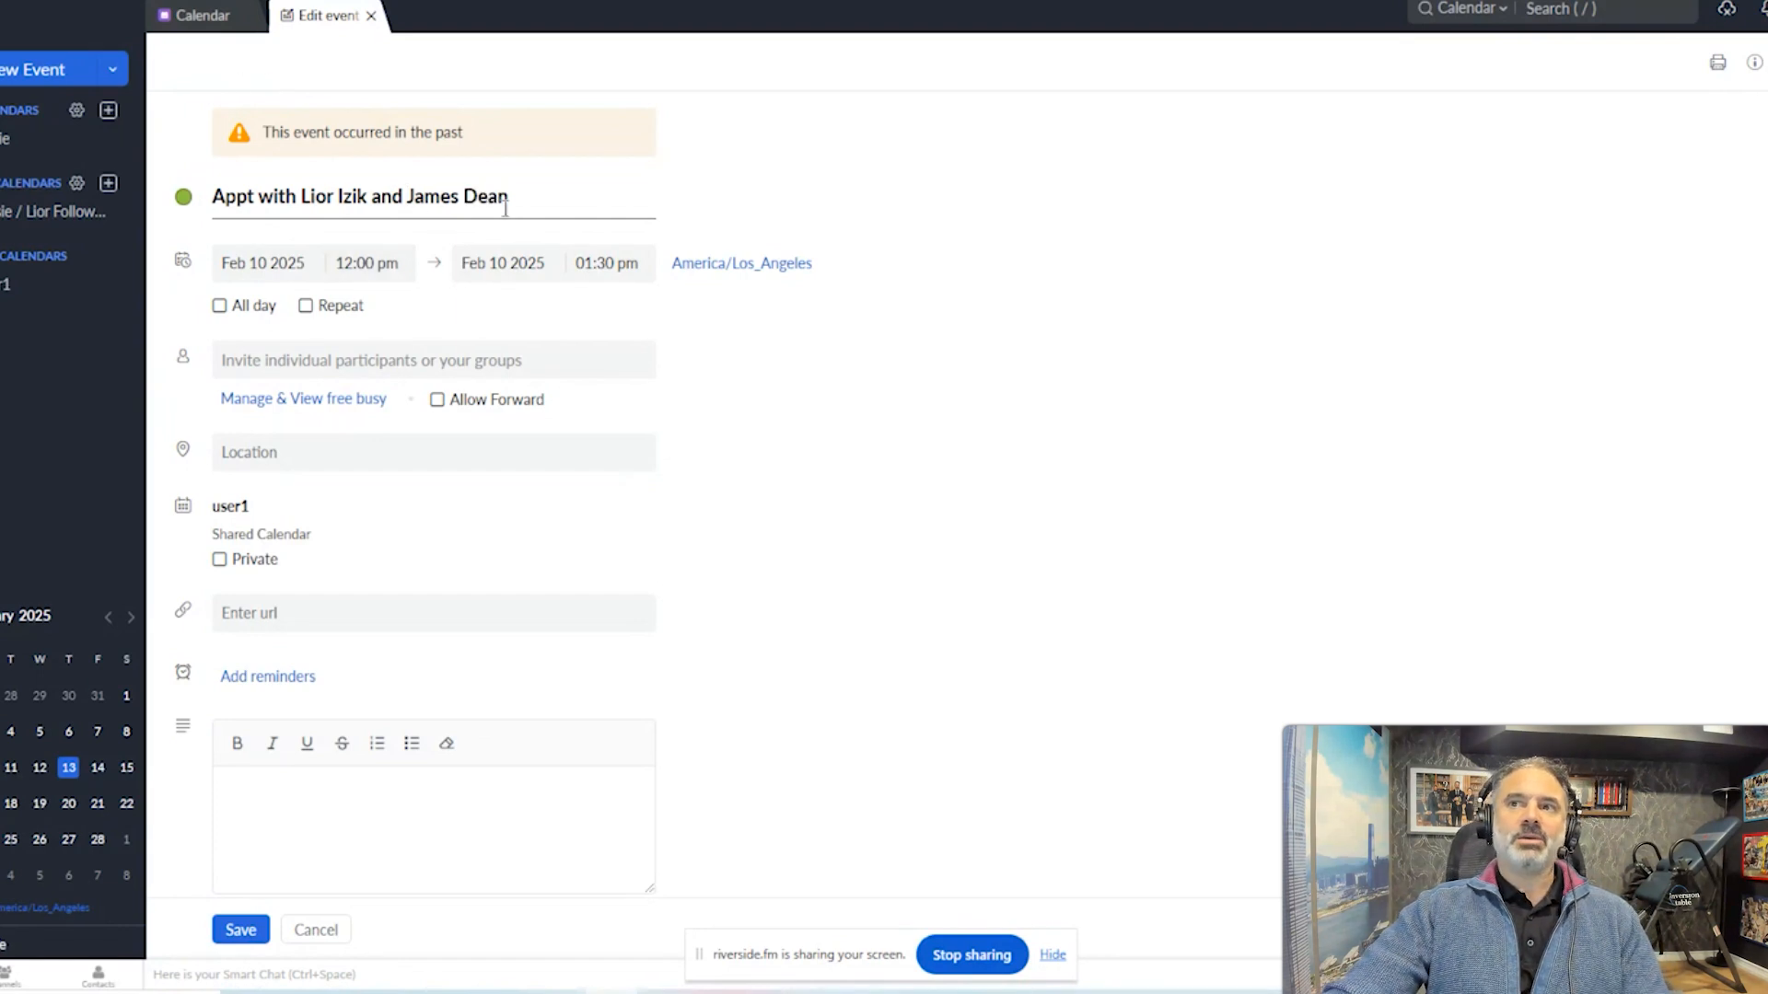
{"action": "left_click", "coordinate": [432, 360]}
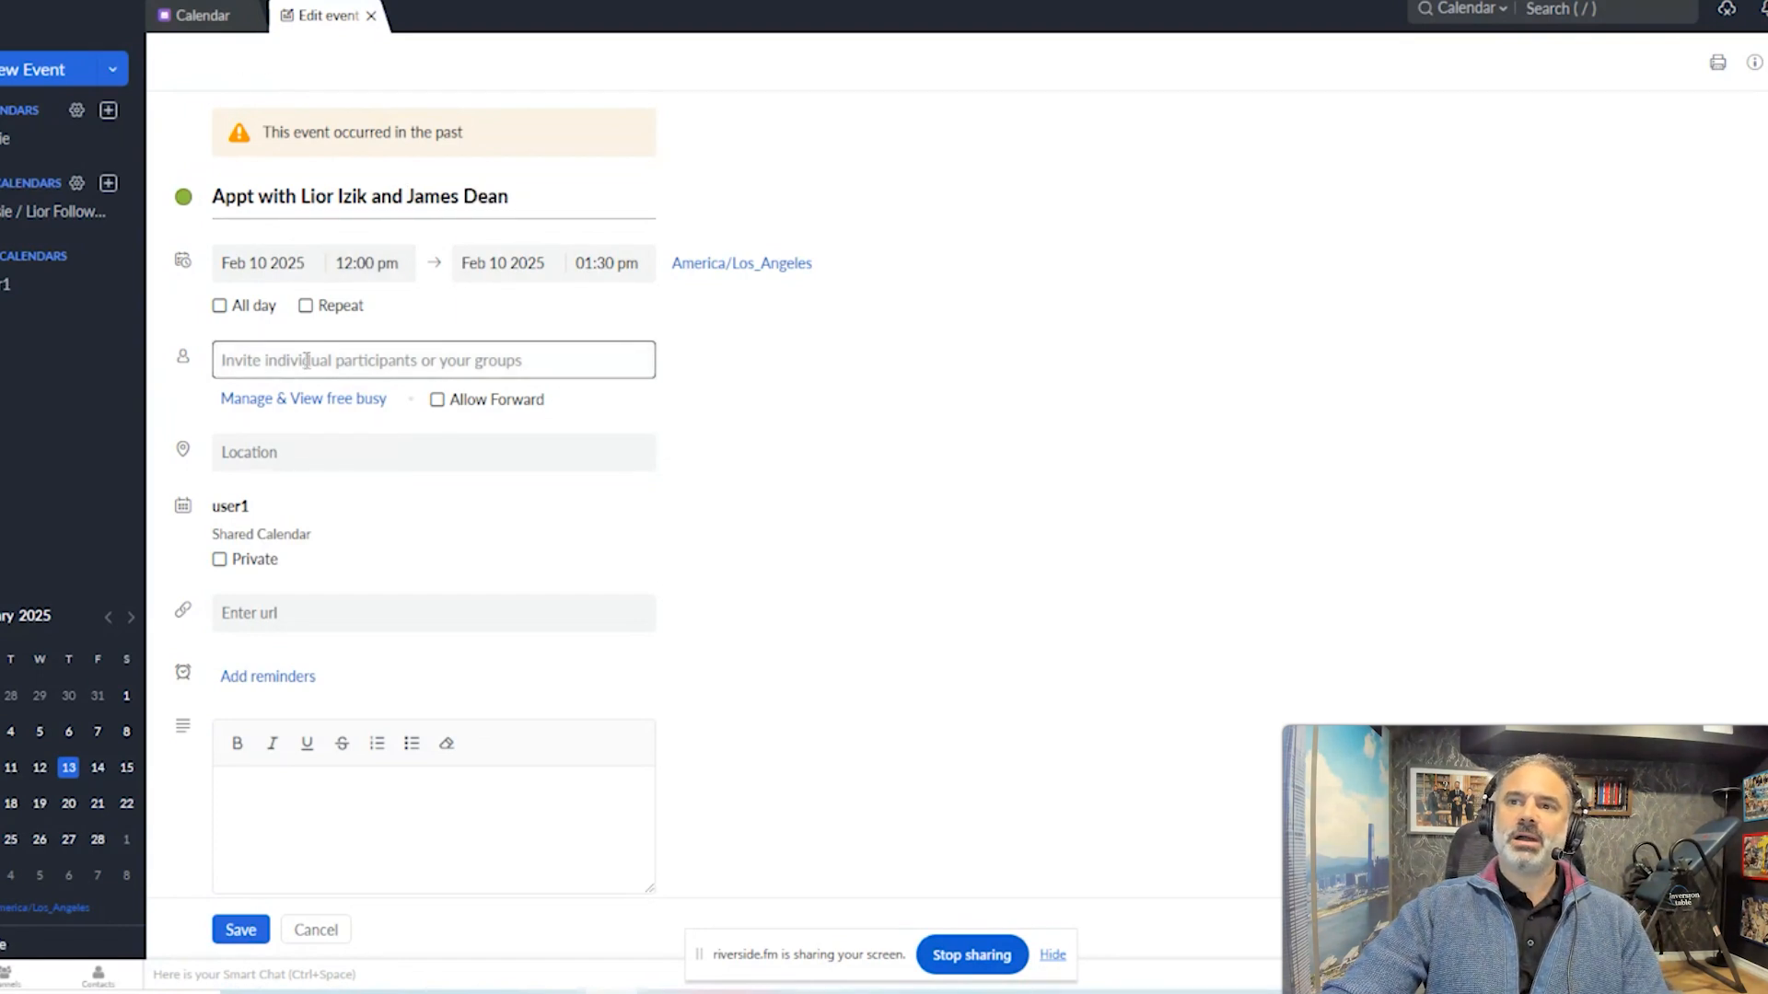
{"action": "mouse_move", "coordinate": [386, 295]}
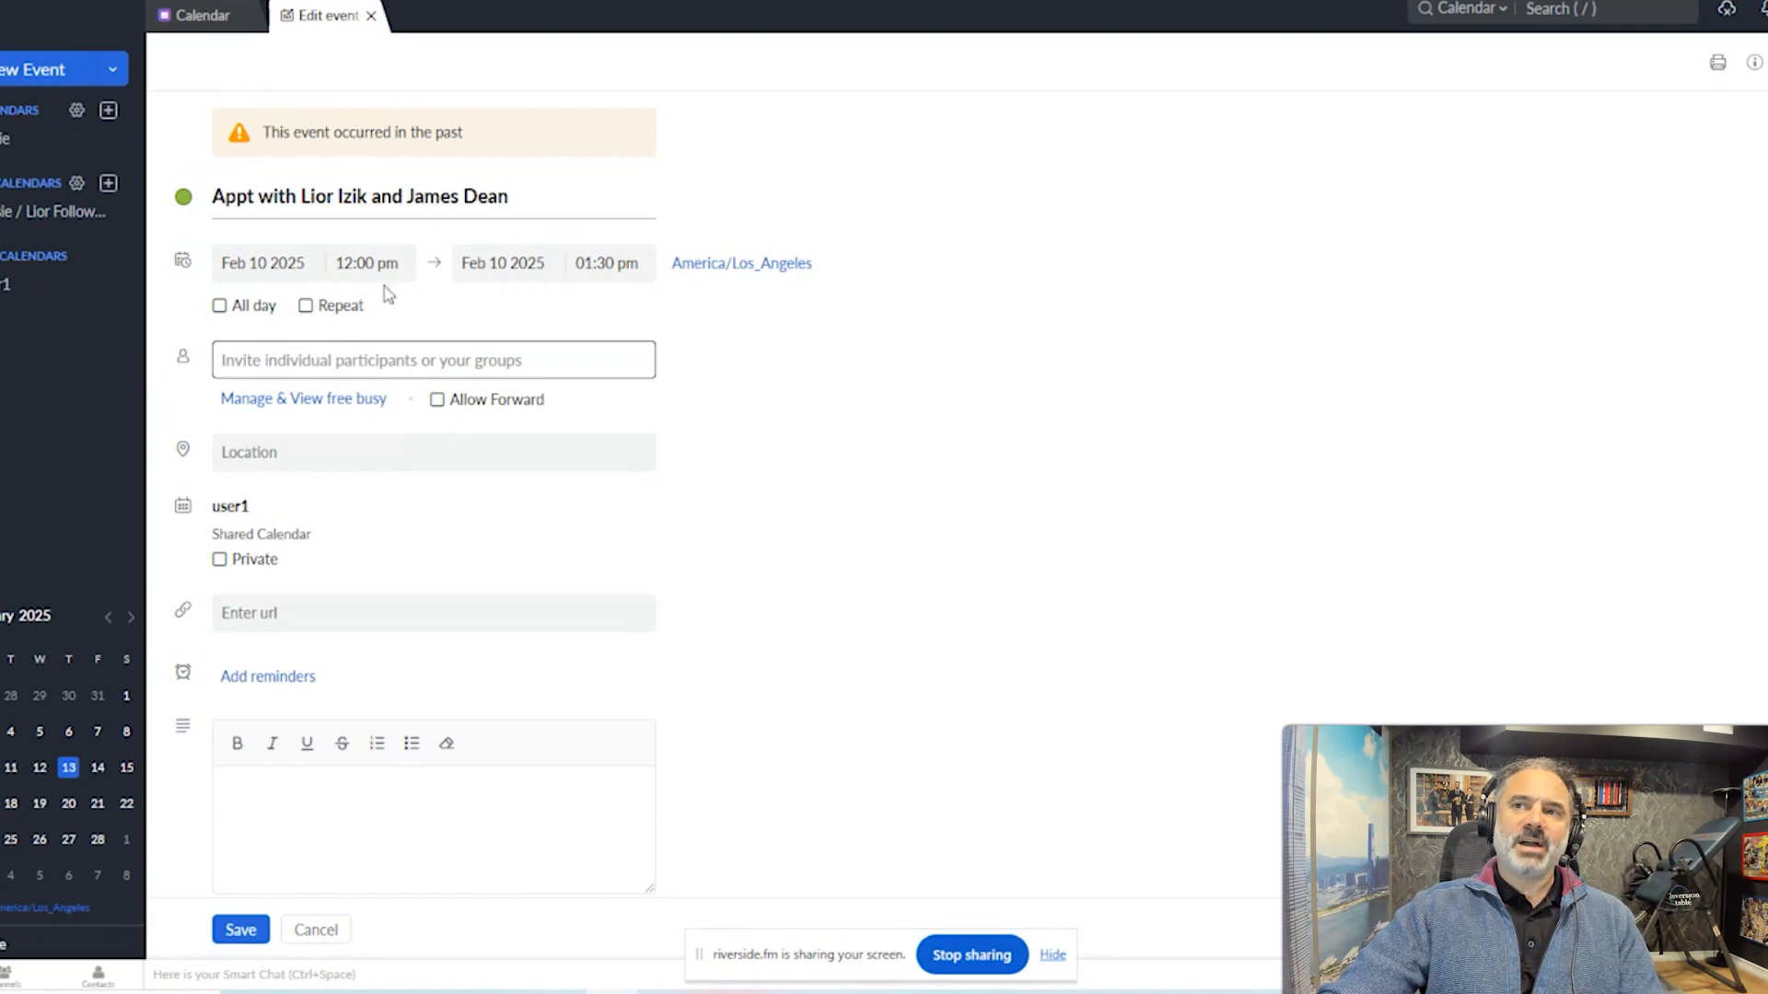
{"action": "double_click", "coordinate": [456, 196]}
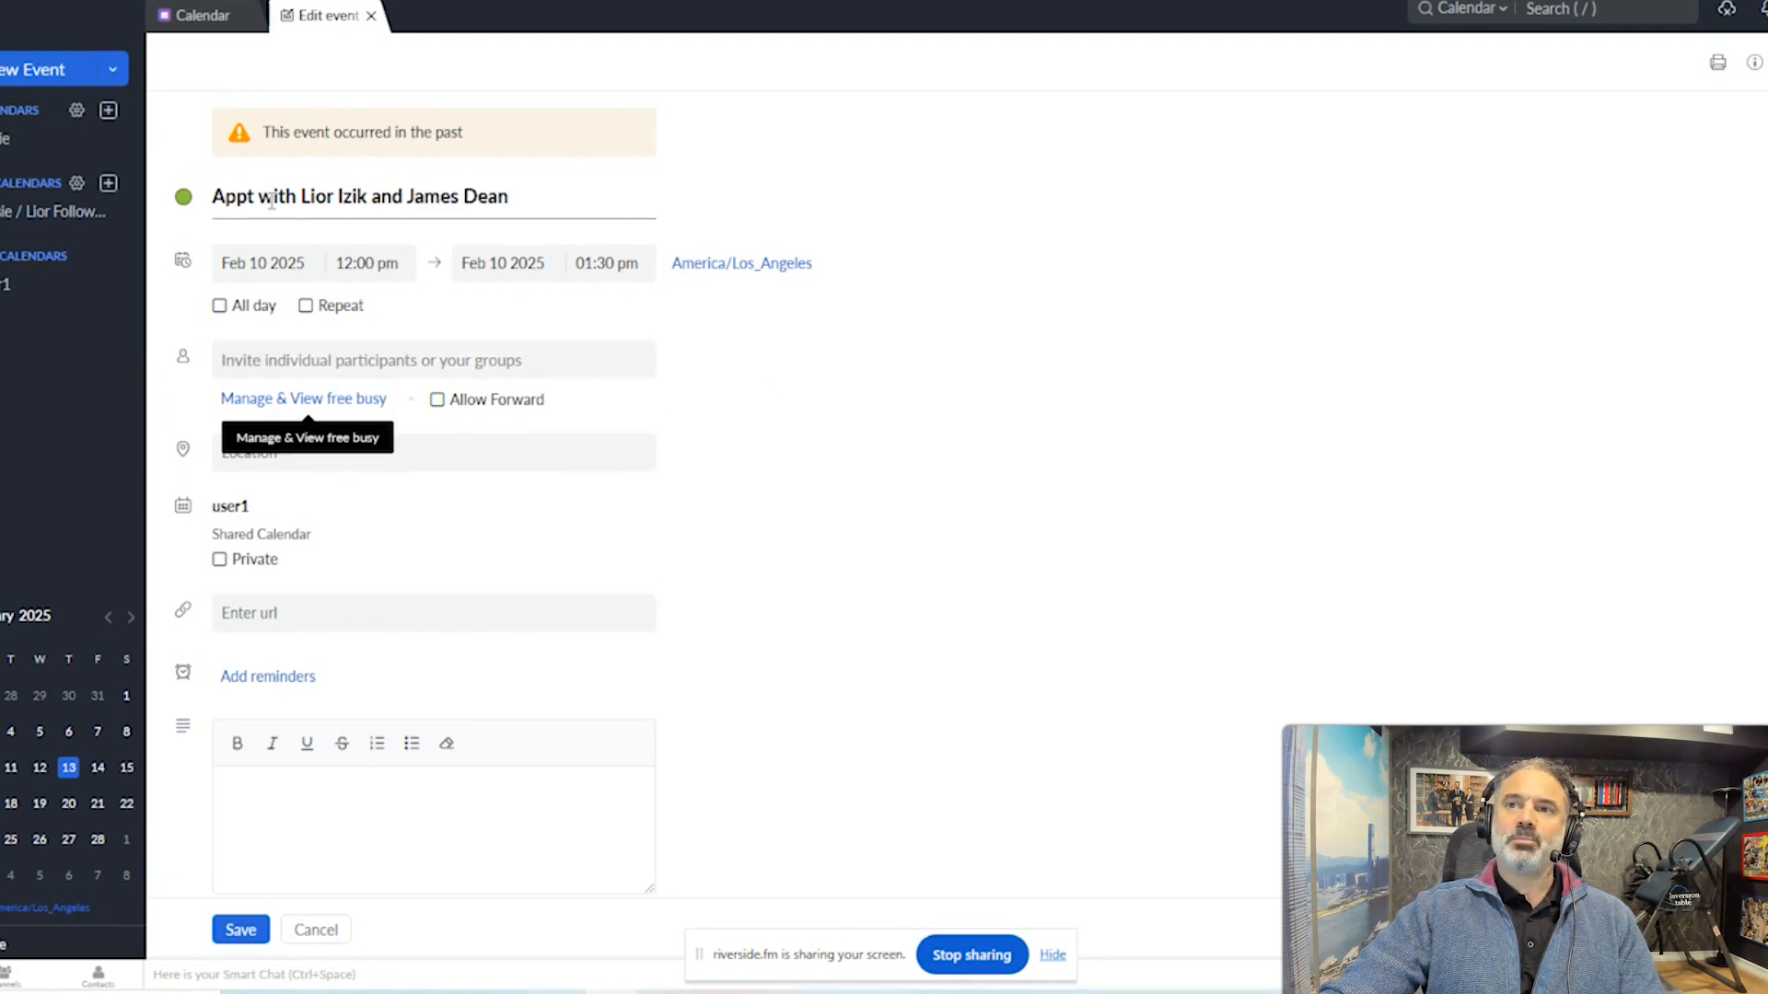
{"action": "mouse_move", "coordinate": [787, 182]}
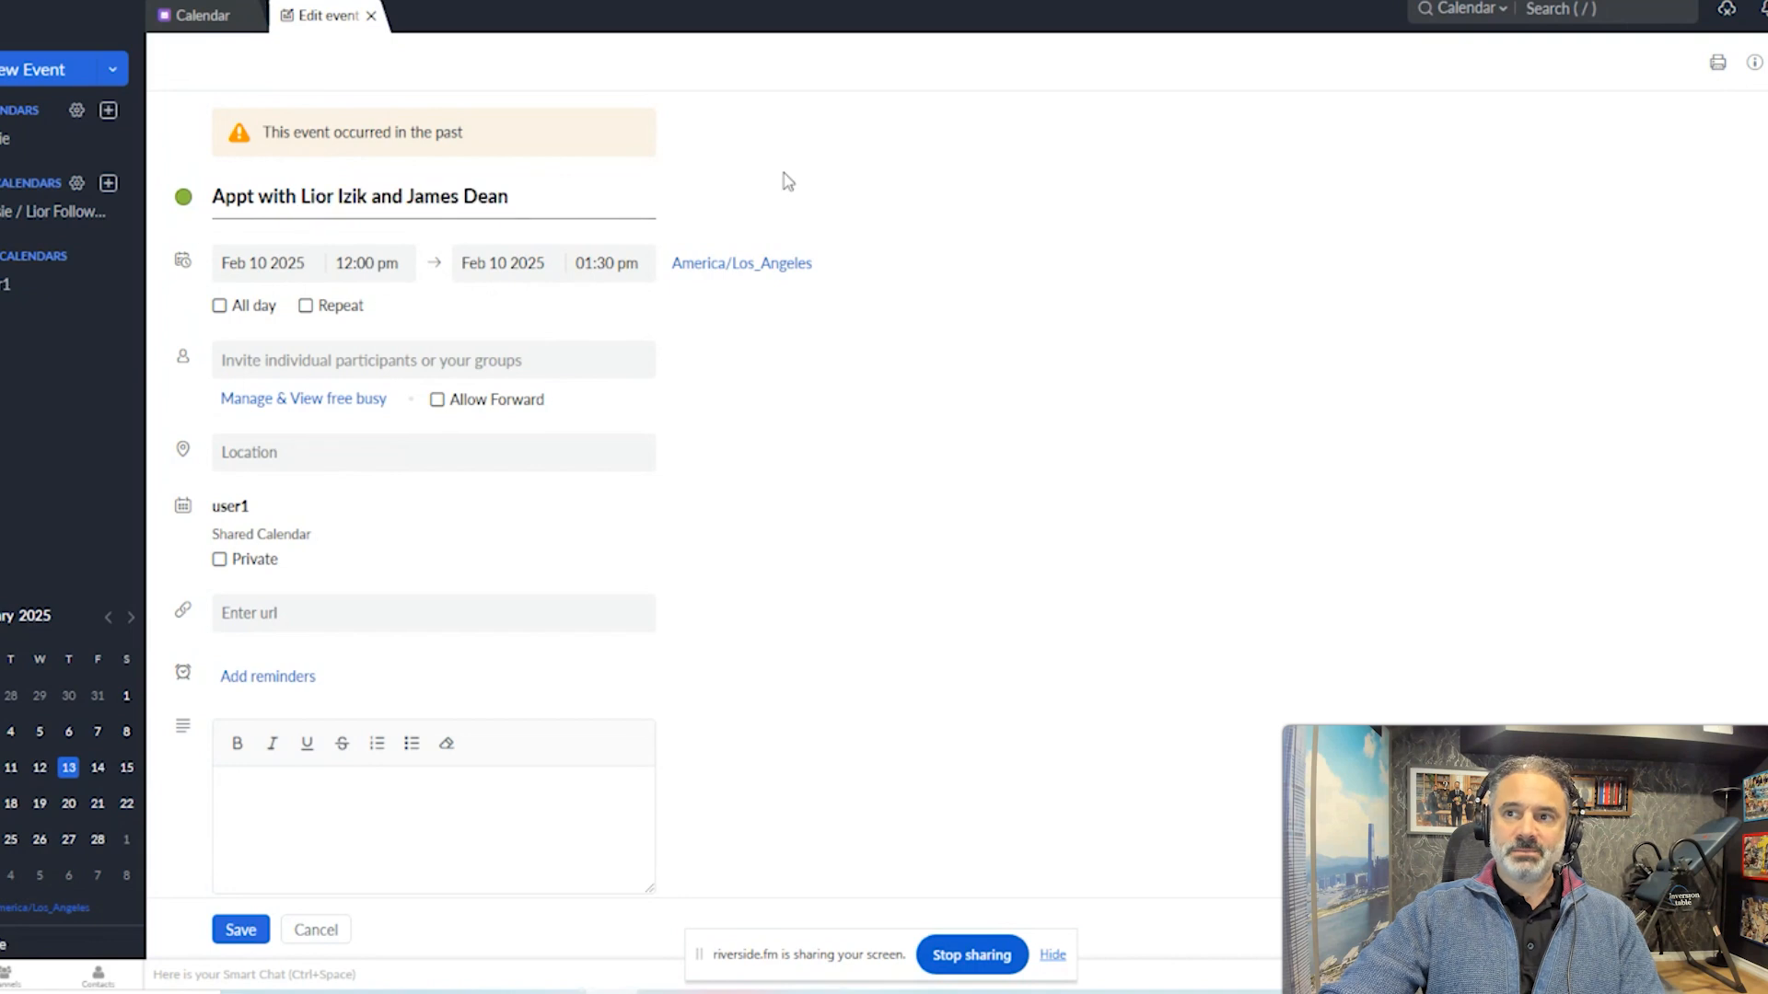
{"action": "double_click", "coordinate": [361, 196]}
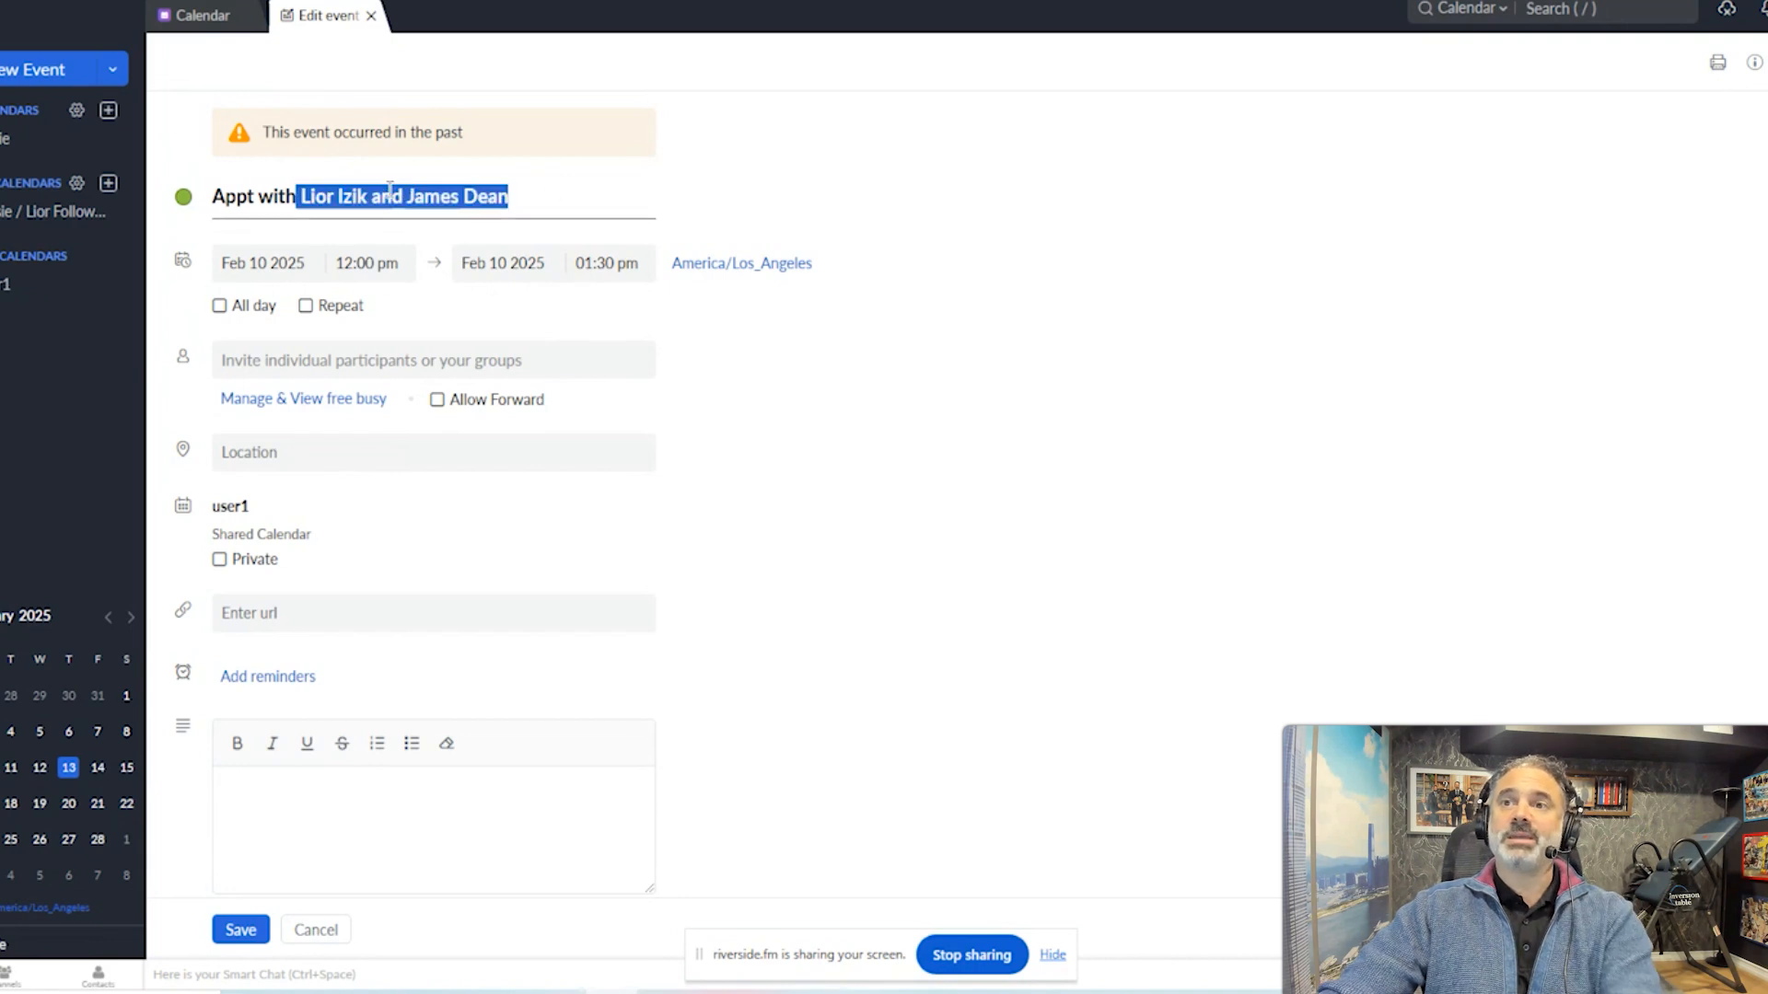
{"action": "left_click", "coordinate": [397, 196]}
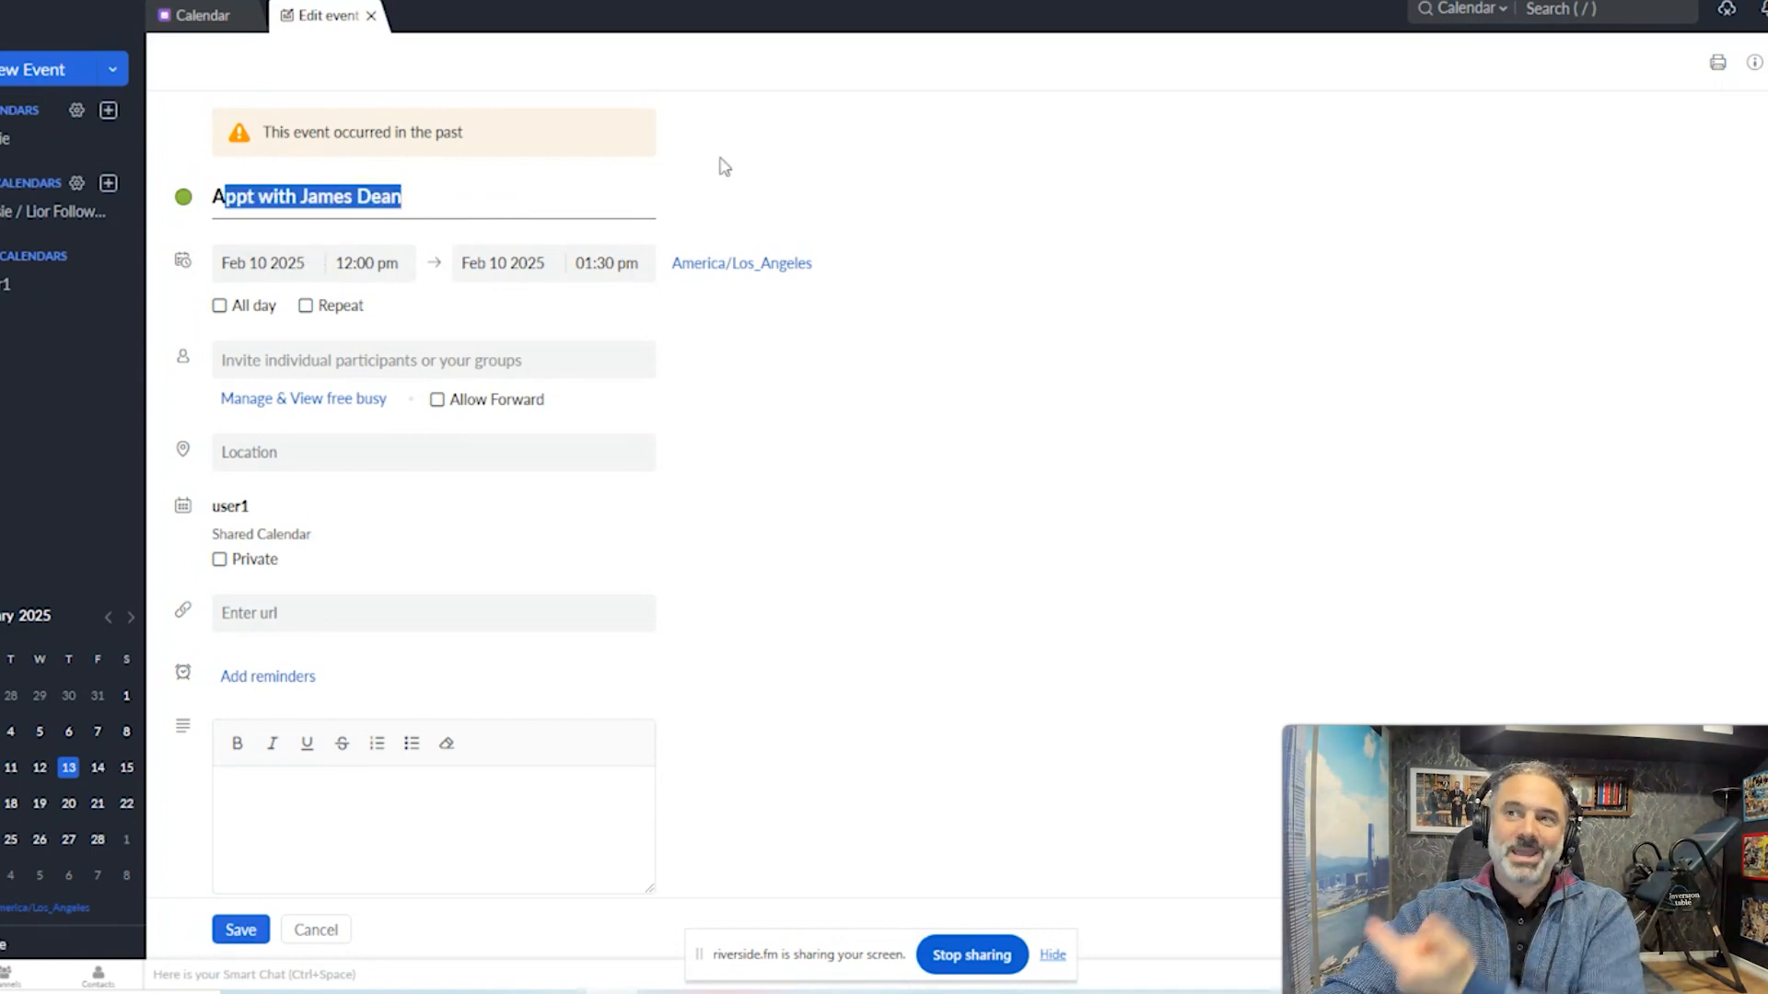
{"action": "mouse_move", "coordinate": [782, 167]}
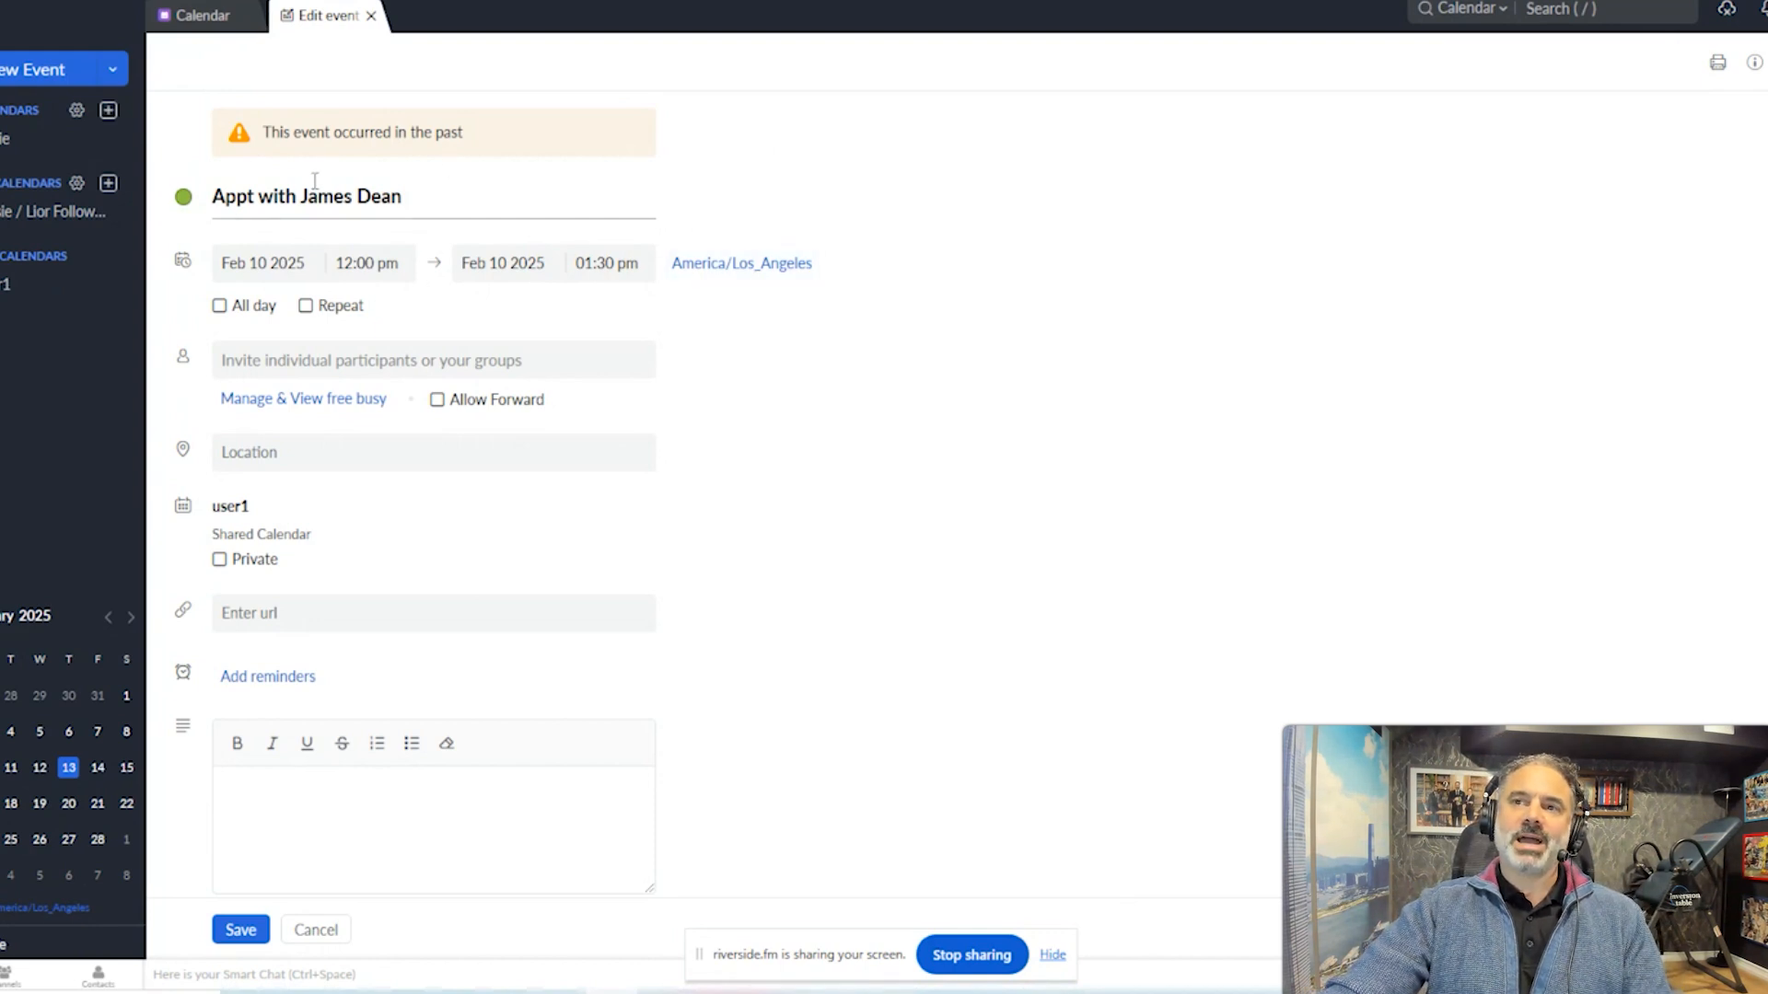
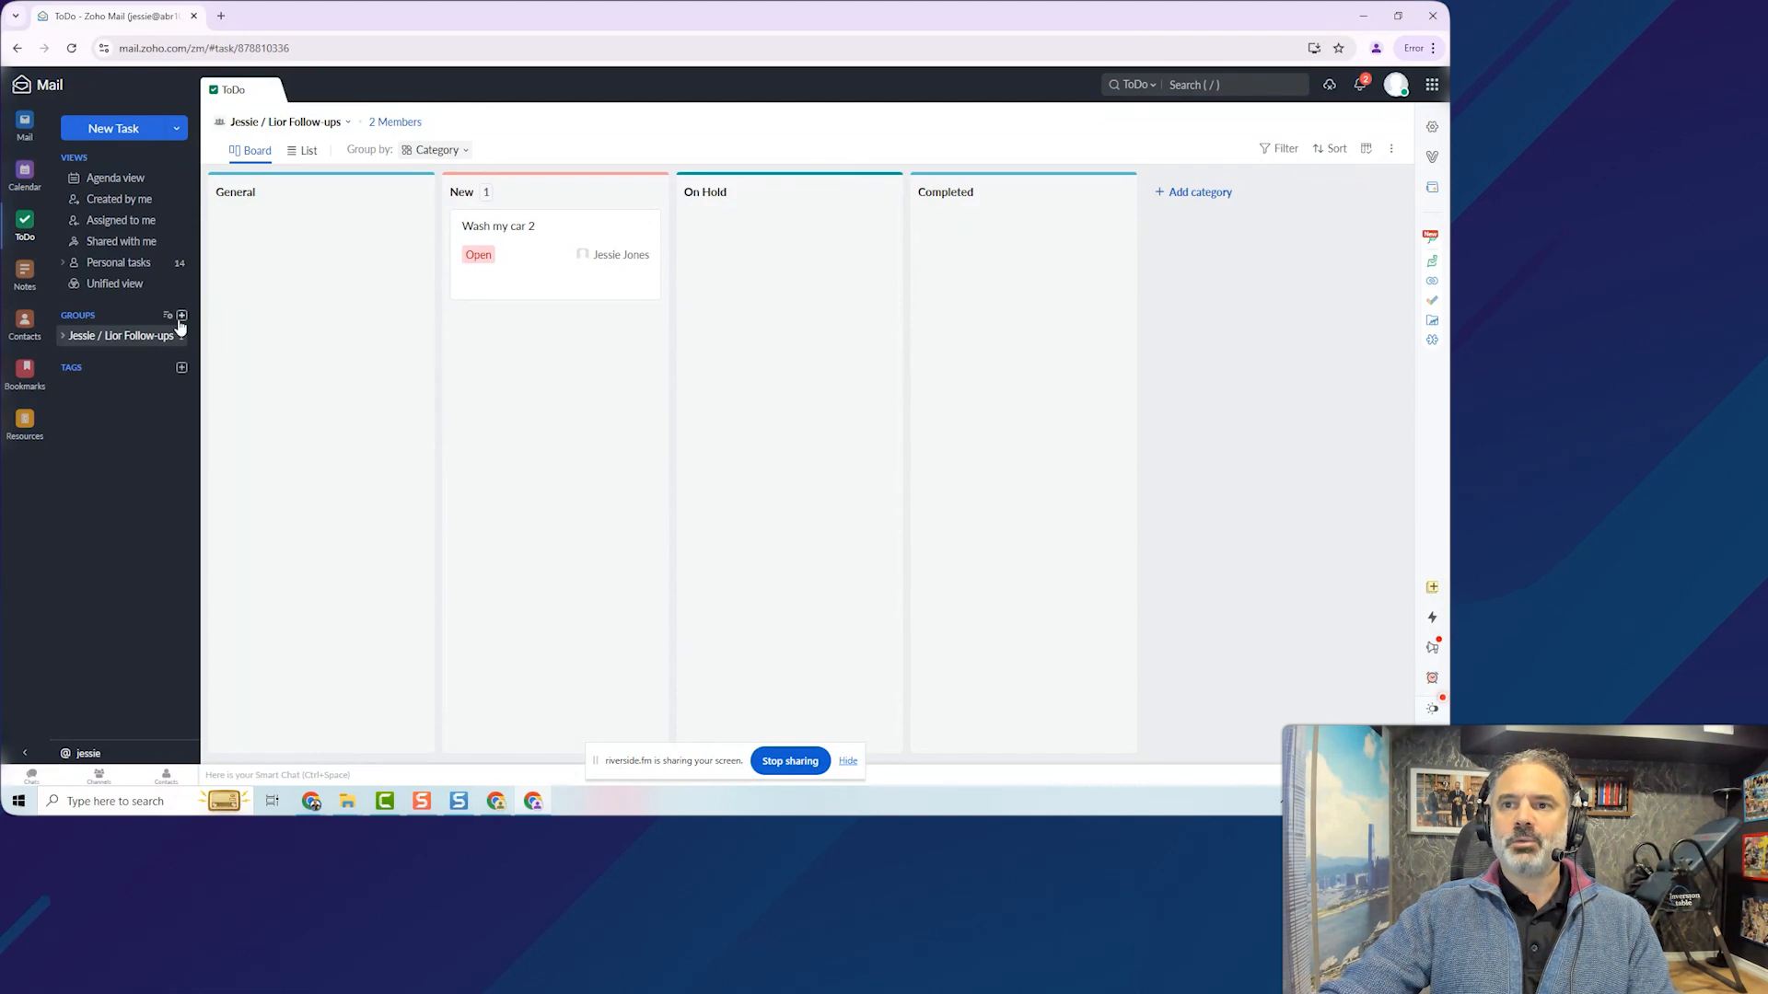
Step: Hide the Follow-ups group, then create group 'Jessie and Lior' with member My Precious One
{"action": "left_click", "coordinate": [180, 335]}
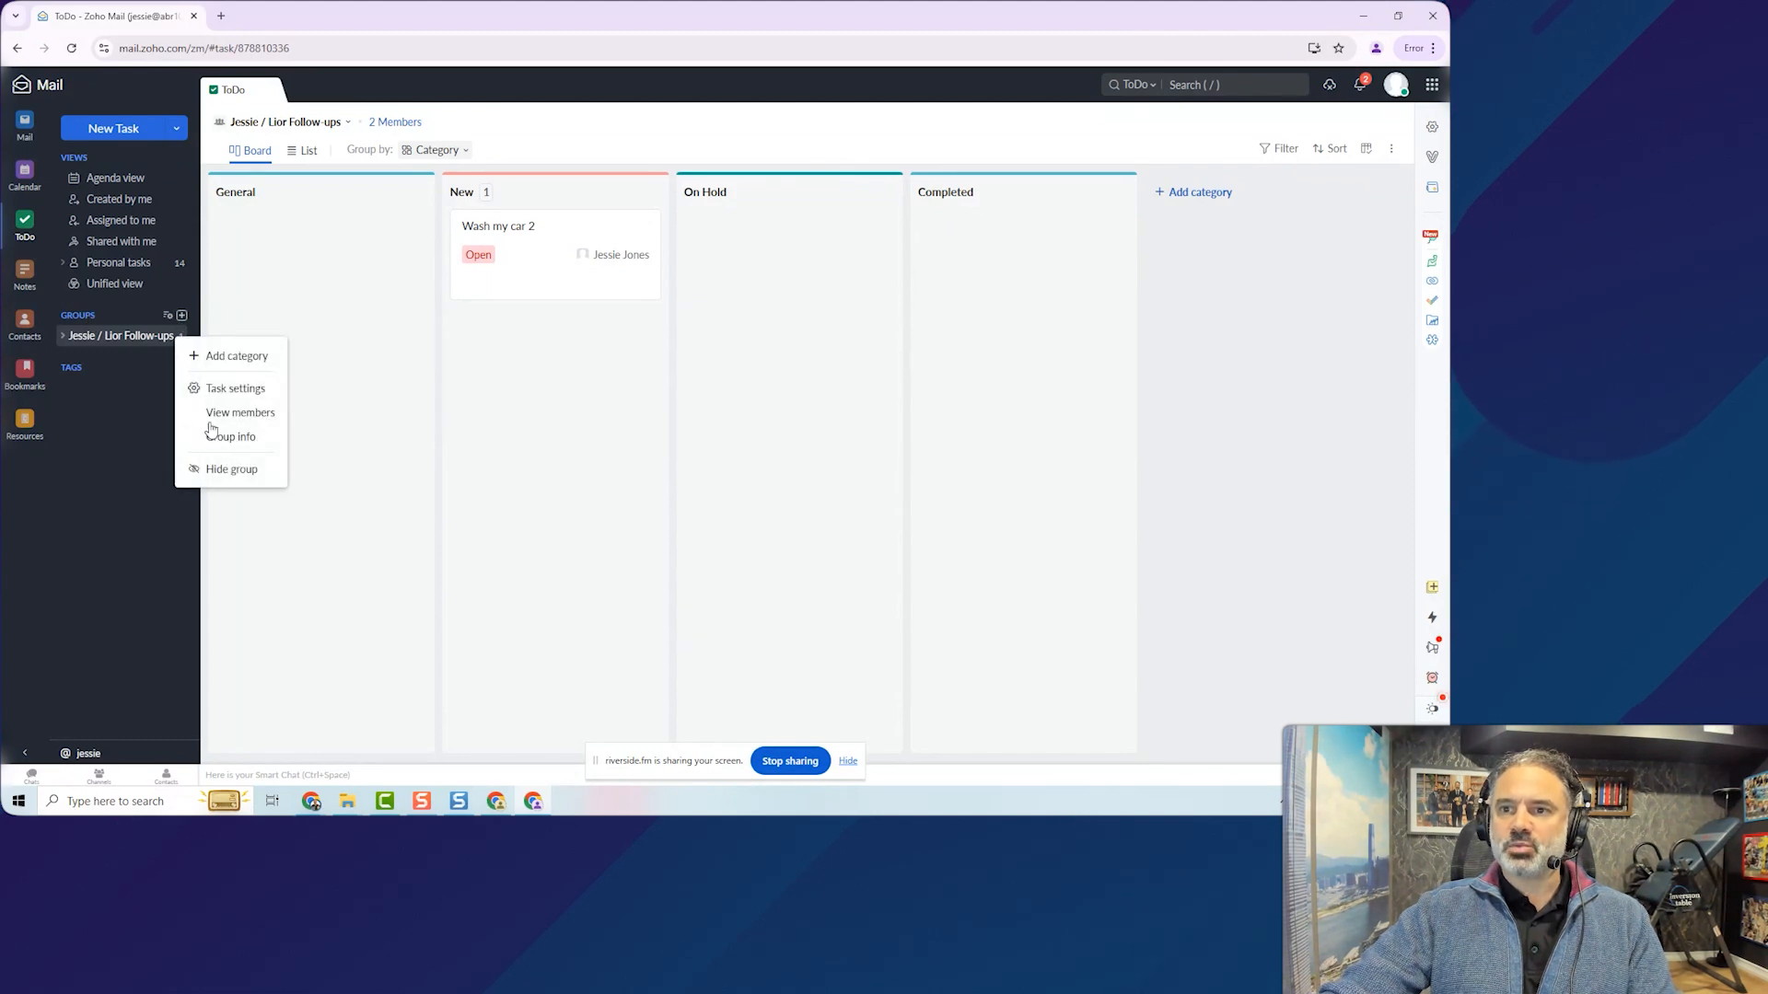
{"action": "left_click", "coordinate": [232, 469]}
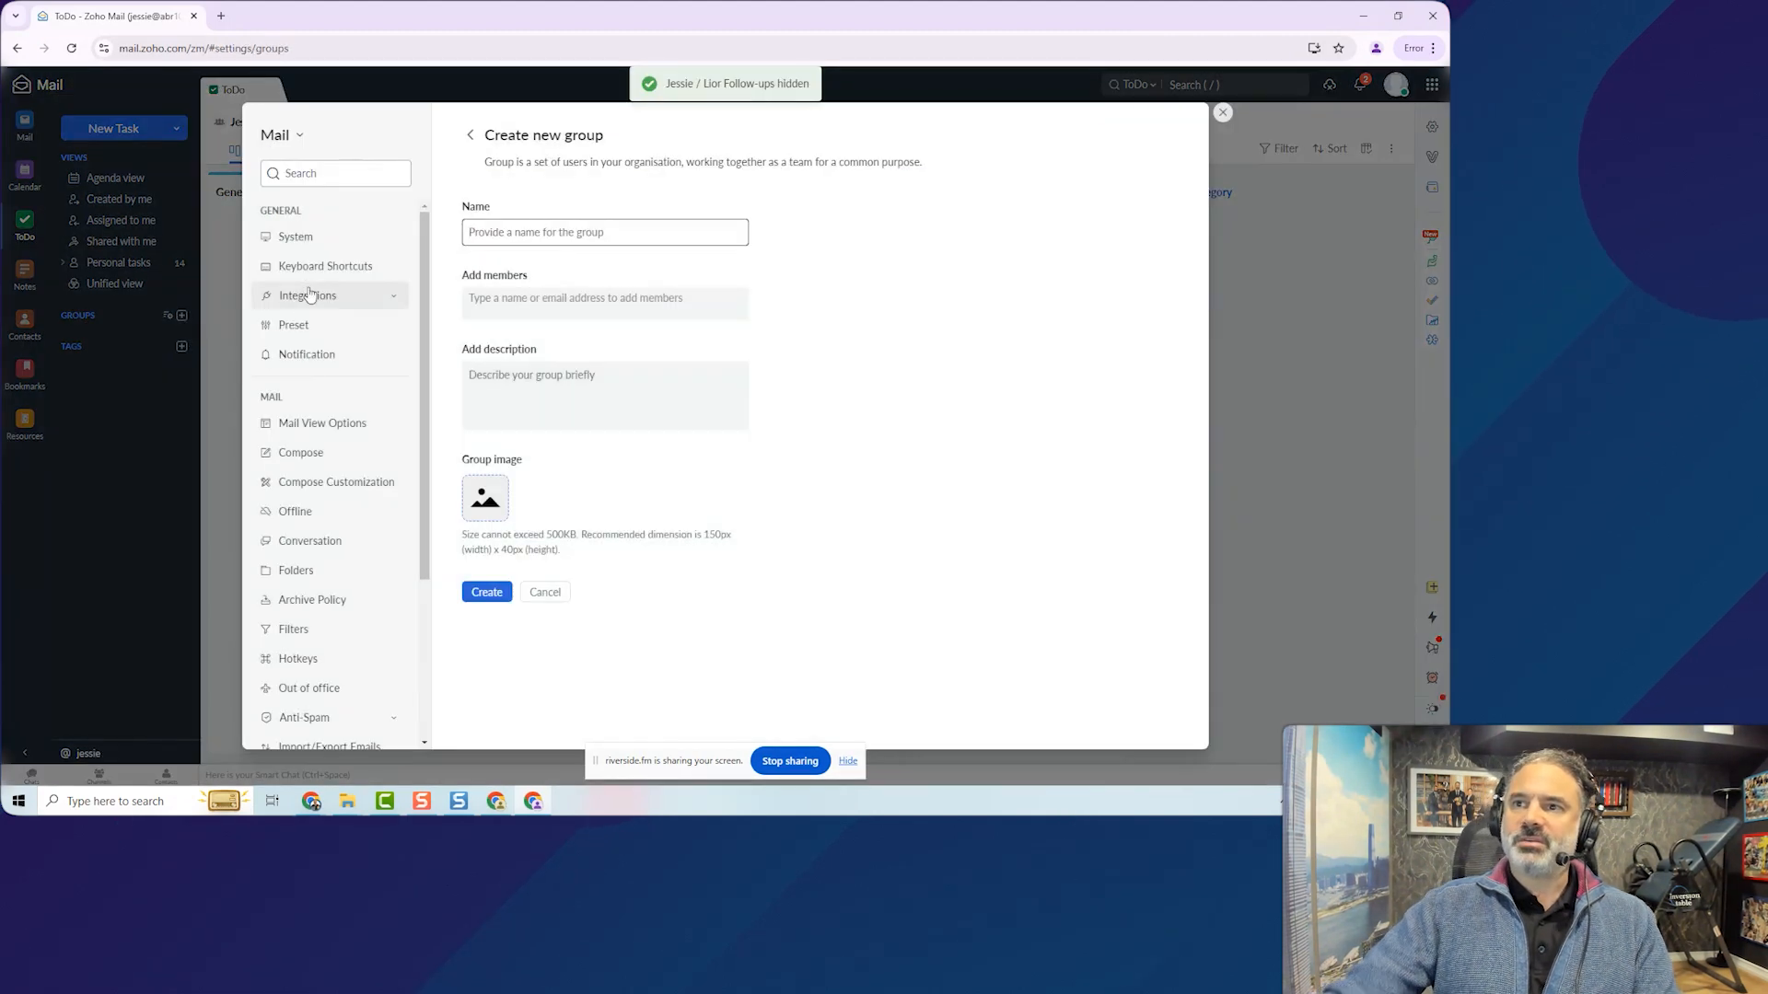
{"action": "type", "text": "Jessi e"}
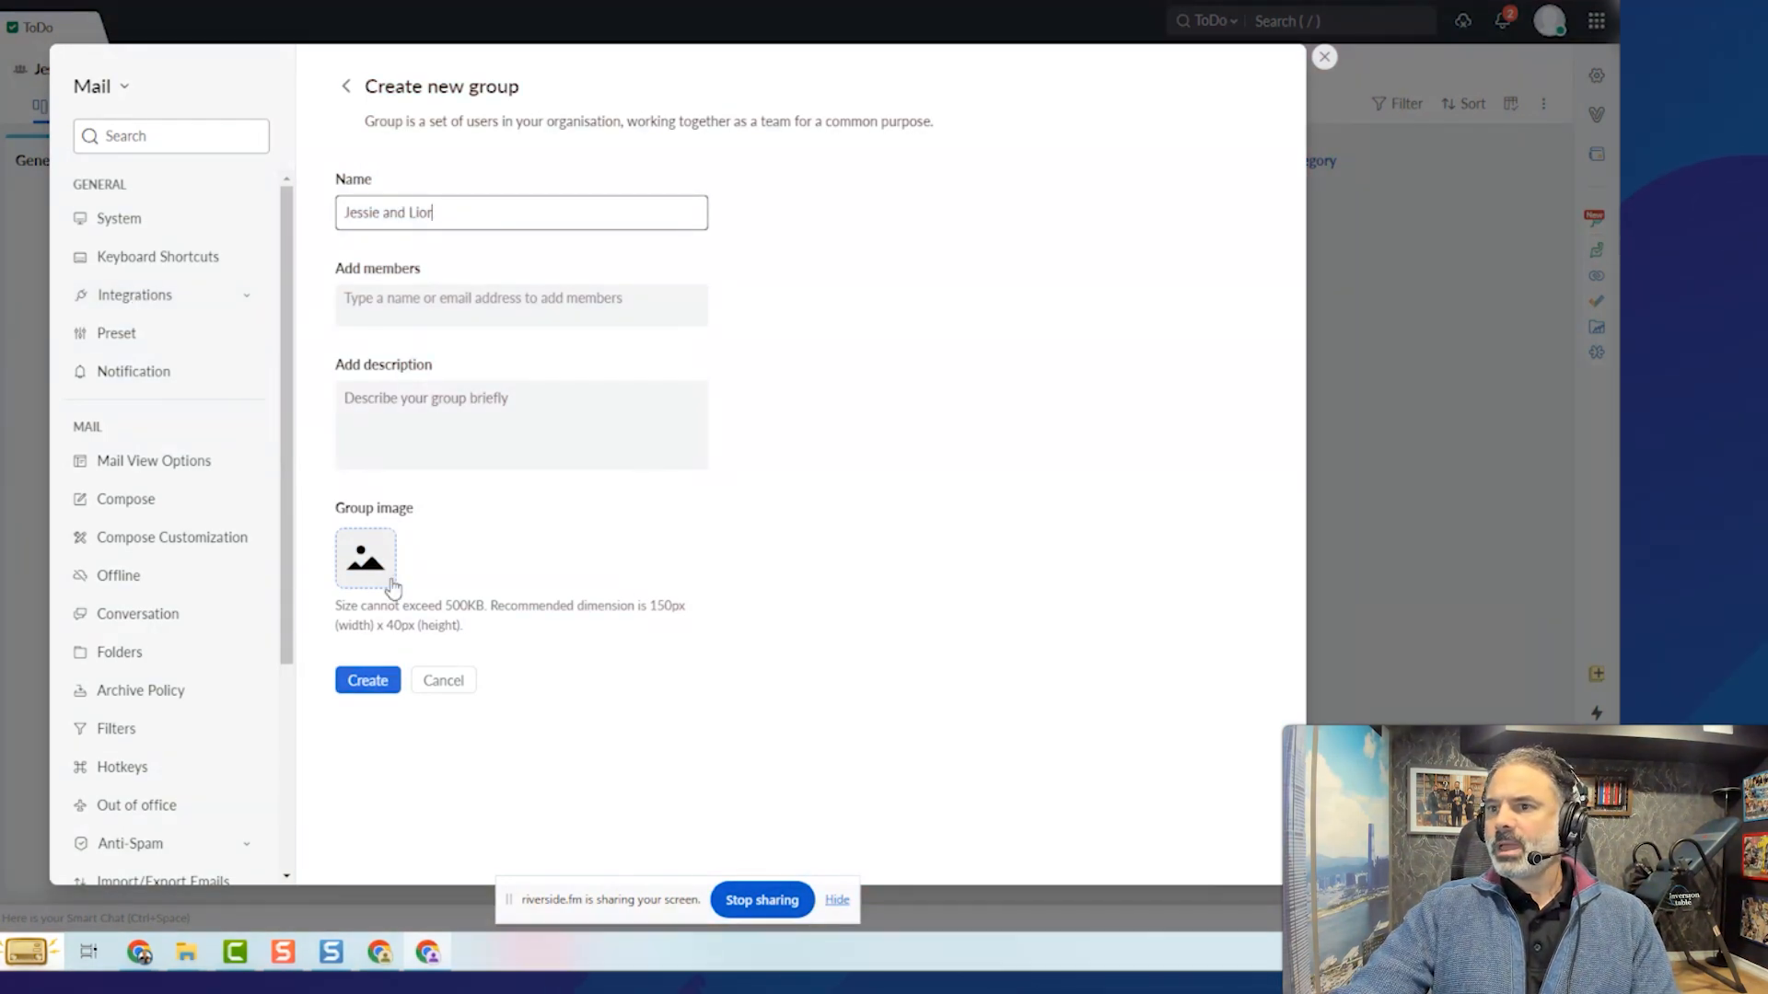
{"action": "left_click", "coordinate": [520, 305]}
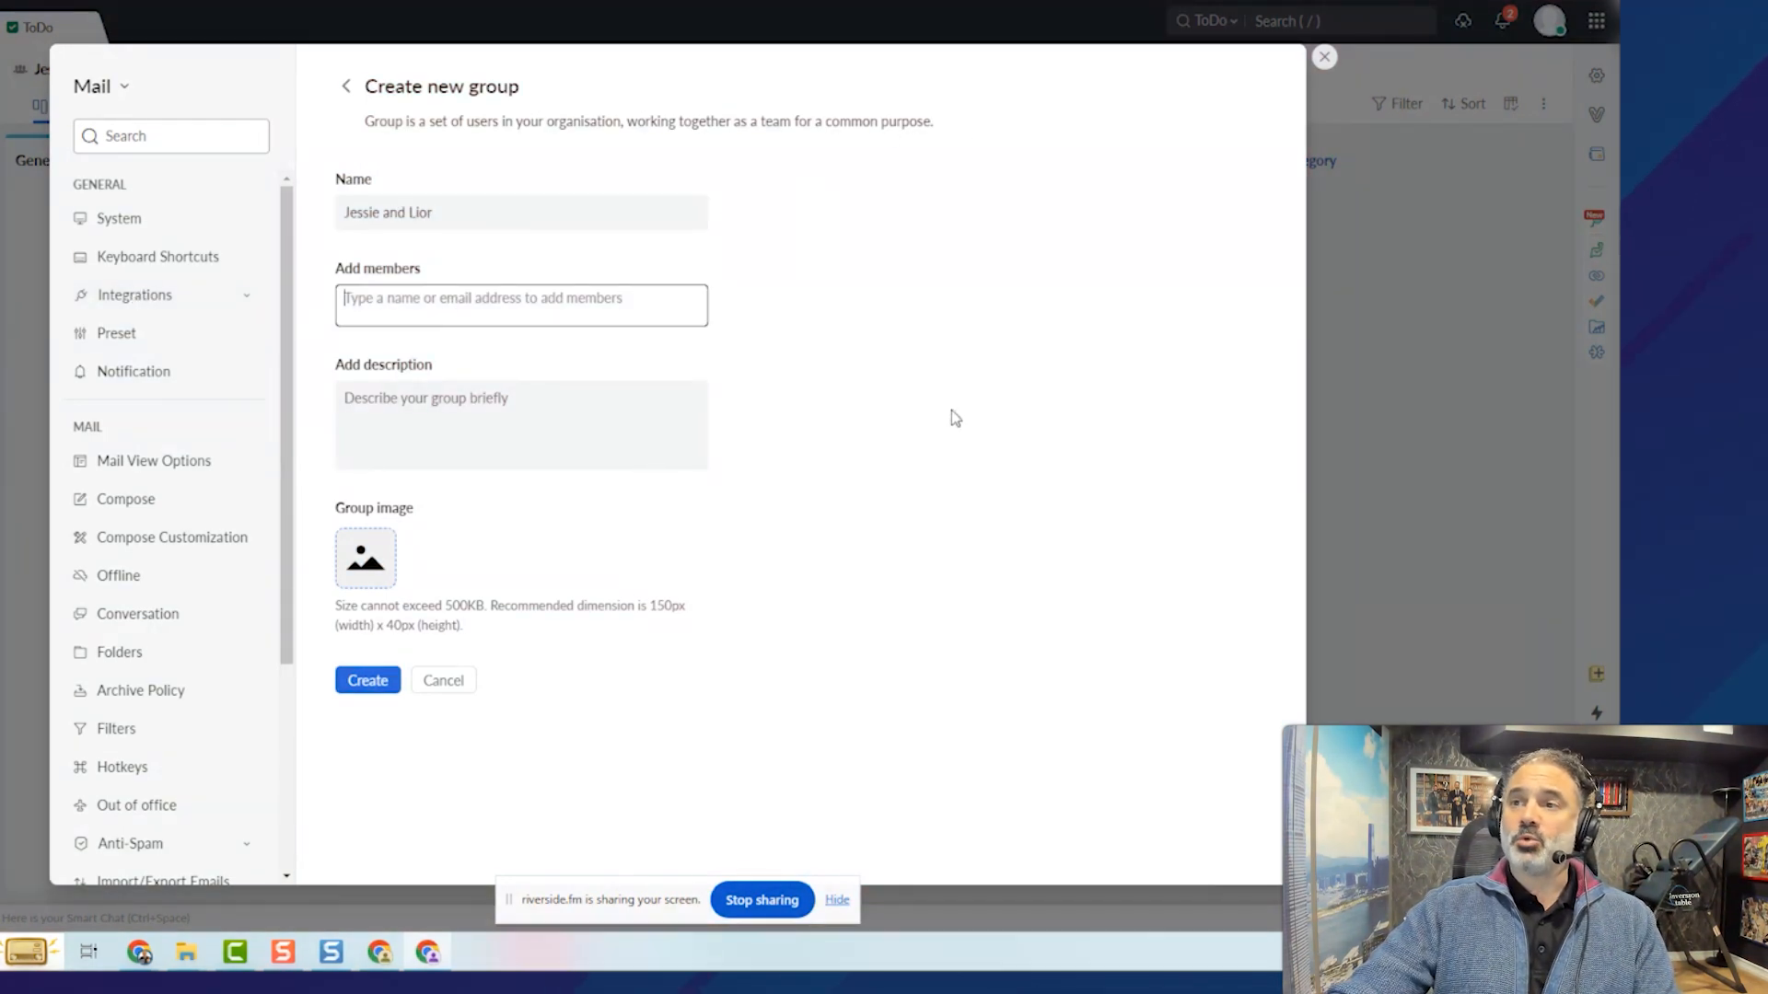
{"action": "type", "text": "u"}
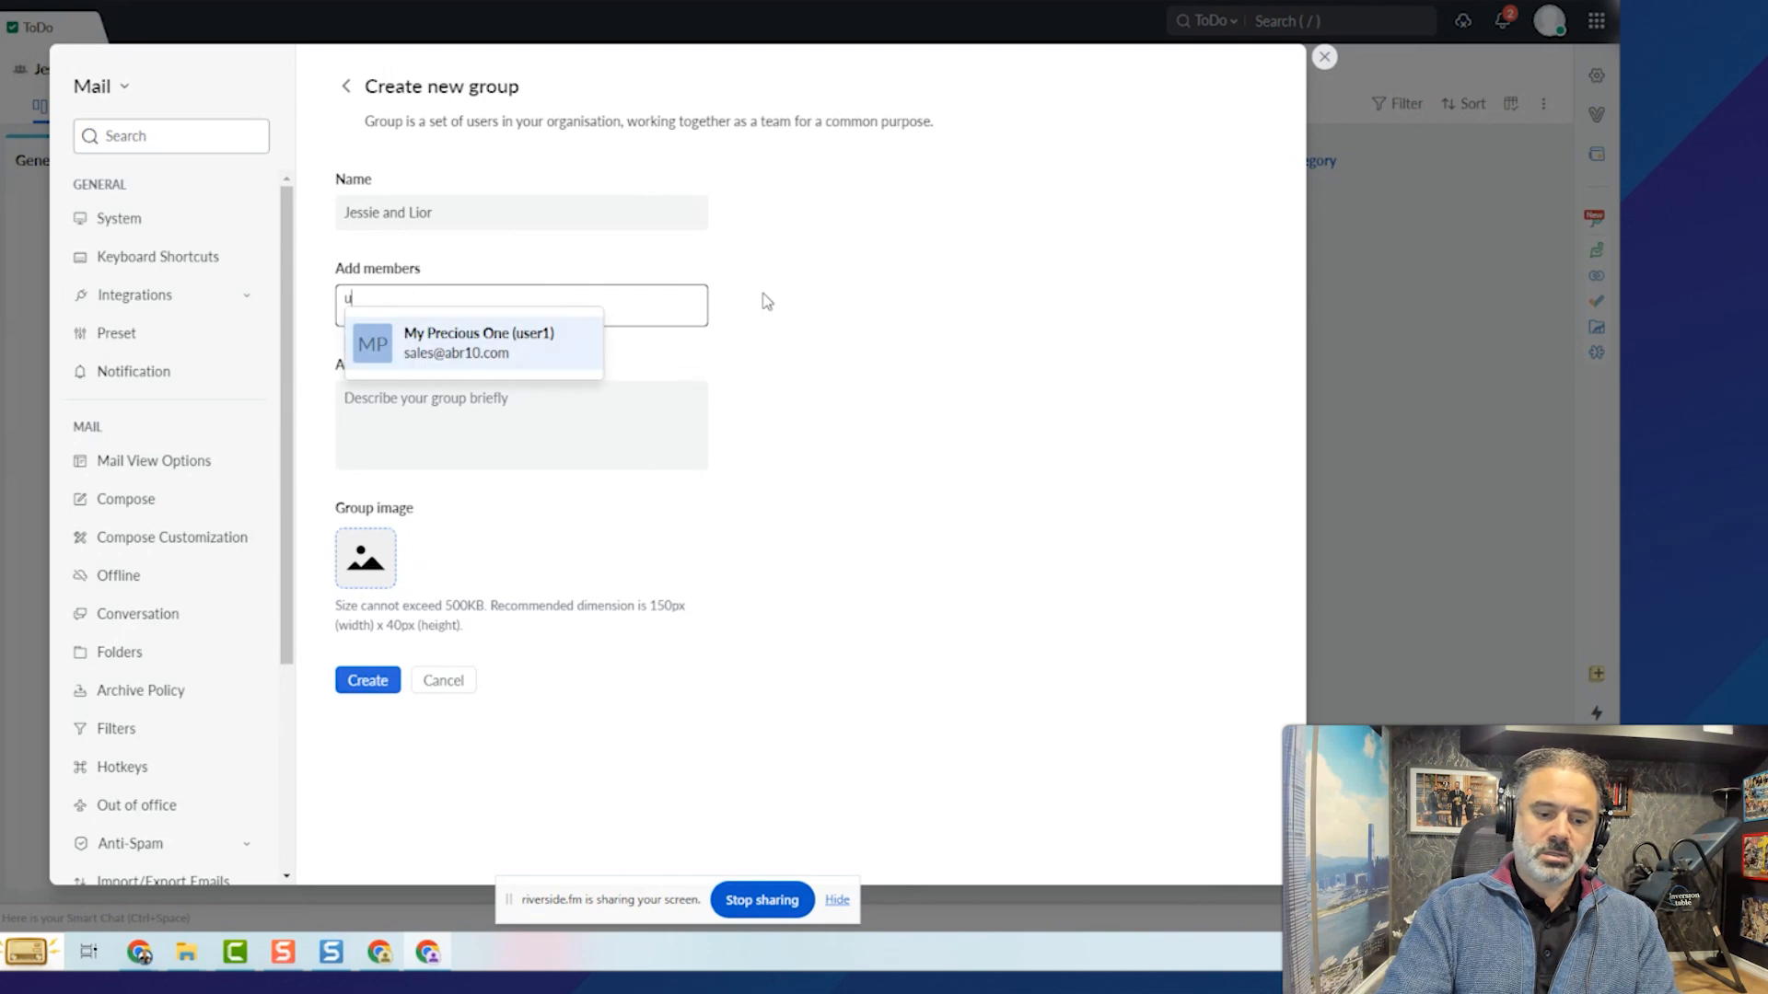
{"action": "left_click", "coordinate": [473, 343]}
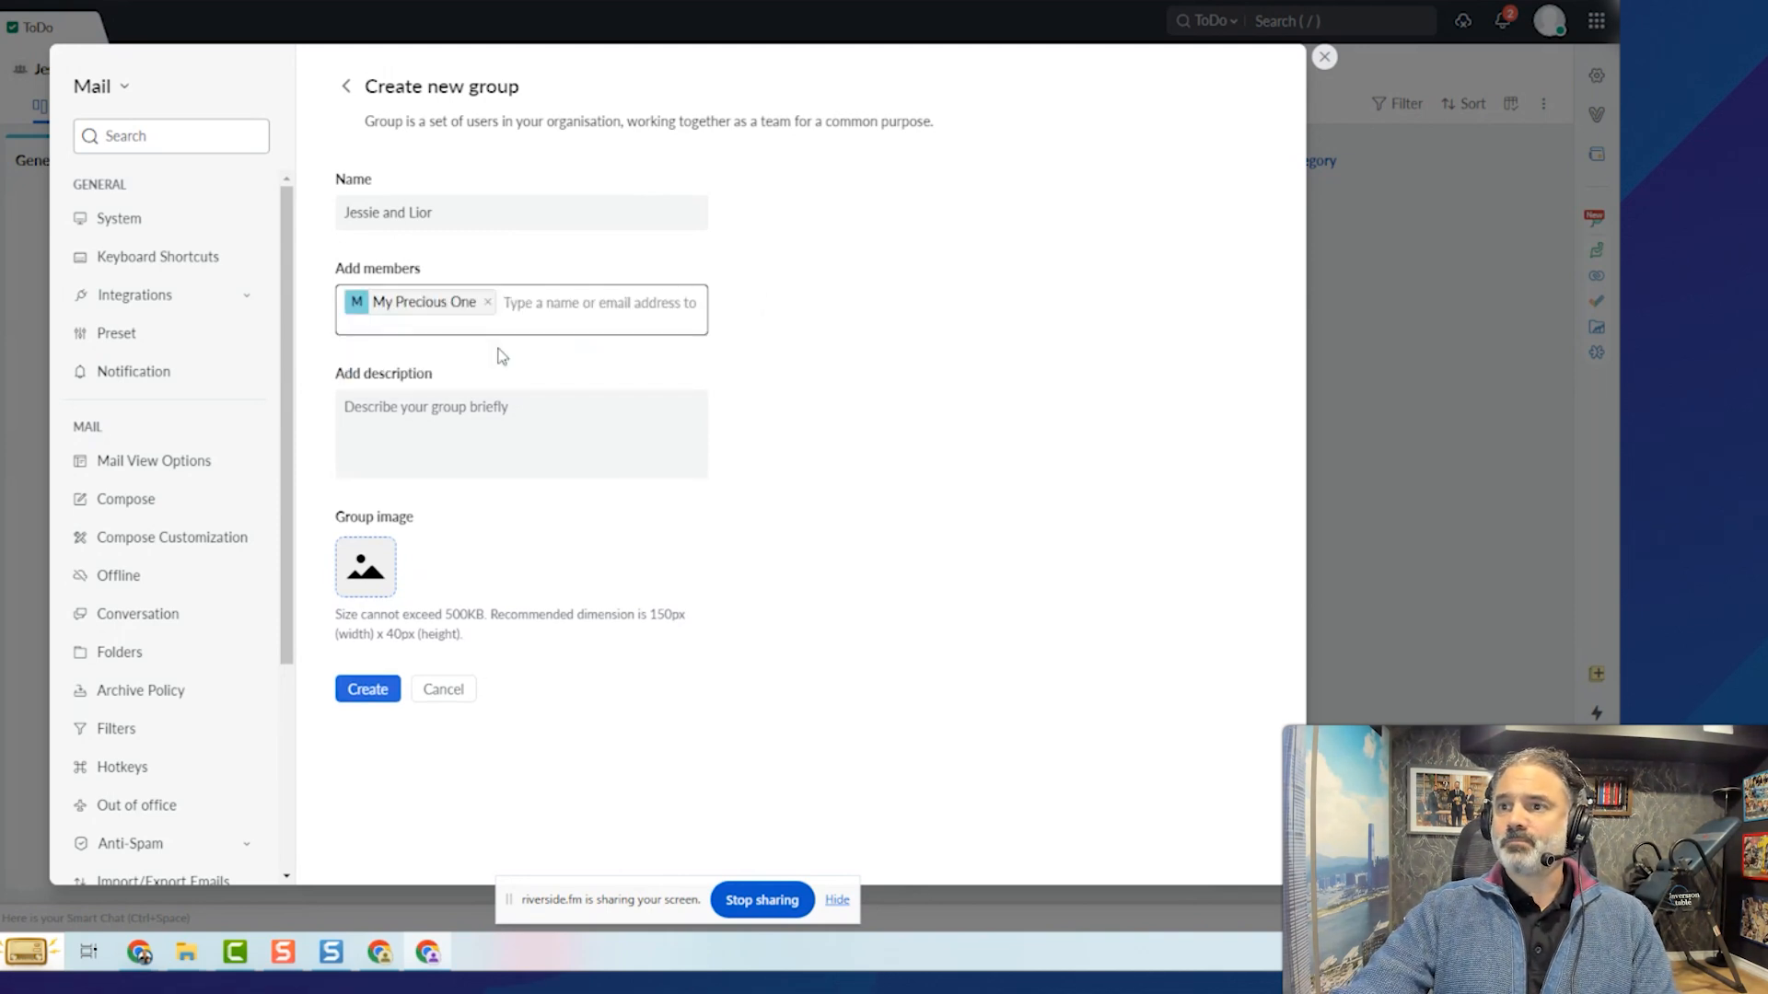
{"action": "mouse_move", "coordinate": [366, 689]}
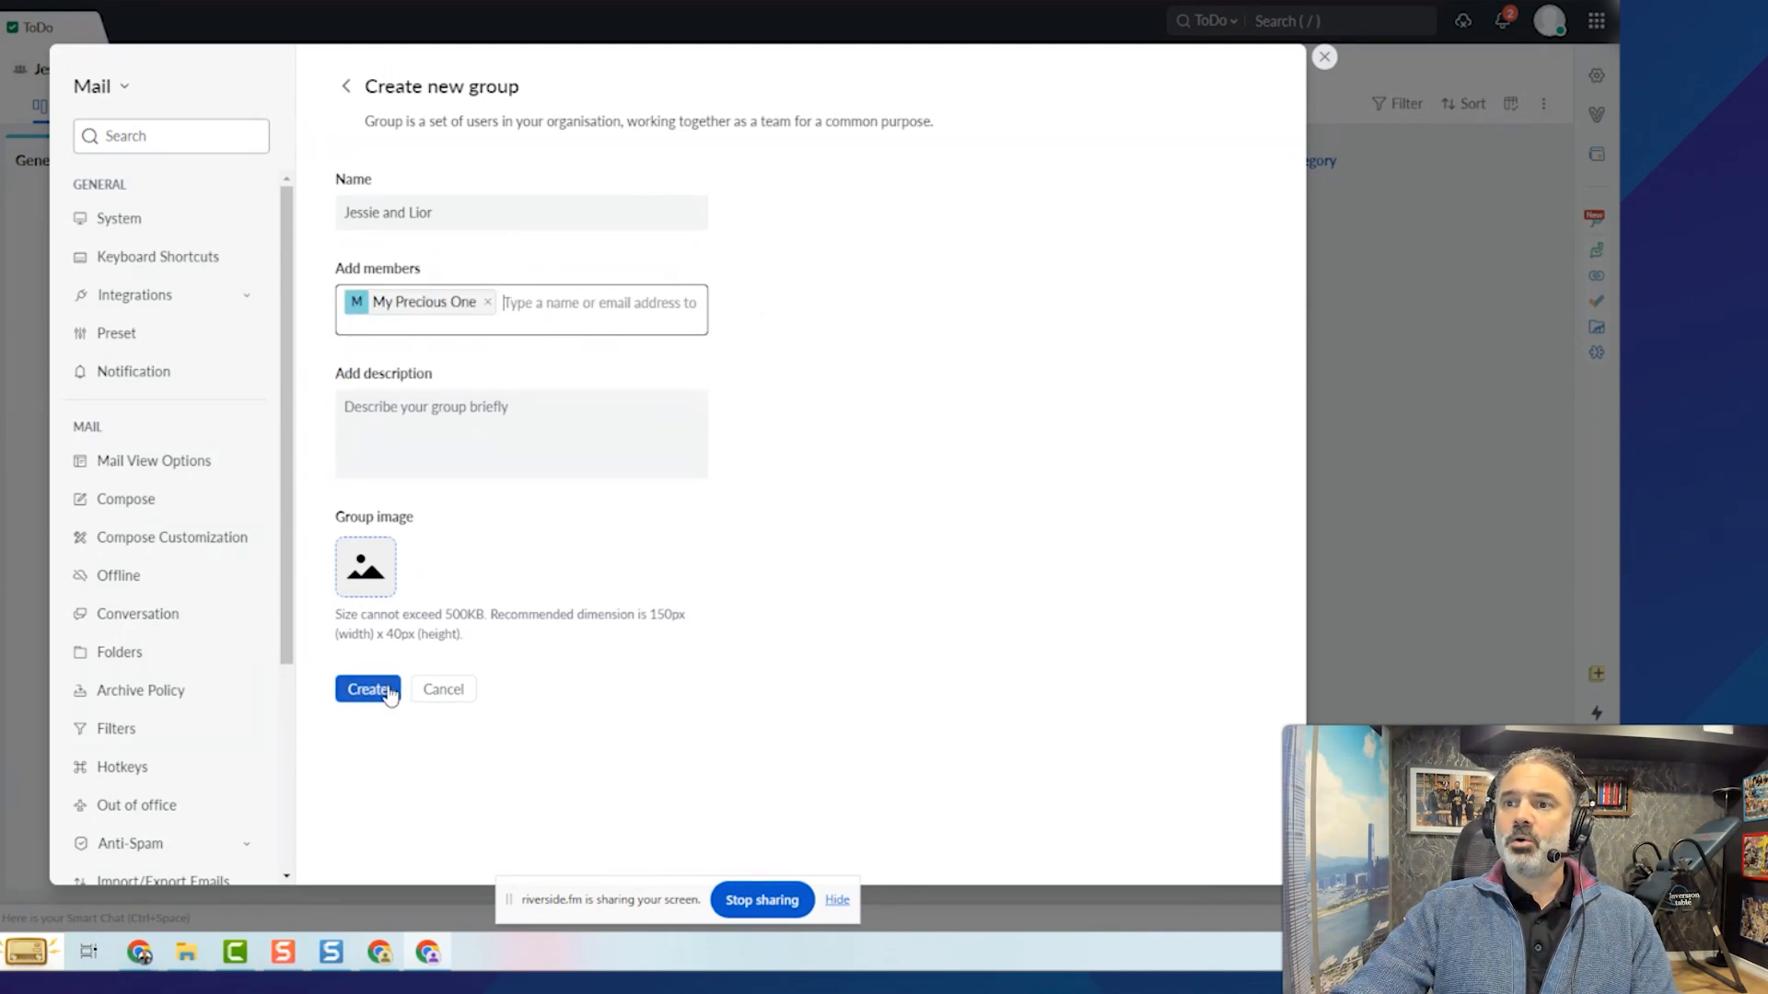
{"action": "left_click", "coordinate": [366, 689]}
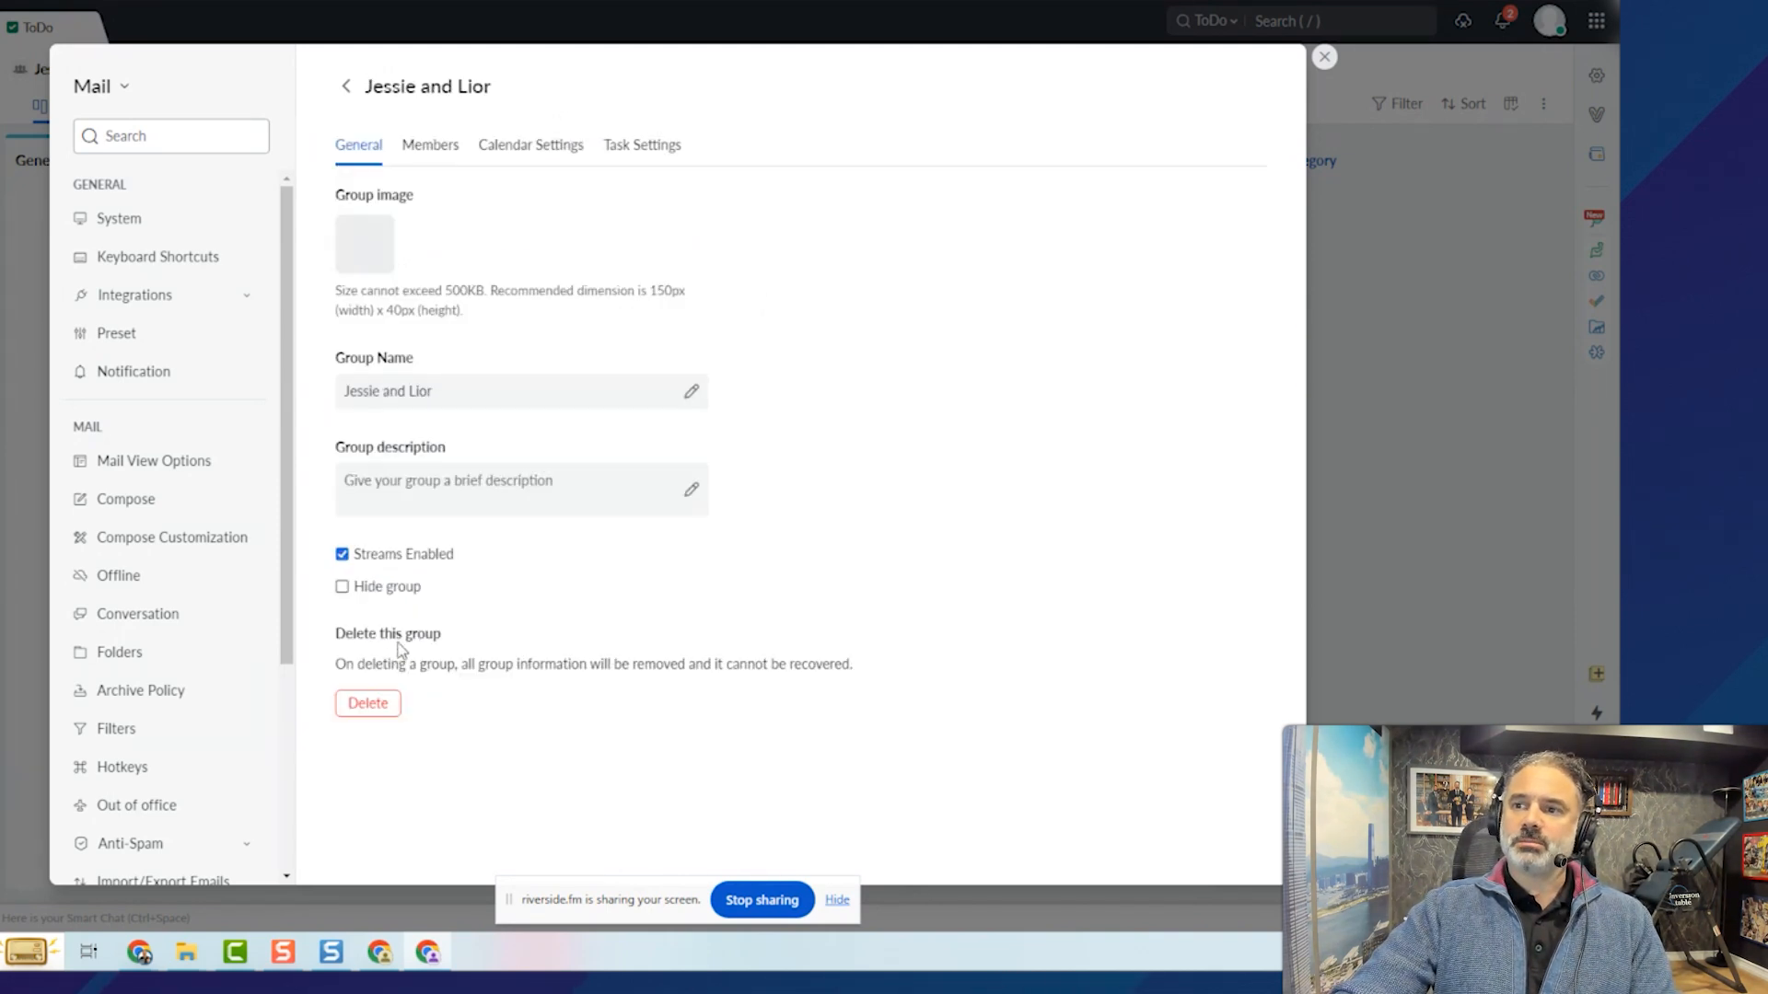
{"action": "left_click", "coordinate": [1324, 56]}
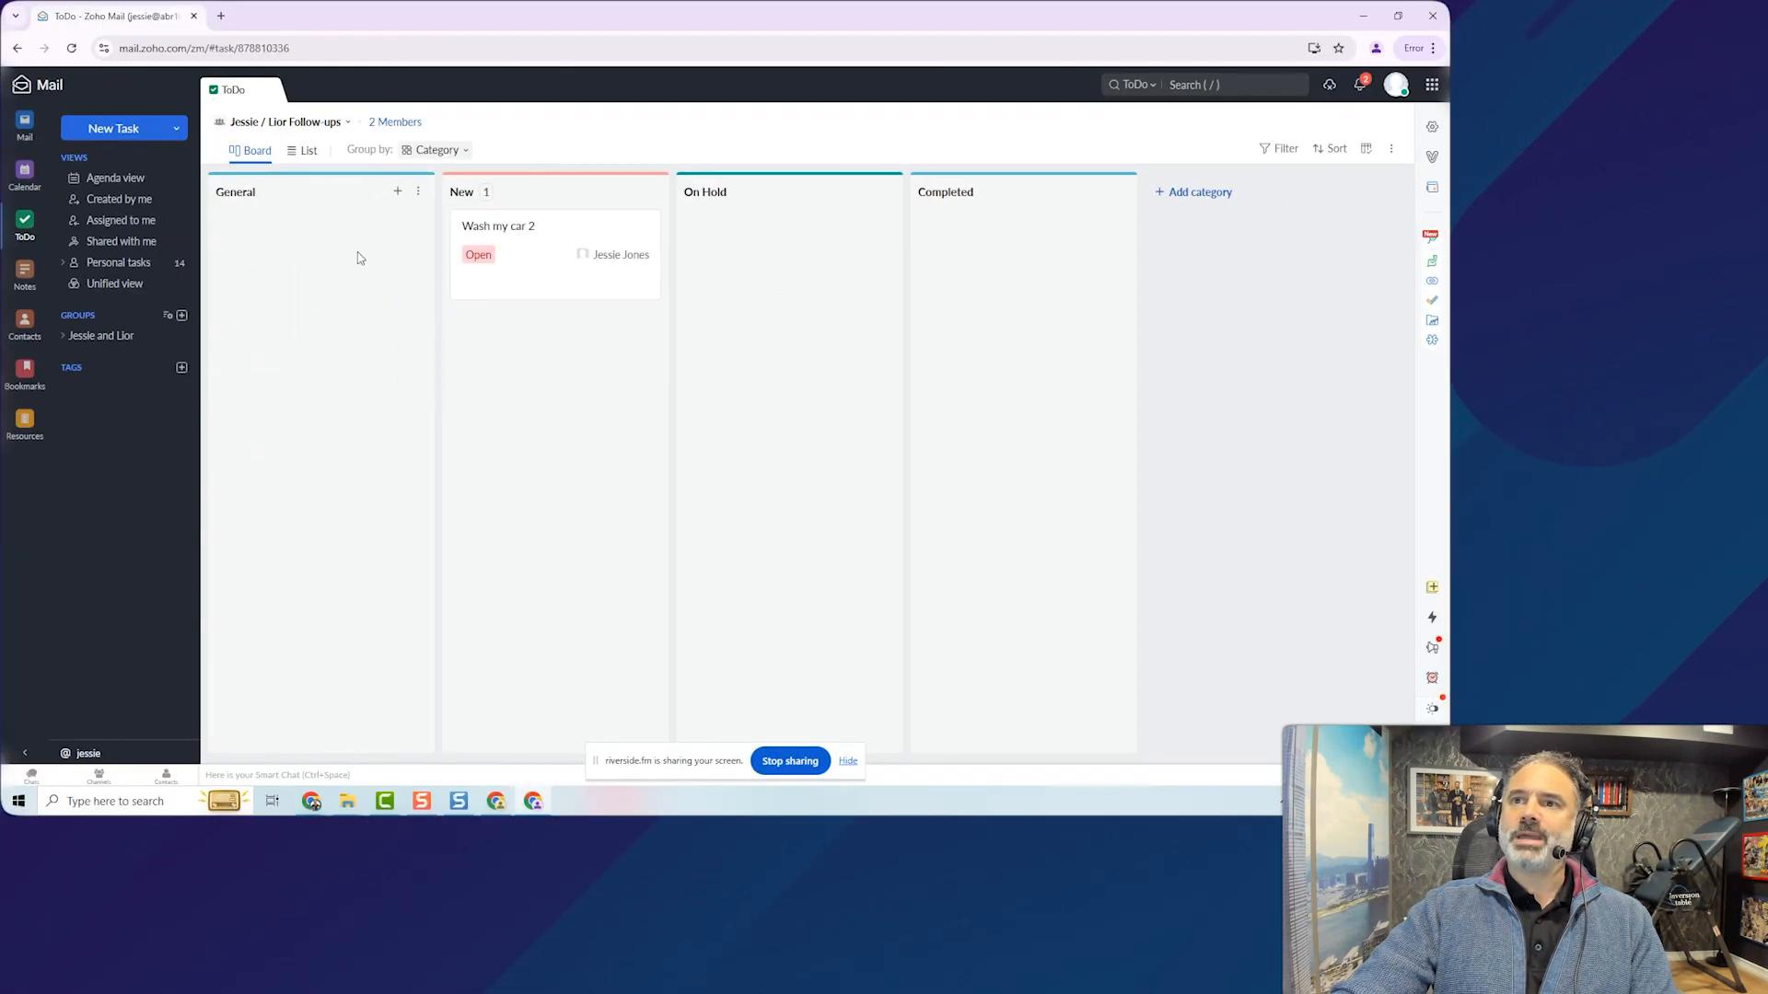
{"action": "mouse_move", "coordinate": [417, 190]}
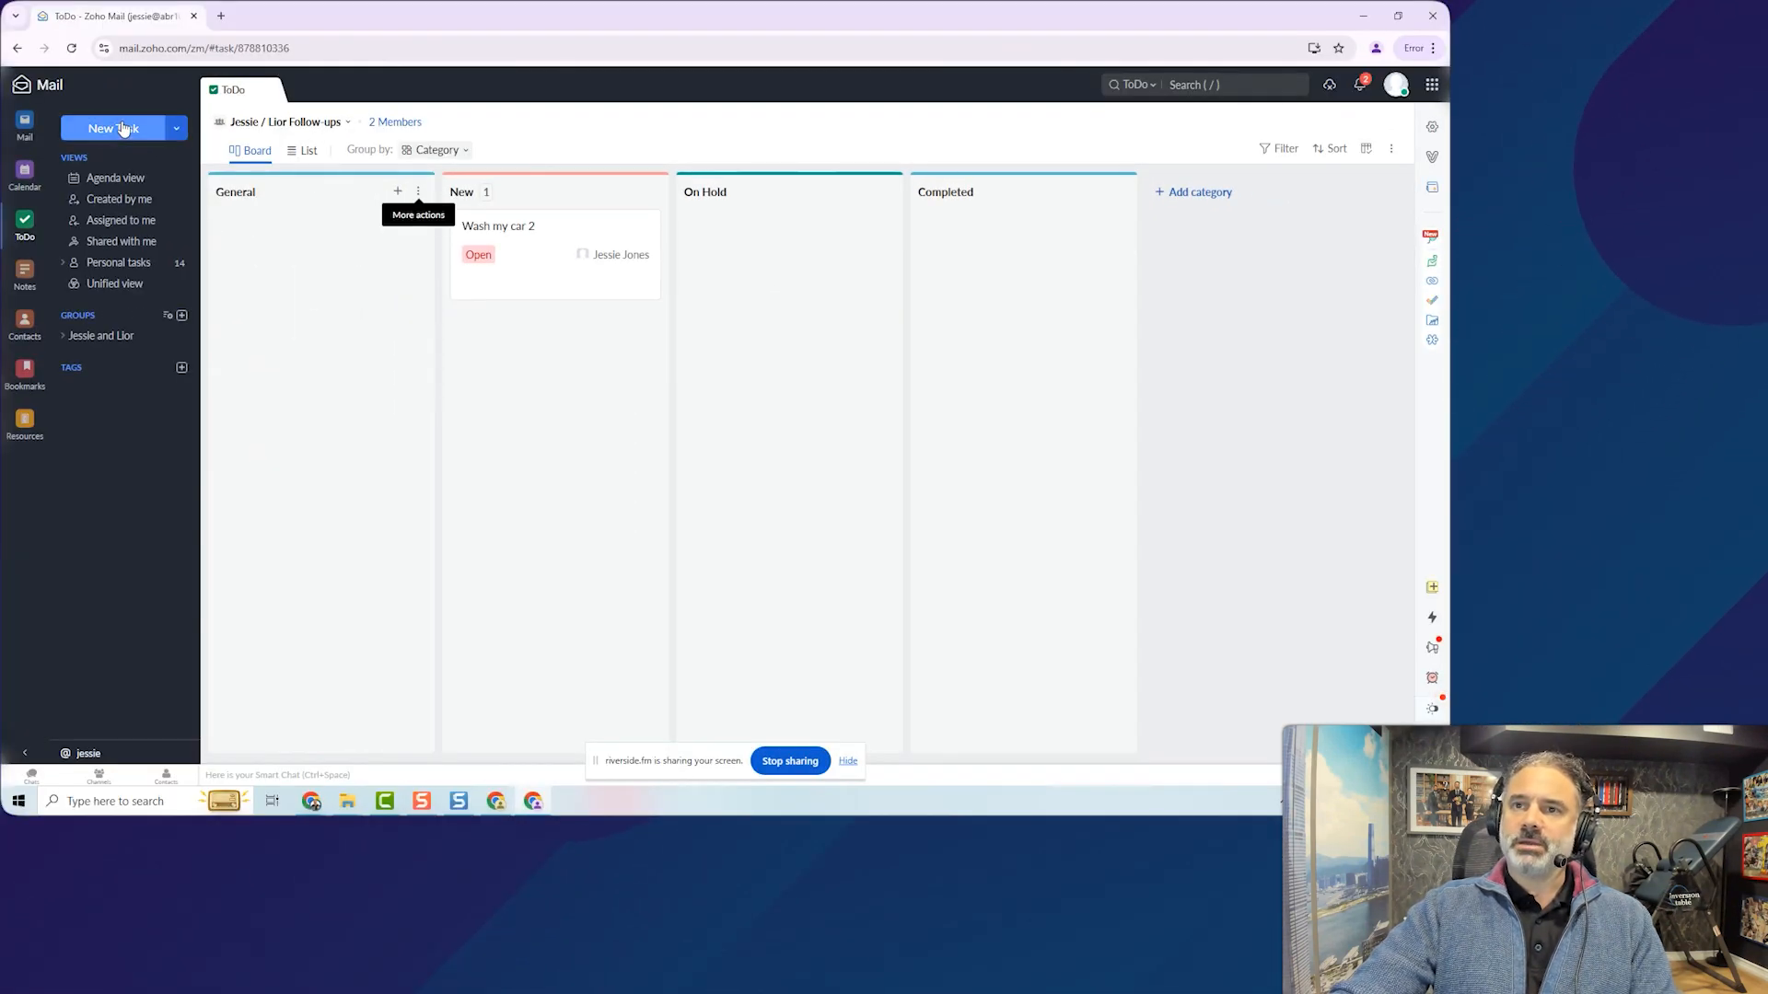
Step: Create the General task 'send seo report to james' and assign it to My Precious One
{"action": "left_click", "coordinate": [396, 192]}
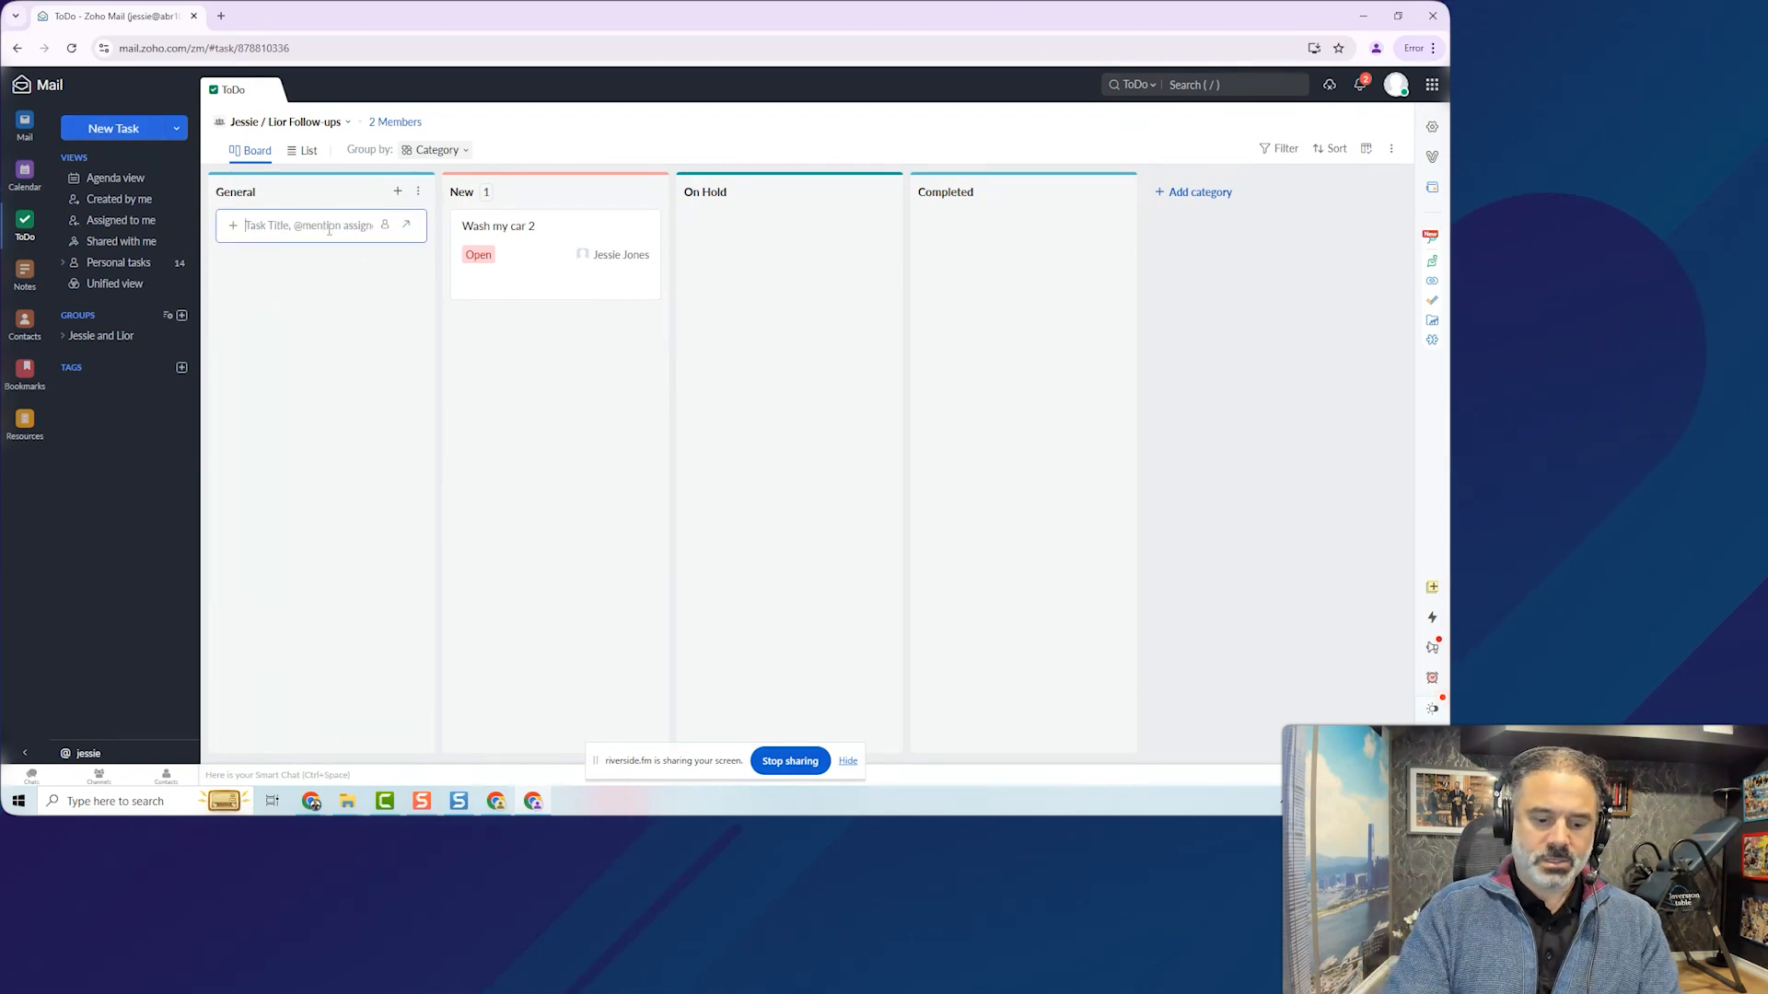
{"action": "type", "text": "send seo re"}
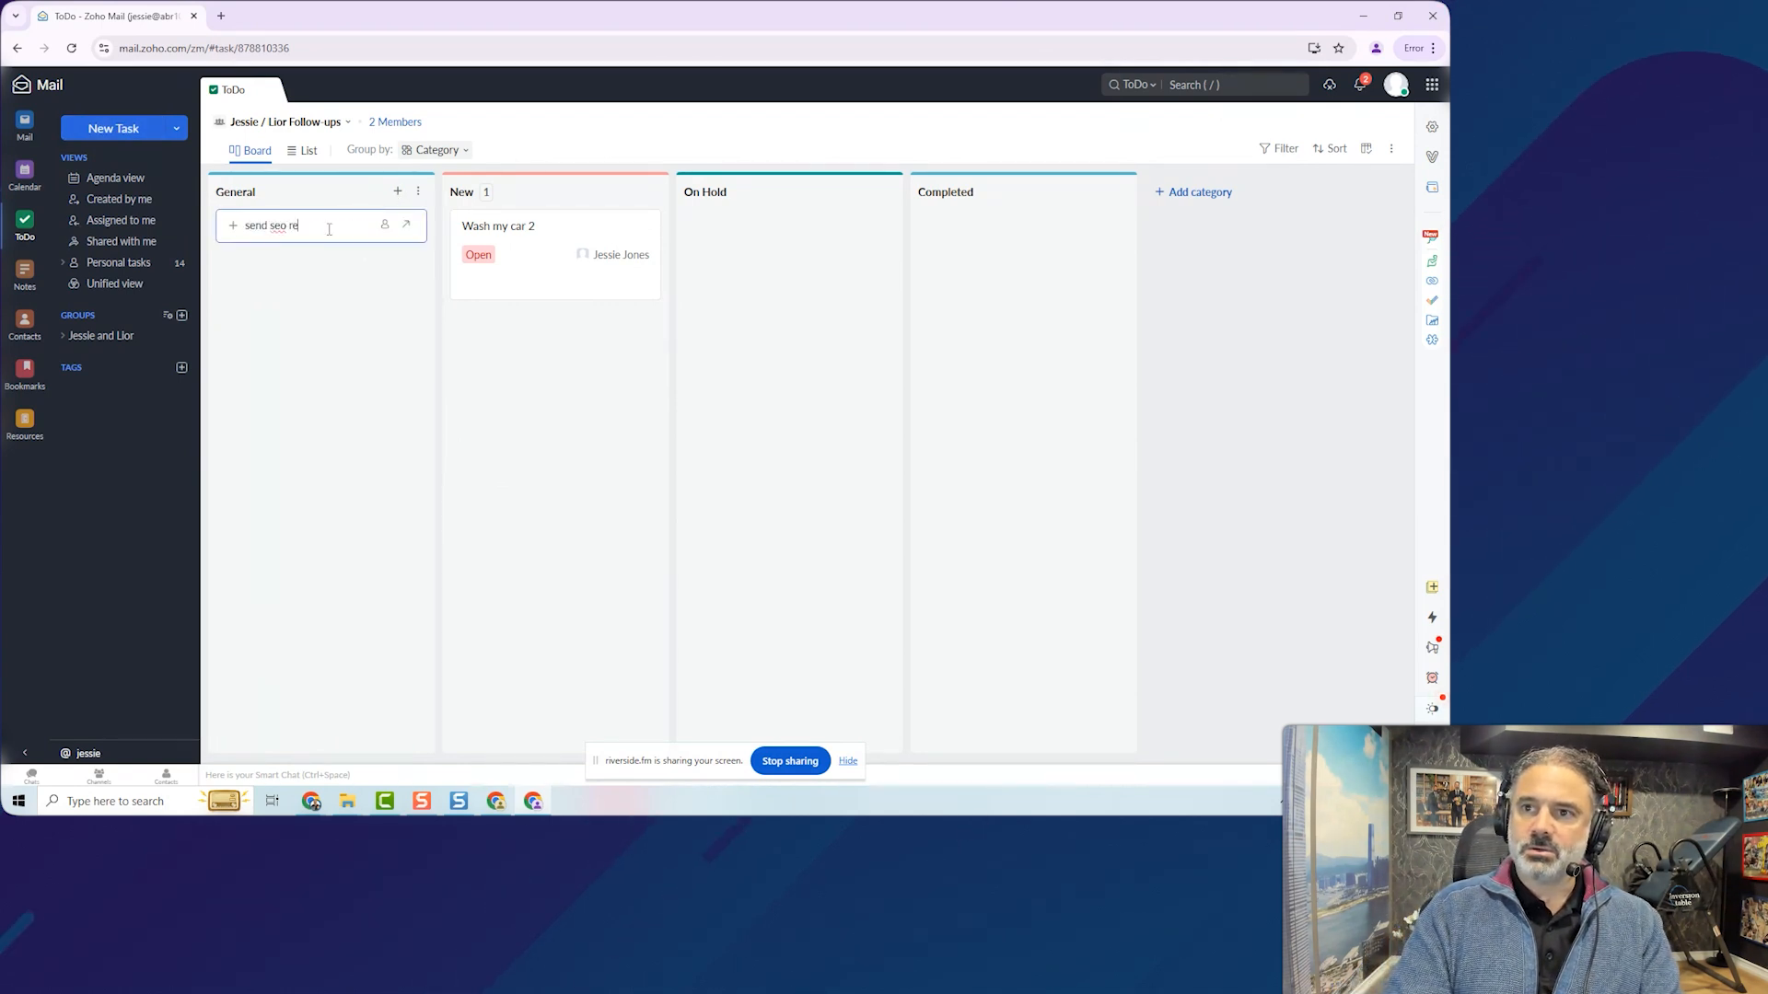
{"action": "type", "text": "port to"}
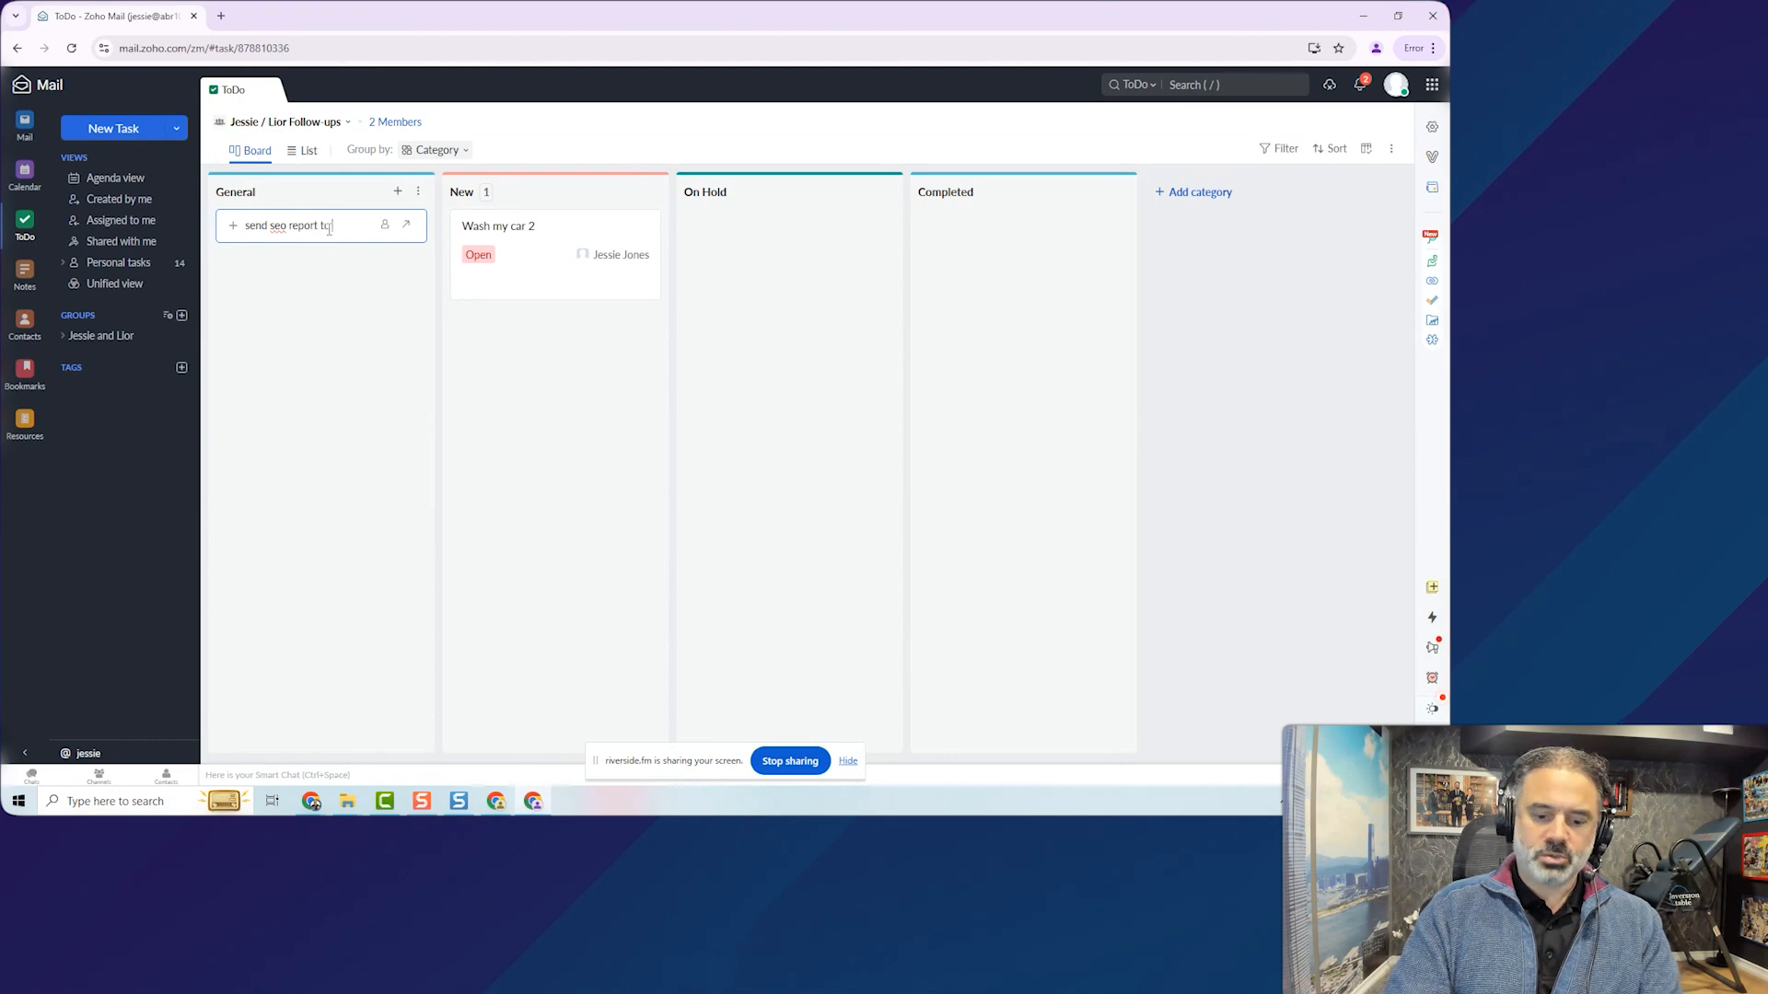
{"action": "left_click", "coordinate": [409, 297]}
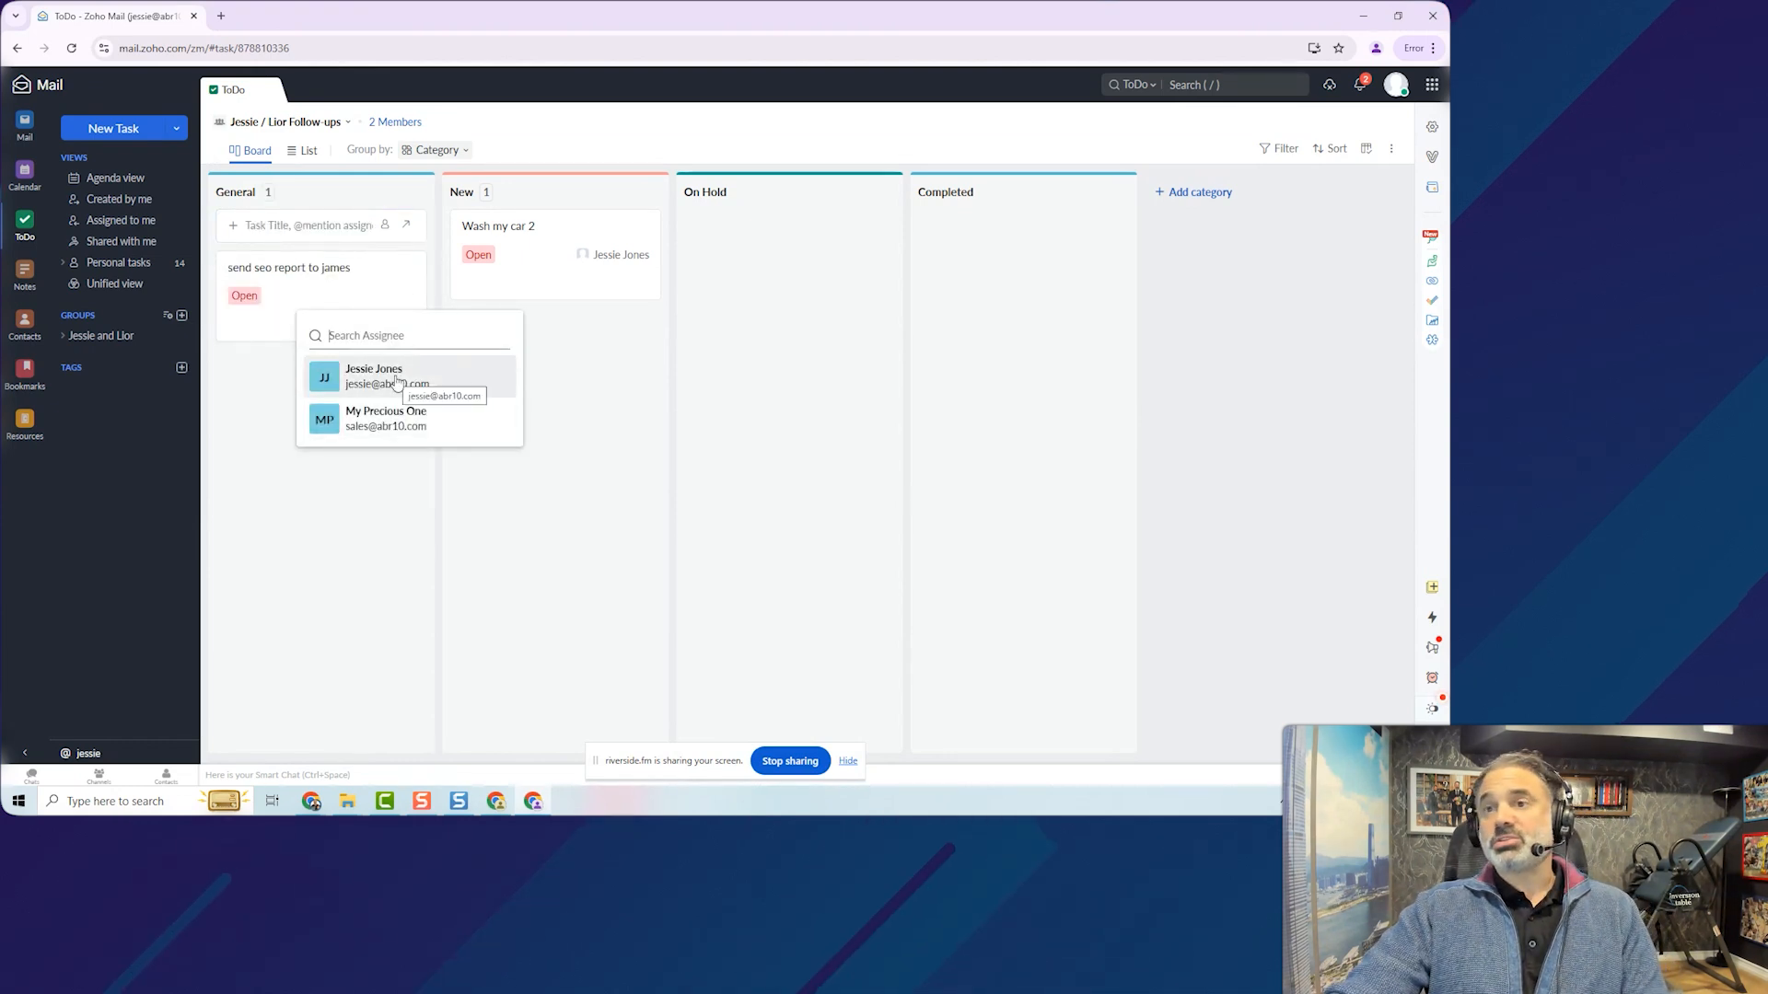
{"action": "left_click", "coordinate": [386, 418]}
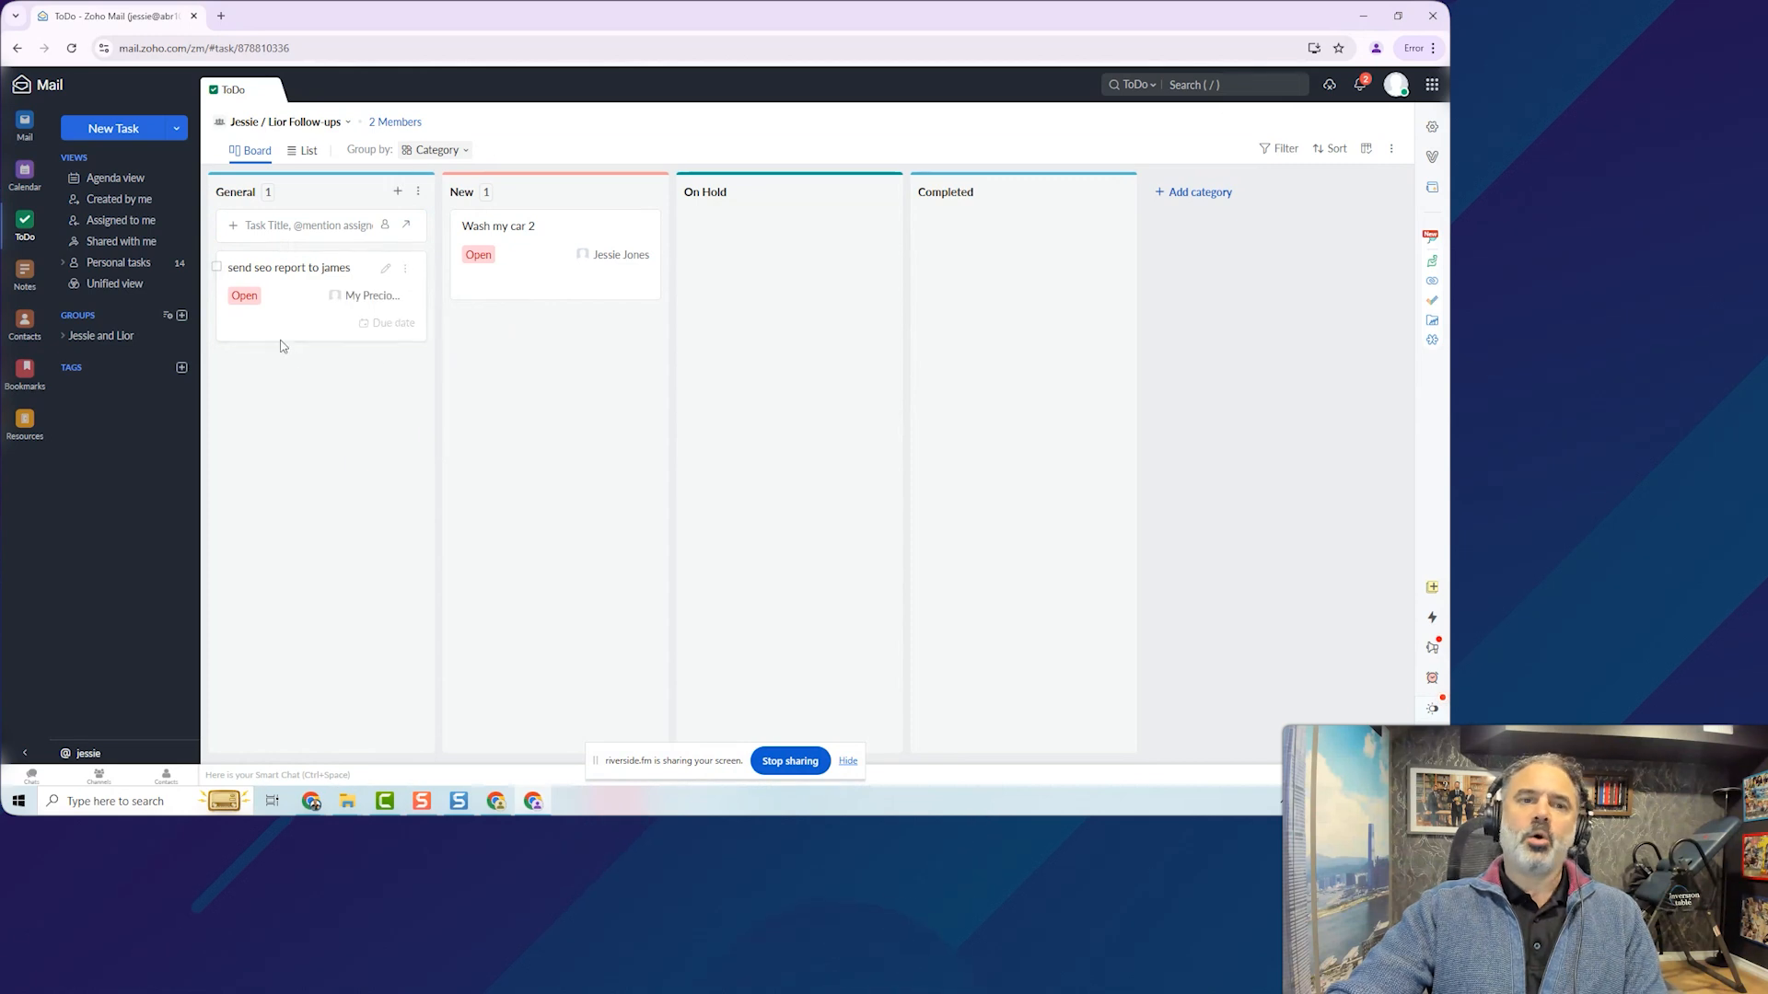
{"action": "mouse_move", "coordinate": [280, 393]}
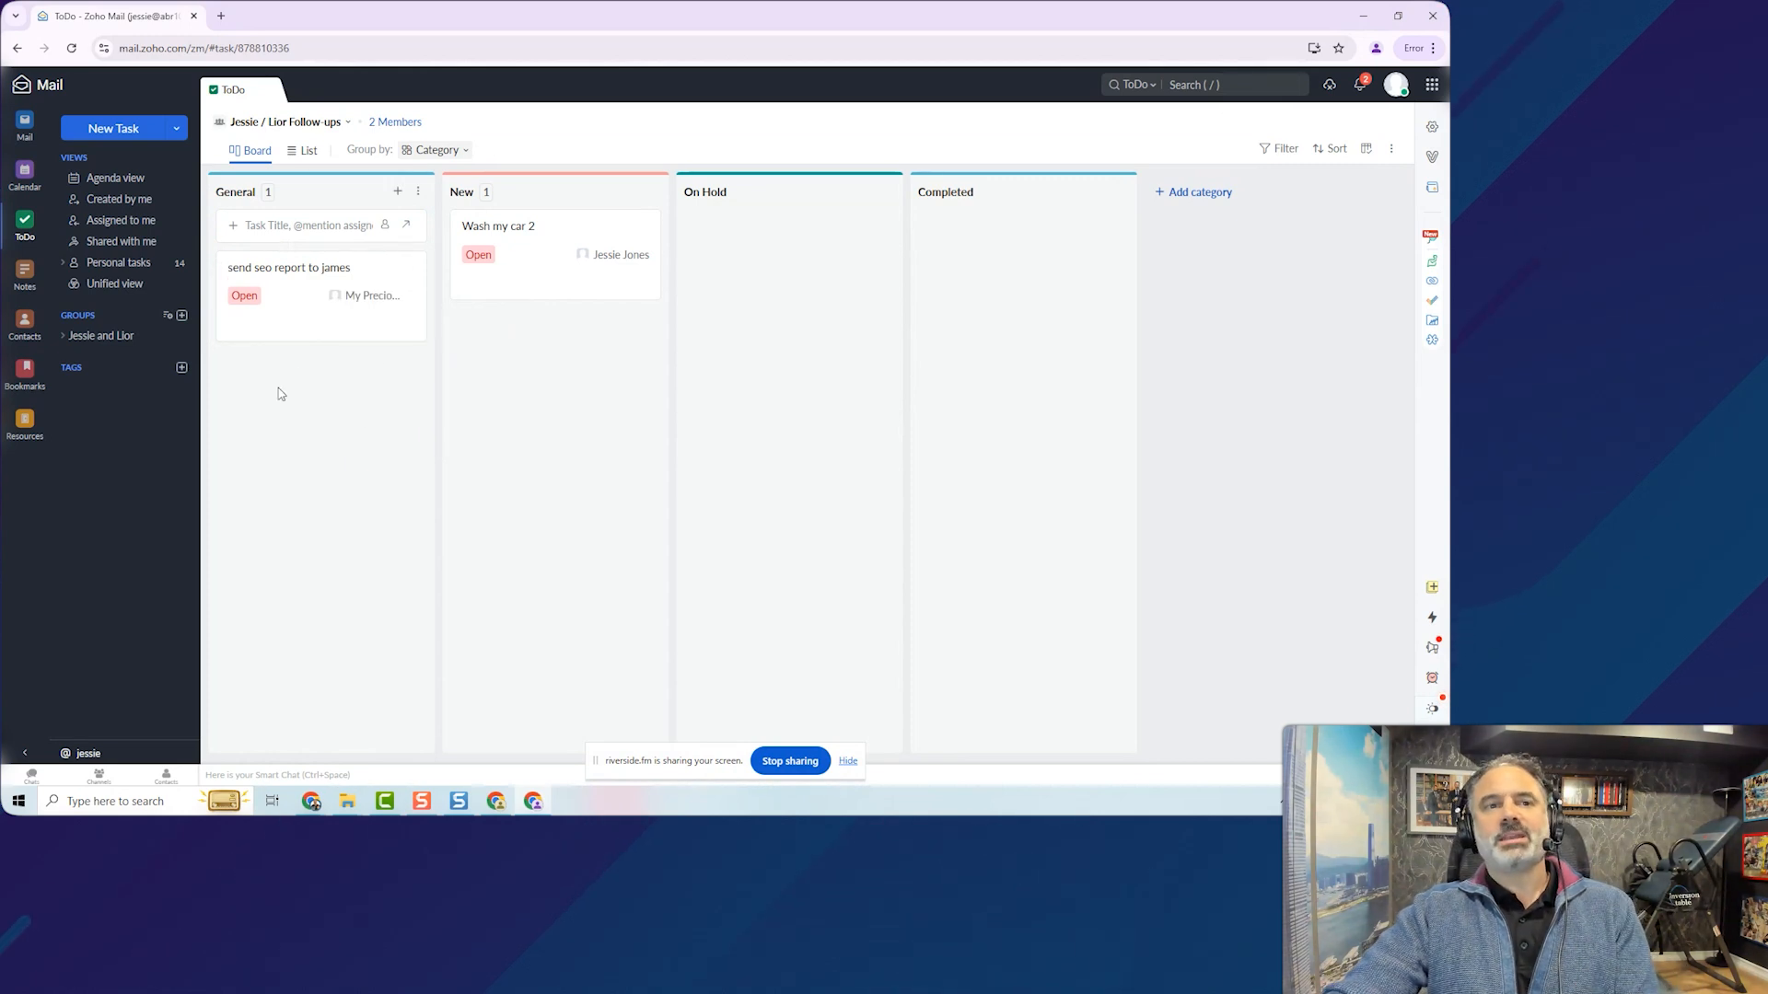
{"action": "mouse_move", "coordinate": [331, 367]}
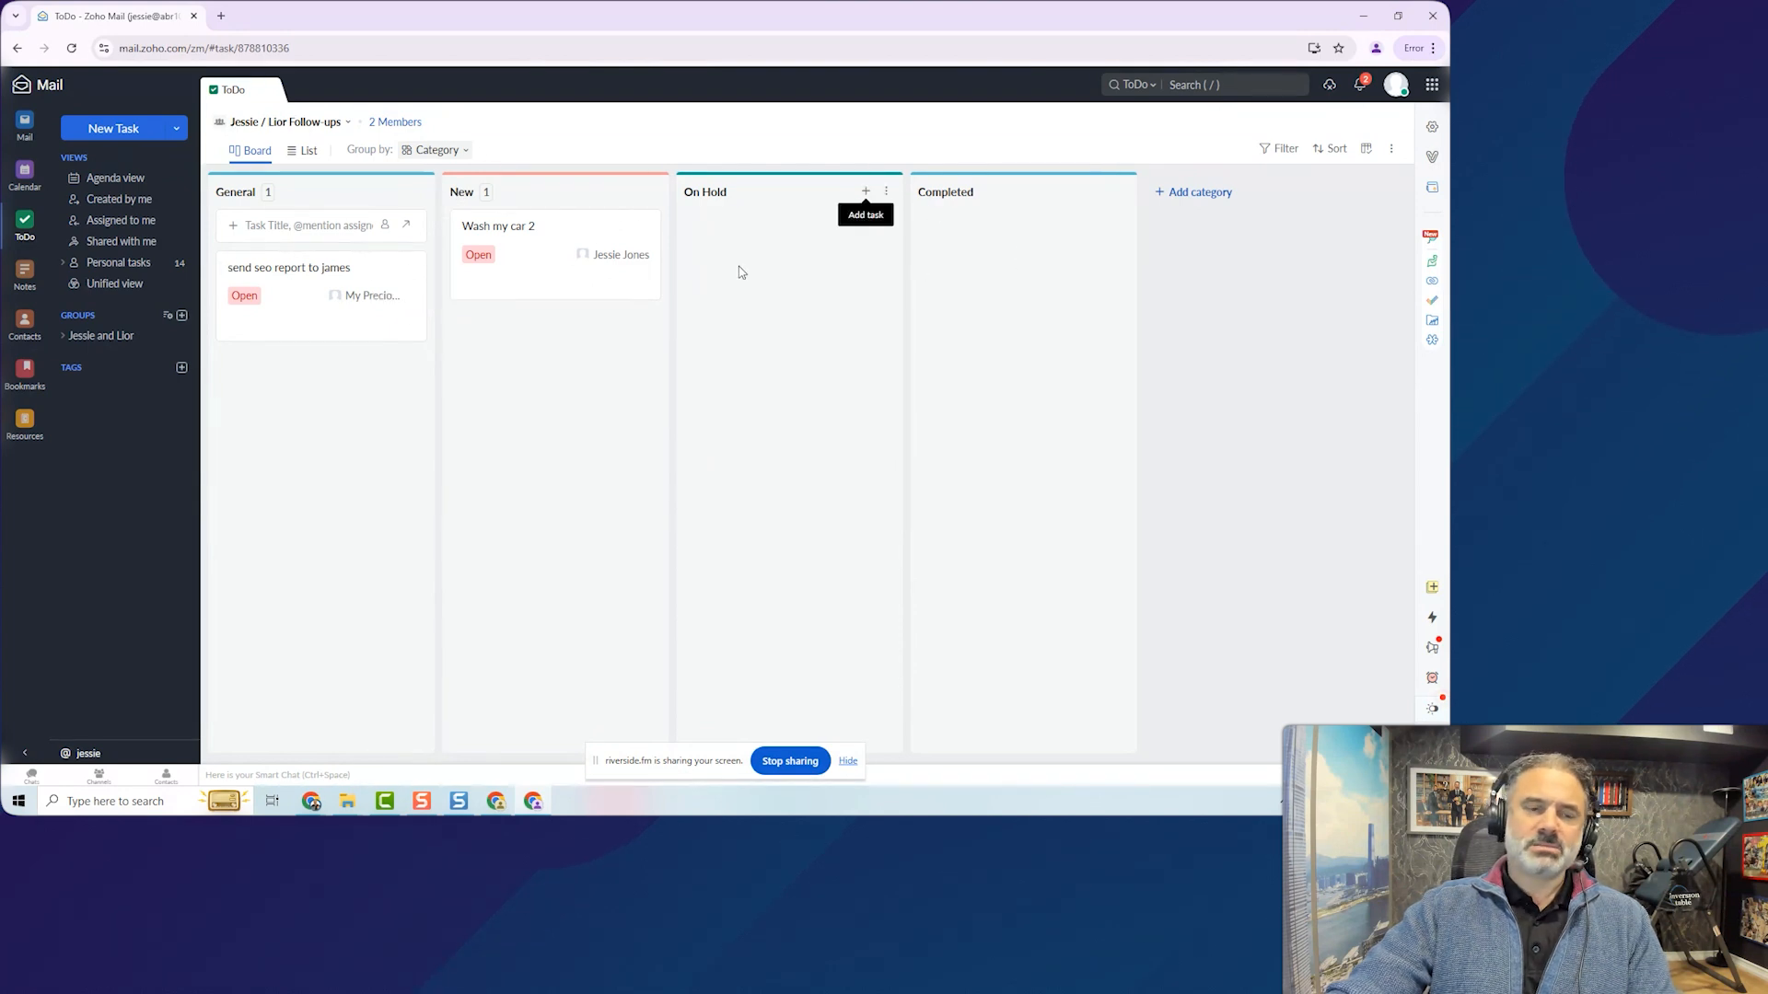
{"action": "mouse_move", "coordinate": [582, 254]}
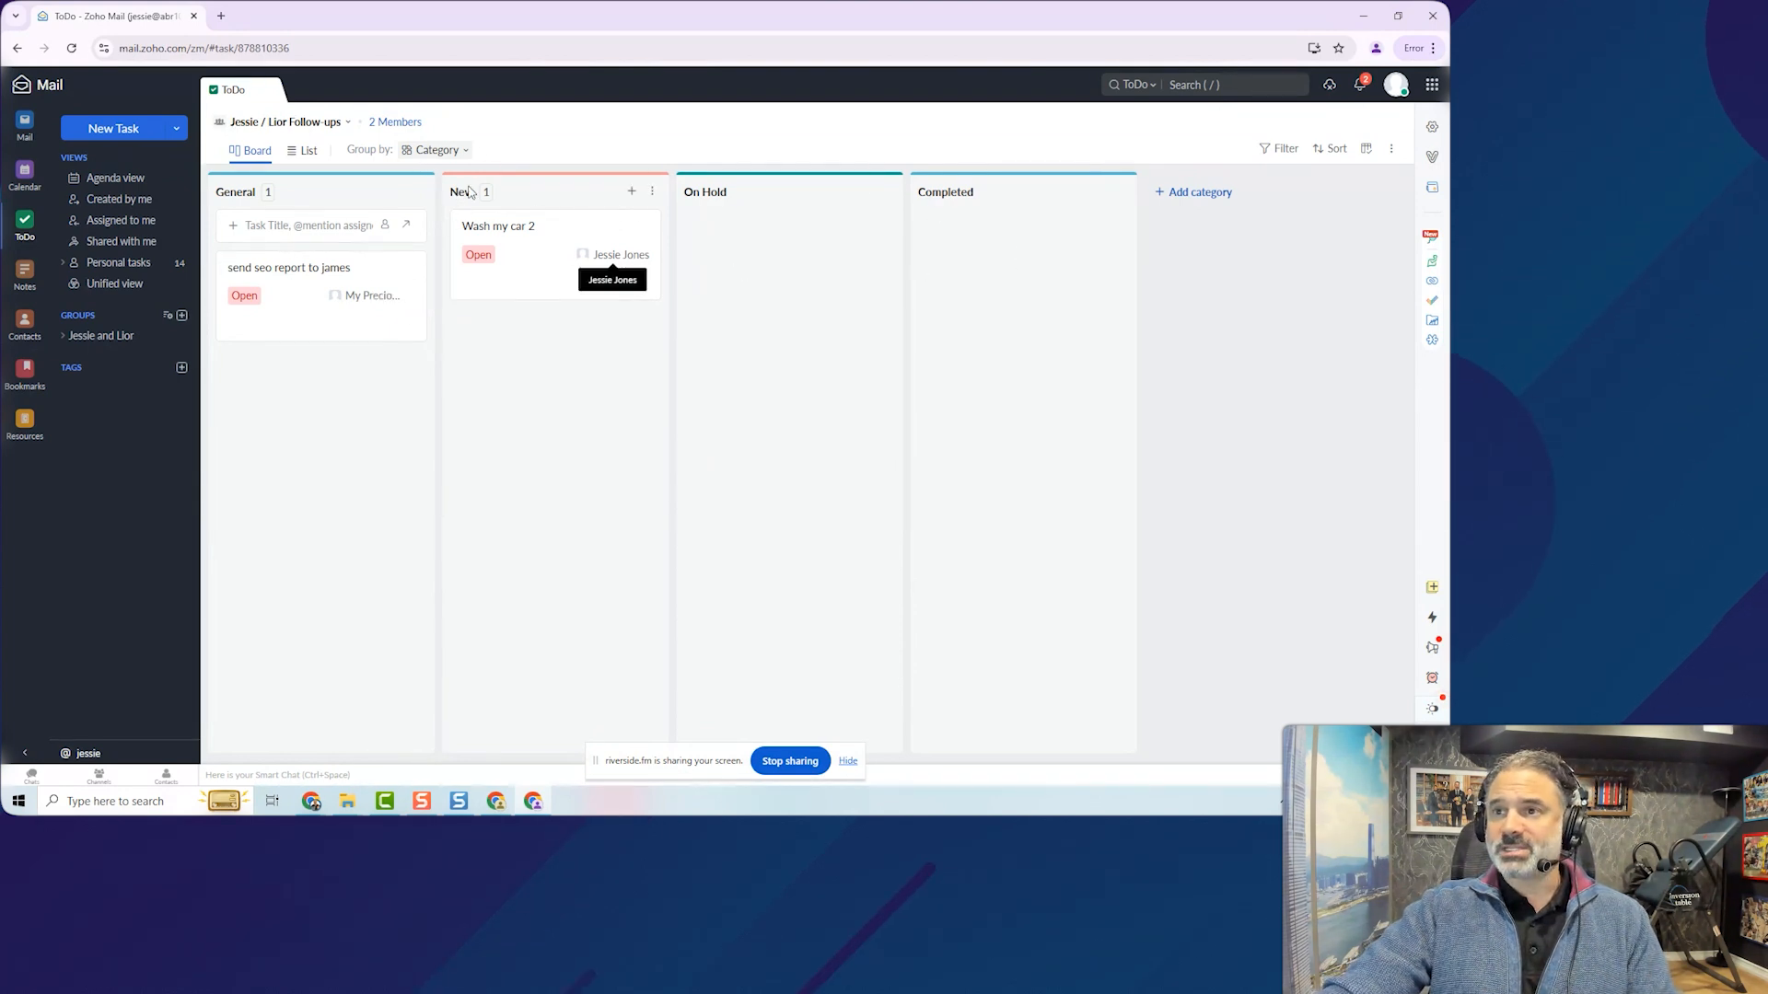
{"action": "mouse_move", "coordinate": [313, 285]}
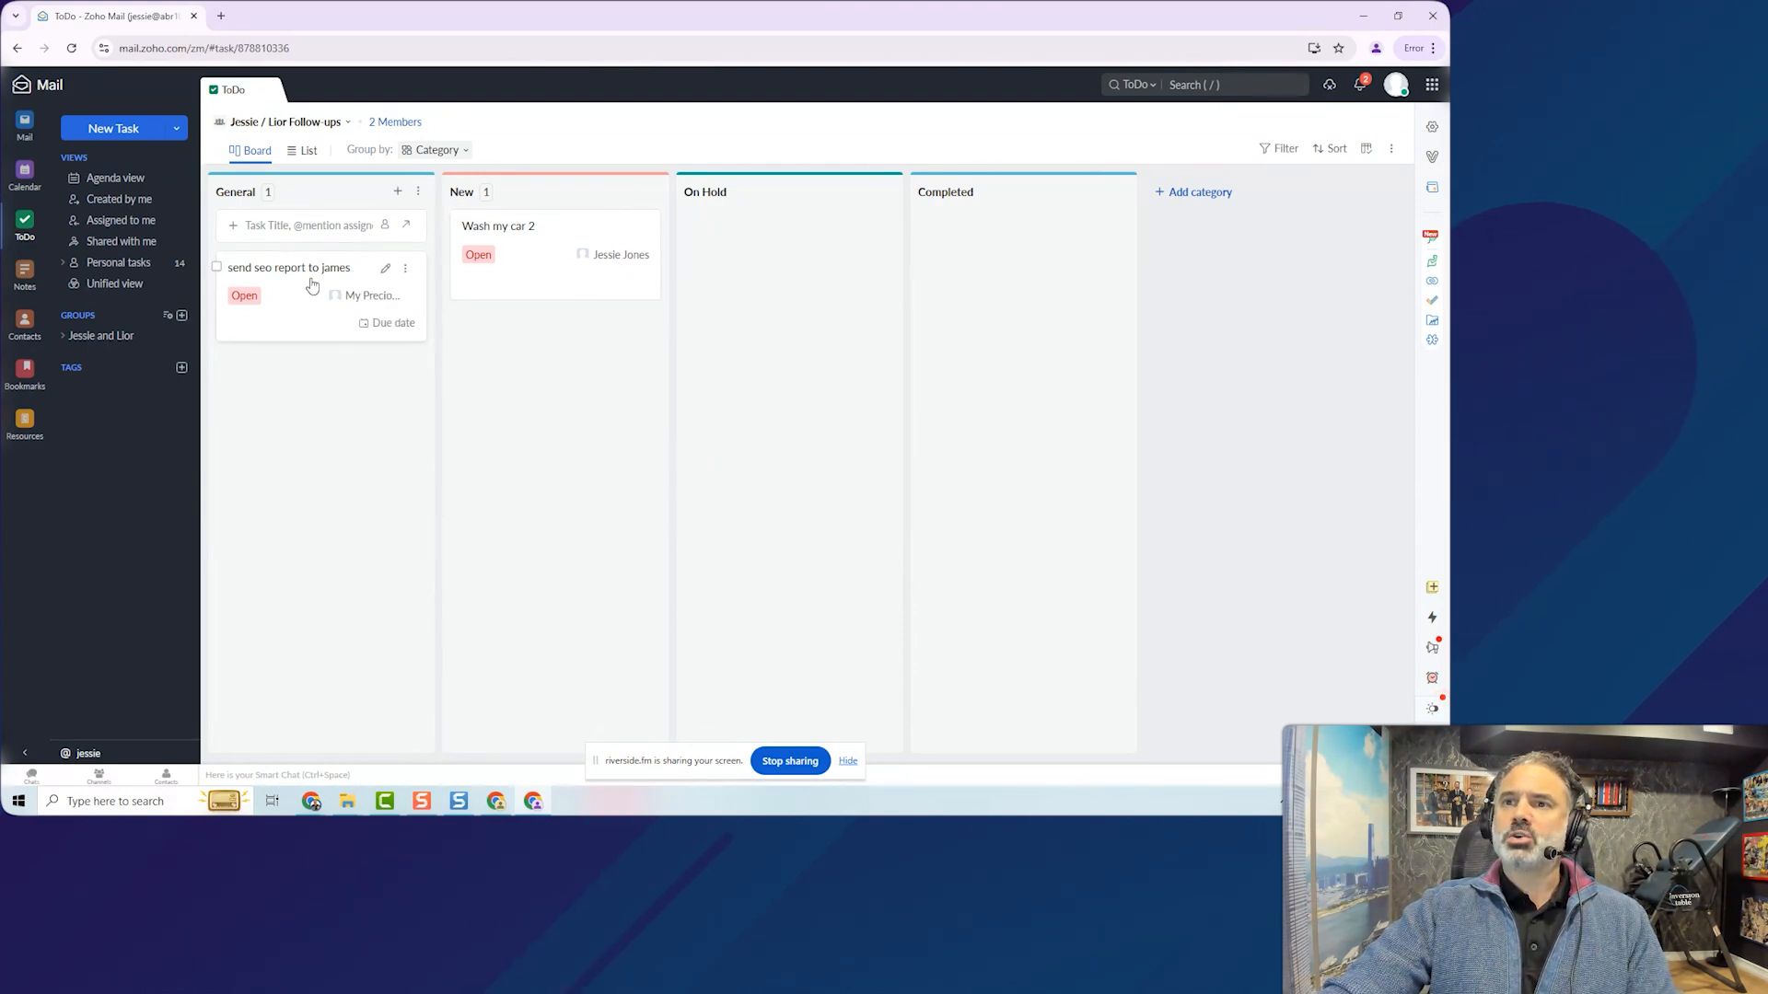
Step: Comment on the seo report task: emailed James, no reply, will try again tomorrow
{"action": "left_click", "coordinate": [290, 267]}
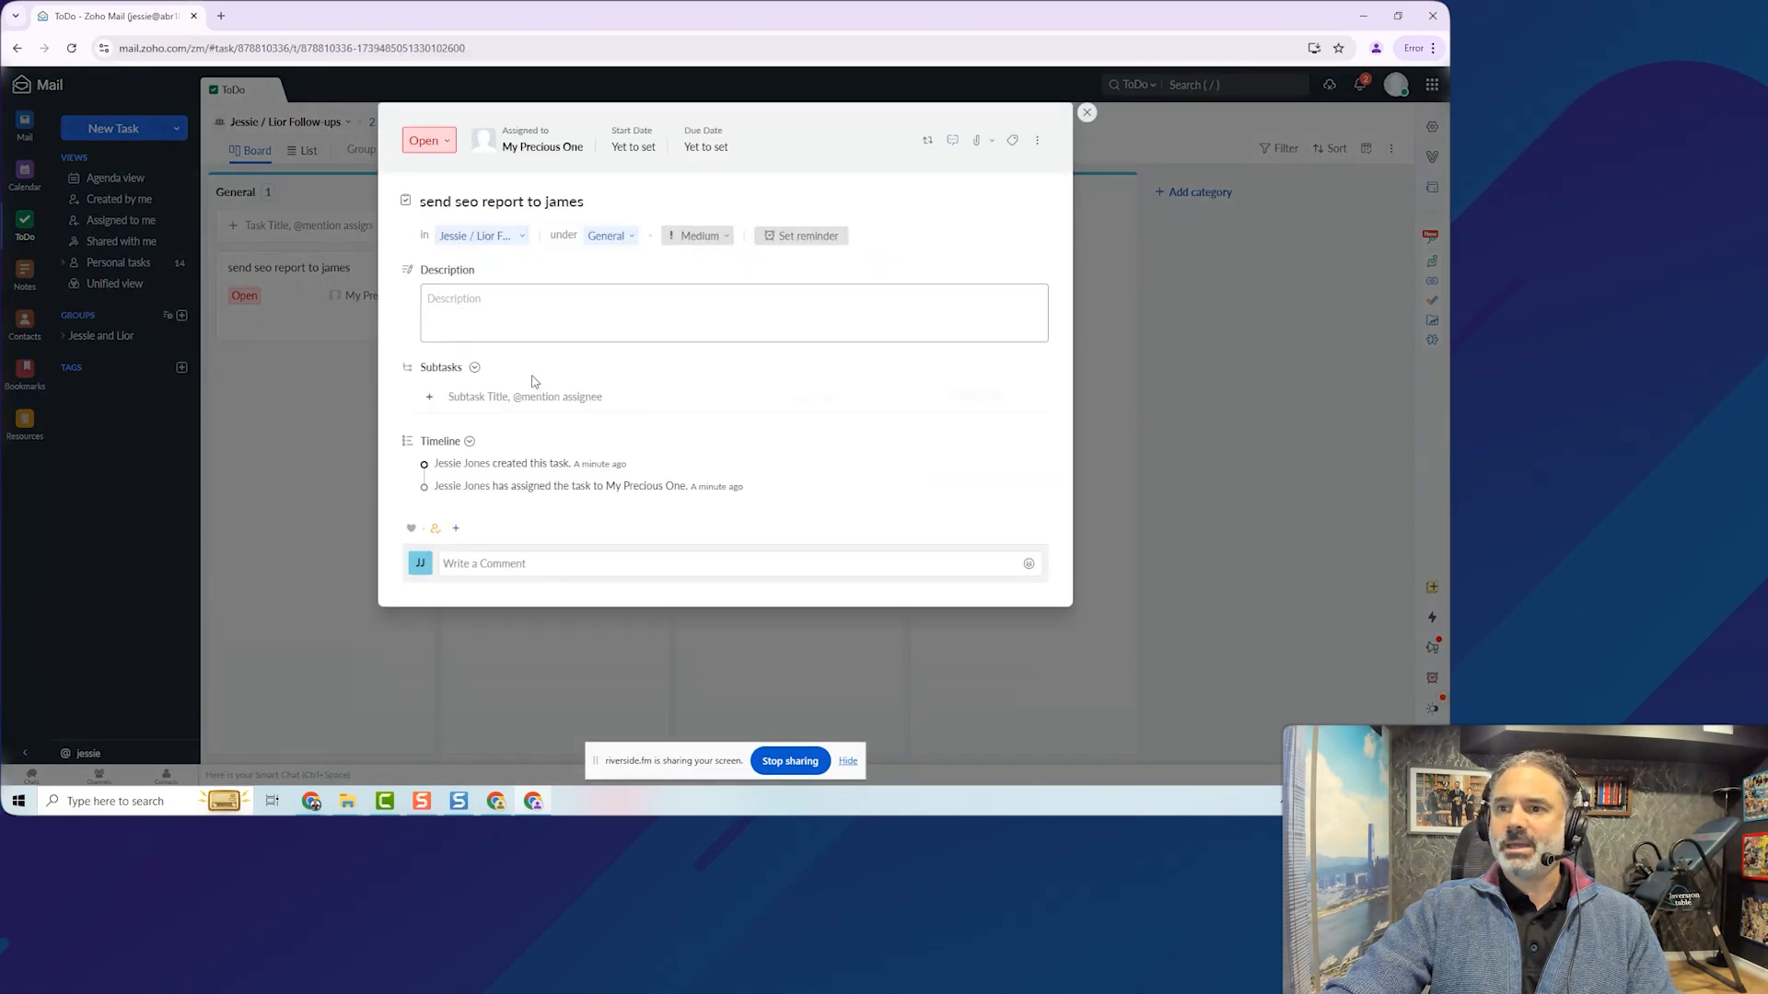
{"action": "mouse_move", "coordinate": [487, 589]}
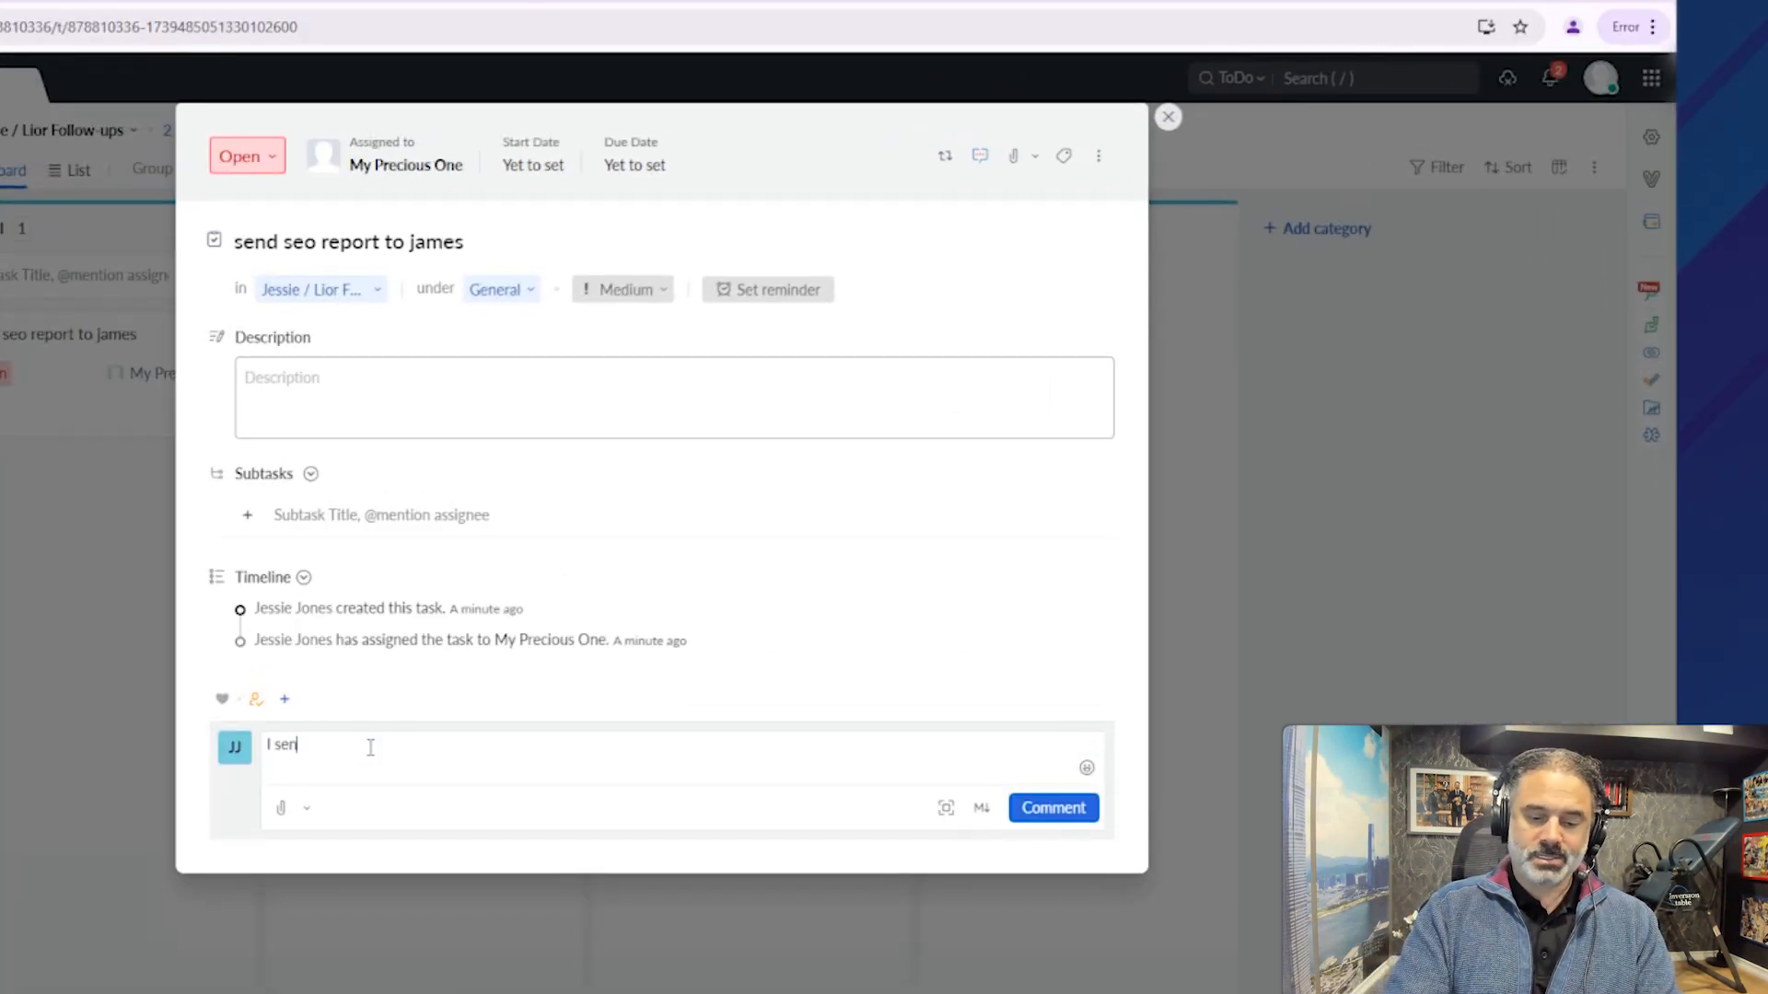
{"action": "type", "text": "nt an email"}
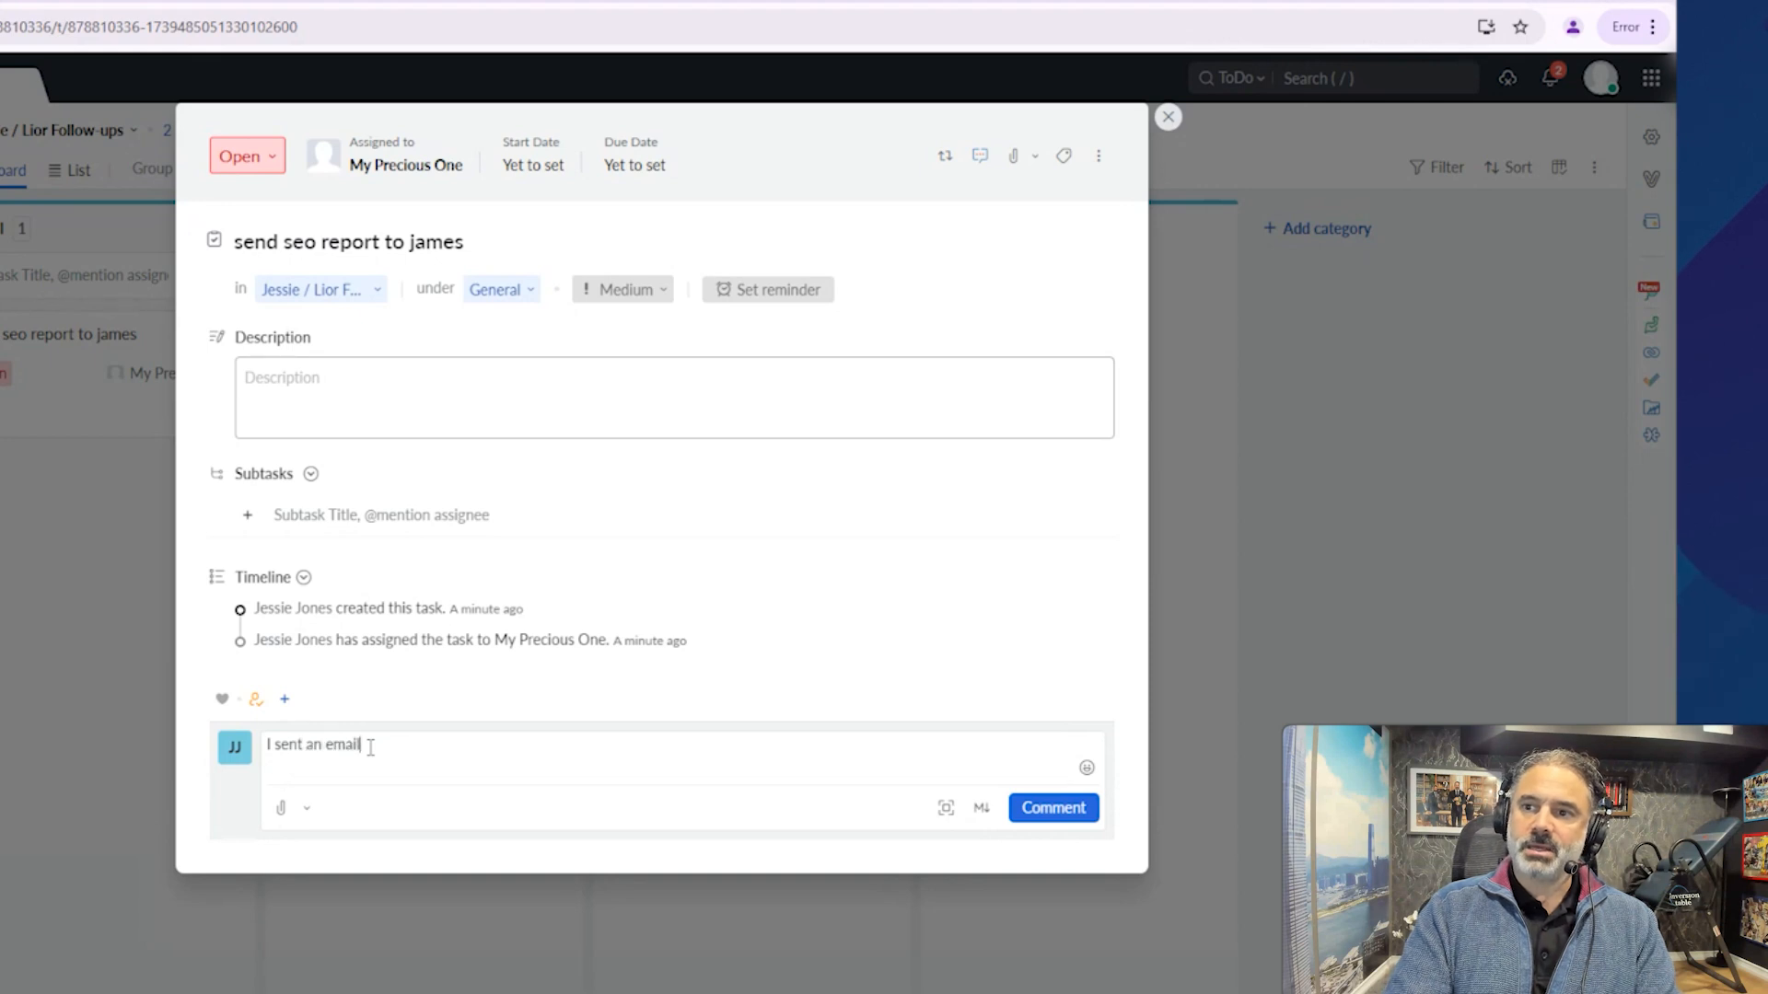
{"action": "type", "text": "to"}
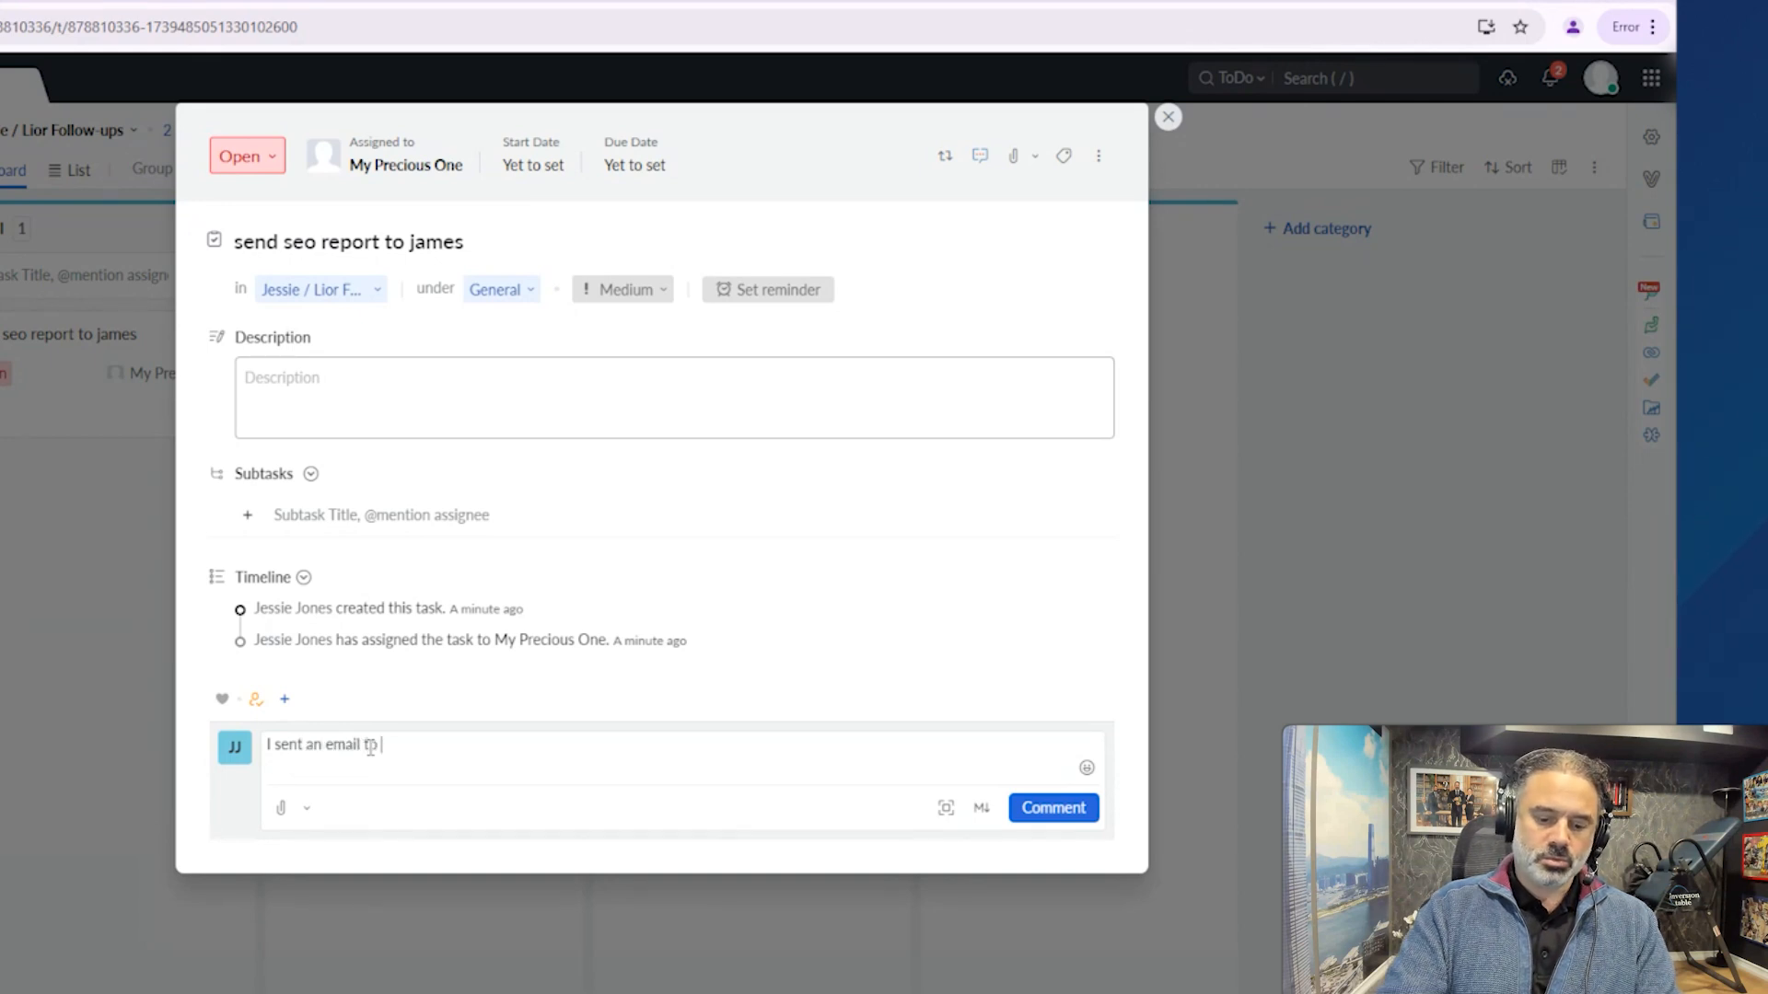
{"action": "type", "text": "James and no reply."}
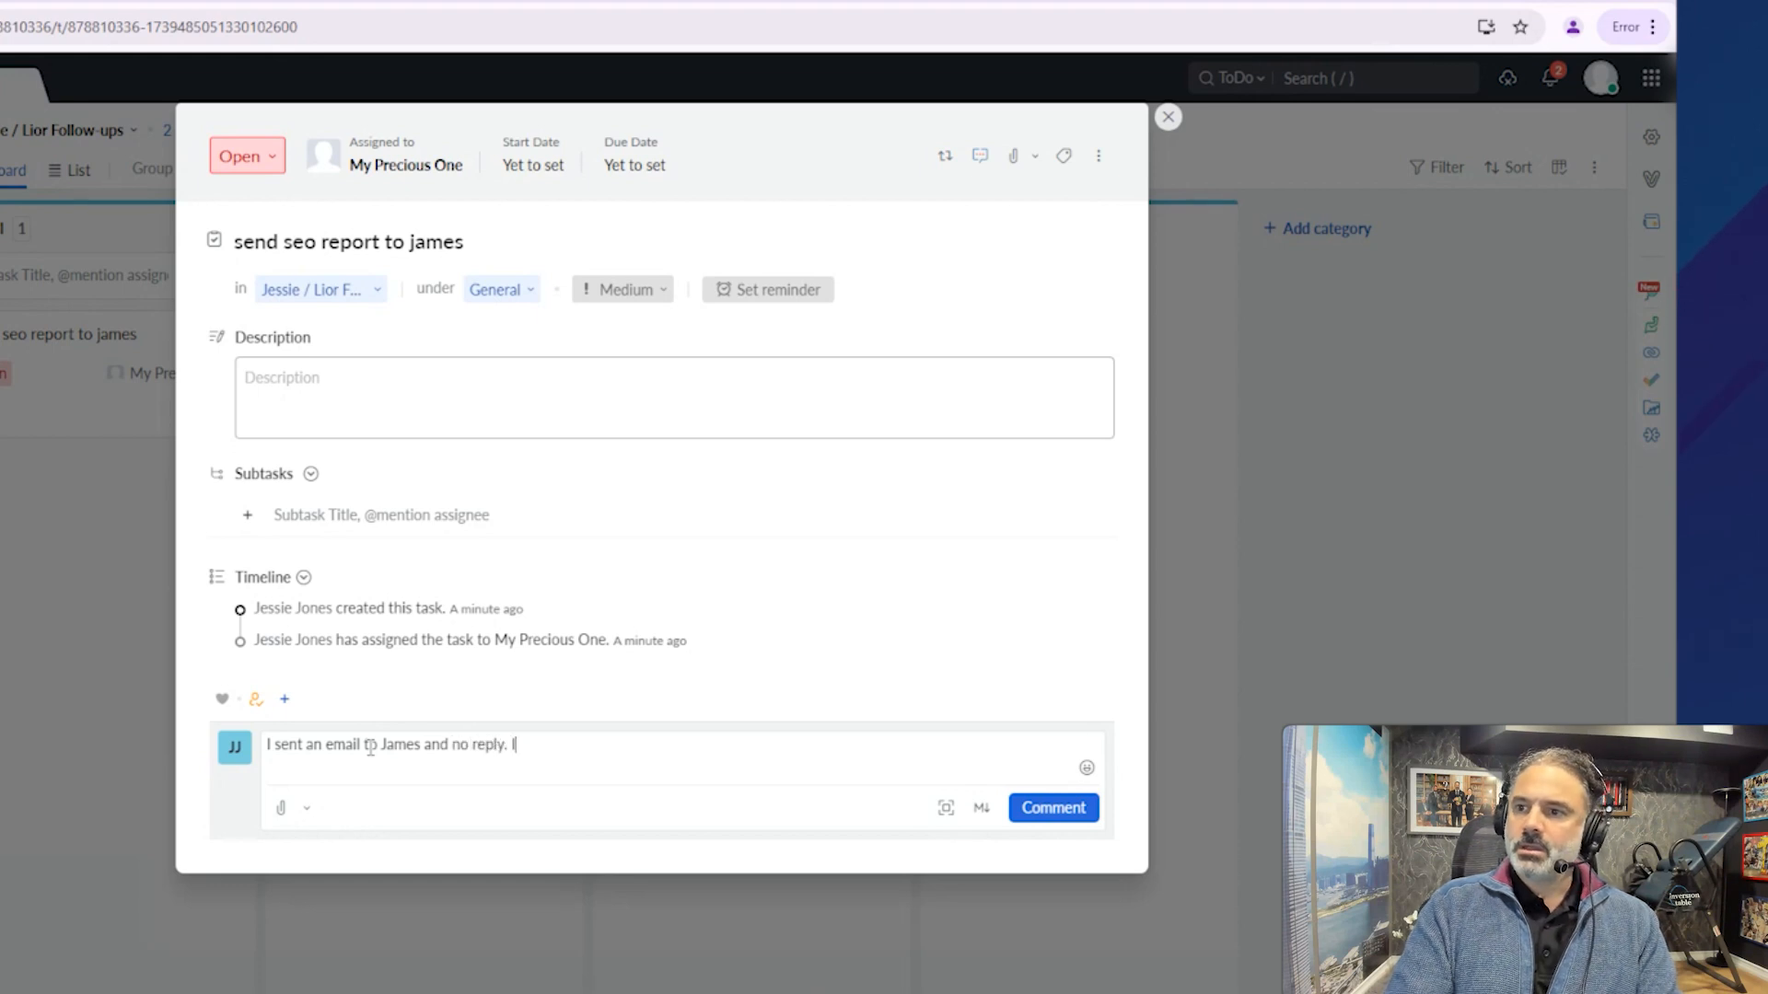
{"action": "type", "text": "I will try again tomorow."}
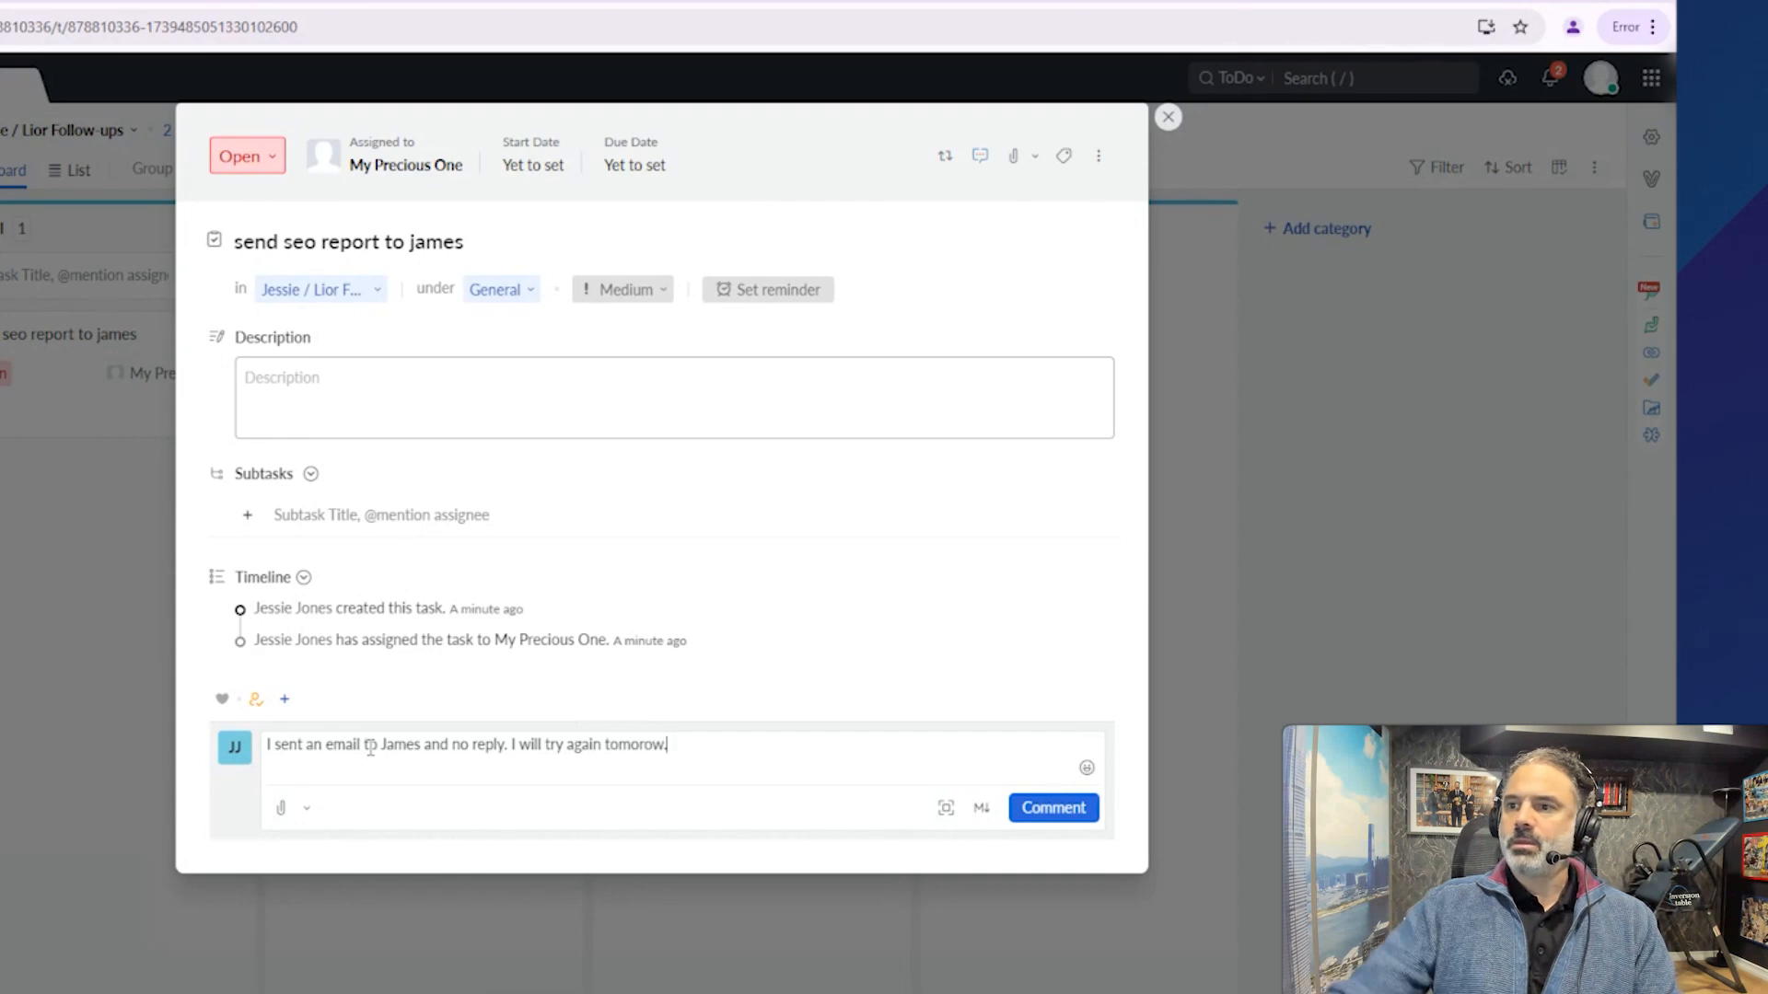
{"action": "left_click", "coordinate": [1052, 808]}
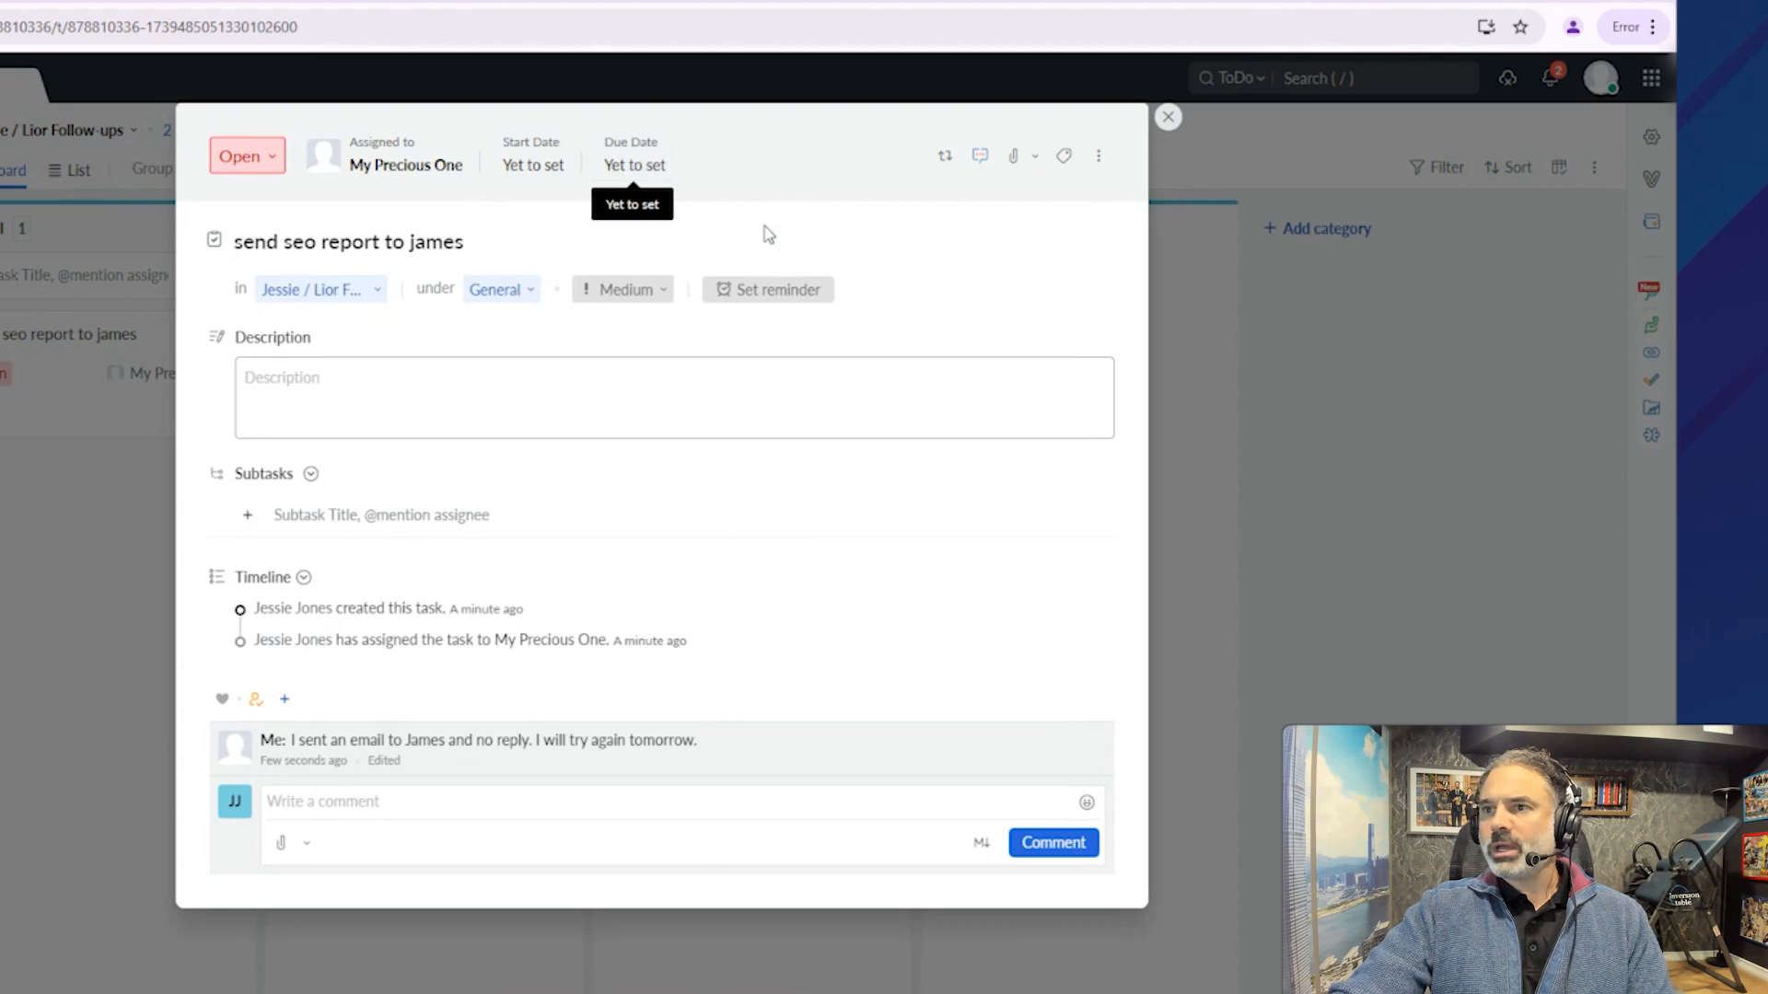
Step: Set a February 14, 2025 reminder on the seo report task and close its details
{"action": "left_click", "coordinate": [777, 290]}
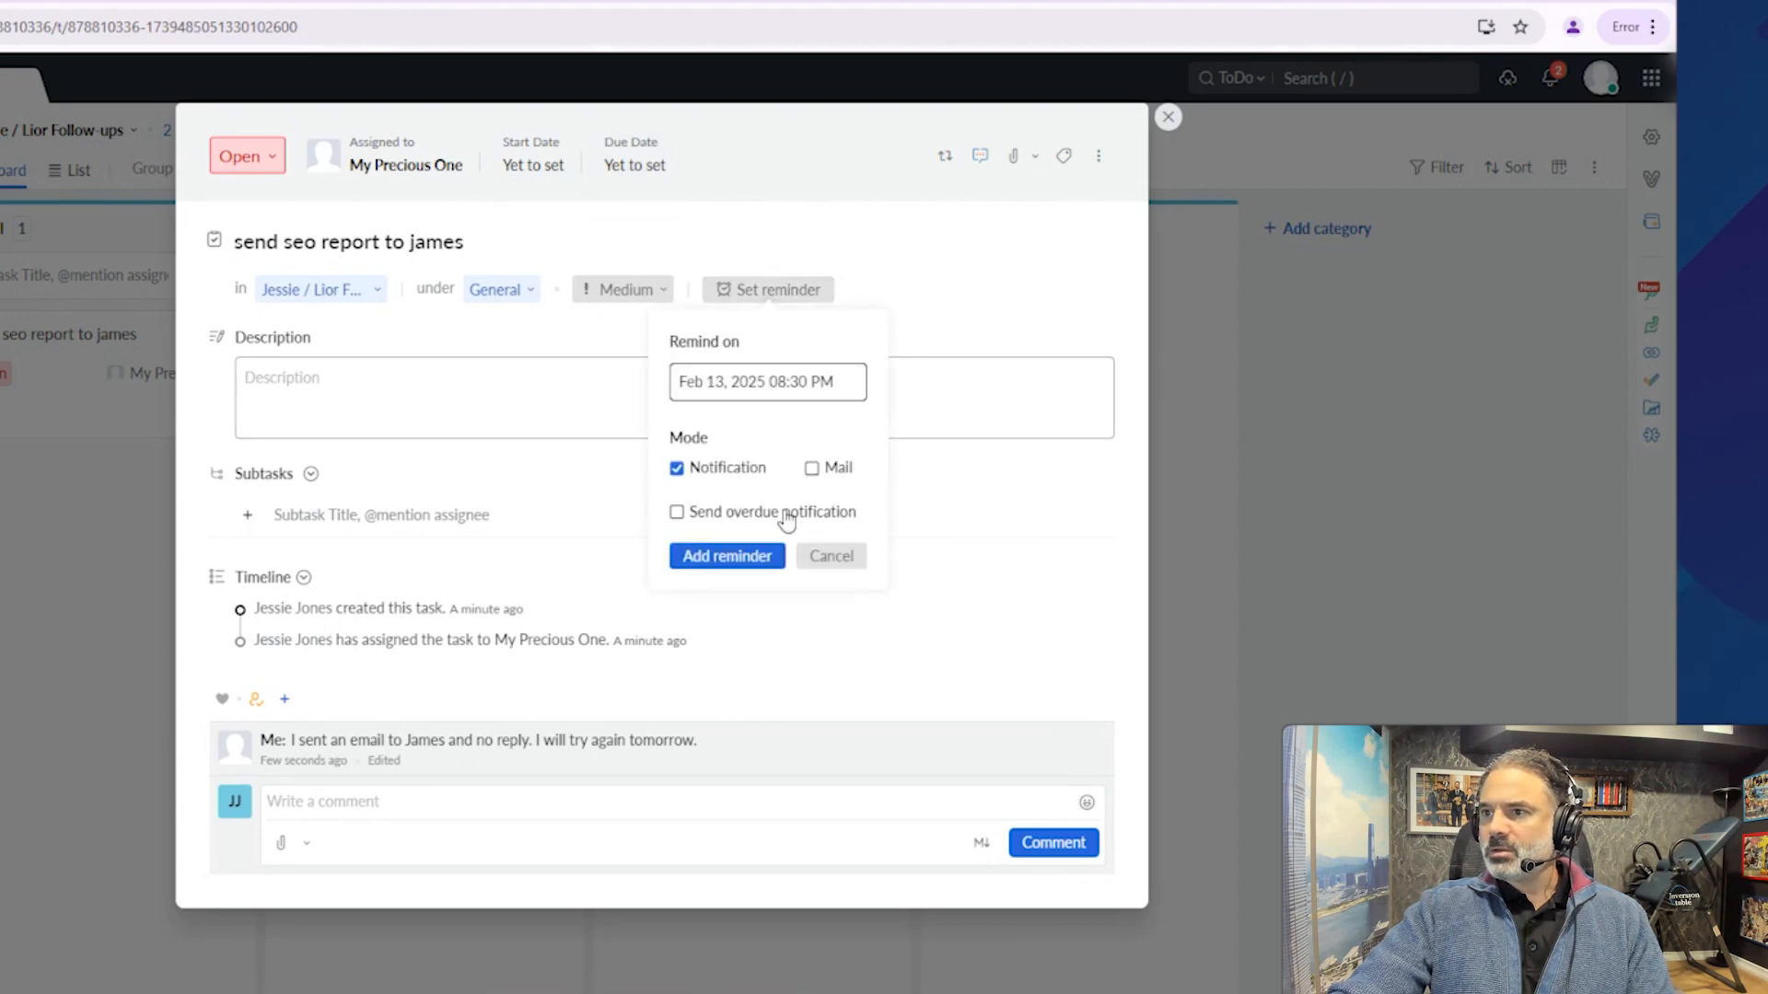
{"action": "left_click", "coordinate": [765, 381]}
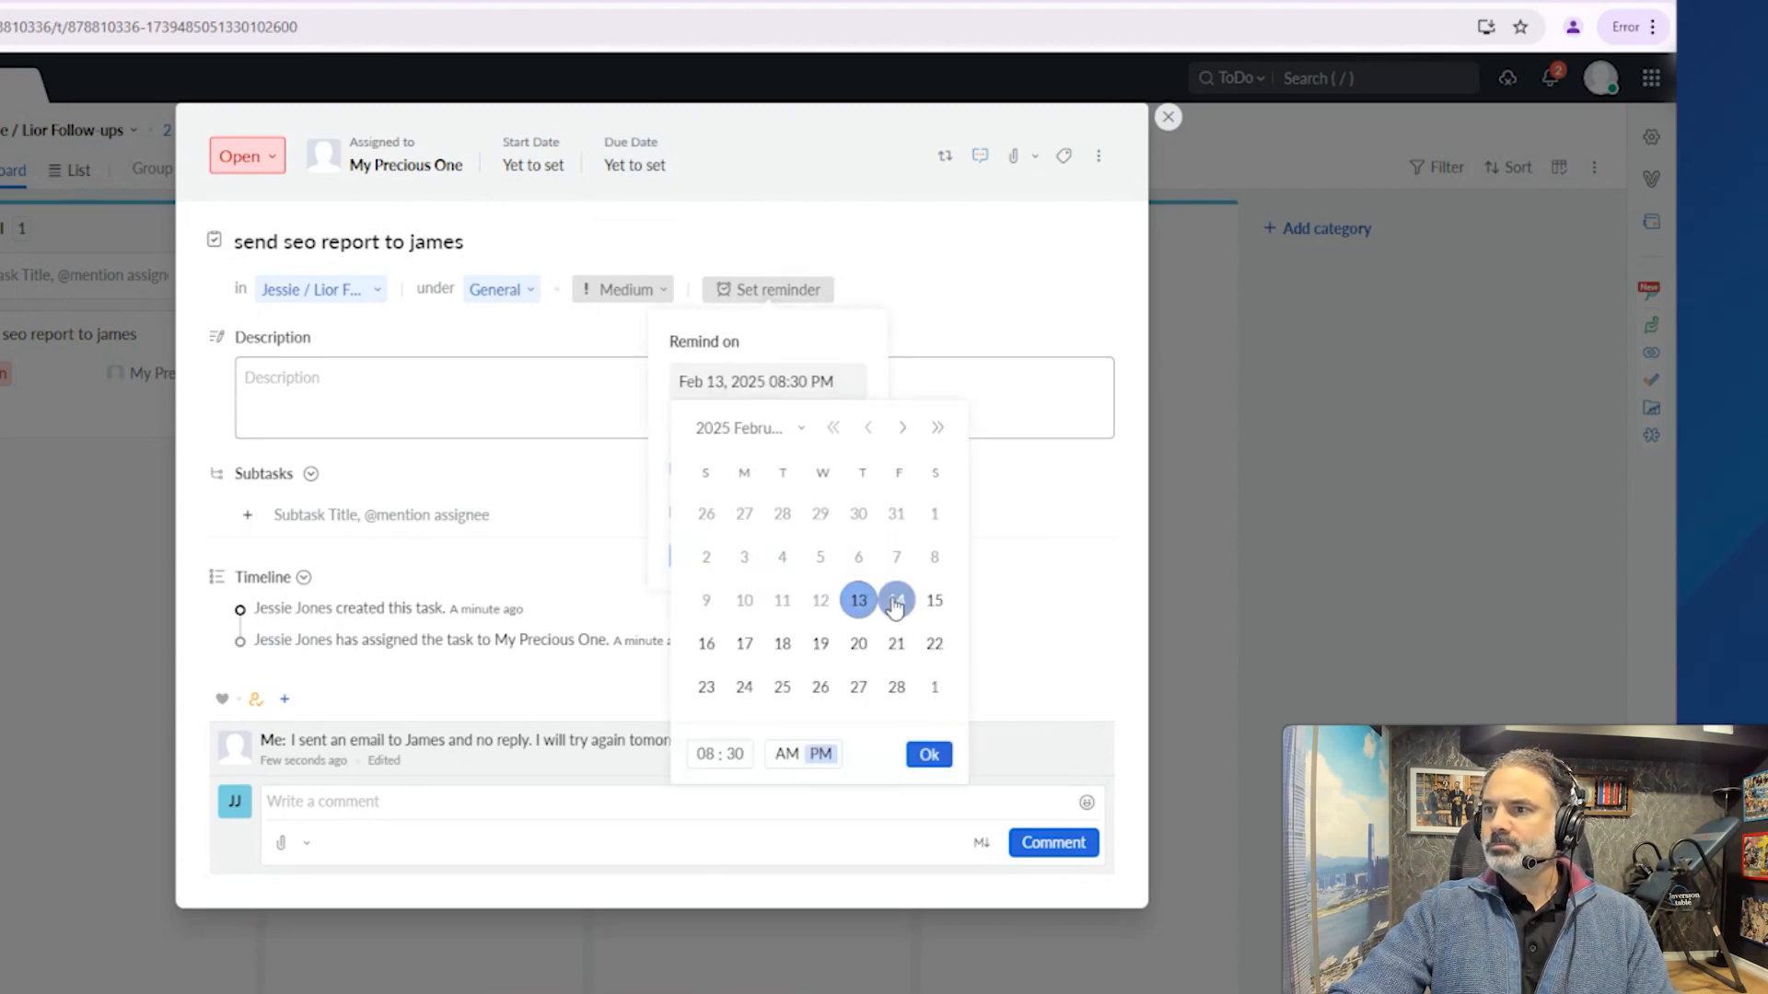
{"action": "left_click", "coordinate": [895, 600]}
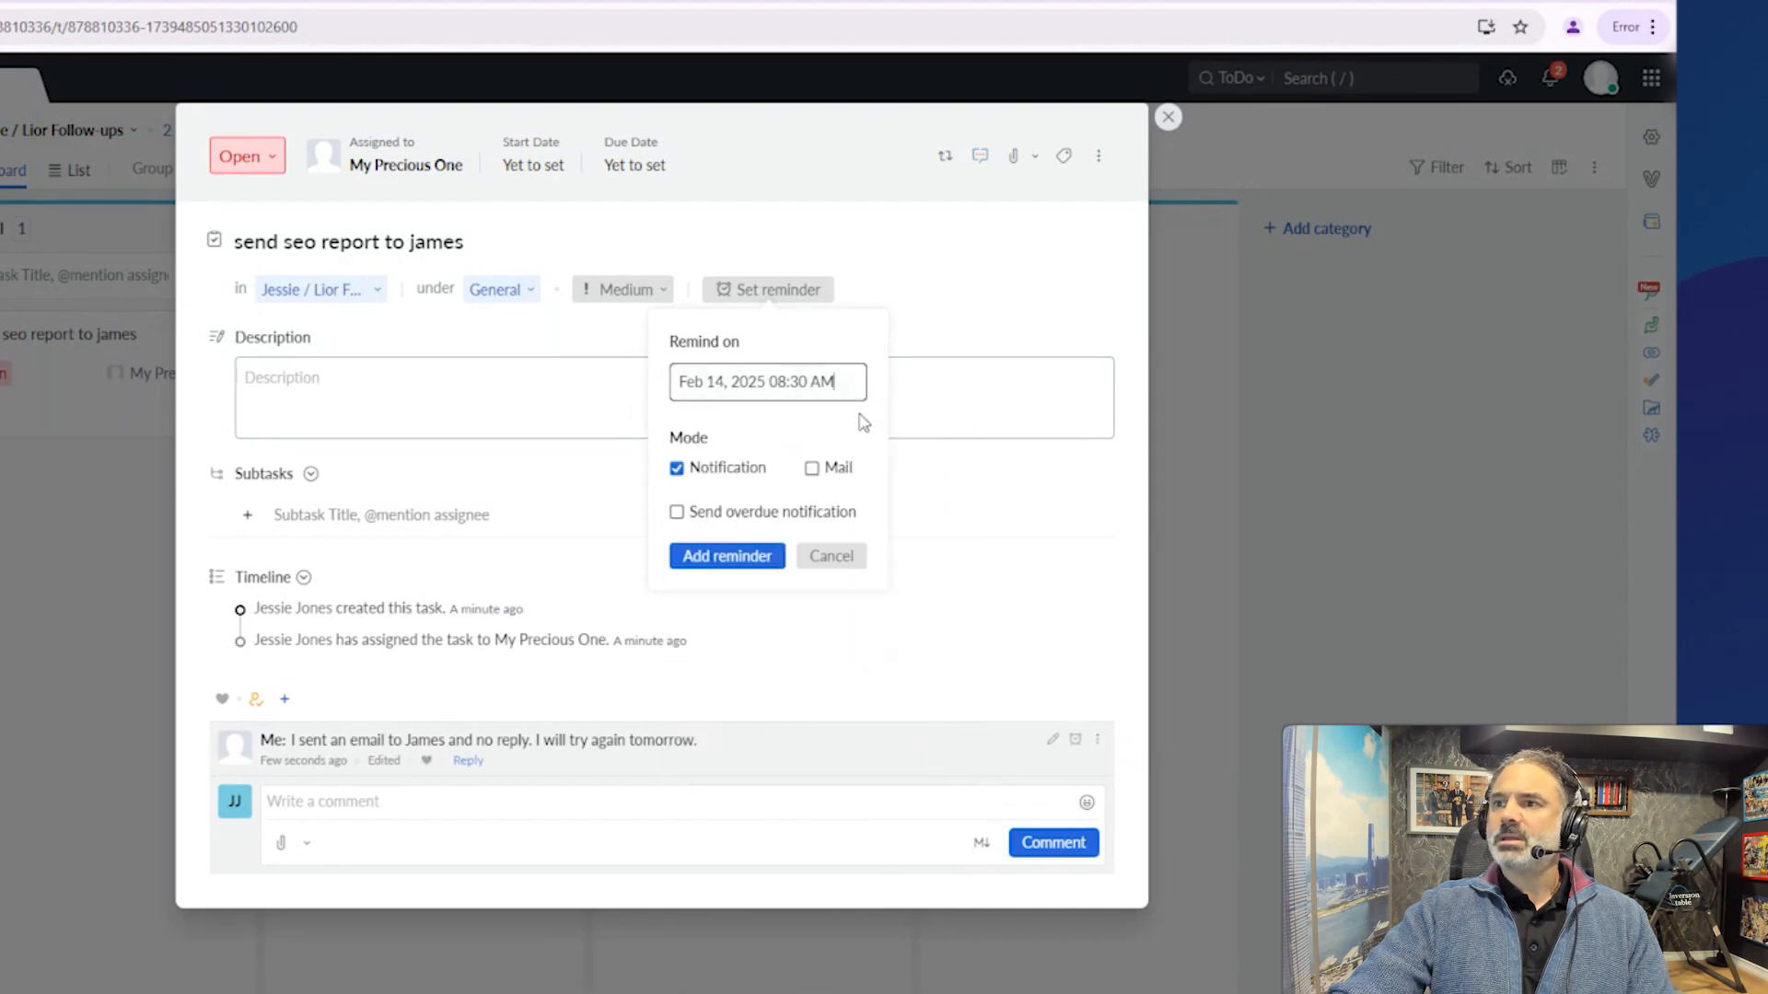
{"action": "left_click", "coordinate": [727, 556]}
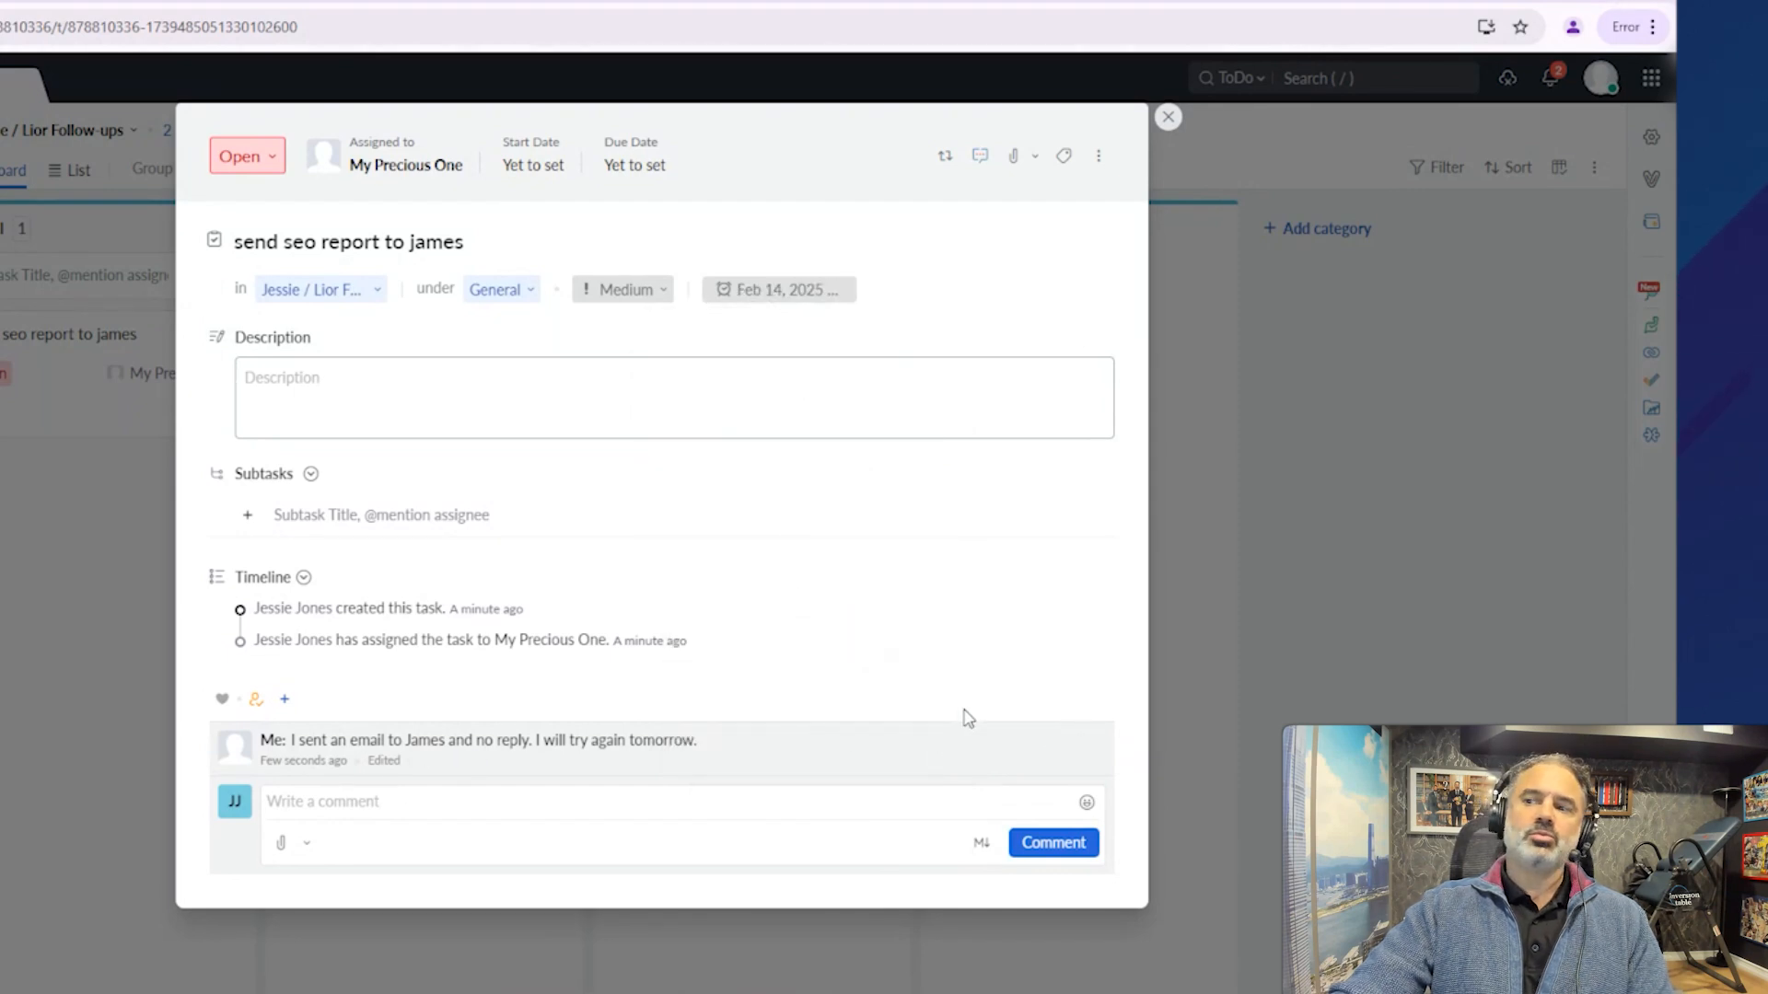
{"action": "mouse_move", "coordinate": [1097, 156]}
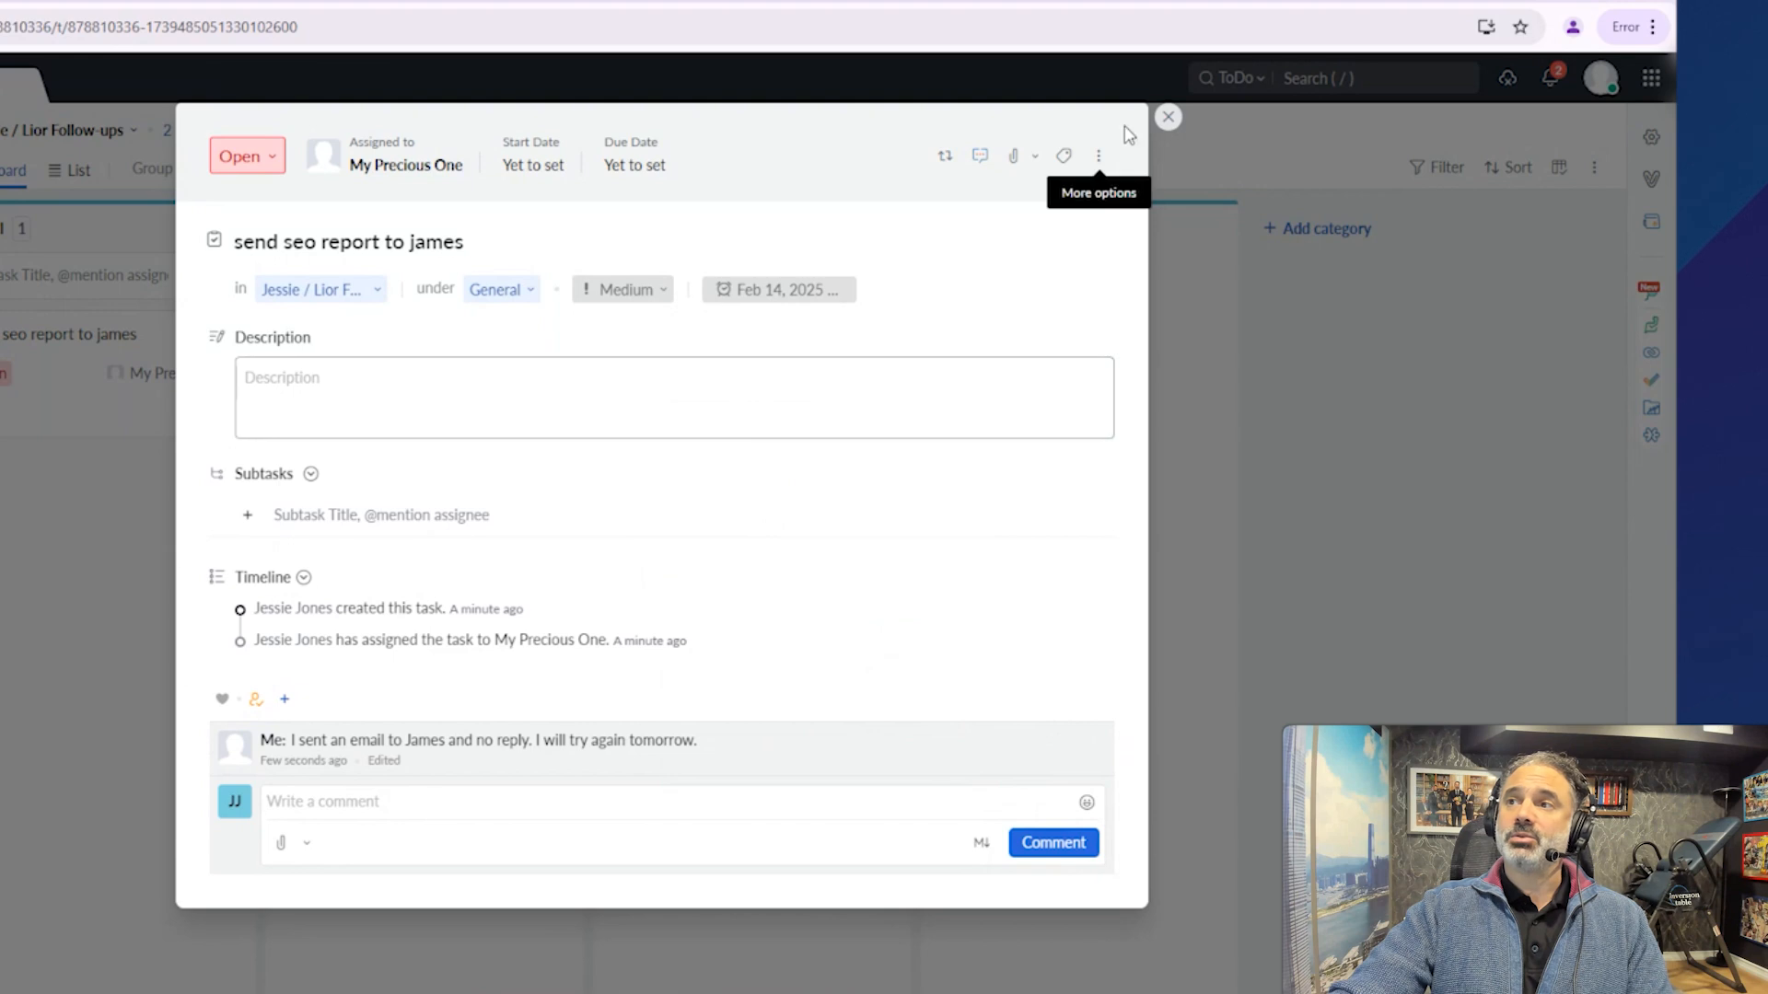
{"action": "left_click", "coordinate": [1167, 116]}
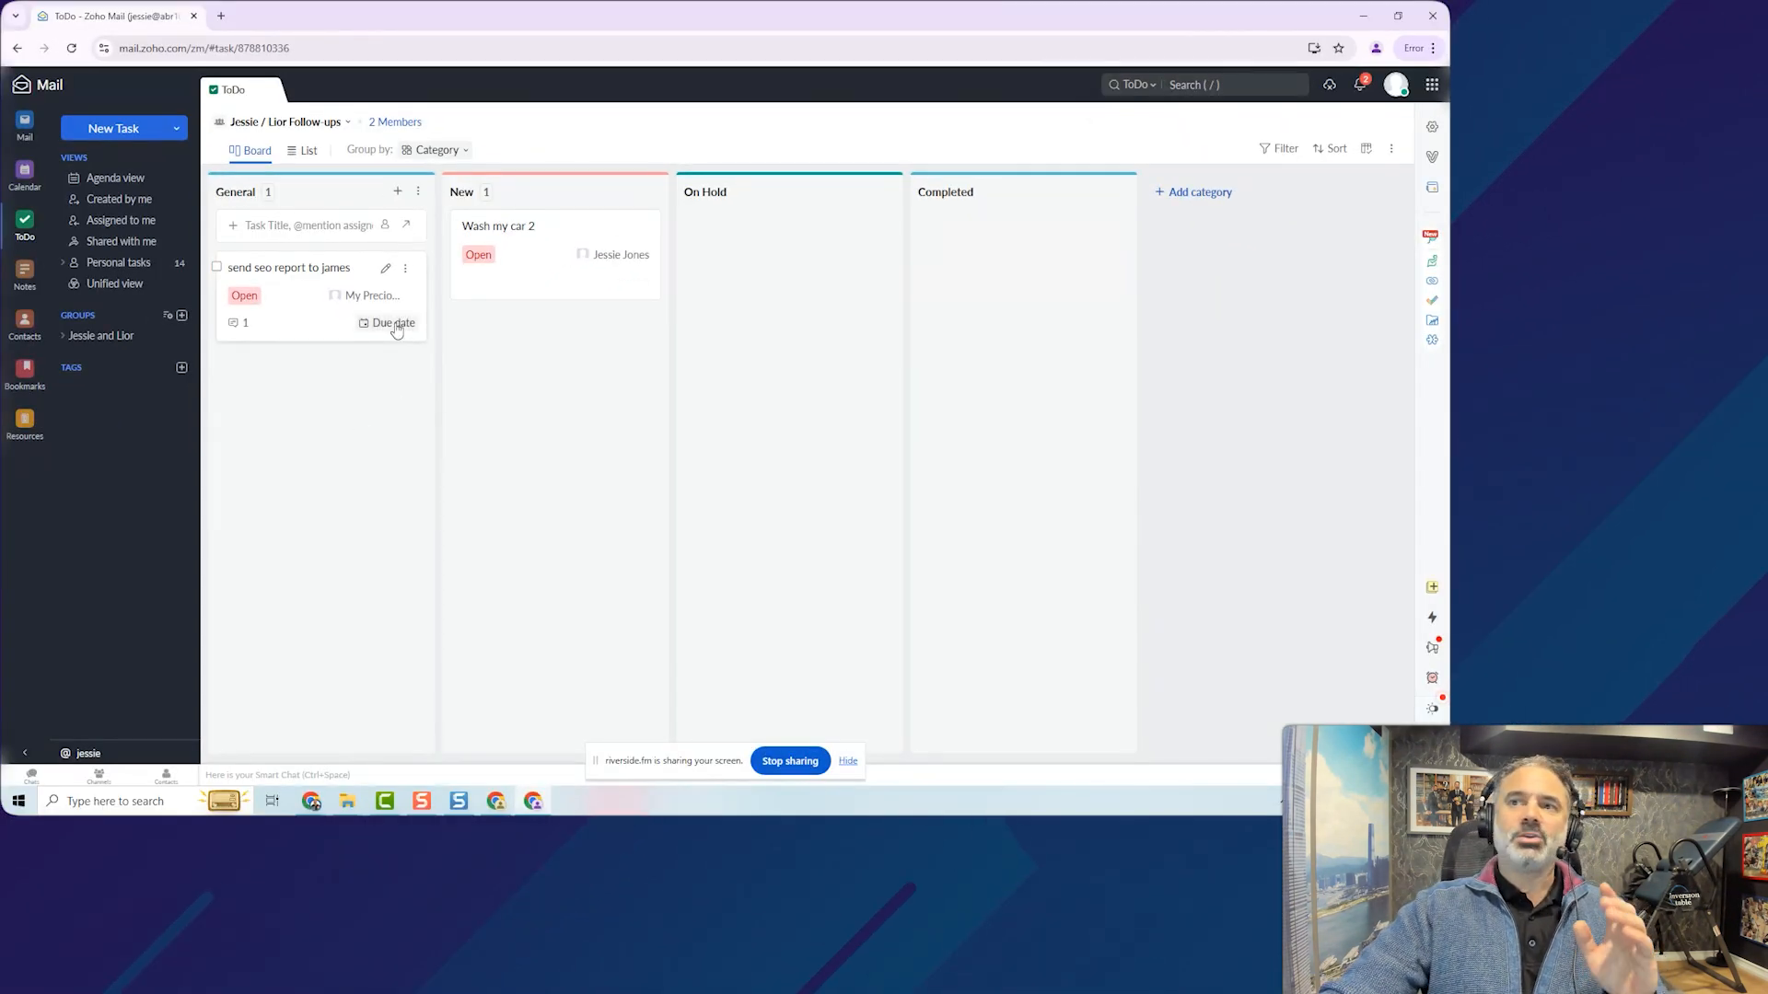
{"action": "mouse_move", "coordinate": [312, 307]}
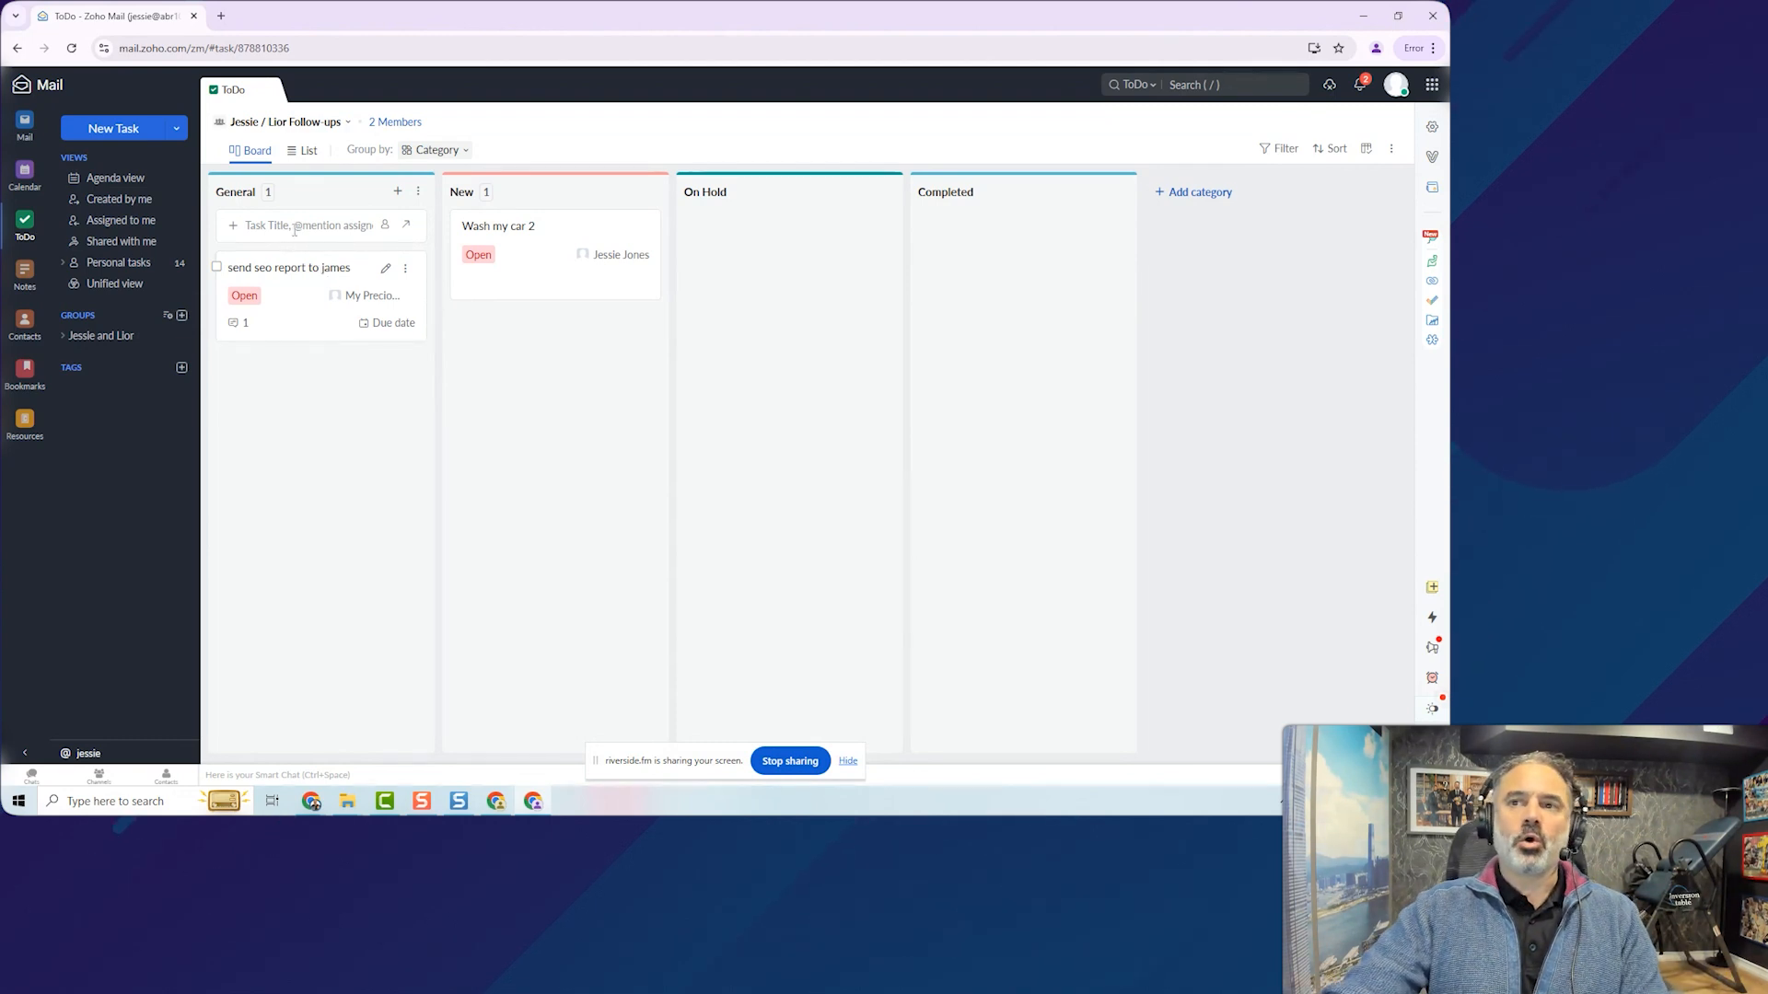
Step: Drag the seo report task from General to On Hold and set its due date to 14 Feb 2025
{"action": "left_click_drag", "start_coordinate": [293, 267], "coordinate": [755, 226]}
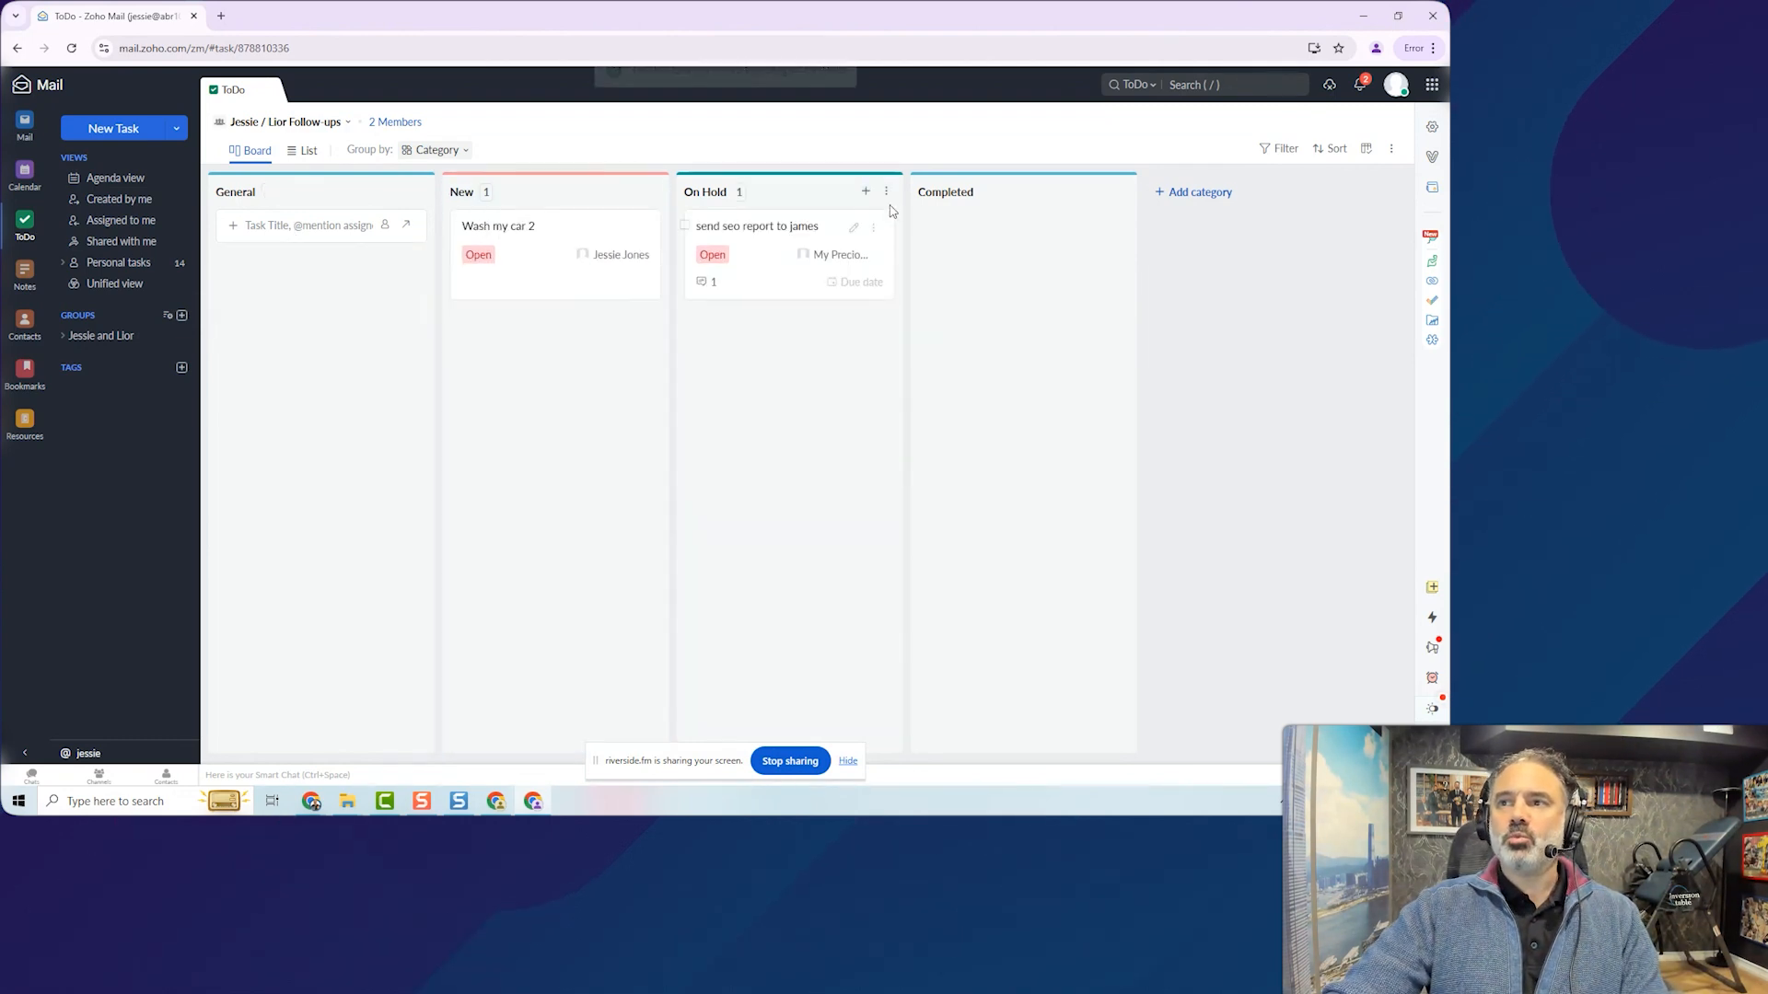
{"action": "mouse_move", "coordinate": [775, 243]}
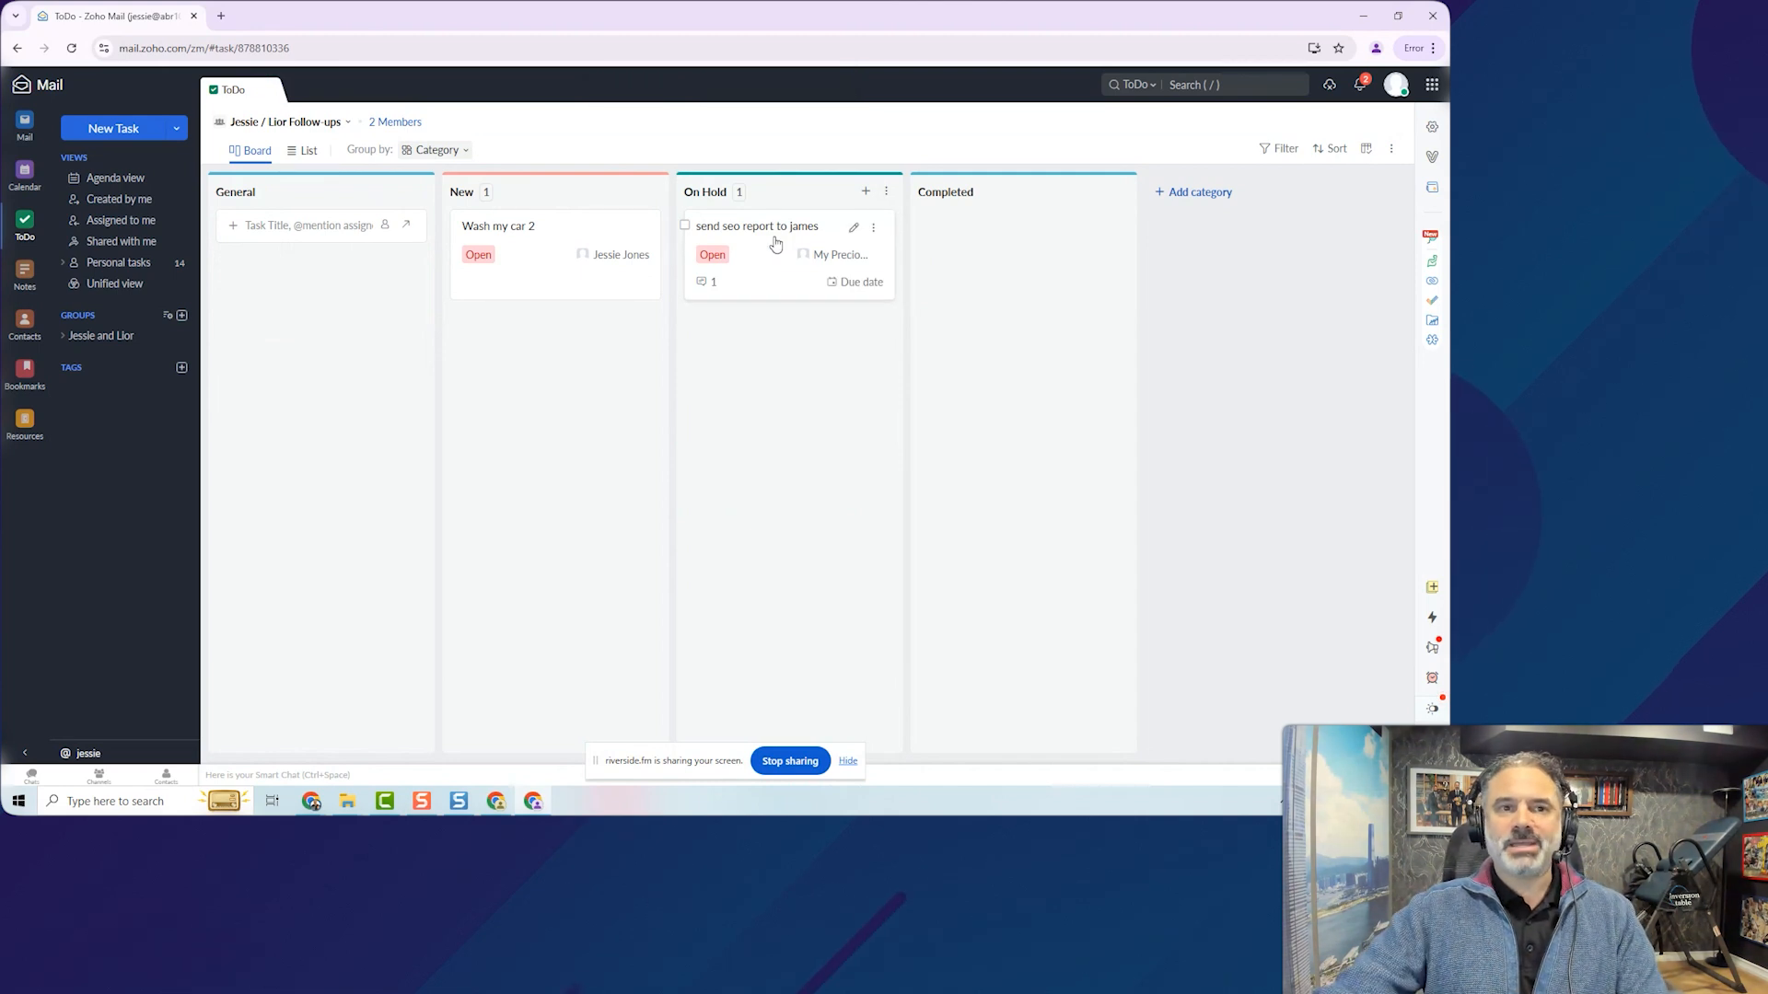
{"action": "left_click", "coordinate": [862, 281]}
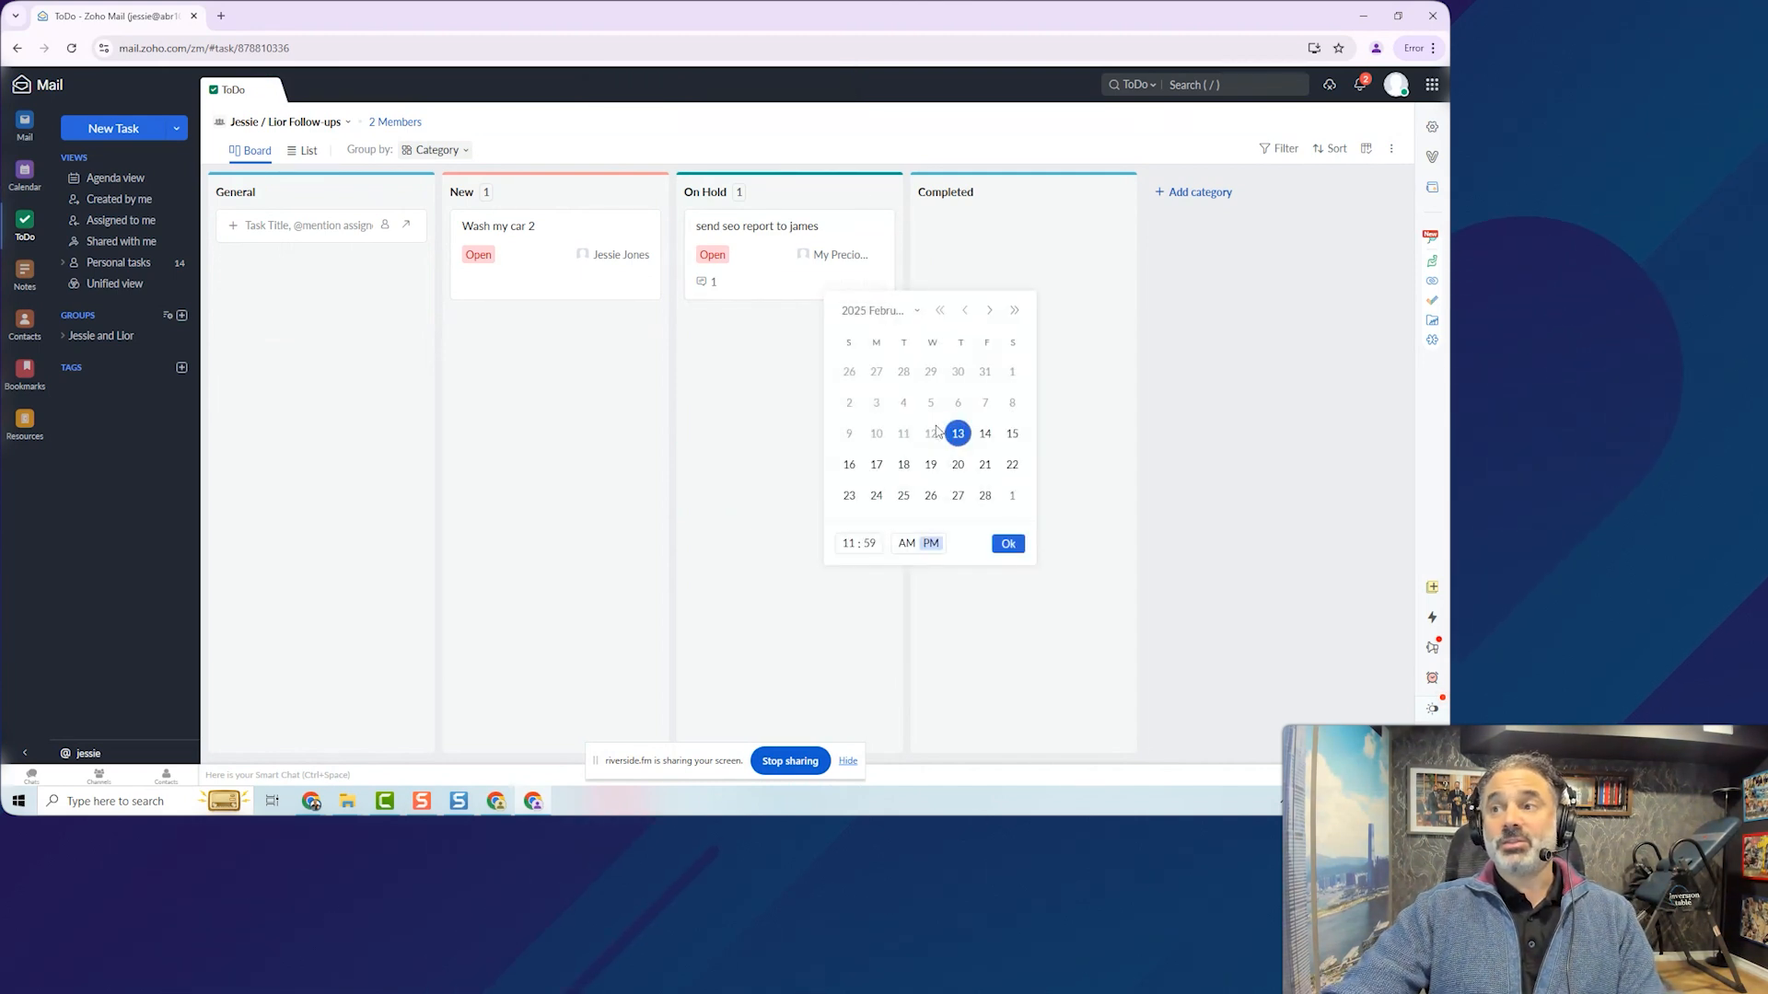
{"action": "left_click", "coordinate": [1005, 543]}
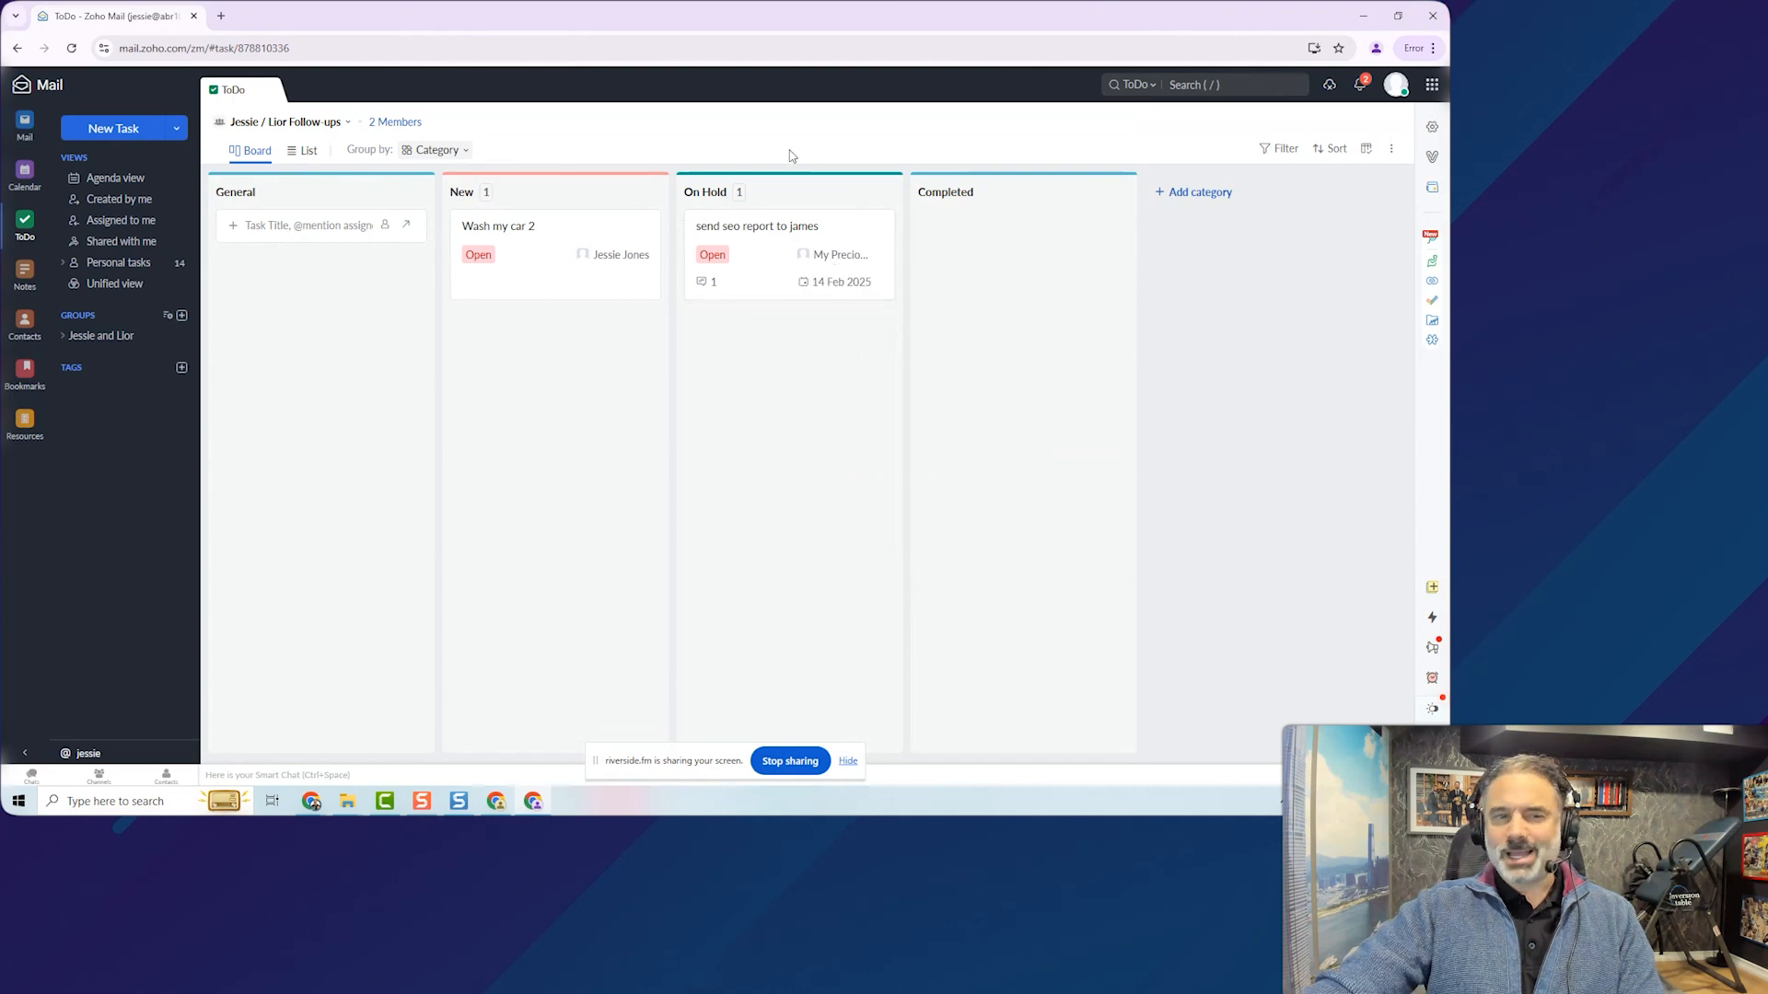
{"action": "mouse_move", "coordinate": [775, 305]}
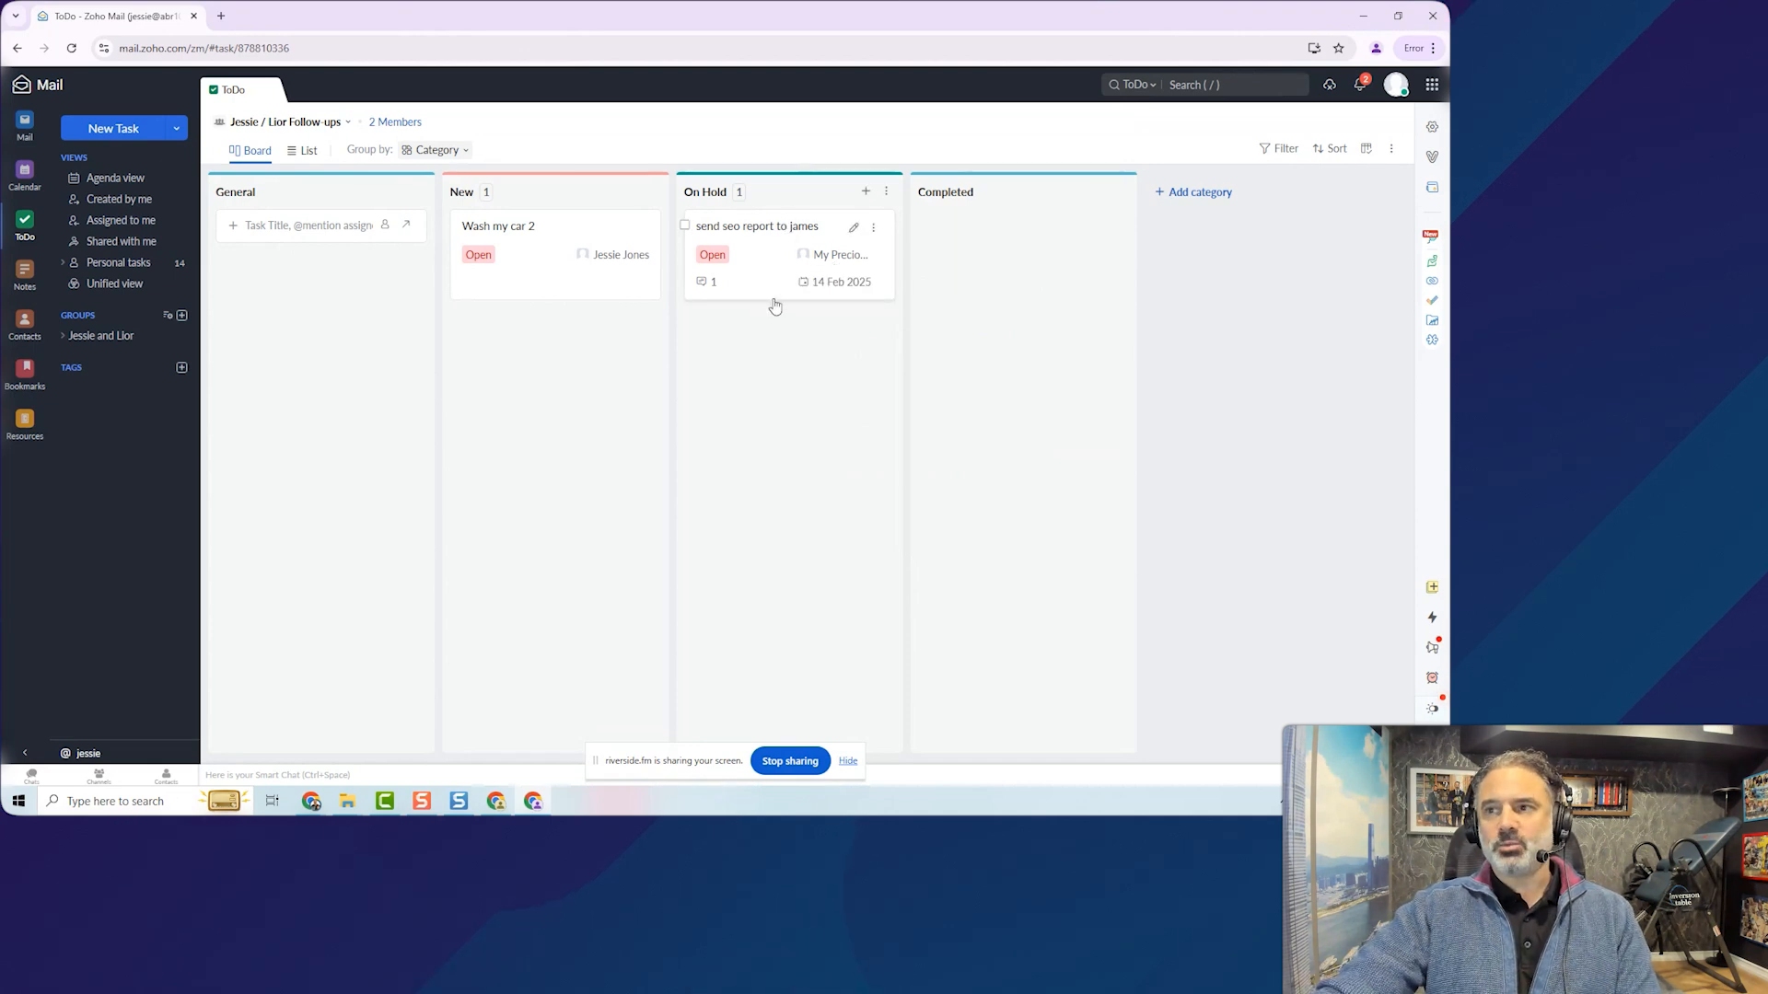
{"action": "mouse_move", "coordinate": [834, 281]}
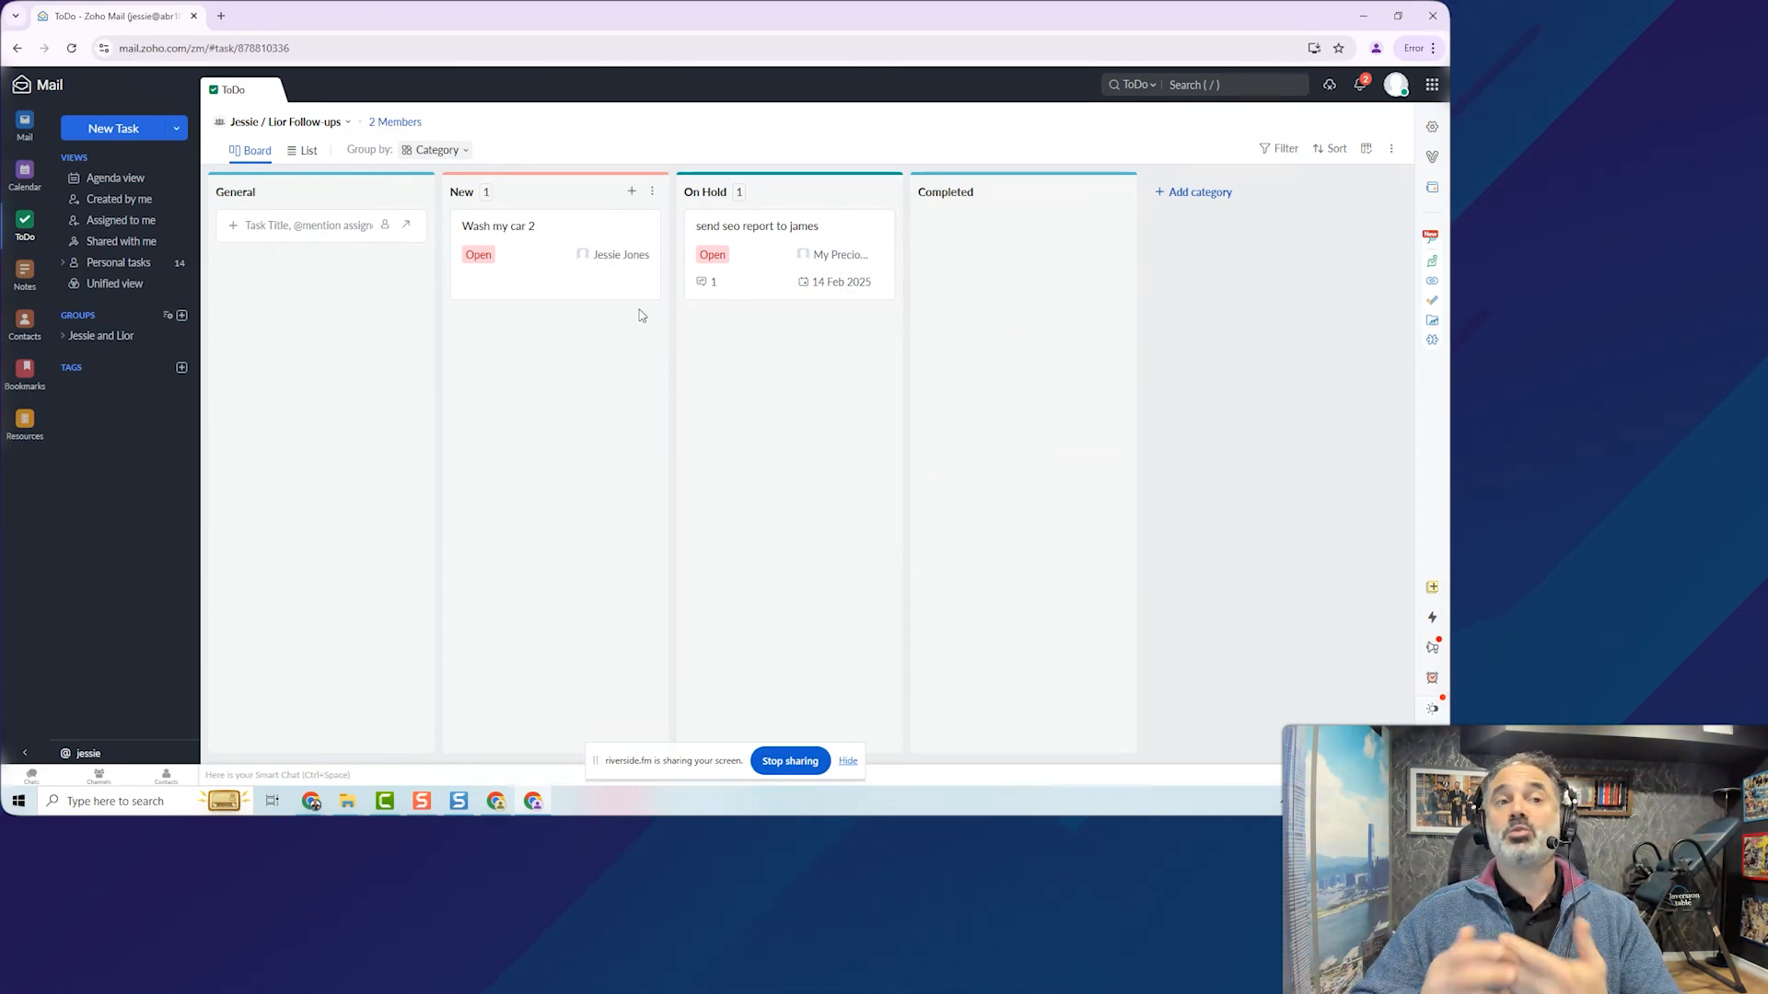
{"action": "mouse_move", "coordinate": [569, 91]}
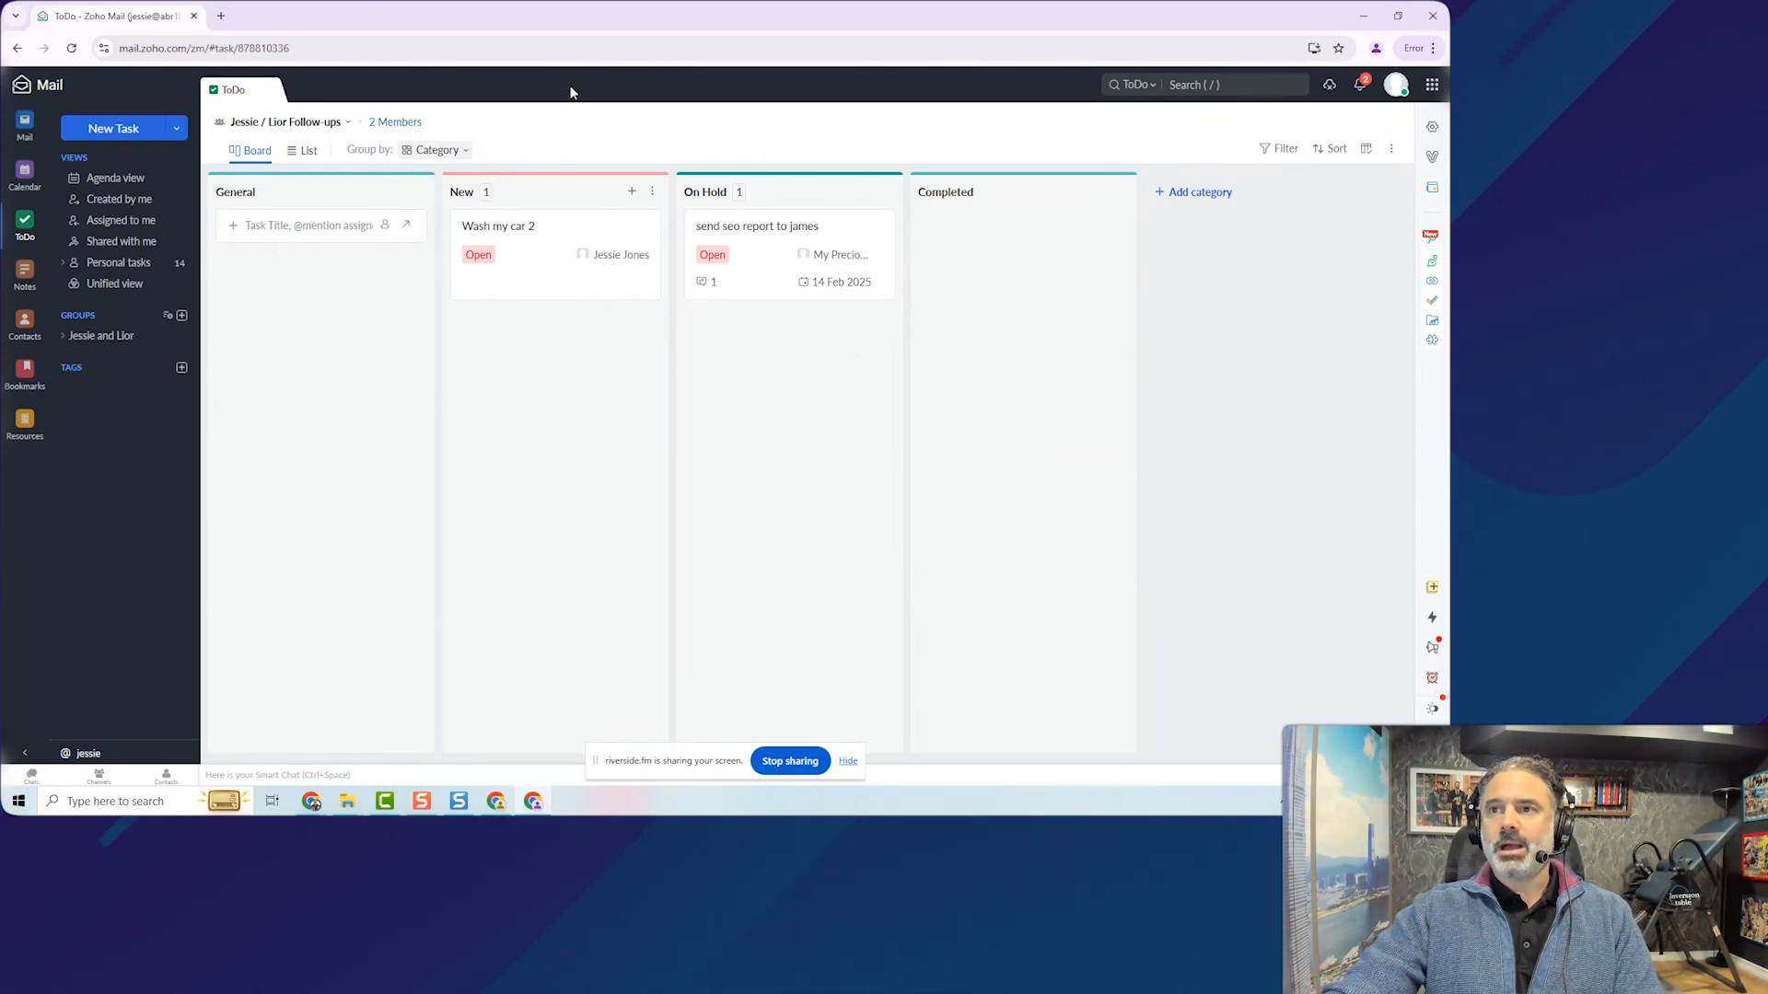
{"action": "mouse_move", "coordinate": [316, 371]}
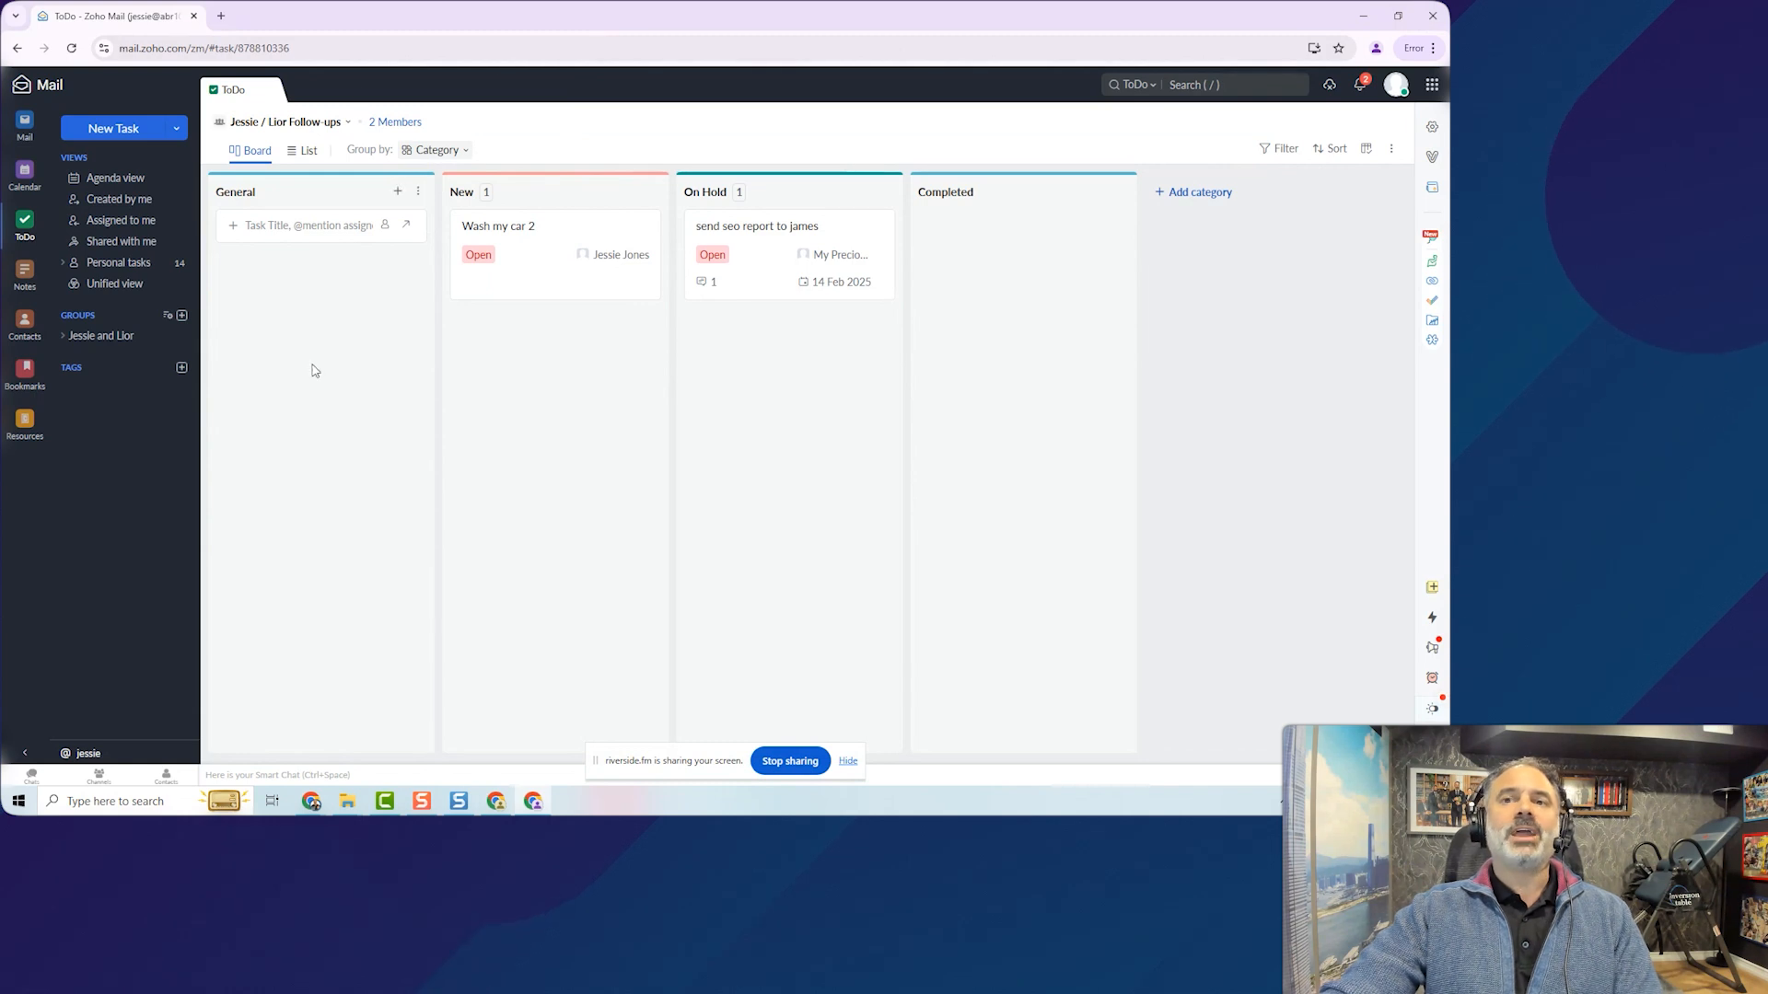
{"action": "mouse_move", "coordinate": [296, 407]}
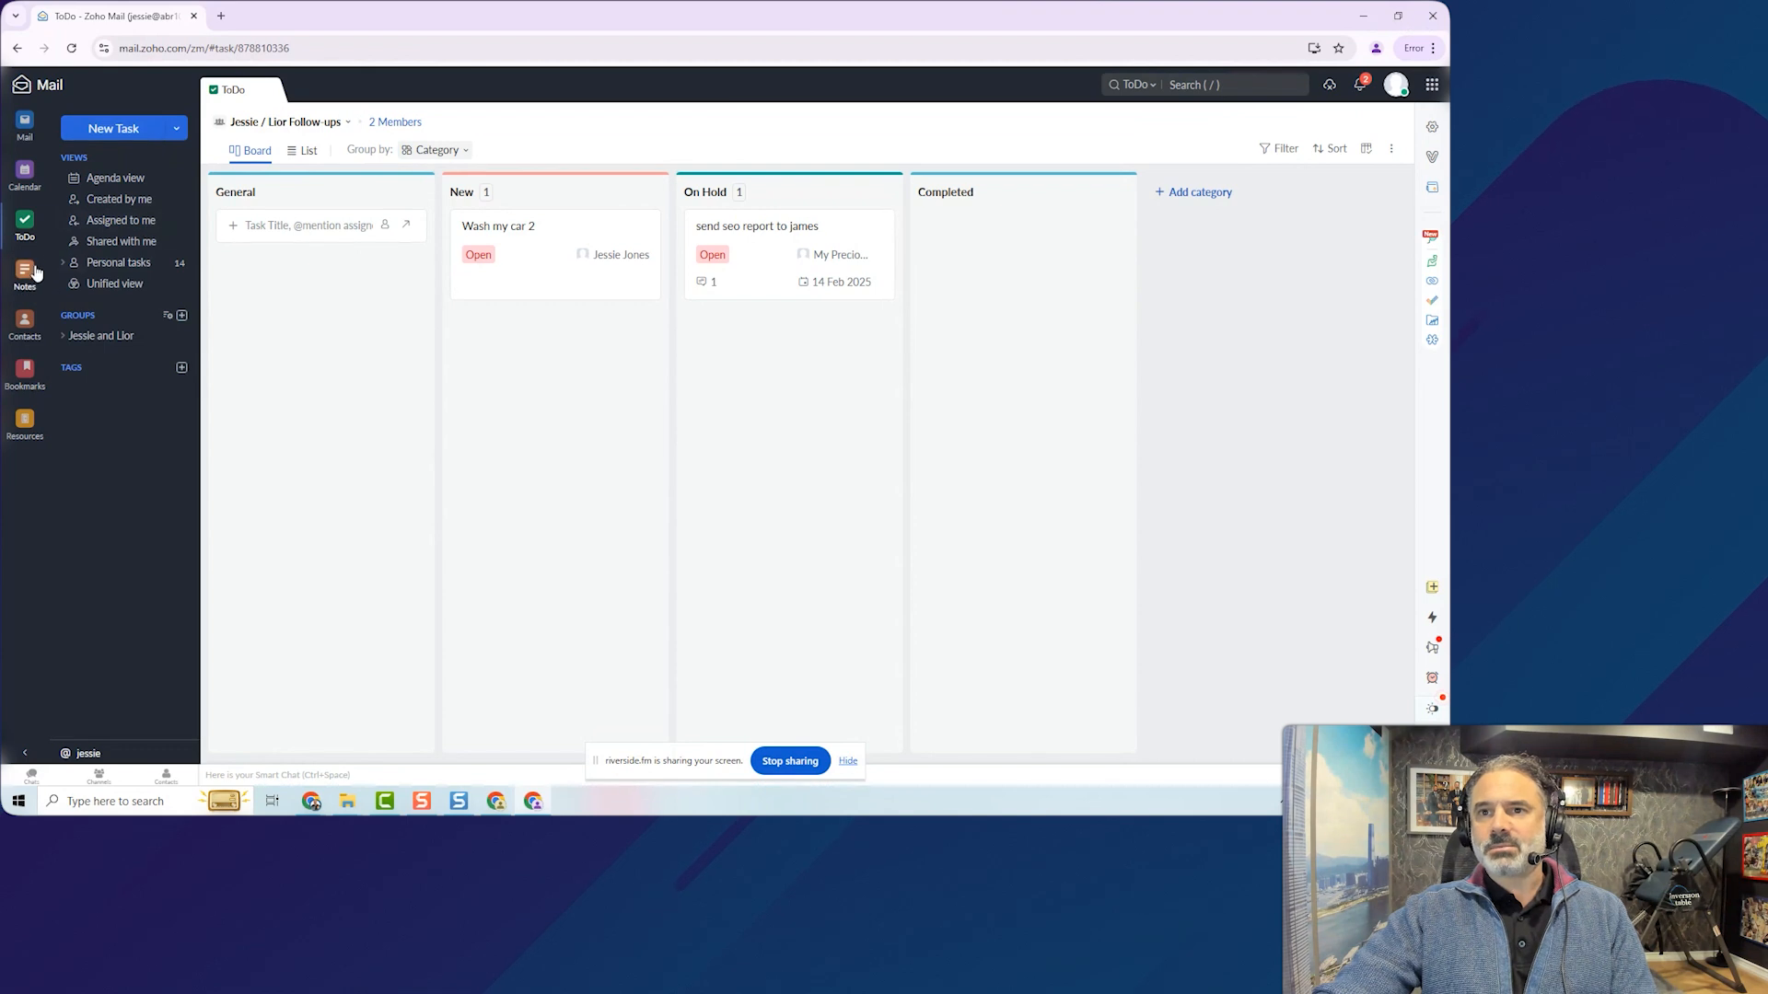
Step: Switch to the Notes section, showing the empty My Personal notes book
{"action": "left_click", "coordinate": [24, 276]}
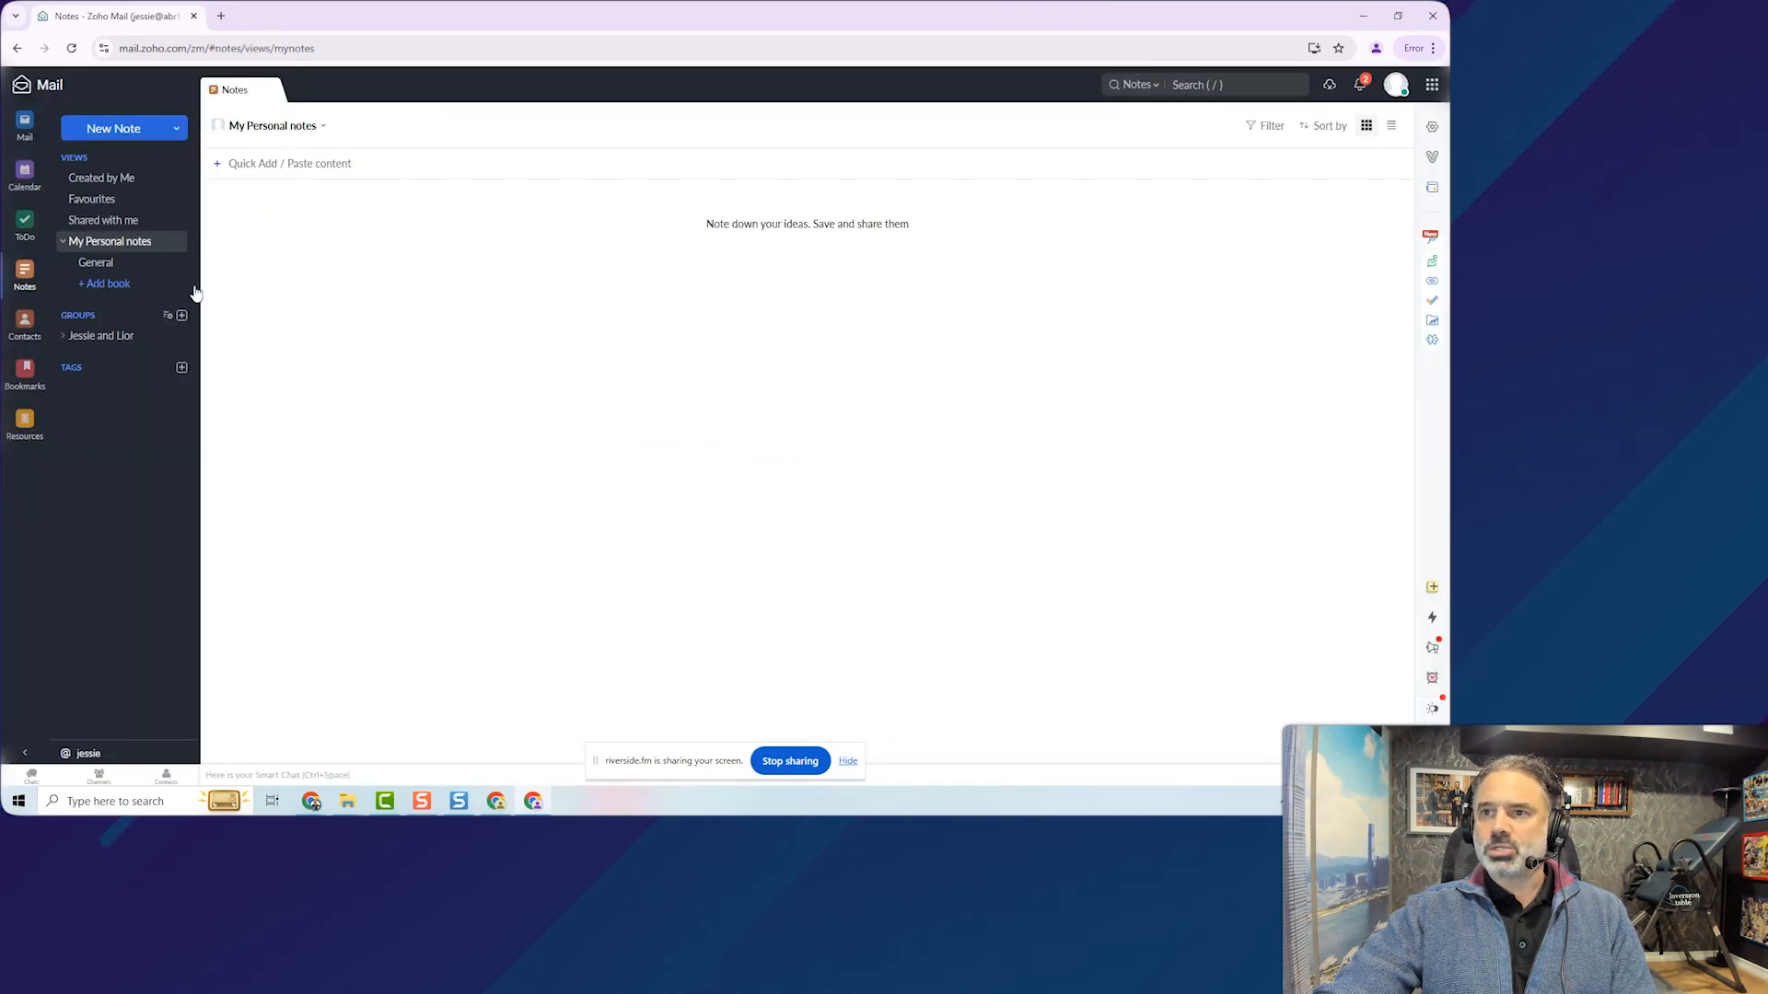
{"action": "mouse_move", "coordinate": [302, 142]}
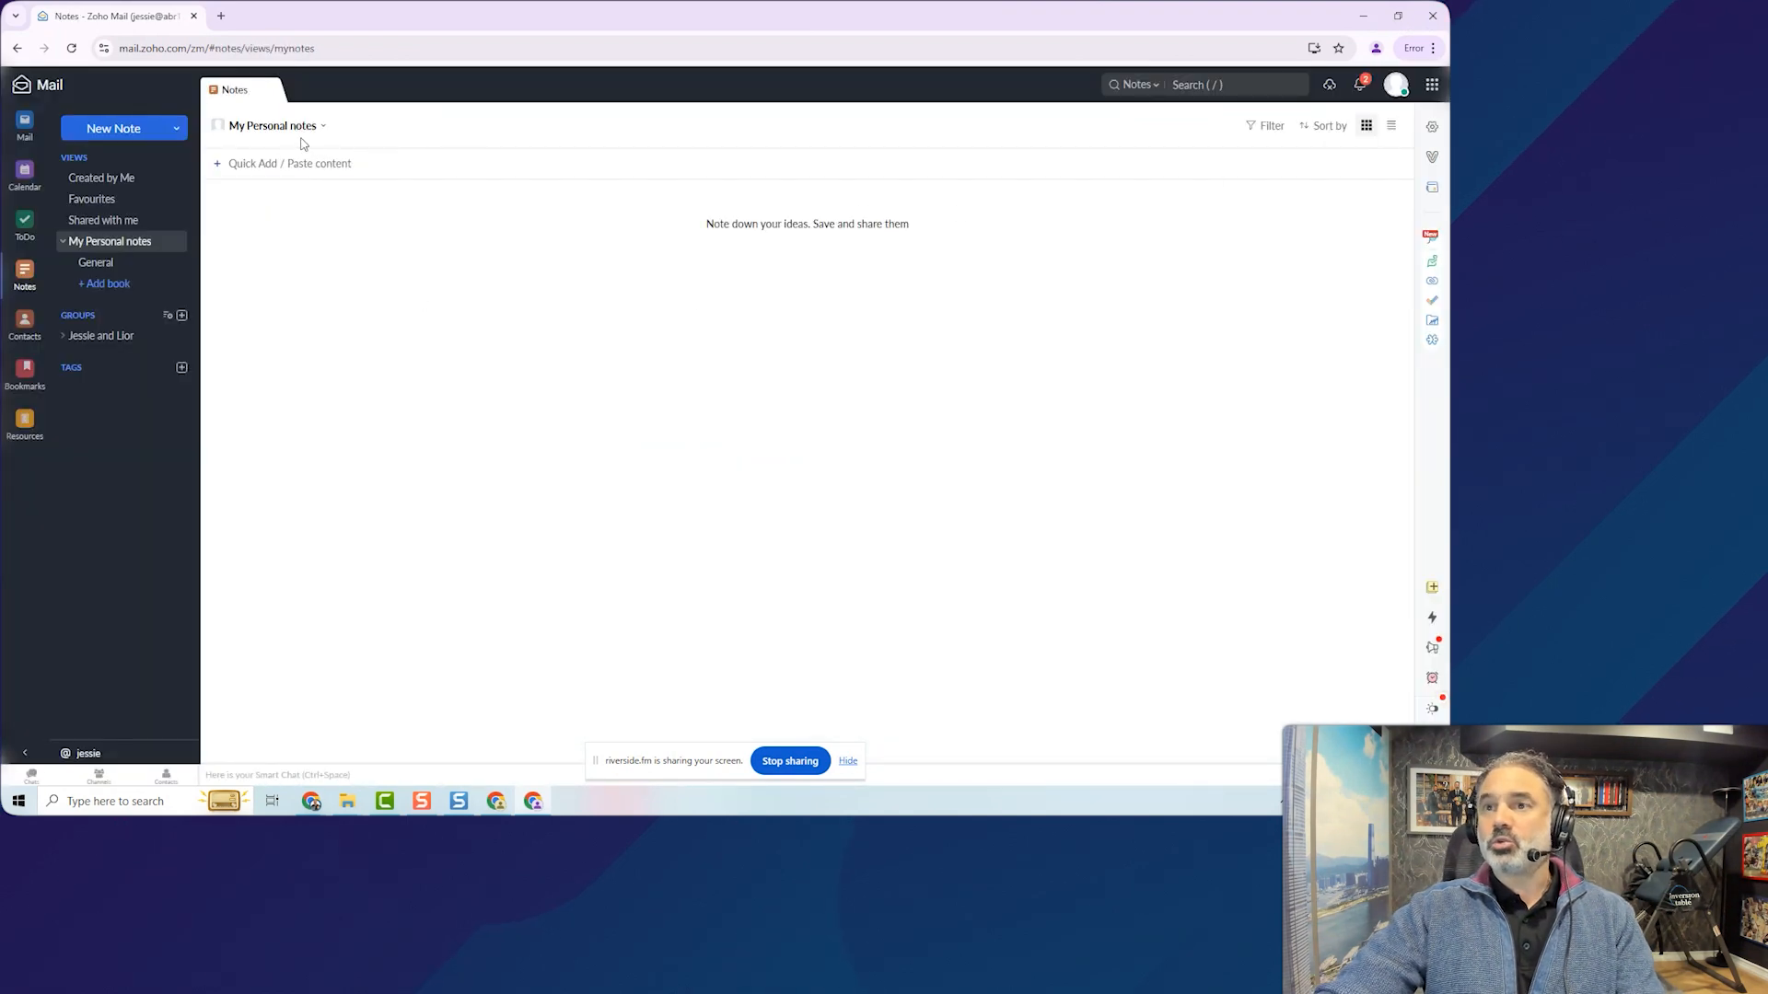
{"action": "mouse_move", "coordinate": [649, 416]}
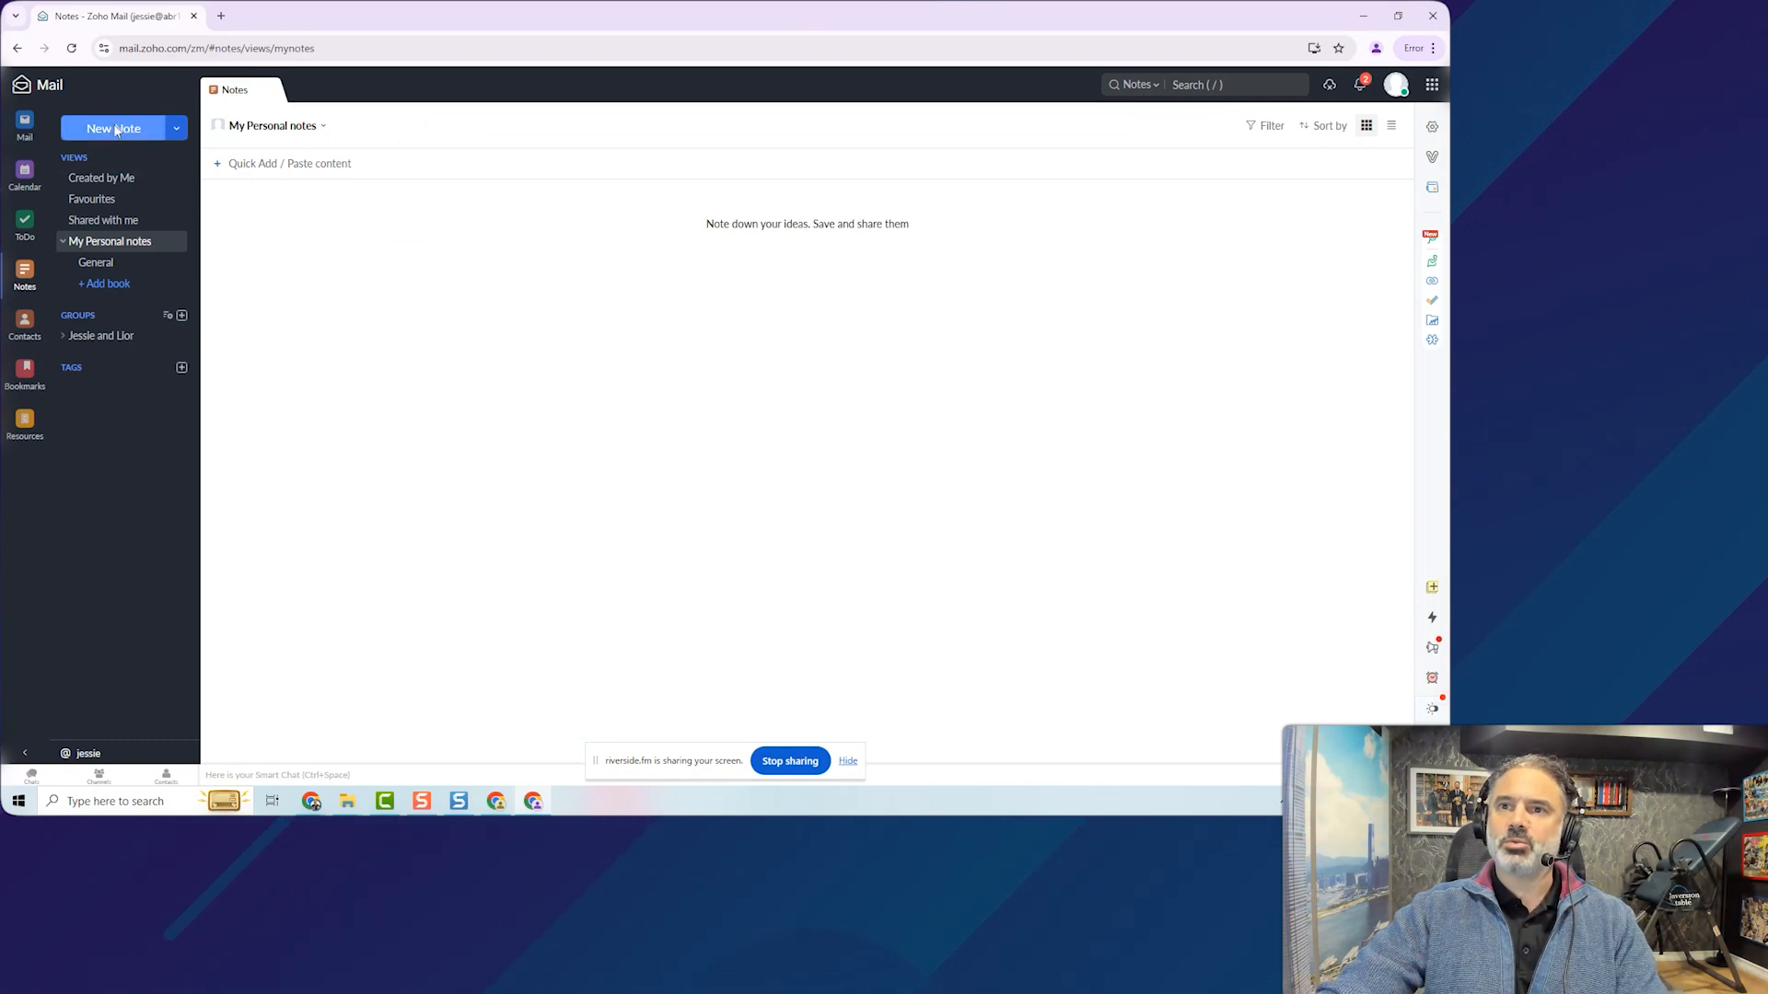
Step: Write a new note titled 'James' with 'Meeting Feb 13 2025:' and bullets 'abc' and 'some'
{"action": "left_click", "coordinate": [113, 129]}
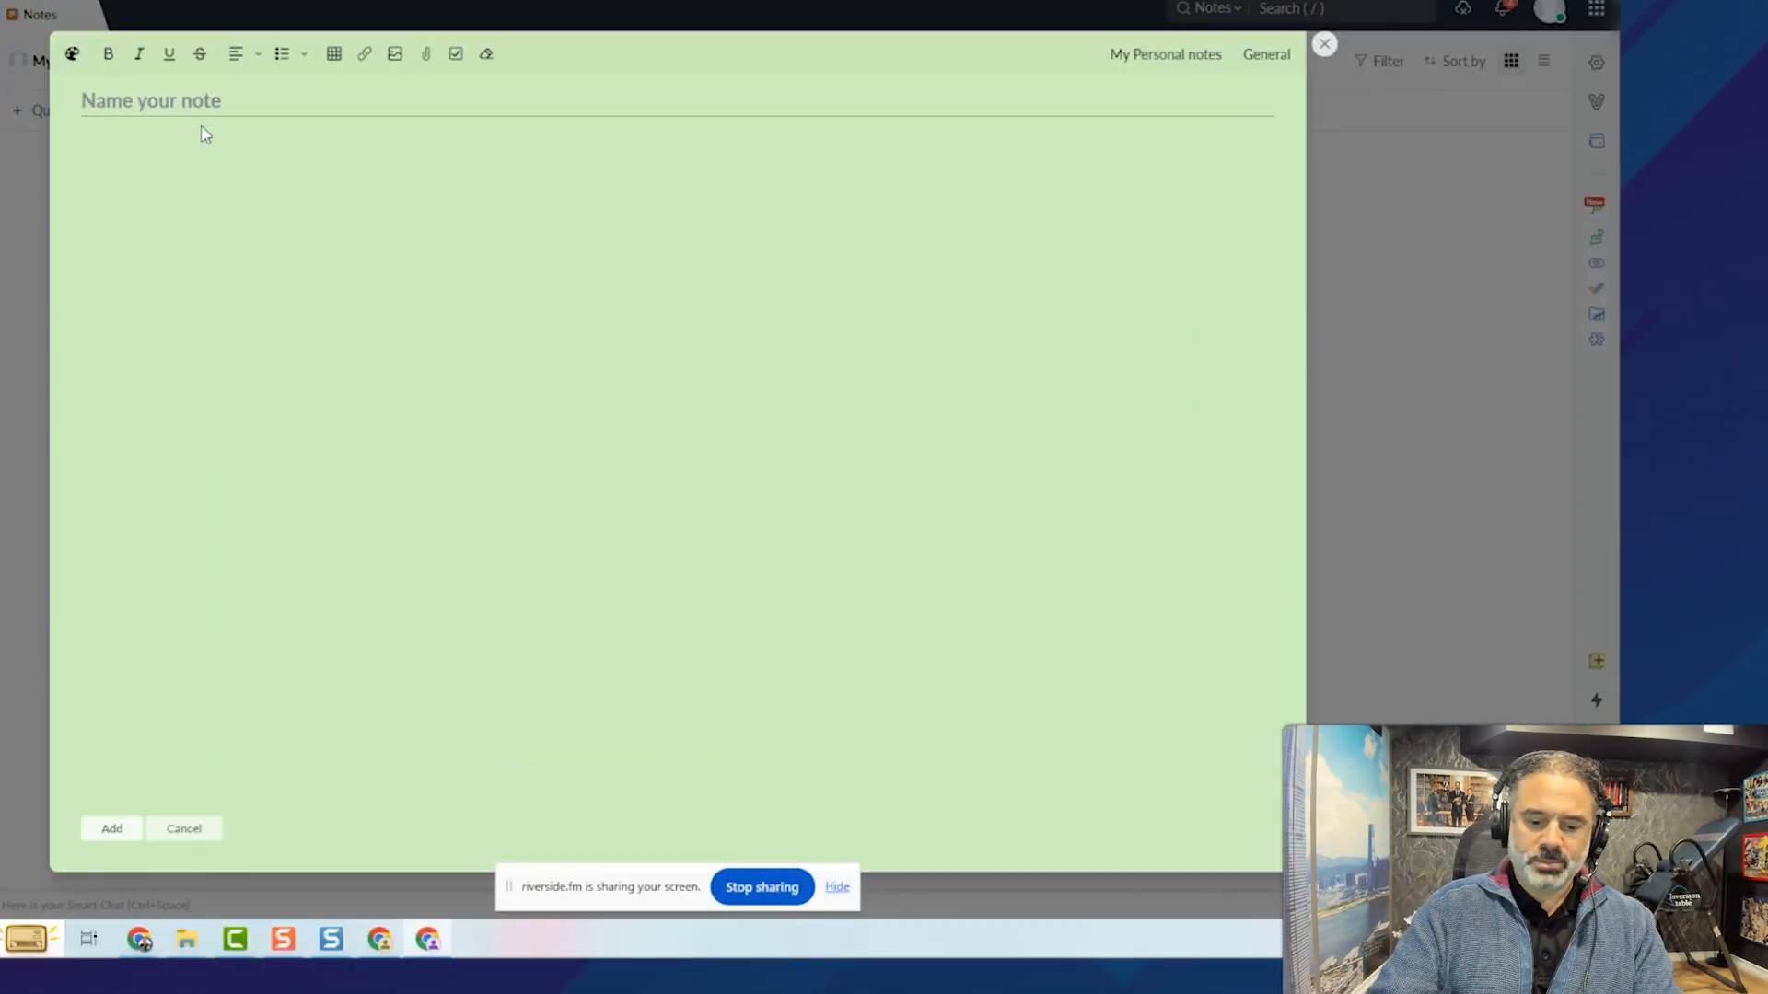
{"action": "type", "text": "Client"}
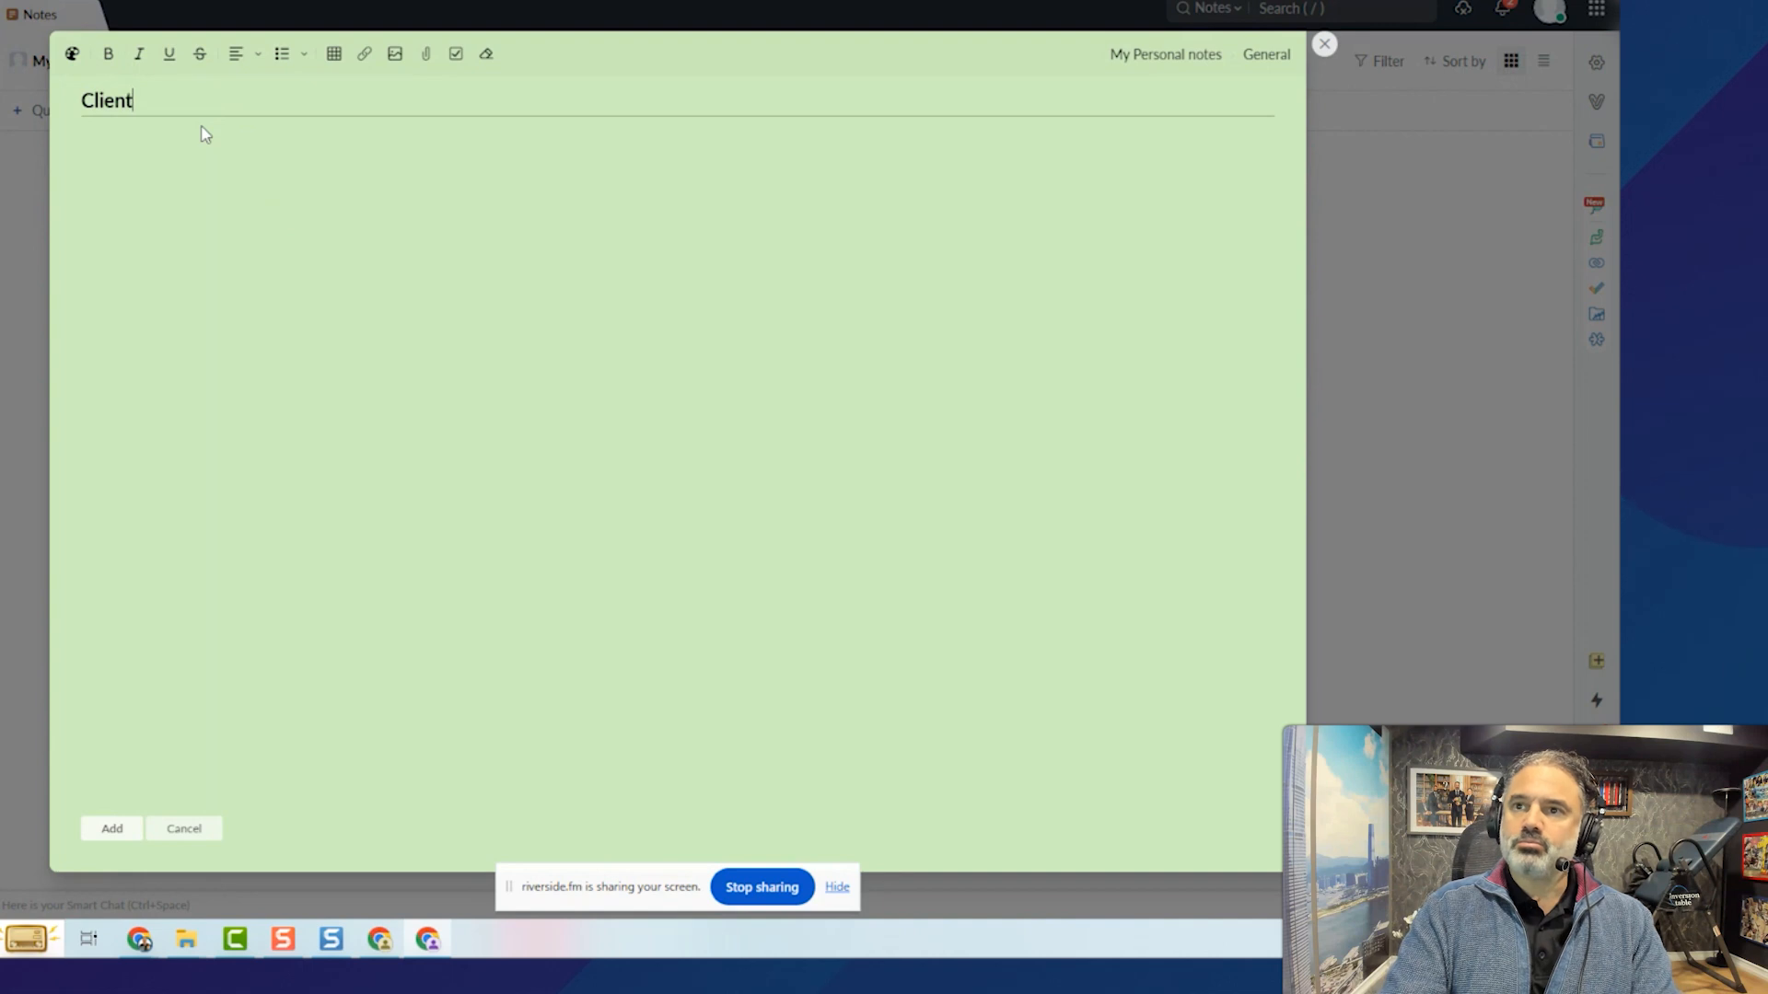
{"action": "type", "text": "Jam"}
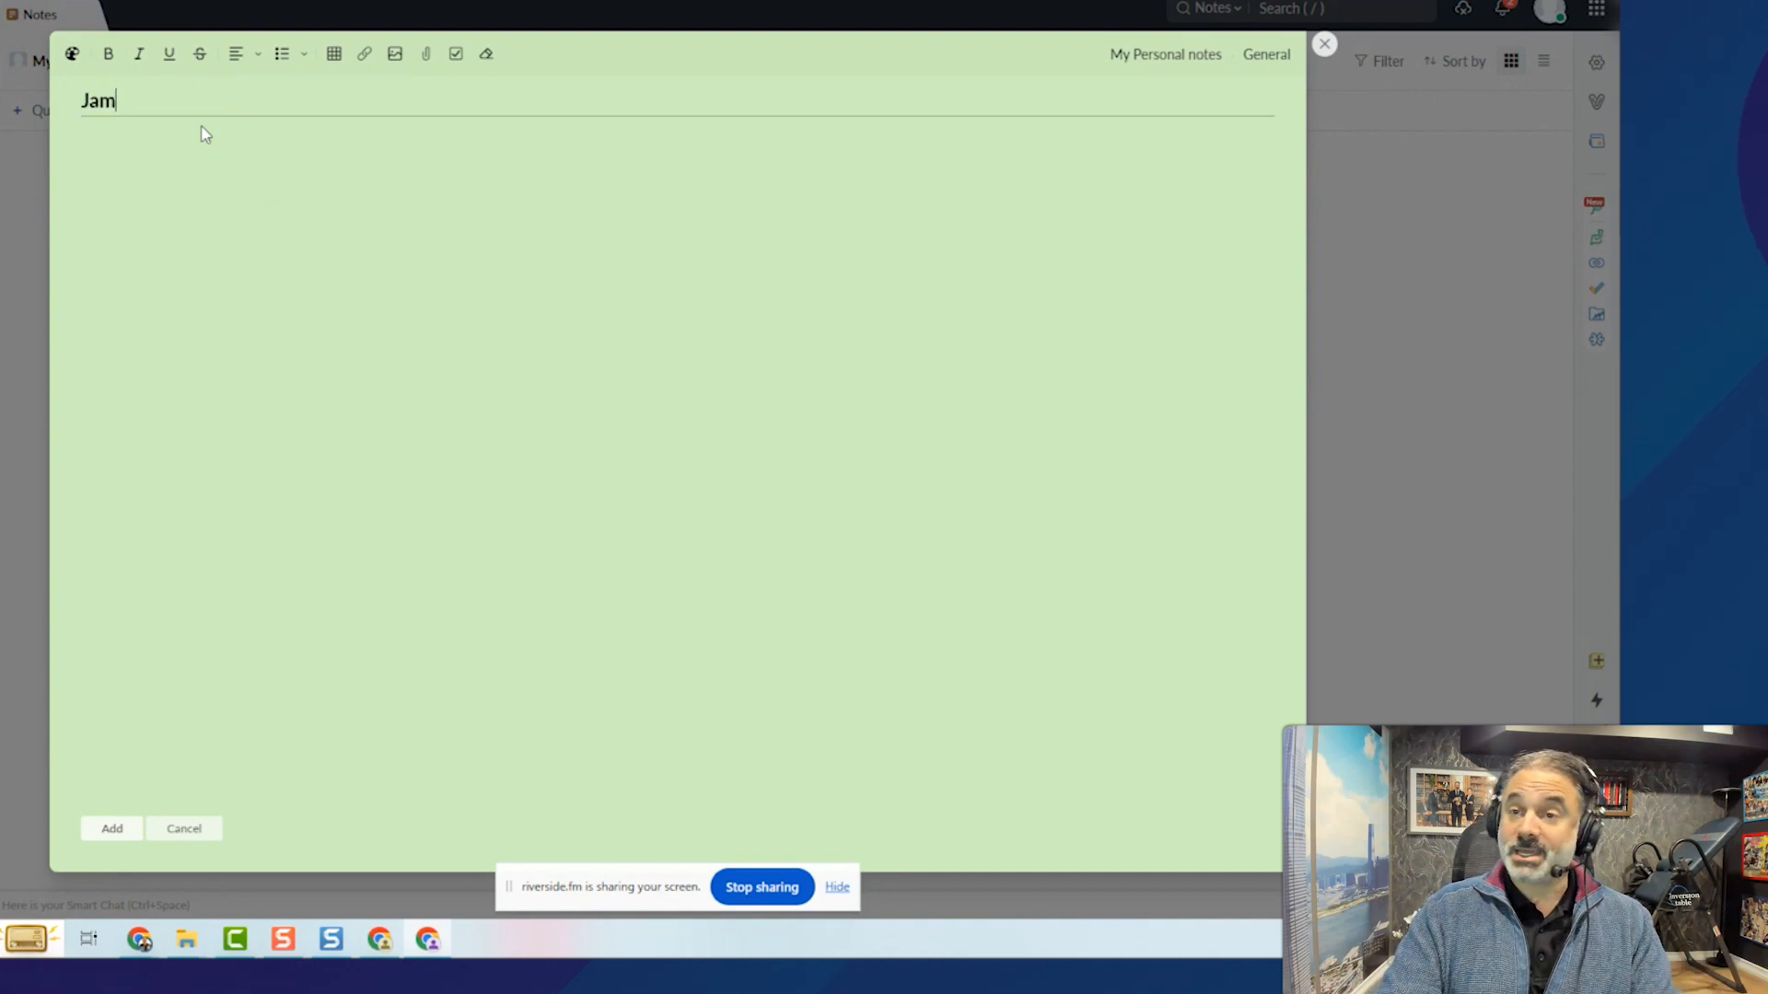
{"action": "type", "text": "es"}
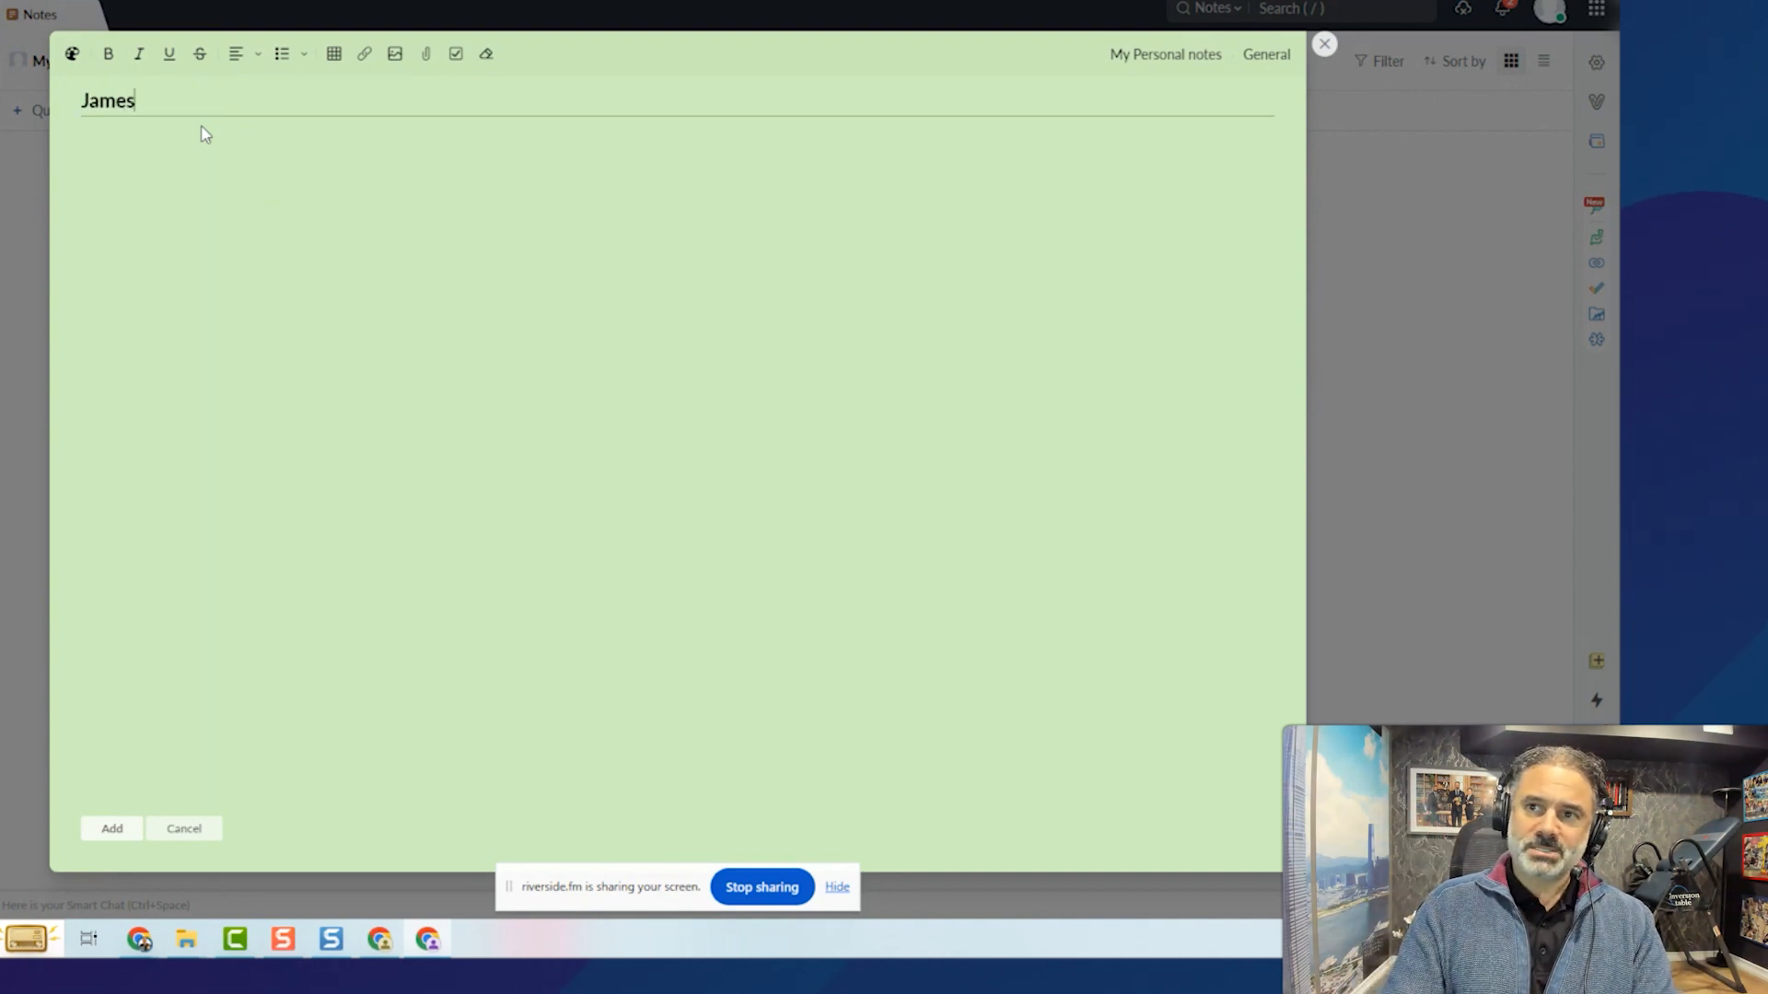
{"action": "type", "text": "Meeting"}
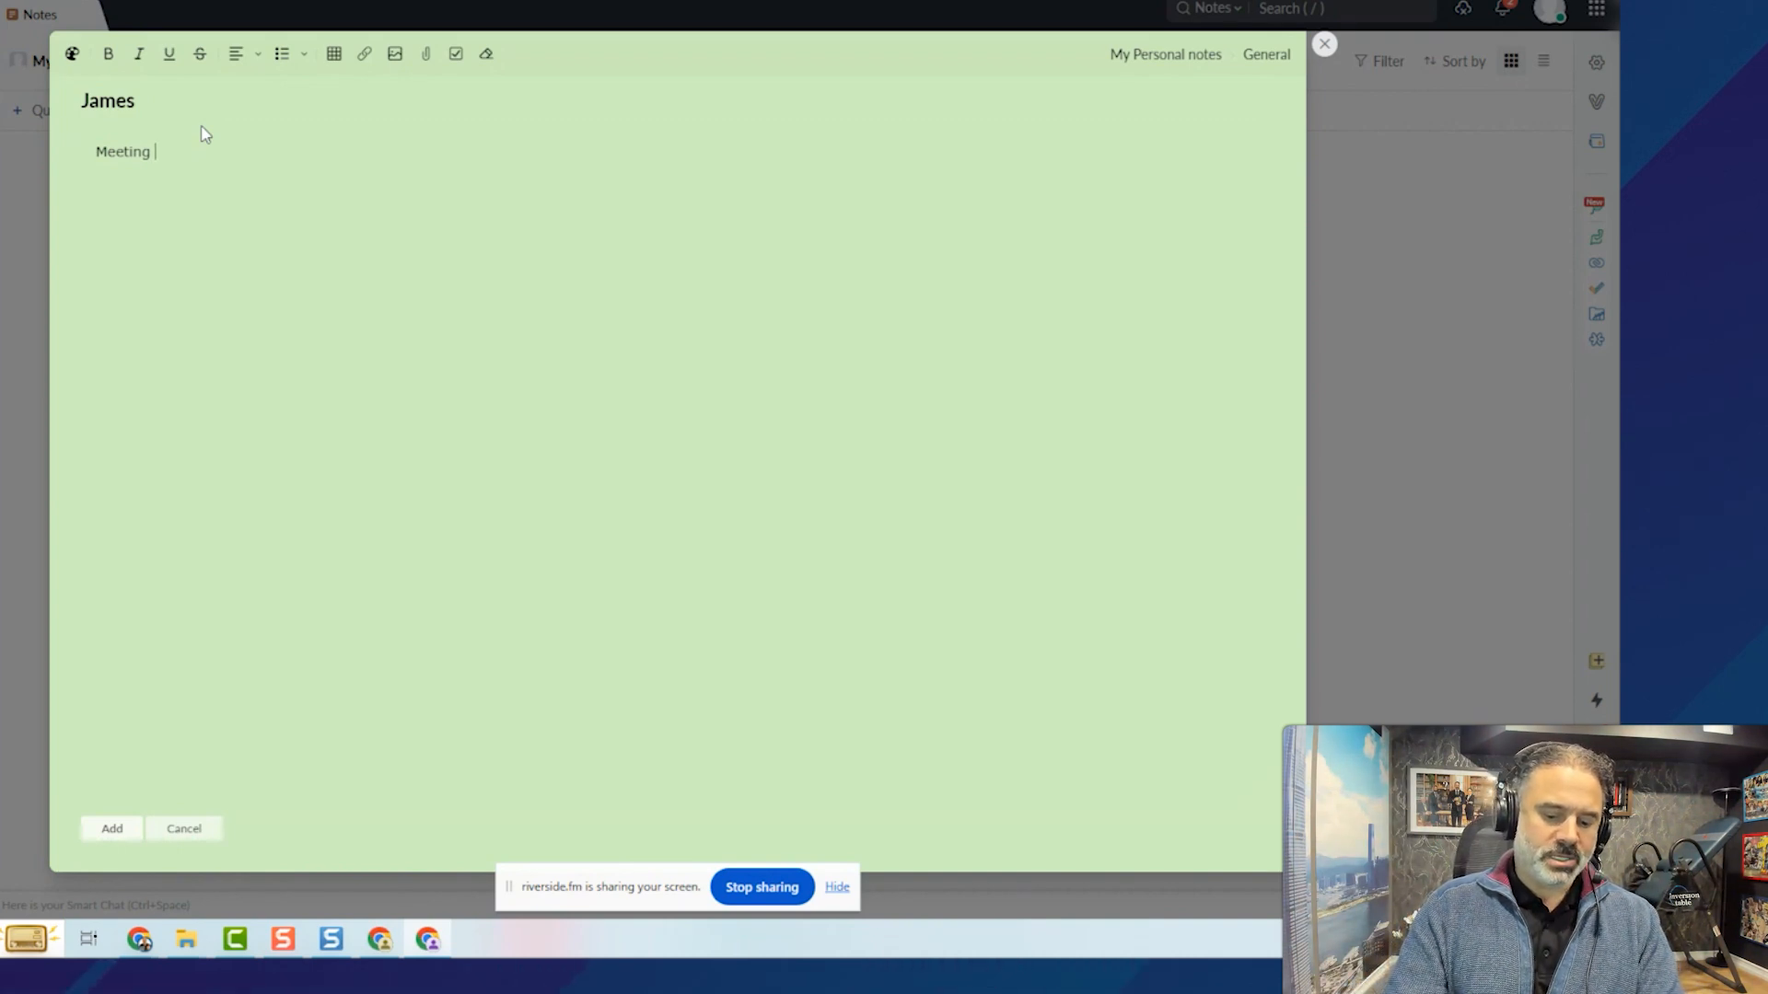
{"action": "type", "text": "Feb 13 202"}
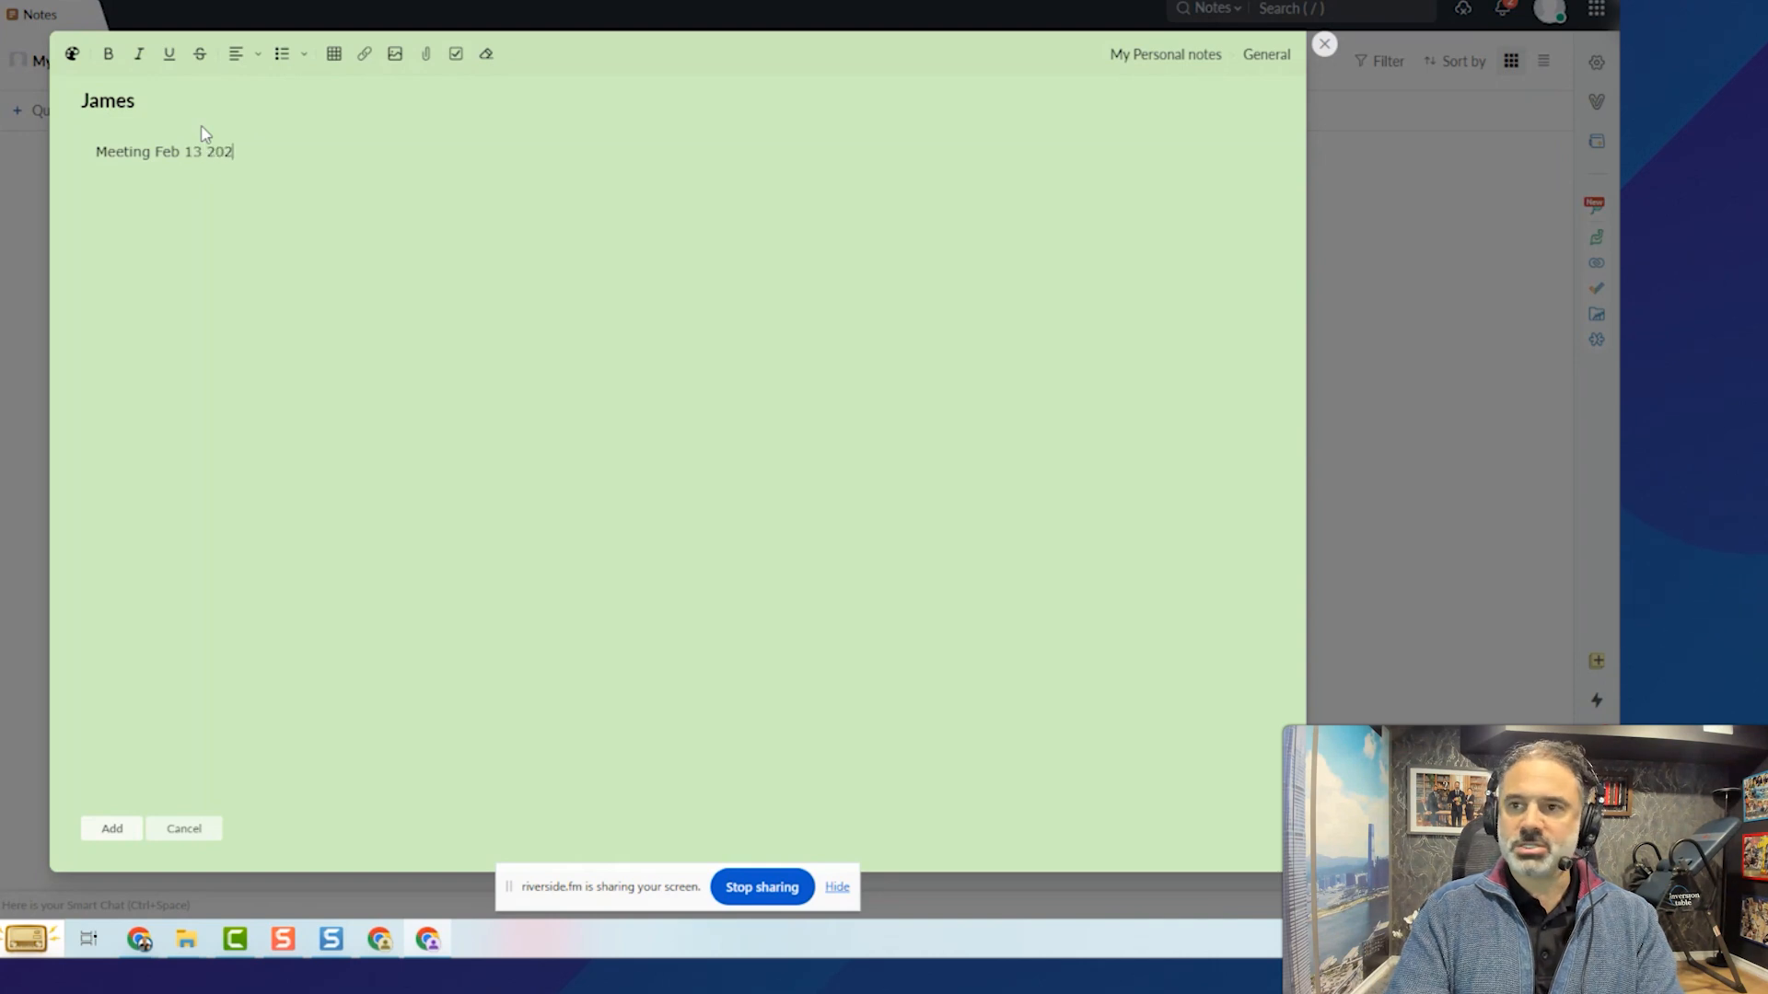
{"action": "type", "text": "5:"}
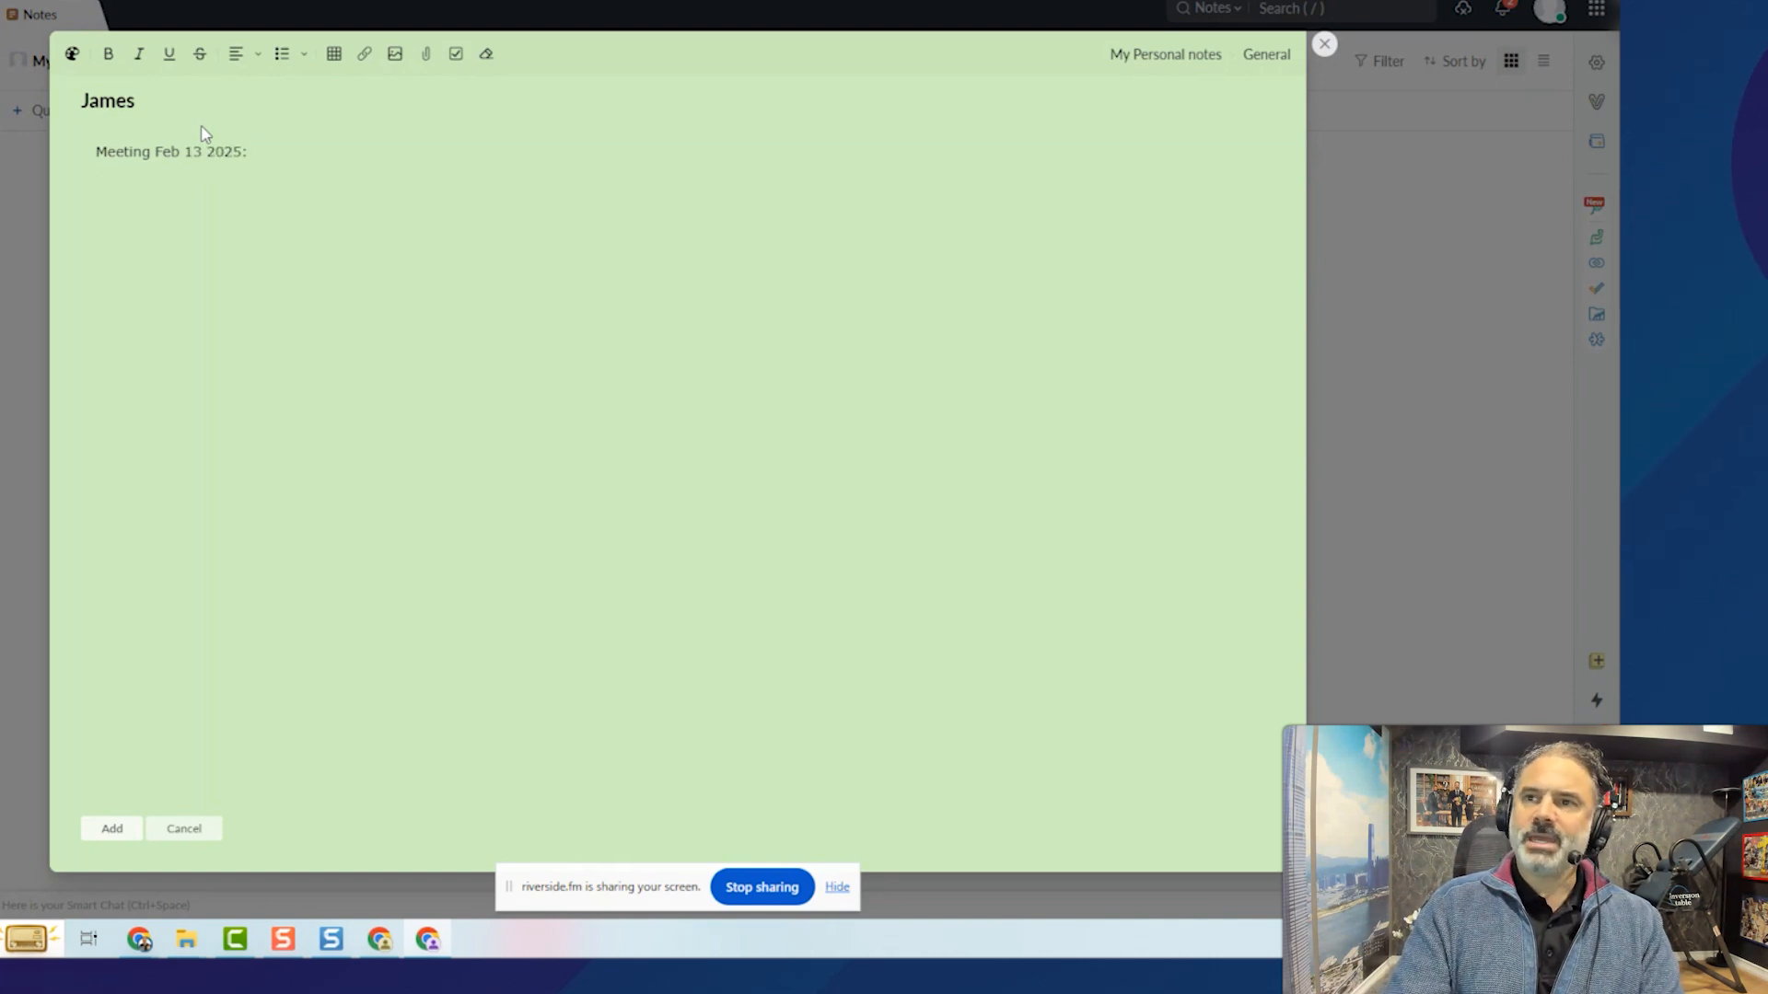
{"action": "type", "text": "- a"}
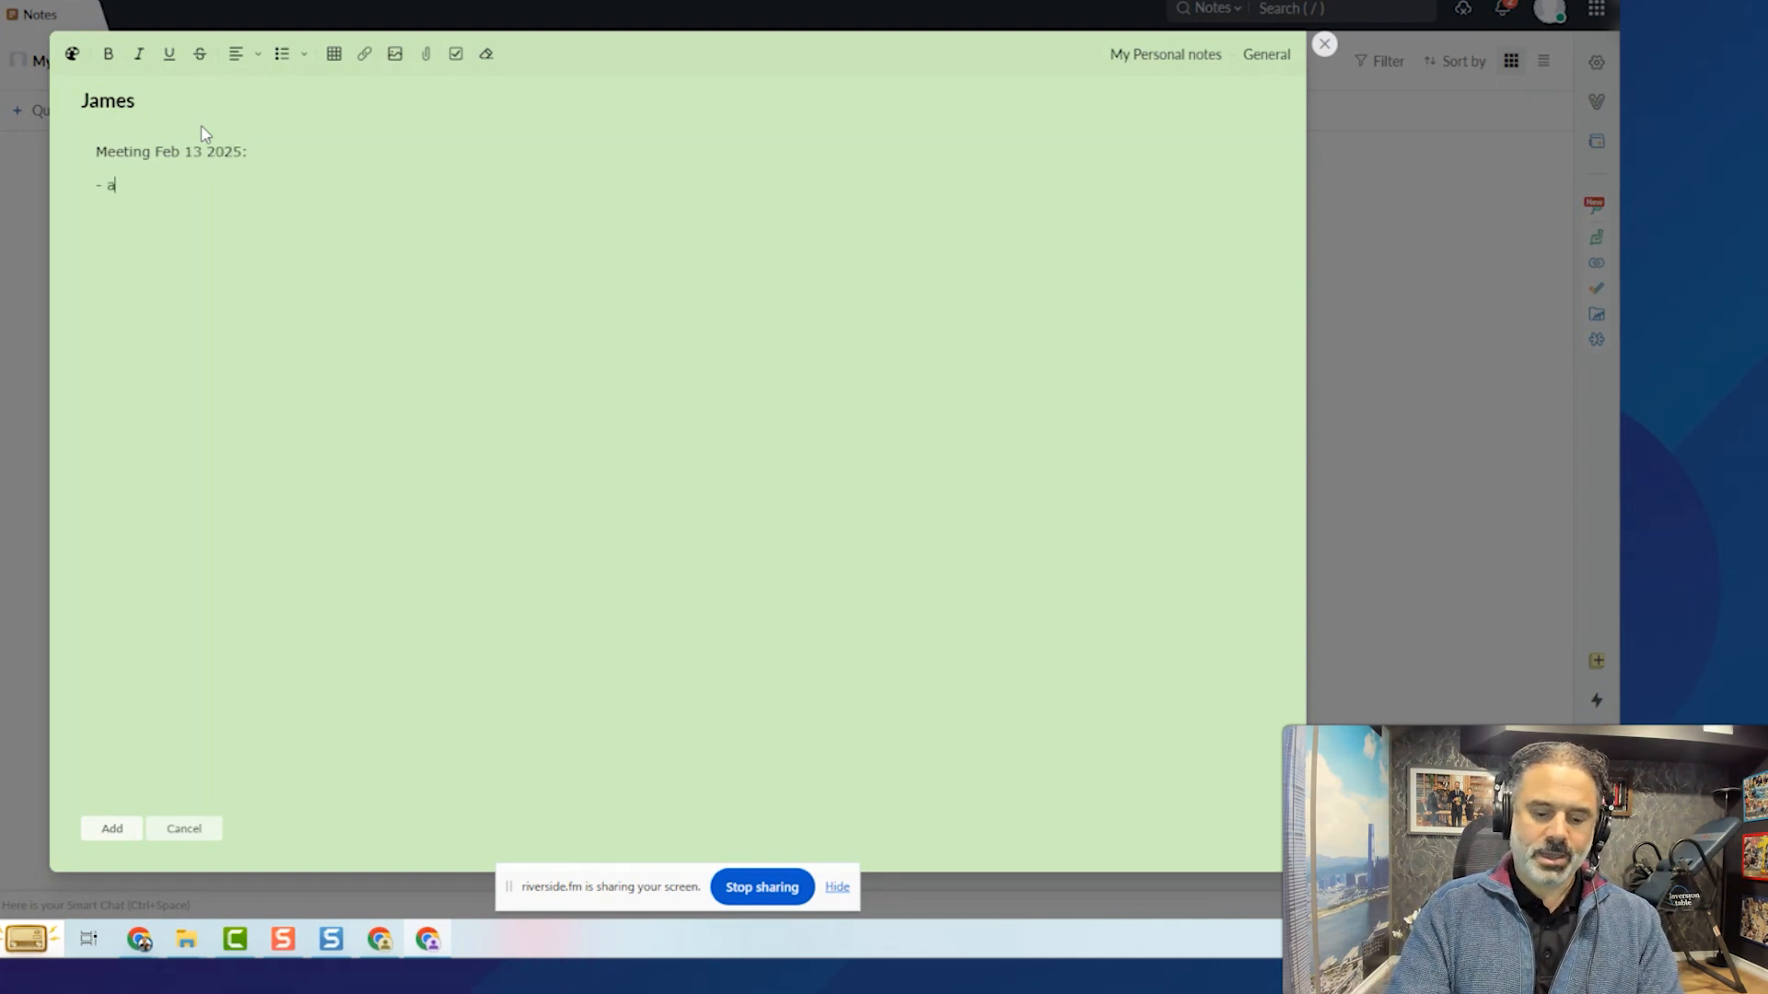
{"action": "type", "text": "bc"}
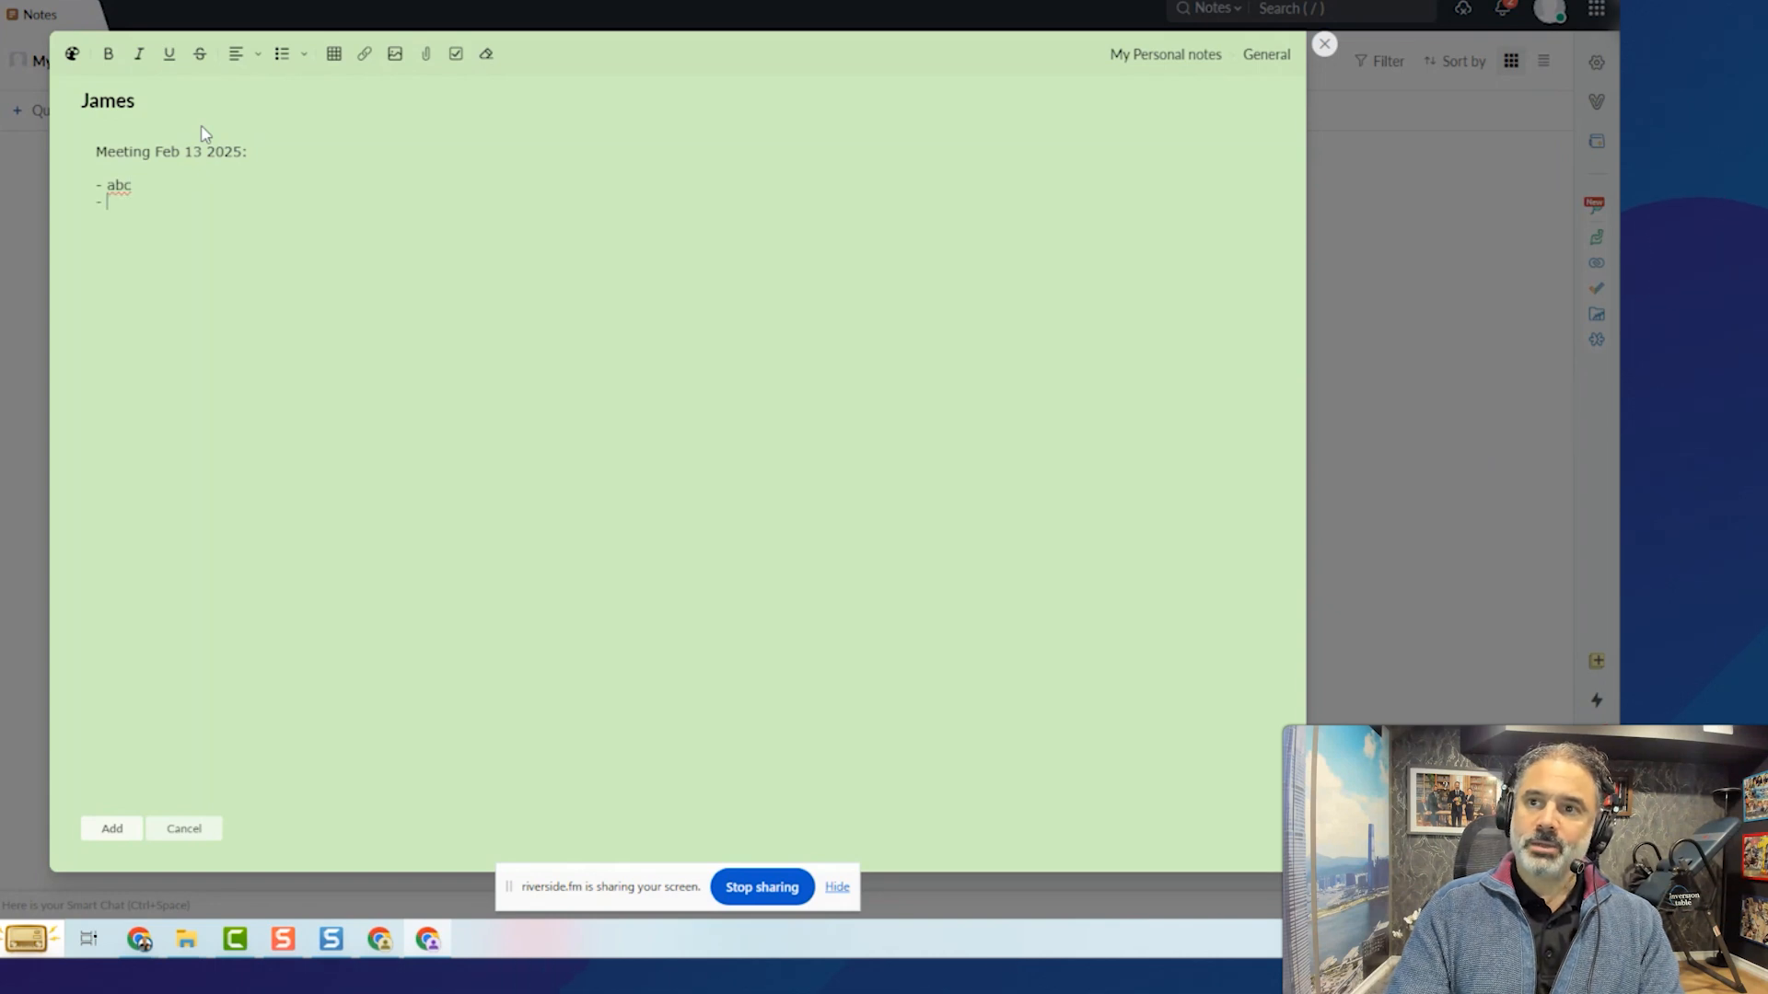
{"action": "type", "text": "some"}
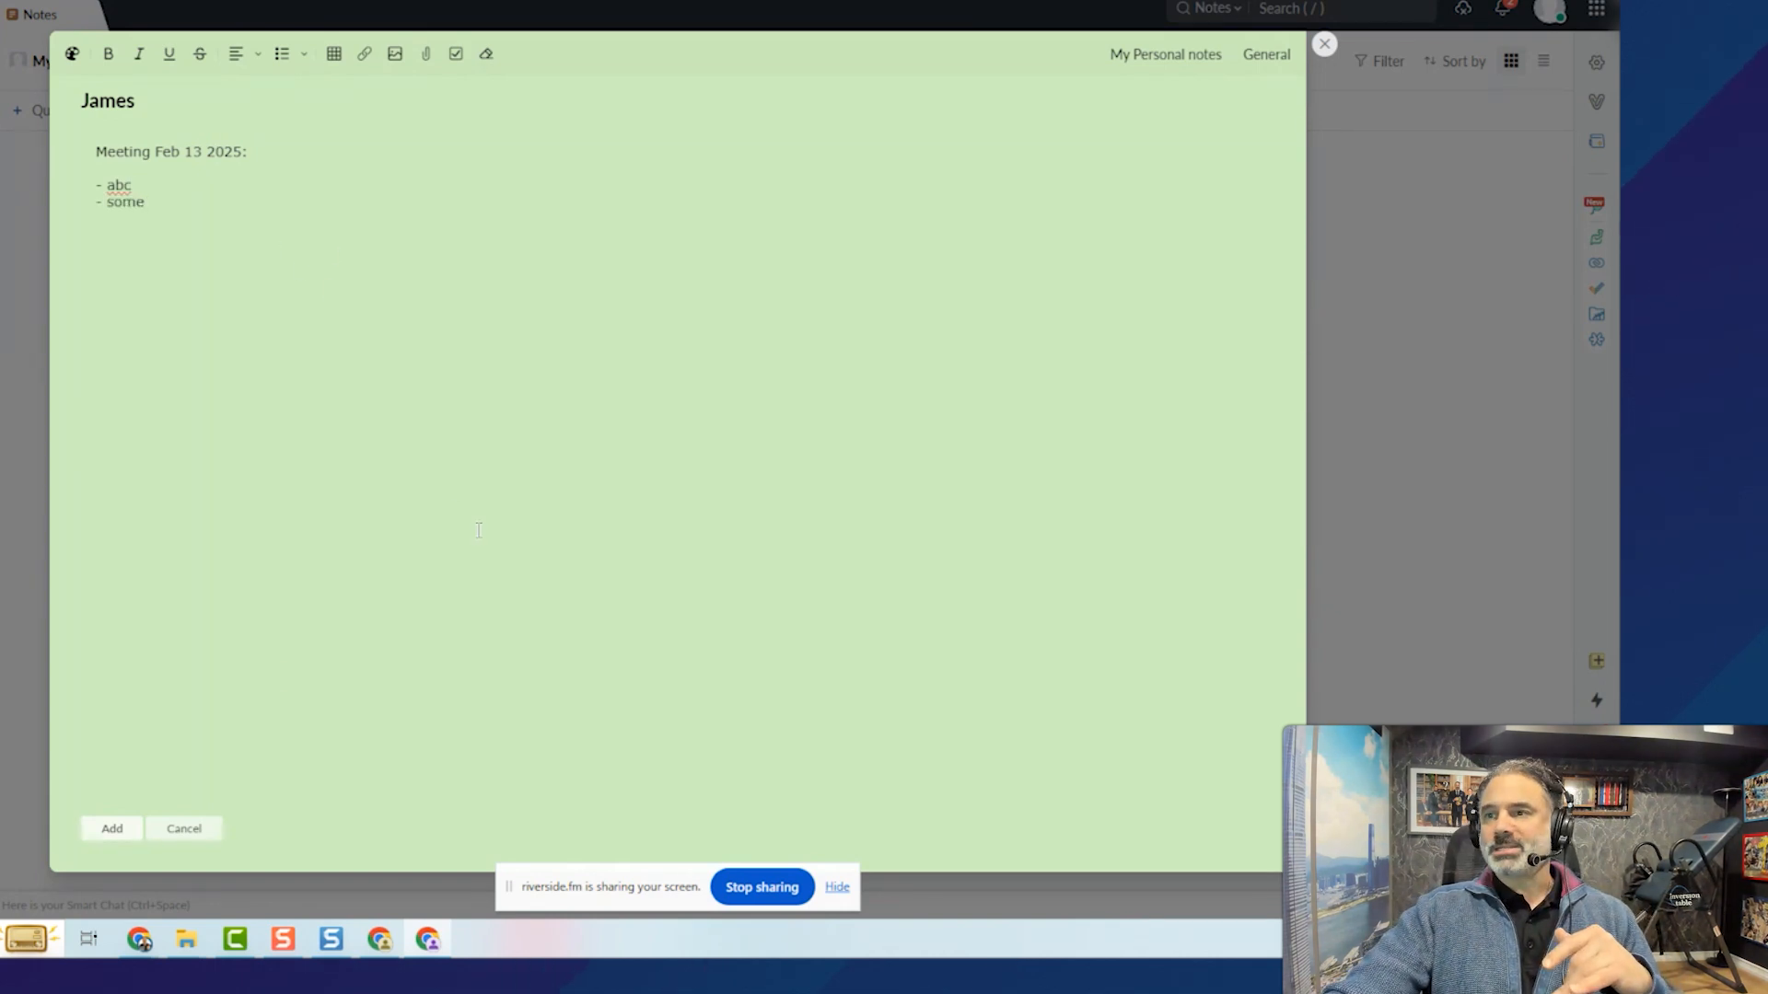
Step: Save the James note into My Personal notes and open it in full view
{"action": "left_click", "coordinate": [110, 829]}
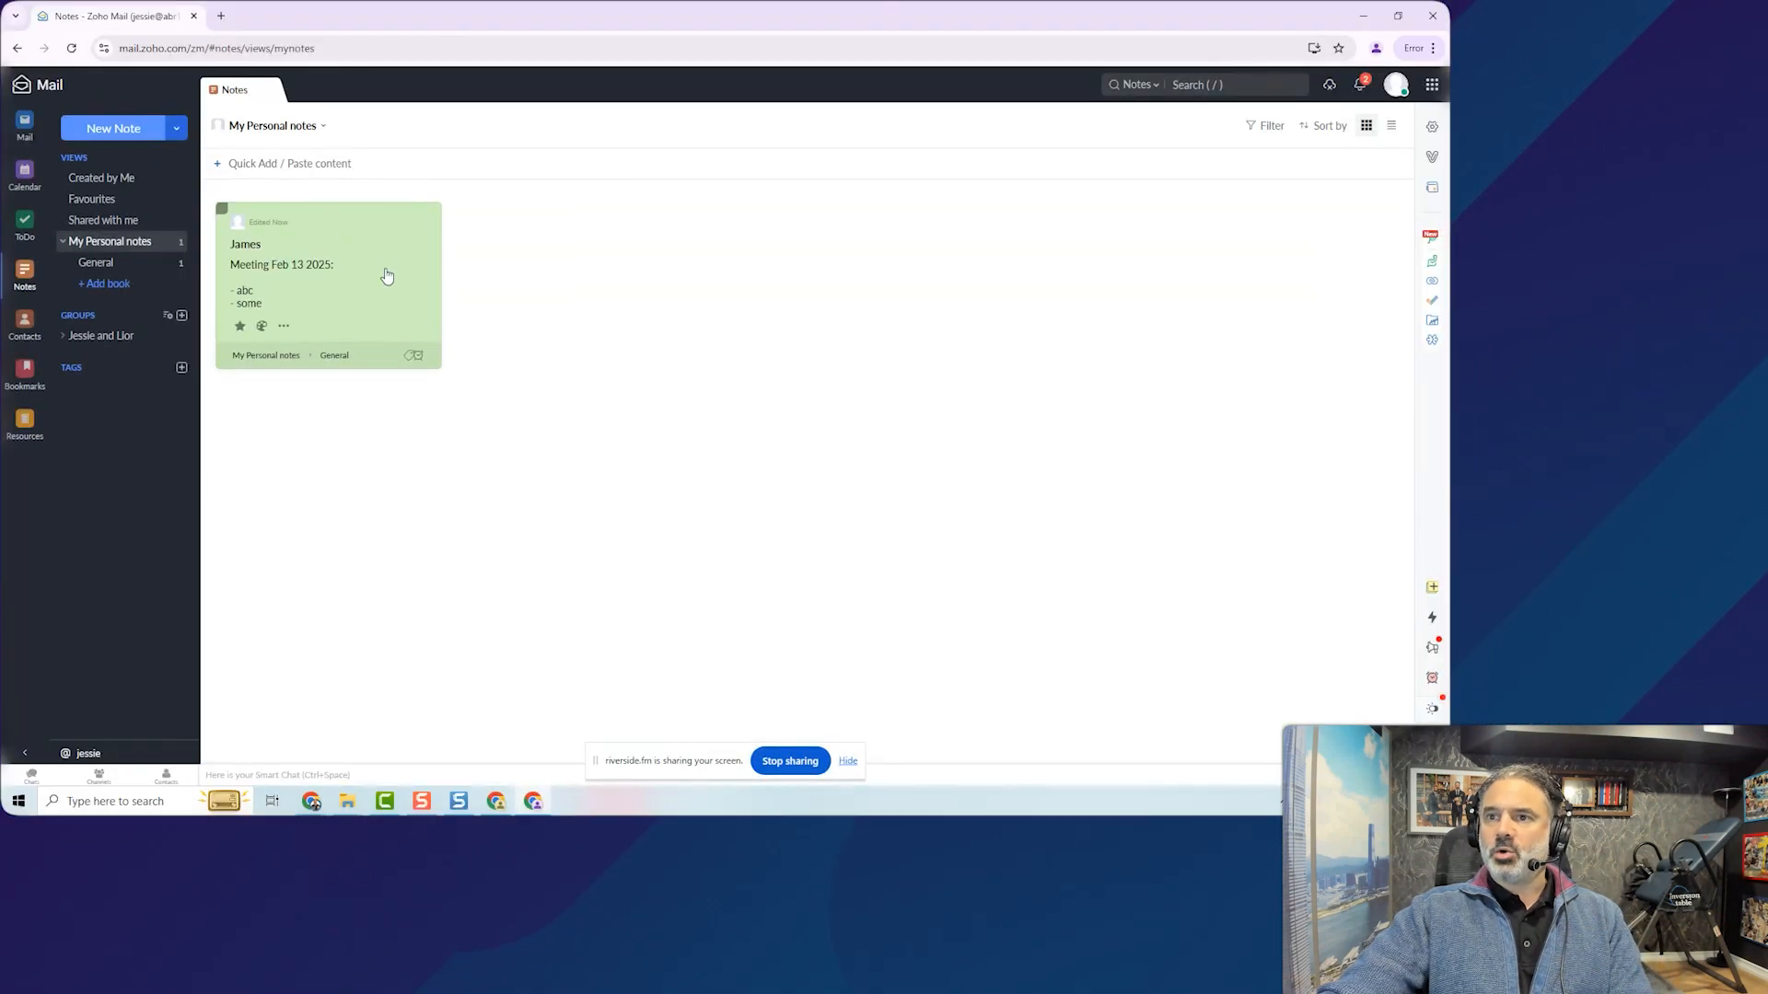
{"action": "mouse_move", "coordinate": [287, 342]}
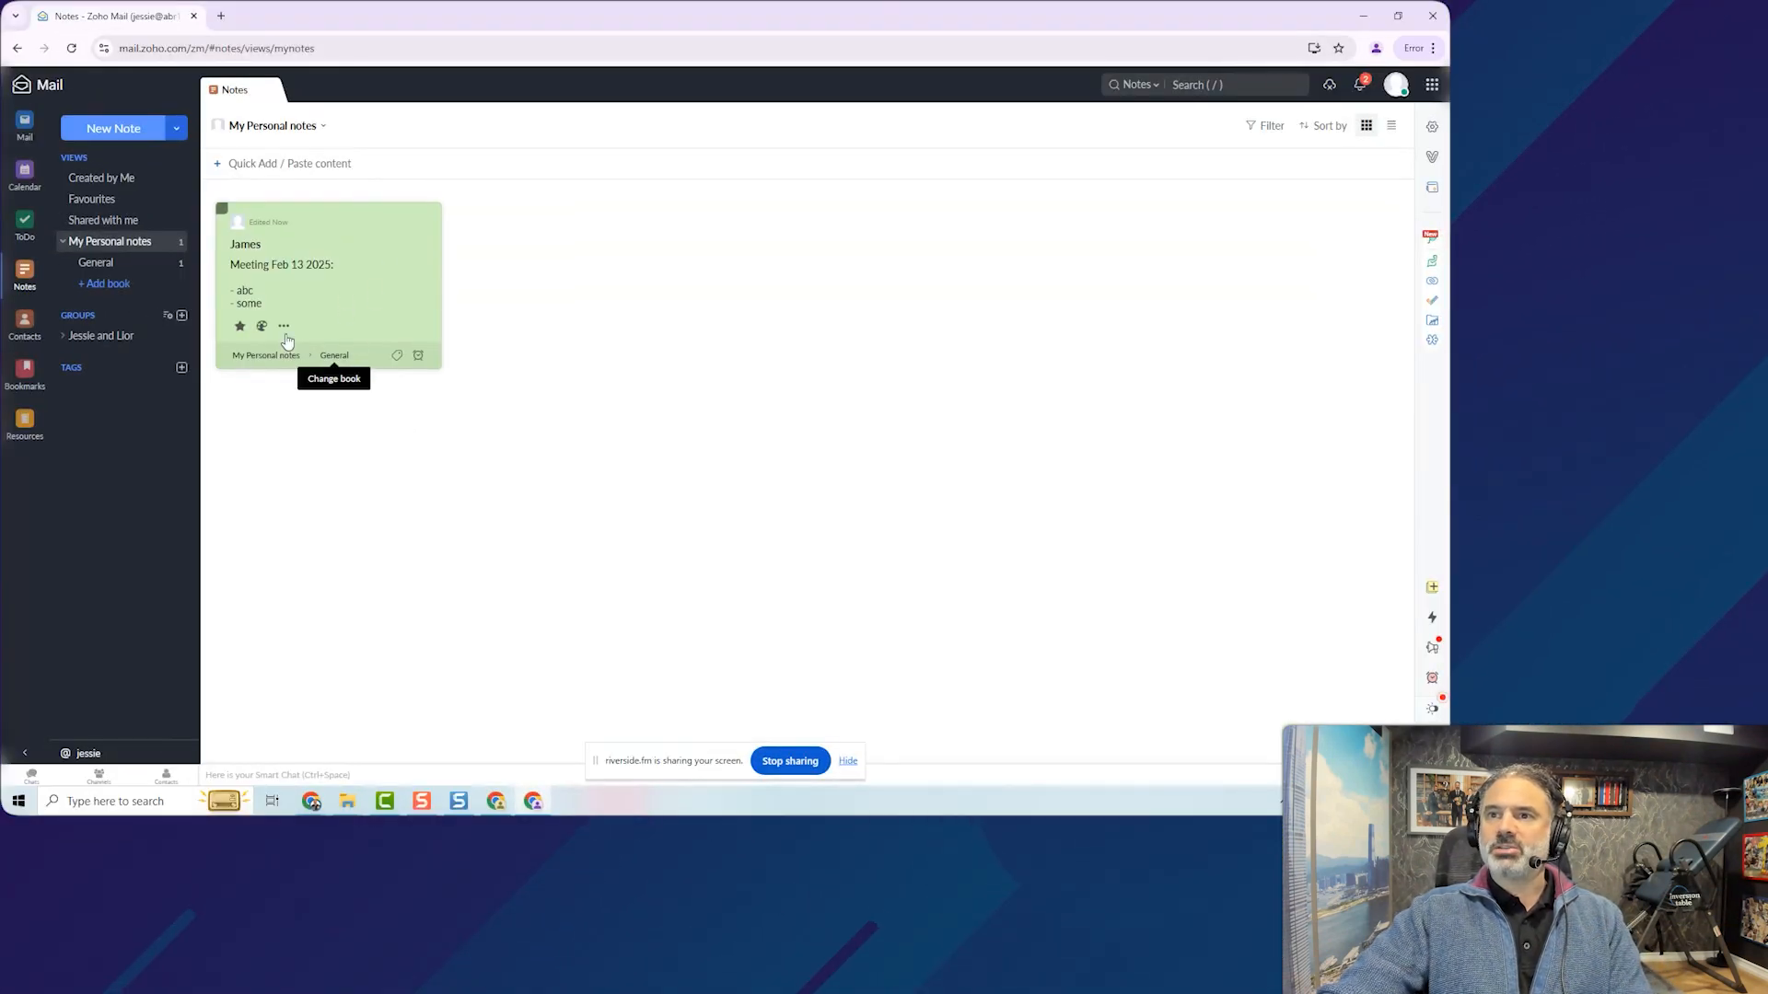
{"action": "left_click", "coordinate": [283, 327]}
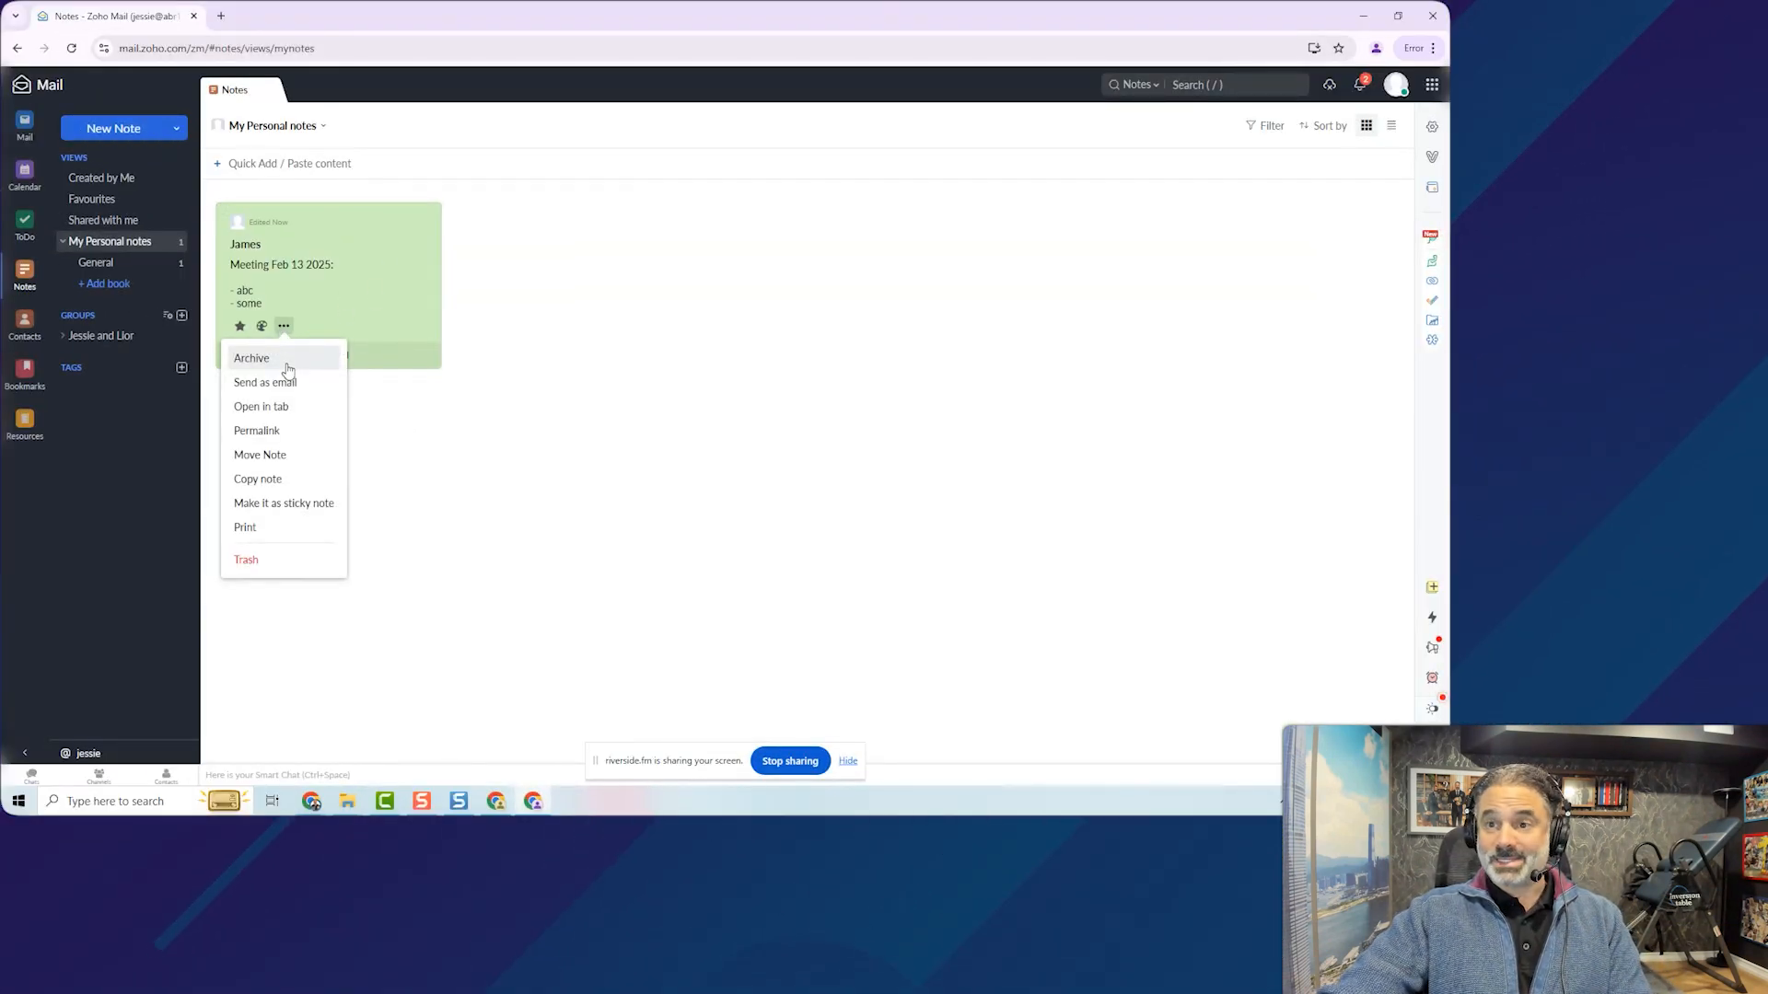
{"action": "mouse_move", "coordinate": [603, 301]}
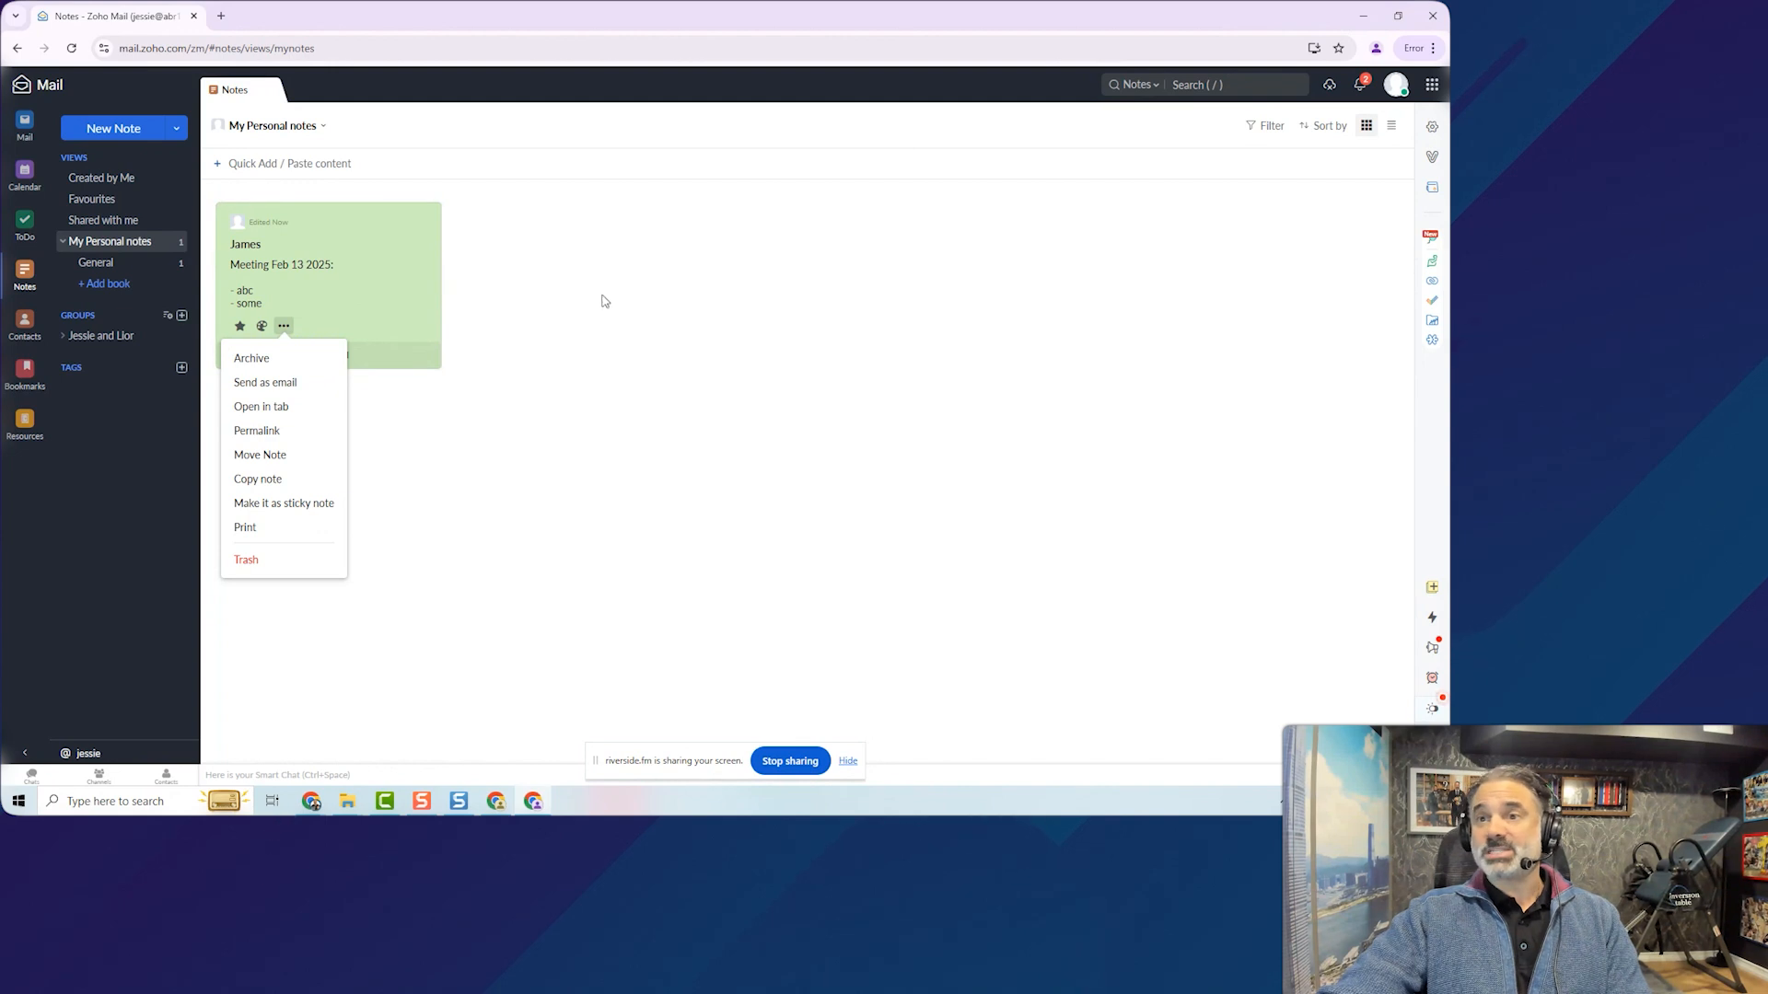
{"action": "mouse_move", "coordinate": [340, 327]}
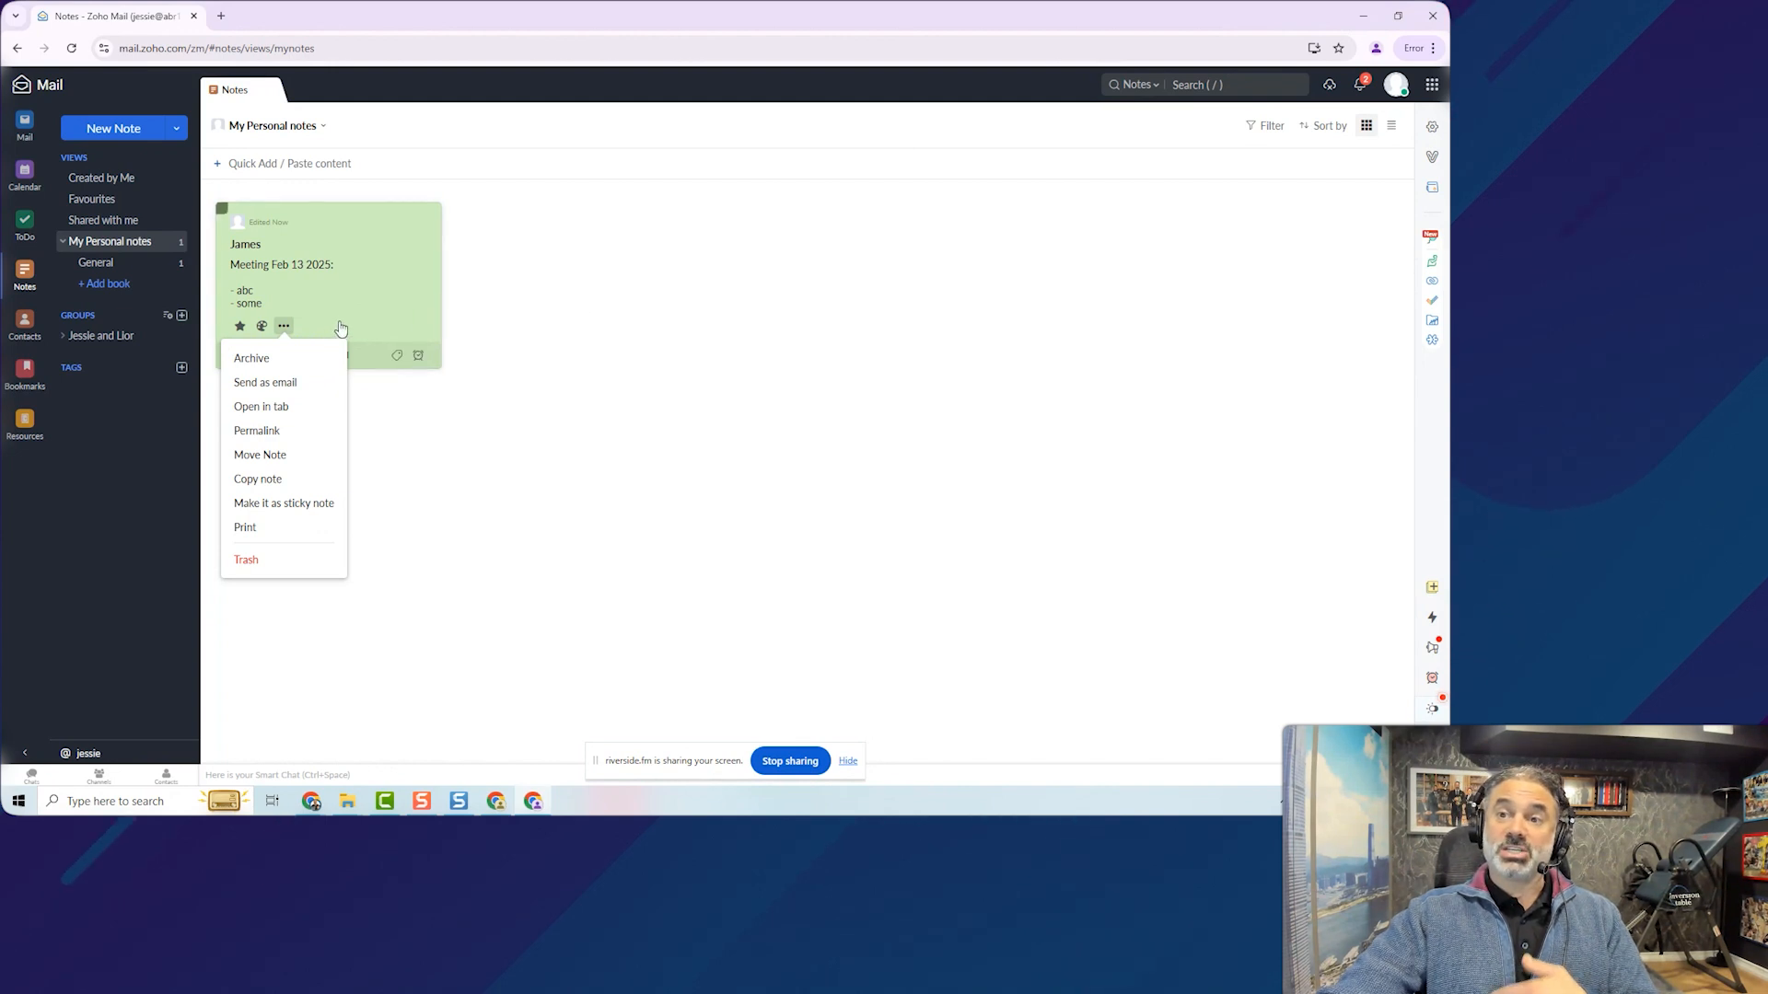
{"action": "left_click", "coordinate": [261, 406]}
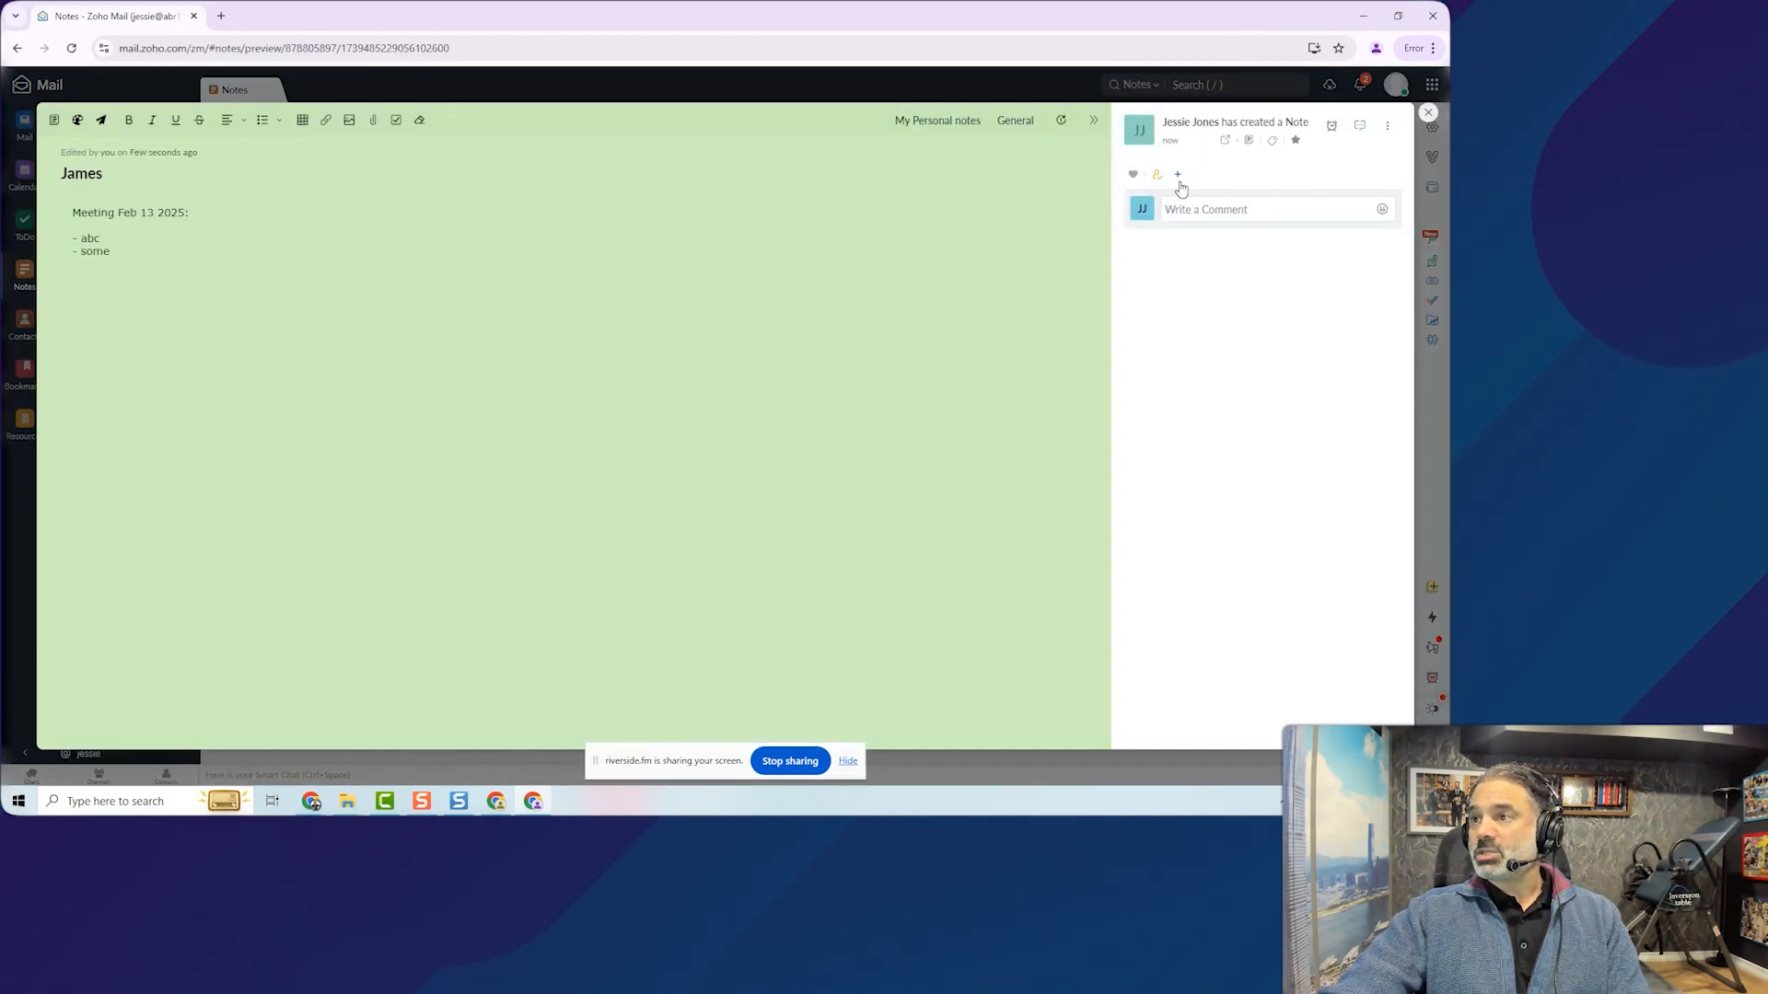
Step: Invite the assistant, My Precious One, to the James note
{"action": "left_click", "coordinate": [1177, 174]}
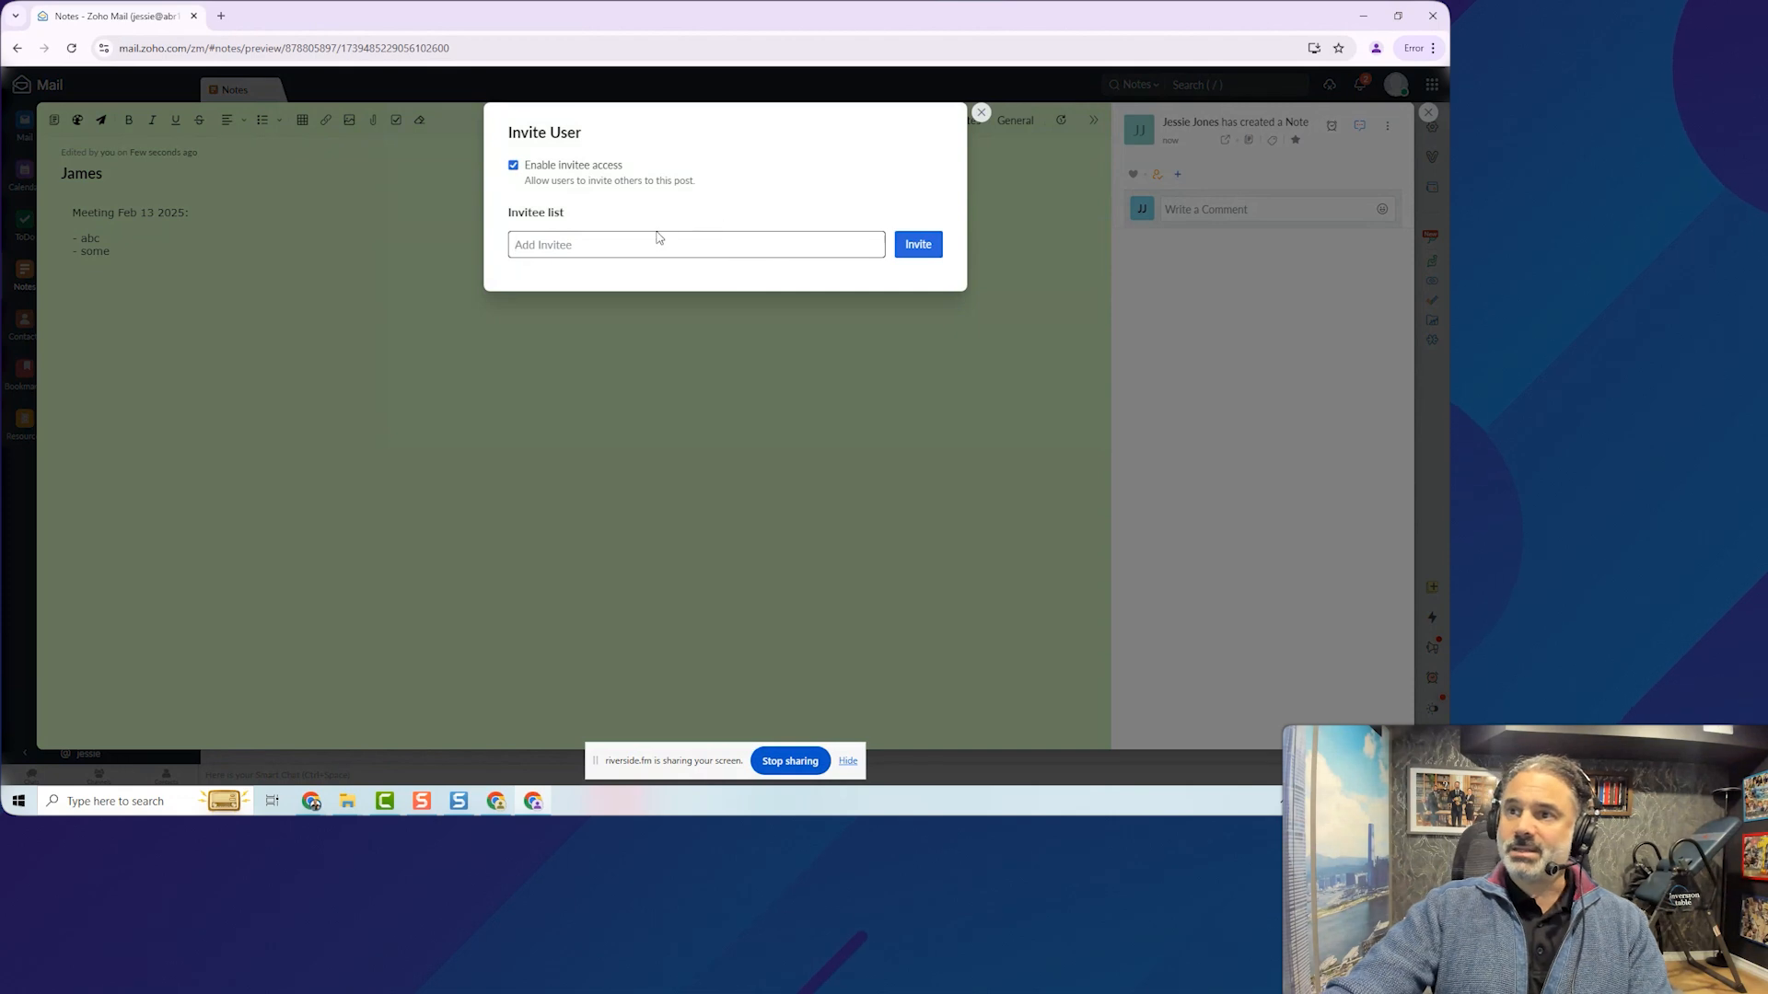
{"action": "type", "text": "user"}
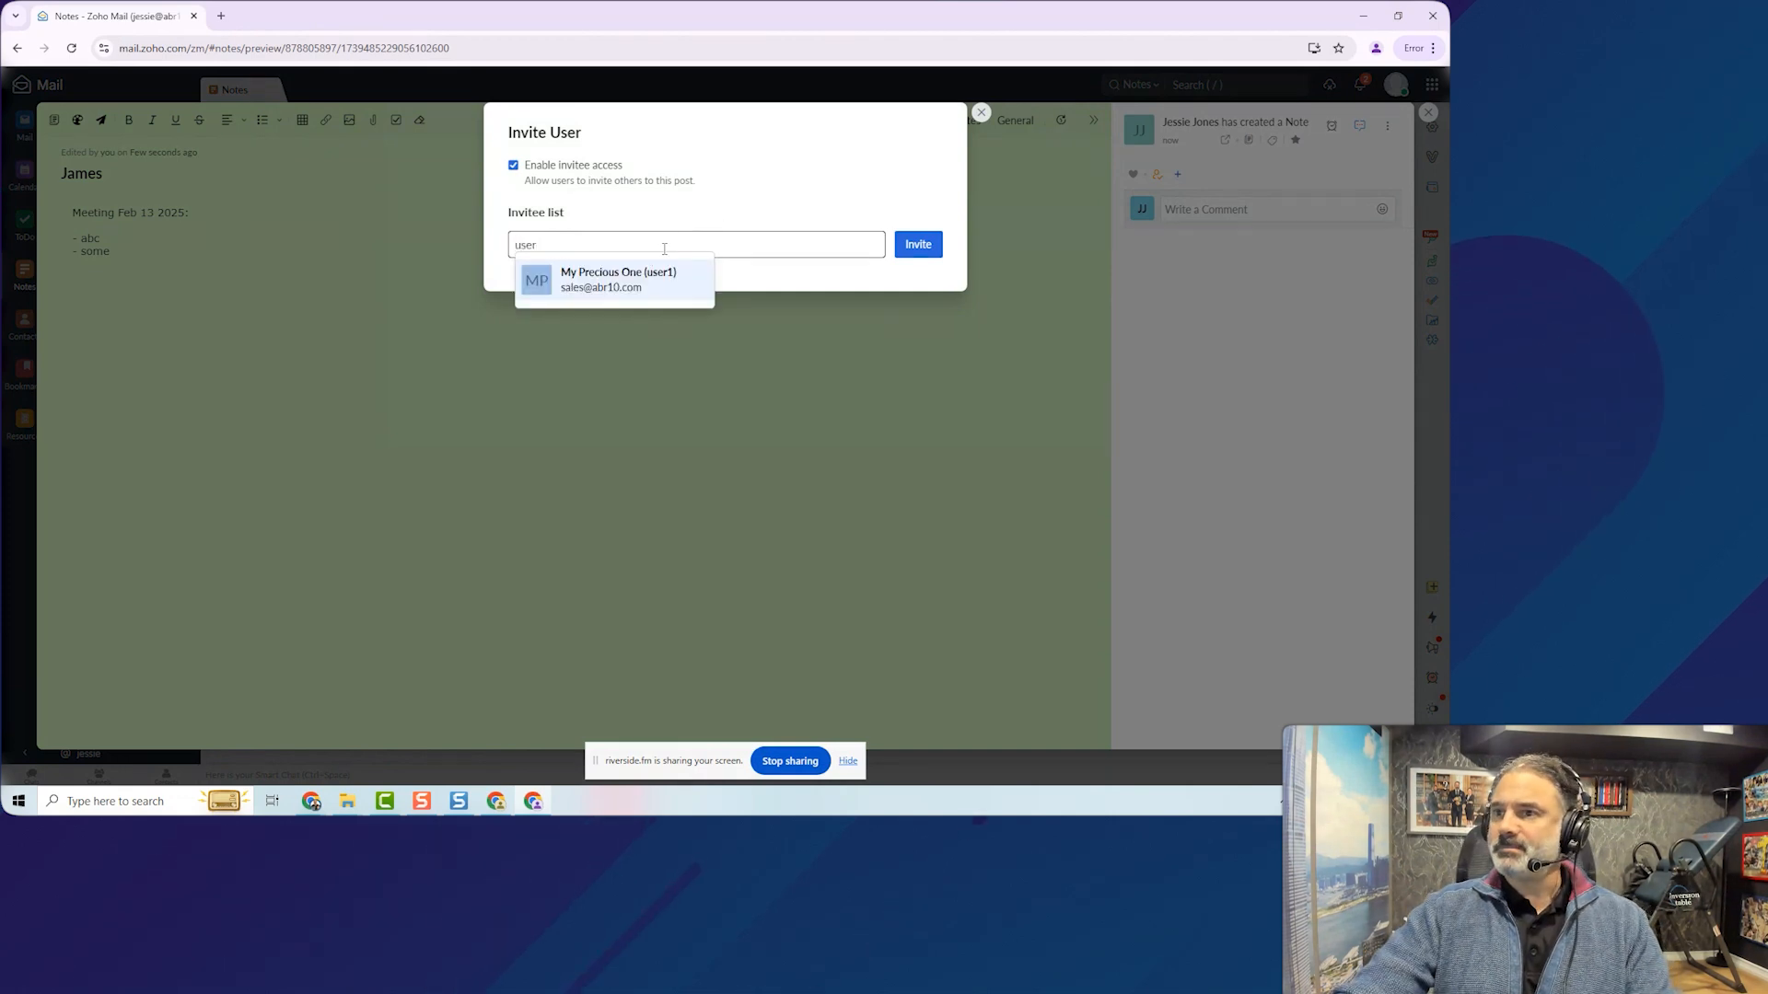
{"action": "left_click", "coordinate": [617, 278]}
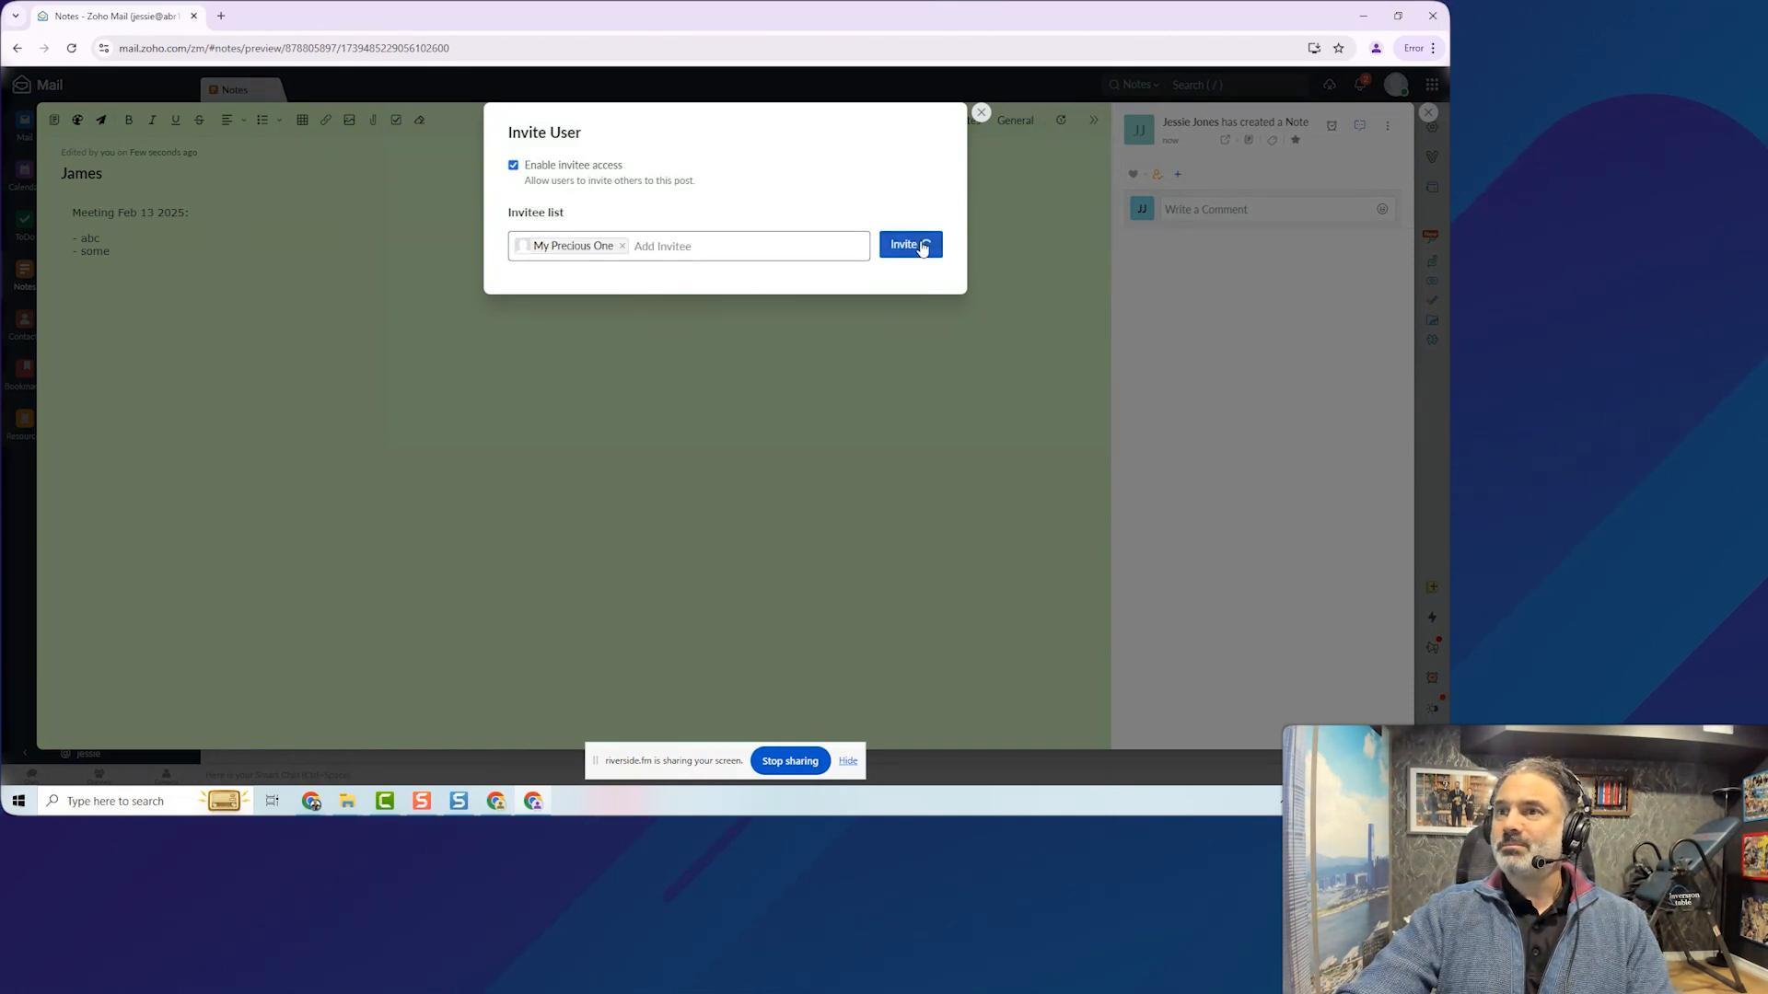
{"action": "left_click", "coordinate": [908, 245]}
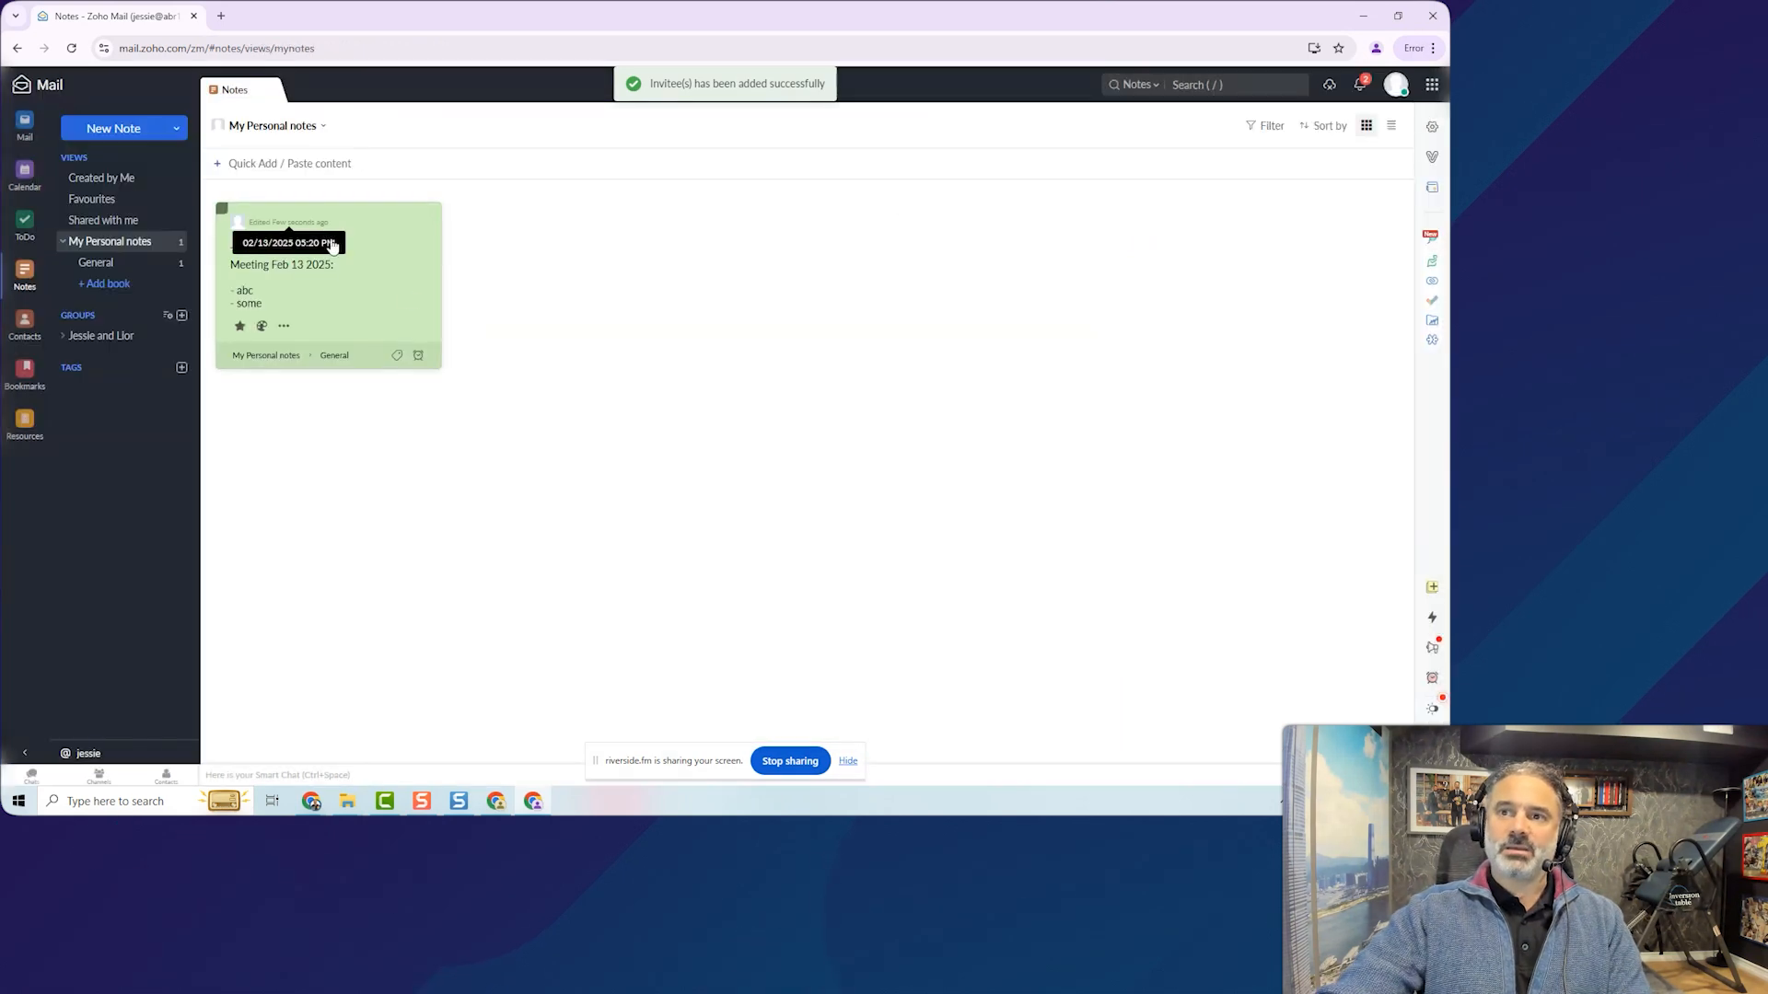
{"action": "mouse_move", "coordinate": [442, 307]}
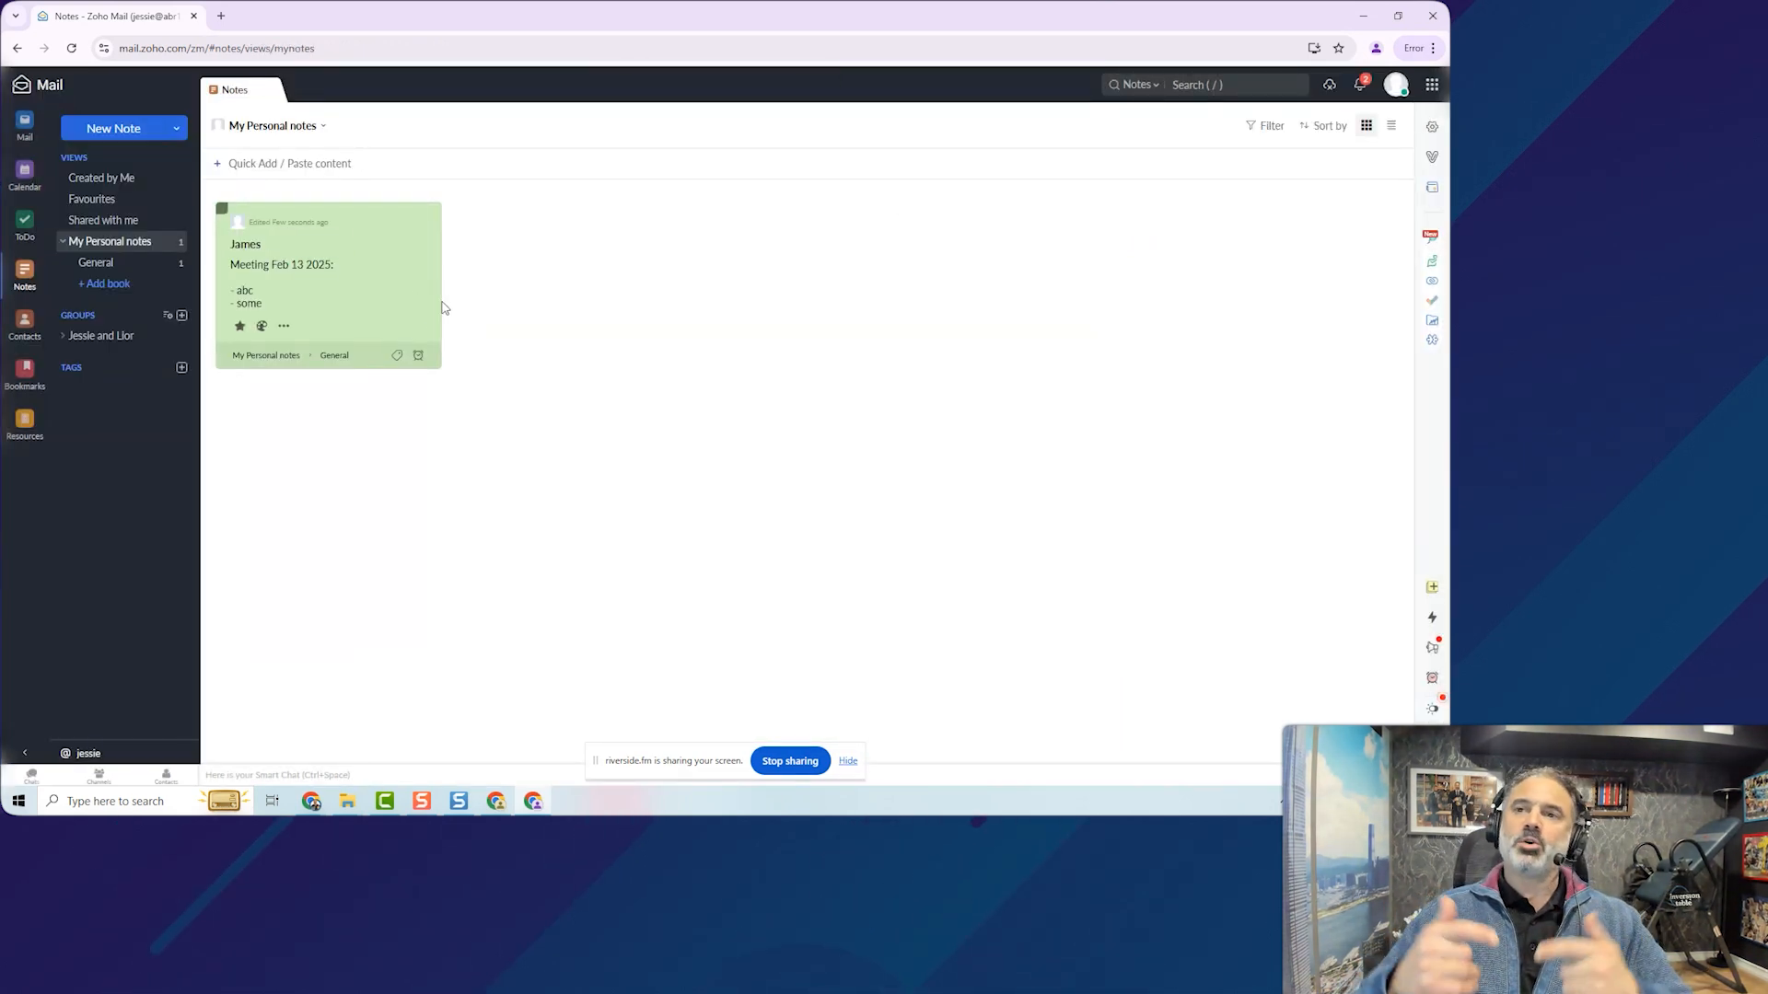
{"action": "mouse_move", "coordinate": [416, 302]}
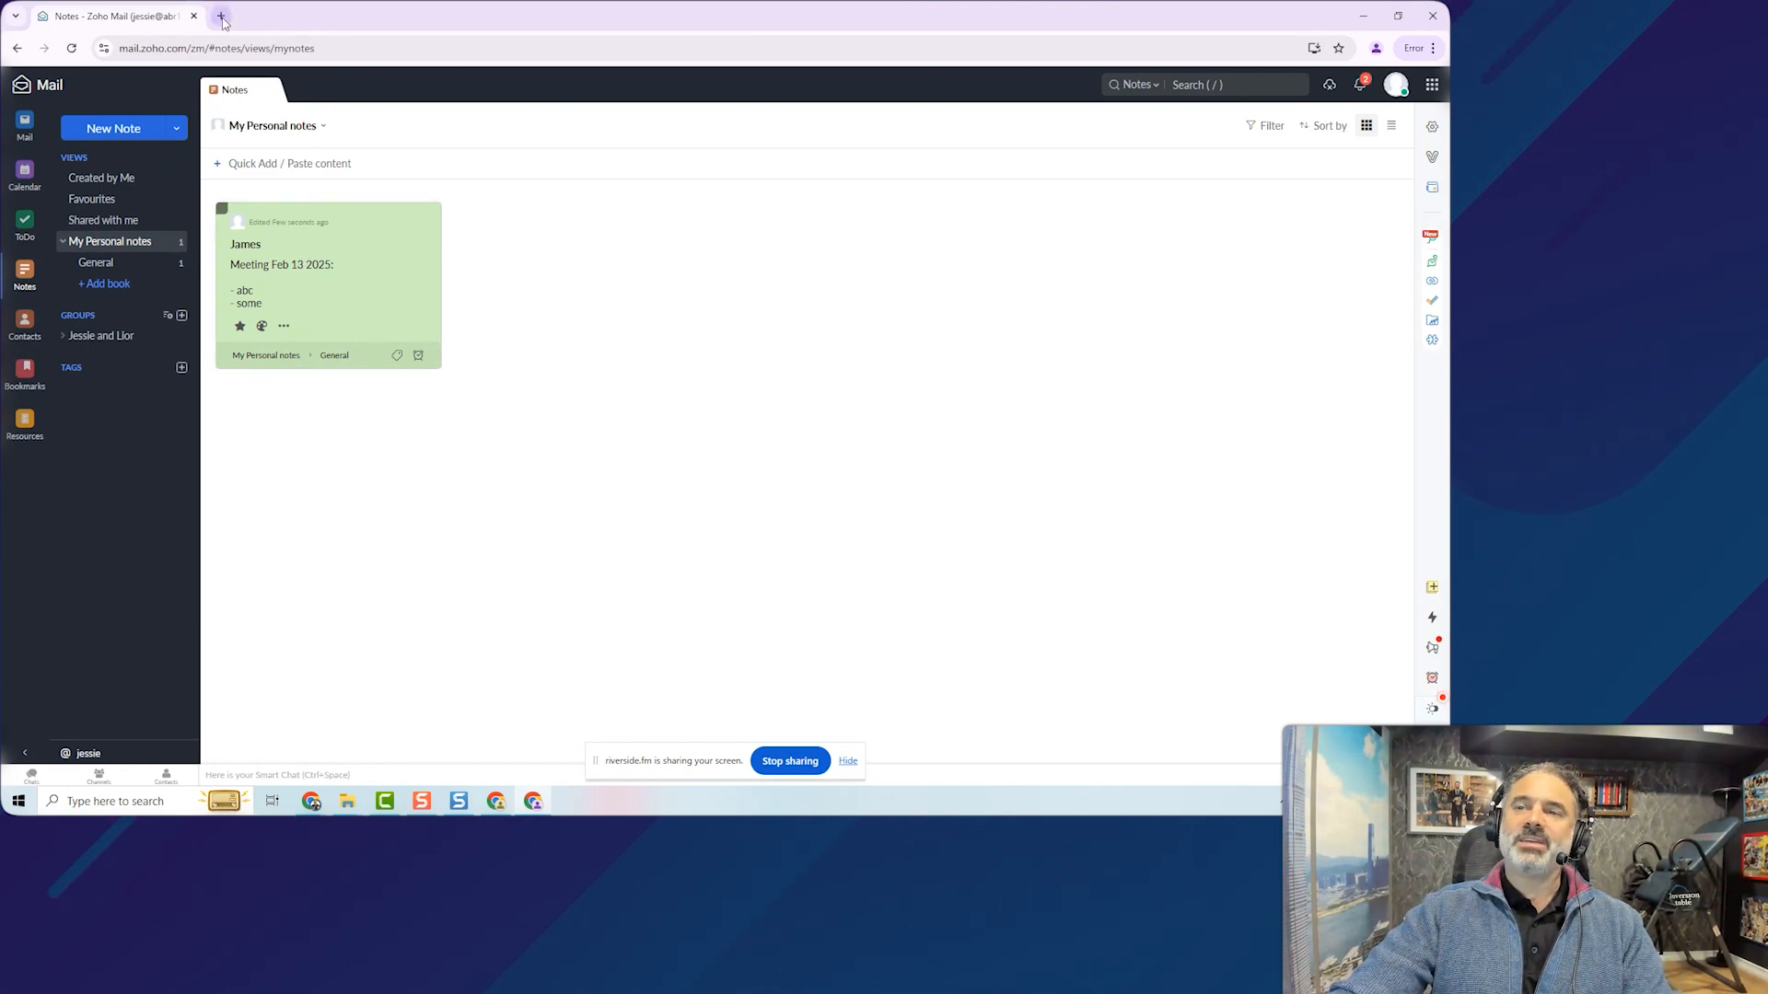
Step: Open Zoho CRM in a new tab and copy the James note's permalink
{"action": "left_click", "coordinate": [221, 20]}
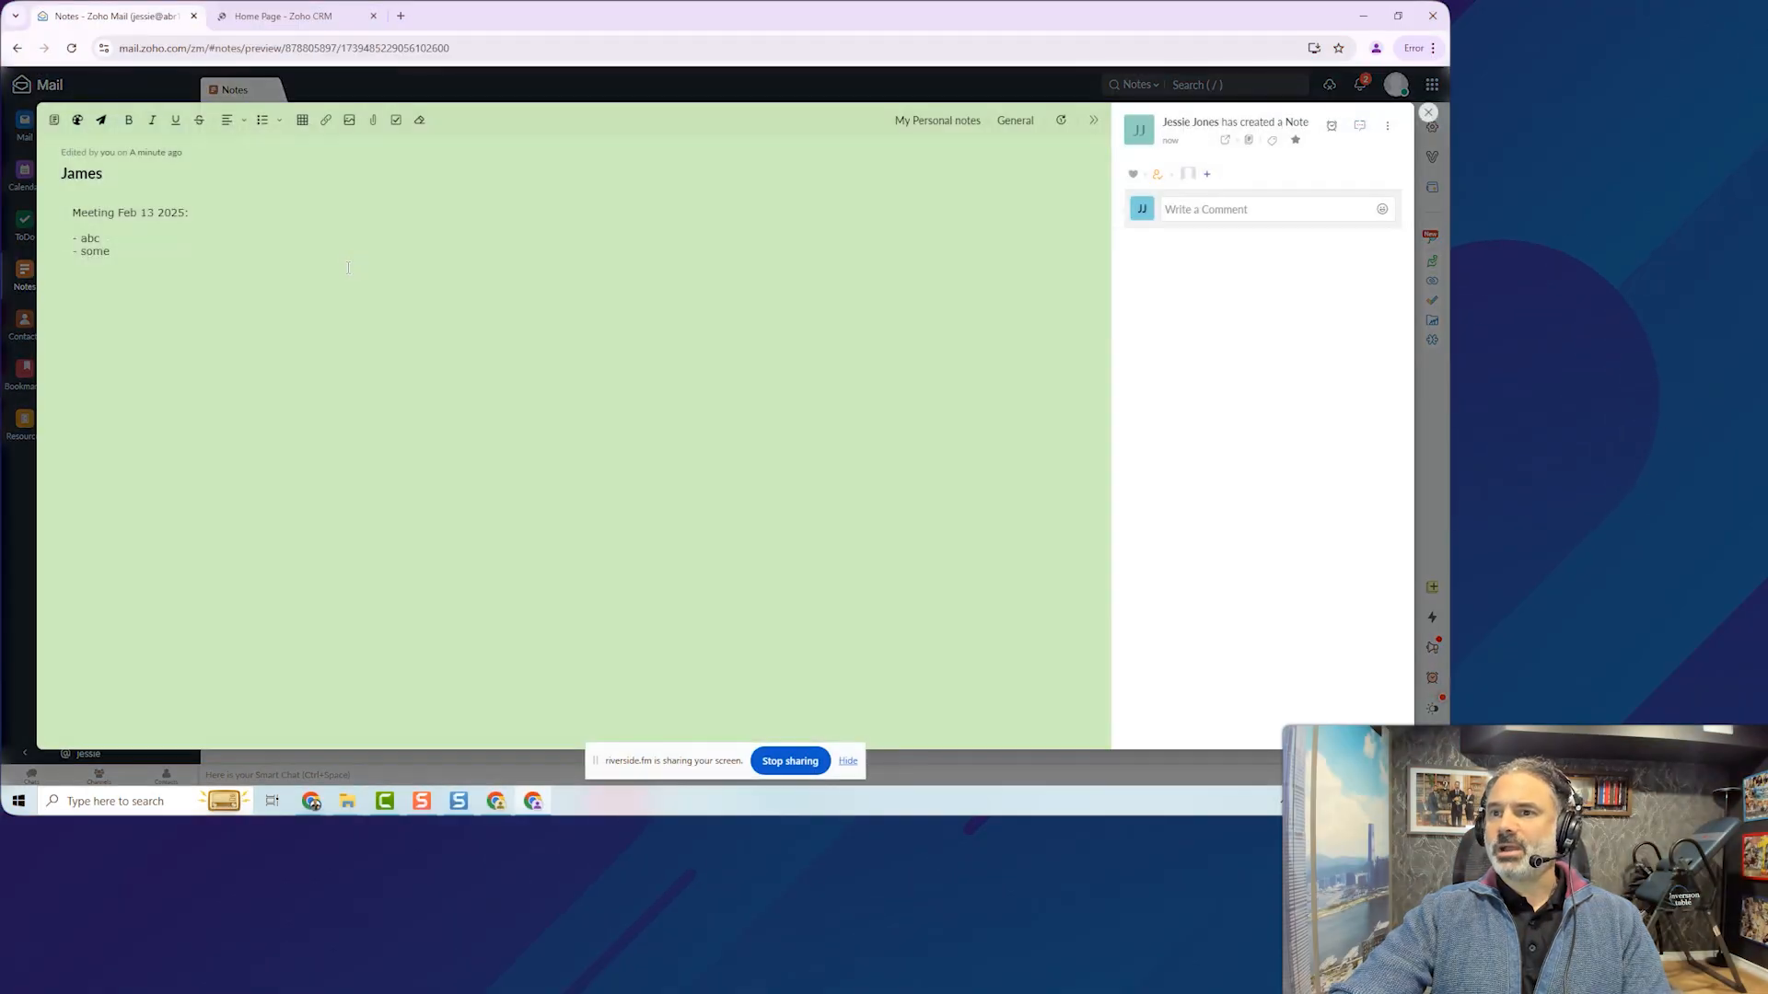
{"action": "left_click", "coordinate": [1387, 125]}
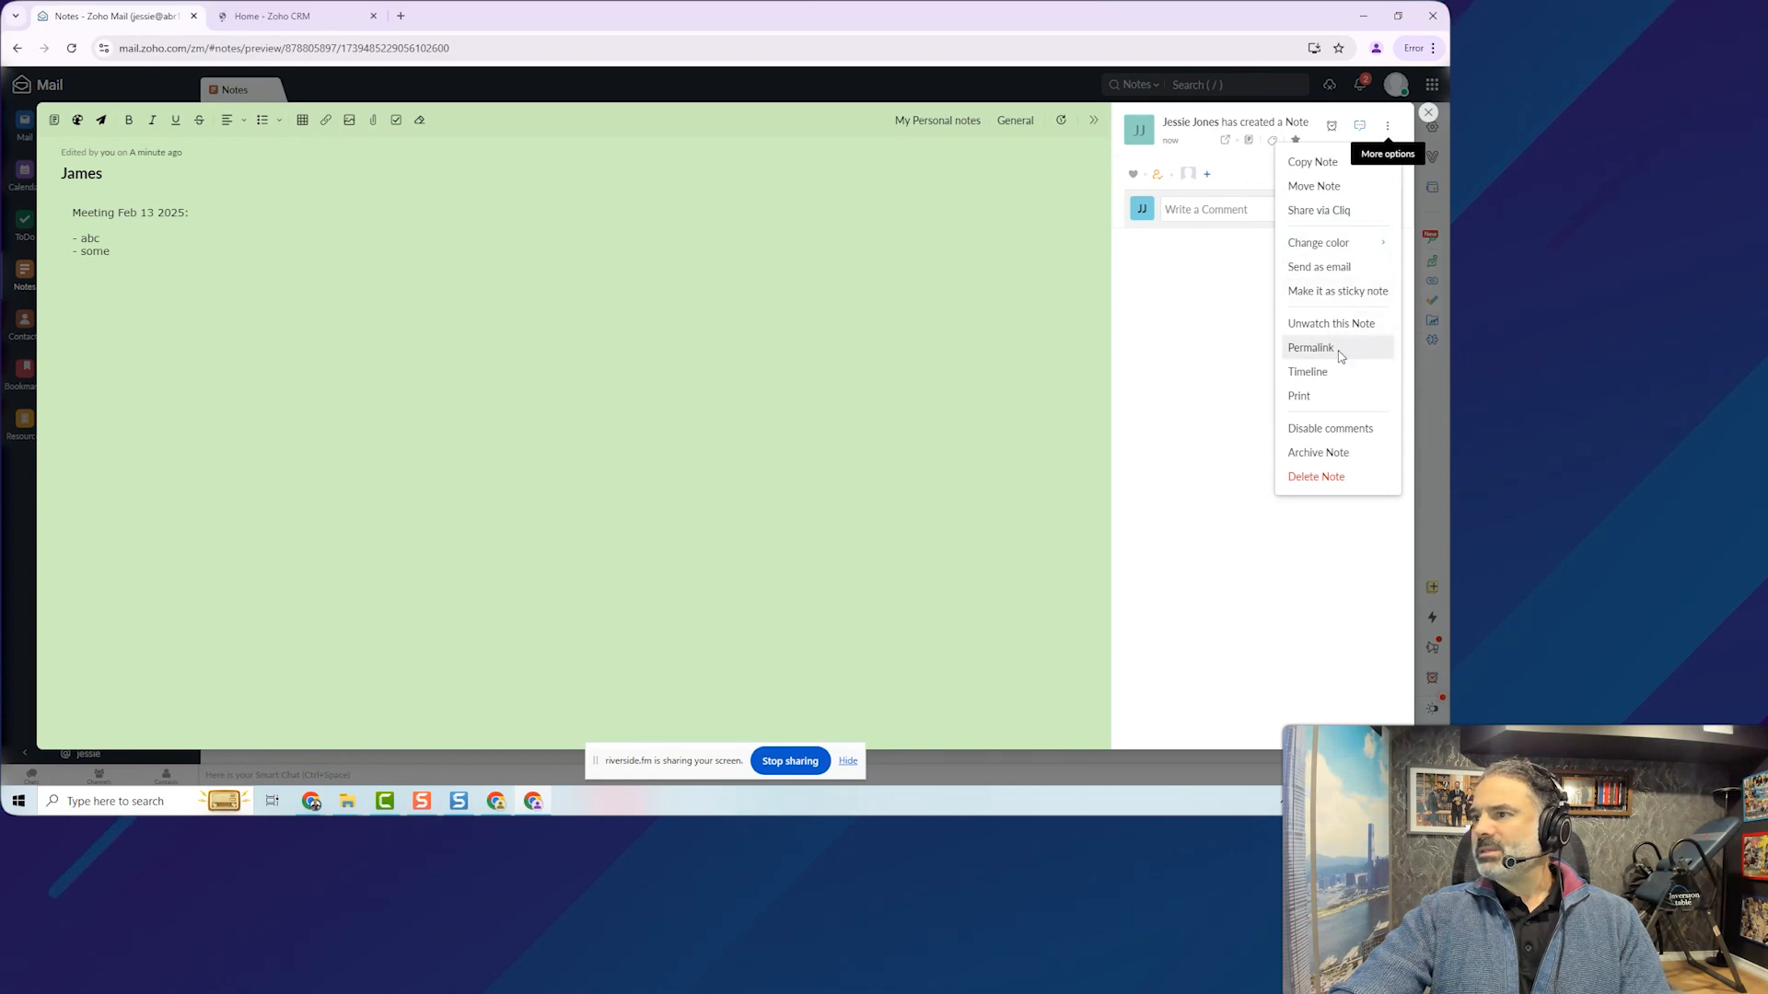
{"action": "left_click", "coordinate": [1311, 347]}
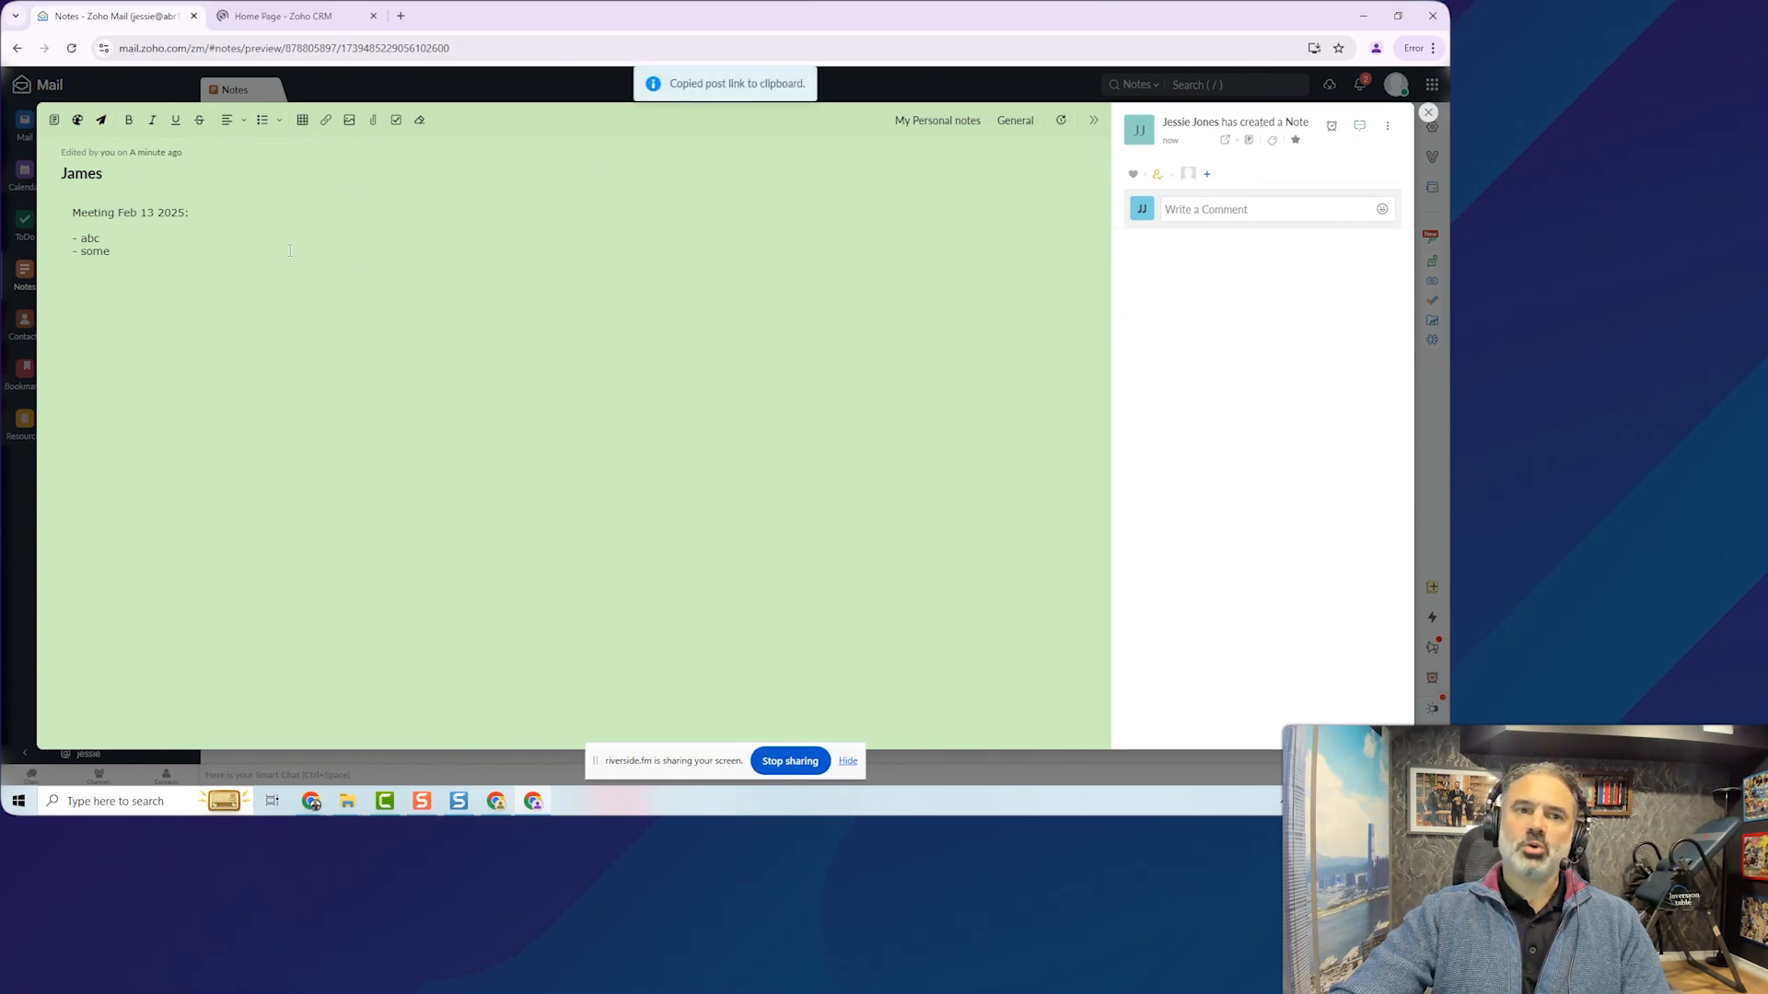
{"action": "left_click", "coordinate": [293, 14]}
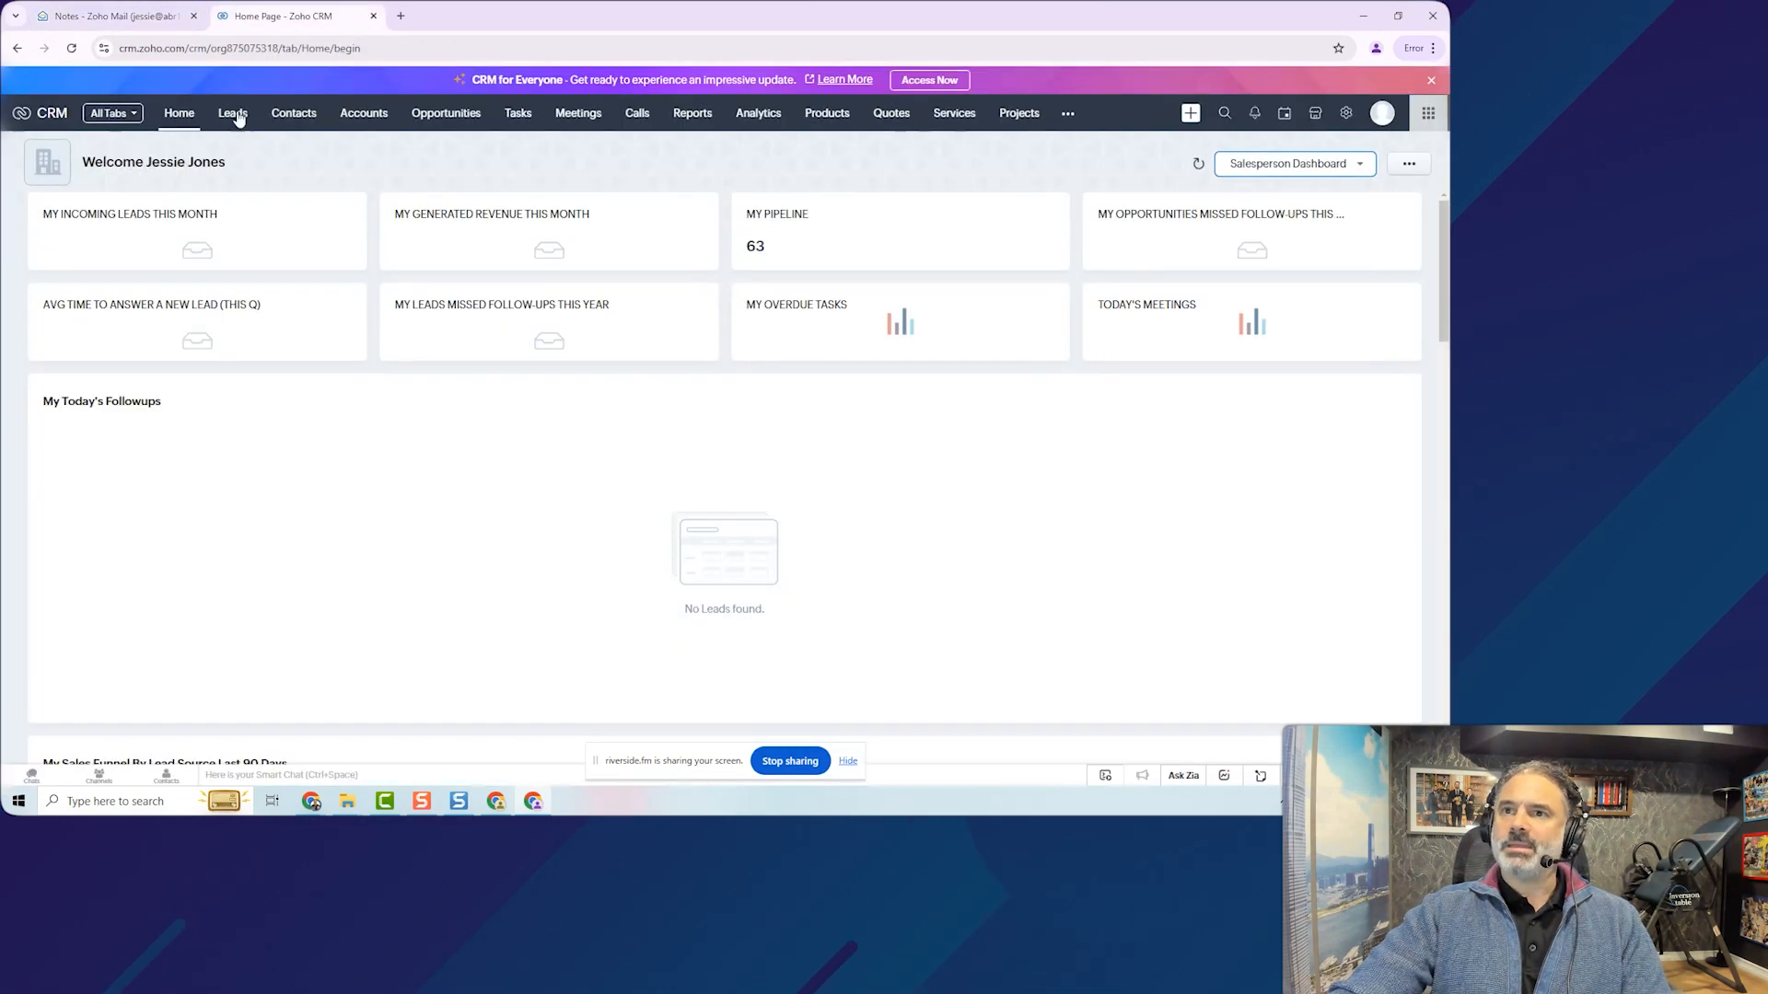
{"action": "left_click", "coordinate": [232, 112]}
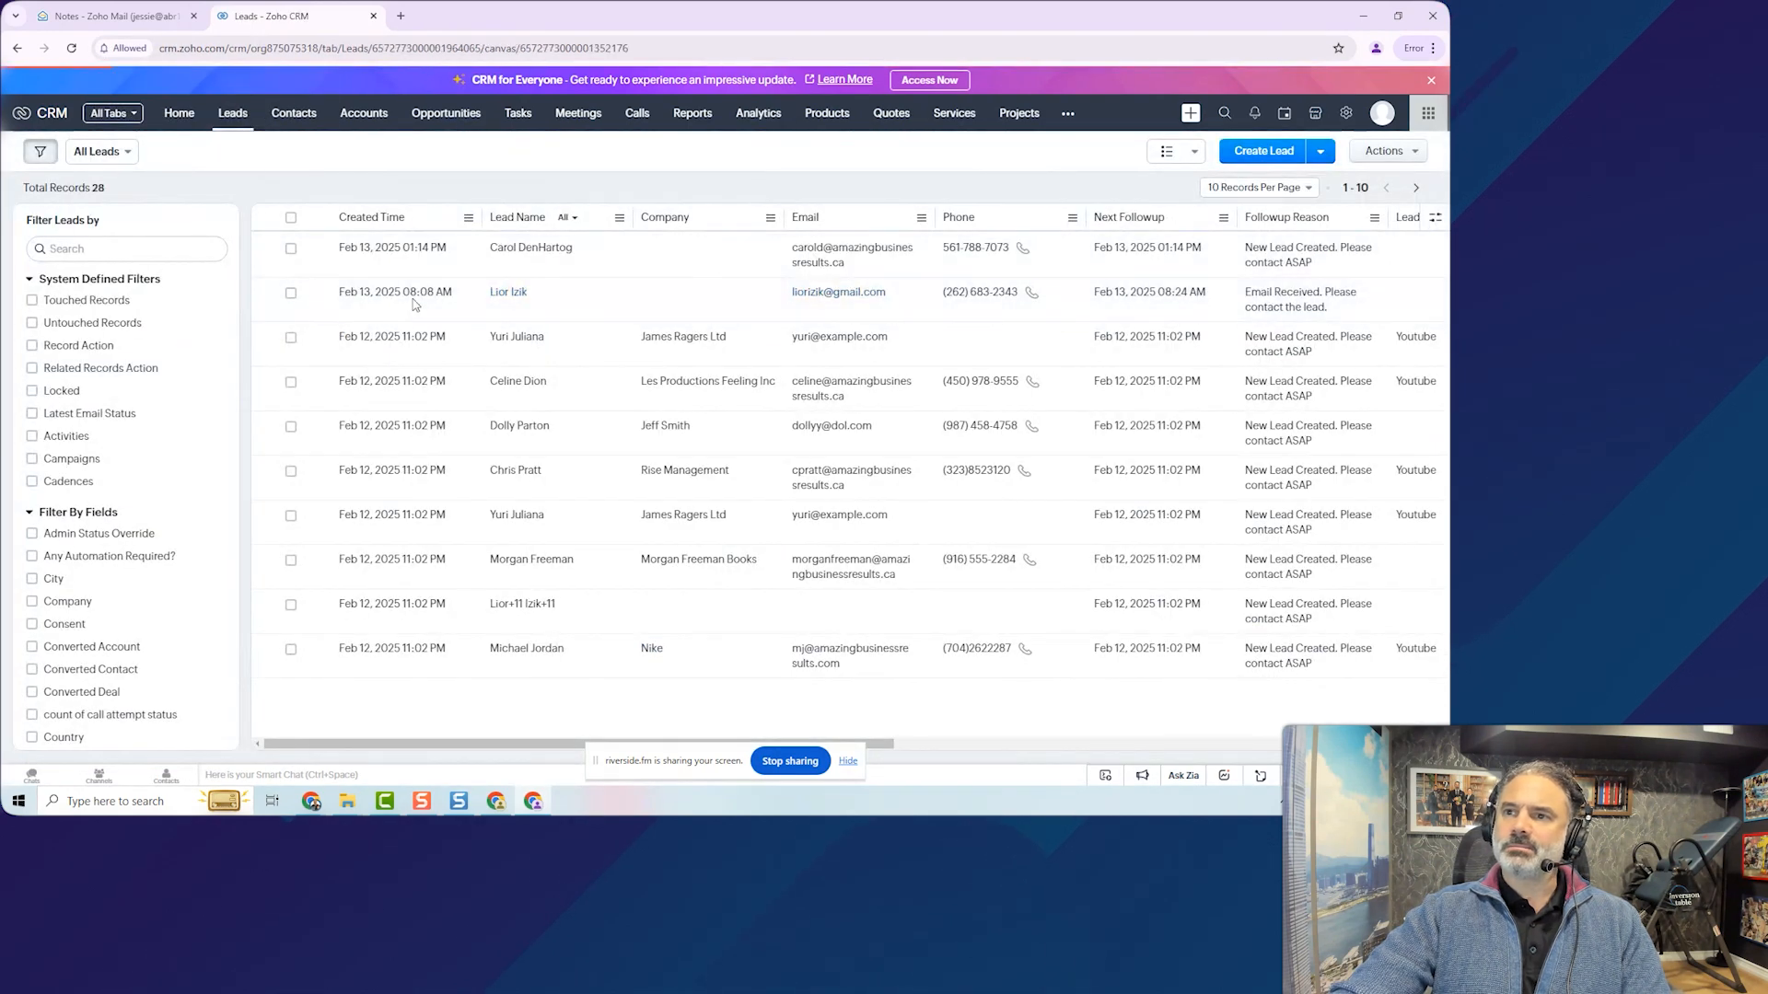
{"action": "left_click", "coordinate": [509, 292]}
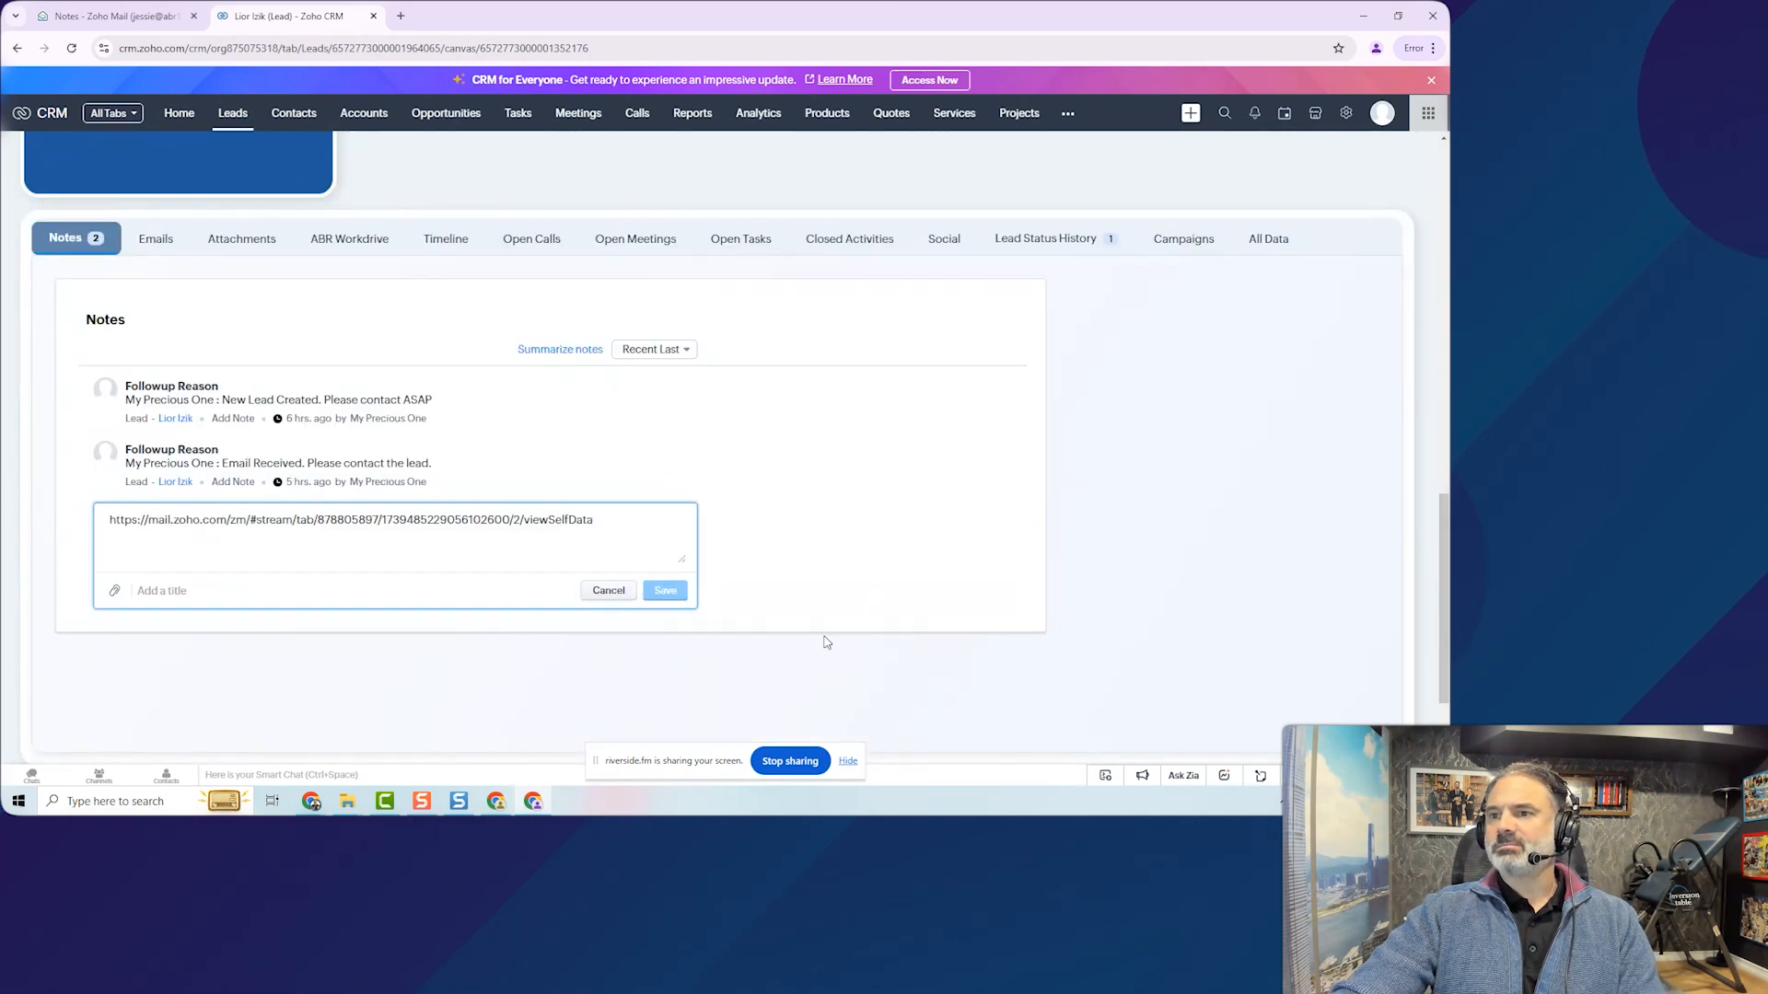
{"action": "left_click", "coordinate": [664, 590]}
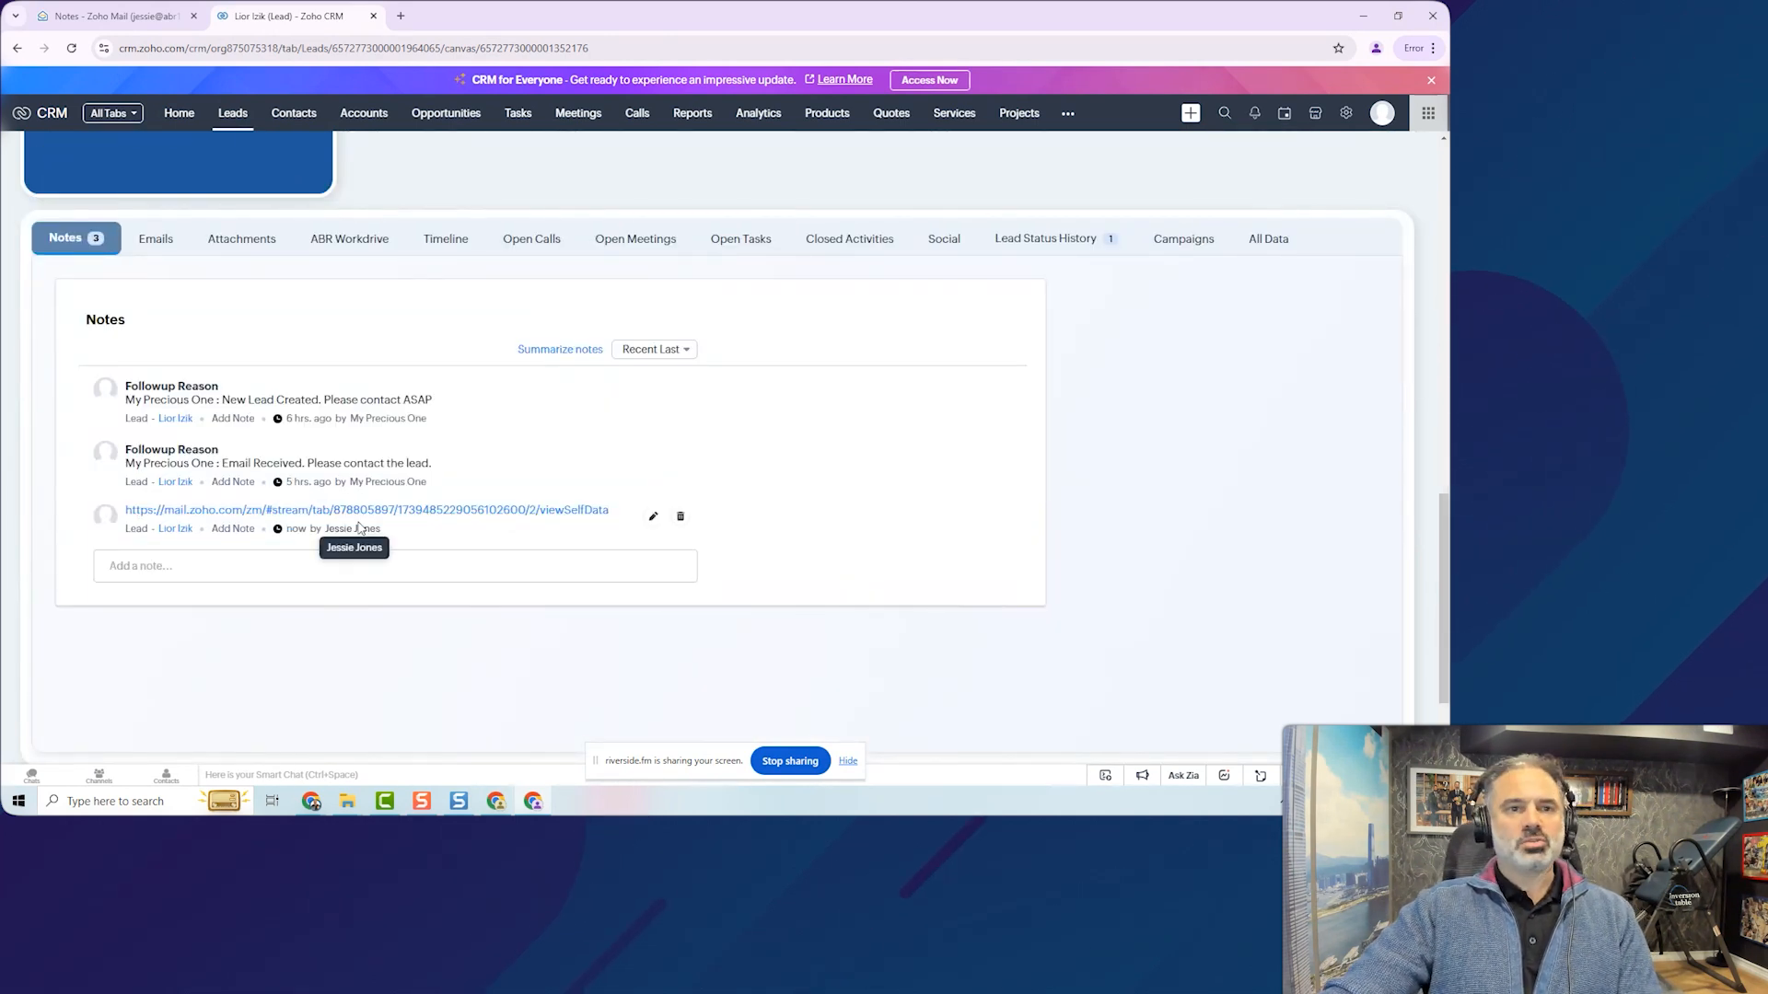
{"action": "mouse_move", "coordinate": [387, 499]}
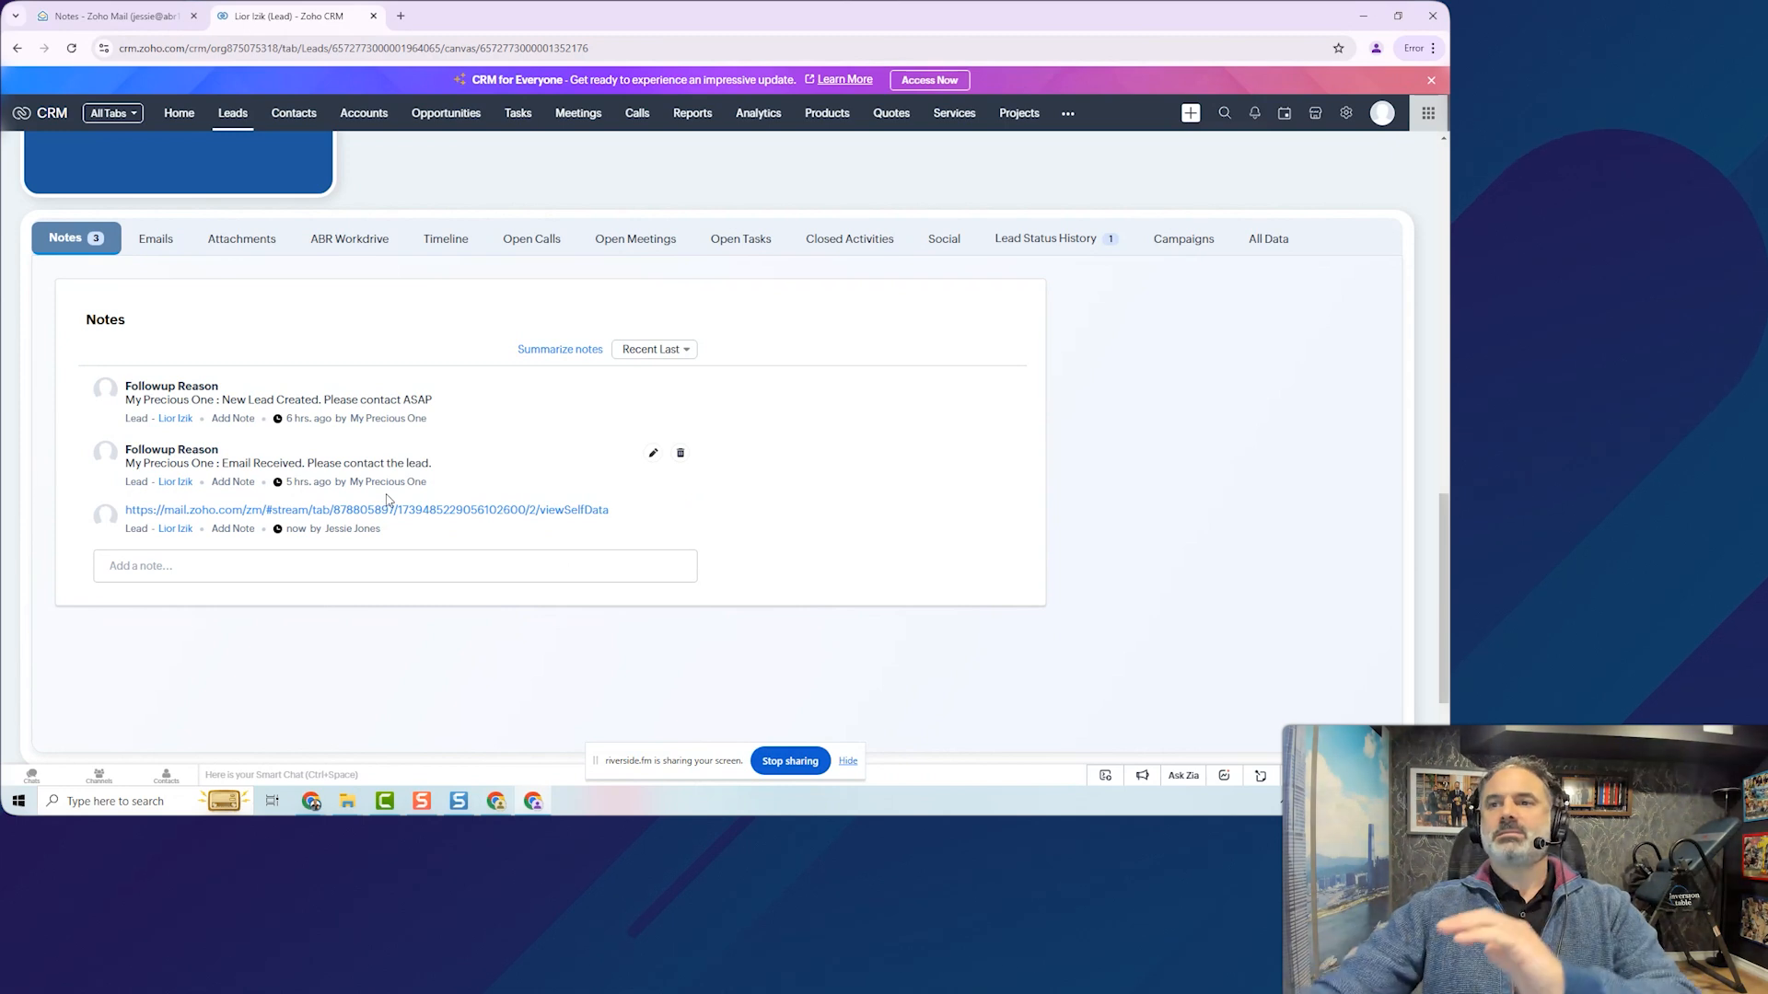
{"action": "mouse_move", "coordinate": [389, 418]}
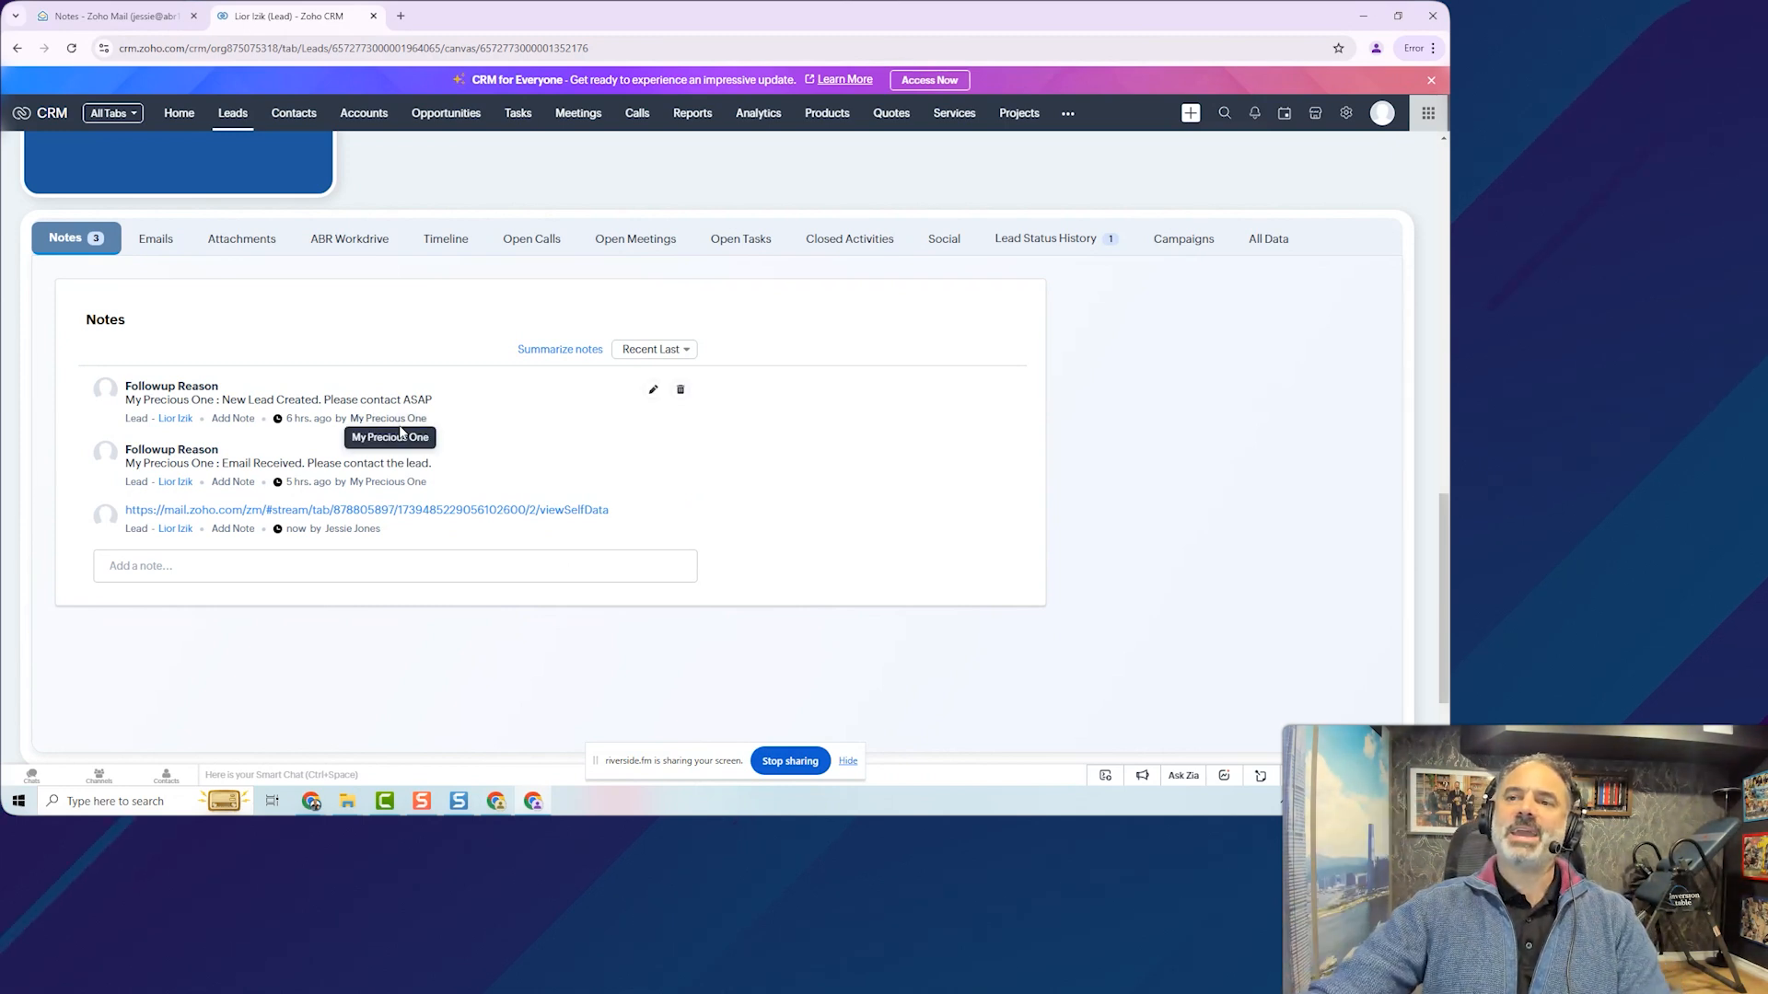
{"action": "mouse_move", "coordinate": [426, 441]}
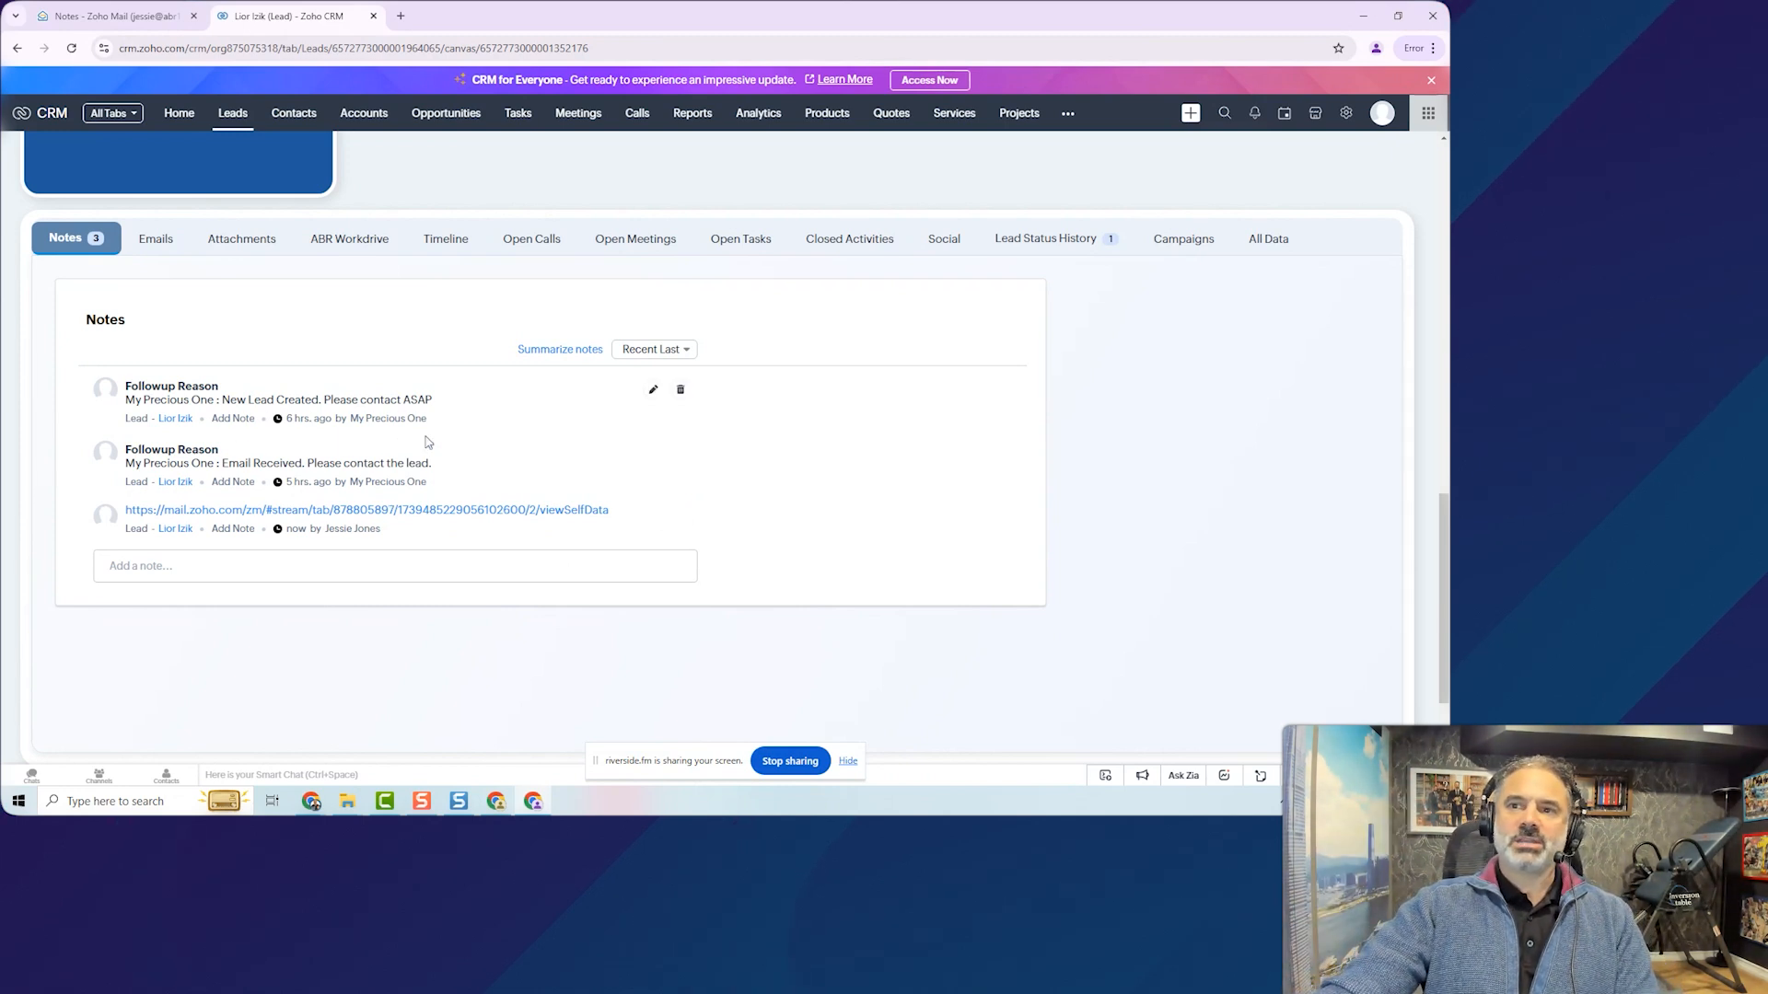
{"action": "mouse_move", "coordinate": [388, 482]}
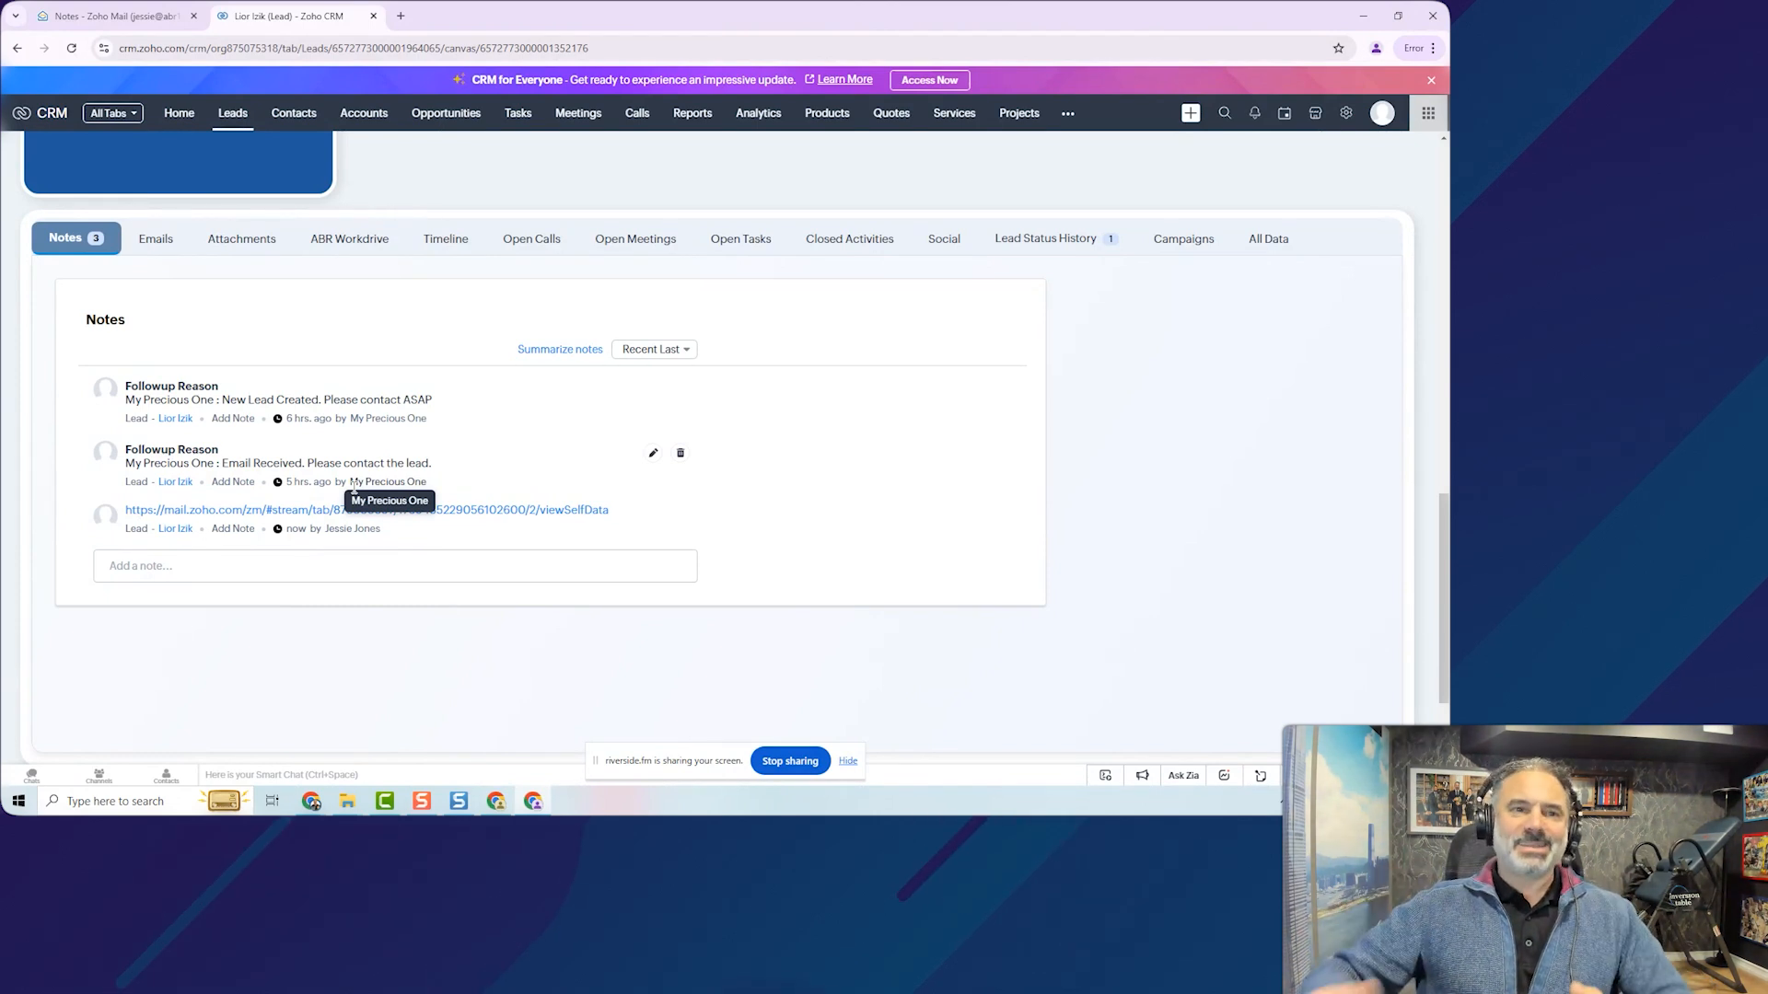
{"action": "mouse_move", "coordinate": [466, 516]}
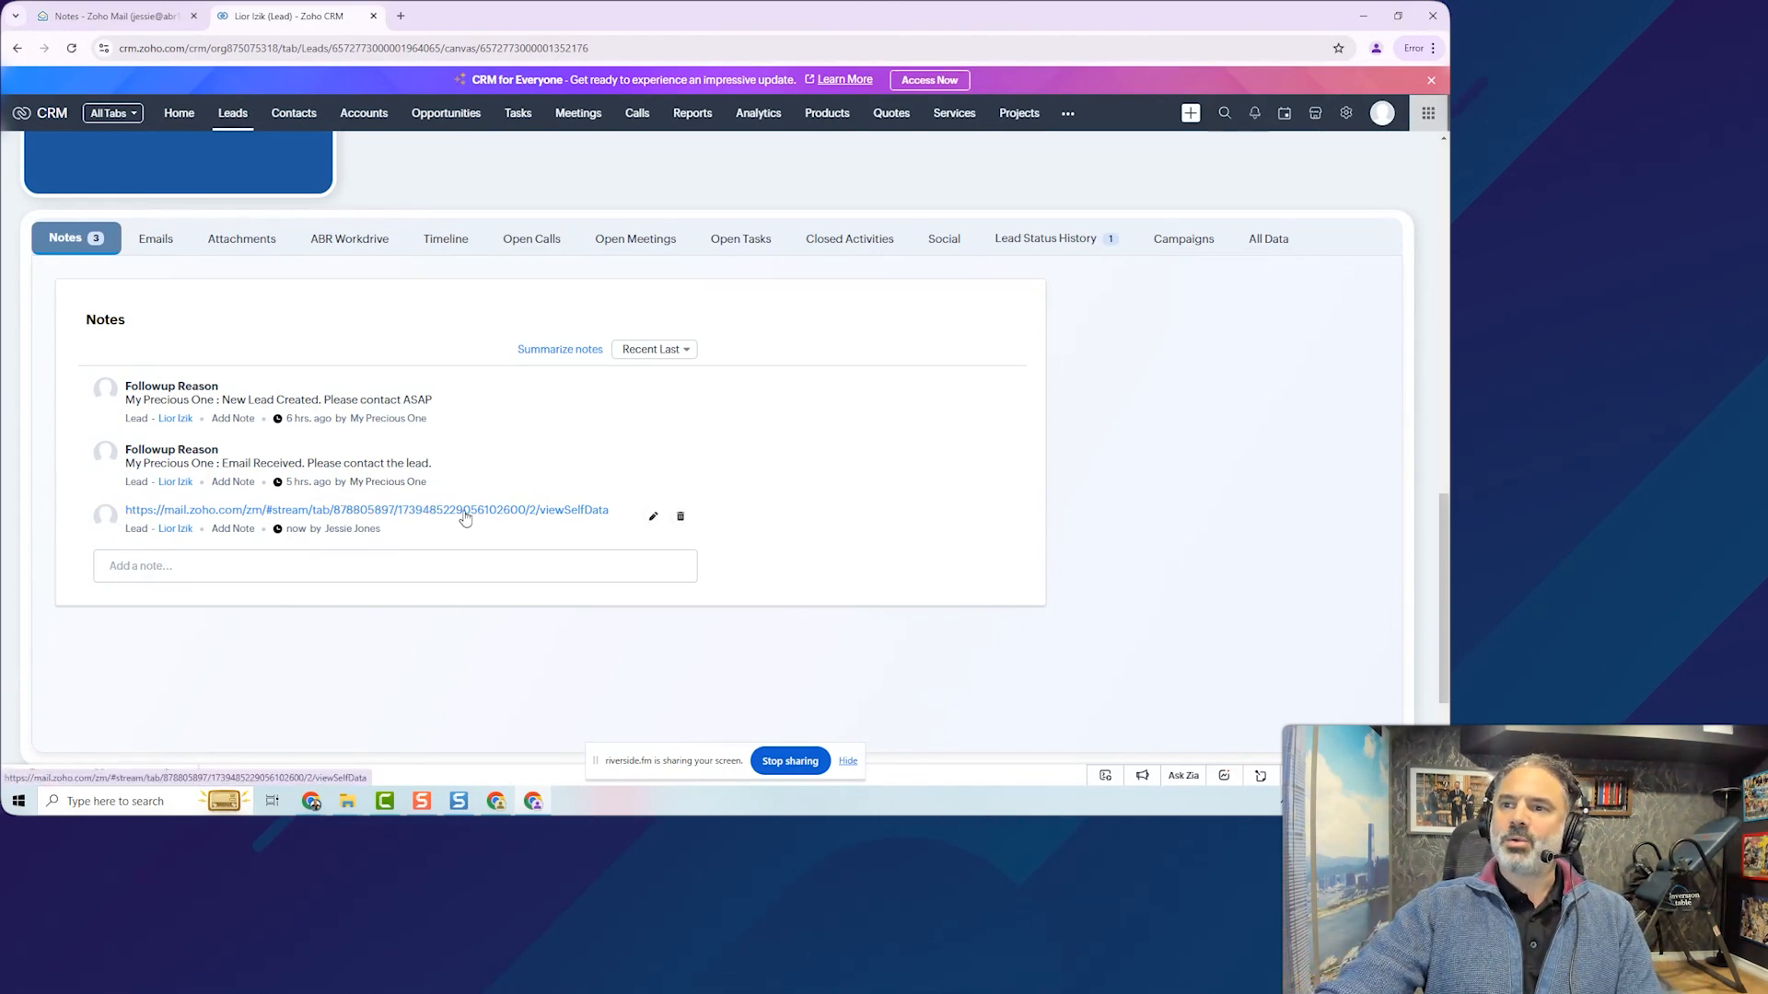
{"action": "left_click", "coordinate": [366, 510]}
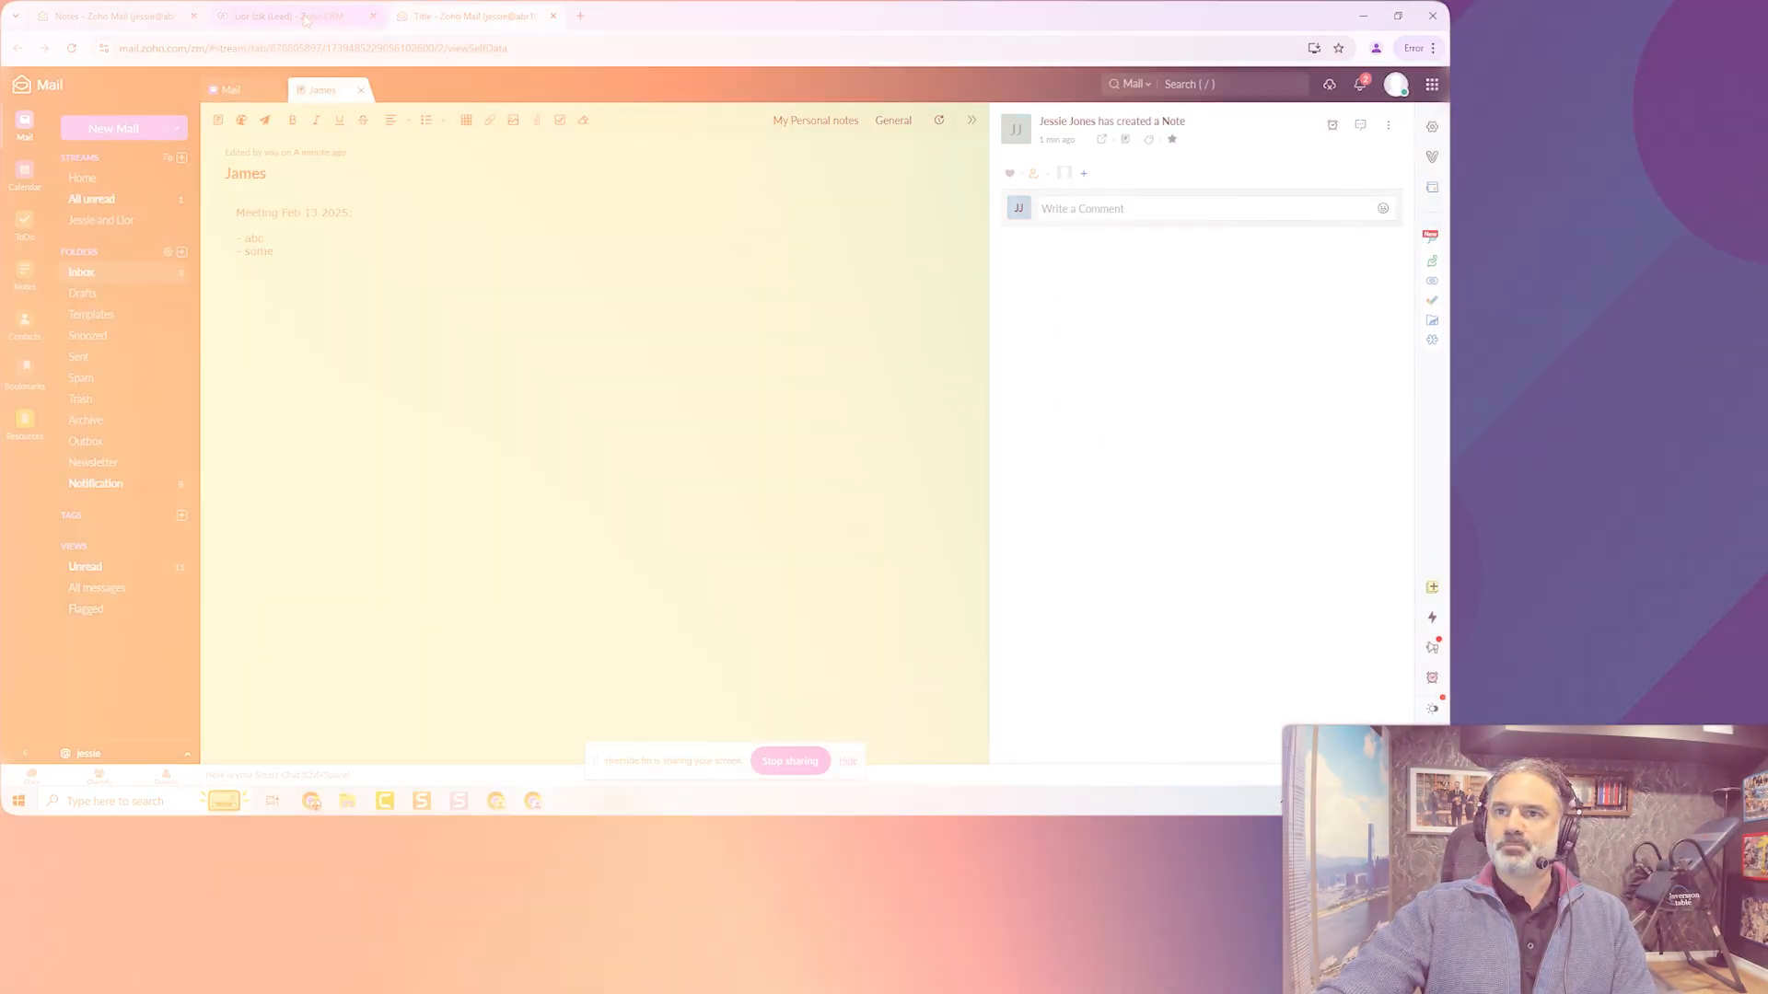
{"action": "left_click", "coordinate": [24, 276]}
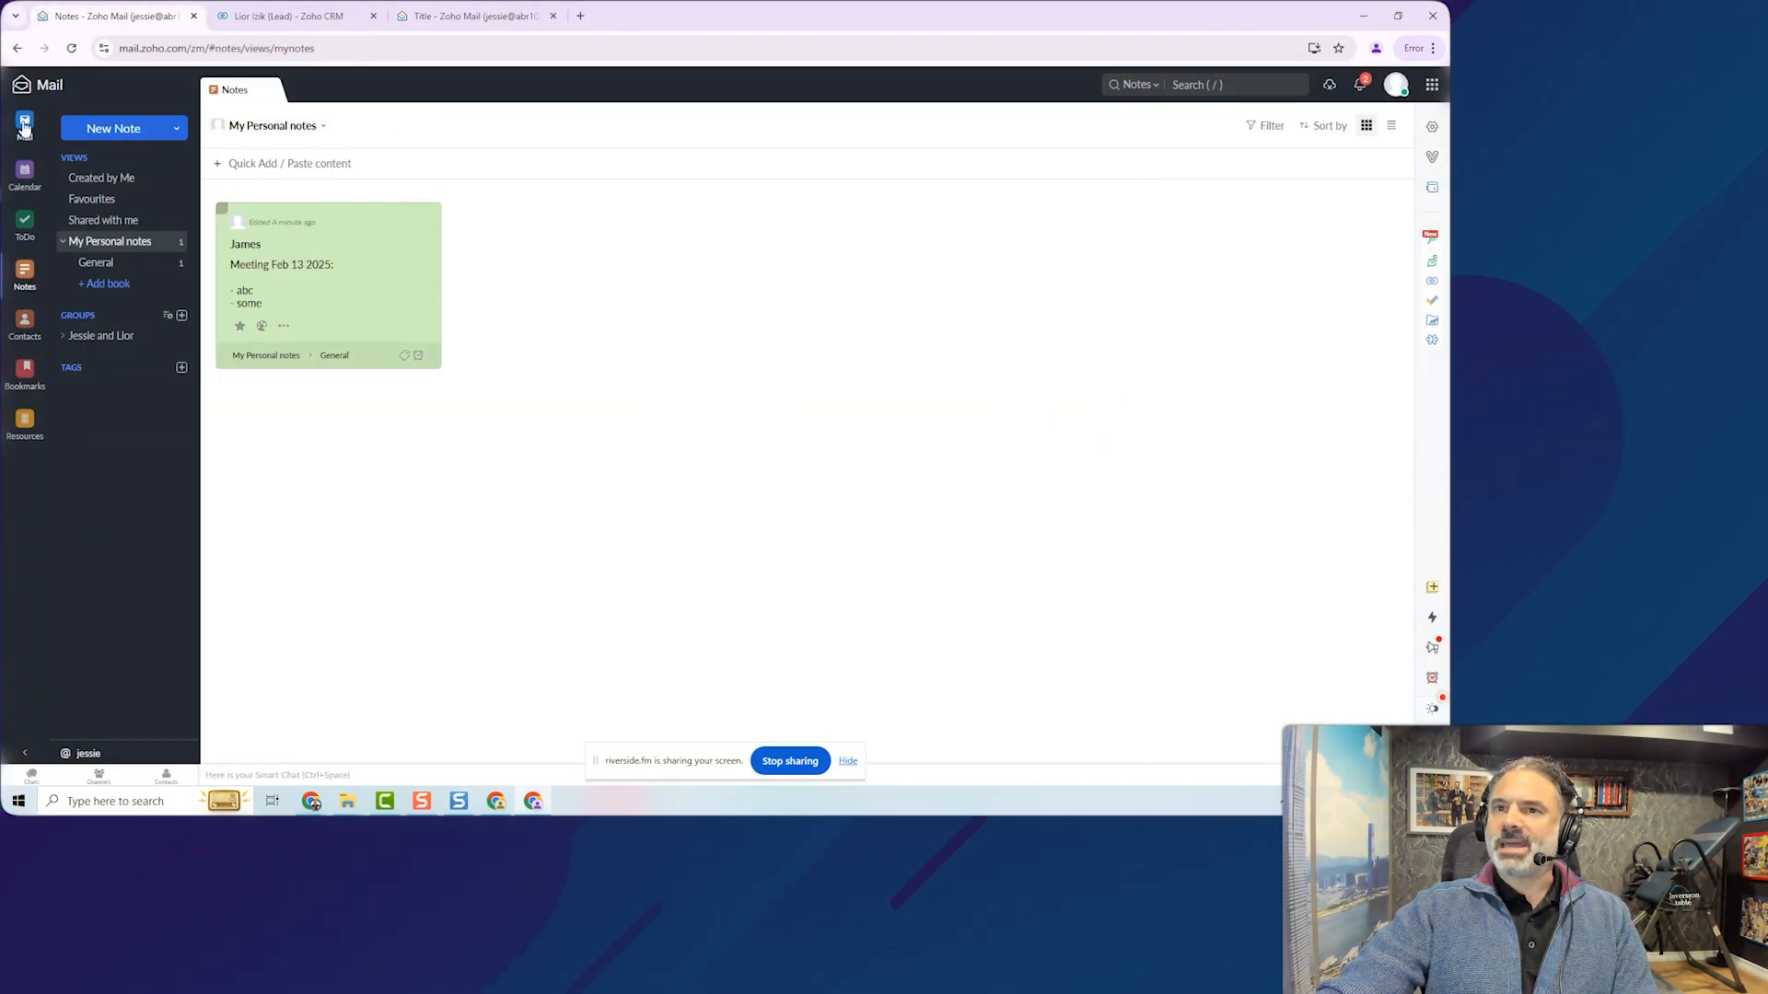
{"action": "left_click", "coordinate": [24, 121]}
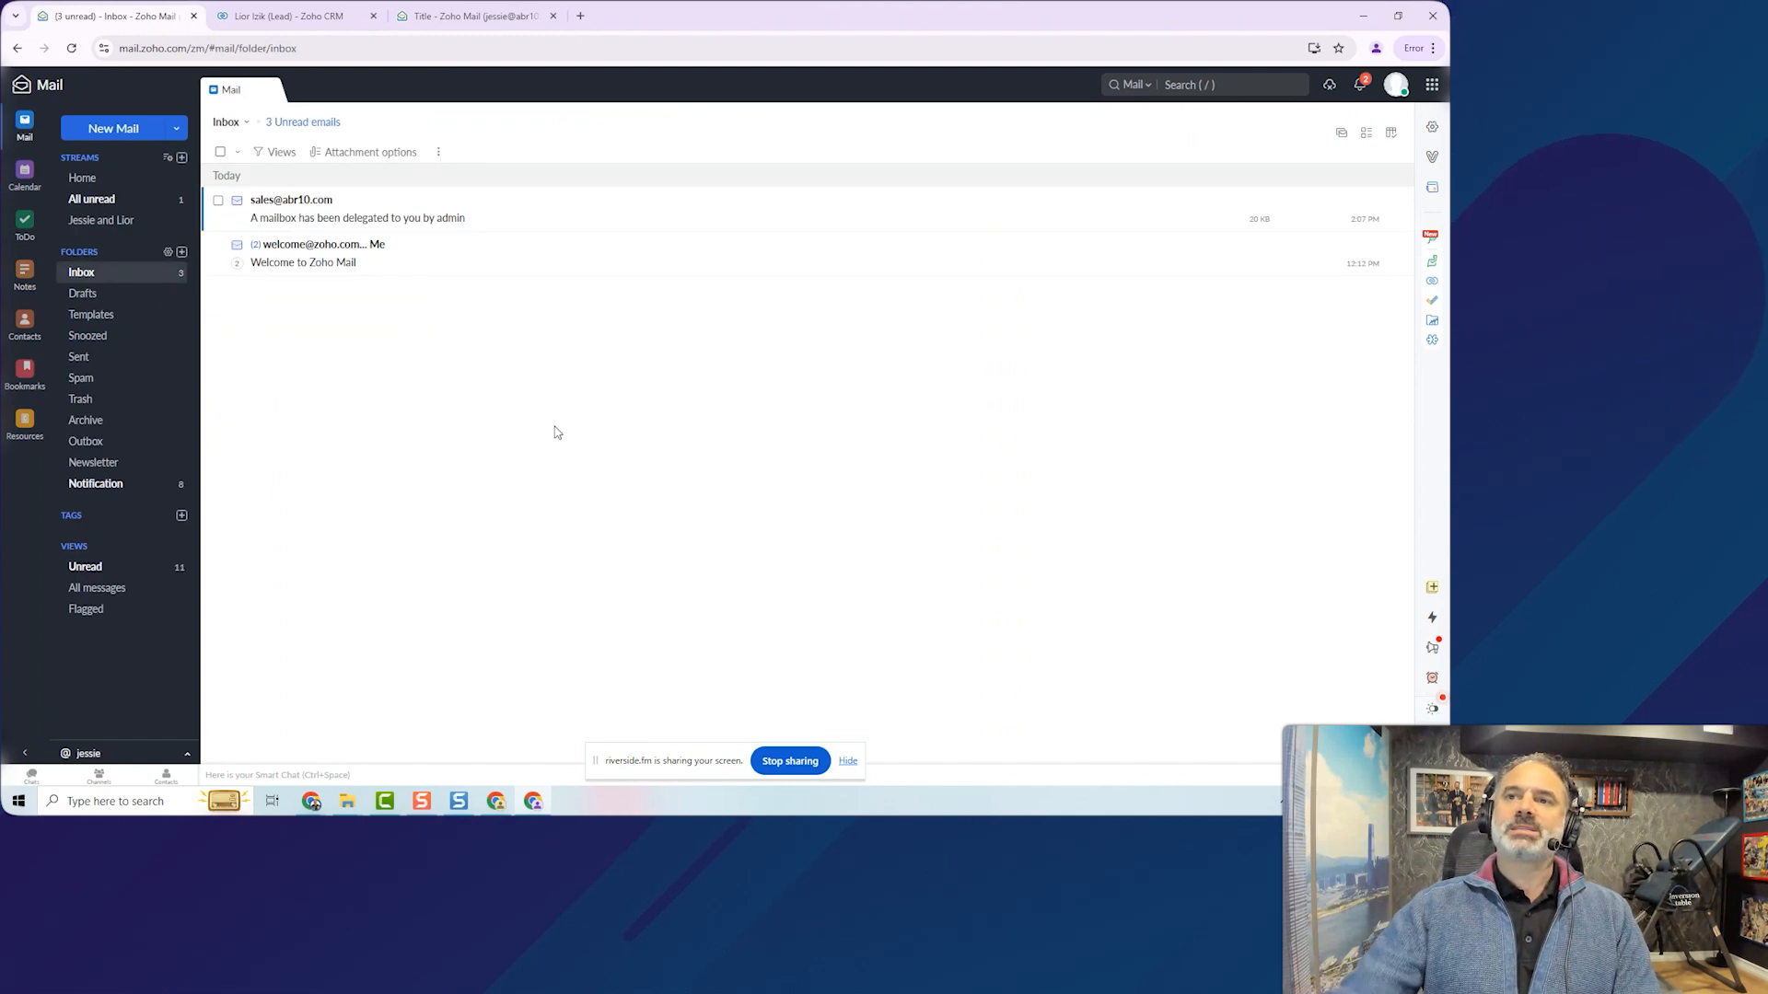